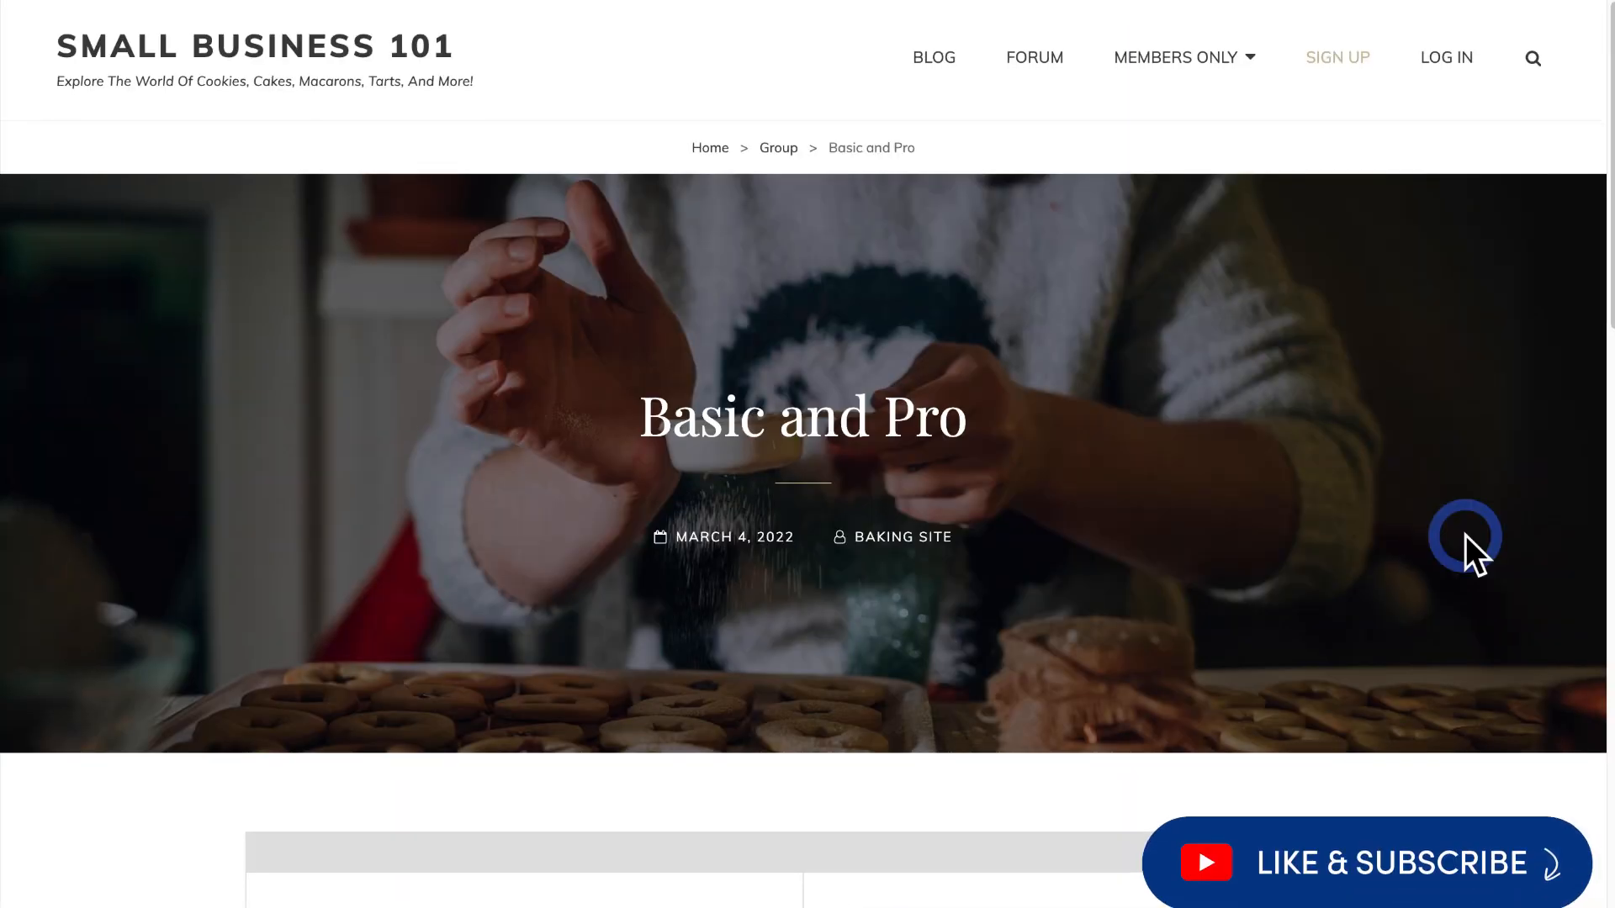
Scroll through the Basic and Pro pricing page showing the $10 and $20 monthly plans
{"action": "scroll", "scroll_direction": "down", "scroll_amount": 3}
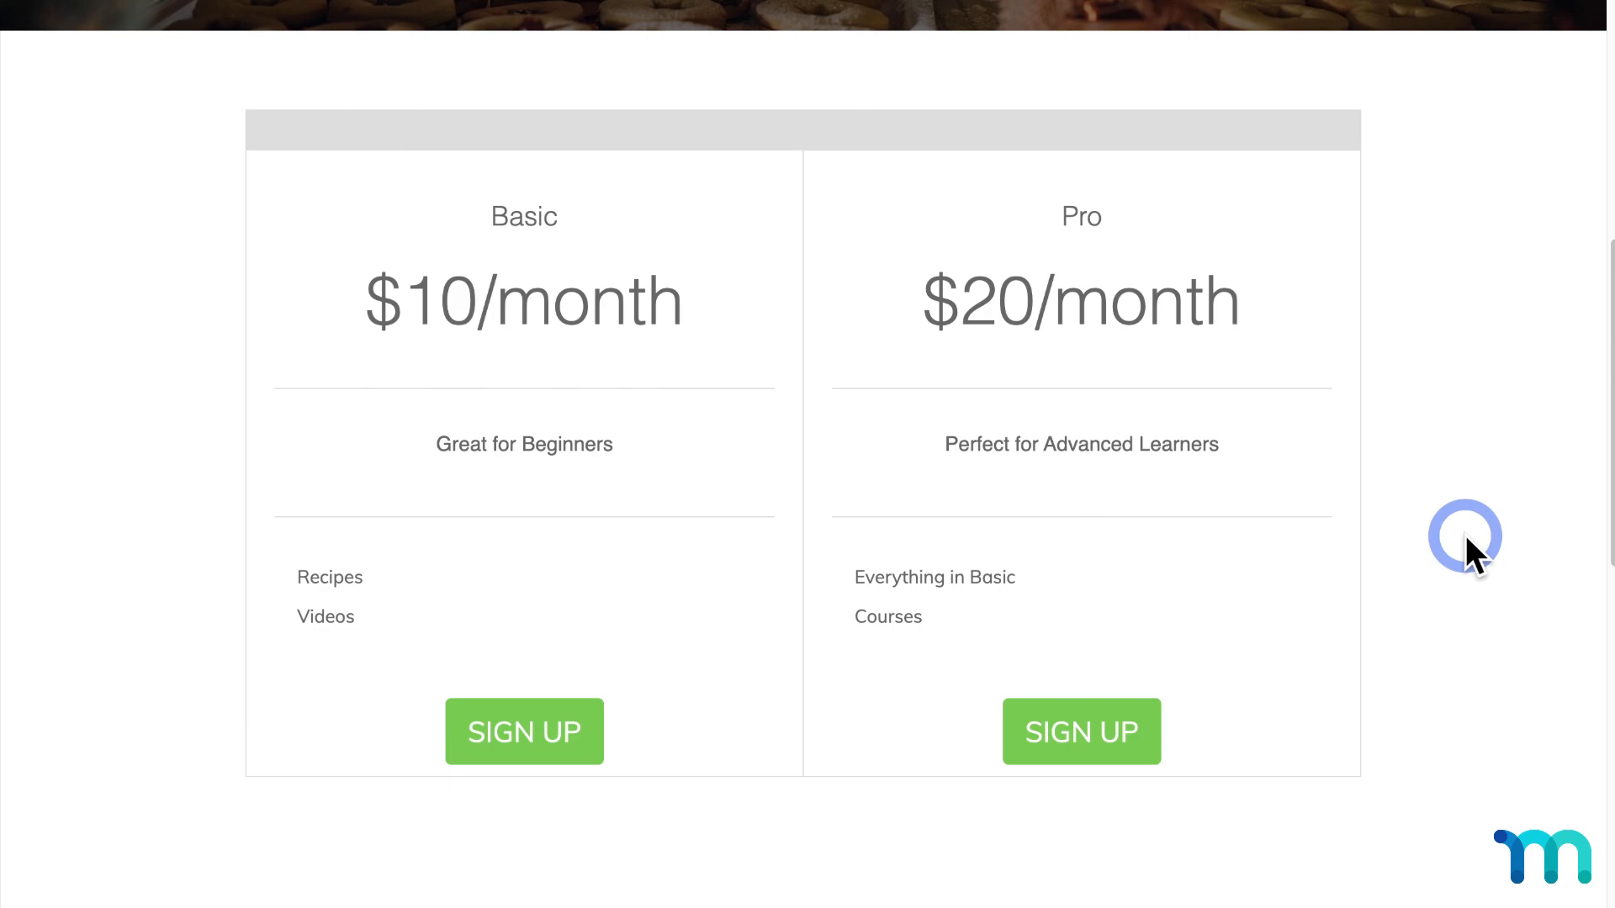
{"action": "scroll", "scroll_direction": "up", "scroll_amount": 3}
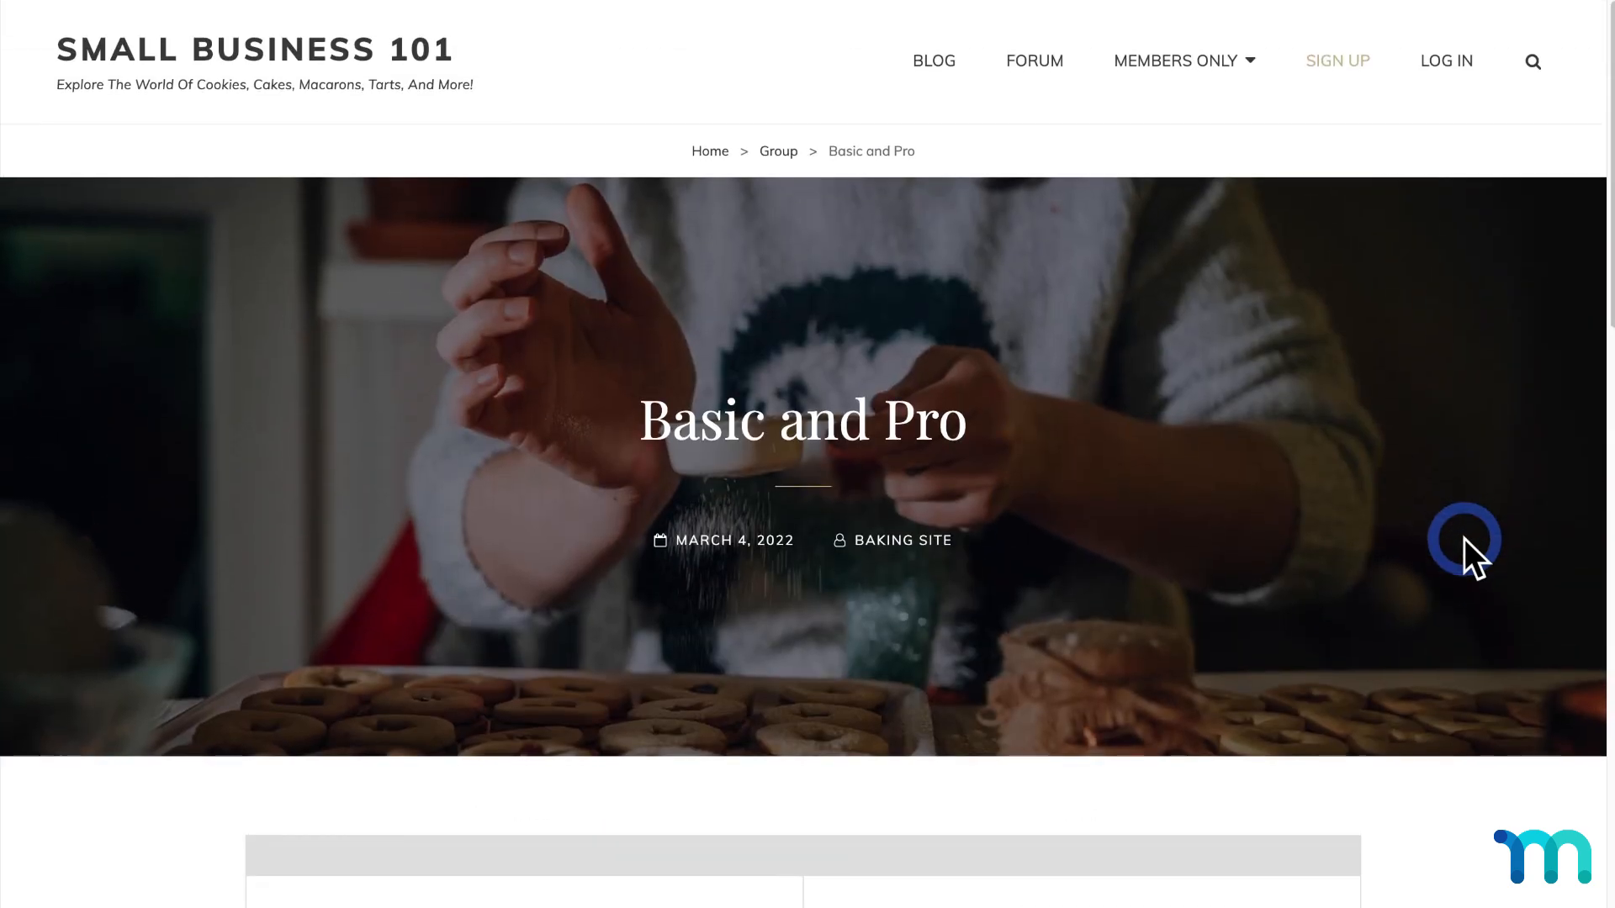
{"action": "mouse_move", "coordinate": [1358, 124]}
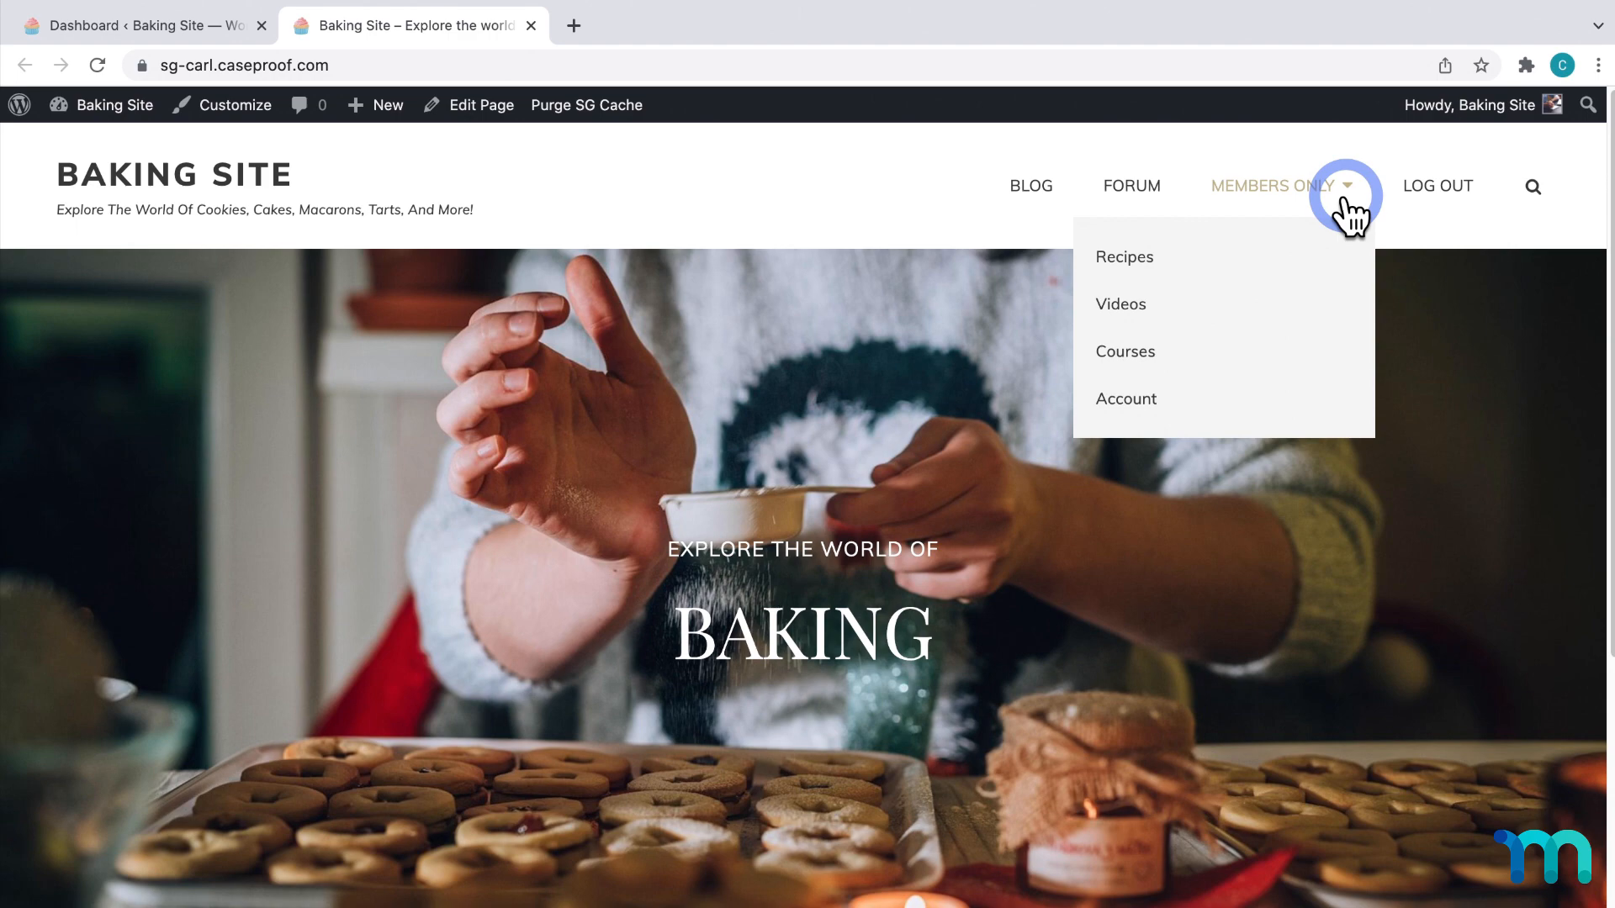
From the Dashboard, view the three MemberPress rules, then the Memberships list
{"action": "left_click", "coordinate": [139, 24]}
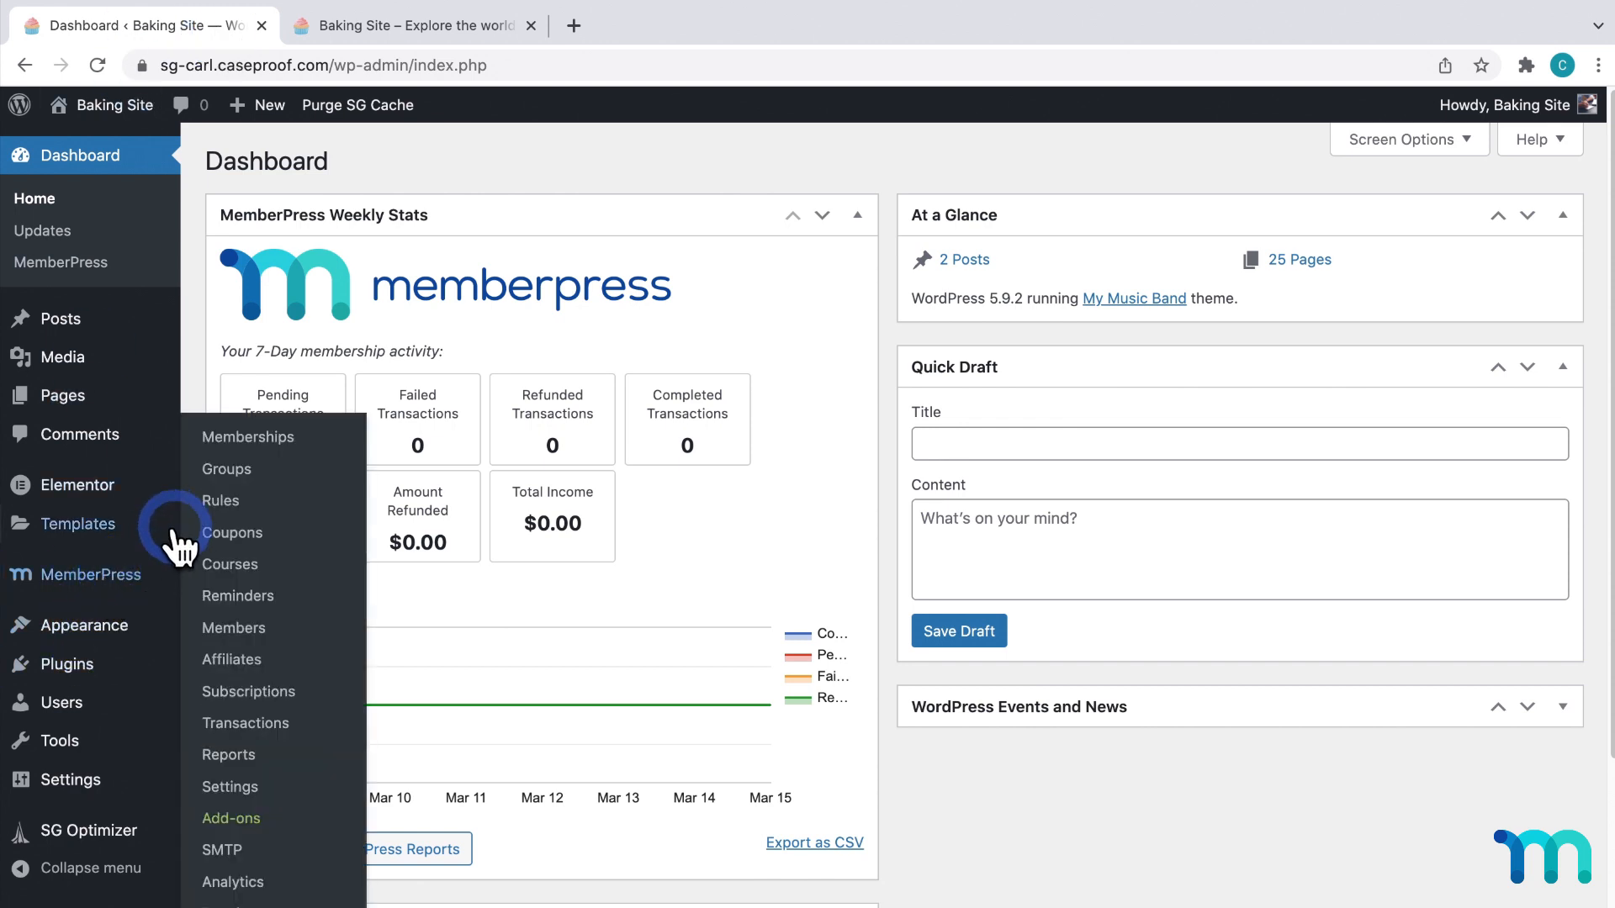
{"action": "left_click", "coordinate": [220, 500]}
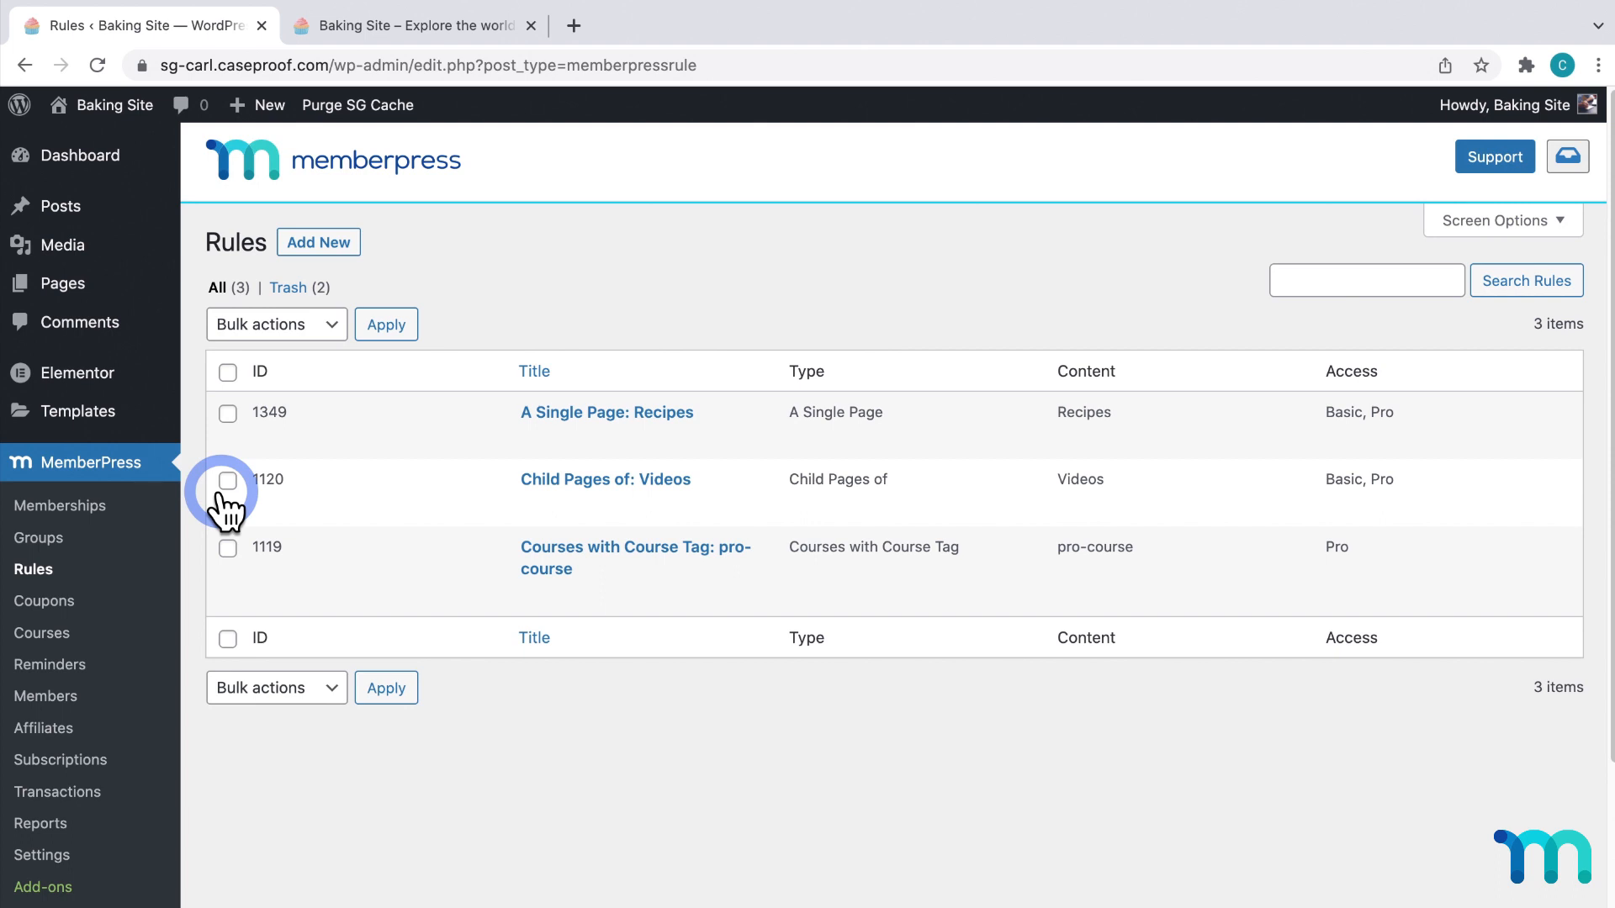
{"action": "left_click", "coordinate": [59, 505]}
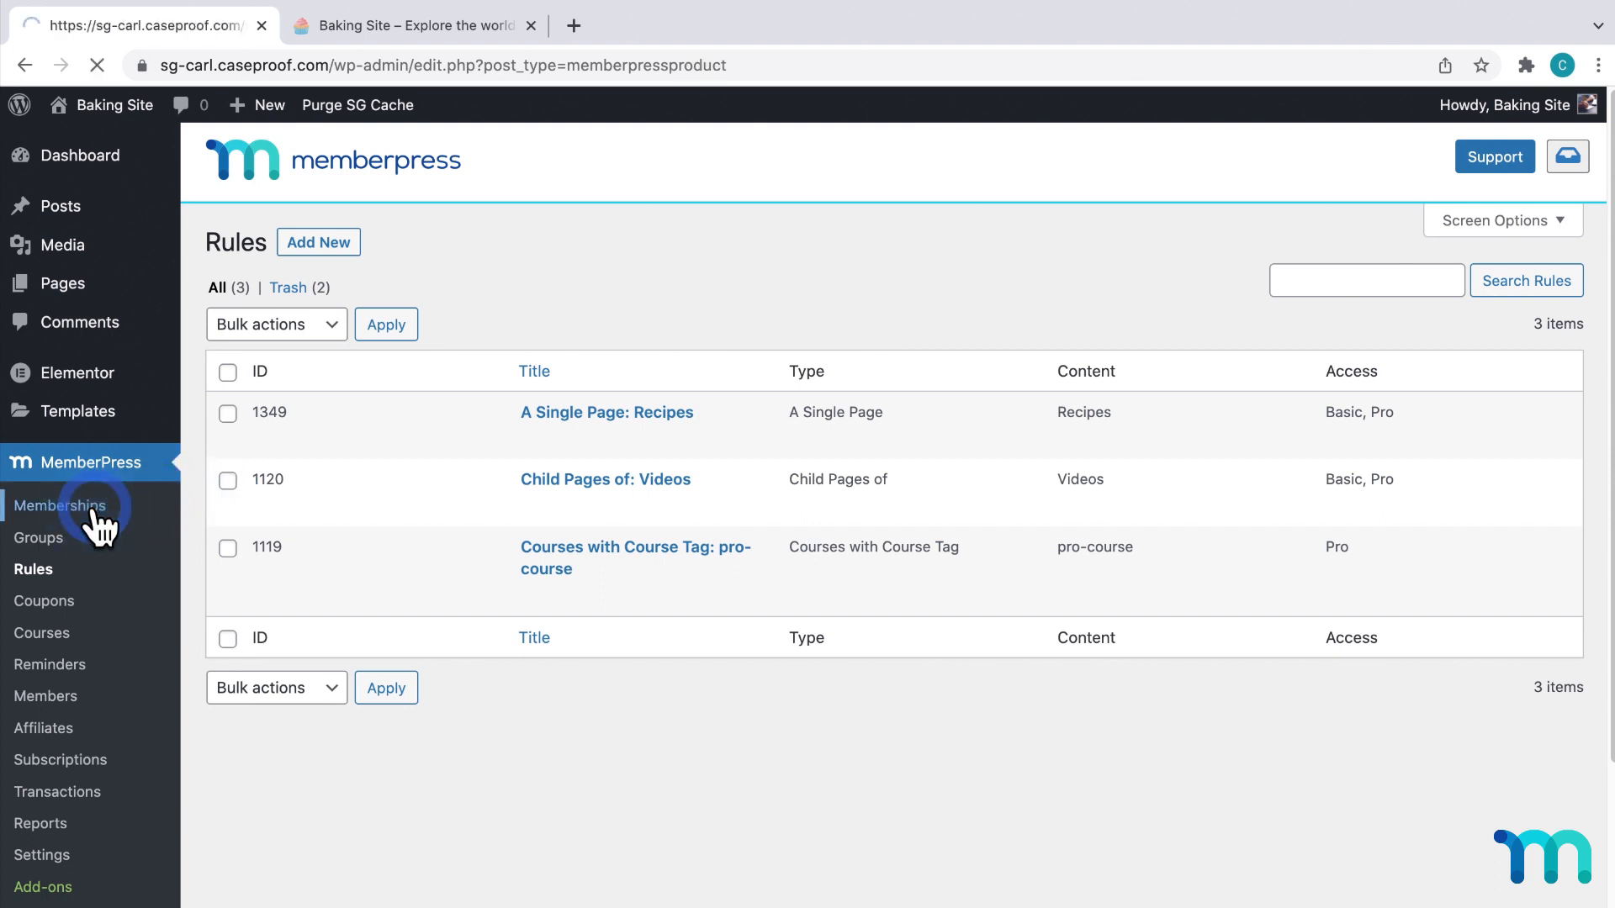
{"action": "left_click", "coordinate": [60, 506]}
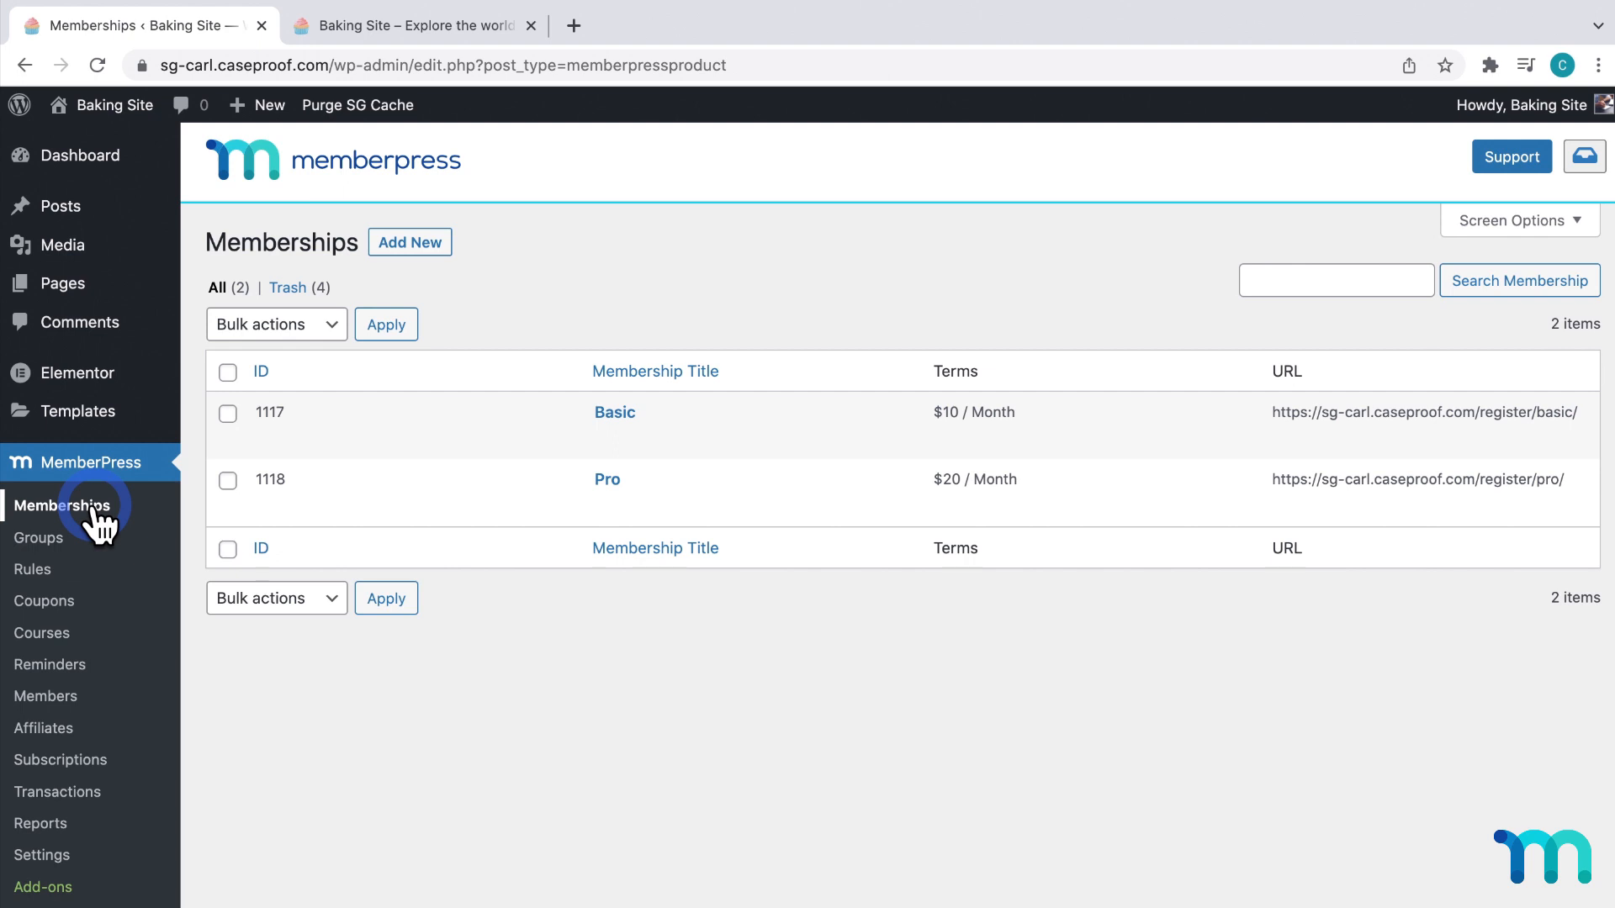
{"action": "mouse_move", "coordinate": [38, 537]}
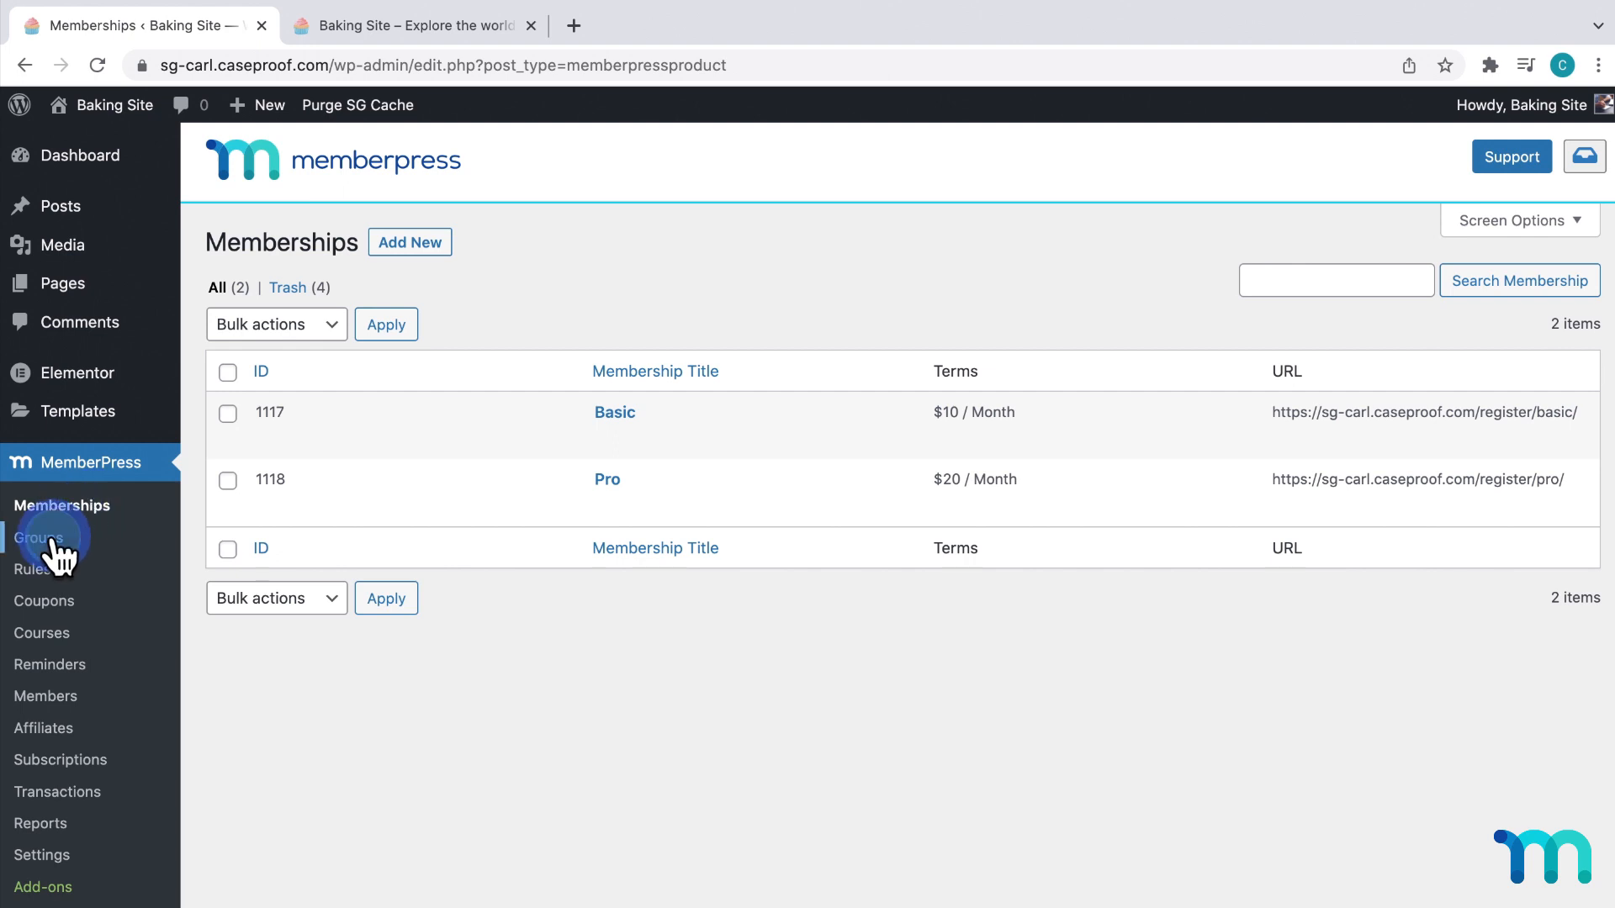
From the empty Groups list, add a new group titled 'Basic and Pro'
{"action": "left_click", "coordinate": [39, 537]}
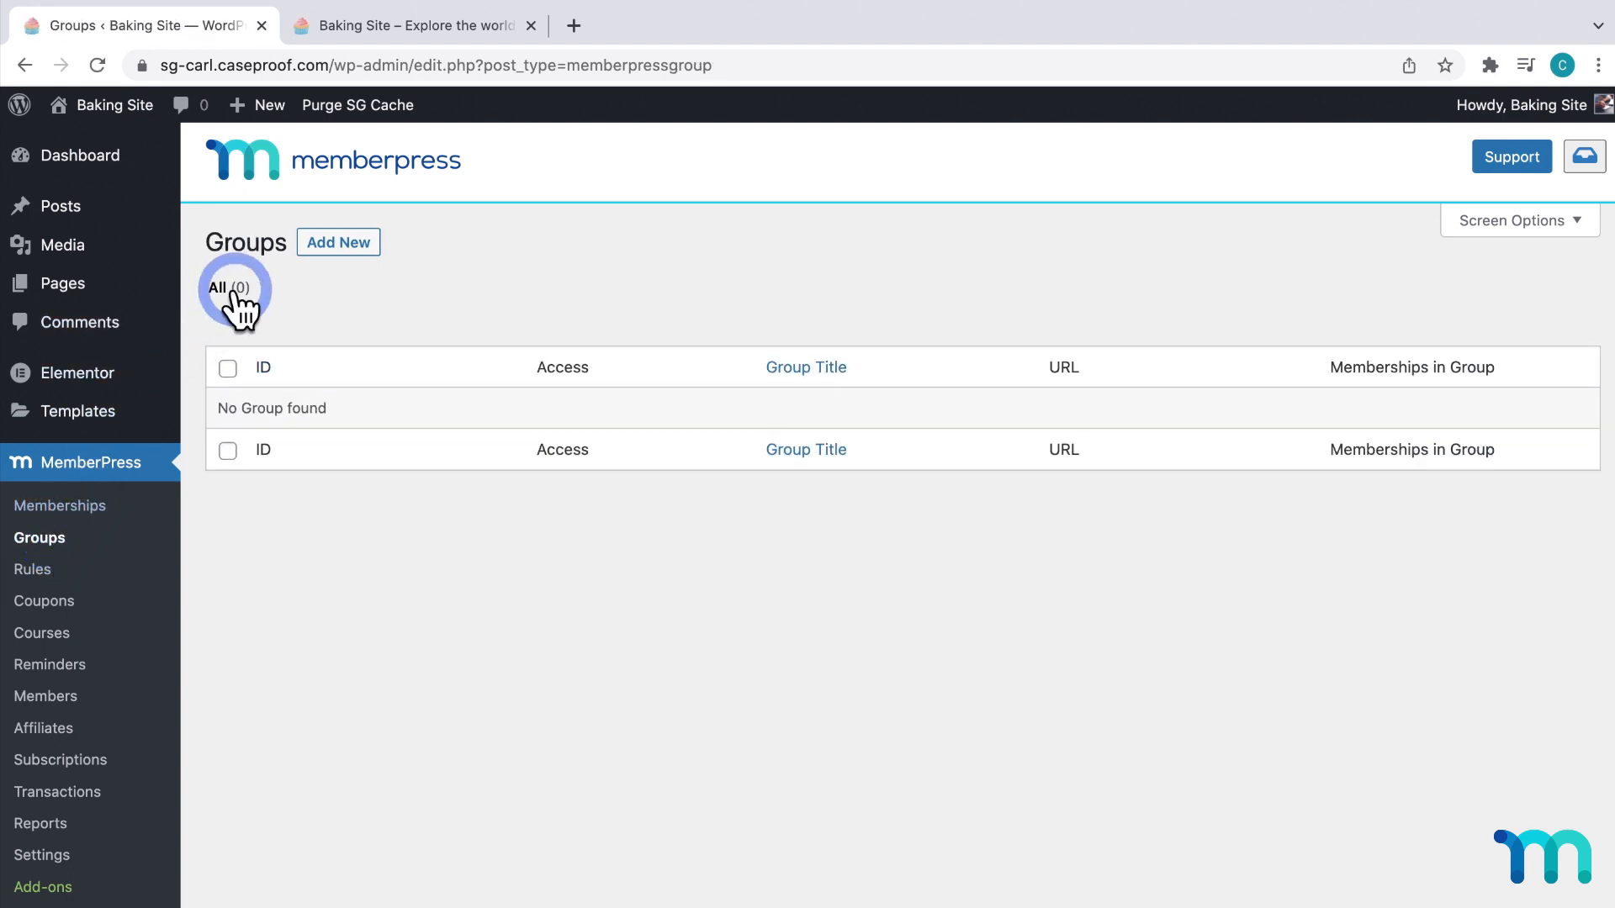
{"action": "left_click", "coordinate": [336, 242]}
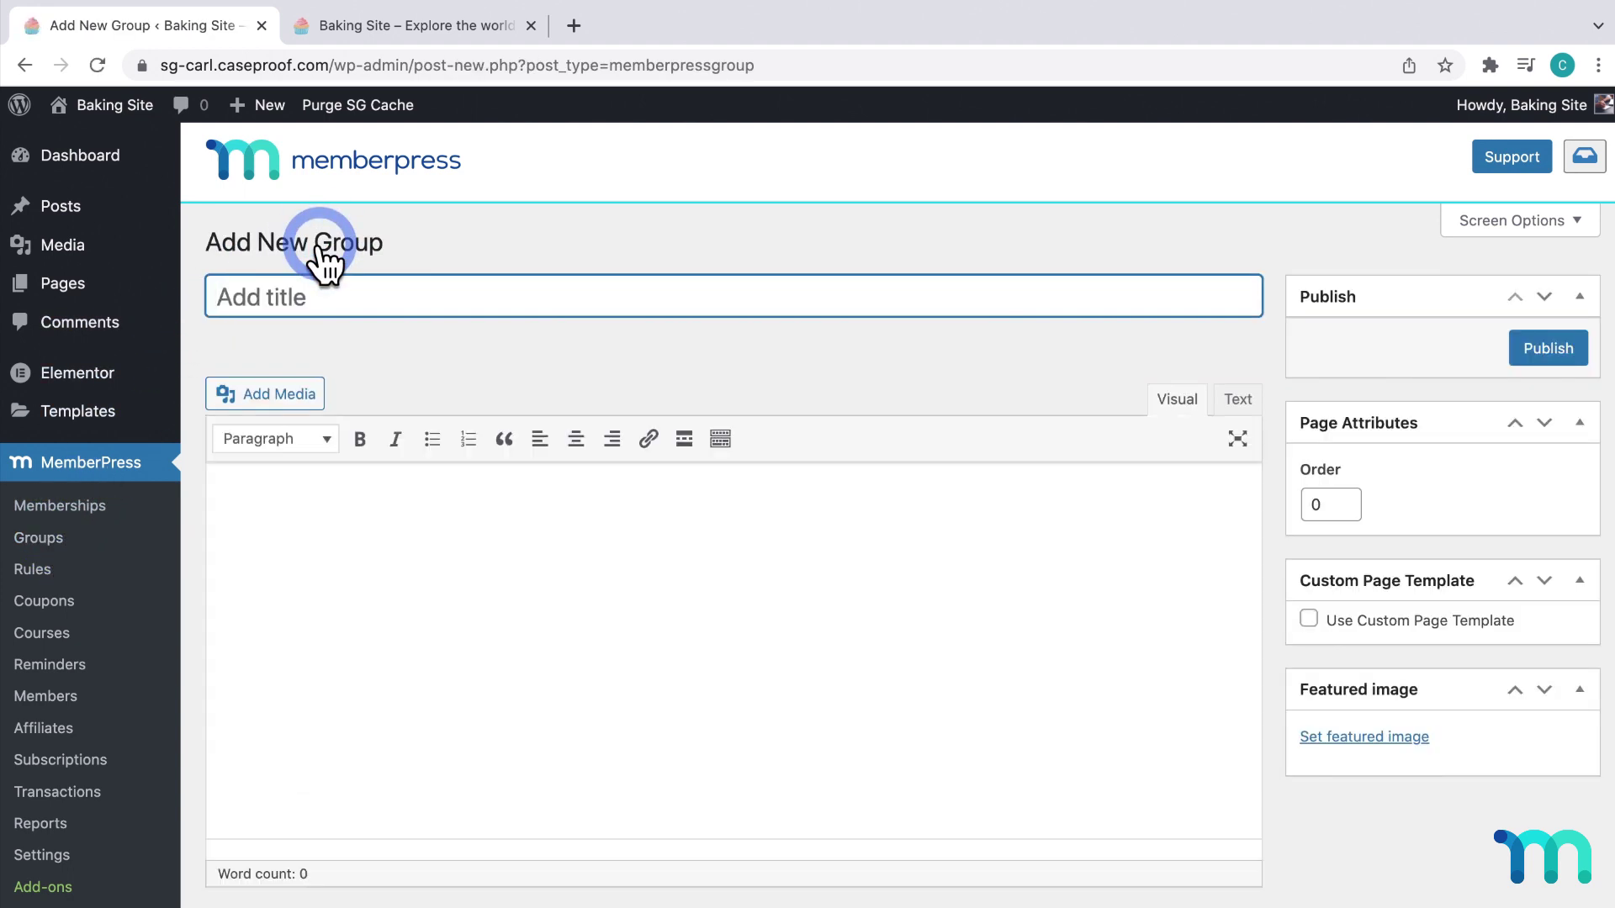
{"action": "type", "text": "Basic"}
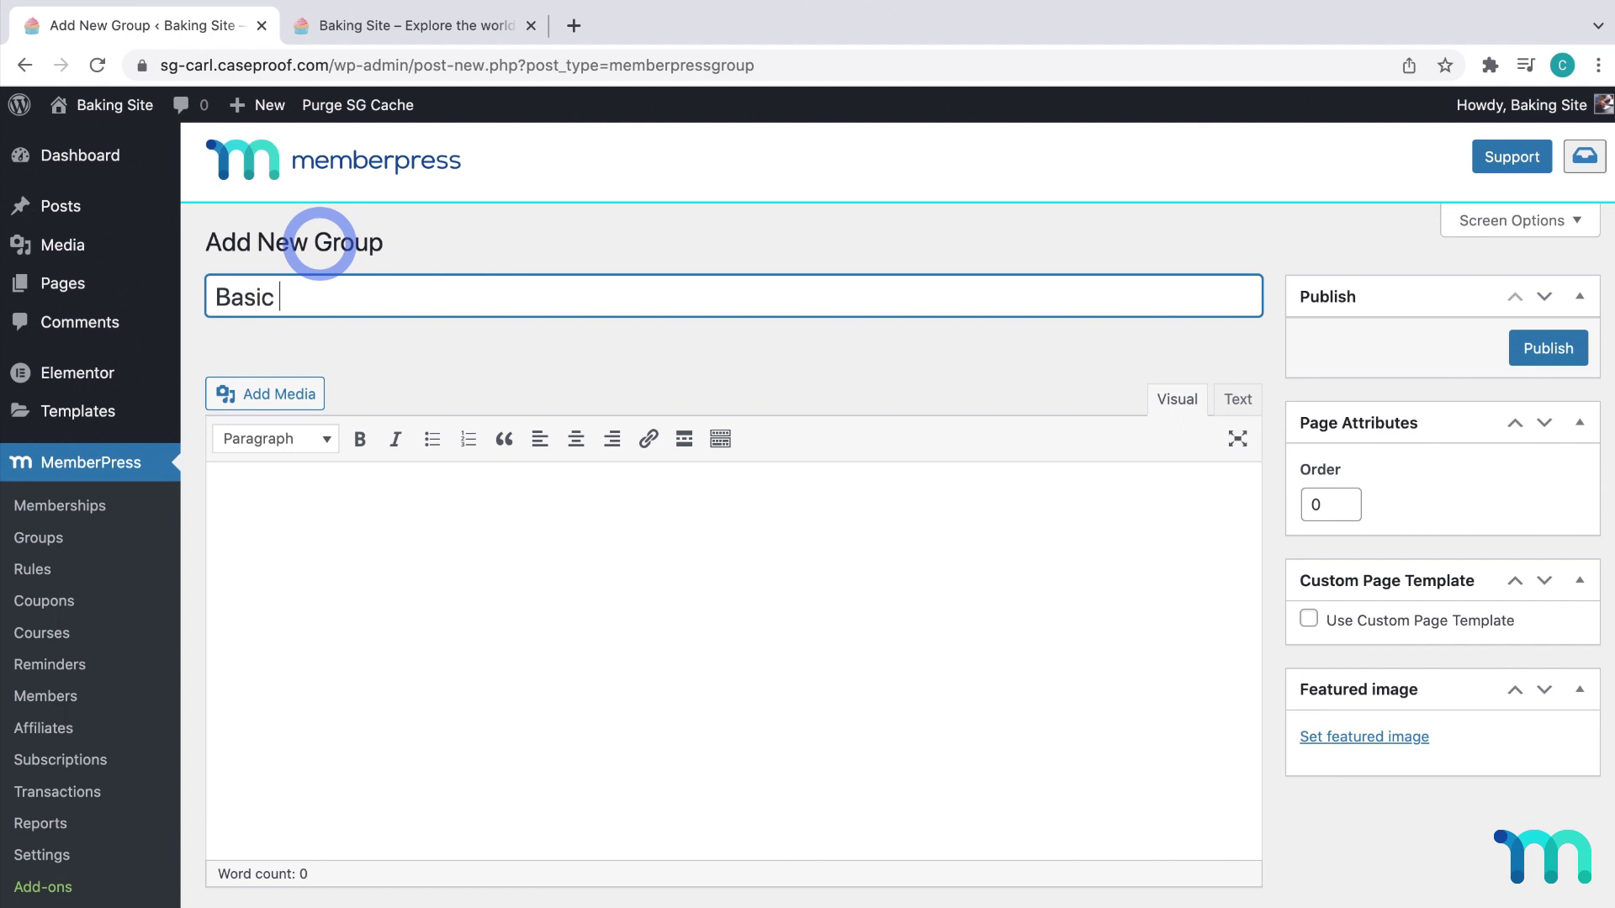
{"action": "type", "text": "and Pro"}
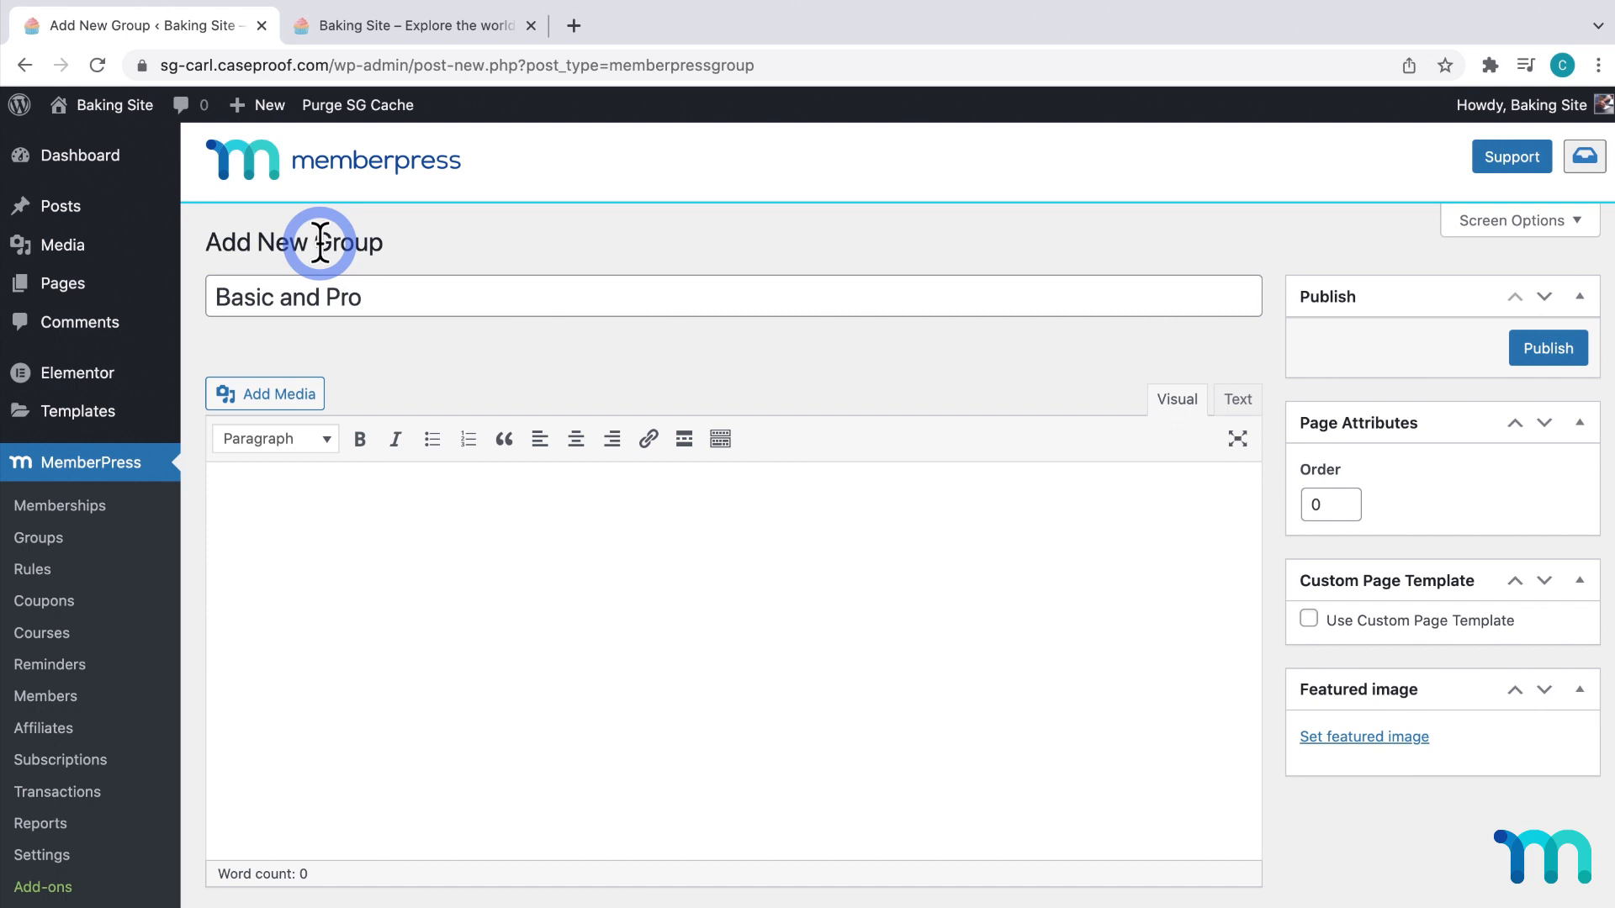
Add Basic as the first group membership and Pro second, viewing the upgrade path explanation
{"action": "scroll", "scroll_direction": "down", "scroll_amount": 3}
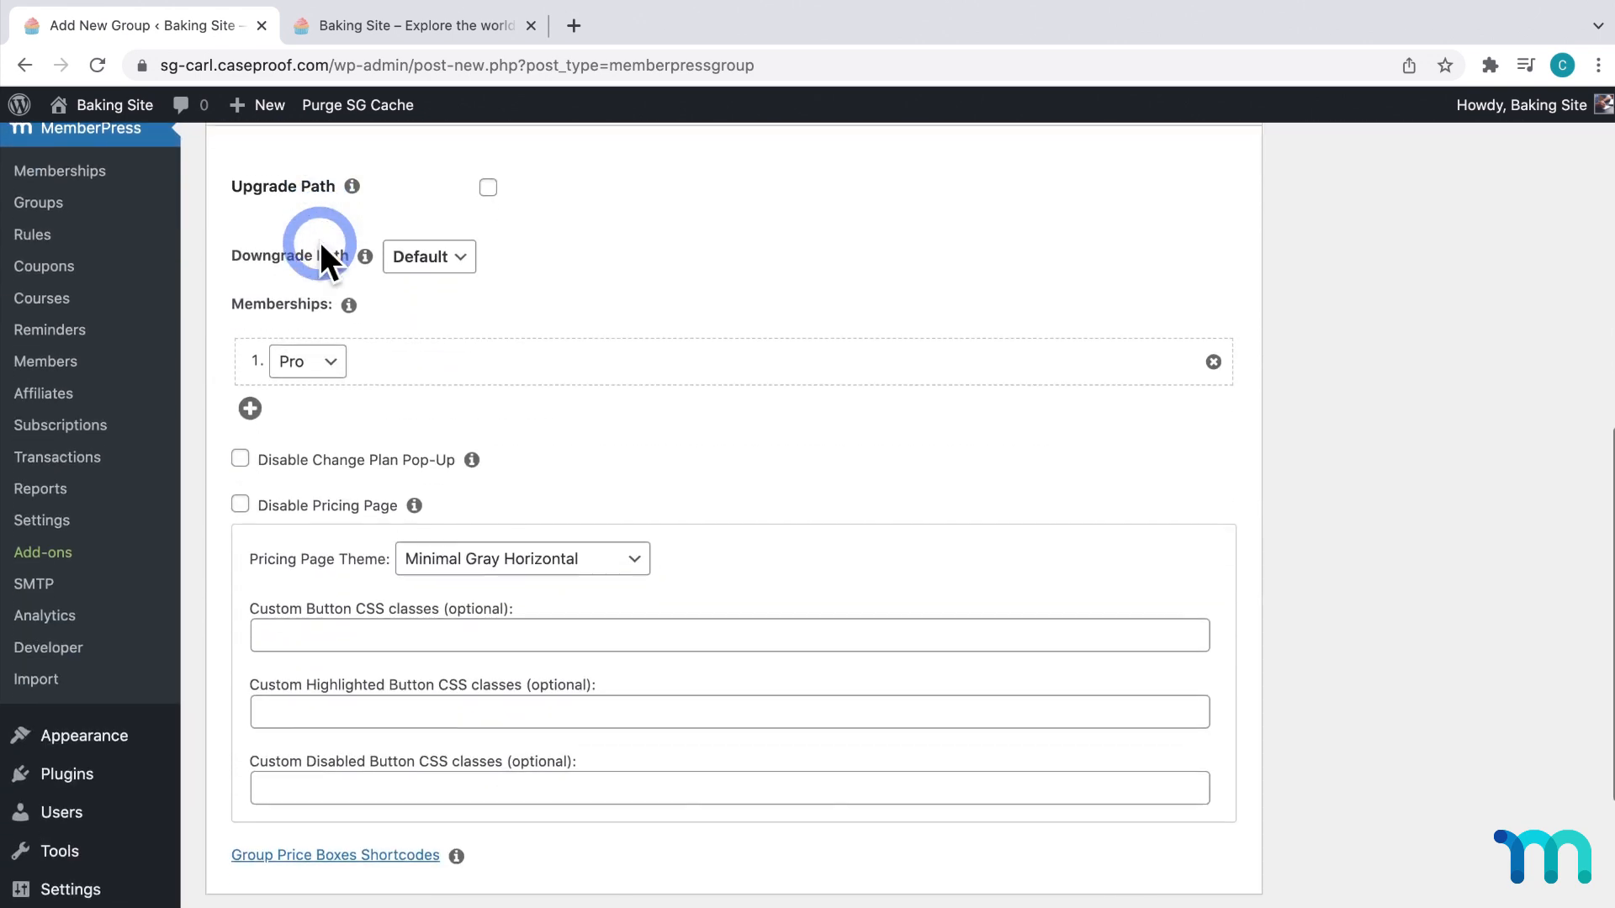
{"action": "scroll", "scroll_direction": "up", "scroll_amount": 3}
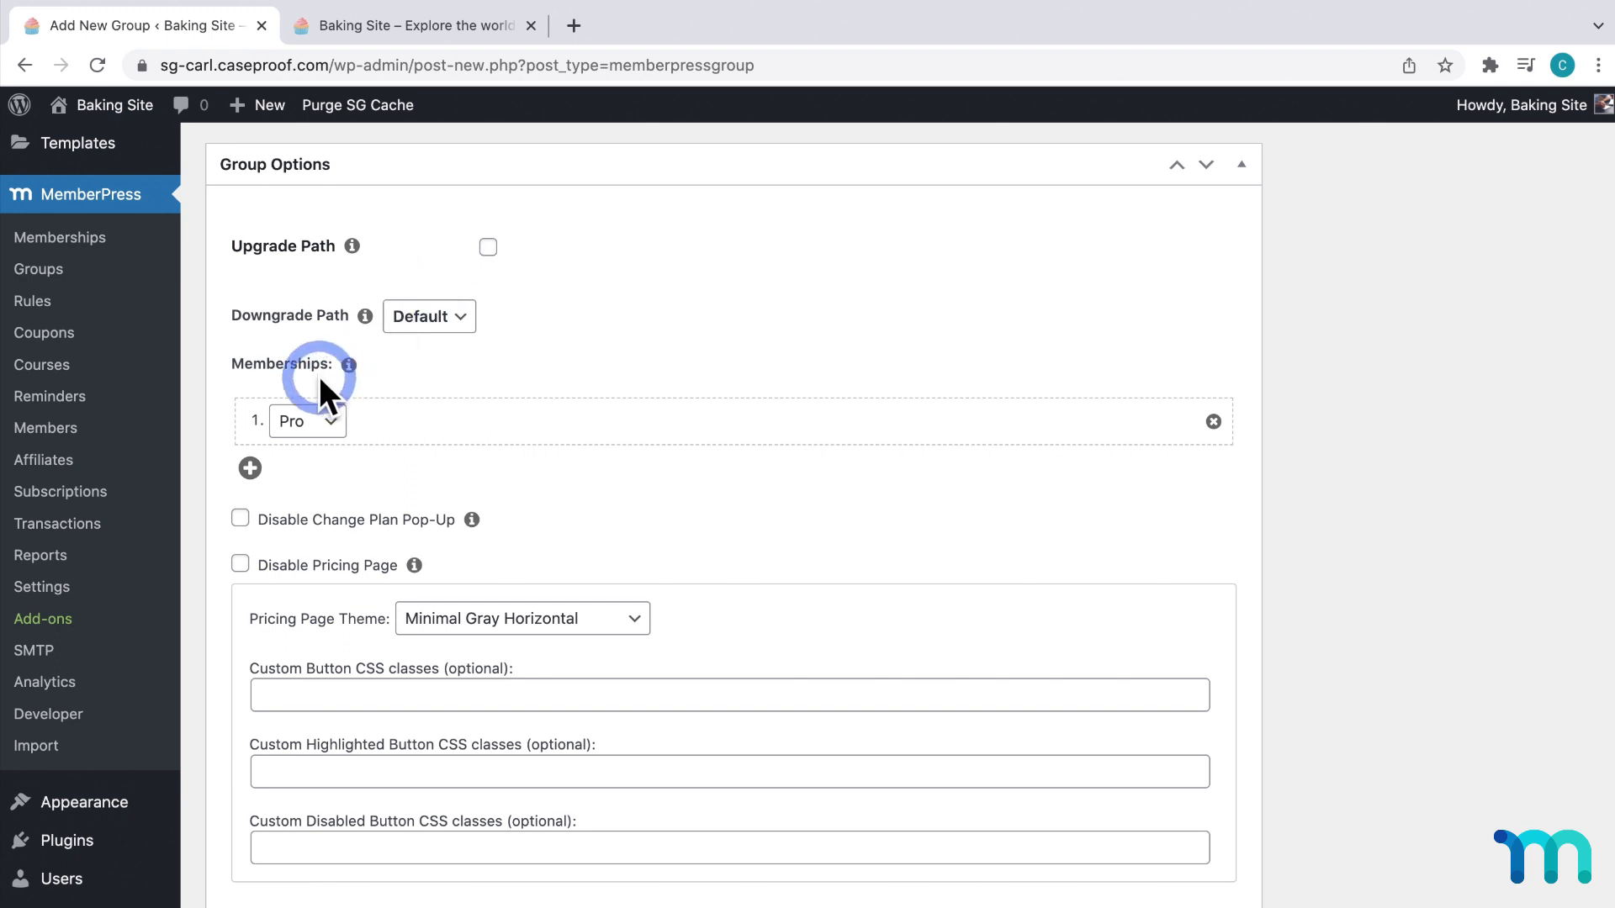
{"action": "left_click", "coordinate": [306, 421]}
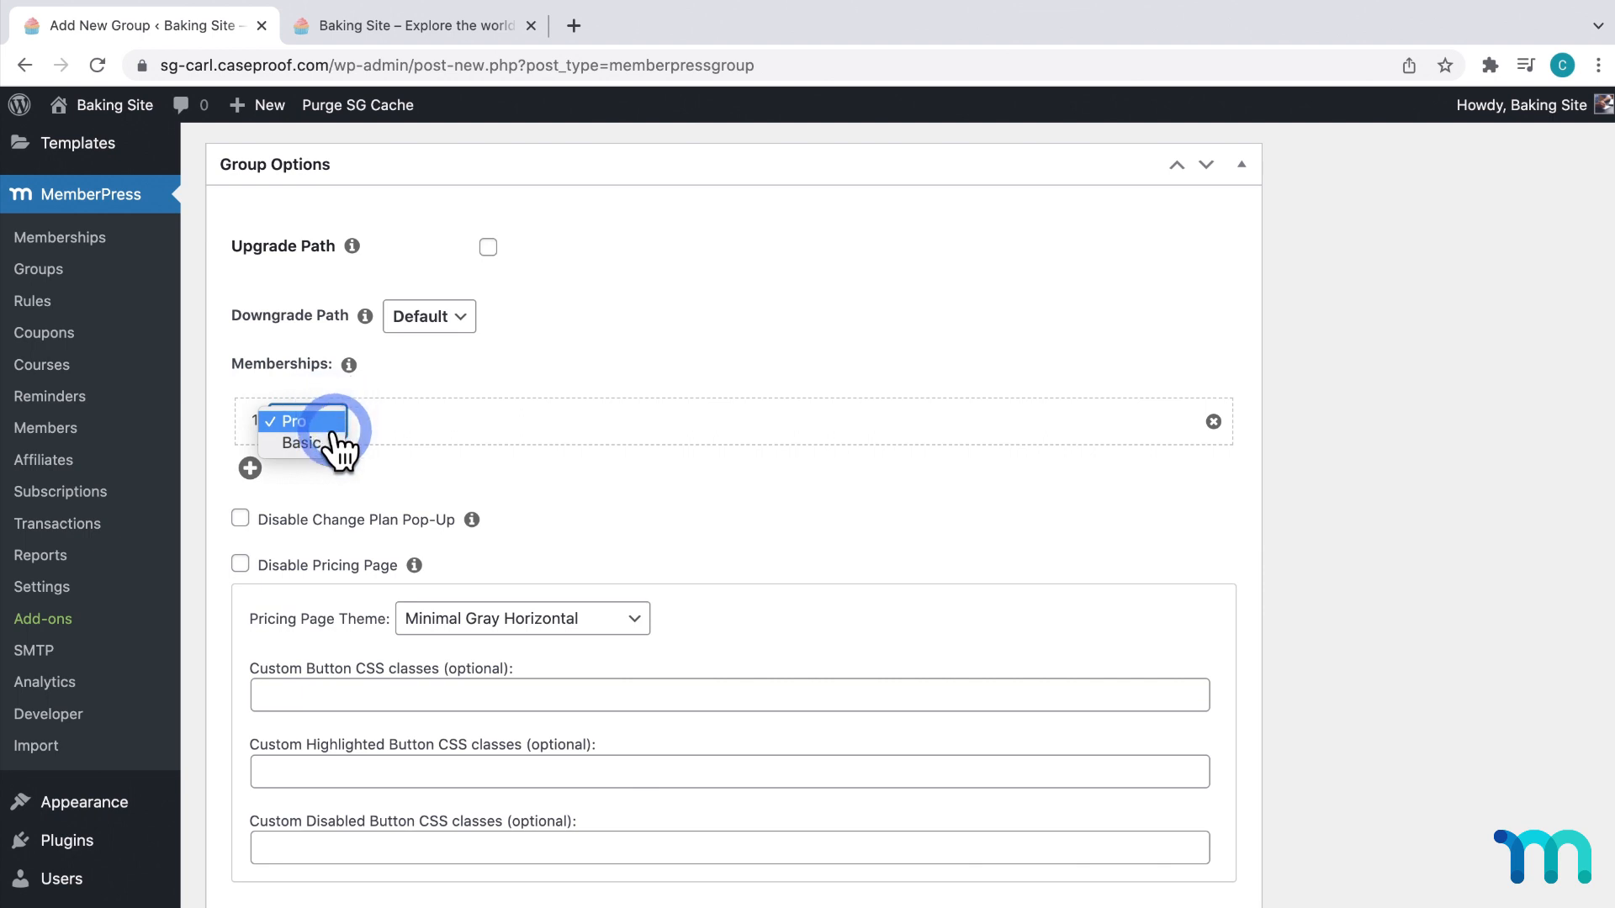
{"action": "left_click", "coordinate": [301, 441]}
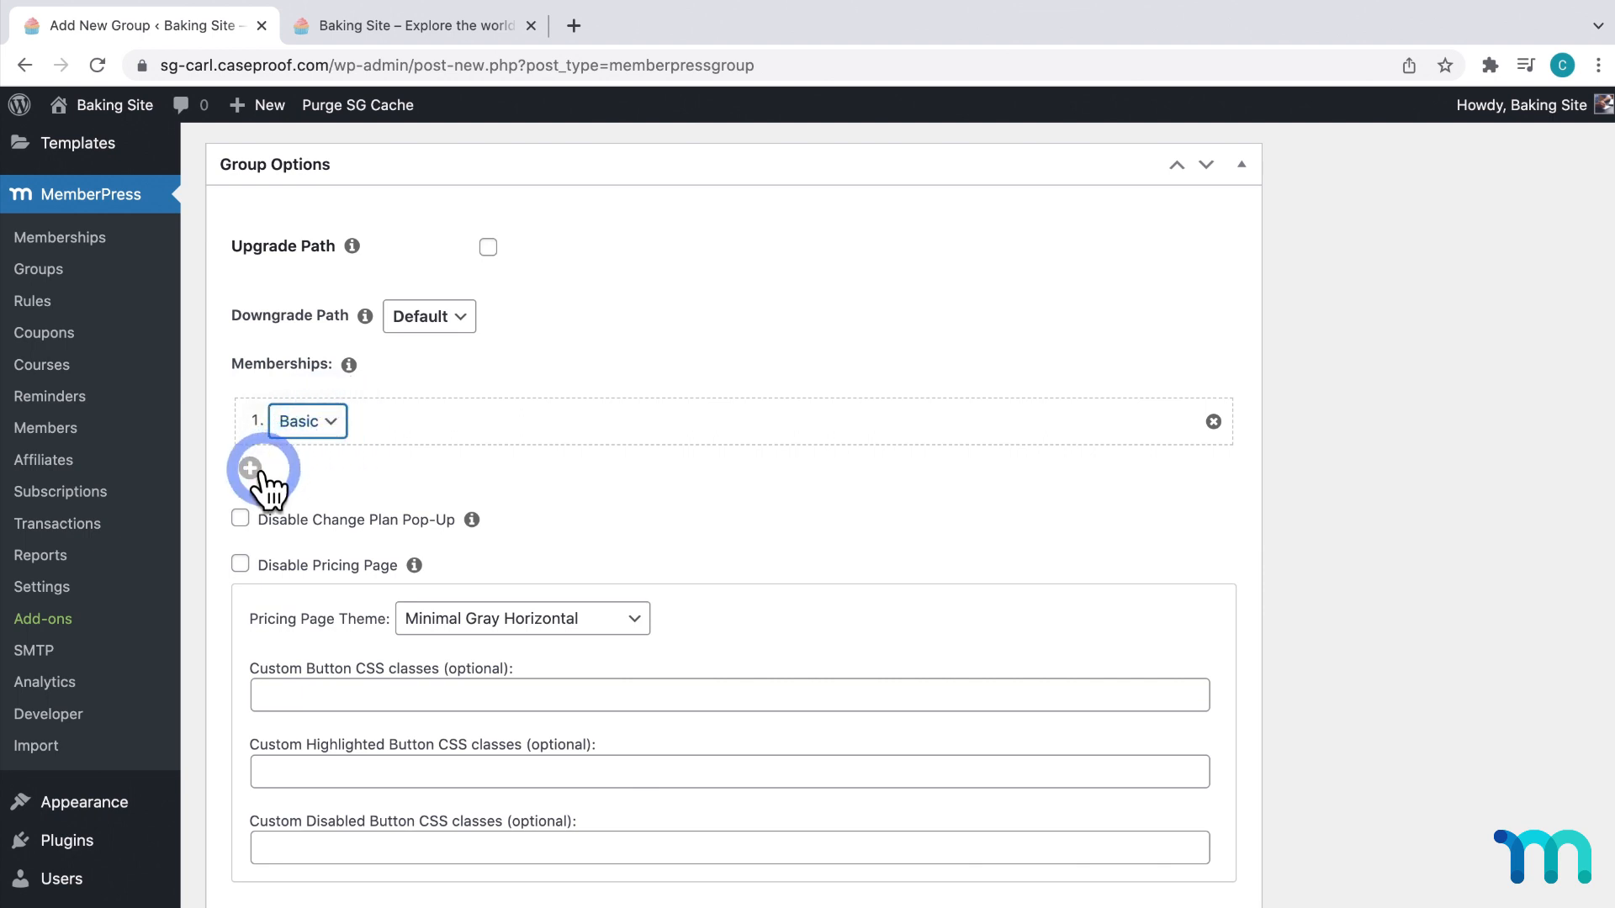
{"action": "left_click", "coordinate": [249, 471]}
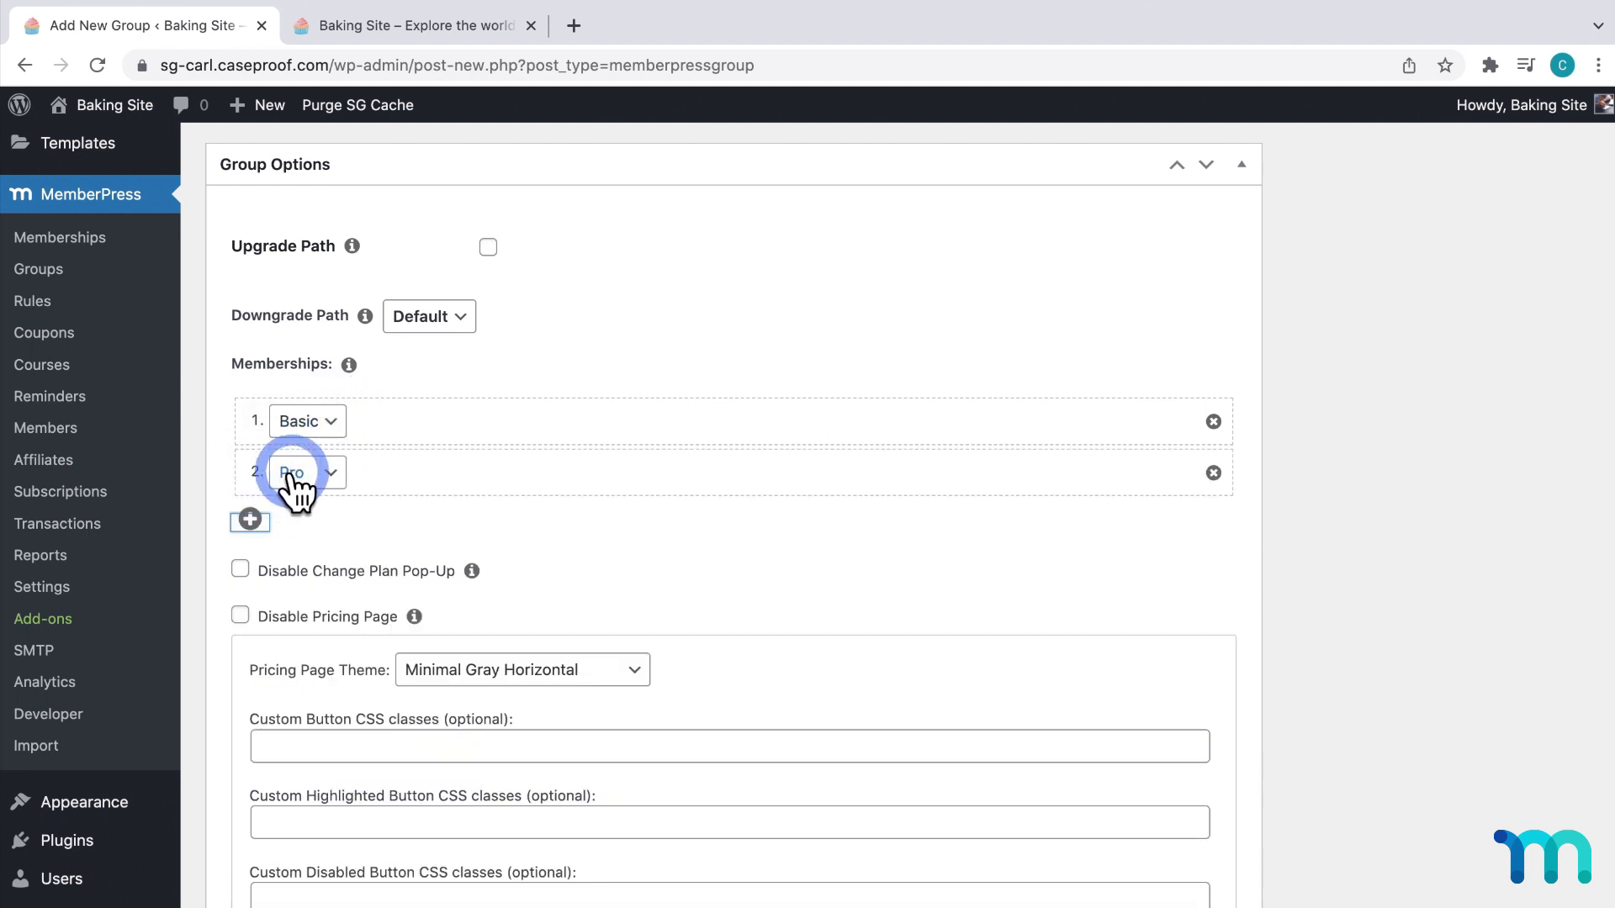
{"action": "mouse_move", "coordinate": [381, 468]}
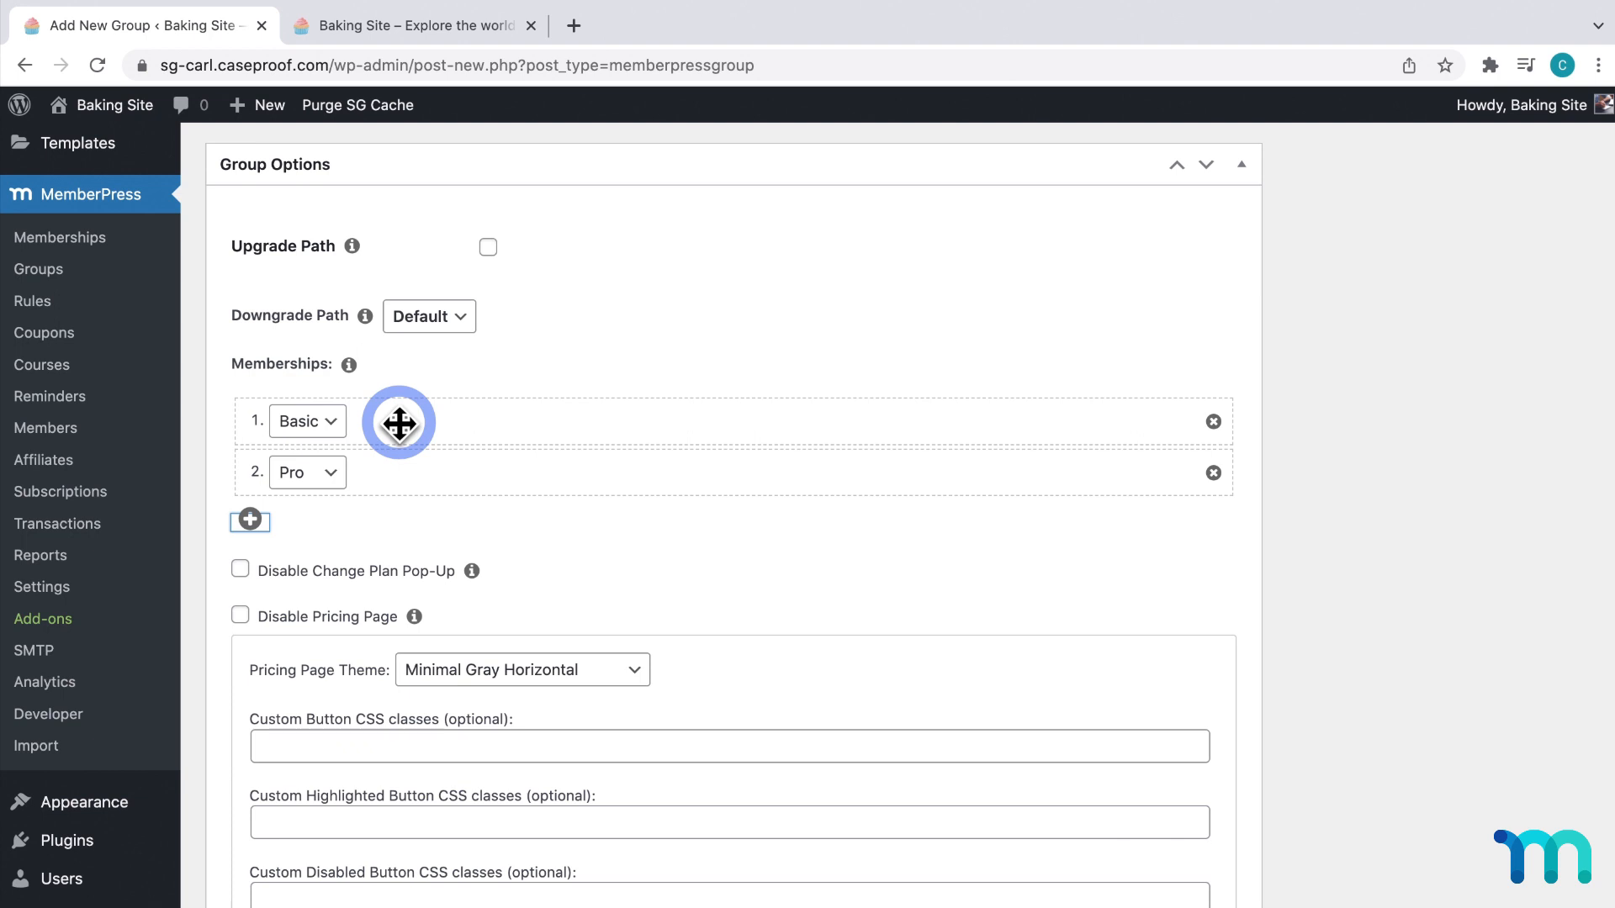
{"action": "mouse_move", "coordinate": [379, 472]}
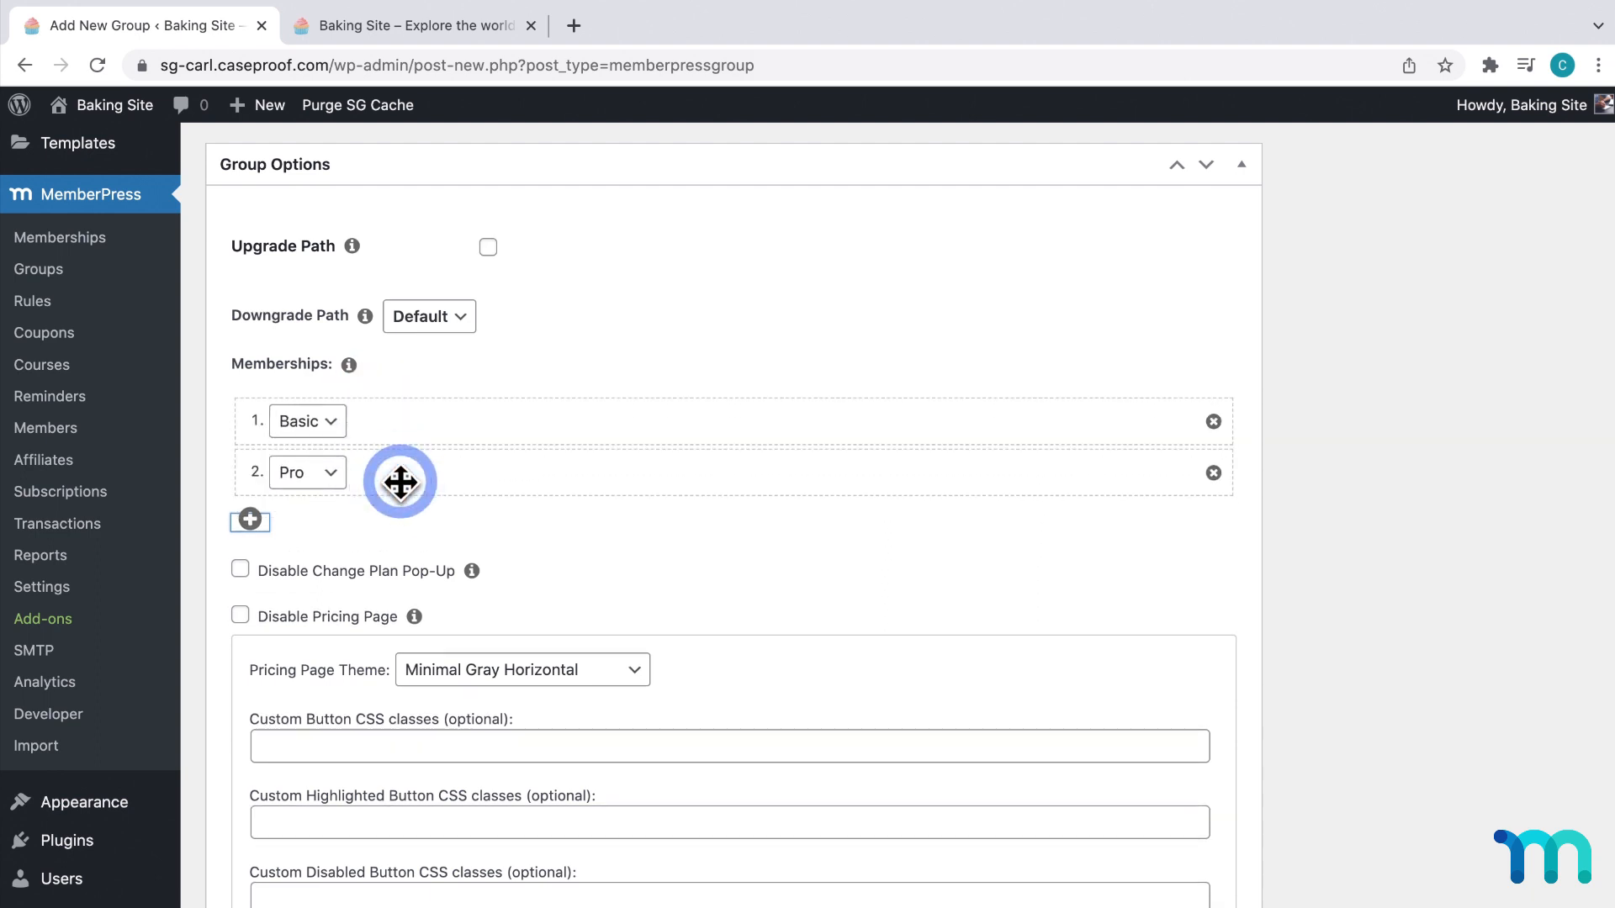
{"action": "left_click", "coordinate": [354, 245]}
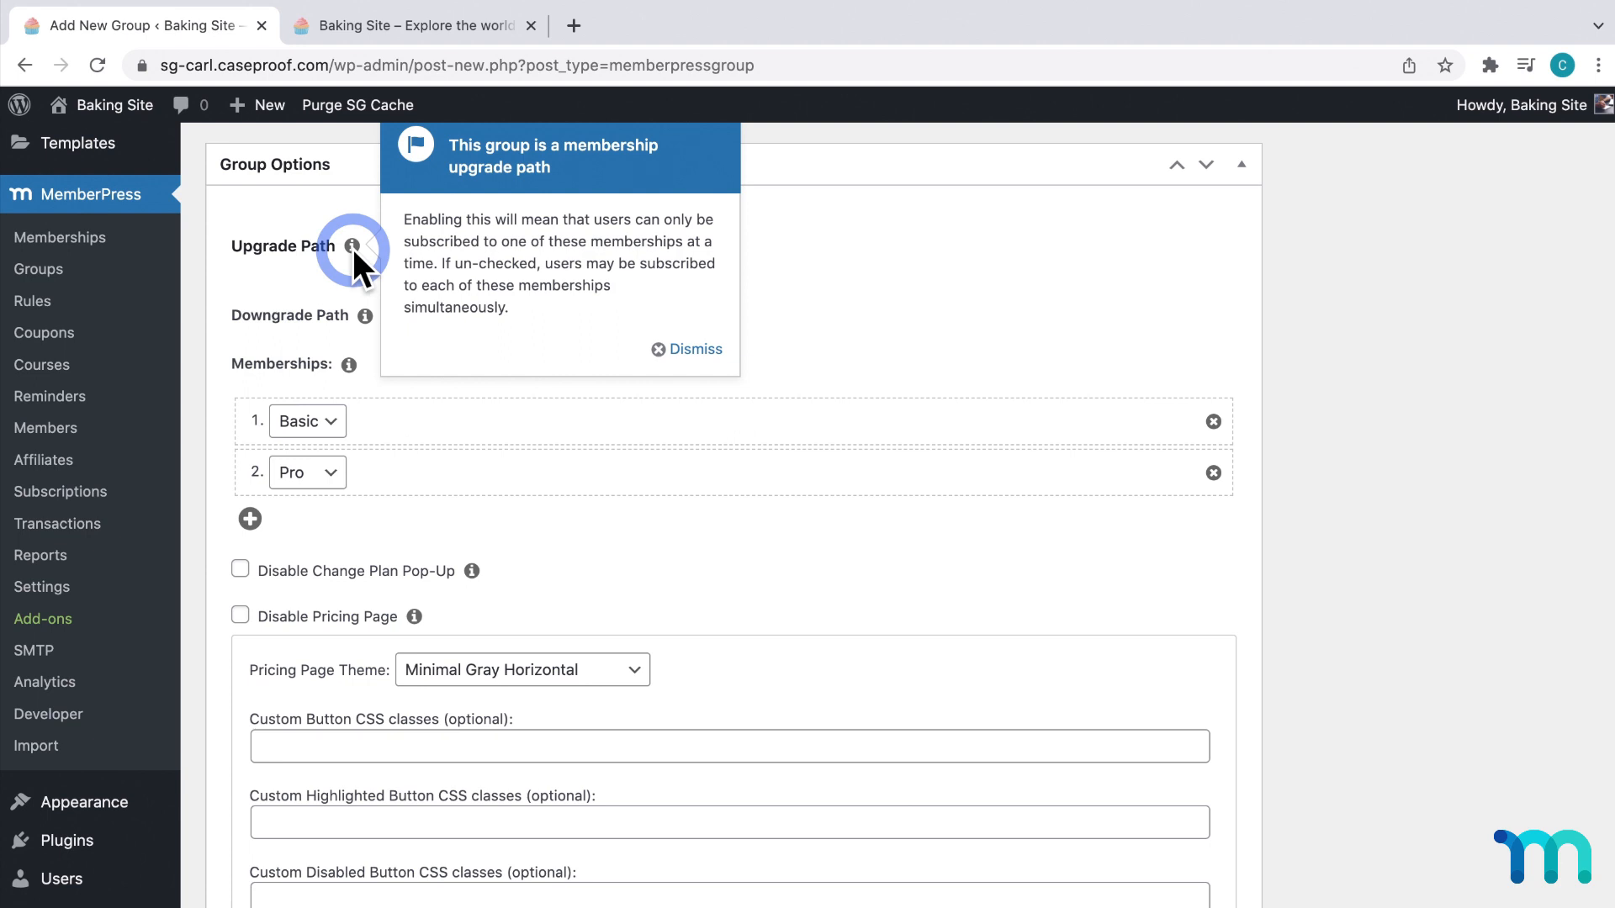
{"action": "left_click", "coordinate": [696, 348]}
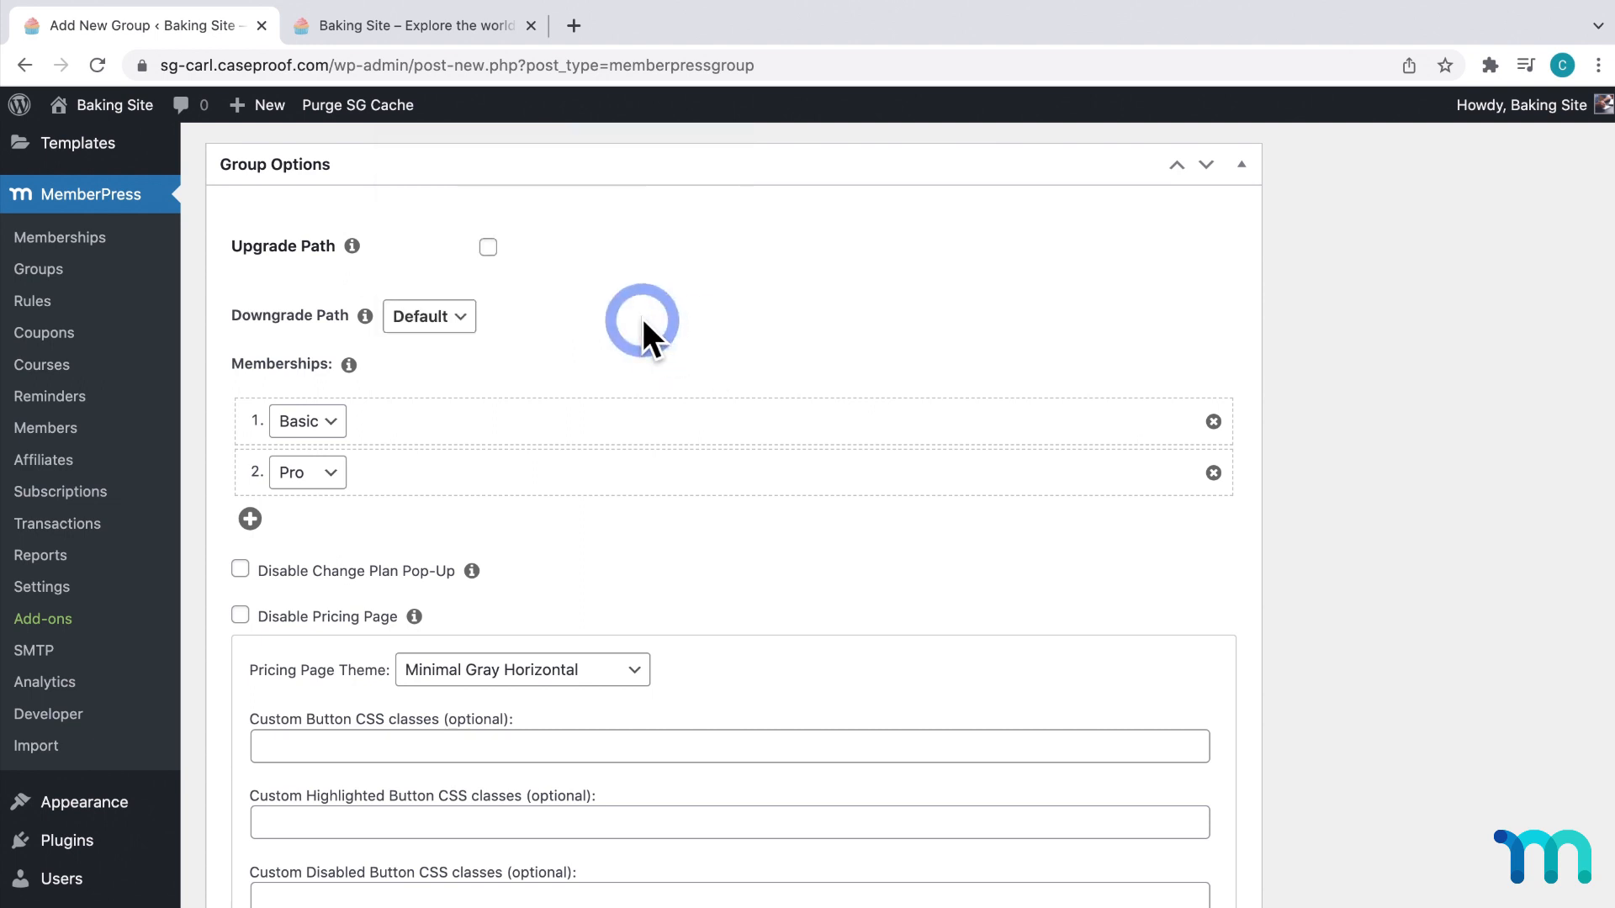
Enable Upgrade Path and Reset billing period, leaving Downgrade Path on Default
{"action": "left_click", "coordinate": [487, 247]}
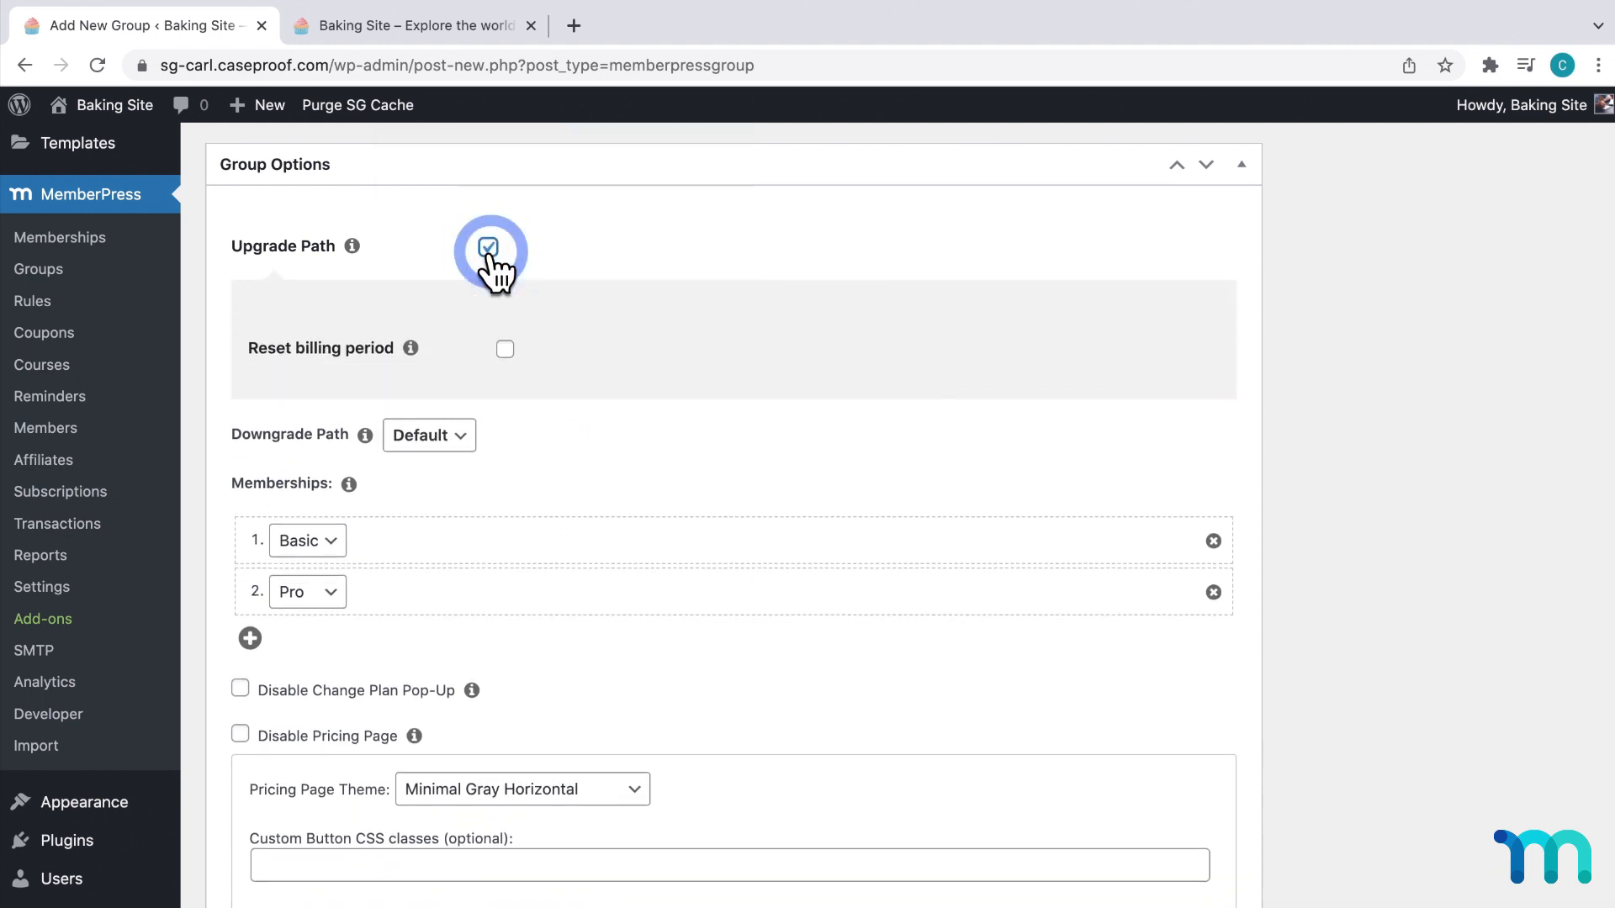
{"action": "left_click", "coordinate": [412, 348]}
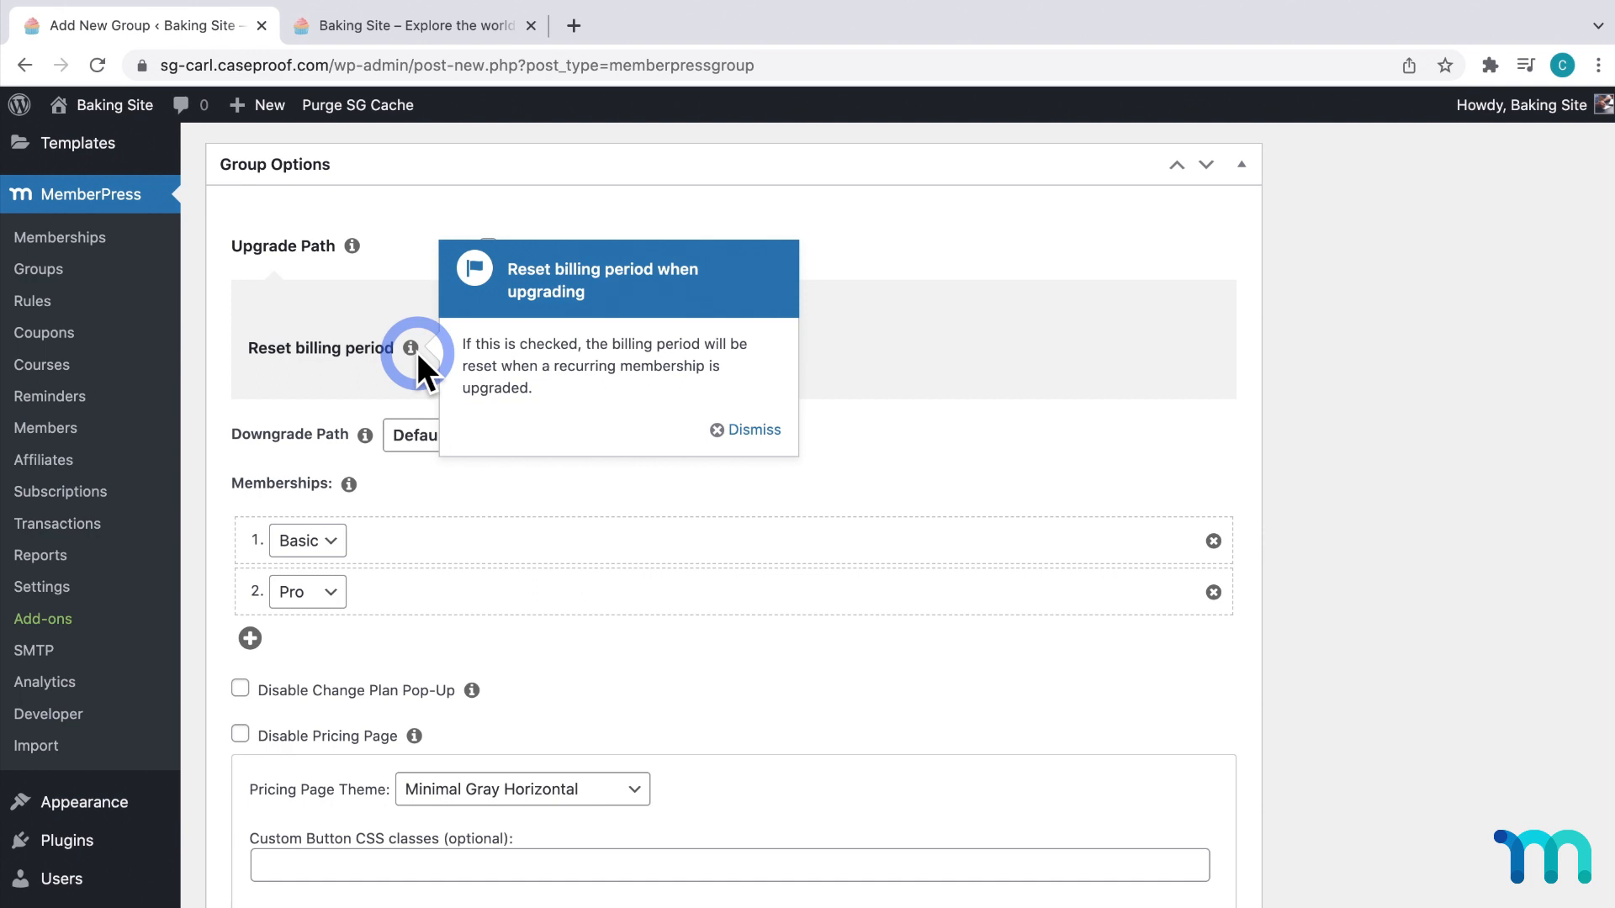
{"action": "left_click", "coordinate": [754, 430]}
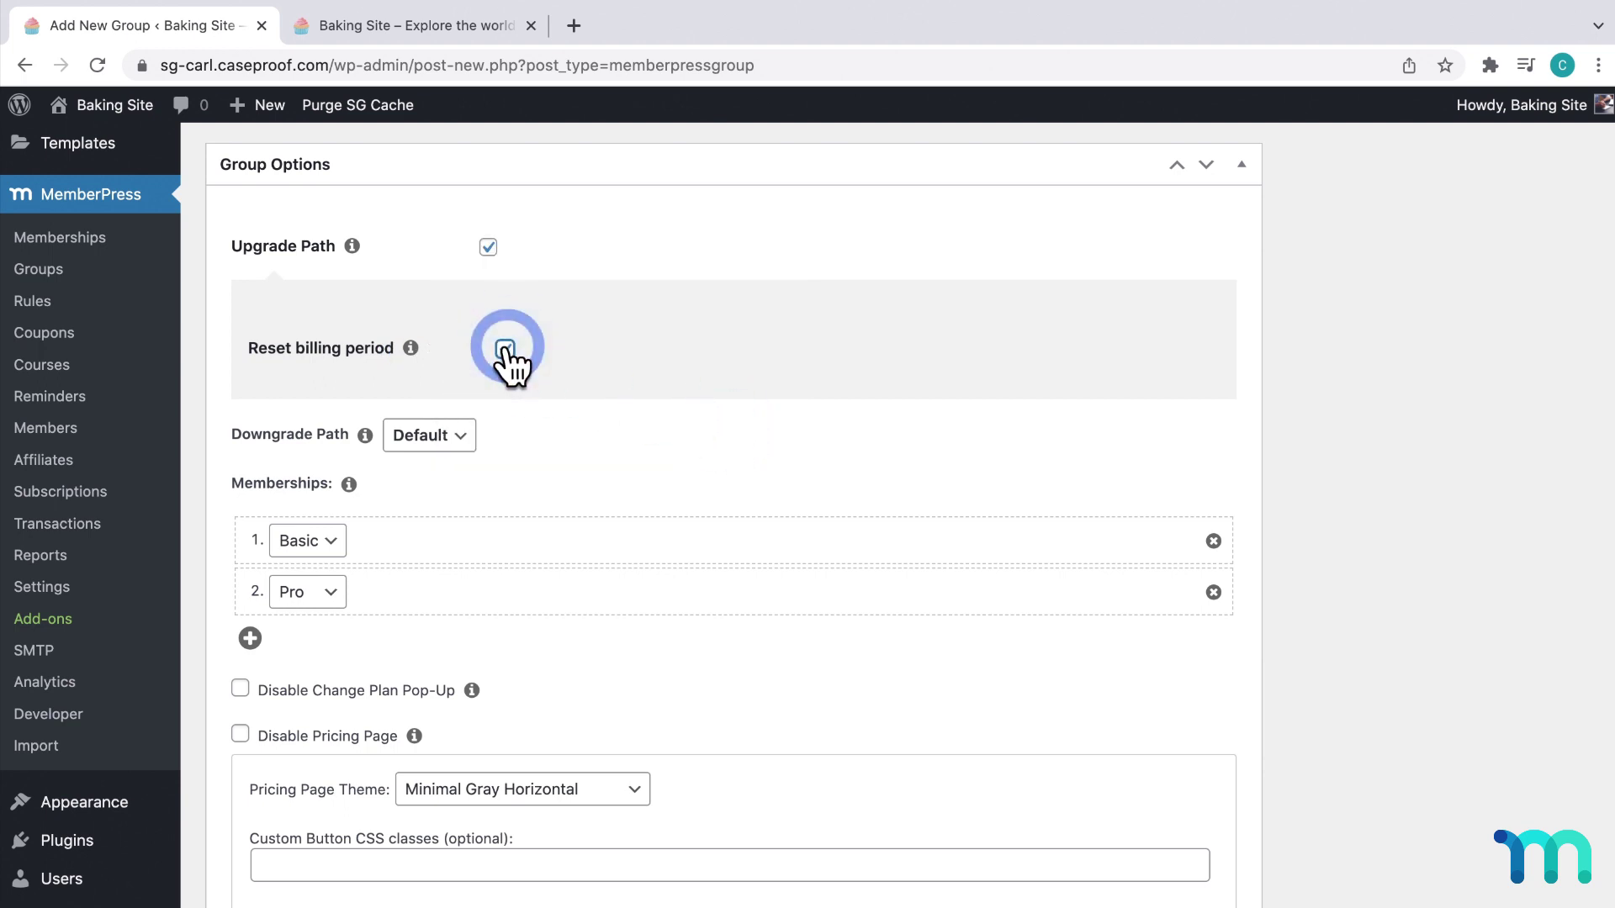
{"action": "left_click", "coordinate": [504, 348]}
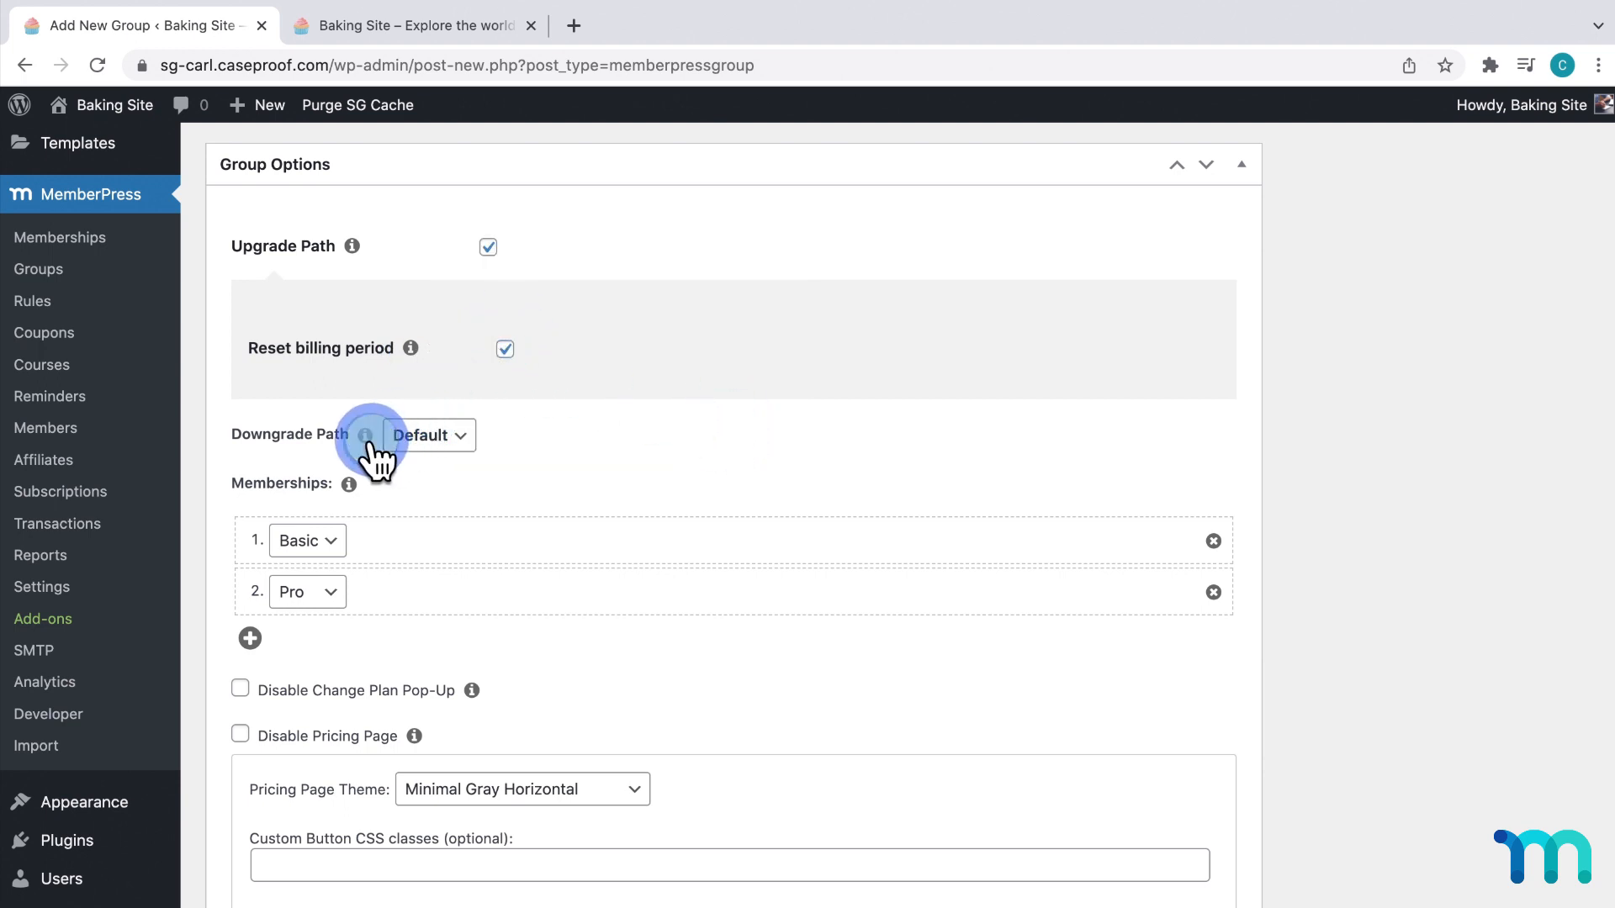
{"action": "left_click", "coordinate": [366, 434]}
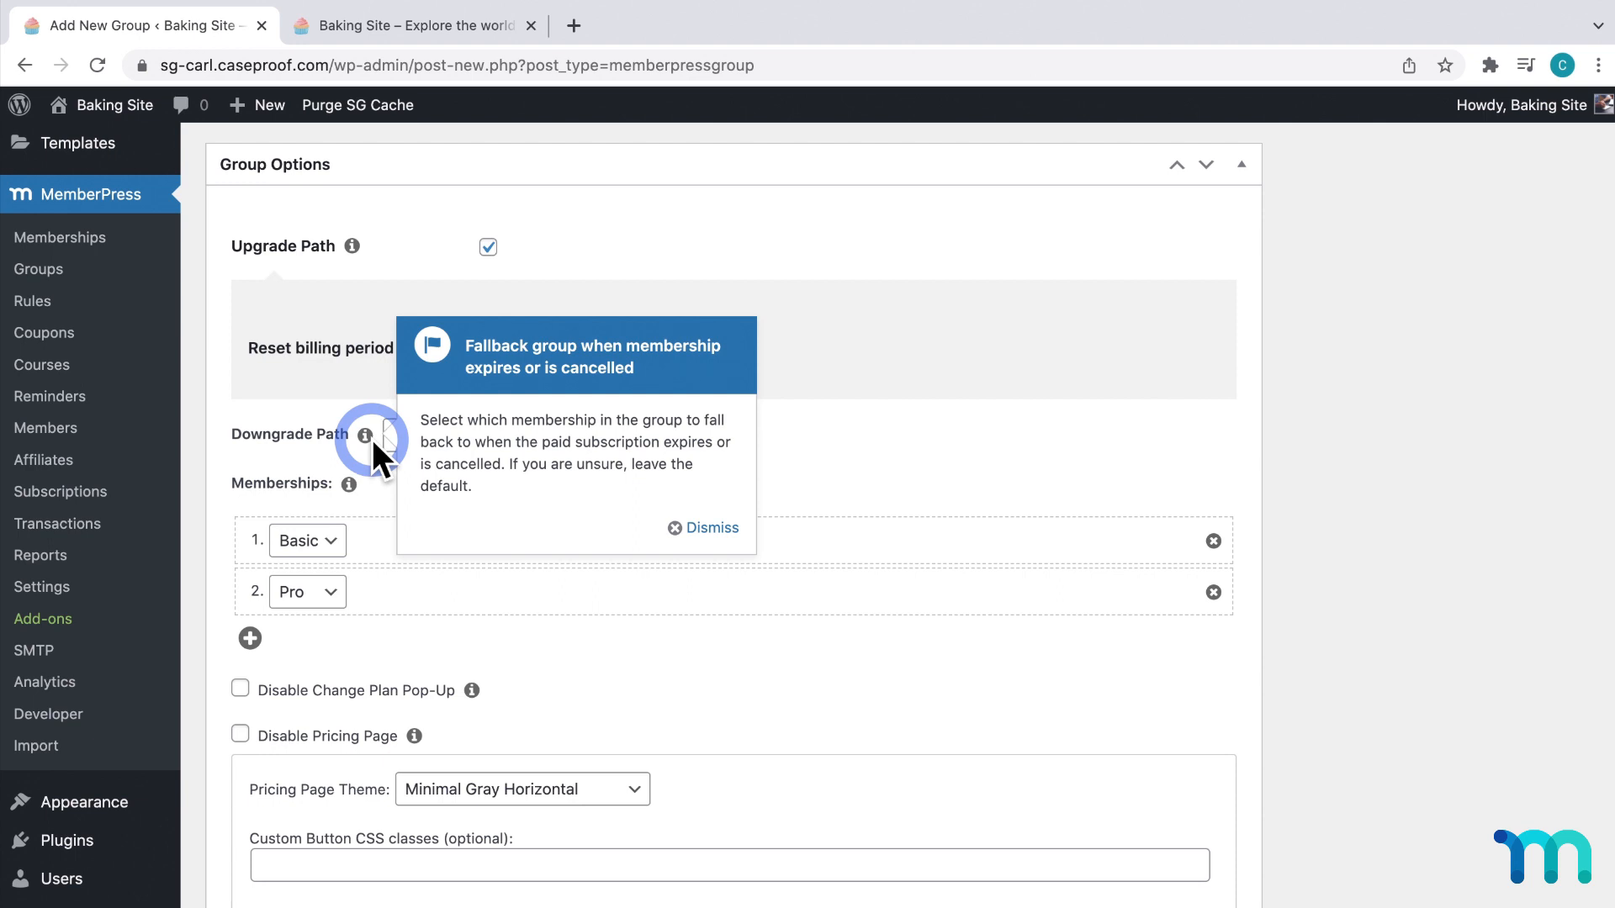
{"action": "left_click", "coordinate": [710, 527]}
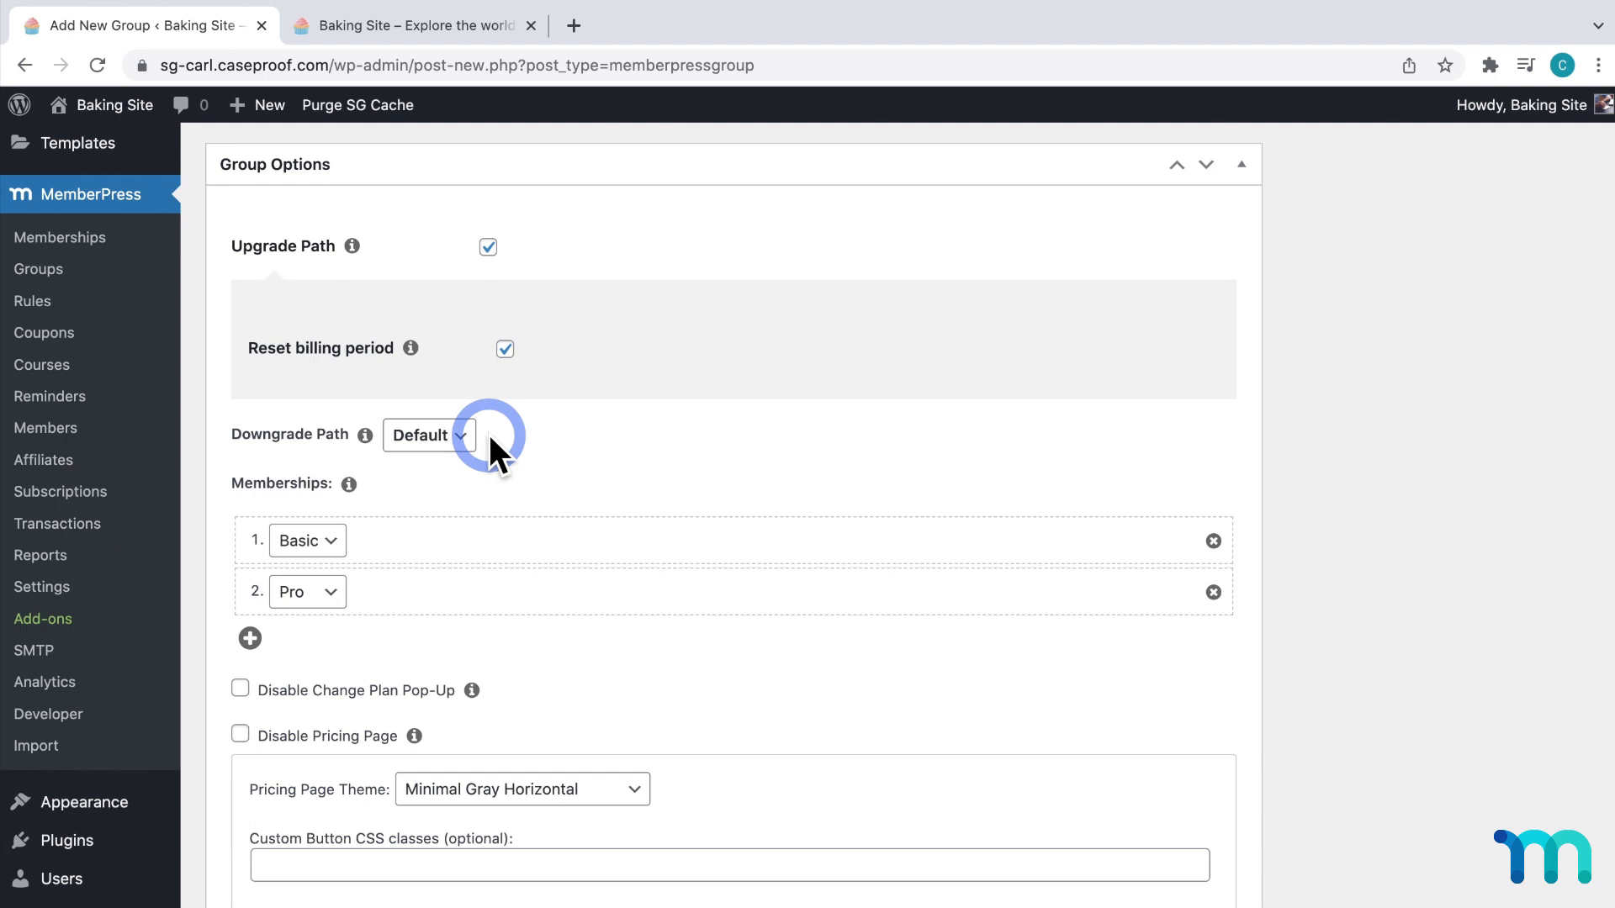
Change the pricing page theme from Minimal Gray Horizontal to Clean
{"action": "scroll", "scroll_direction": "down", "scroll_amount": 3}
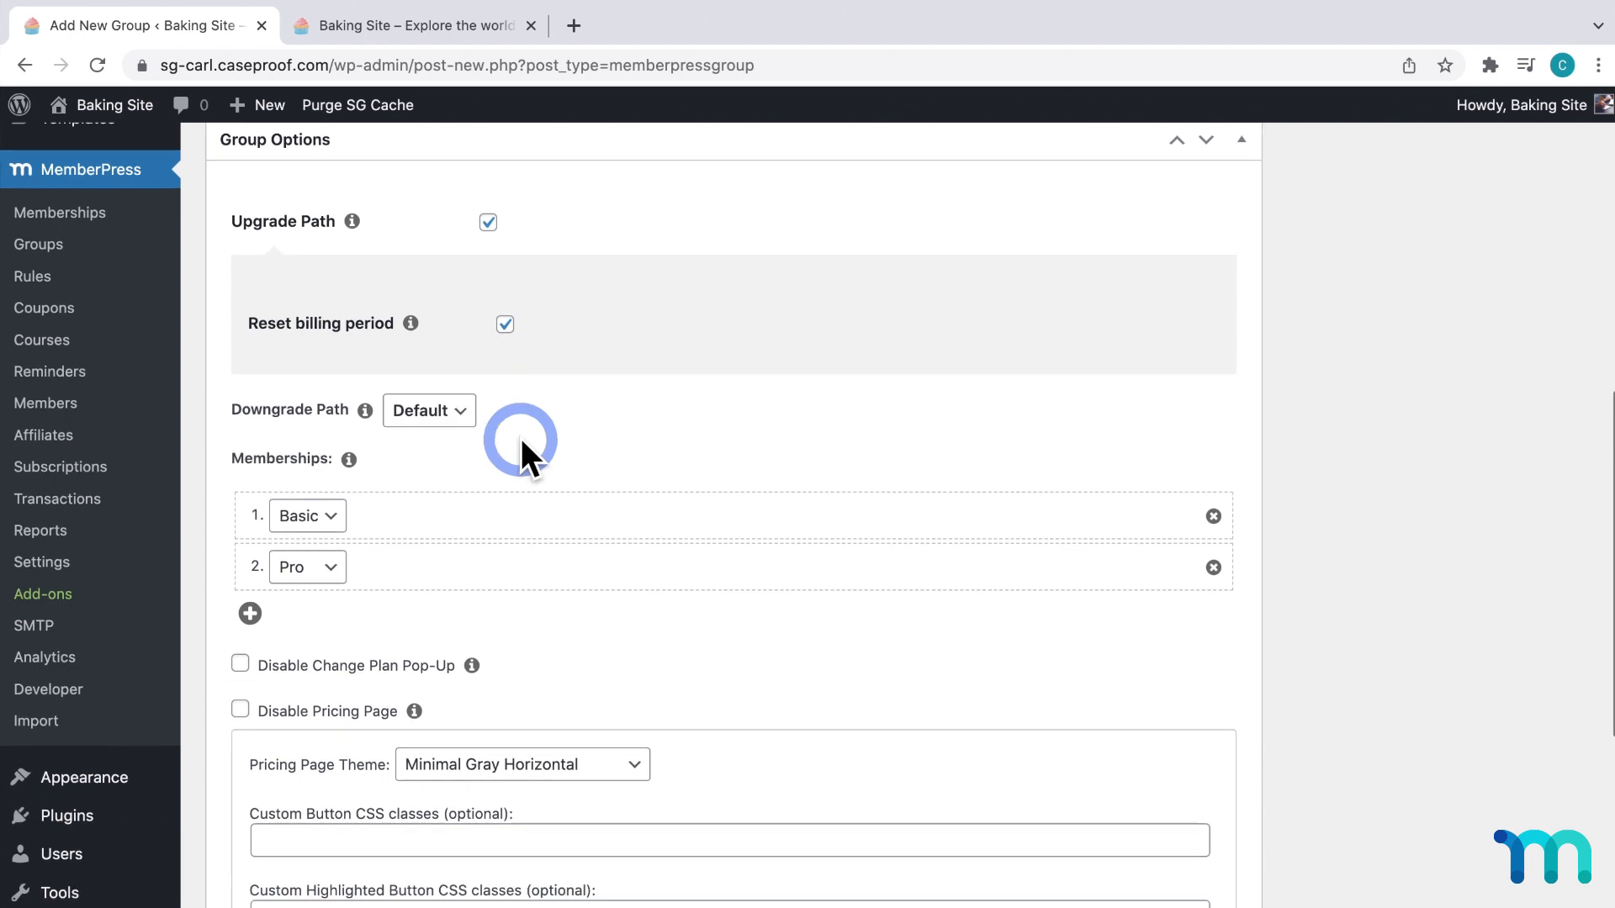
{"action": "scroll", "scroll_direction": "down", "scroll_amount": 3}
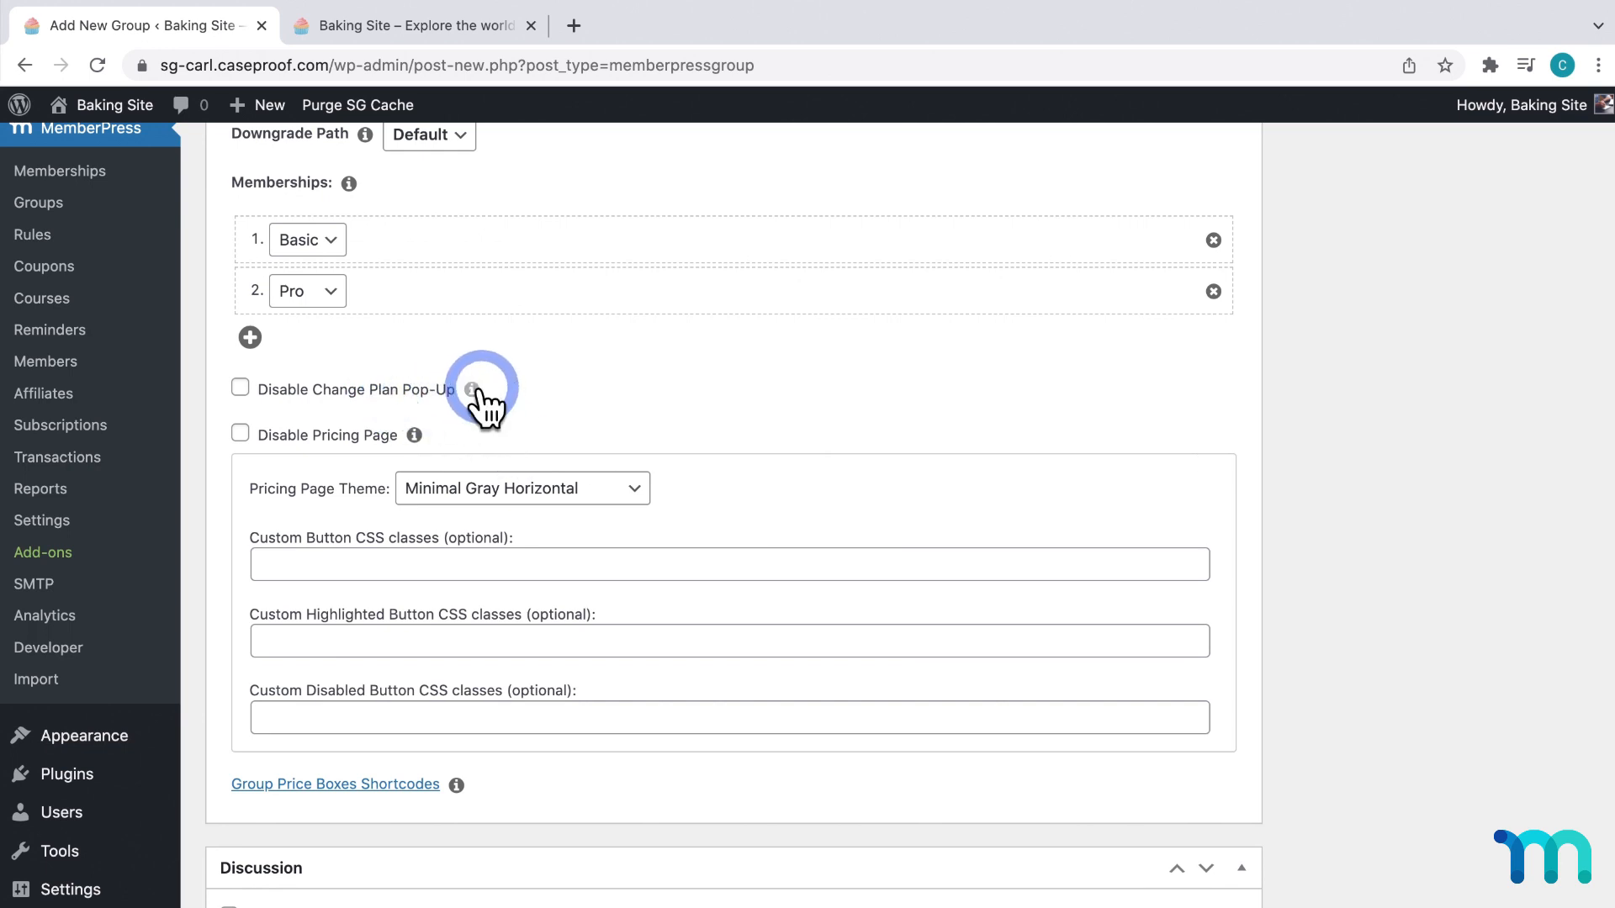
{"action": "scroll", "scroll_direction": "down", "scroll_amount": 3}
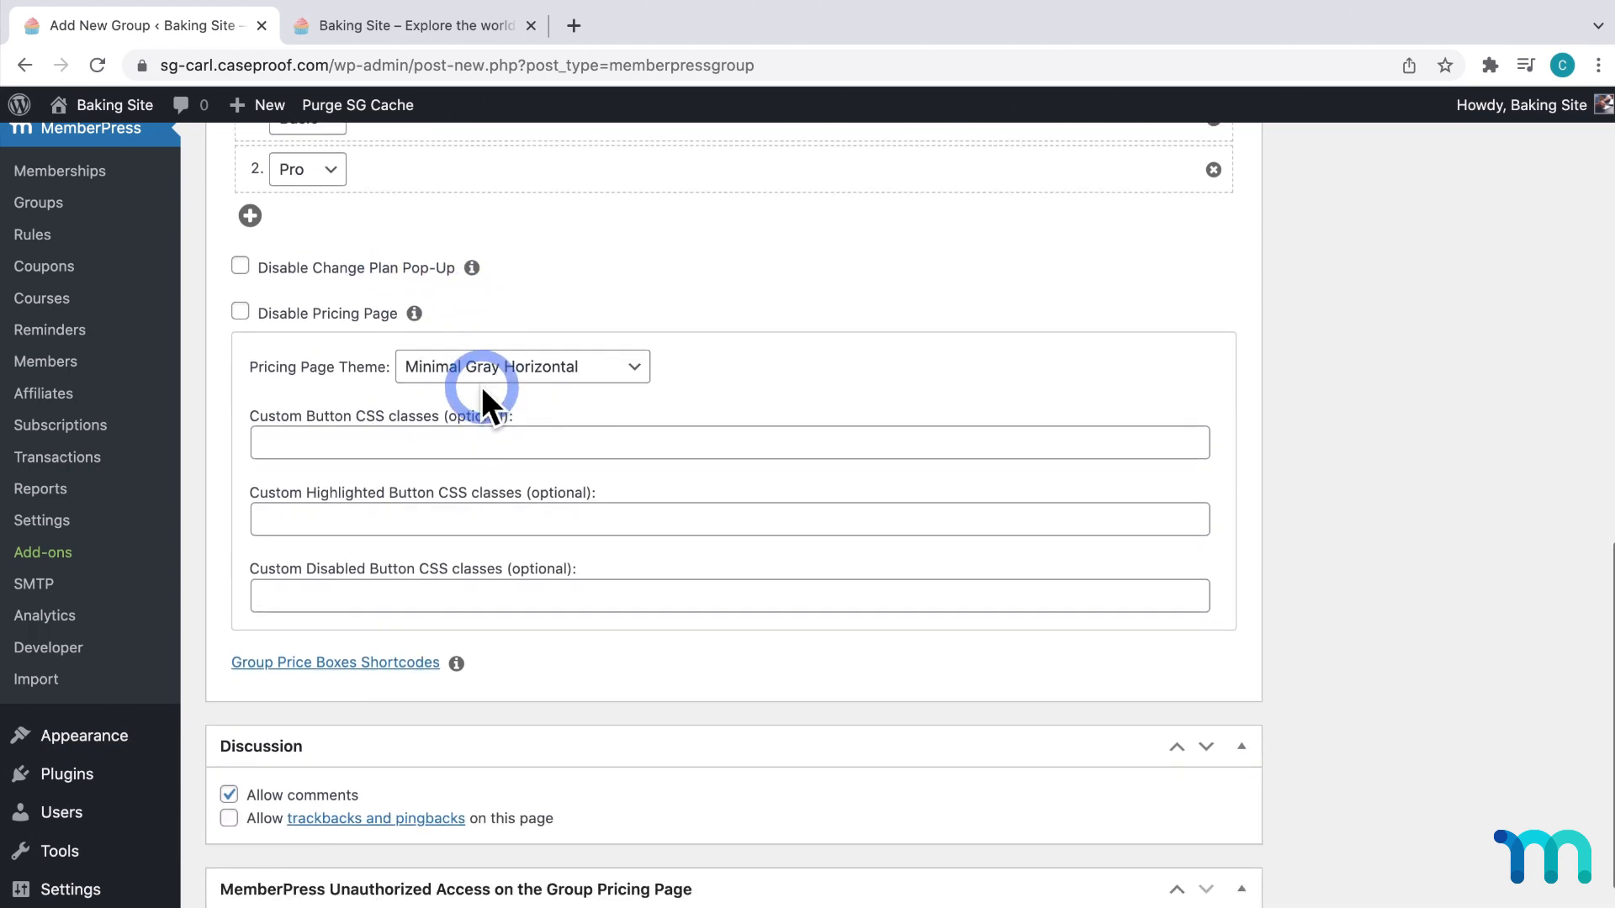
{"action": "mouse_move", "coordinate": [777, 432]}
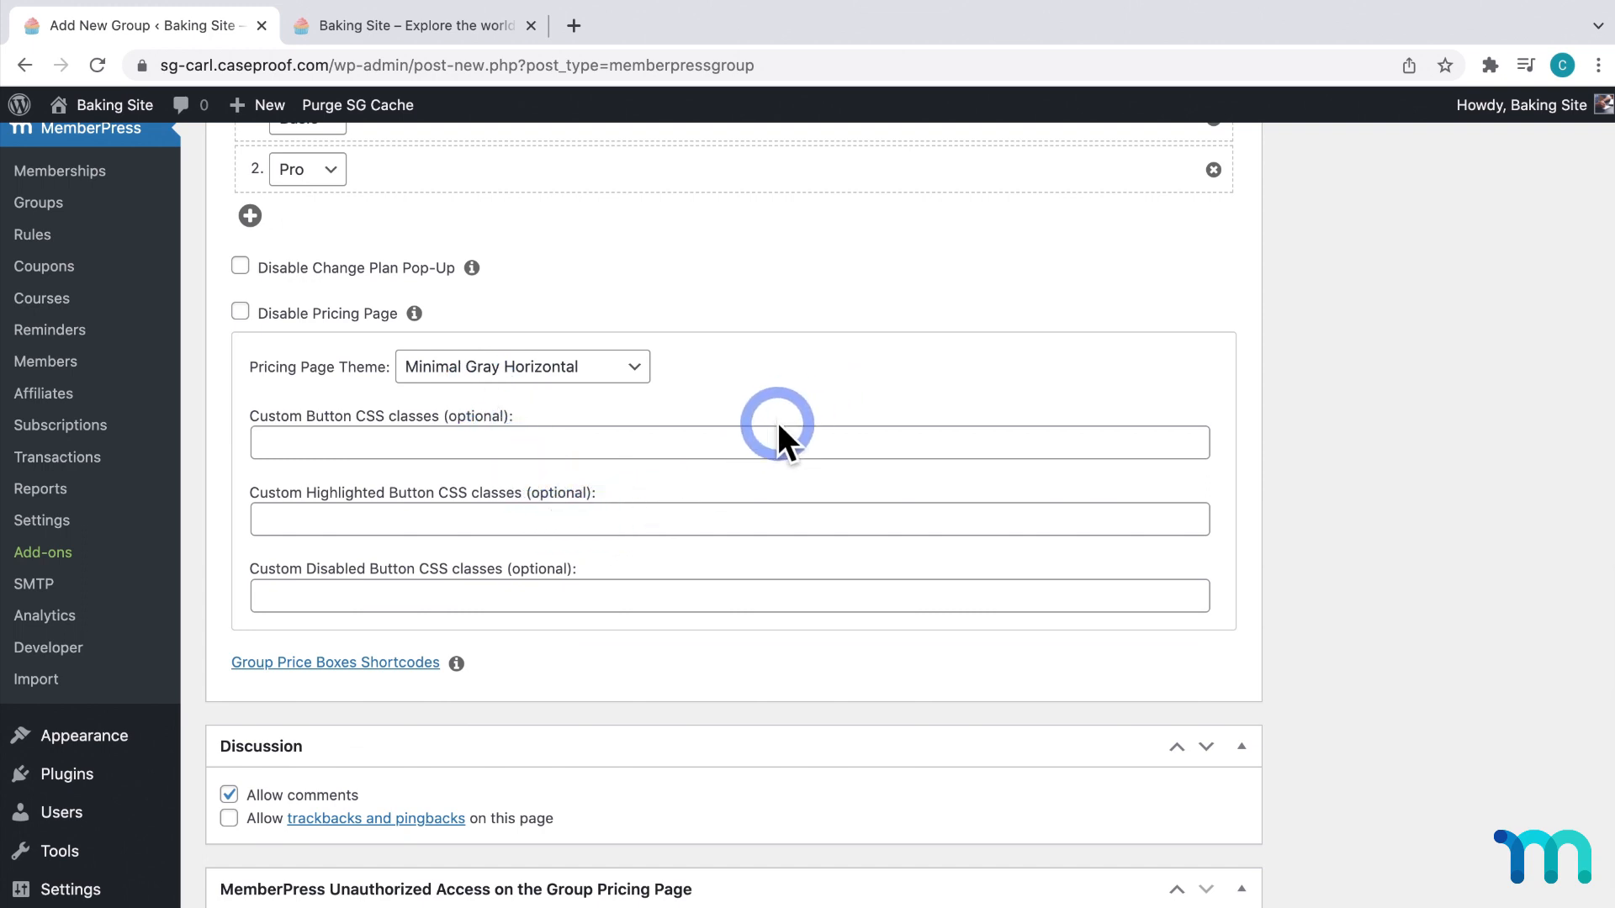
{"action": "left_click", "coordinate": [520, 367]}
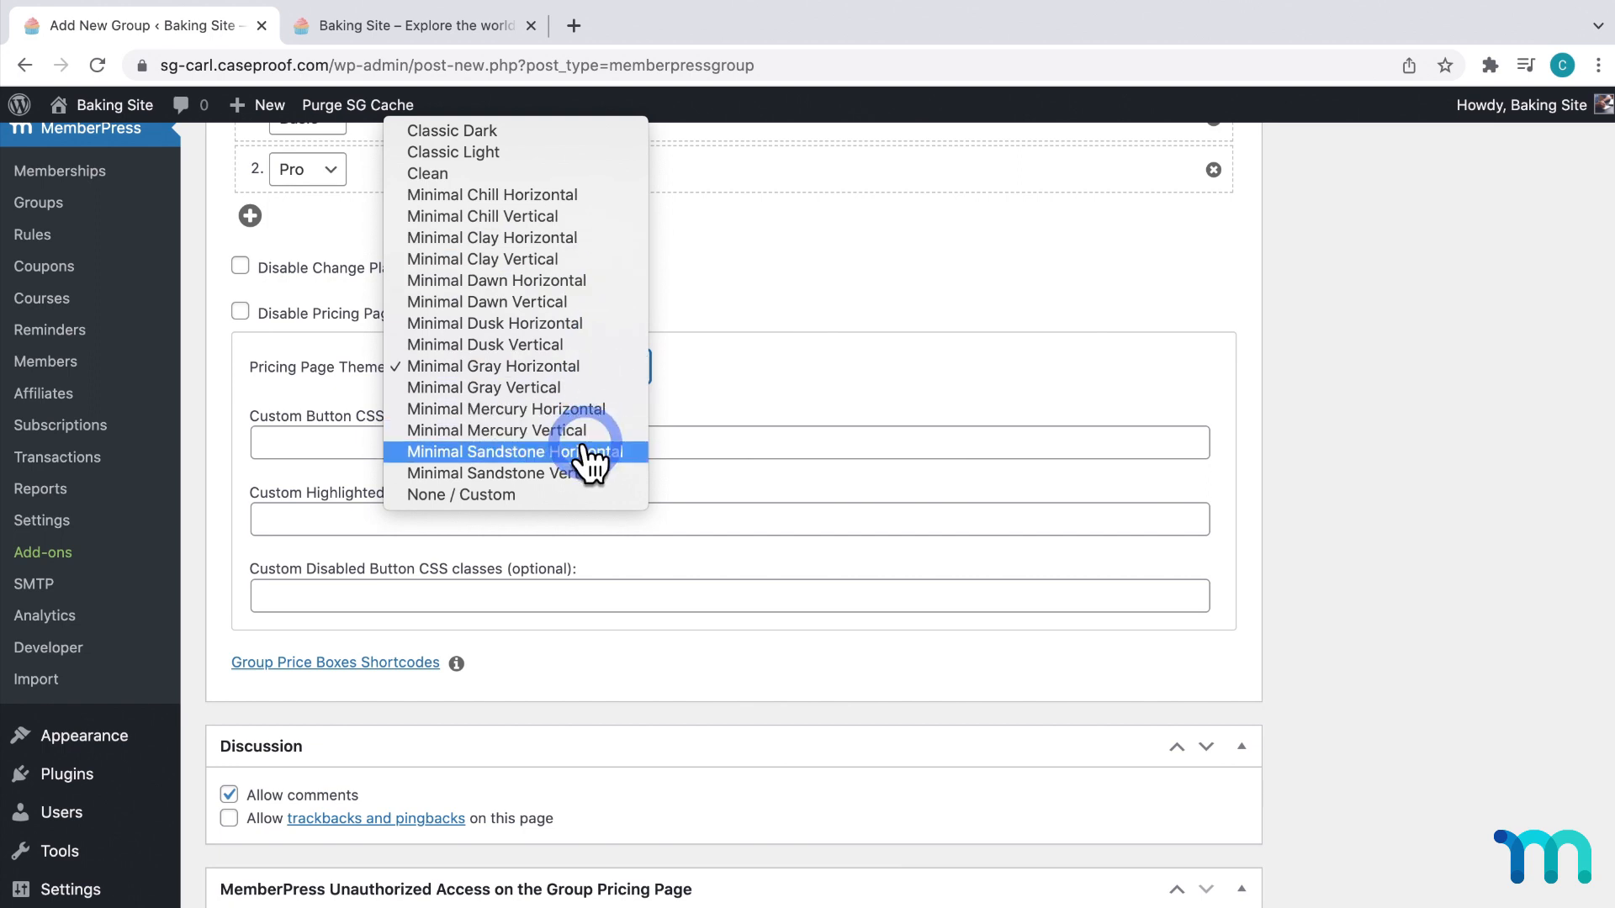
{"action": "mouse_move", "coordinate": [597, 173]}
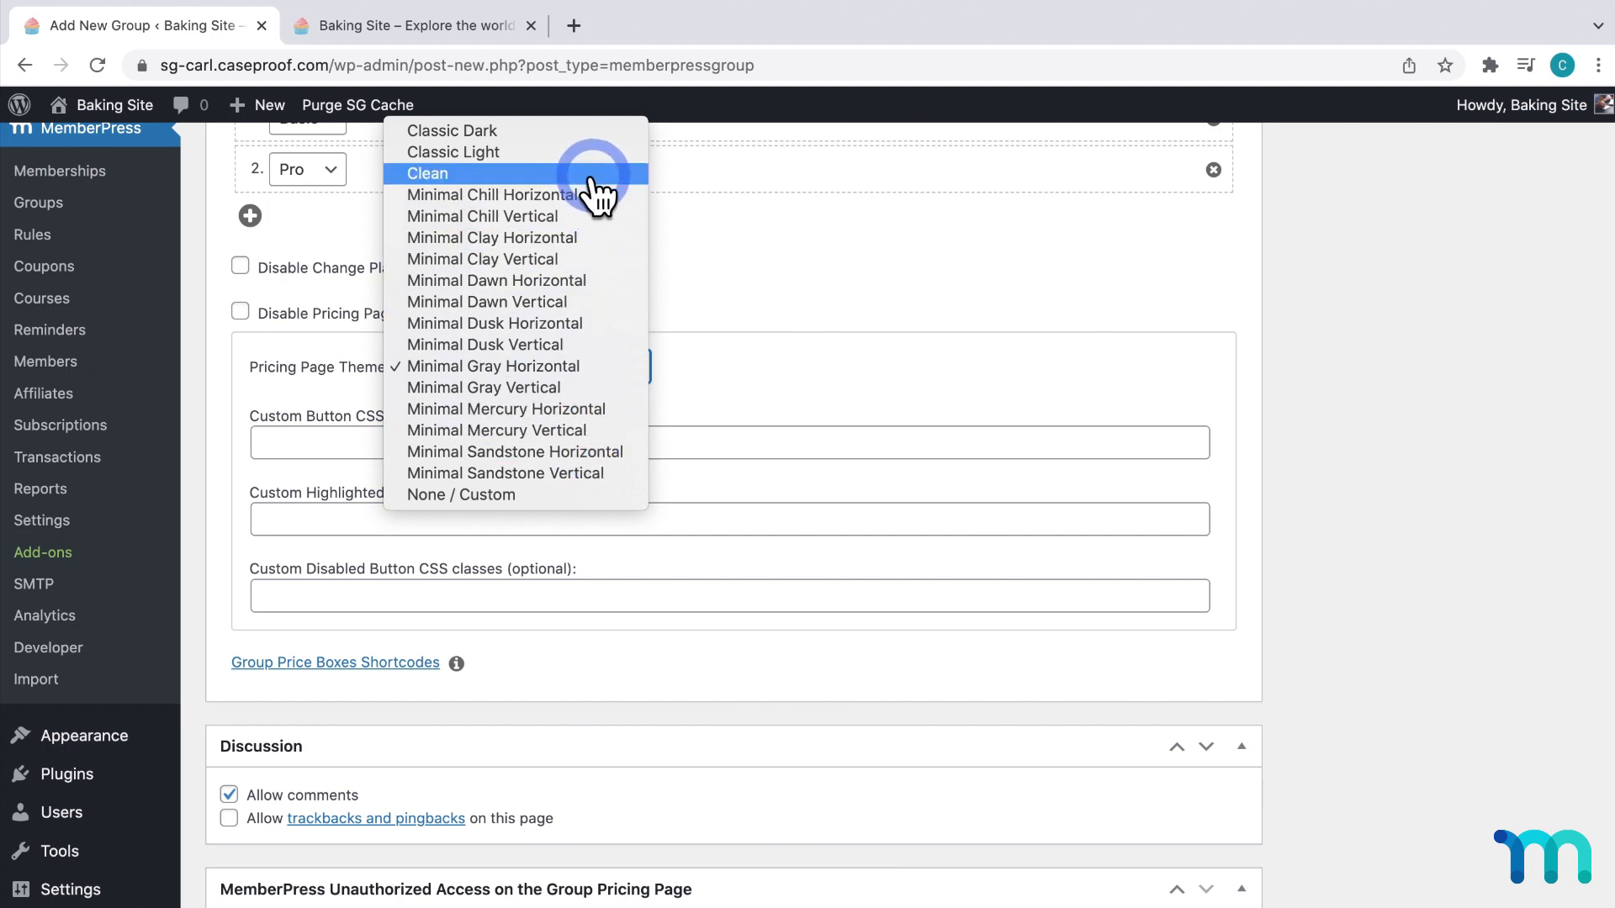
{"action": "left_click", "coordinate": [425, 173]}
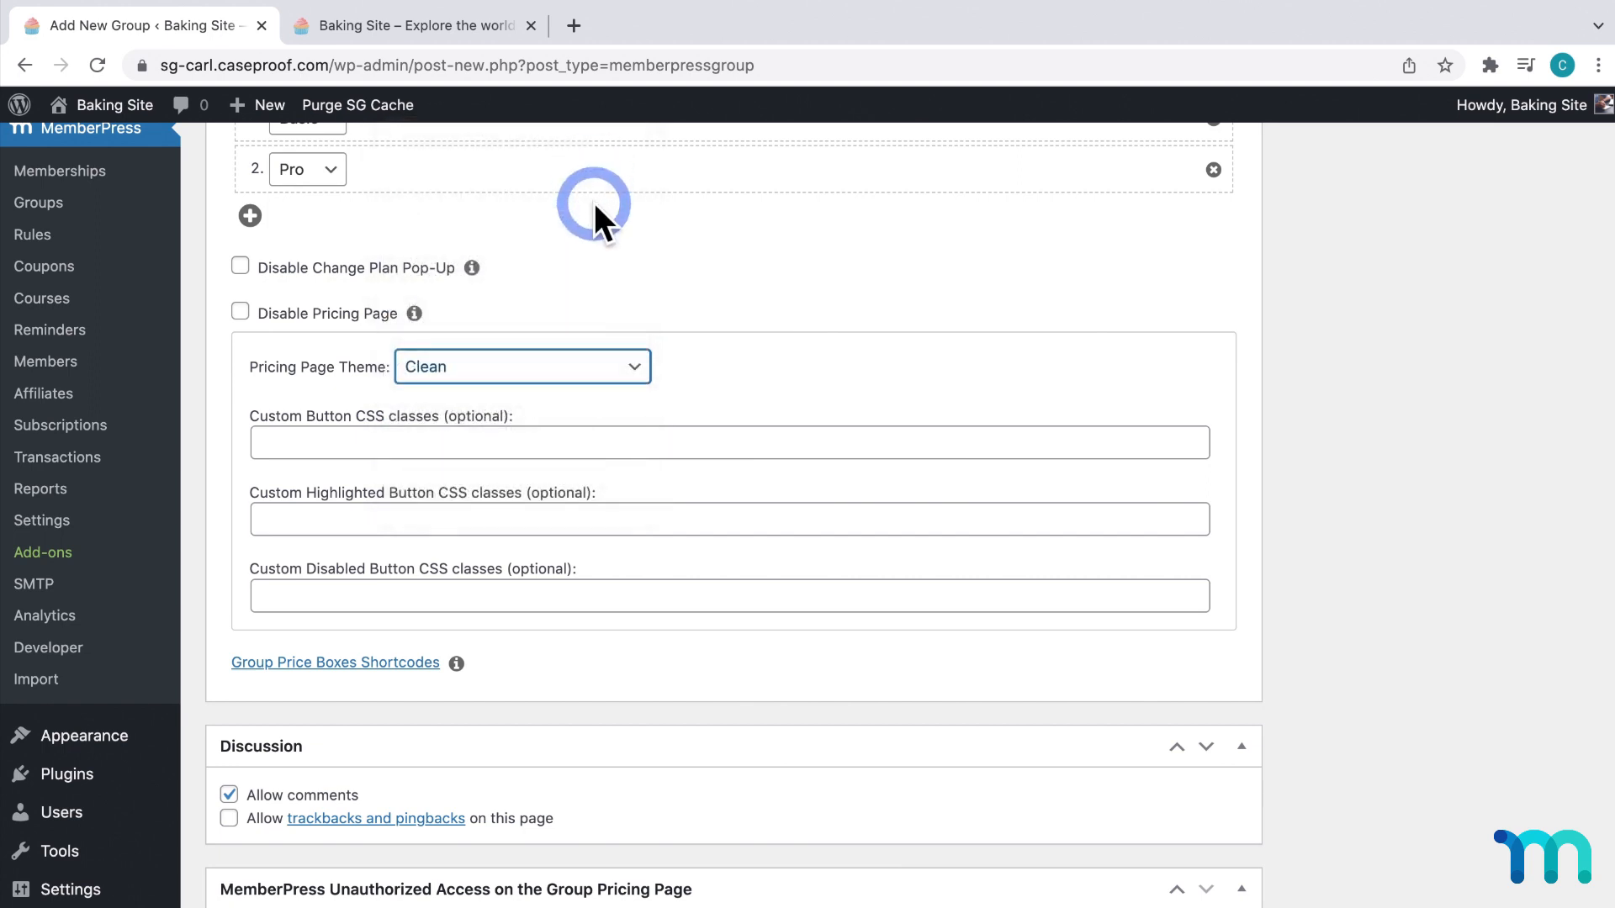
{"action": "mouse_move", "coordinate": [465, 428]}
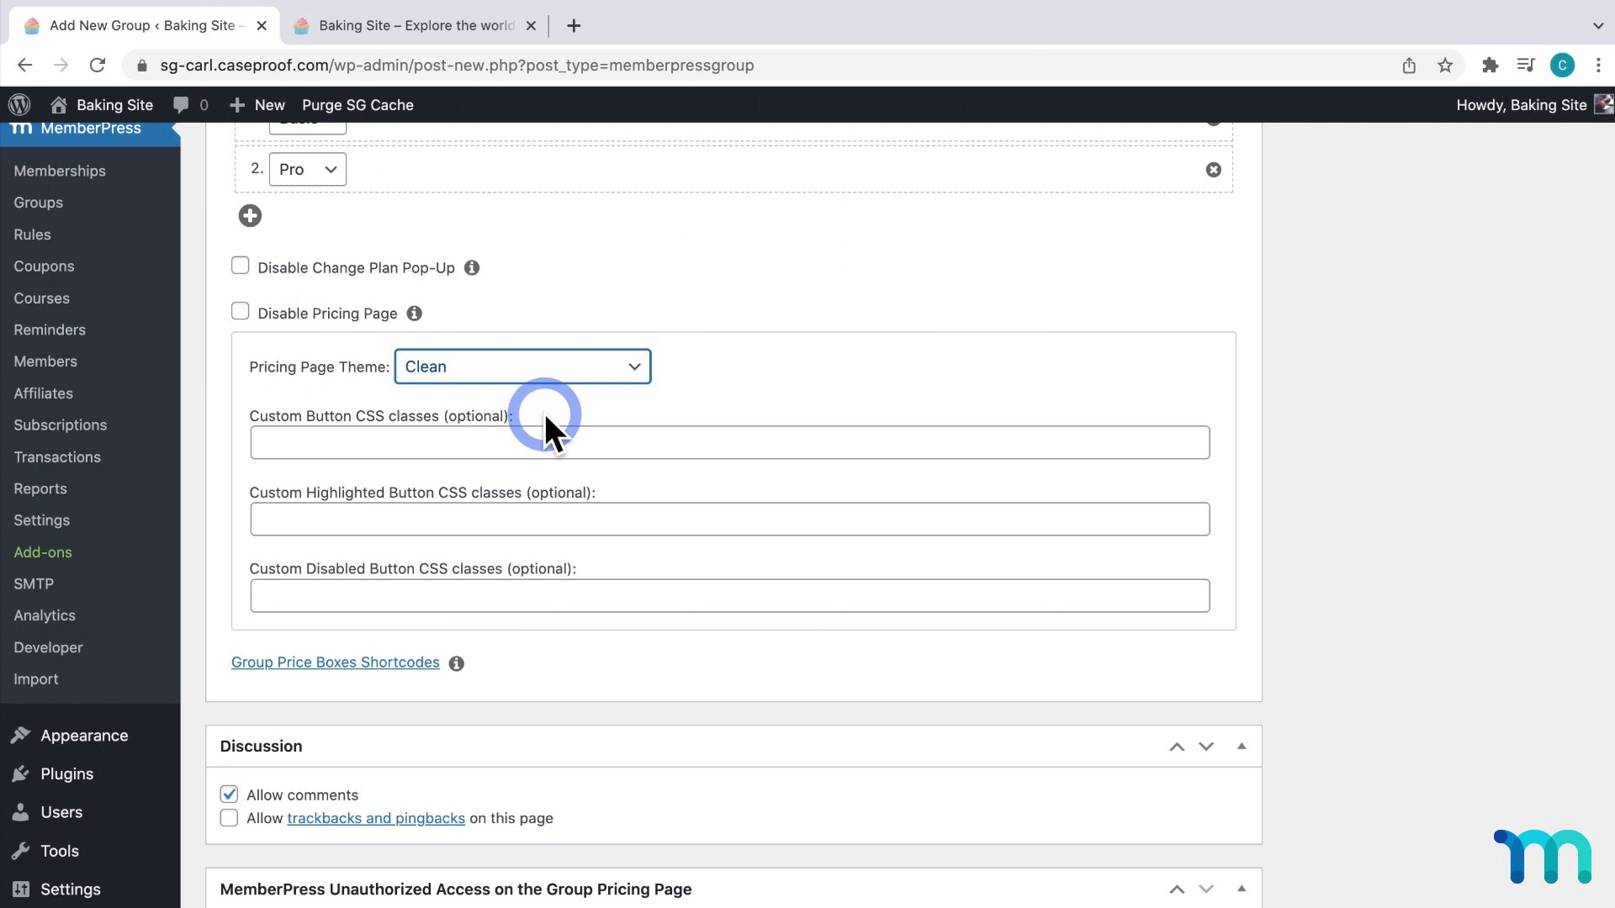
{"action": "mouse_move", "coordinate": [247, 321]}
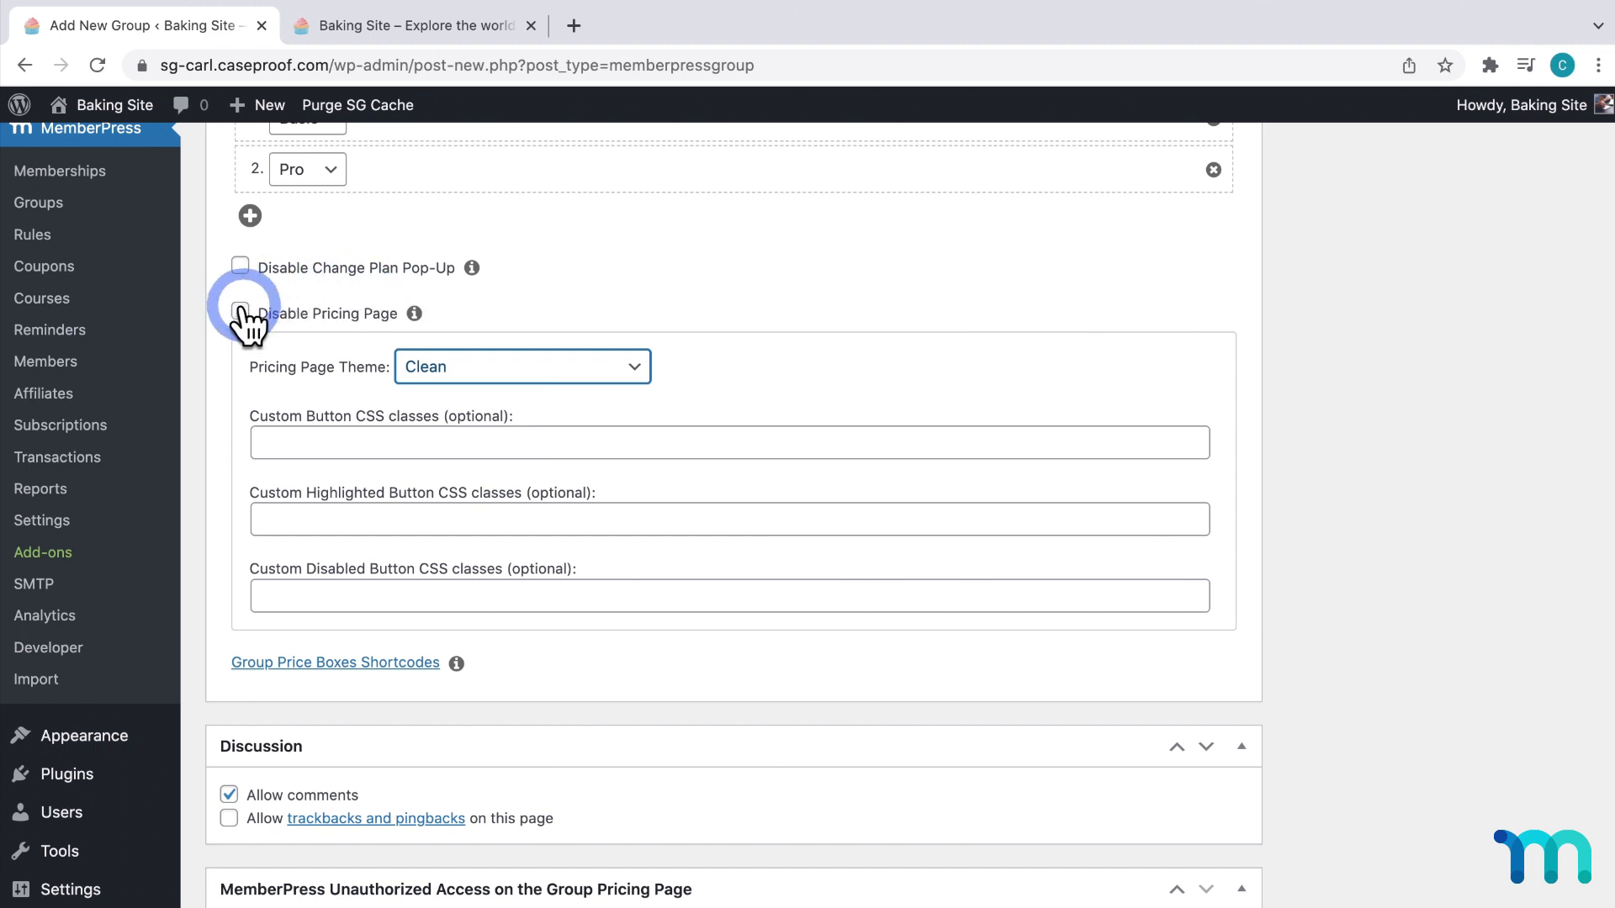
Tick Disable Pricing Page to reveal the empty Alternate Group URL field
{"action": "left_click", "coordinate": [241, 313]}
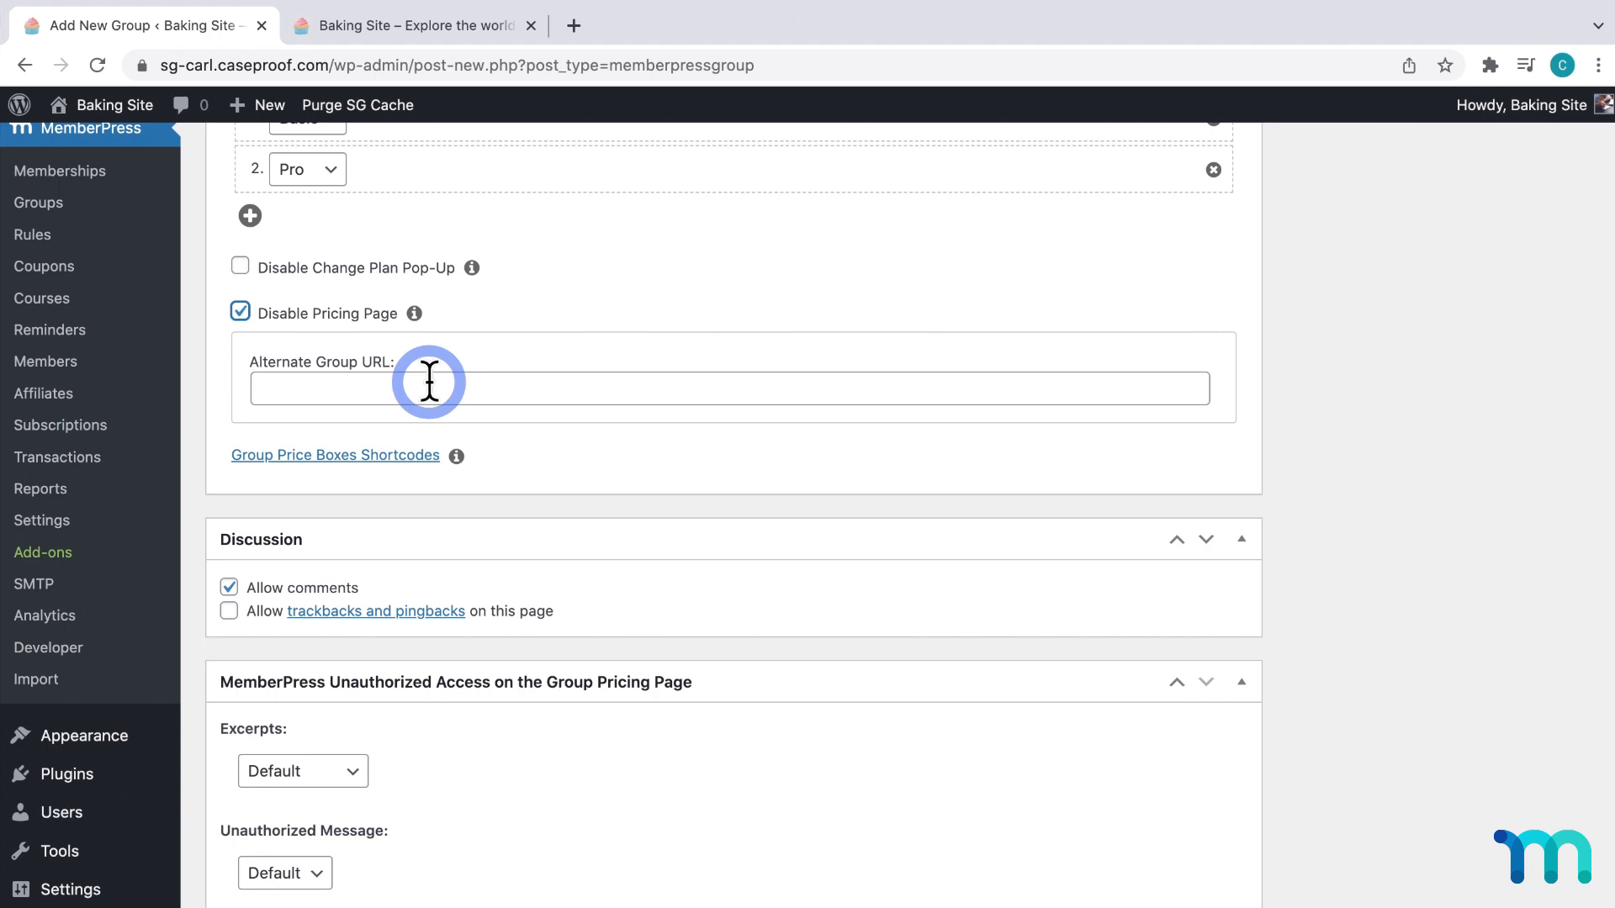
{"action": "mouse_move", "coordinate": [355, 455]}
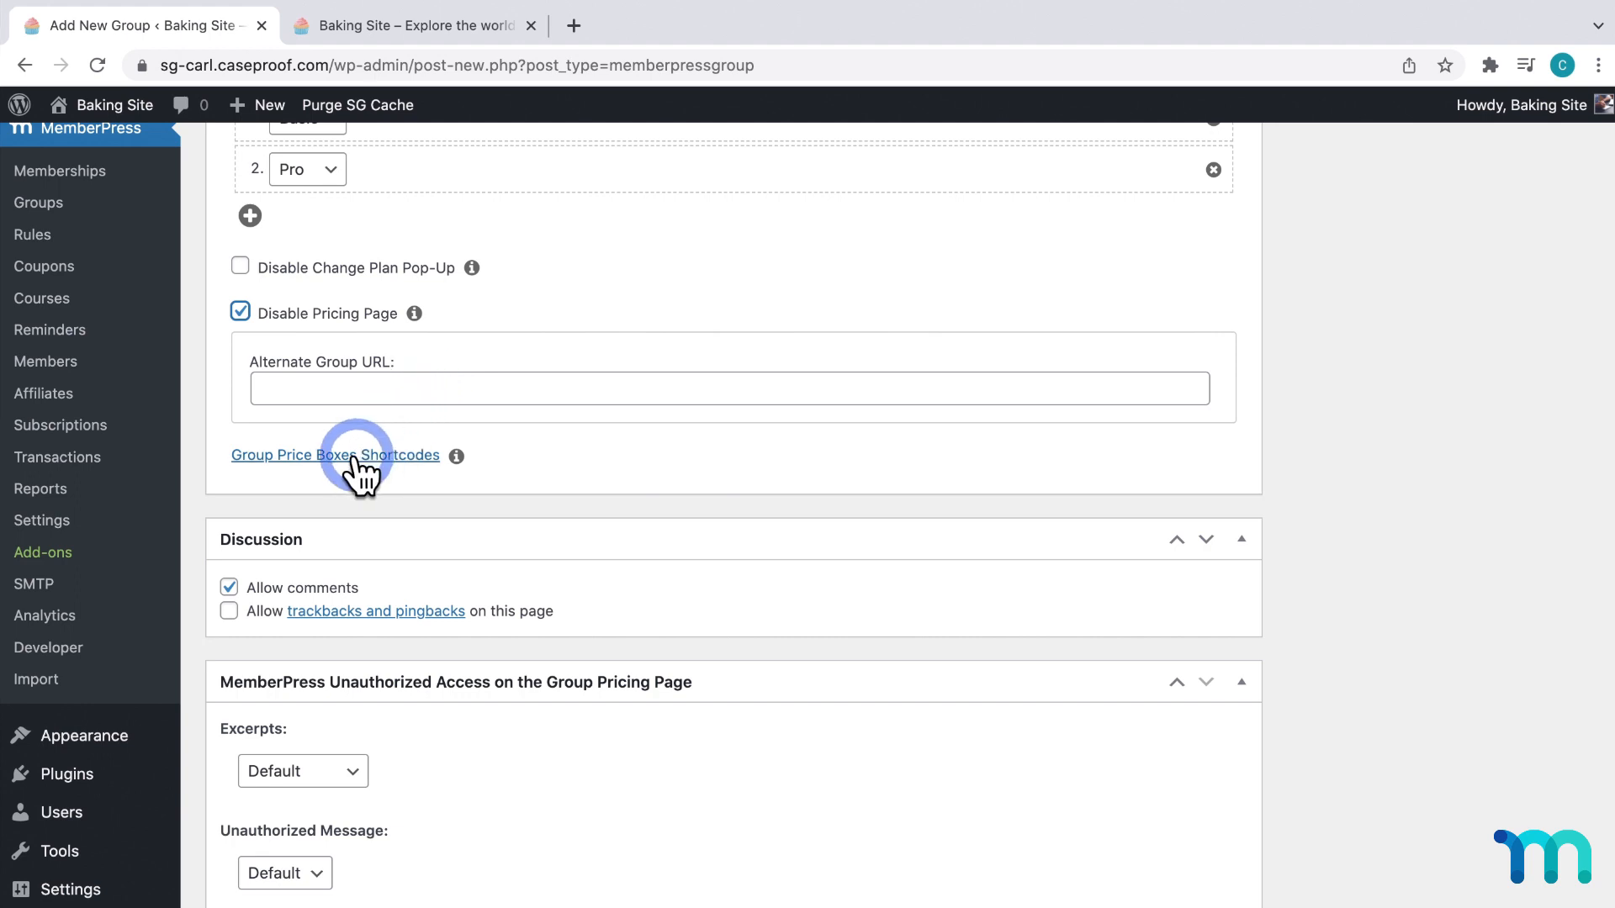
Reveal the Group Price Boxes shortcodes, then untick Disable Pricing Page
{"action": "left_click", "coordinate": [335, 455]}
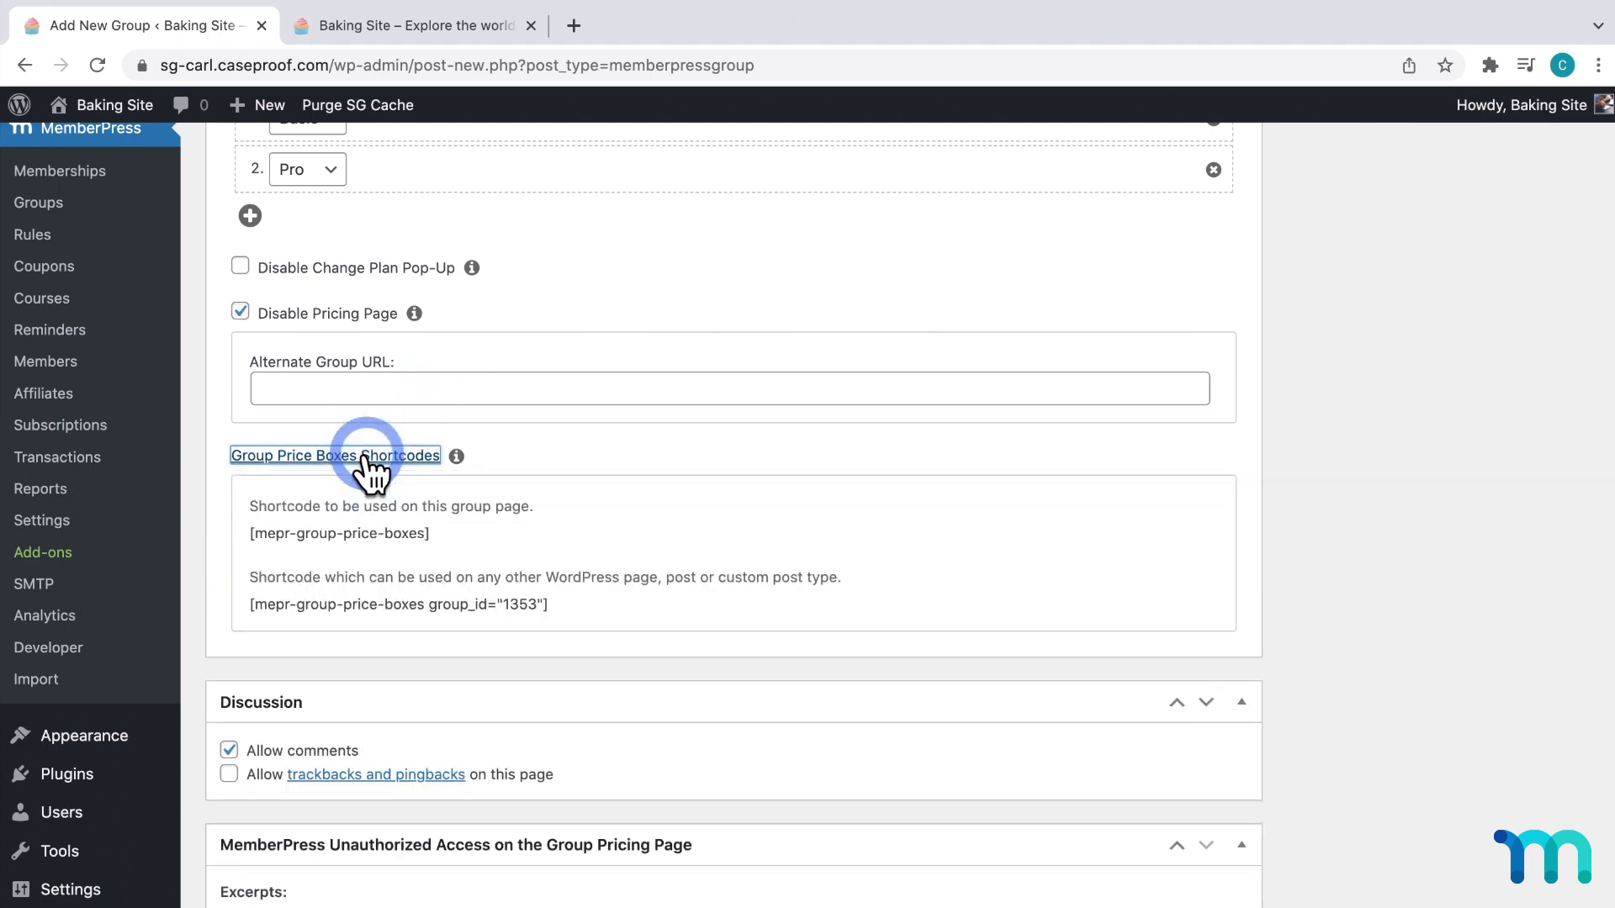
{"action": "mouse_move", "coordinate": [532, 604]}
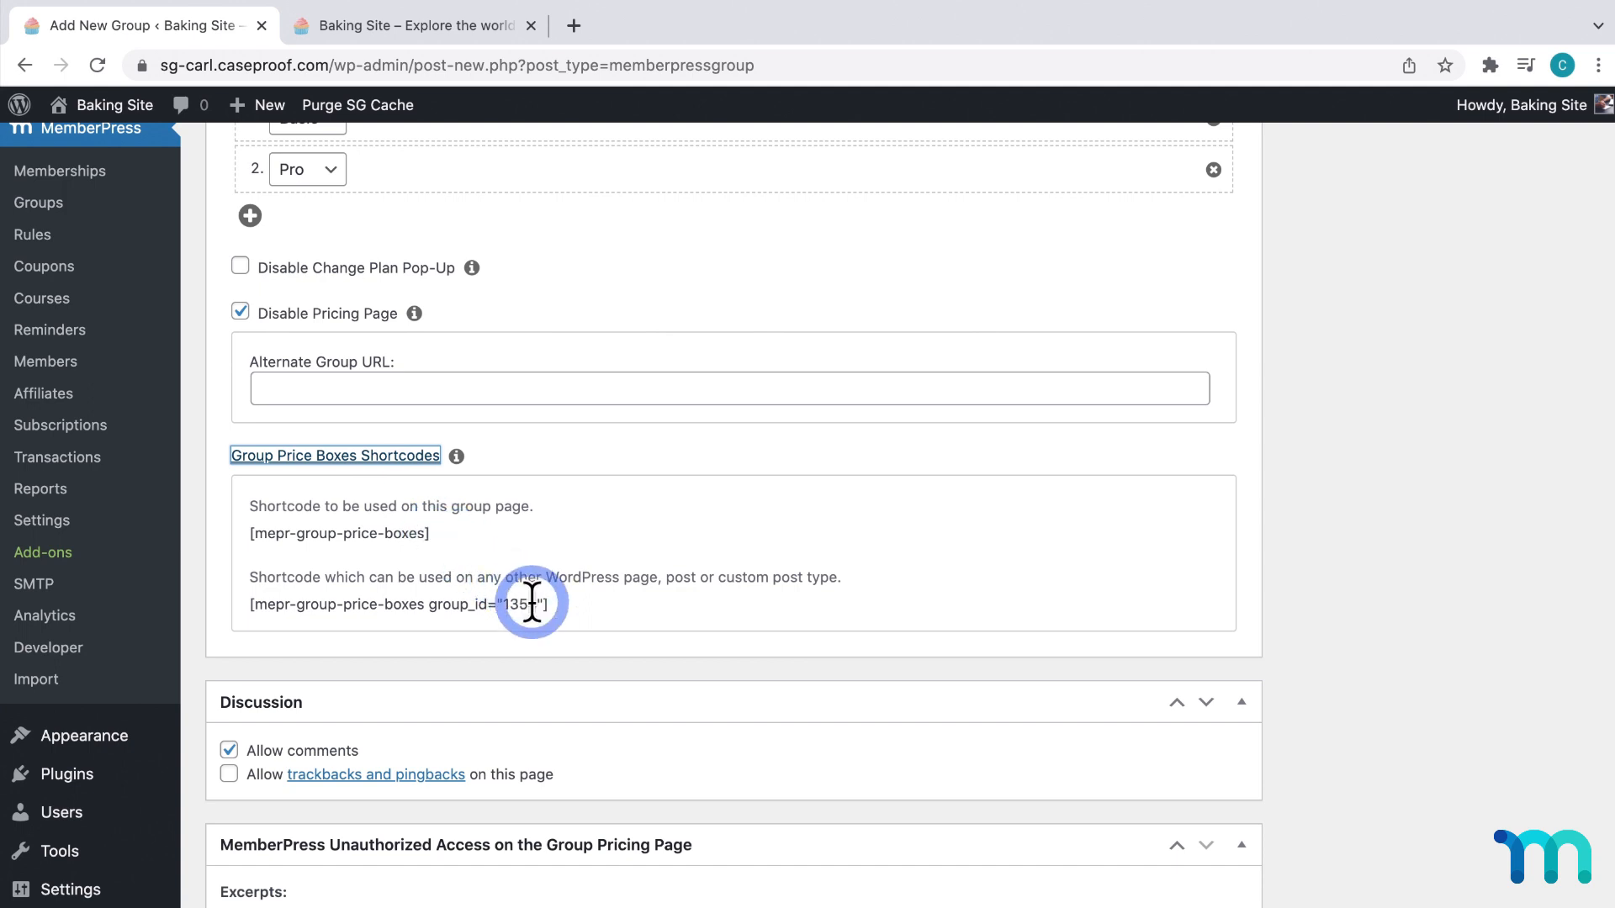
{"action": "mouse_move", "coordinate": [514, 535]}
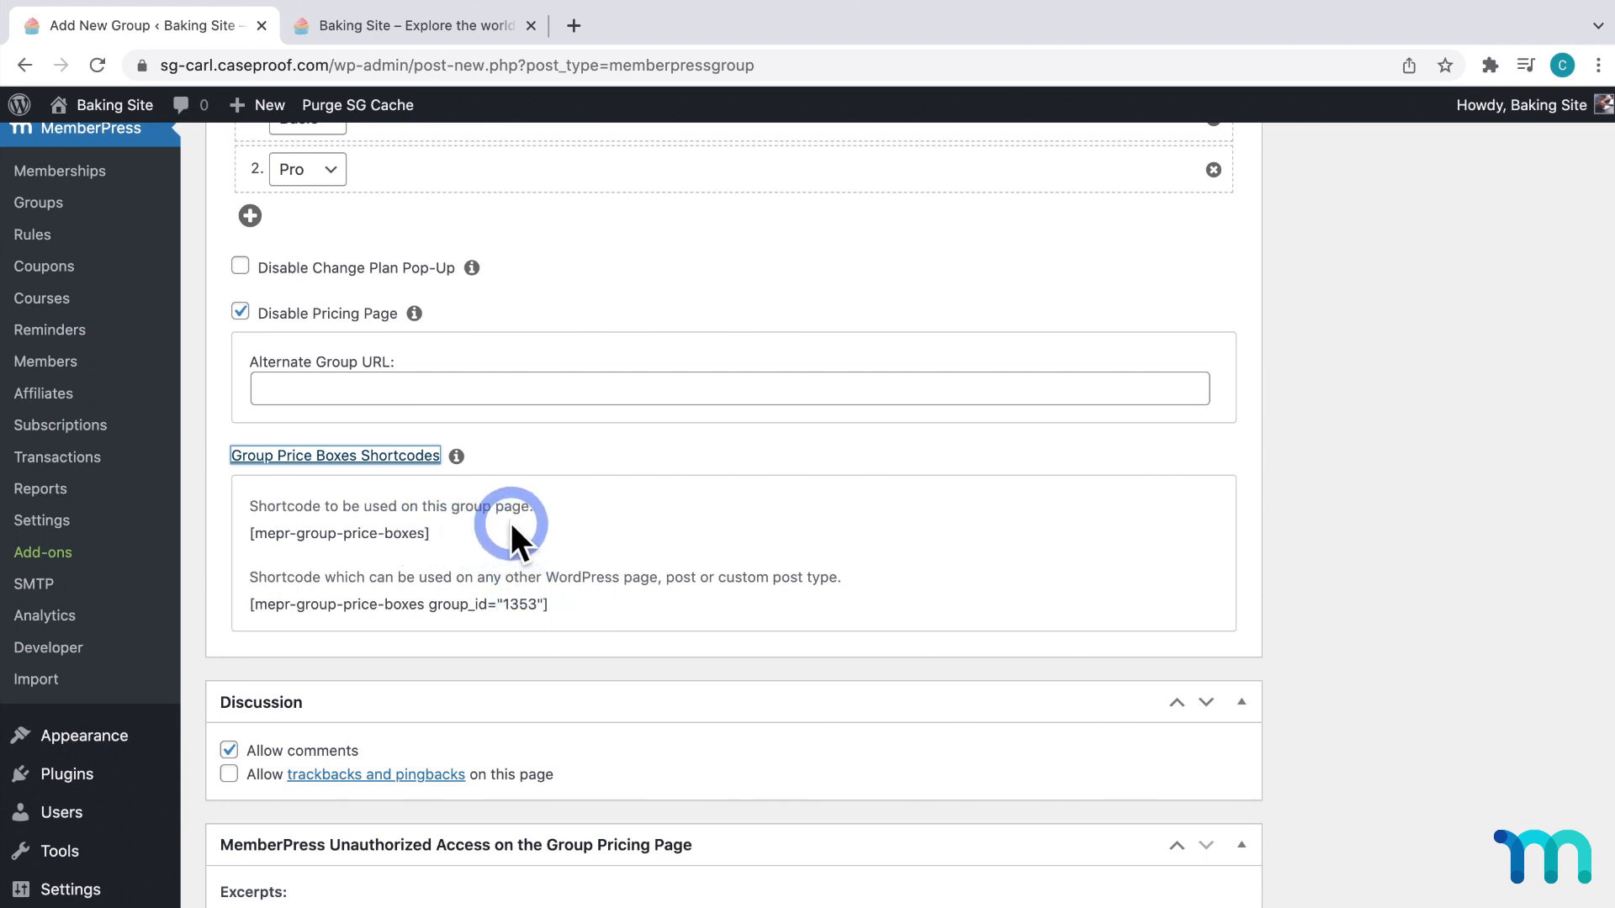
{"action": "mouse_move", "coordinate": [441, 604]}
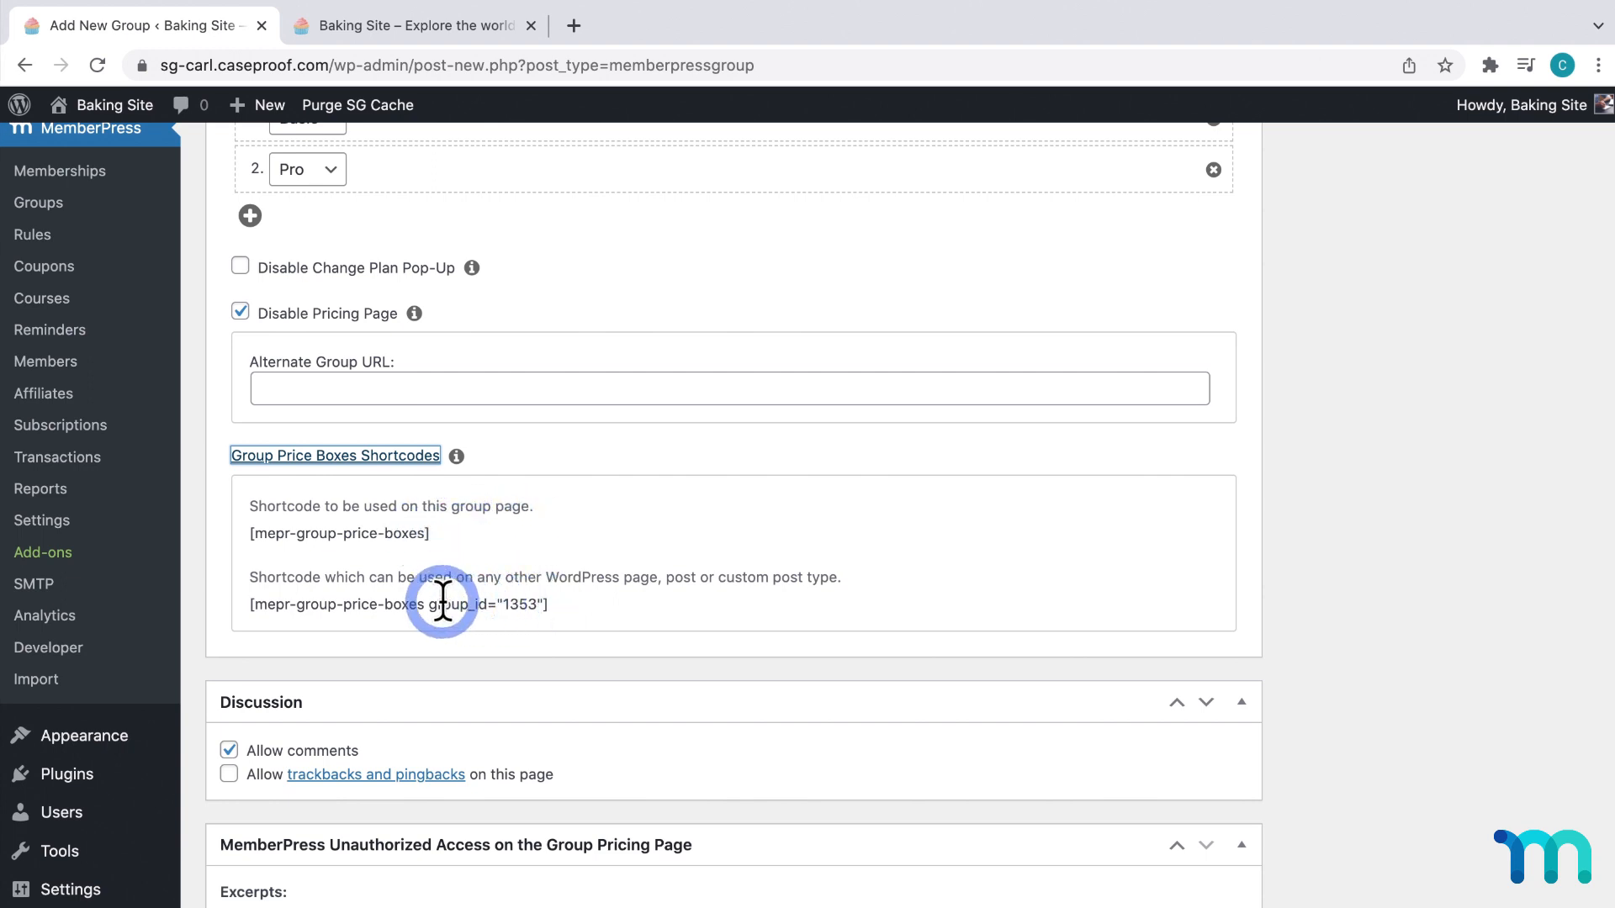
{"action": "mouse_move", "coordinate": [473, 601]}
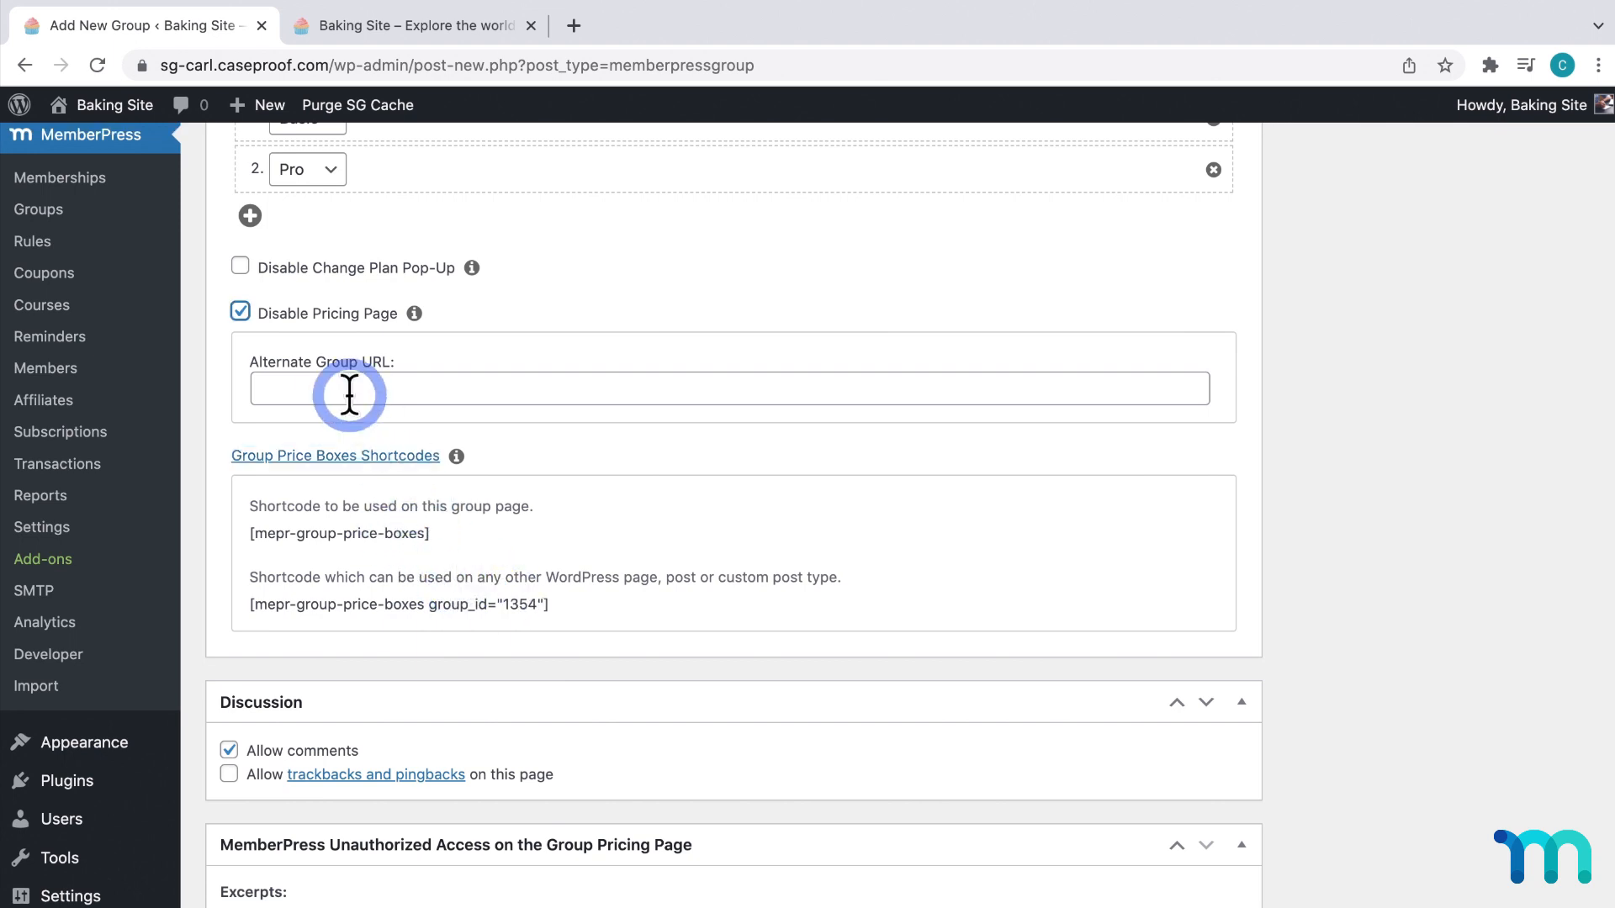
{"action": "left_click", "coordinate": [241, 312]}
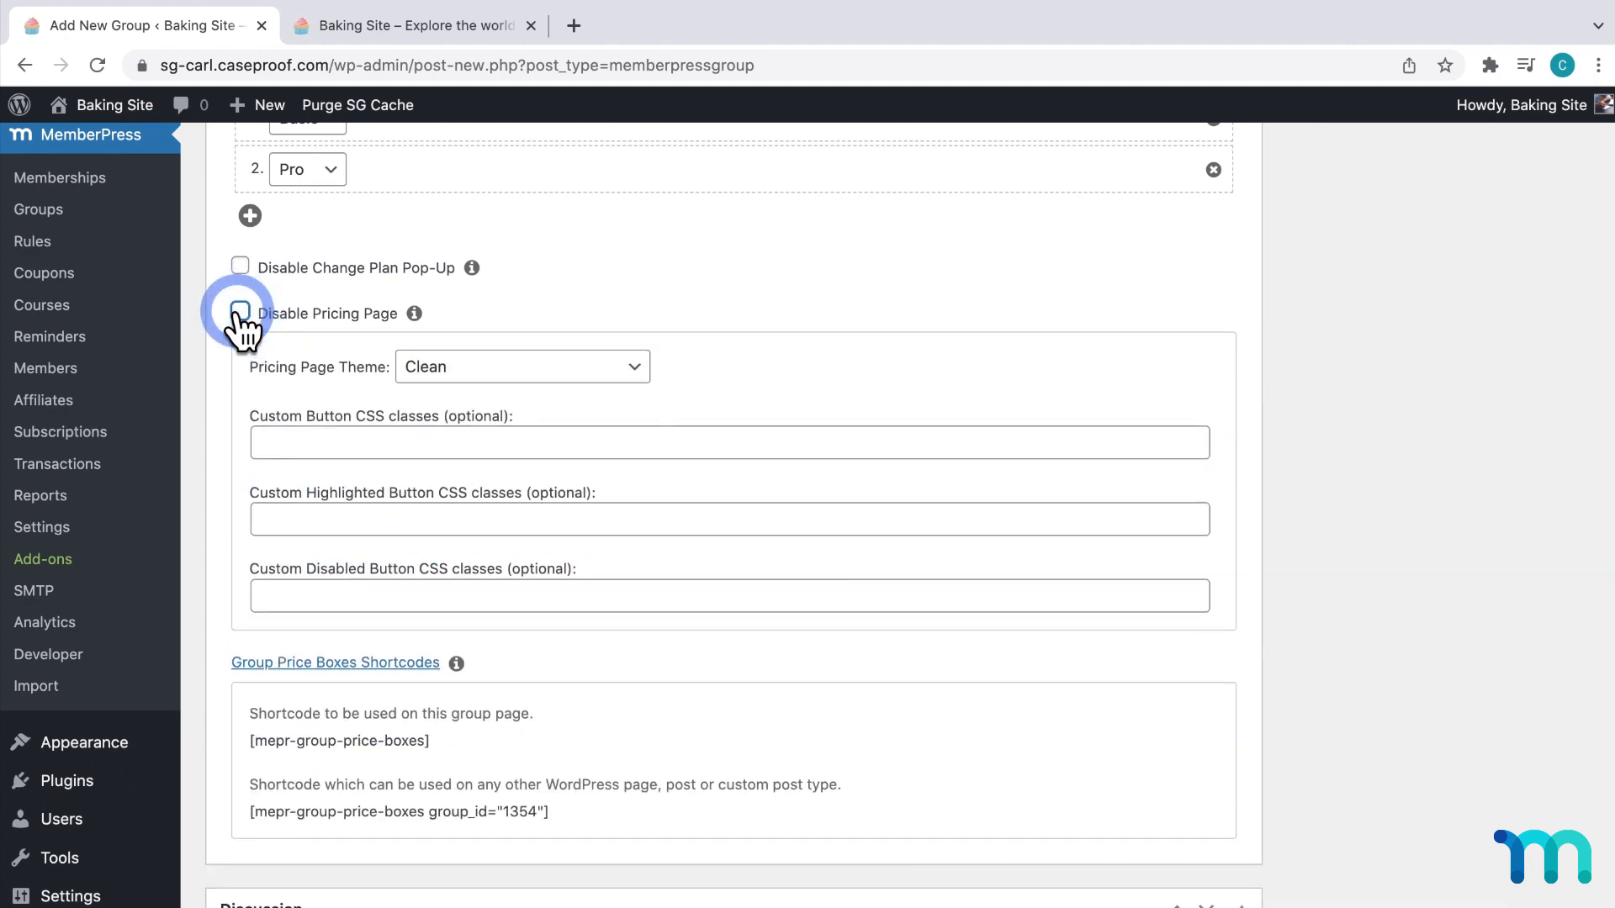
Publish the group and confirm the permalink slug stays basic-and-pro
{"action": "scroll", "scroll_direction": "up", "scroll_amount": 3}
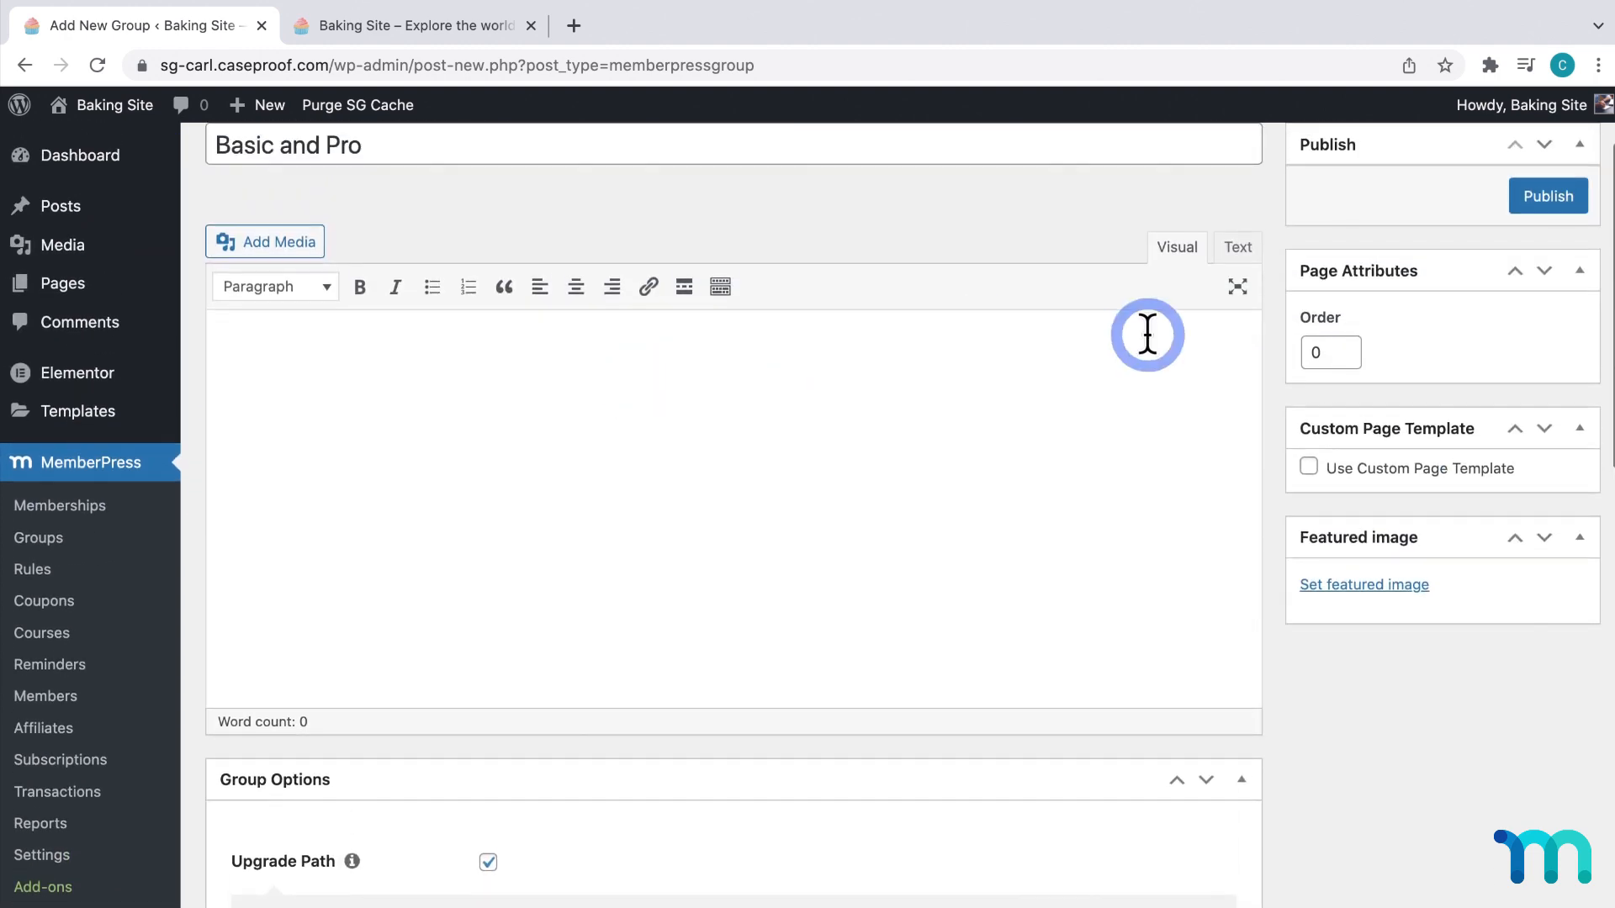
{"action": "left_click", "coordinate": [1549, 195]}
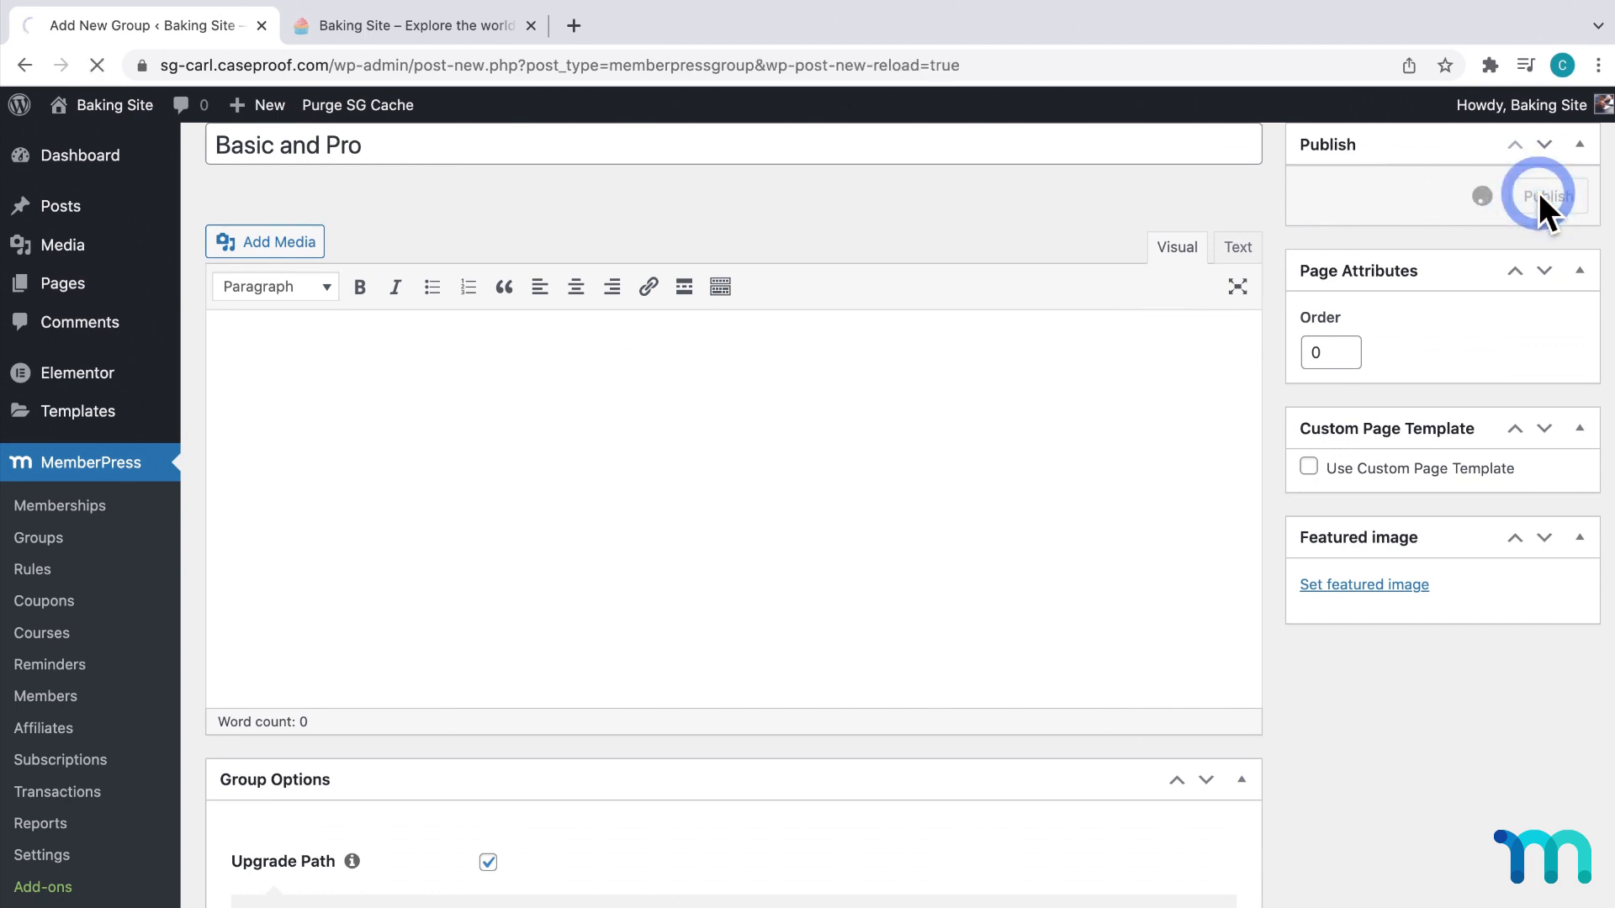
{"action": "left_click", "coordinate": [1540, 196]}
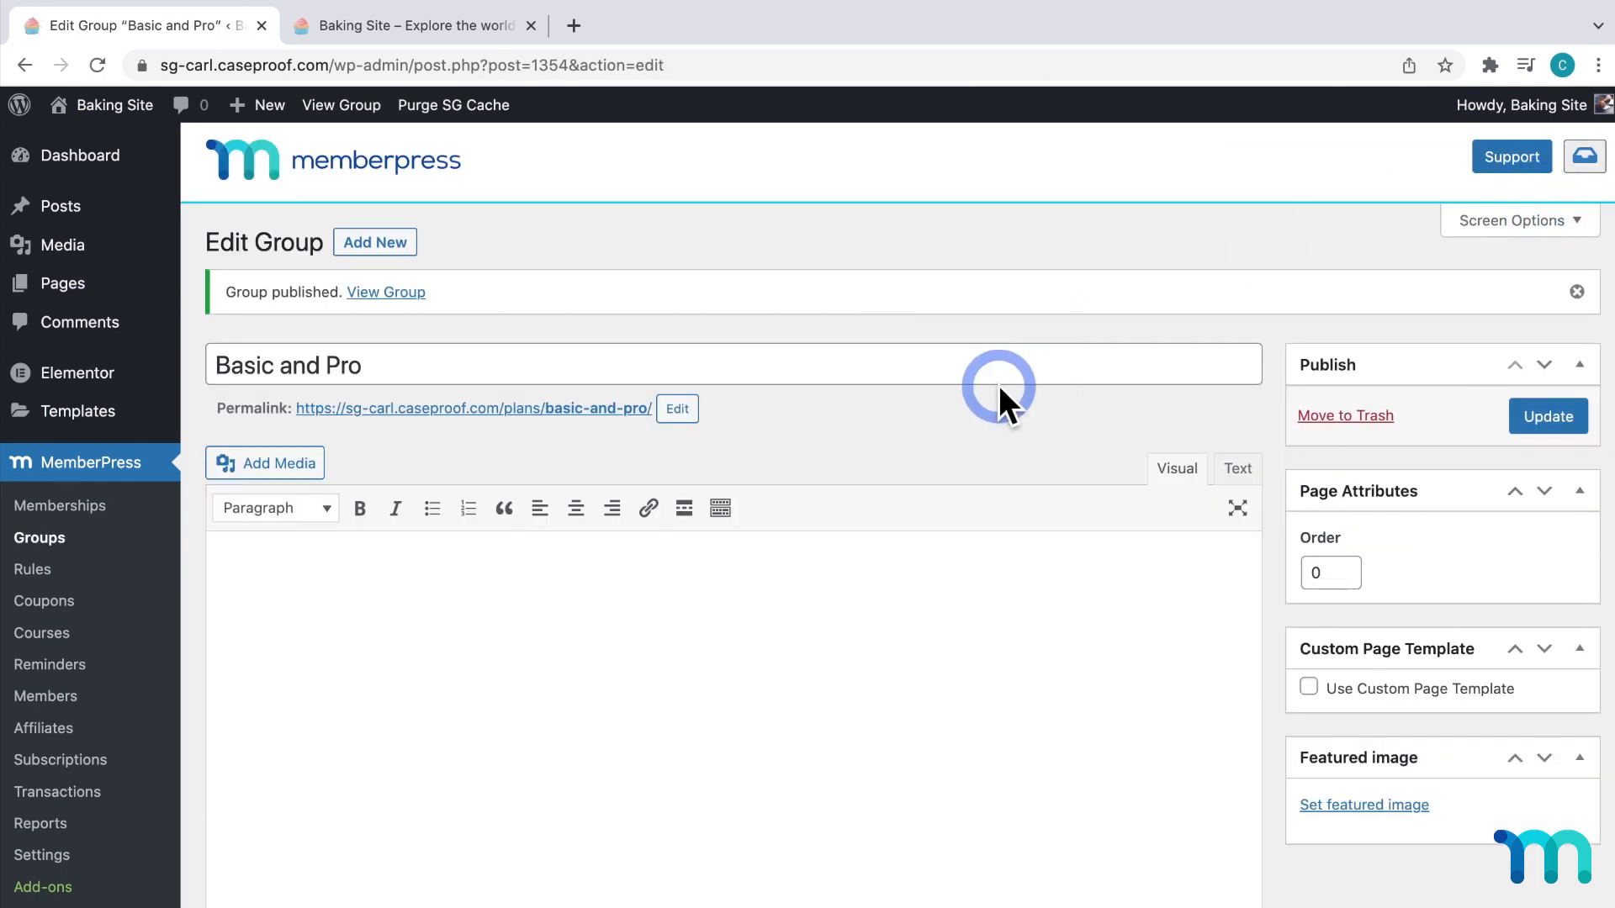
{"action": "mouse_move", "coordinate": [596, 456]}
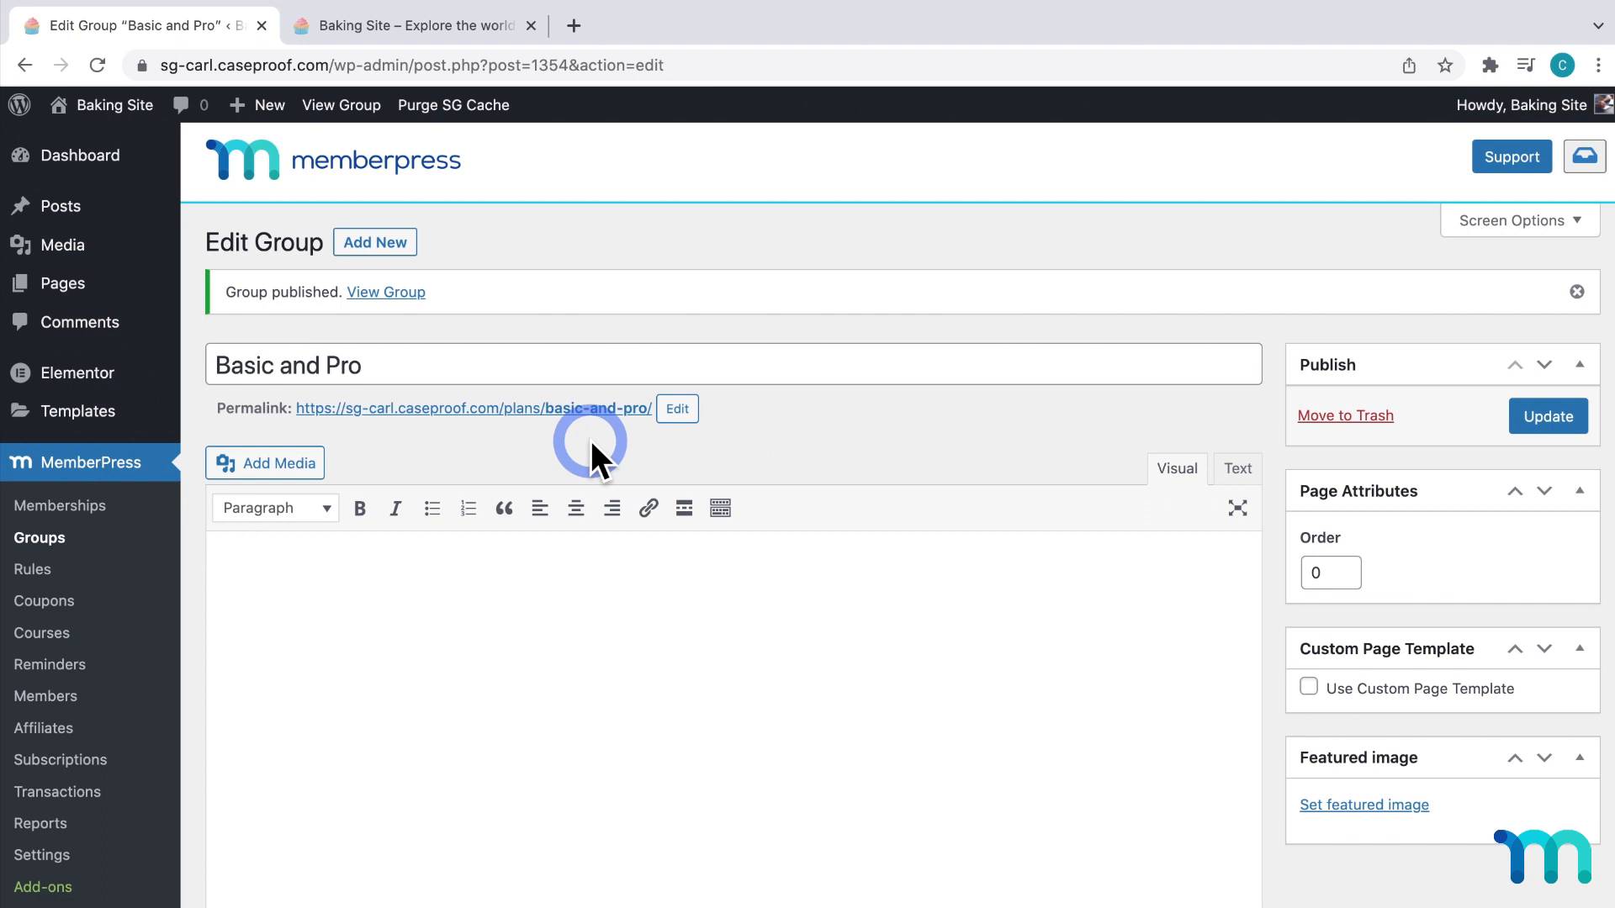
{"action": "mouse_move", "coordinate": [503, 443]}
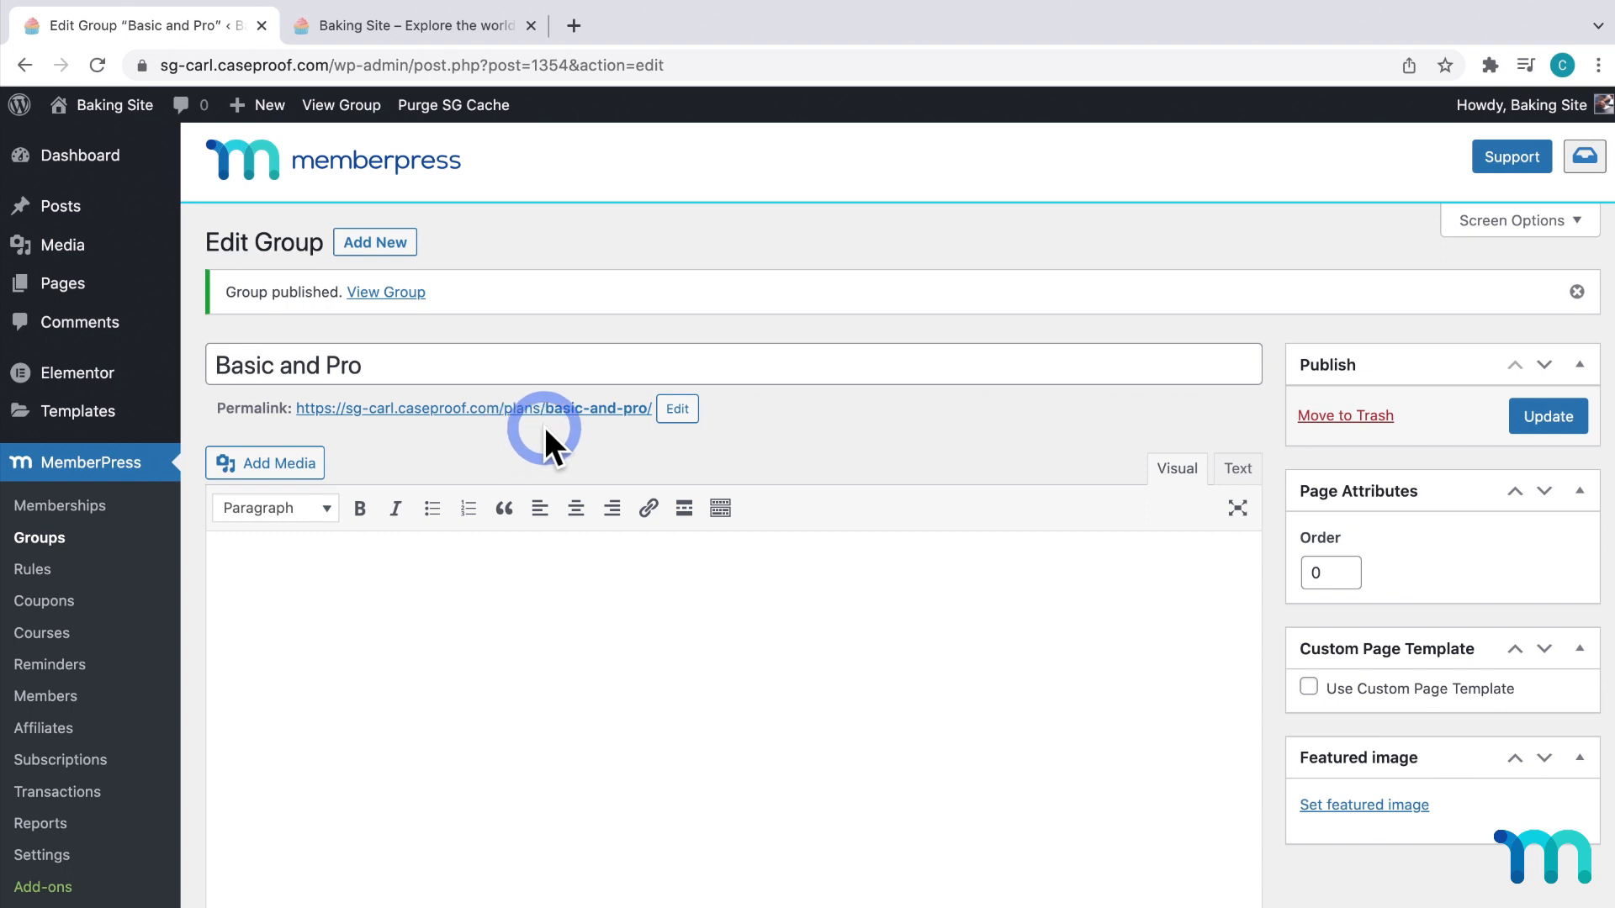
{"action": "mouse_move", "coordinate": [613, 437]}
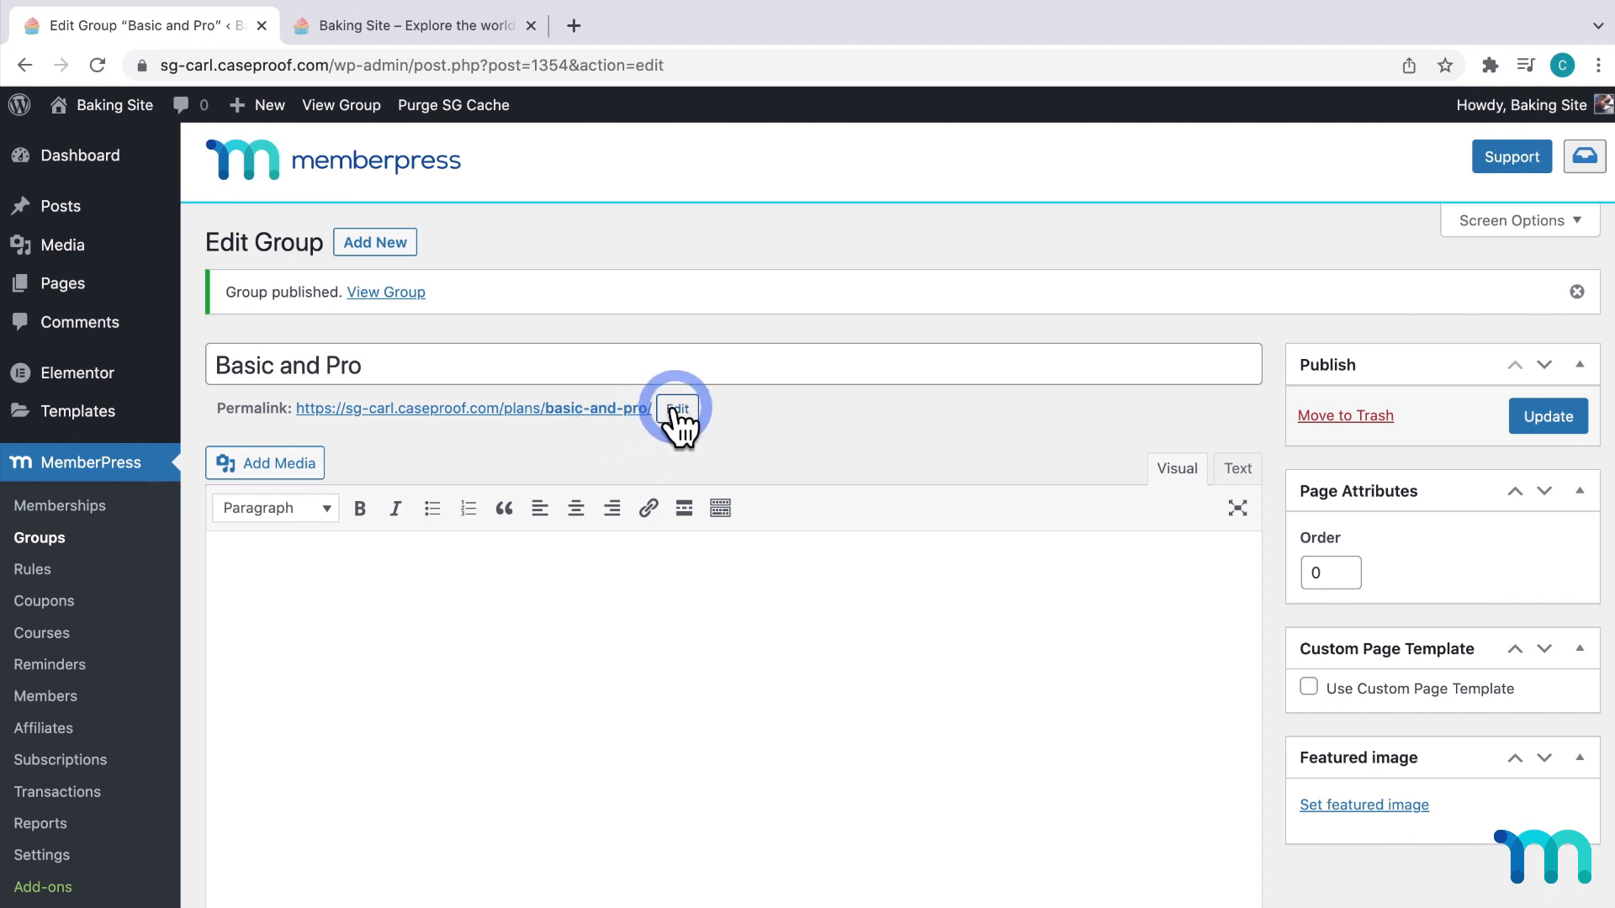
{"action": "left_click", "coordinate": [676, 408]}
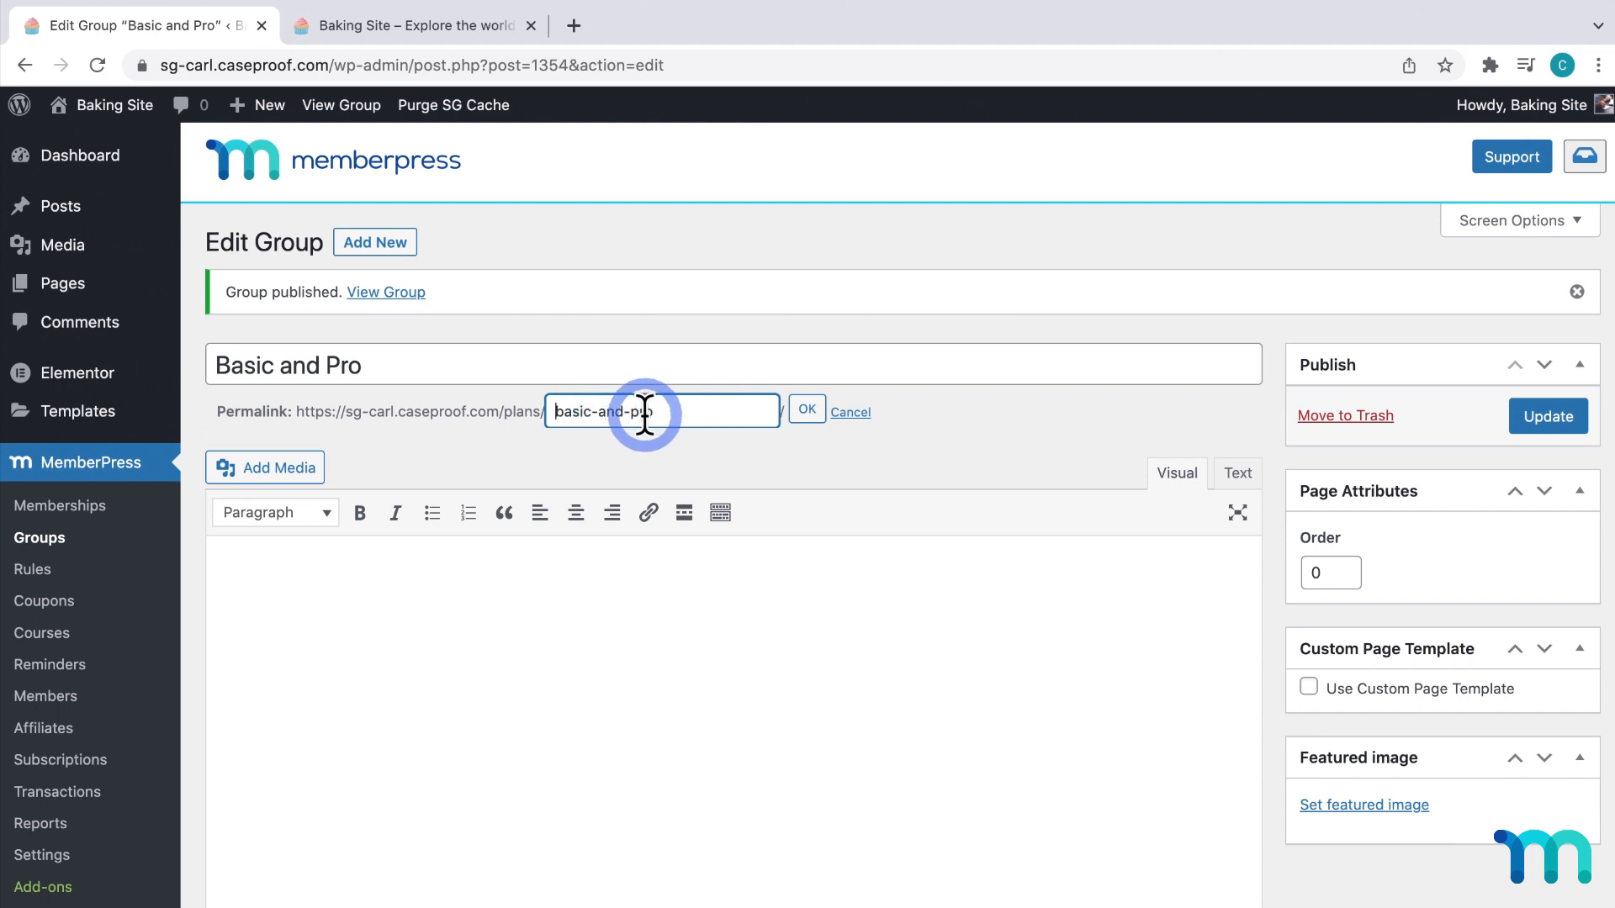
{"action": "left_click", "coordinate": [806, 409]}
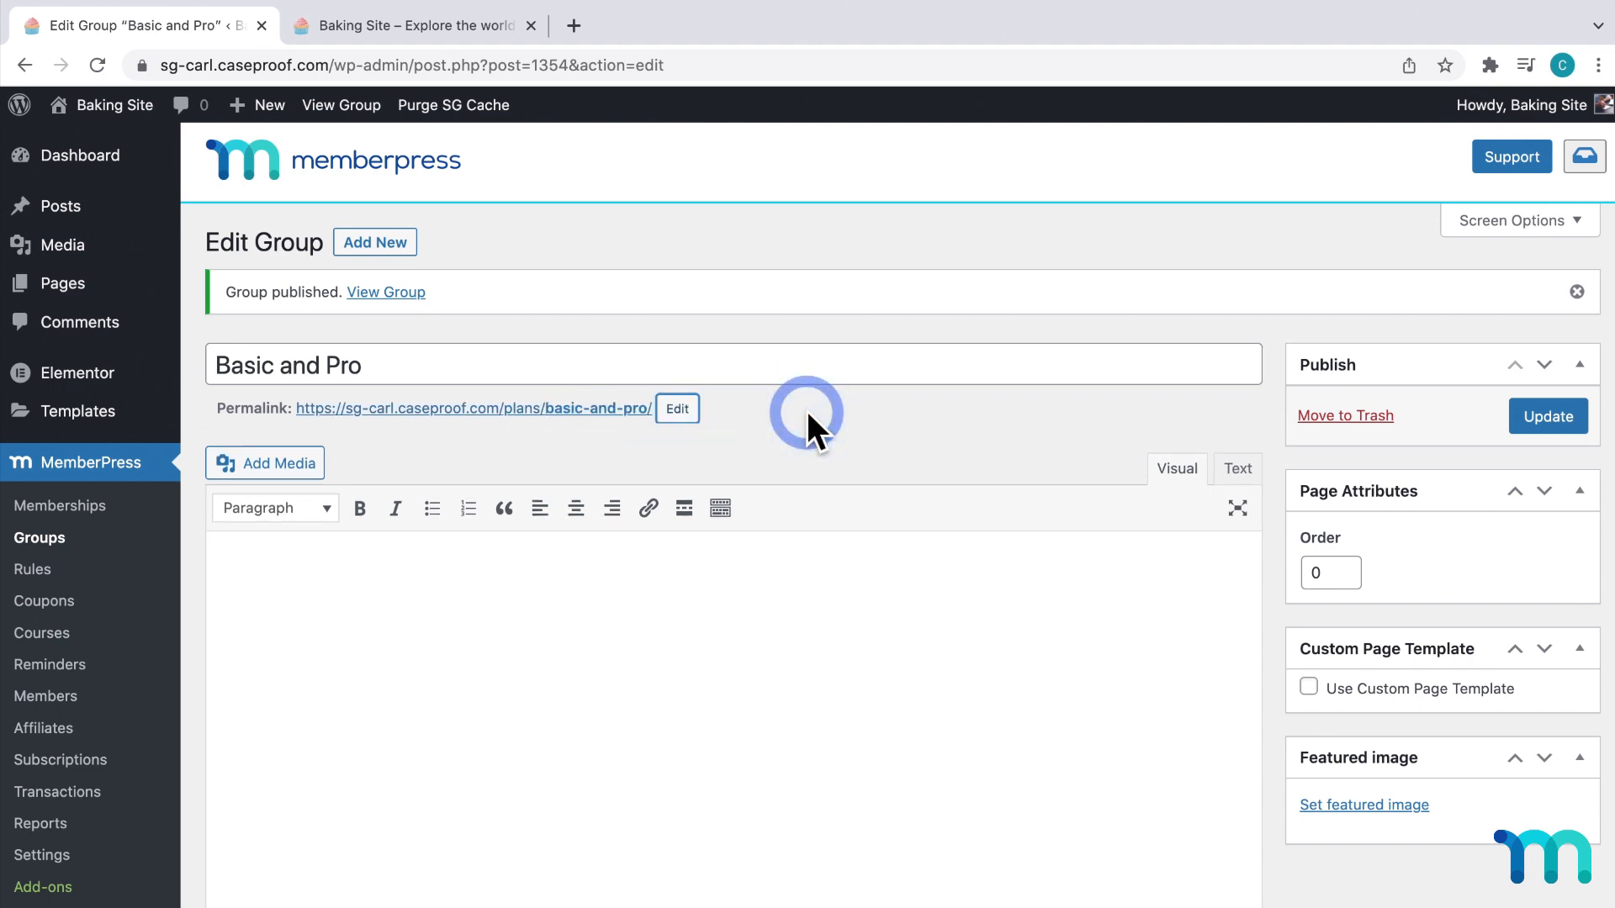
Open the group's permalink in a new tab and scroll its $10/$20 pricing page
{"action": "right_click", "coordinate": [472, 408]}
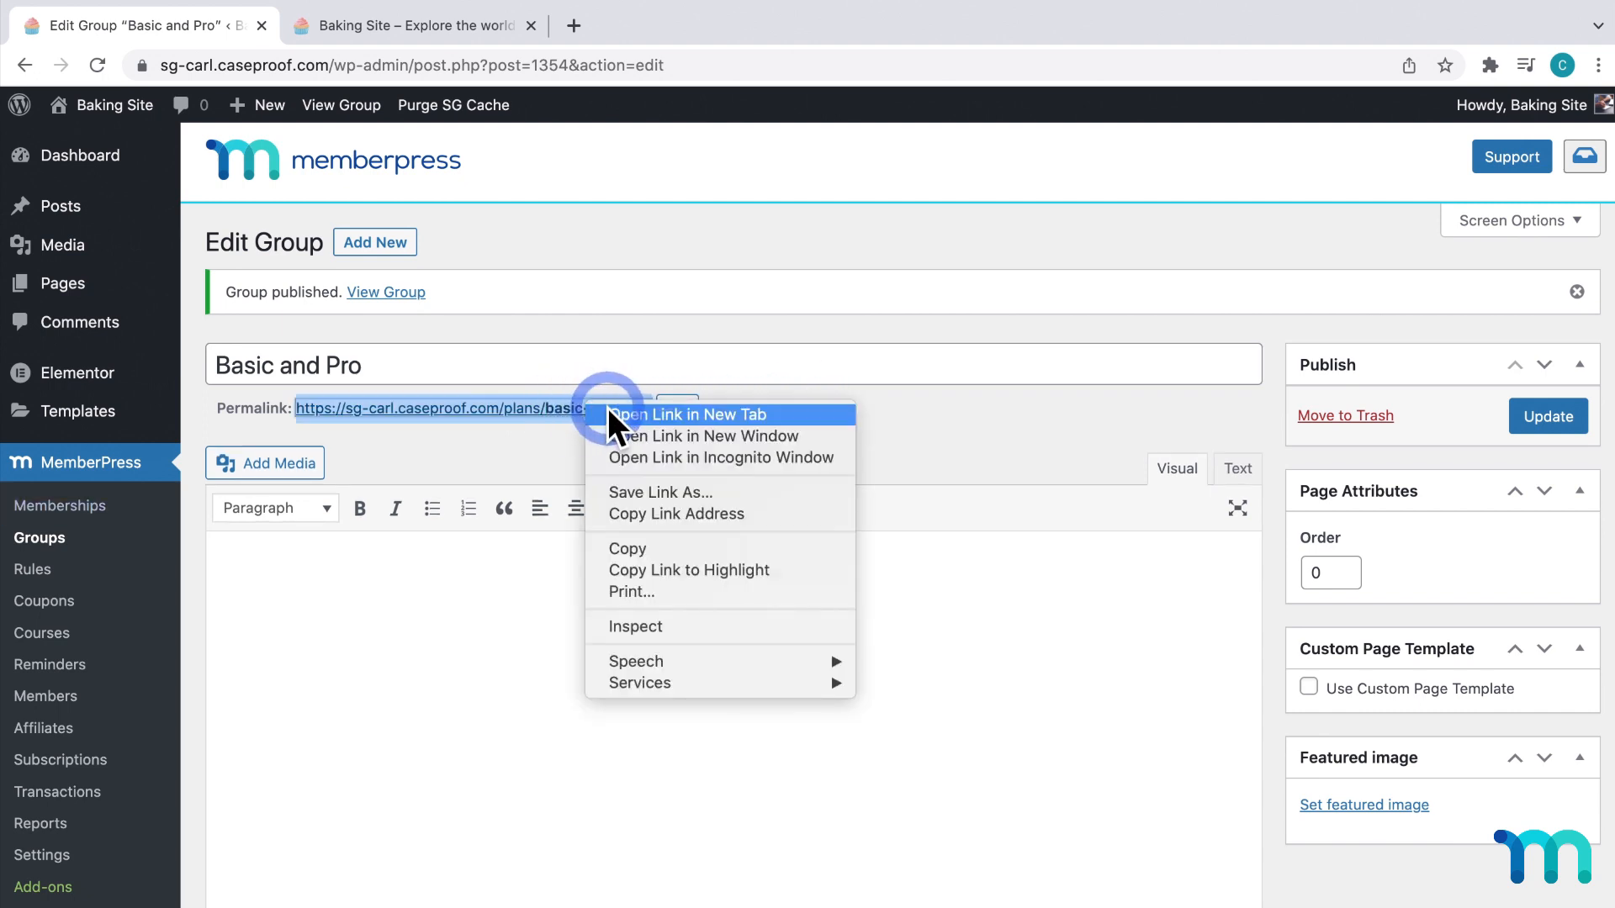
{"action": "left_click", "coordinate": [693, 414]}
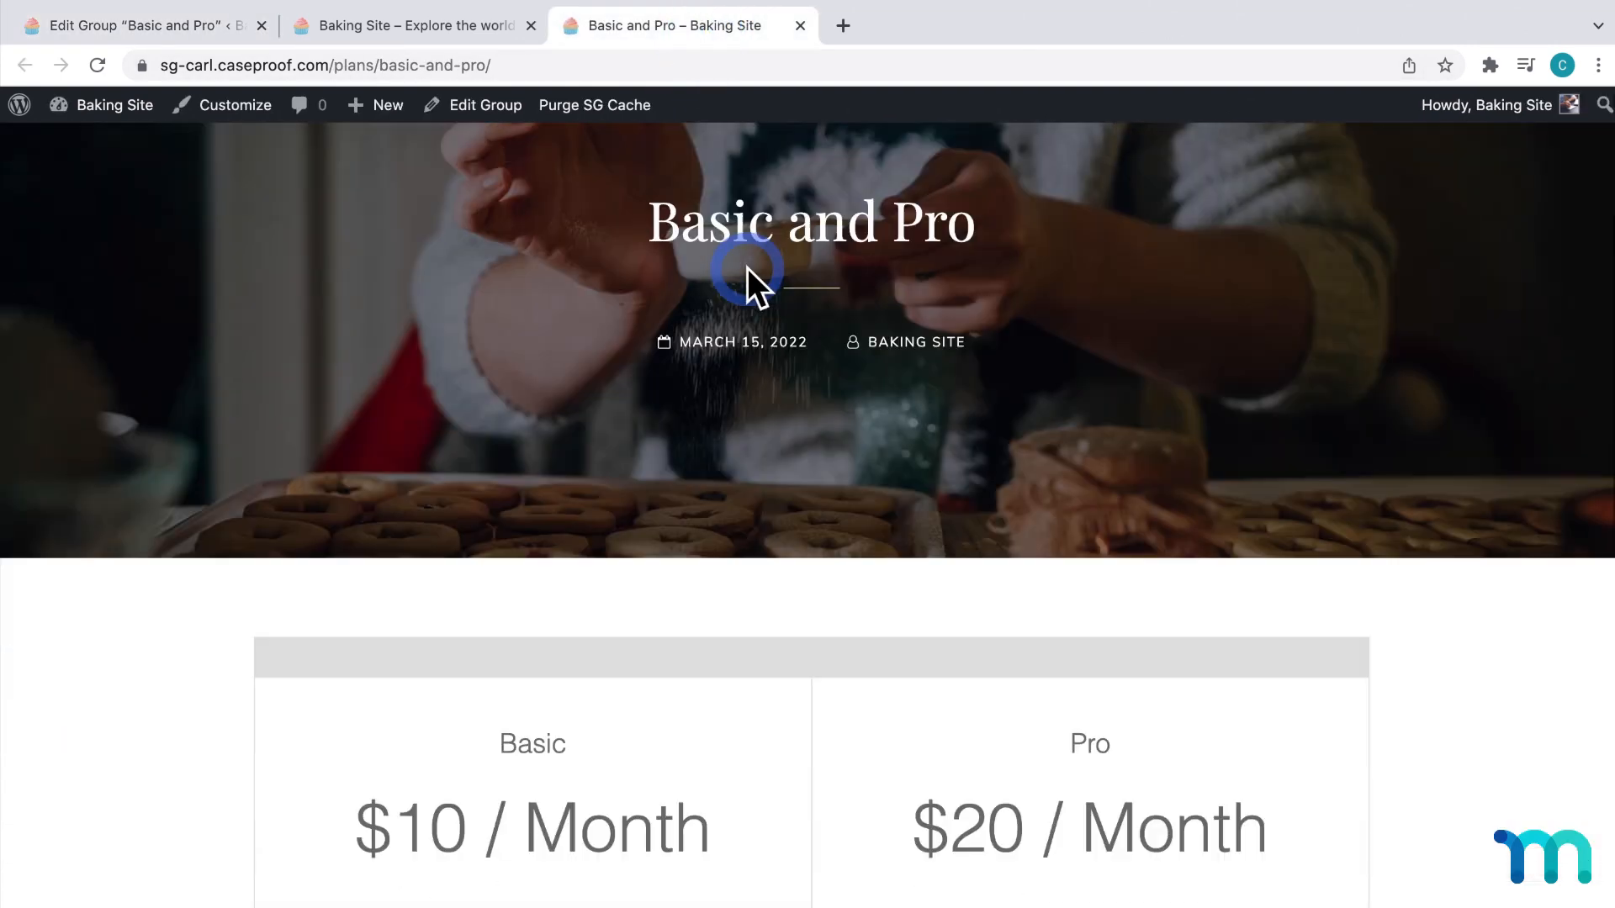
{"action": "scroll", "scroll_direction": "down", "scroll_amount": 3}
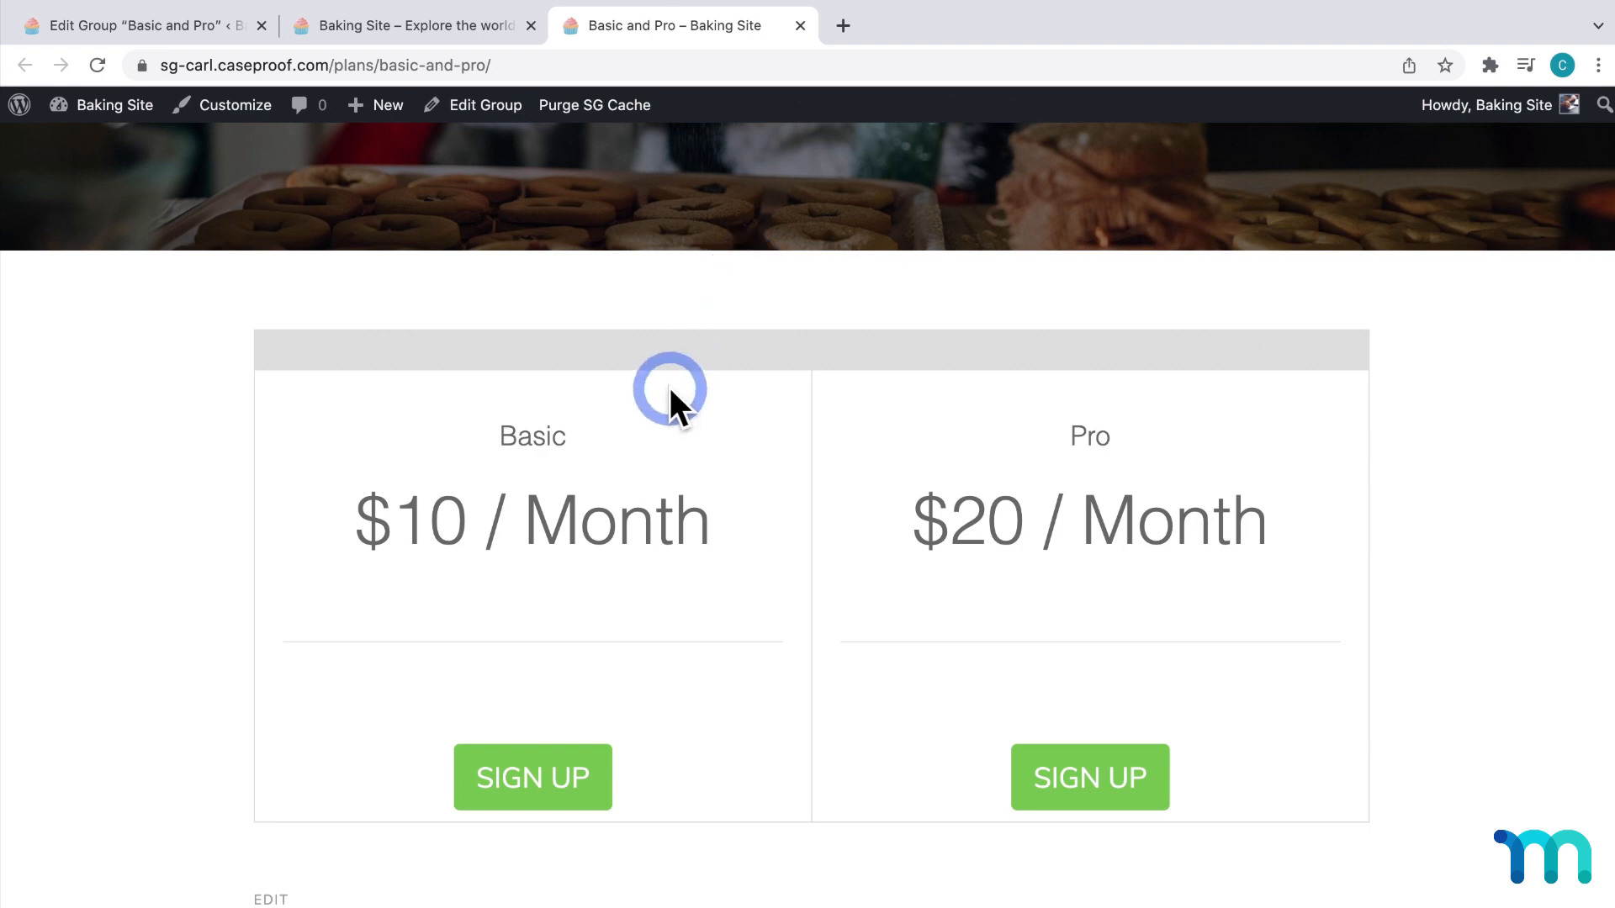
{"action": "mouse_move", "coordinate": [1210, 546]}
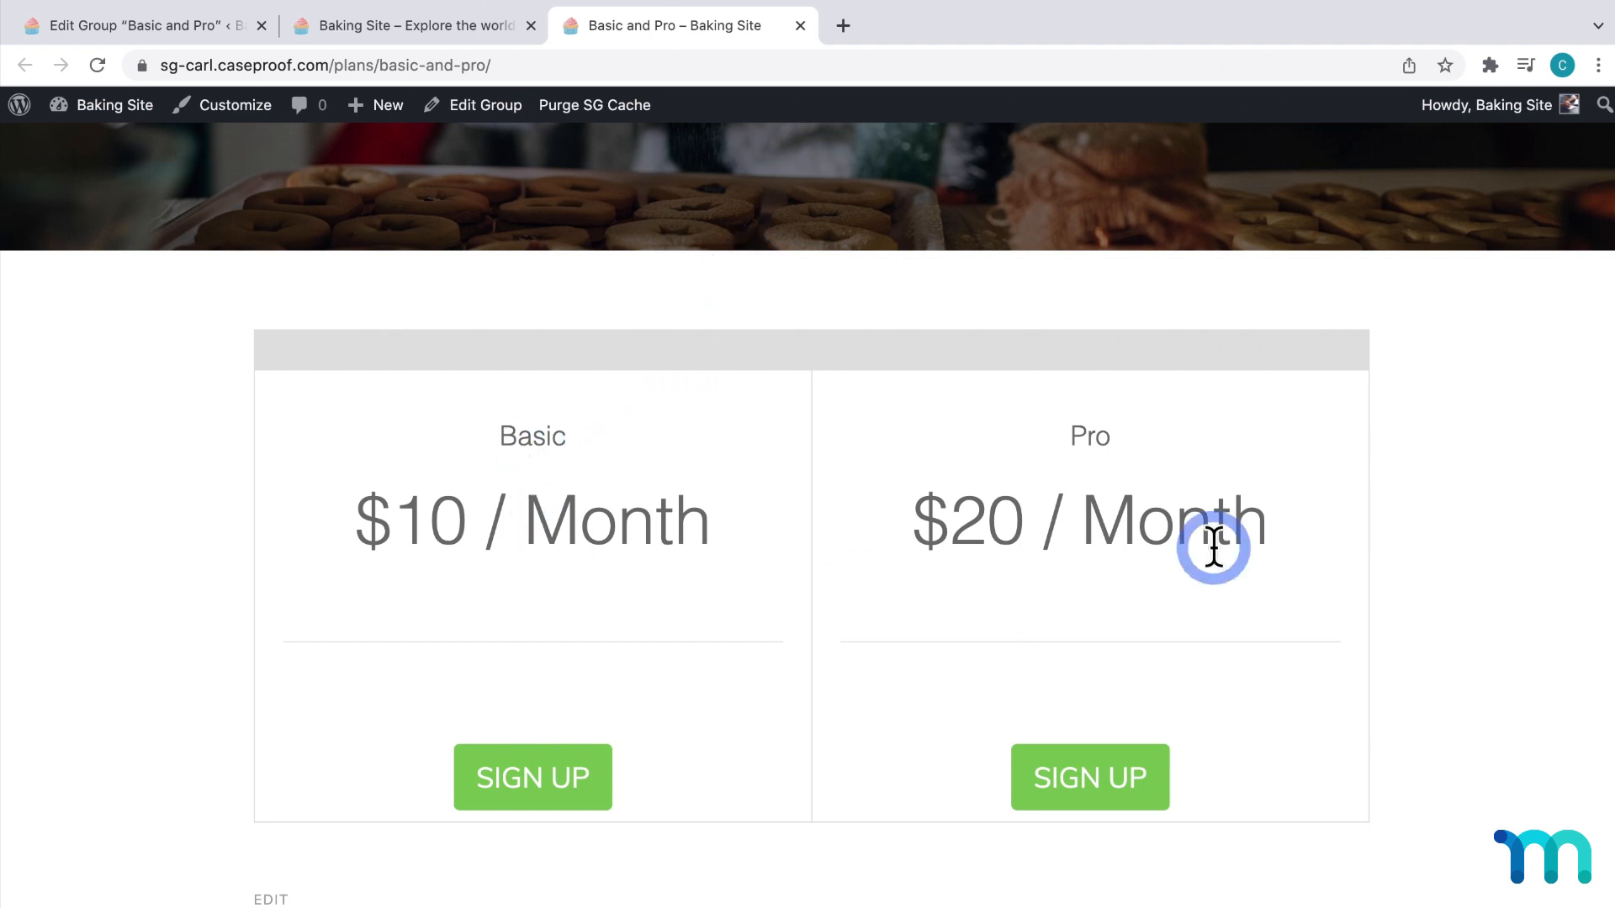
{"action": "mouse_move", "coordinate": [433, 54]}
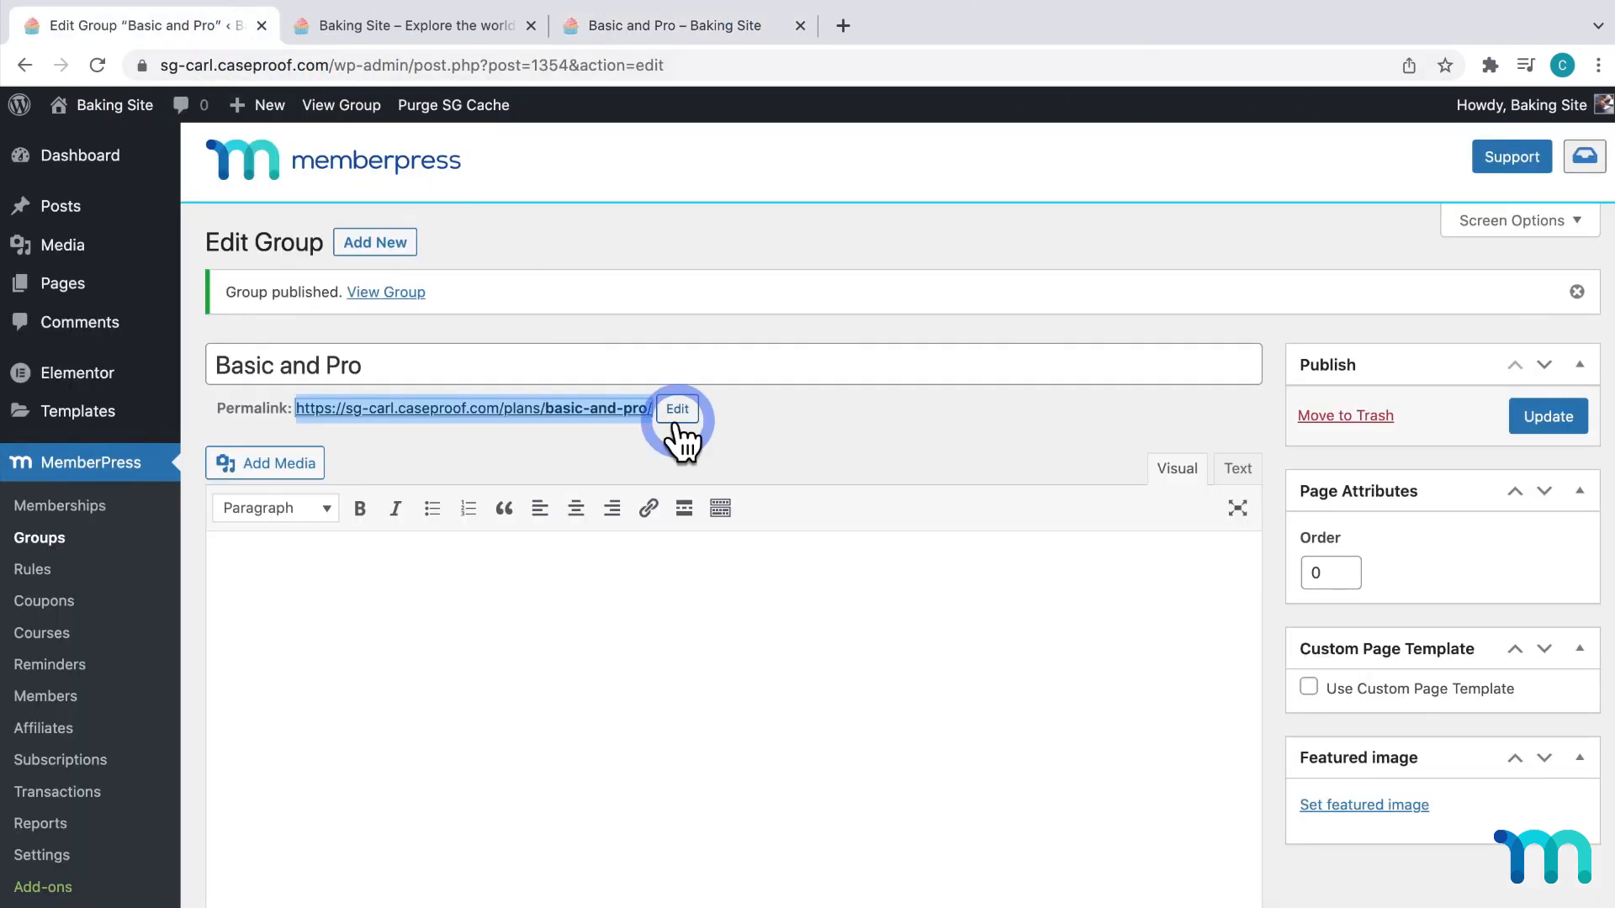
Select and copy the [mepr-group-price-boxes] shortcode under Group Price Boxes Shortcodes
{"action": "scroll", "scroll_direction": "down", "scroll_amount": 3}
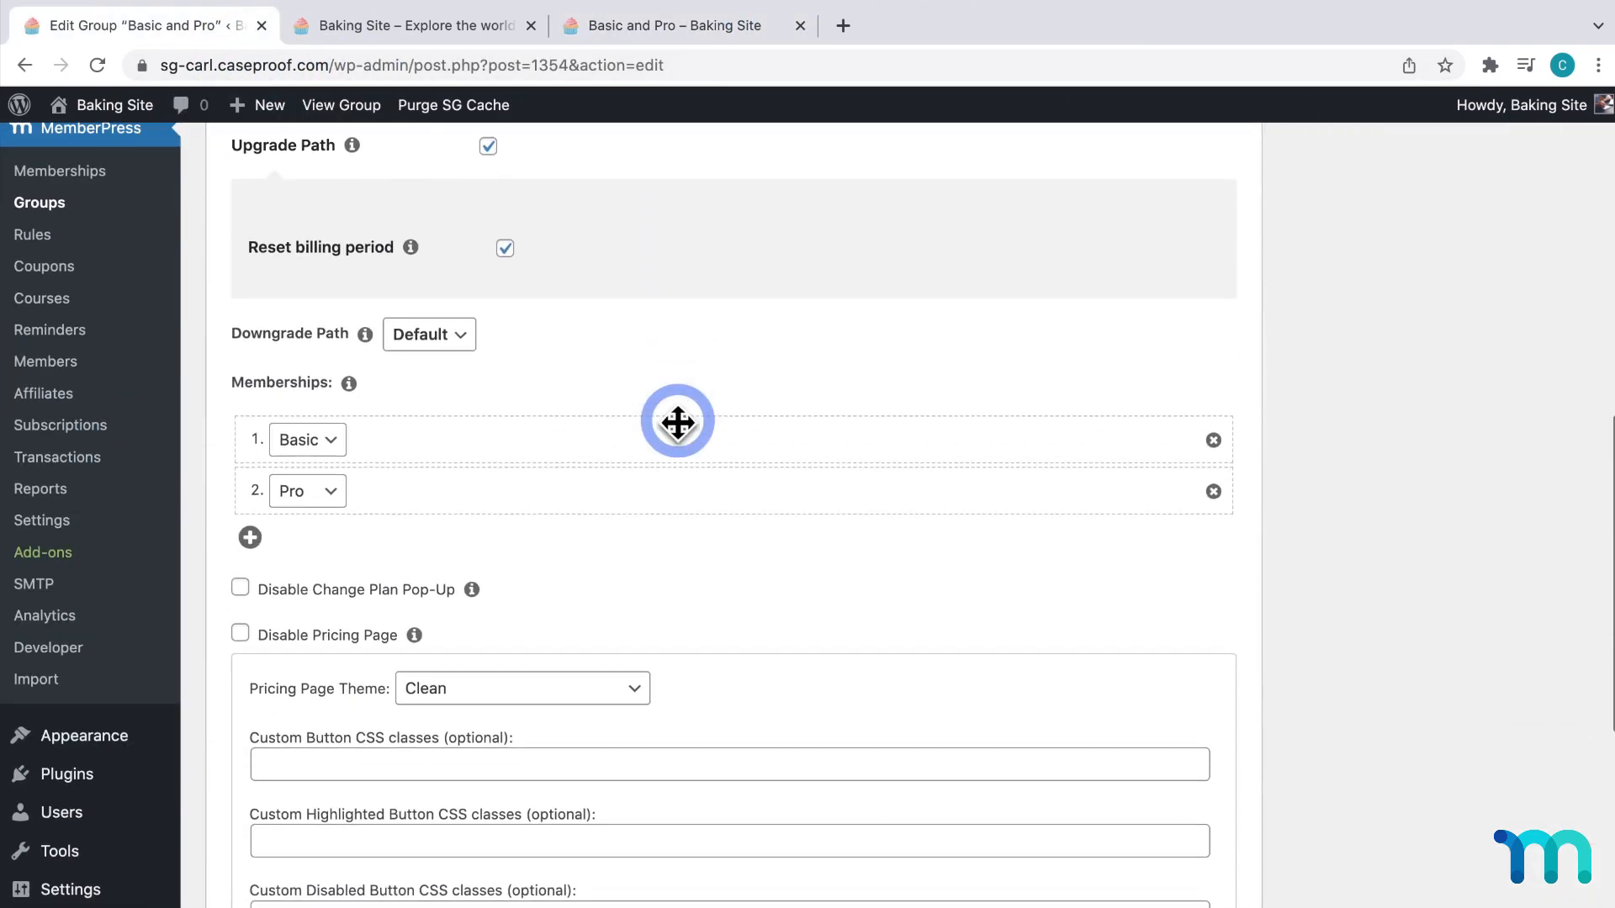
{"action": "scroll", "scroll_direction": "down", "scroll_amount": 3}
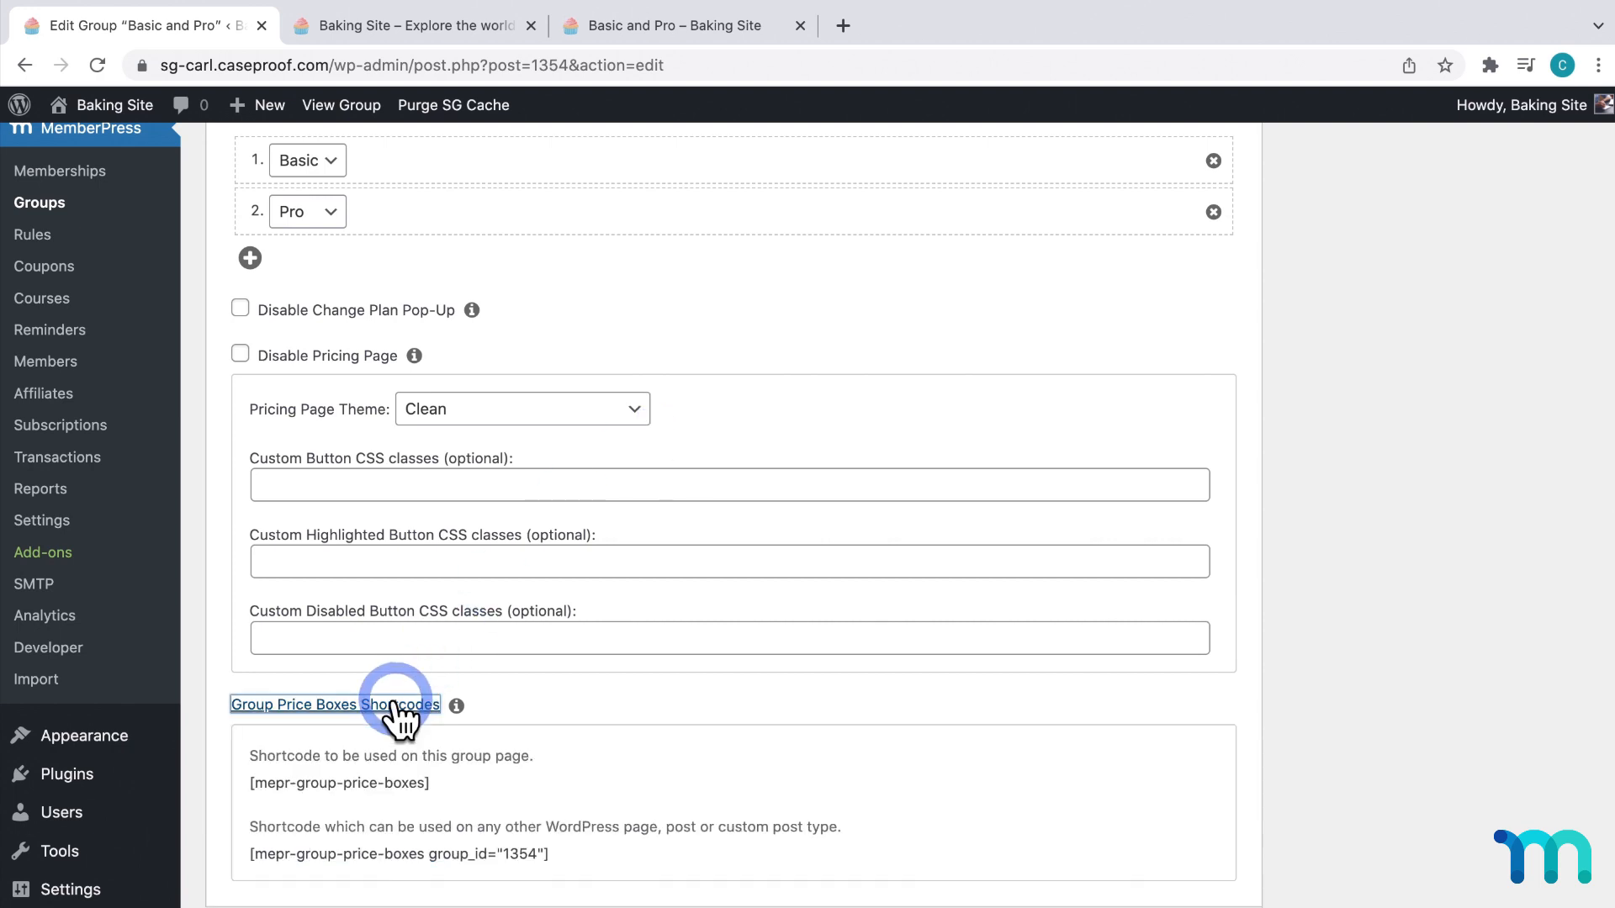
{"action": "scroll", "scroll_direction": "down", "scroll_amount": 3}
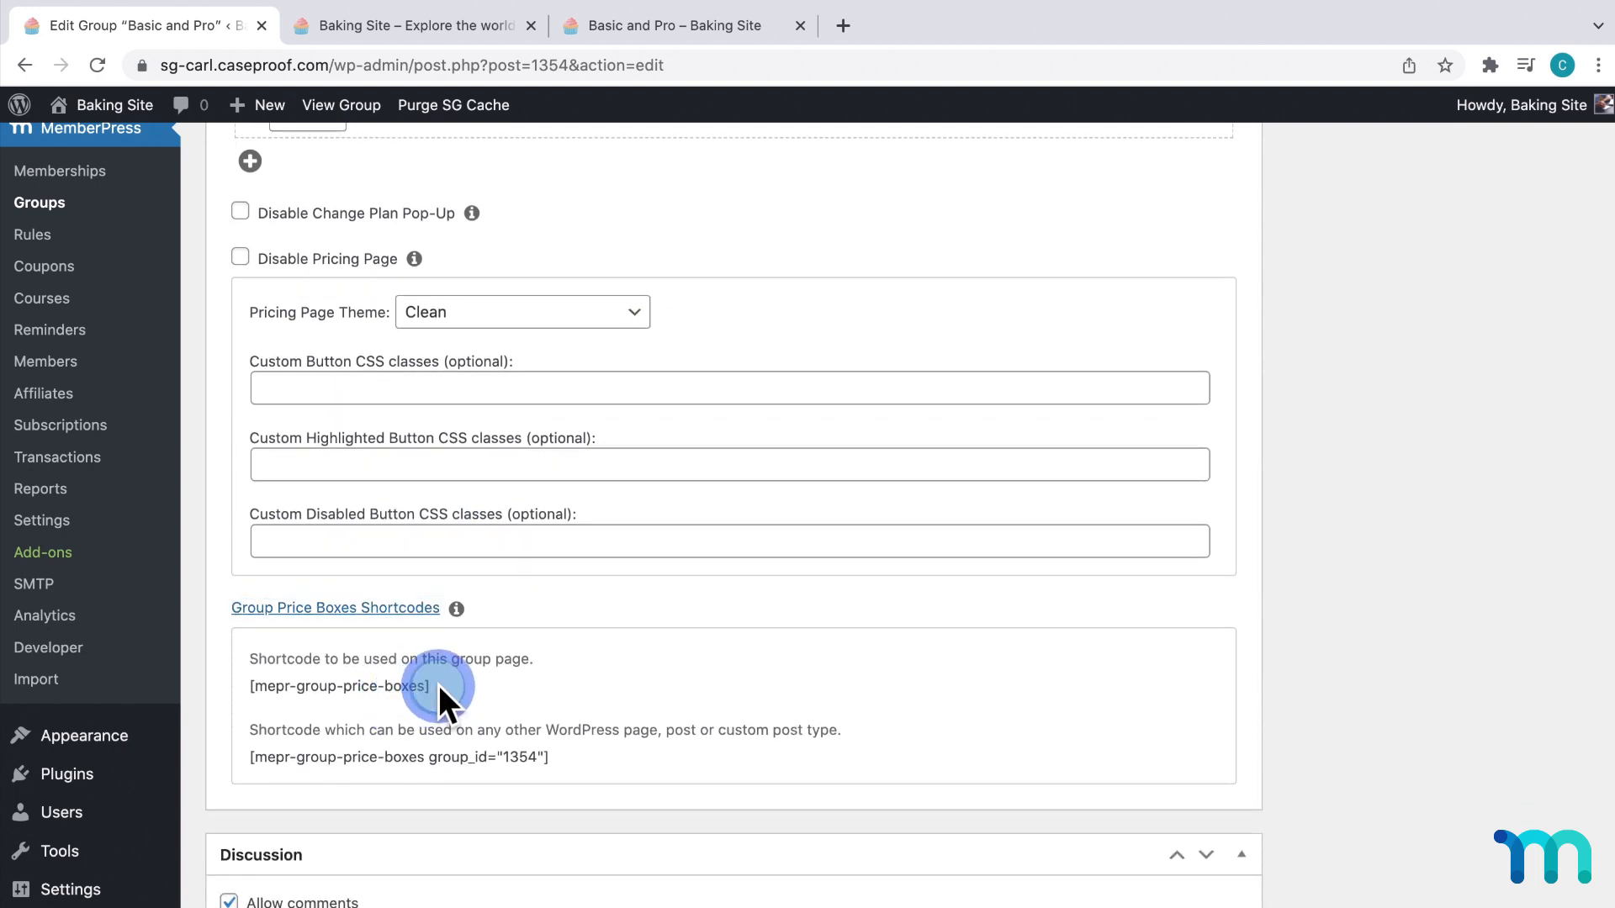
{"action": "double_click", "coordinate": [338, 686]}
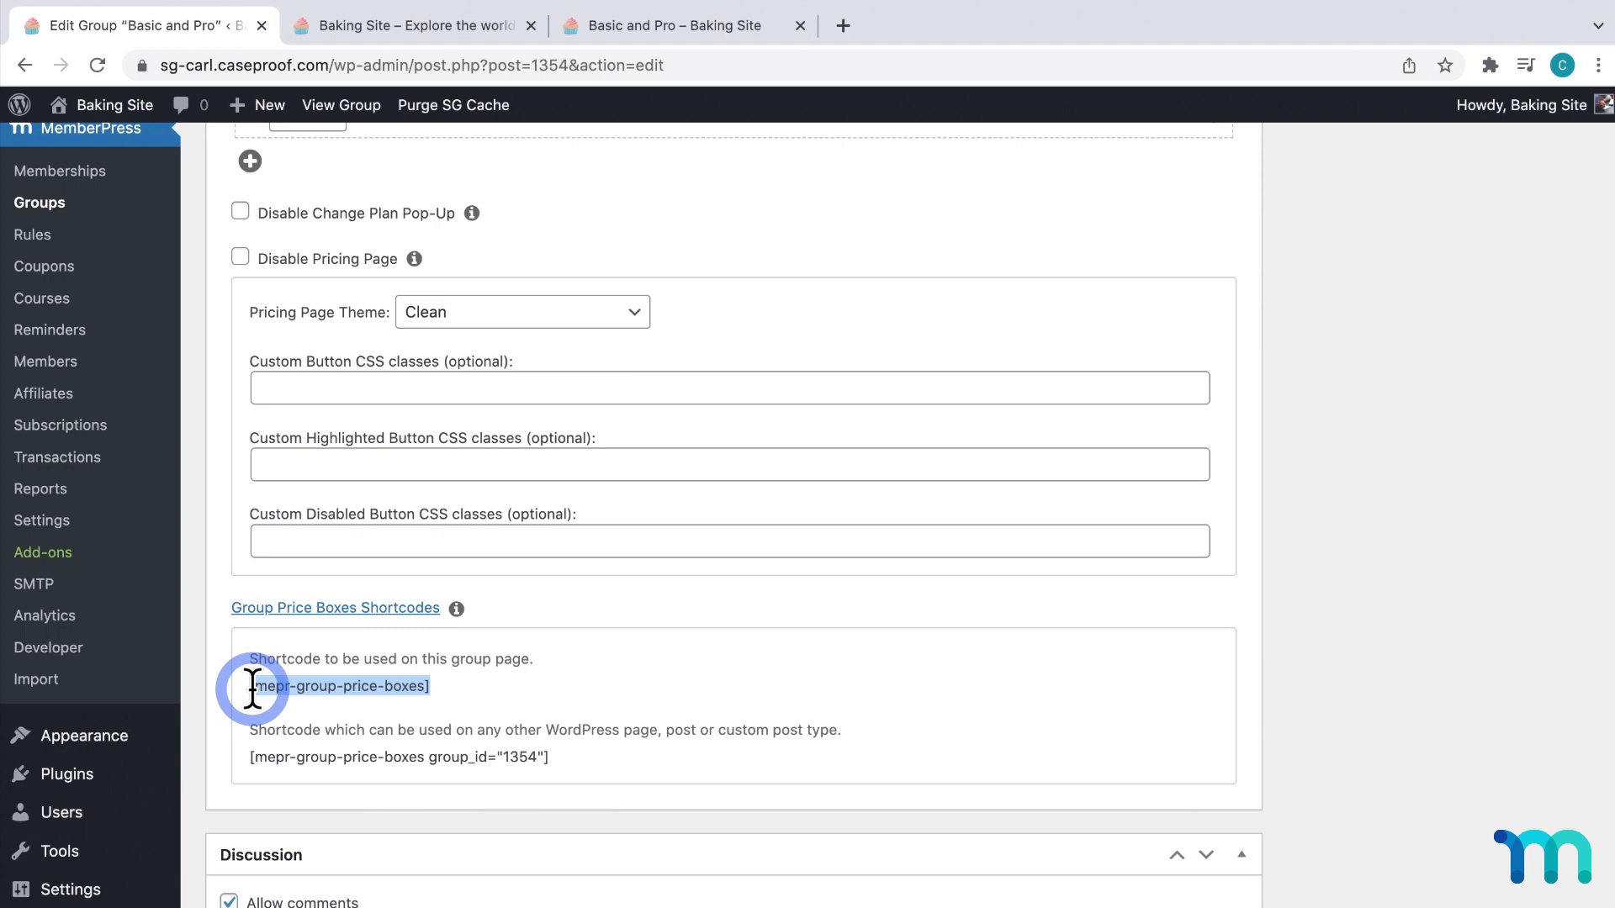
{"action": "right_click", "coordinate": [340, 686]}
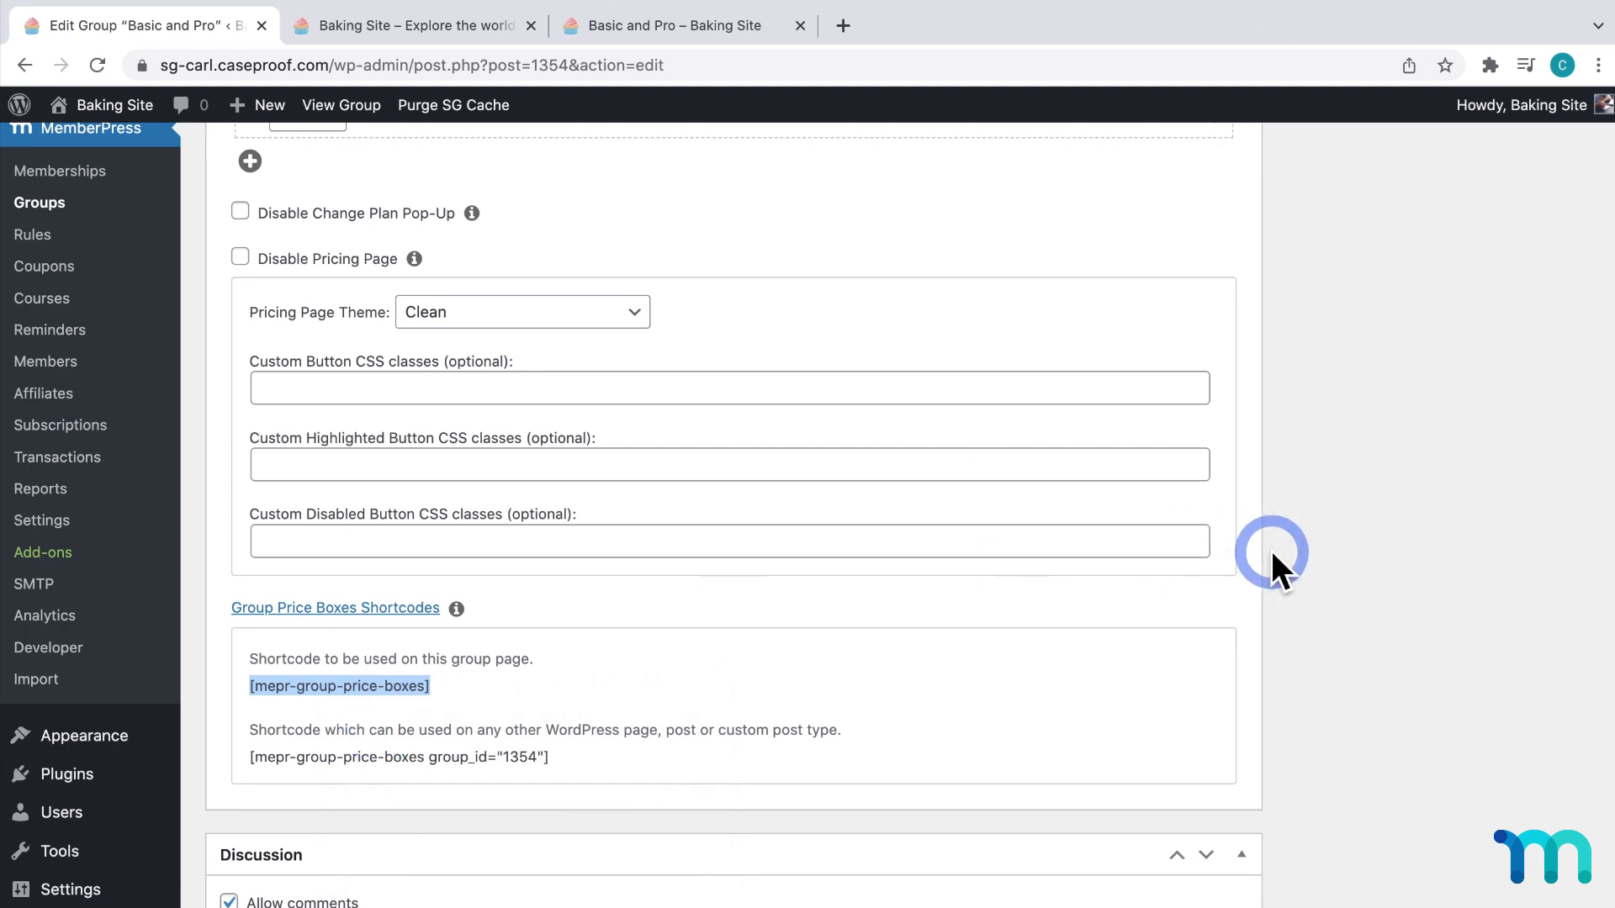
{"action": "scroll", "scroll_direction": "up", "scroll_amount": 3}
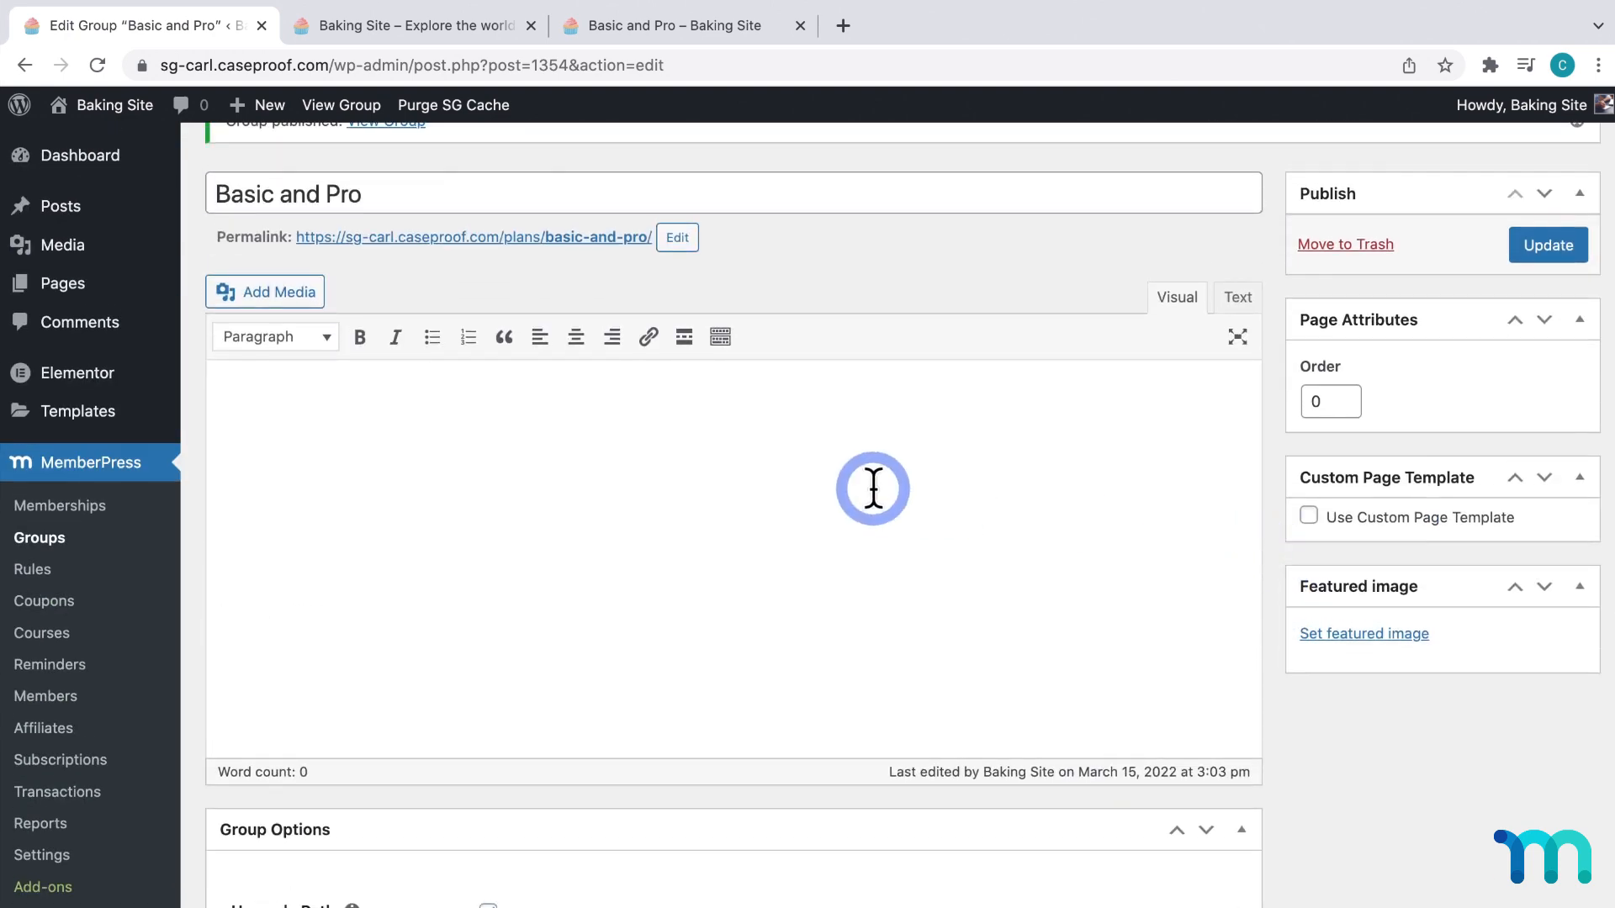
Put [mepr-group-price-boxes] between two 'Sample text' lines in the group content and update
{"action": "type", "text": "Sample text"}
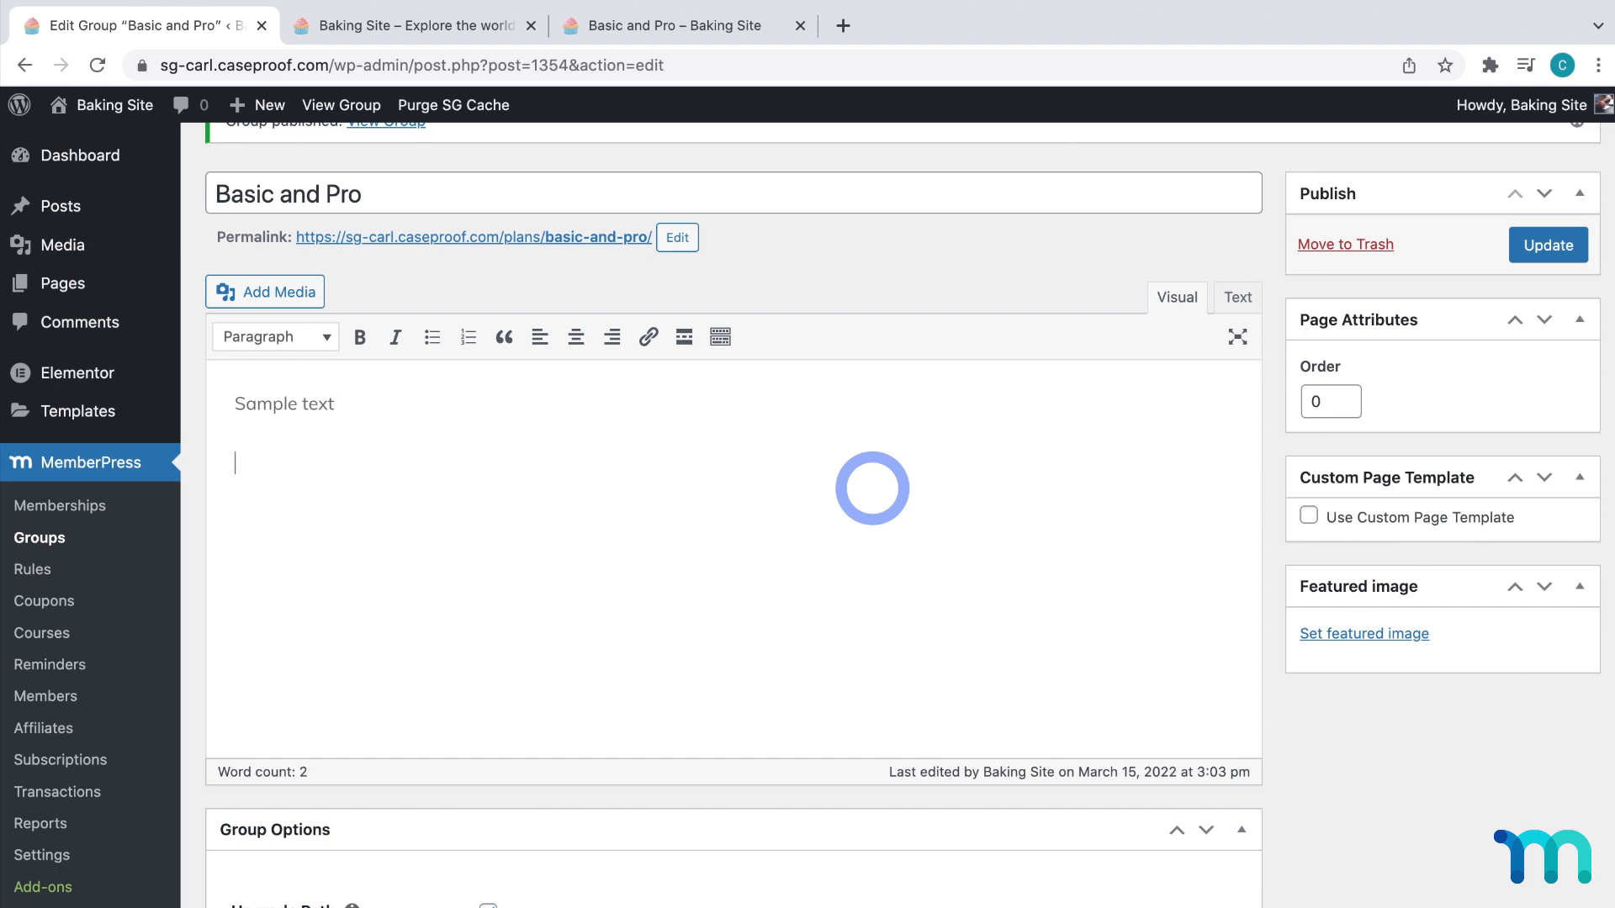
{"action": "type", "text": "[mepr-group-price-boxes]"}
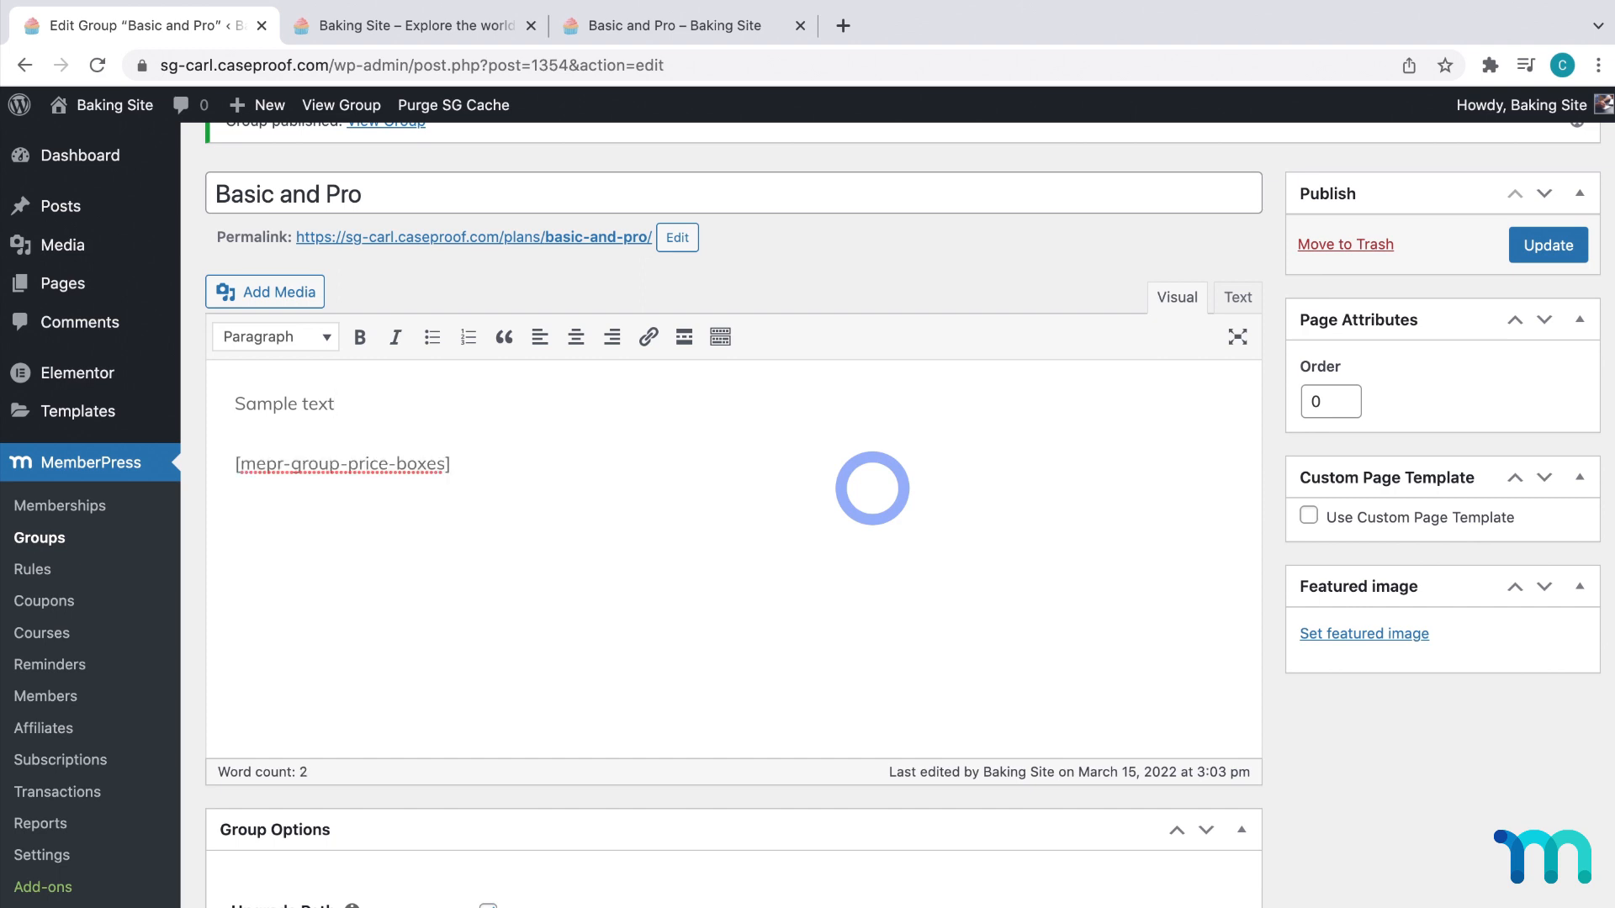
{"action": "type", "text": "Samp"}
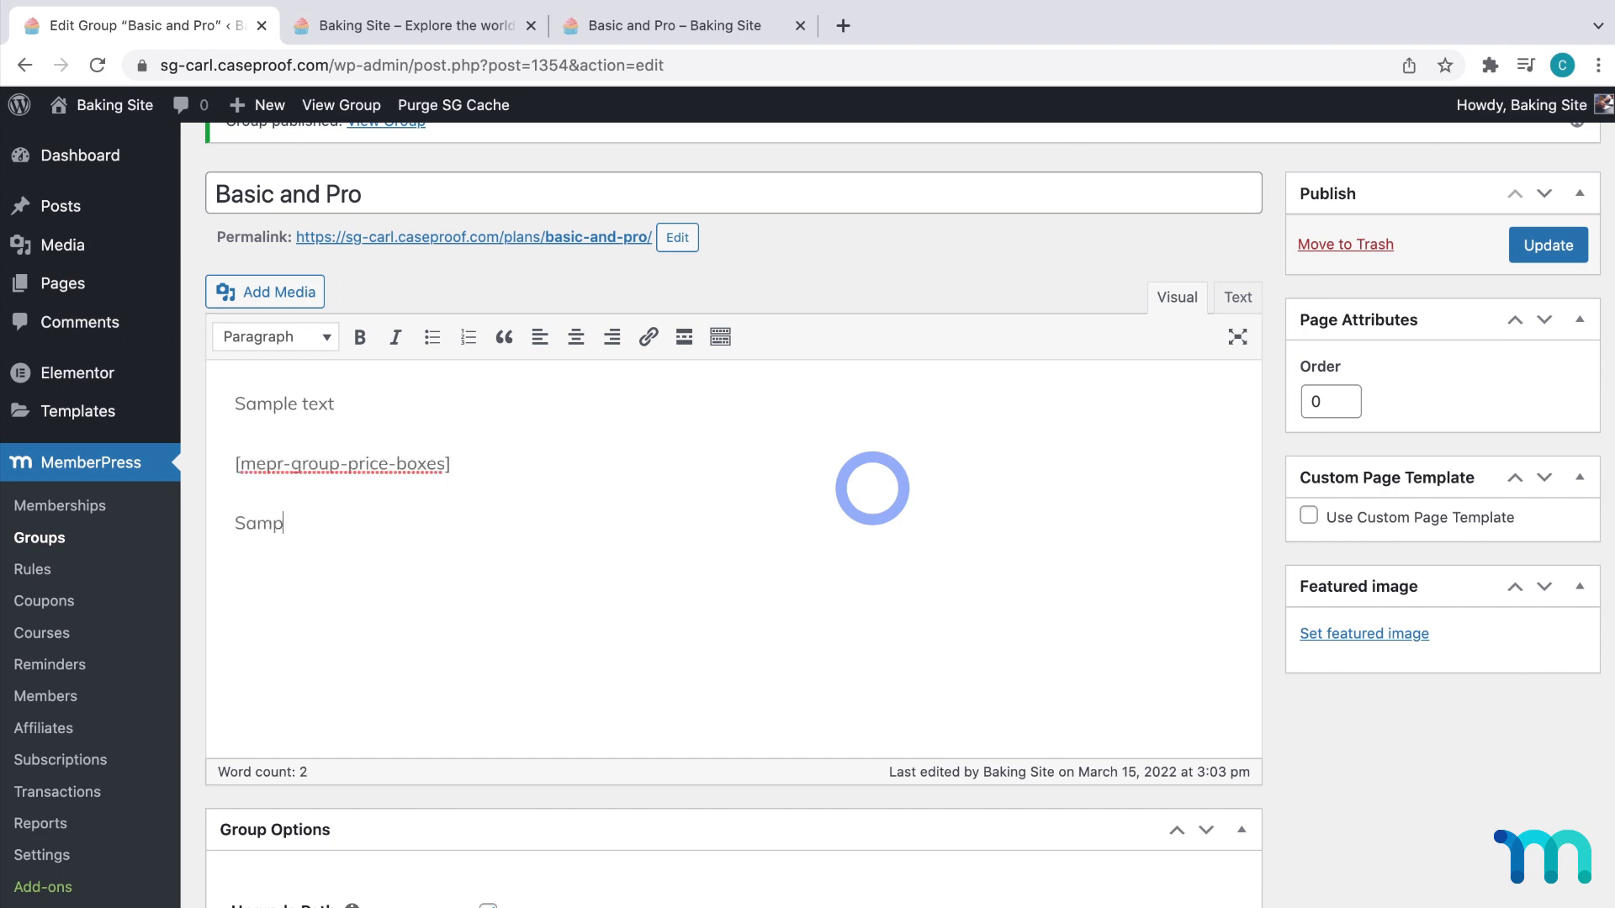
{"action": "type", "text": "le text"}
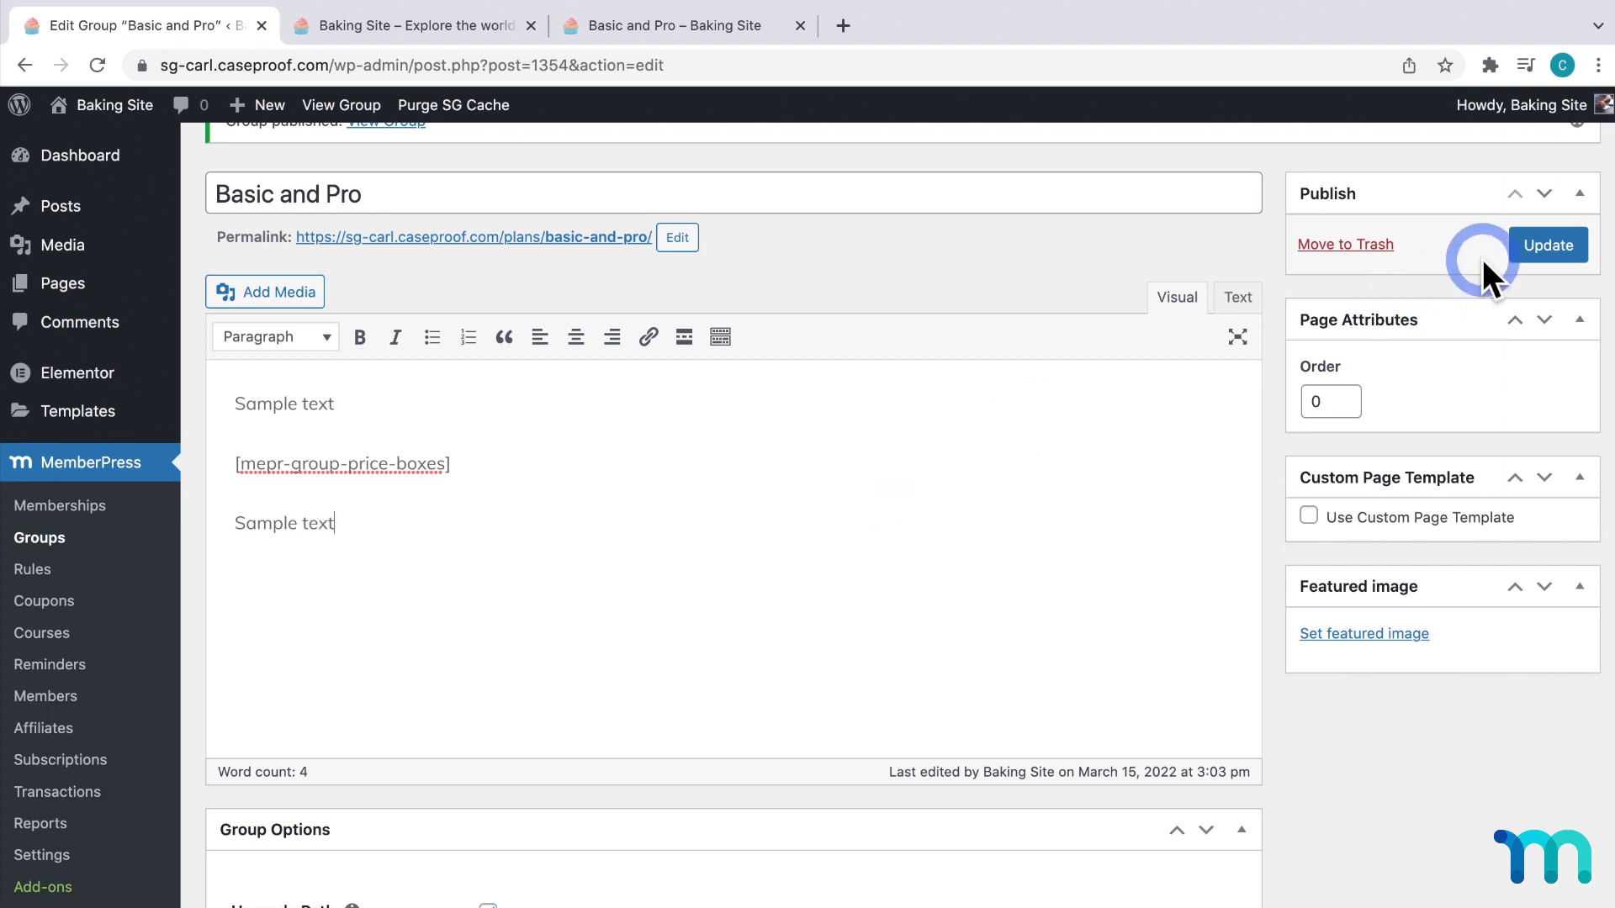
{"action": "left_click", "coordinate": [1547, 245]}
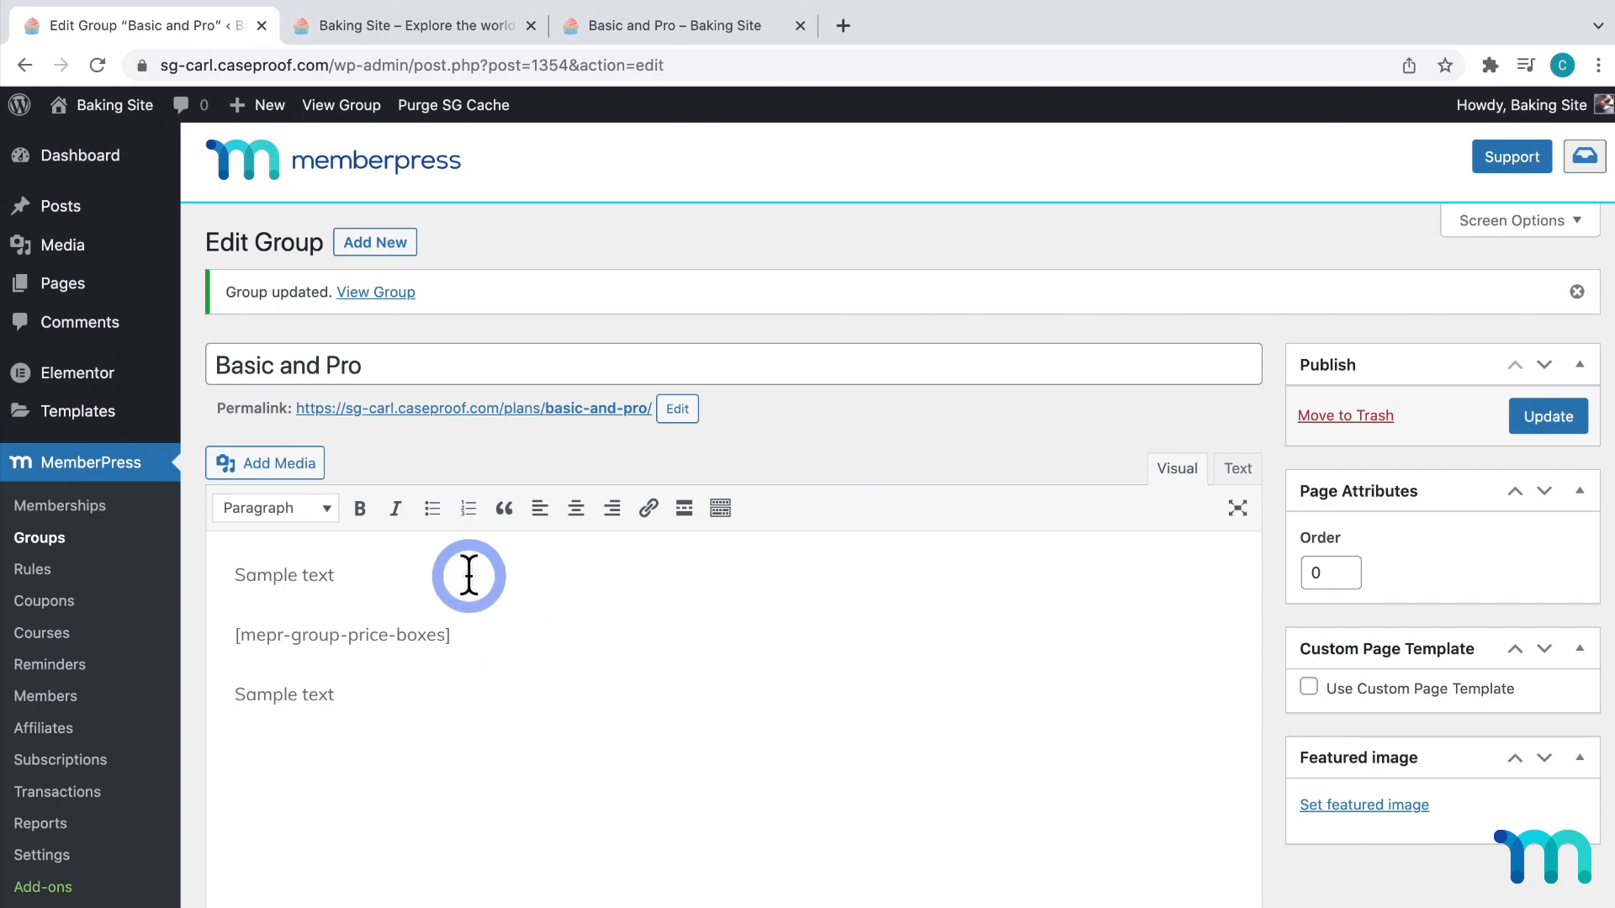
View the Basic and Pro page showing Sample text around the $10 and $20 price boxes
{"action": "left_click", "coordinate": [670, 24]}
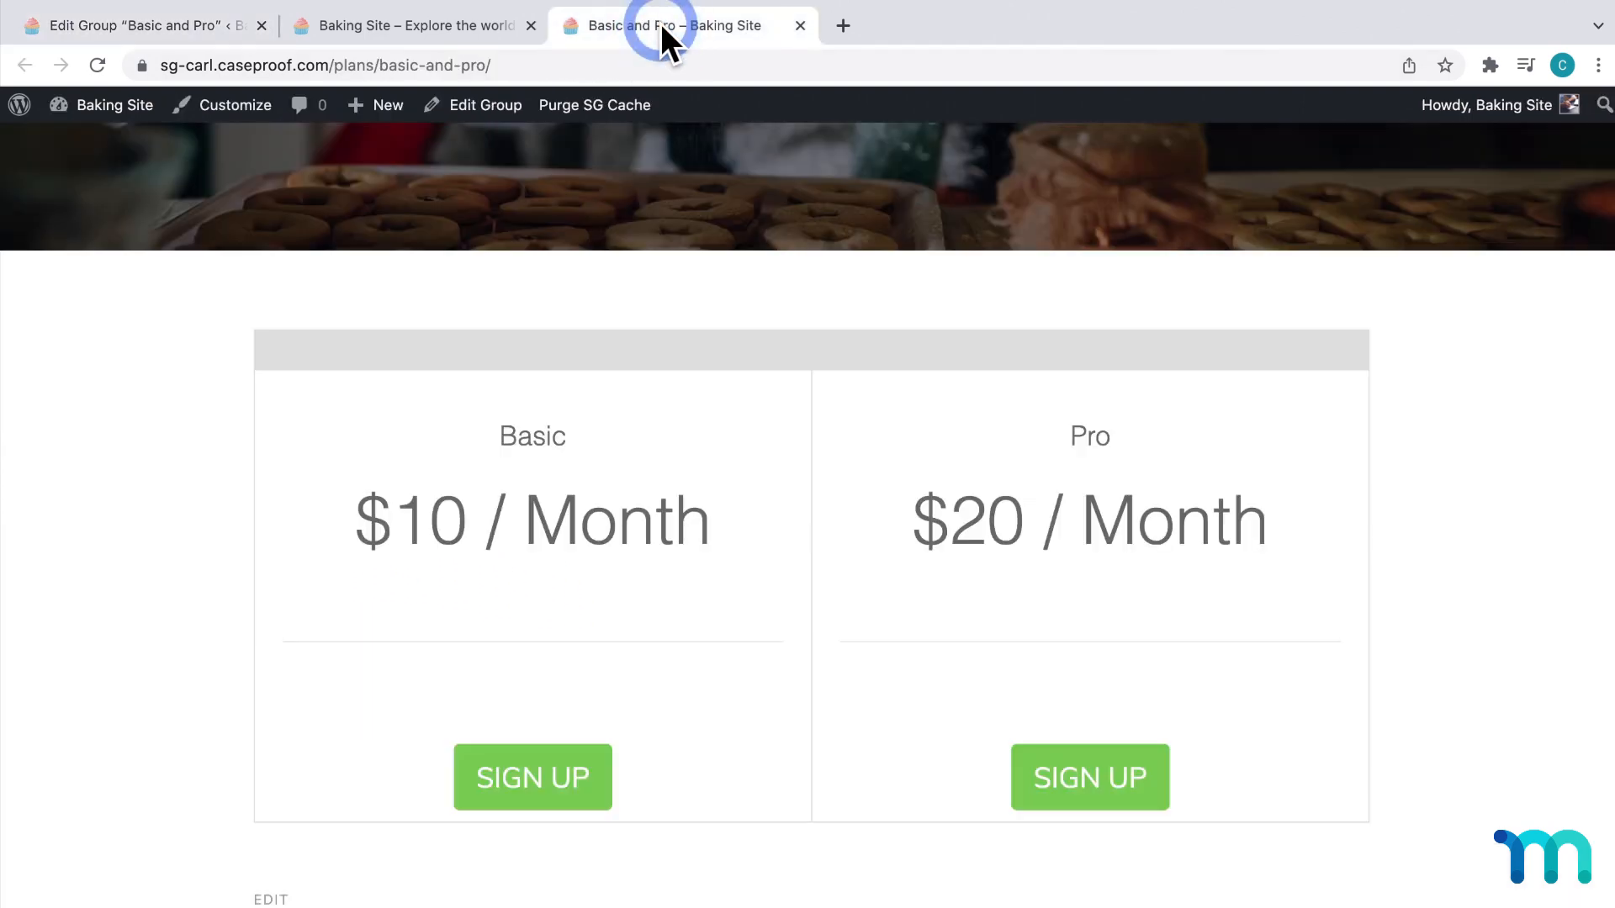
{"action": "scroll", "scroll_direction": "down", "scroll_amount": 3}
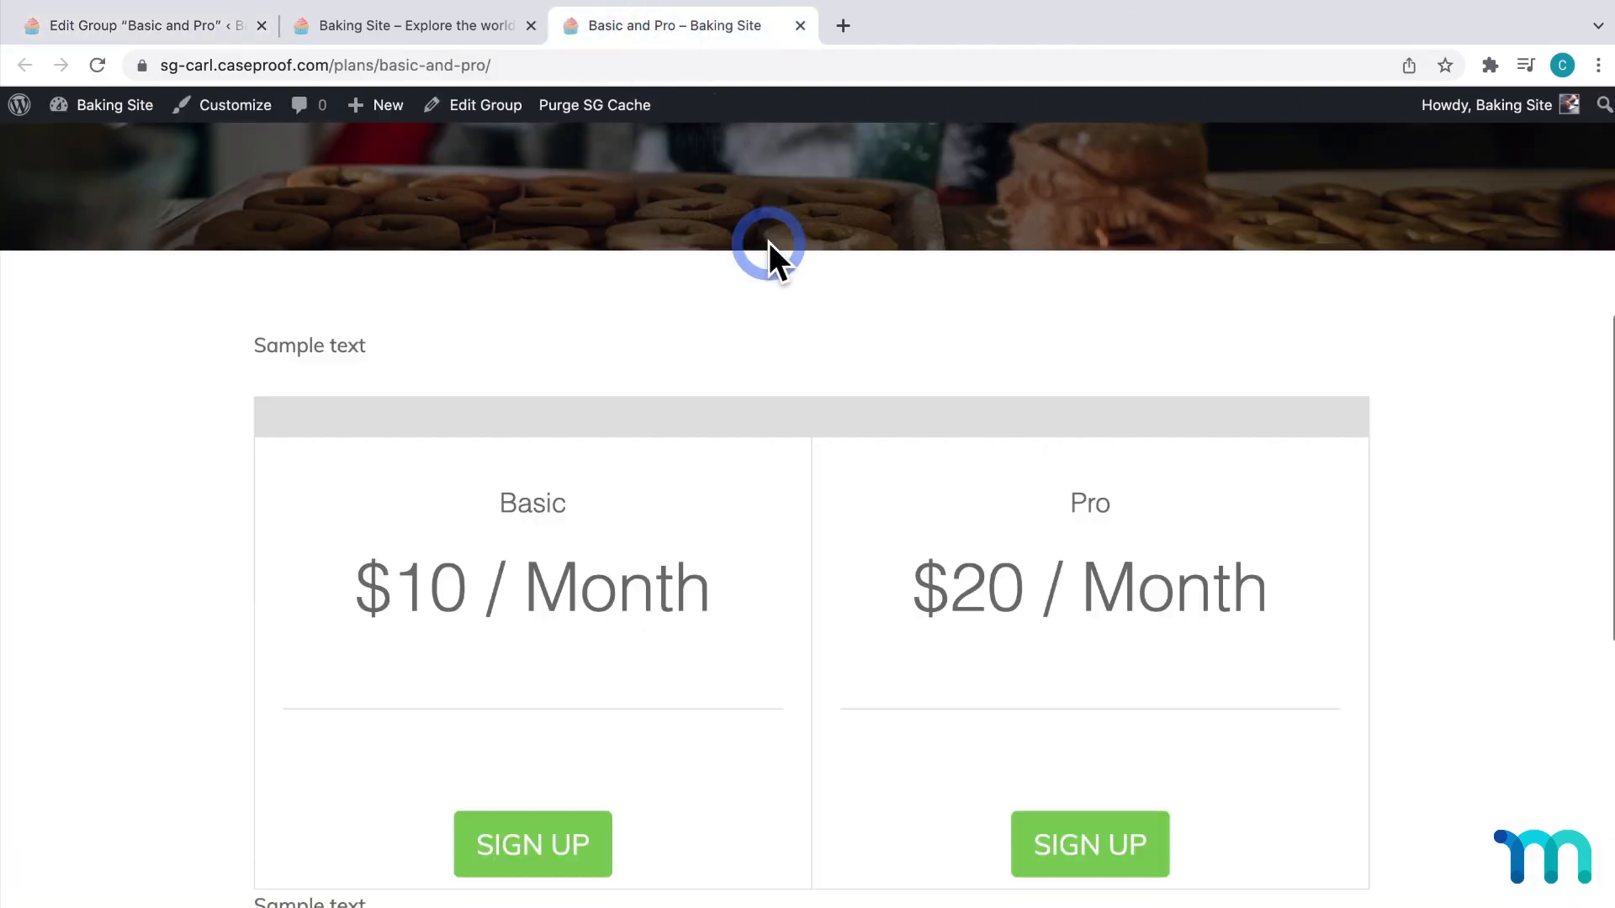
{"action": "scroll", "scroll_direction": "down", "scroll_amount": 3}
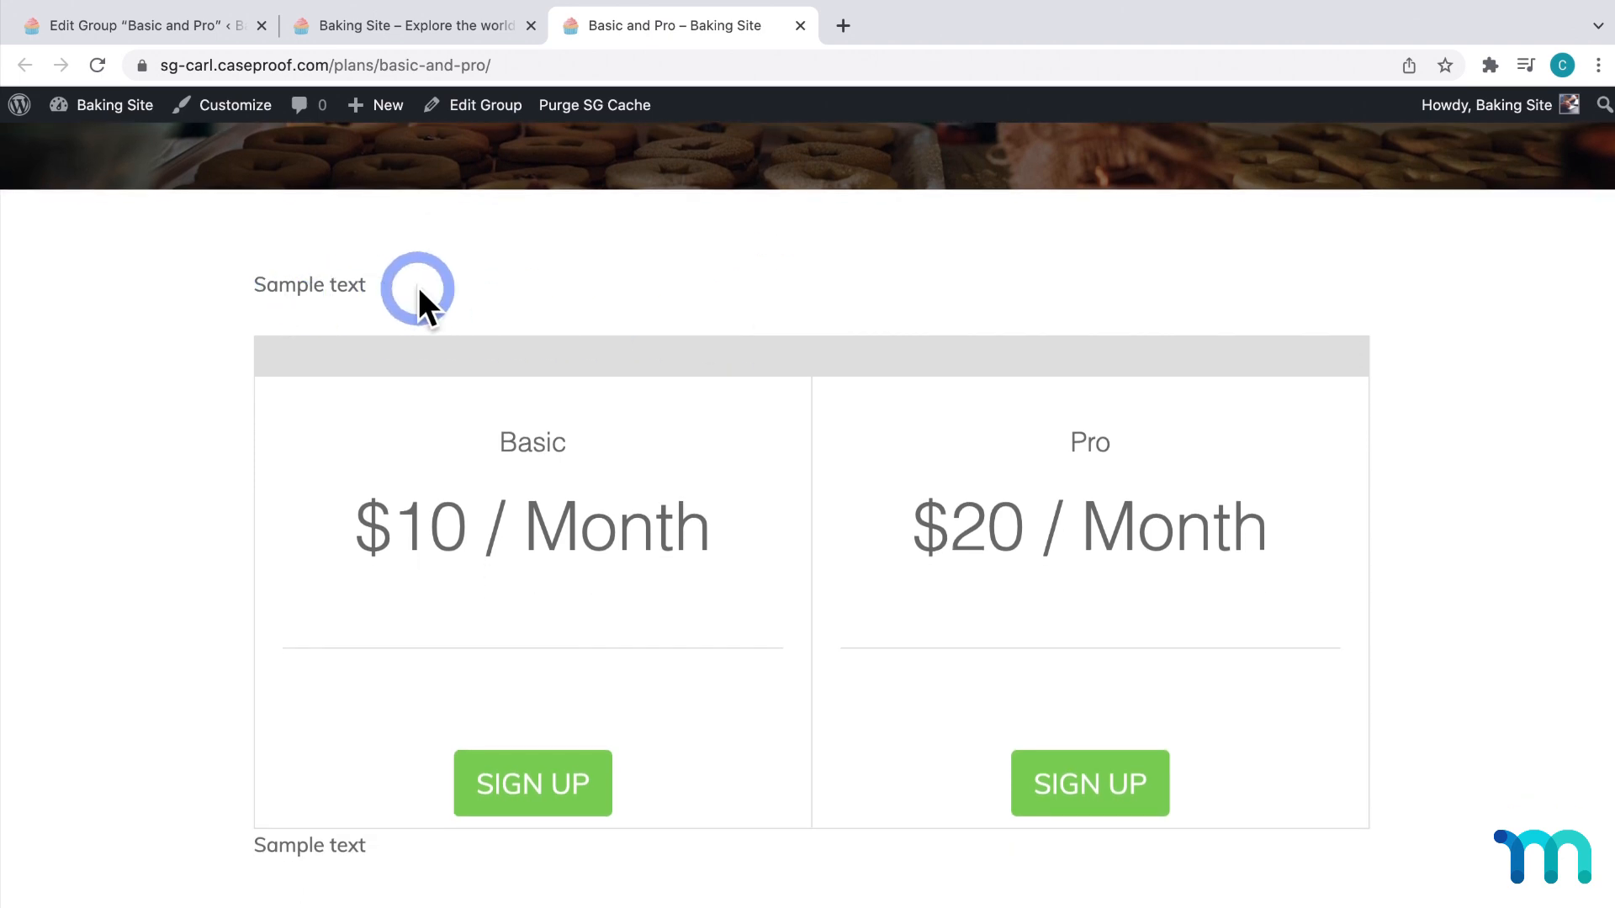
{"action": "mouse_move", "coordinate": [327, 835]}
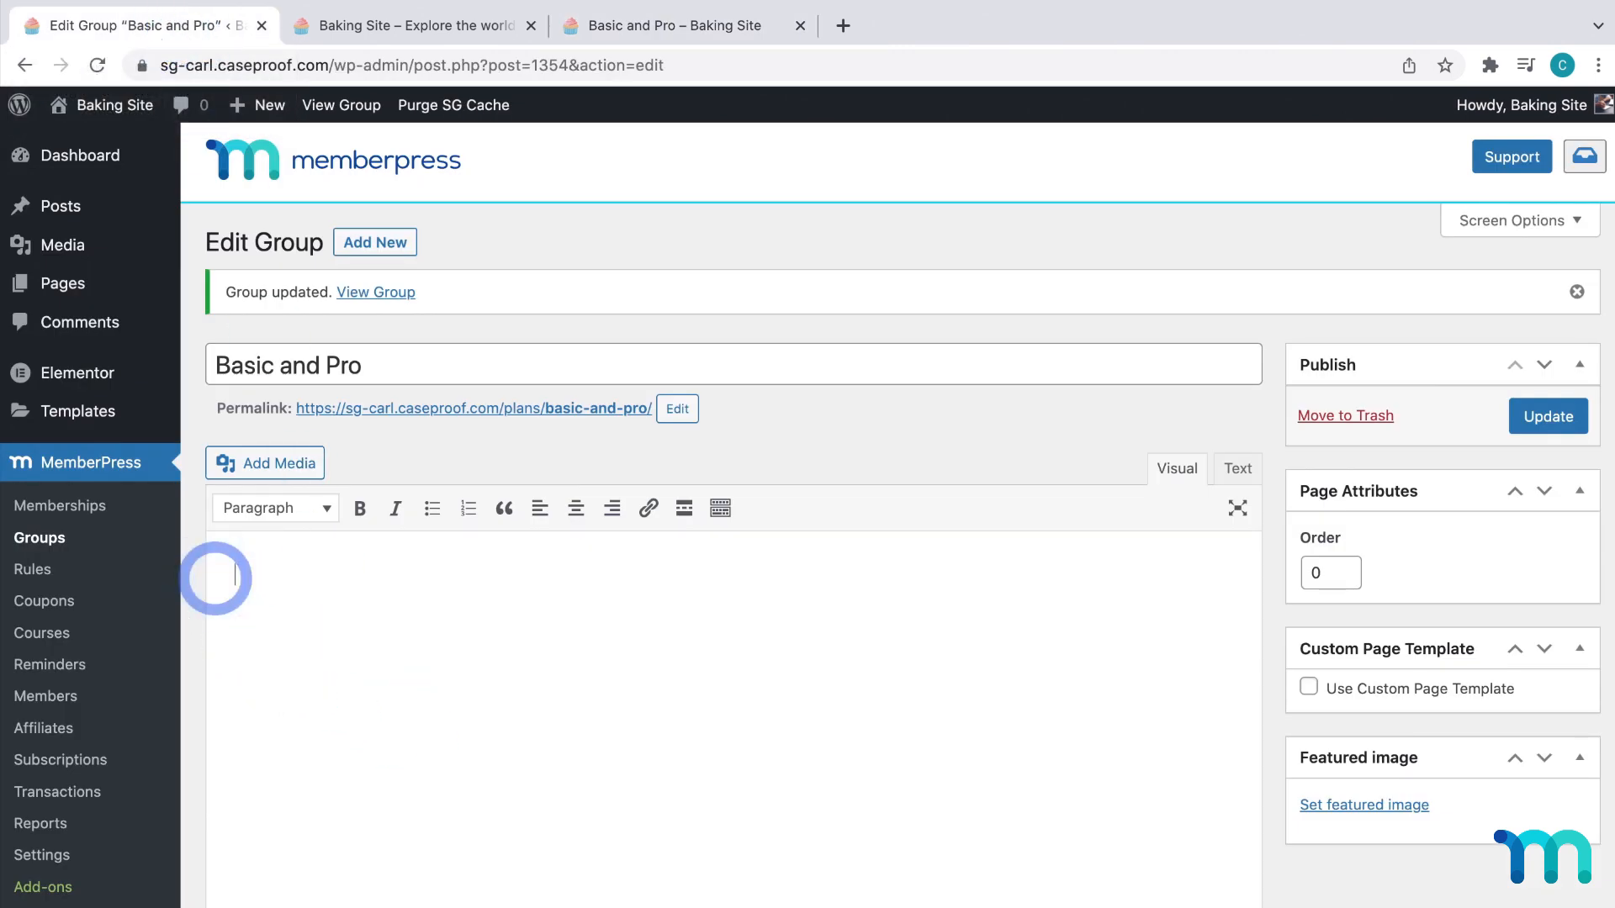
Reveal the group_id="1354" price-boxes shortcode, then save the emptied Basic and Pro group
{"action": "scroll", "scroll_direction": "down", "scroll_amount": 3}
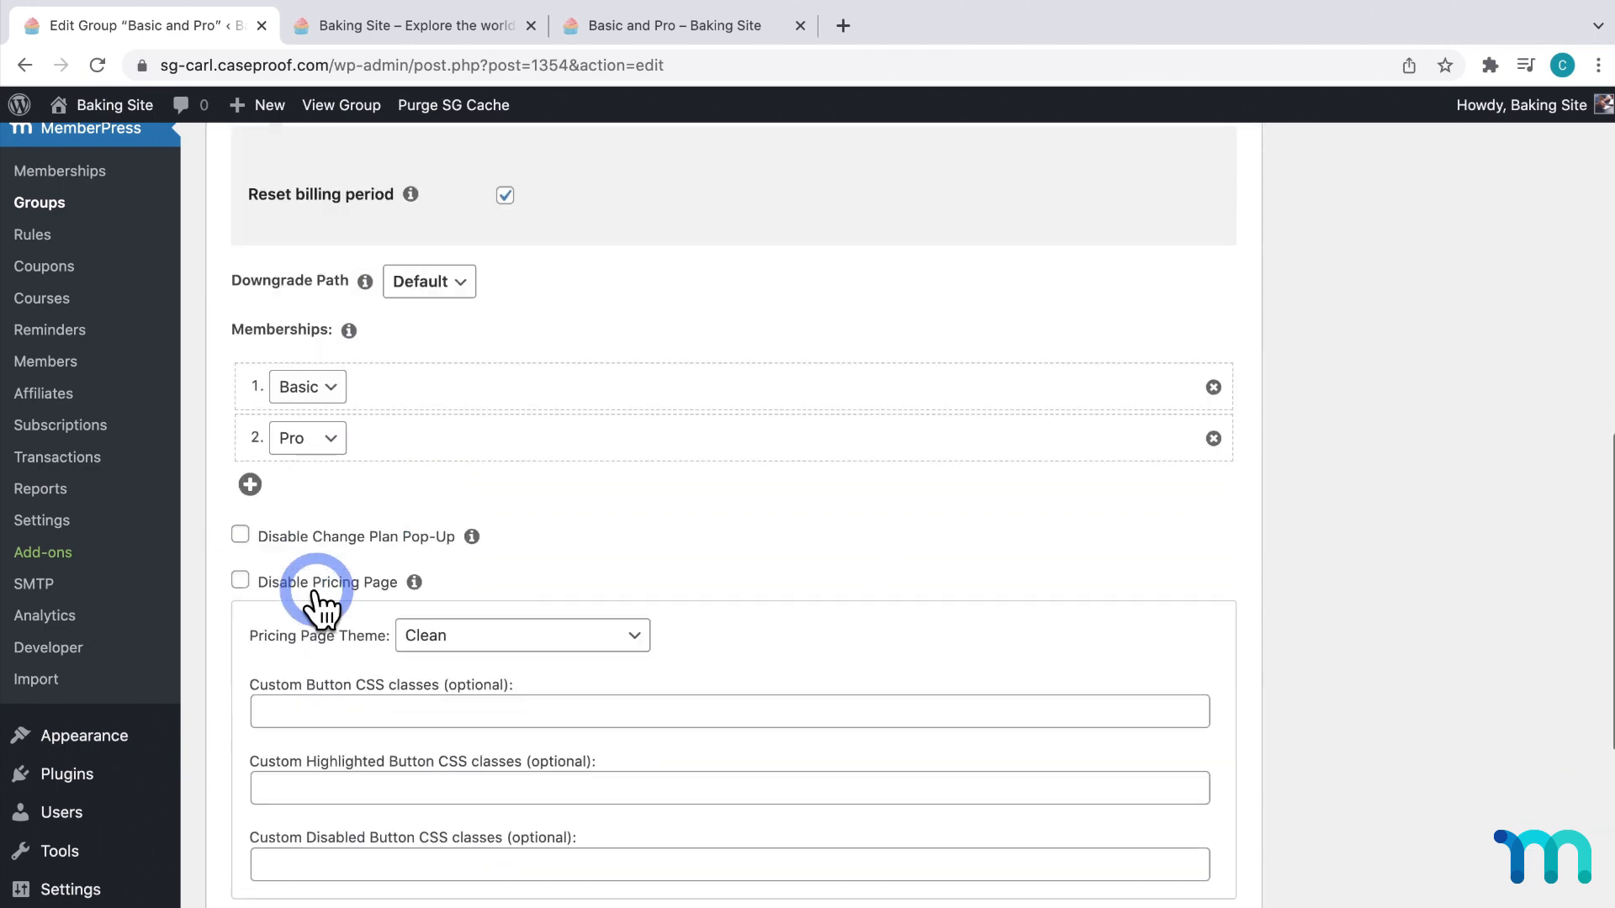
{"action": "scroll", "scroll_direction": "down", "scroll_amount": 3}
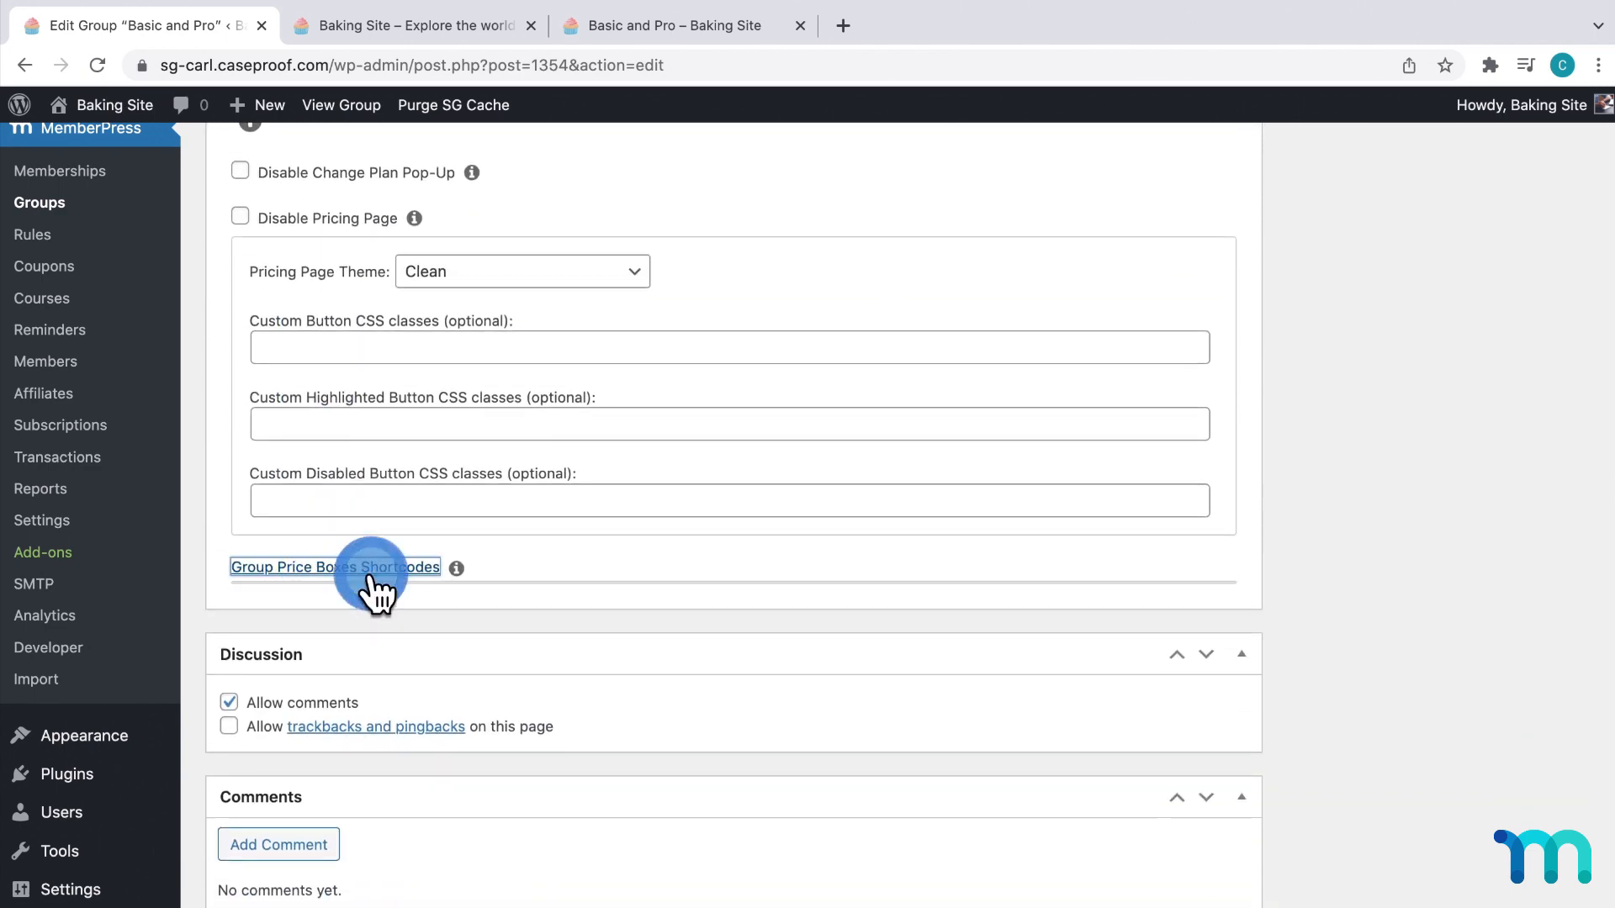
{"action": "left_click", "coordinate": [334, 566]}
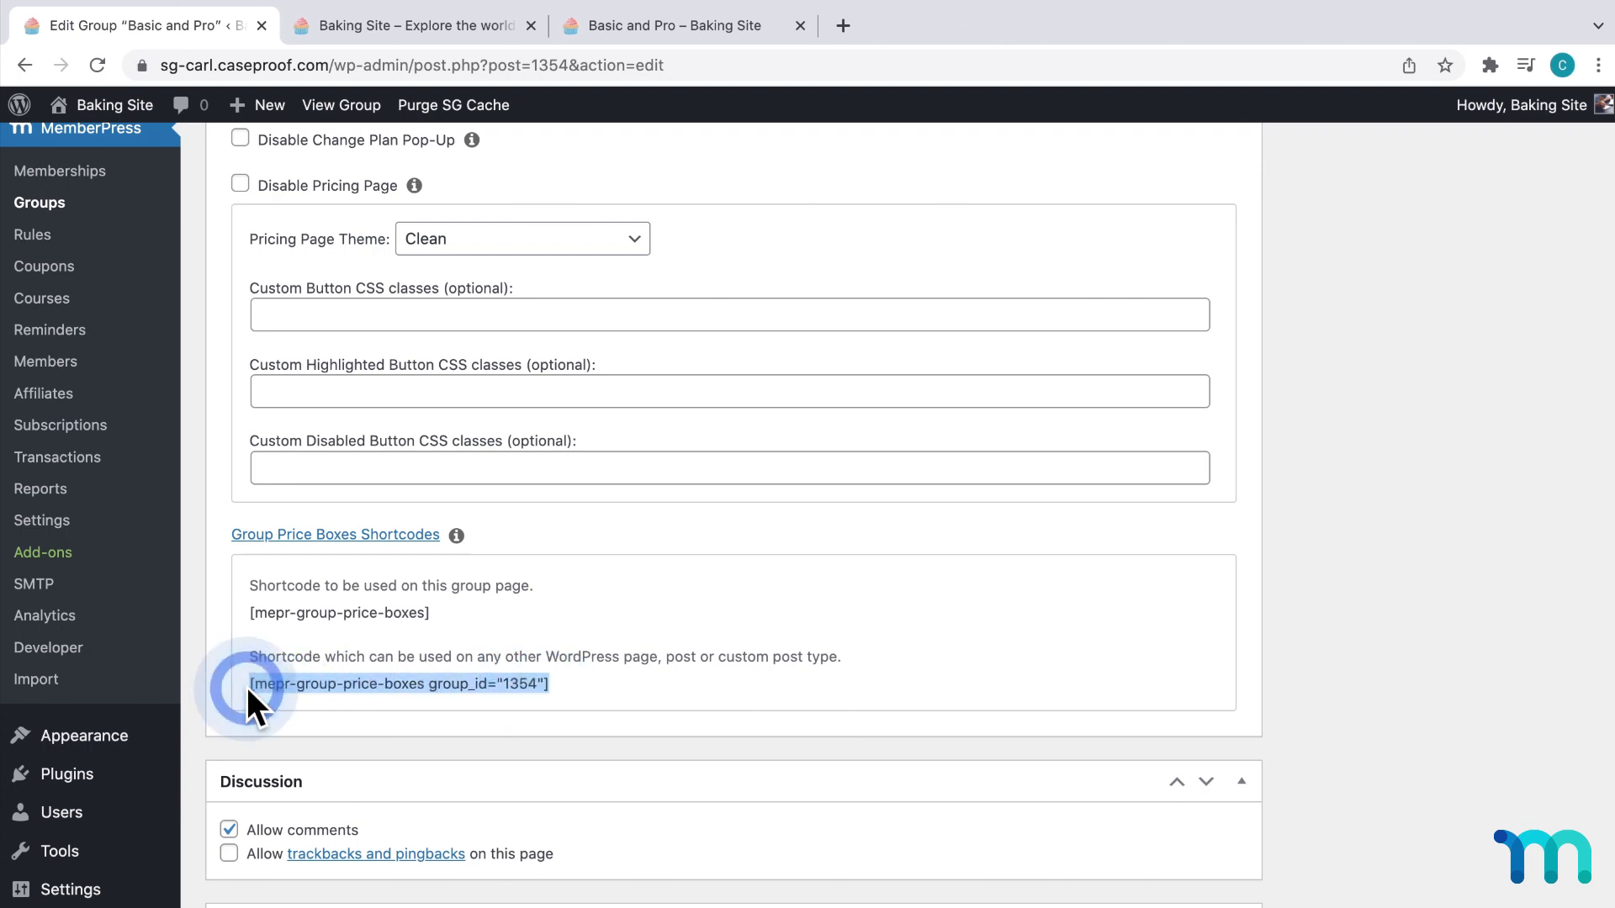
{"action": "scroll", "scroll_direction": "up", "scroll_amount": 3}
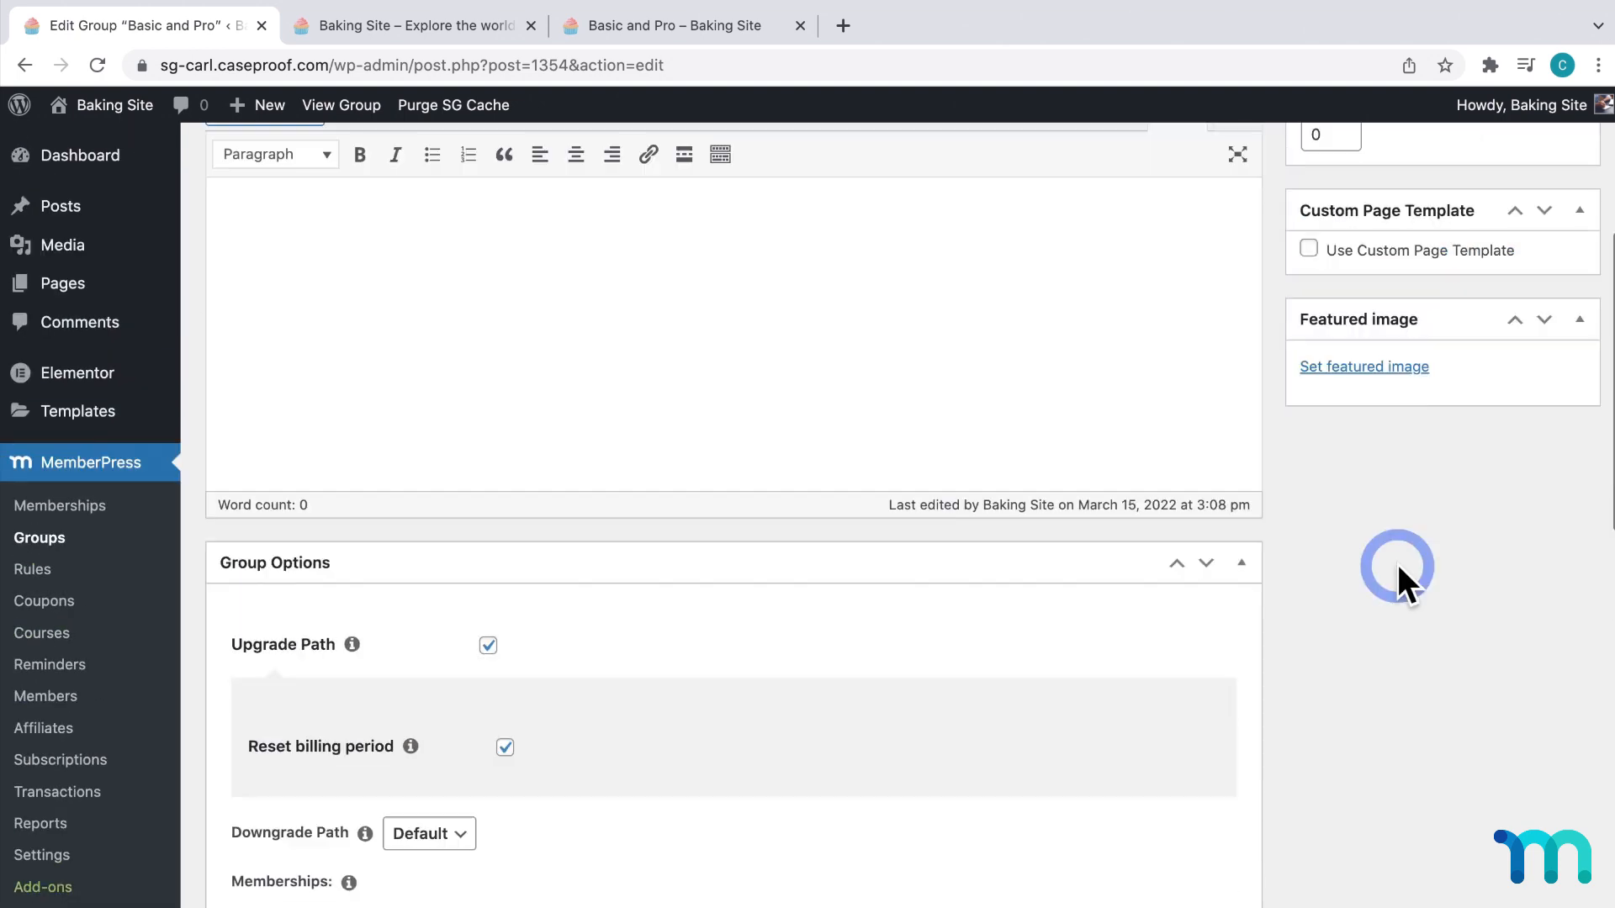
{"action": "left_click", "coordinate": [1542, 161]}
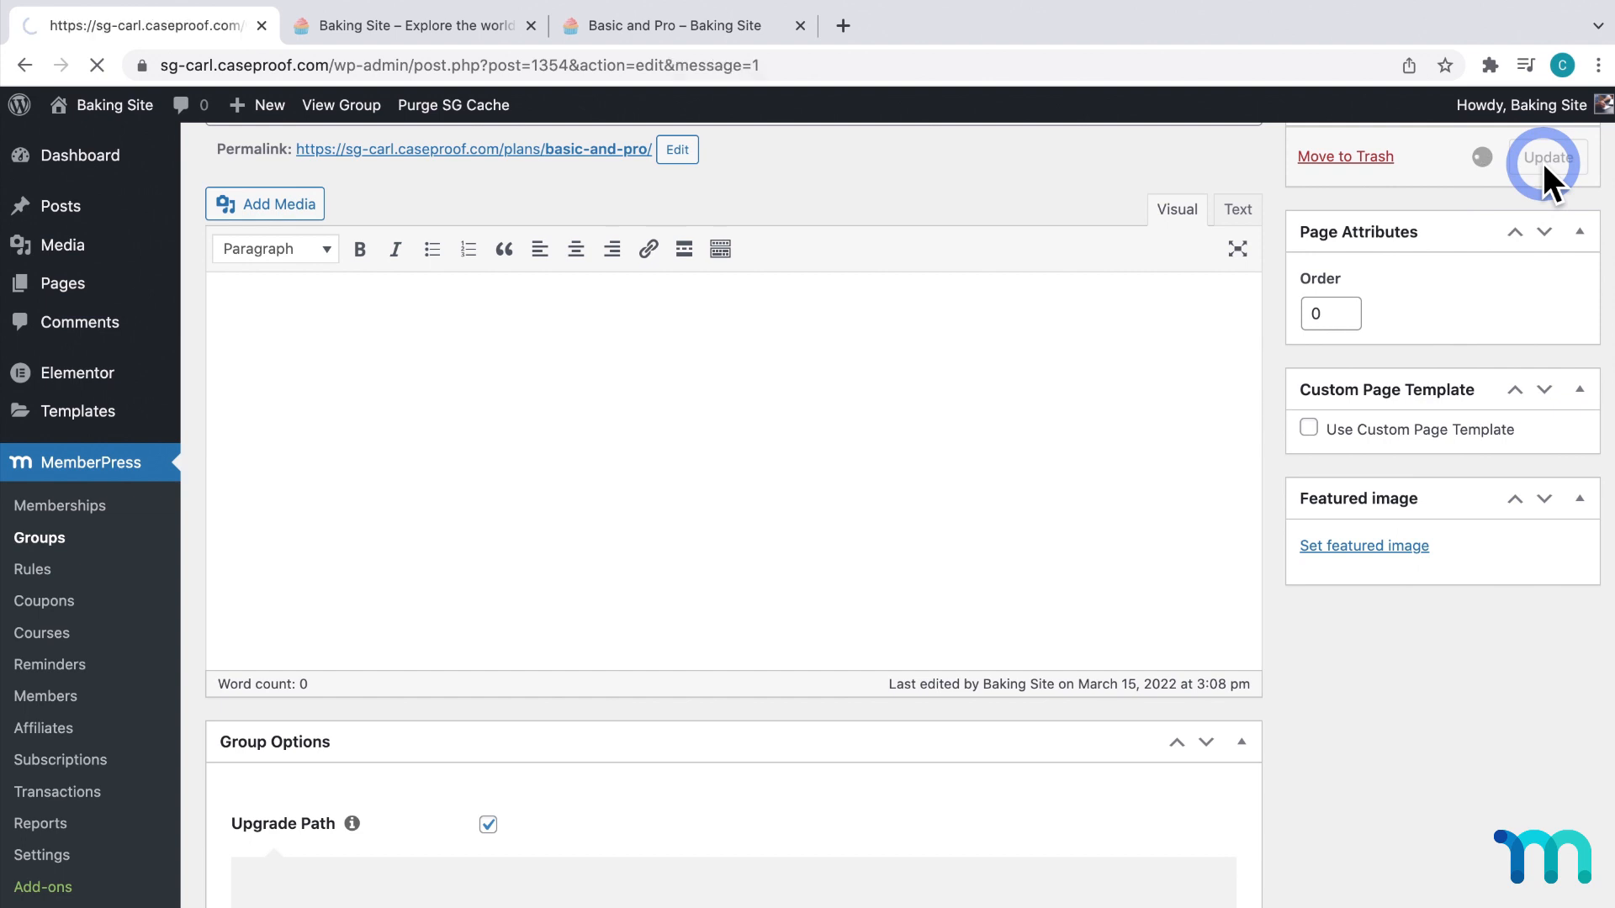
{"action": "left_click", "coordinate": [1547, 160]}
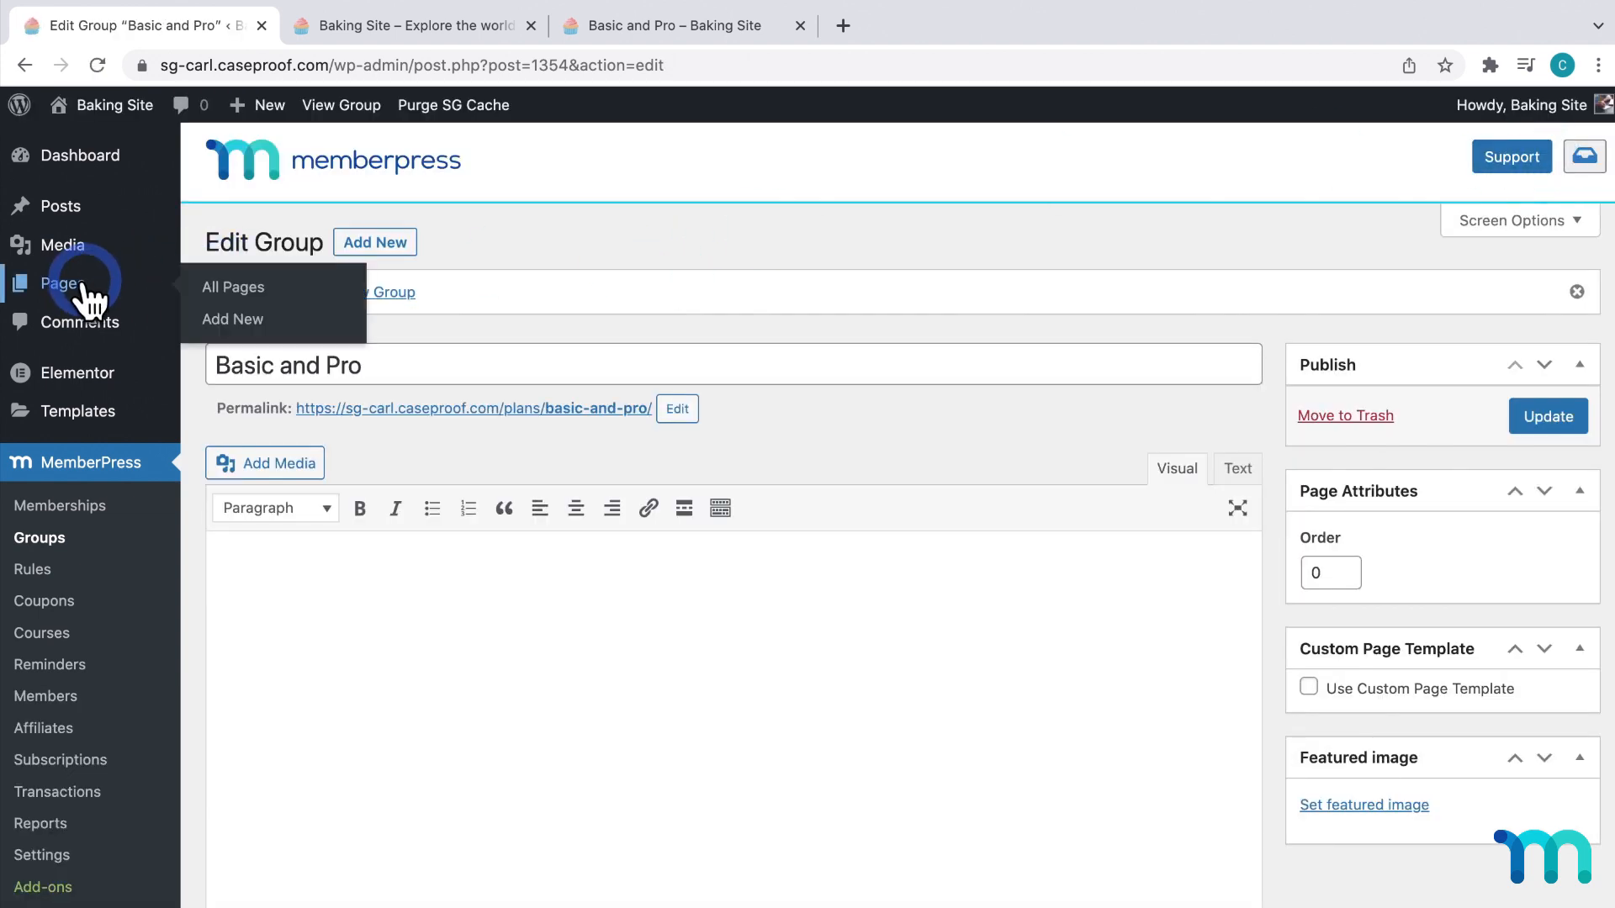
Create a new 'Sign Up' page with Sample text and [mepr-group-price-boxes group_id="1354"]
{"action": "left_click", "coordinate": [233, 286]}
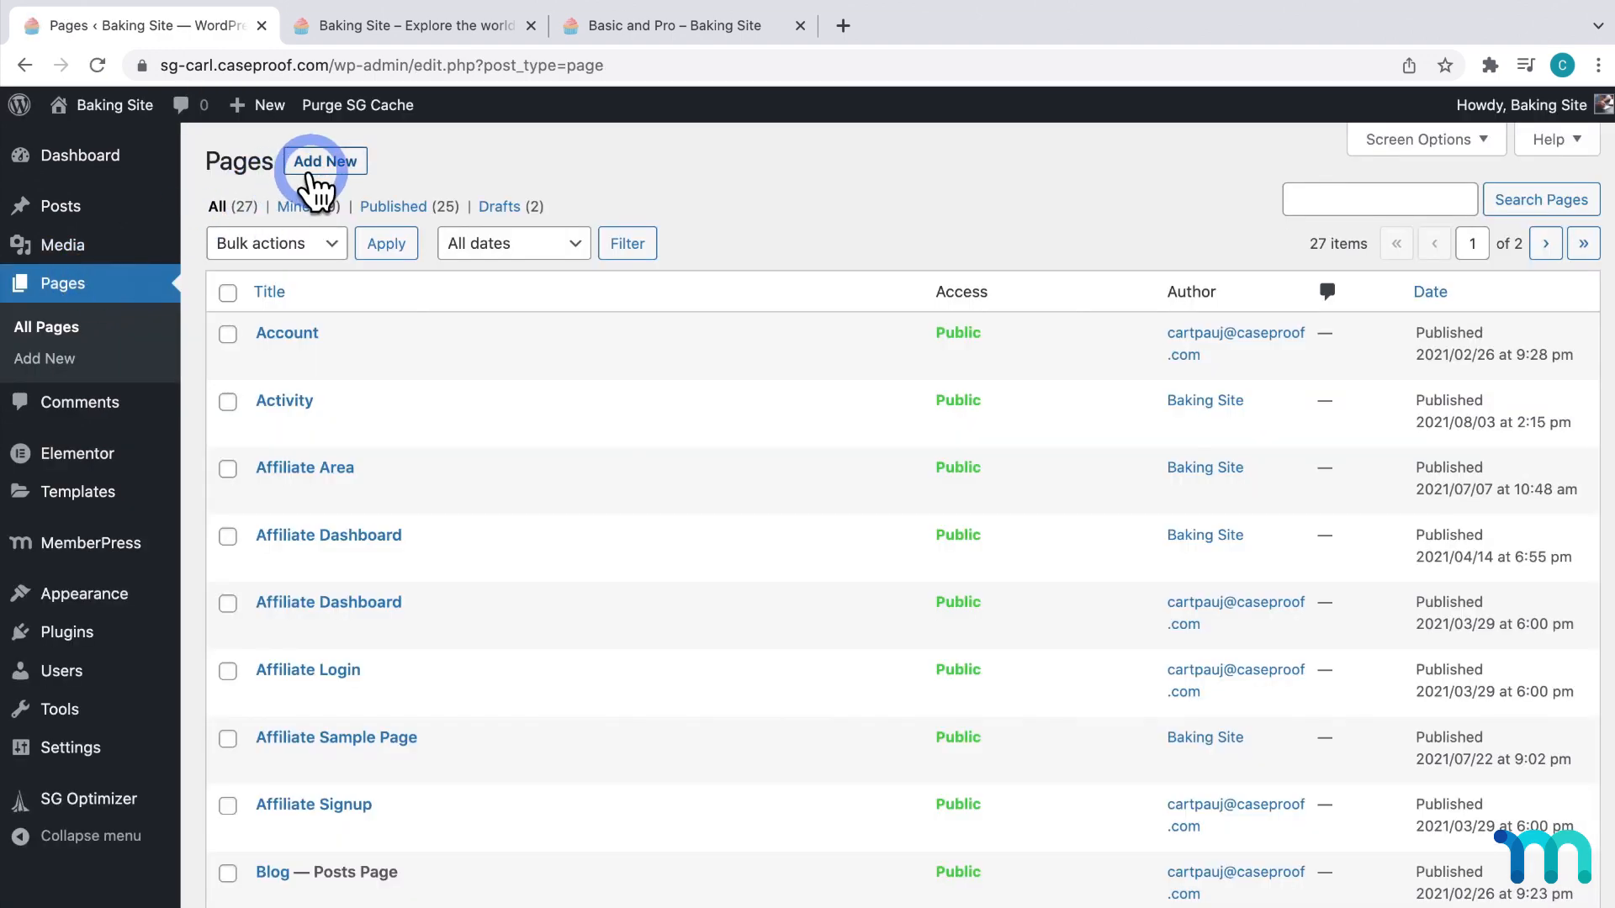
{"action": "left_click", "coordinate": [323, 161]}
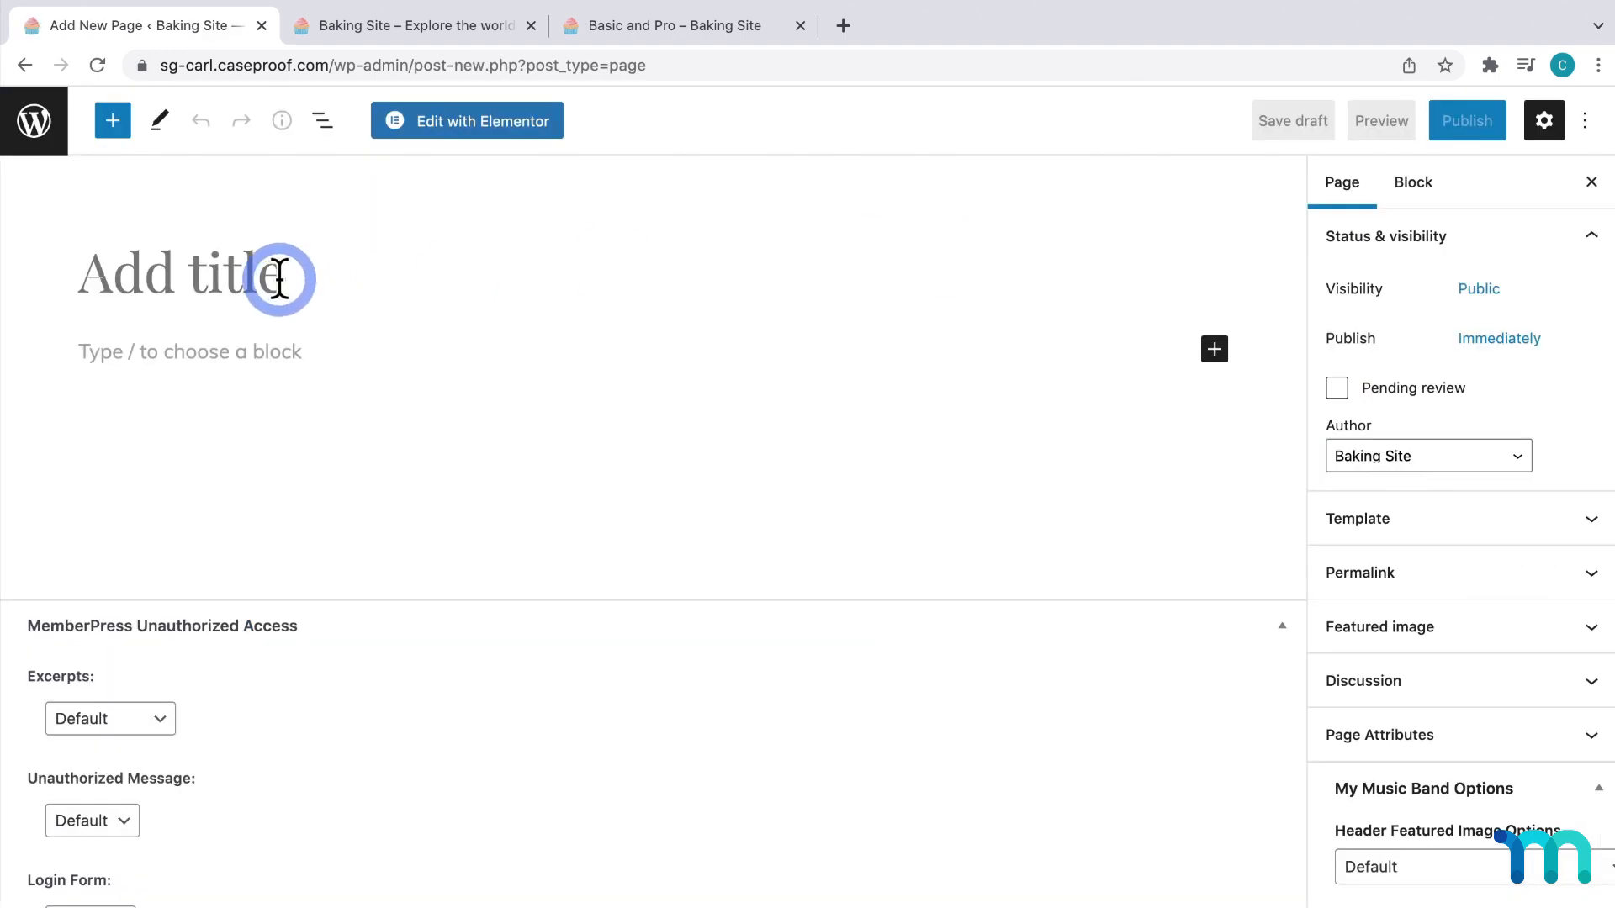
{"action": "type", "text": "Sign Uo"}
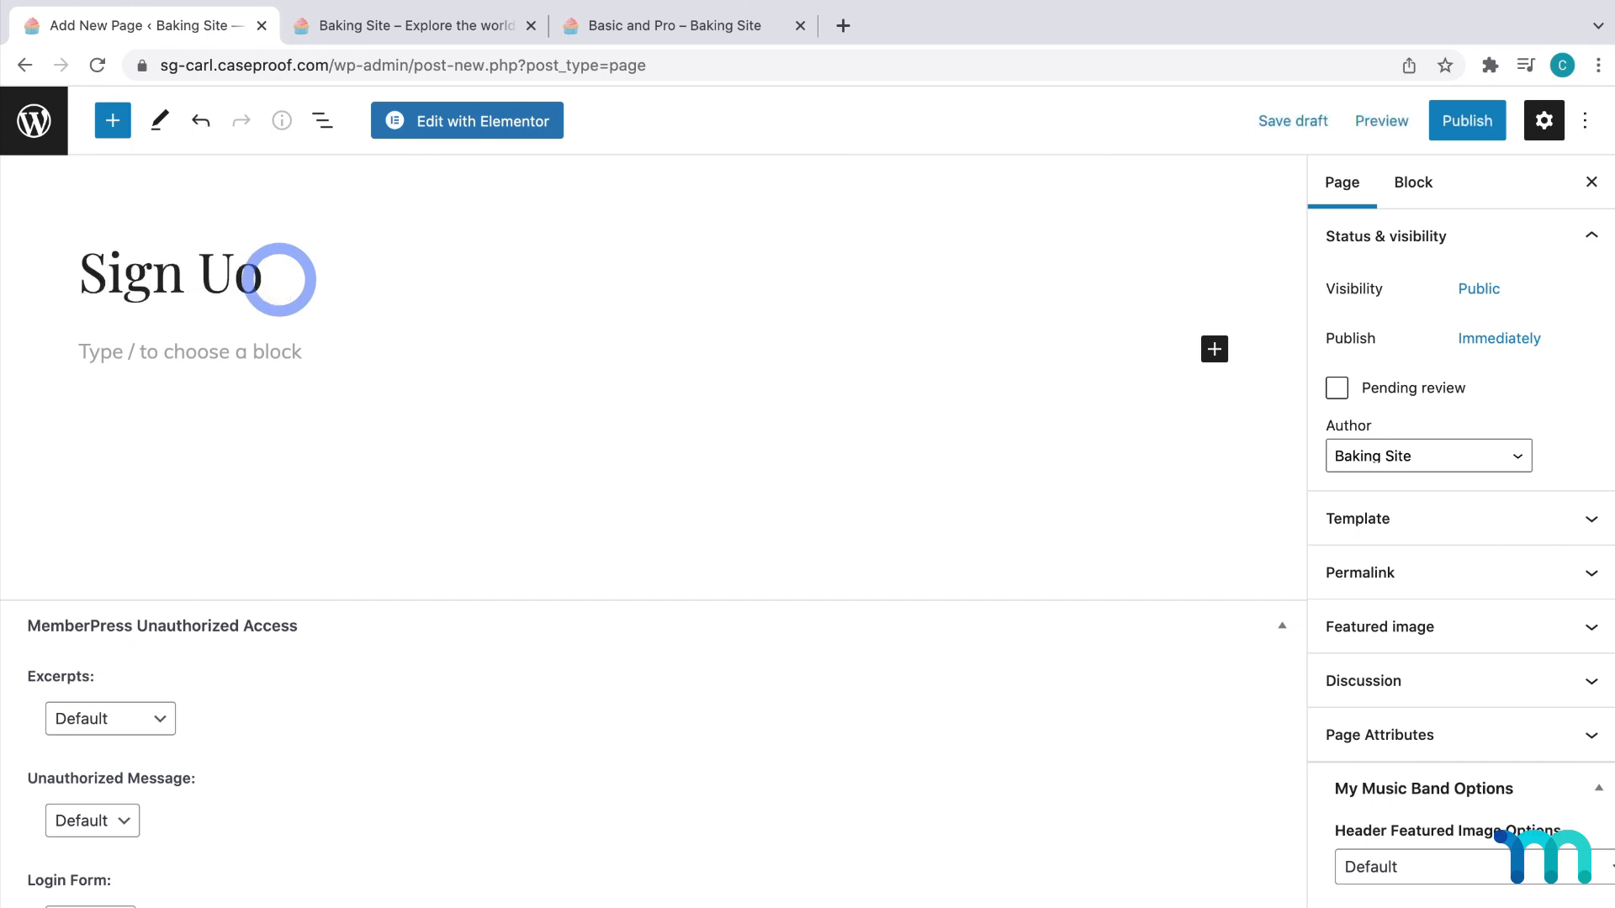
{"action": "left_click", "coordinate": [191, 351]}
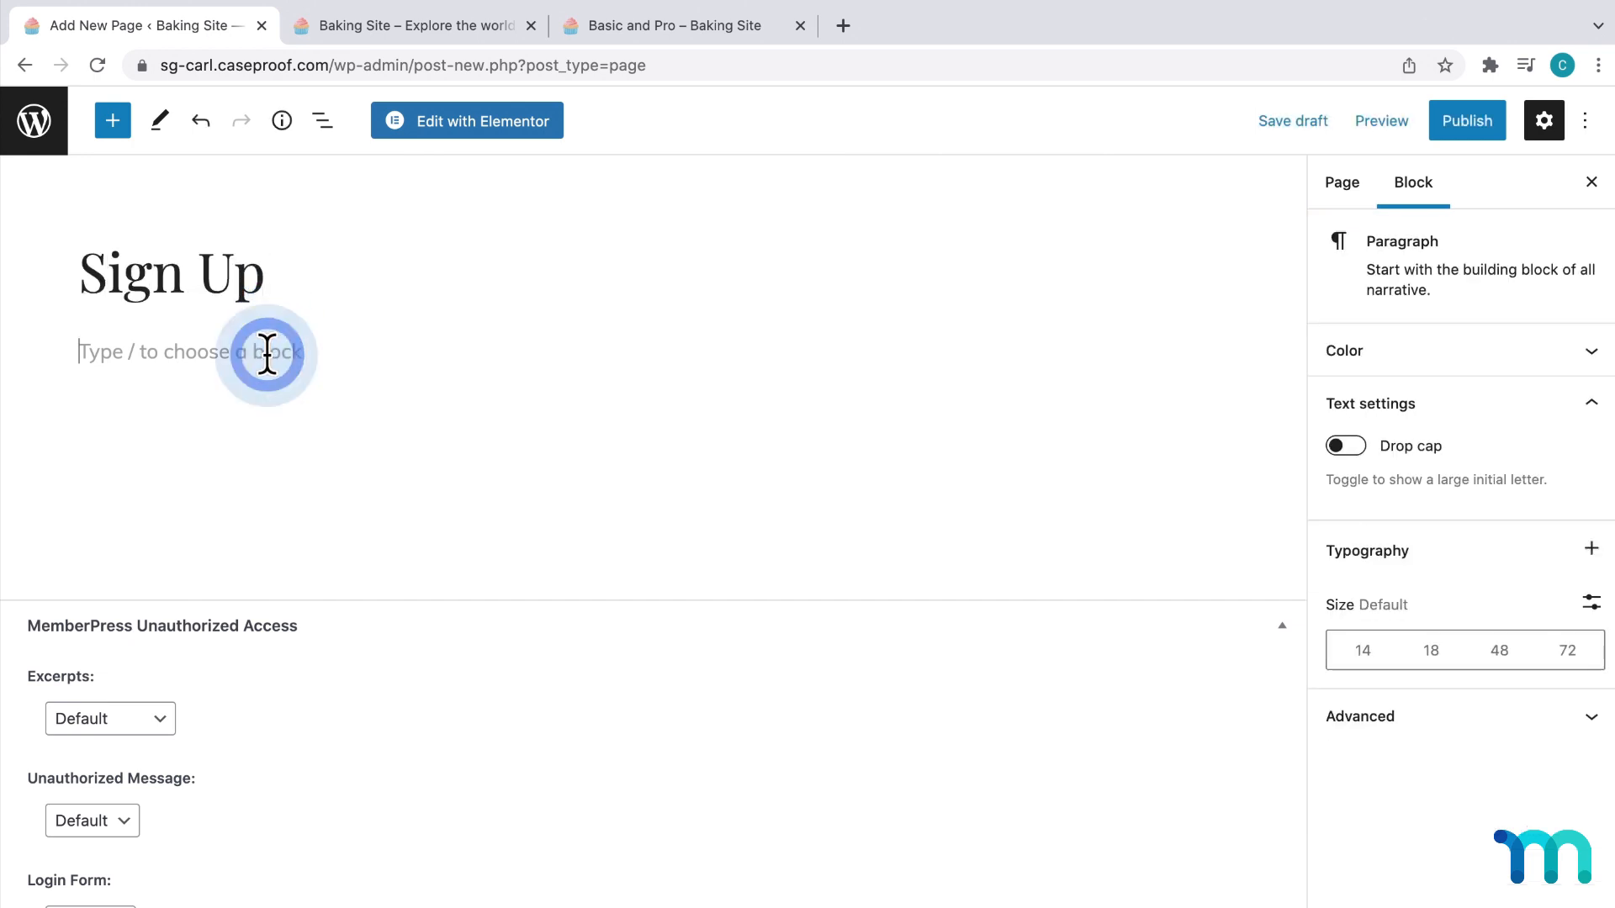
{"action": "type", "text": "Sample text"}
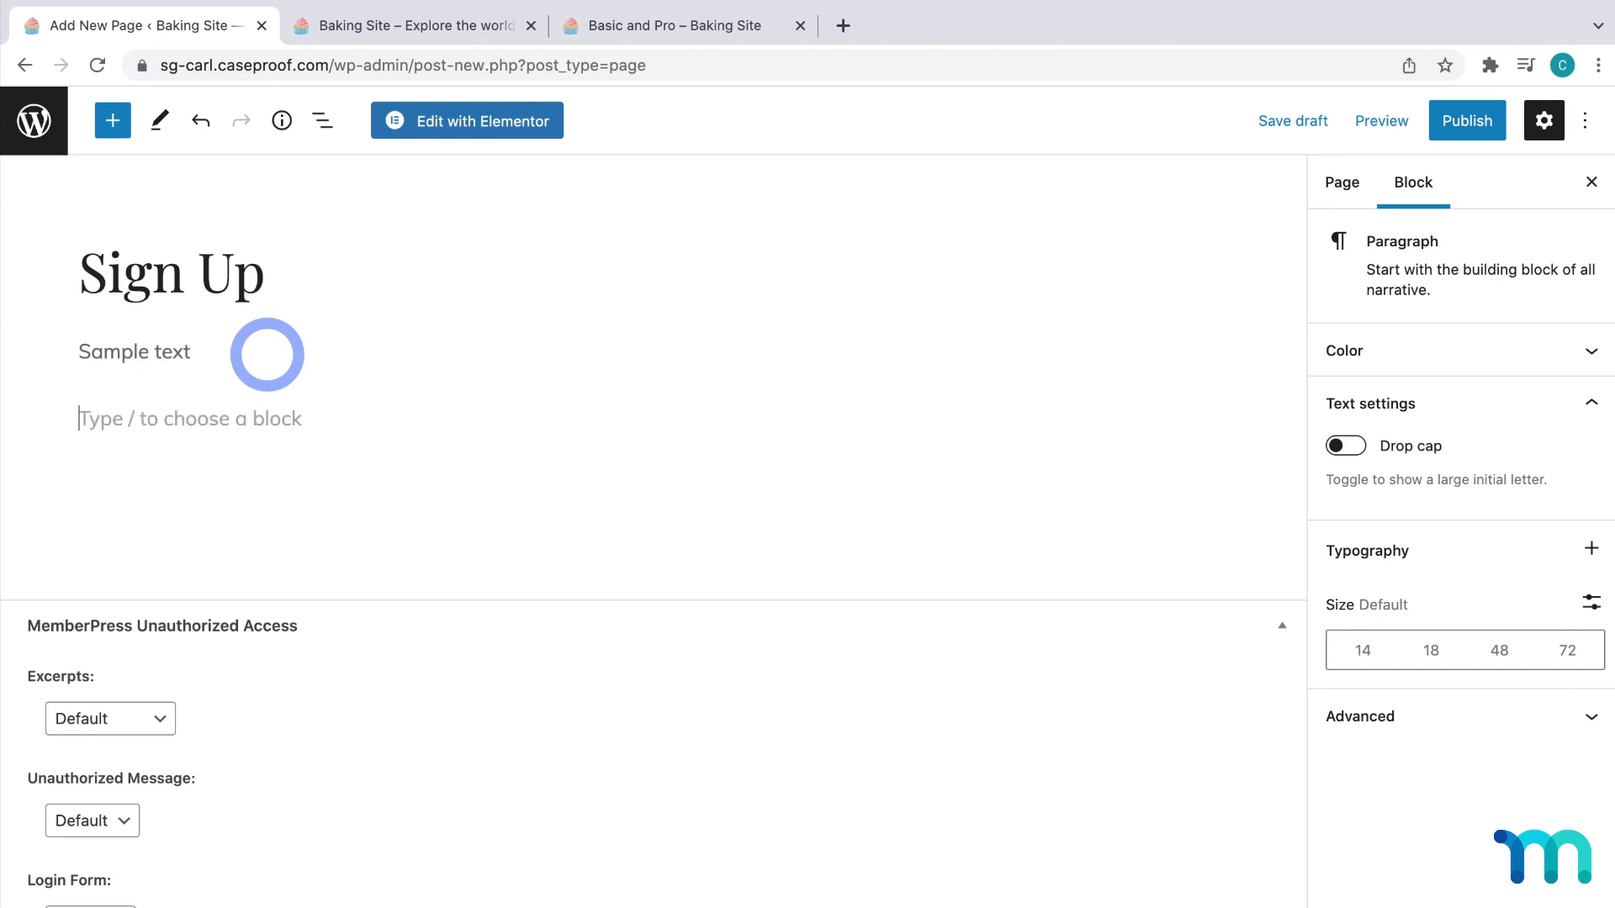
{"action": "type", "text": "[mepr-group-price-boxes group_id=\"1354\"]"}
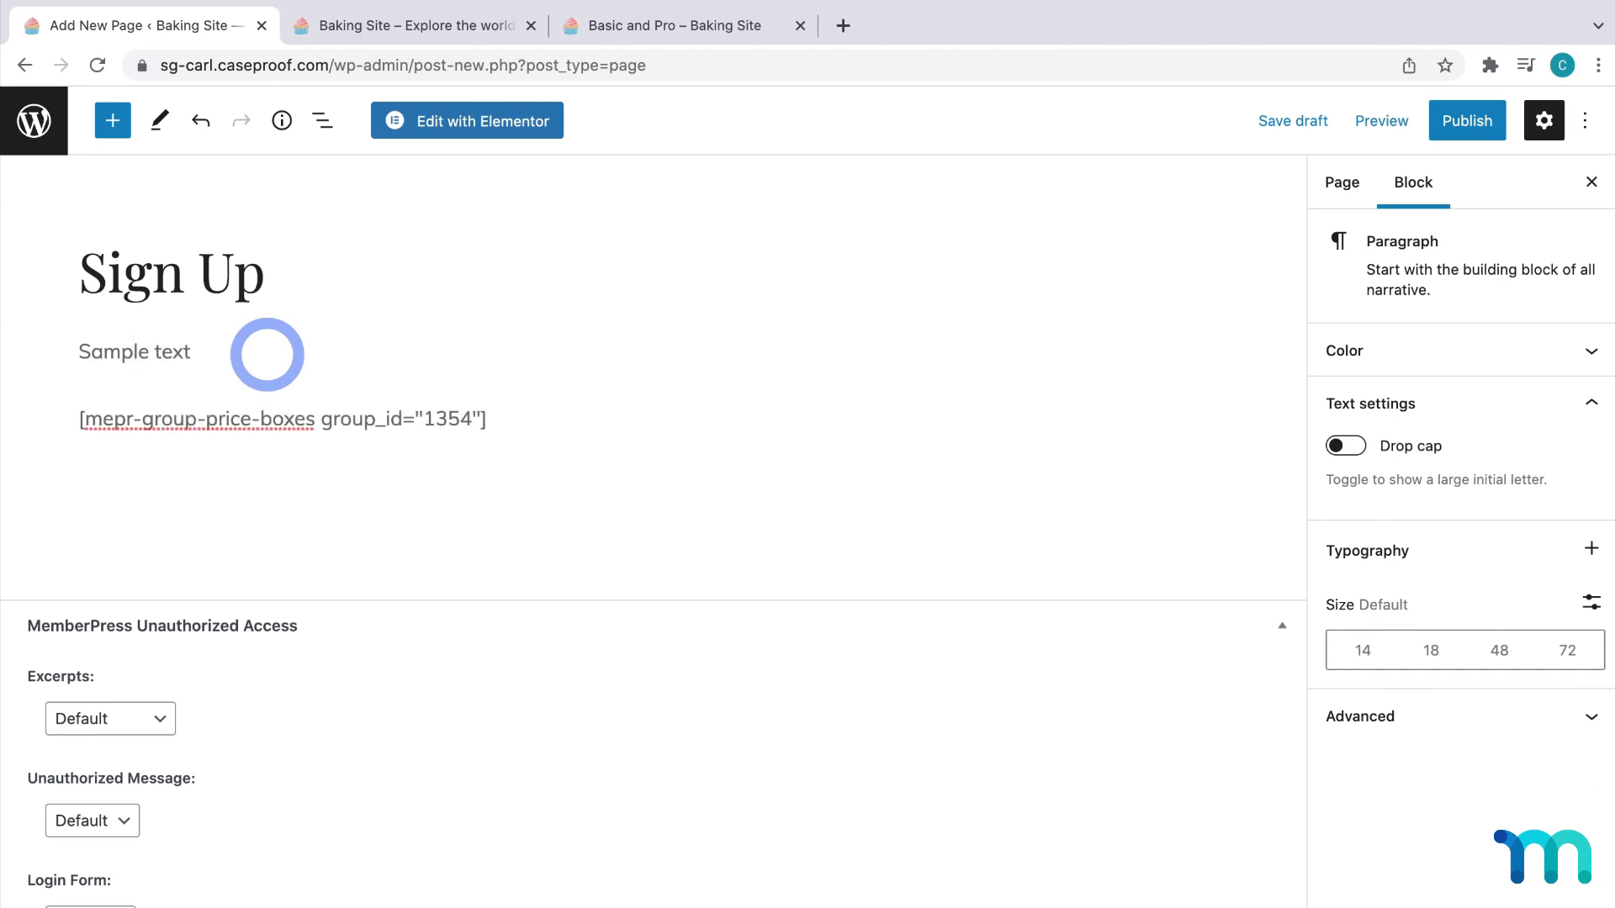
Publish and view the Sign Up page, then compare it with the Basic and Pro page
{"action": "left_click", "coordinate": [1467, 120]}
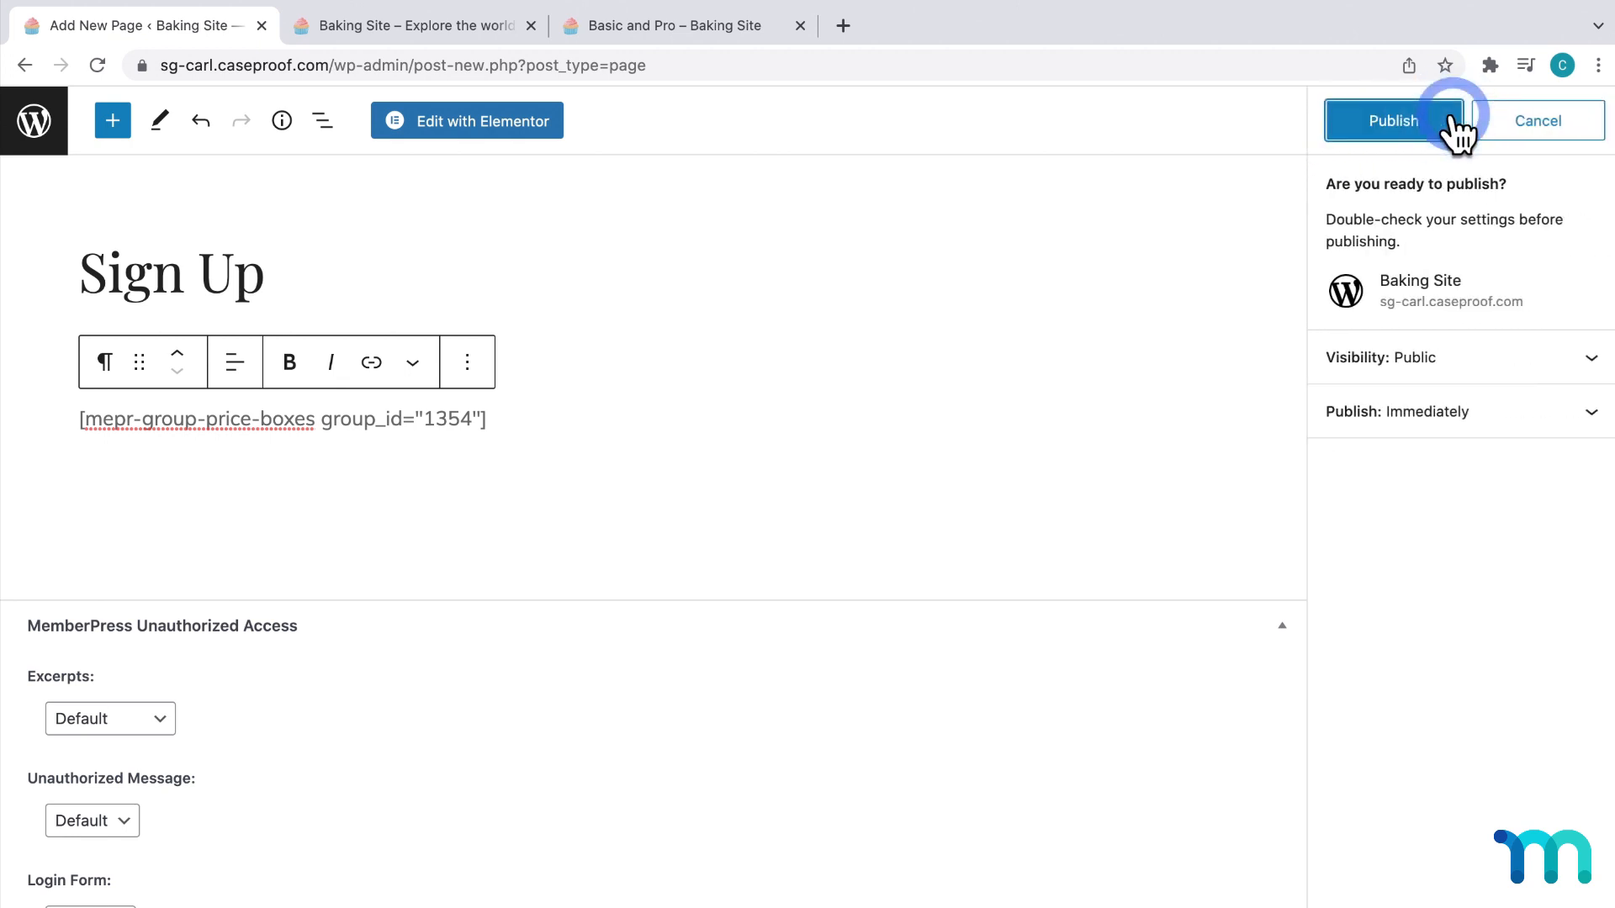
{"action": "left_click", "coordinate": [1394, 120]}
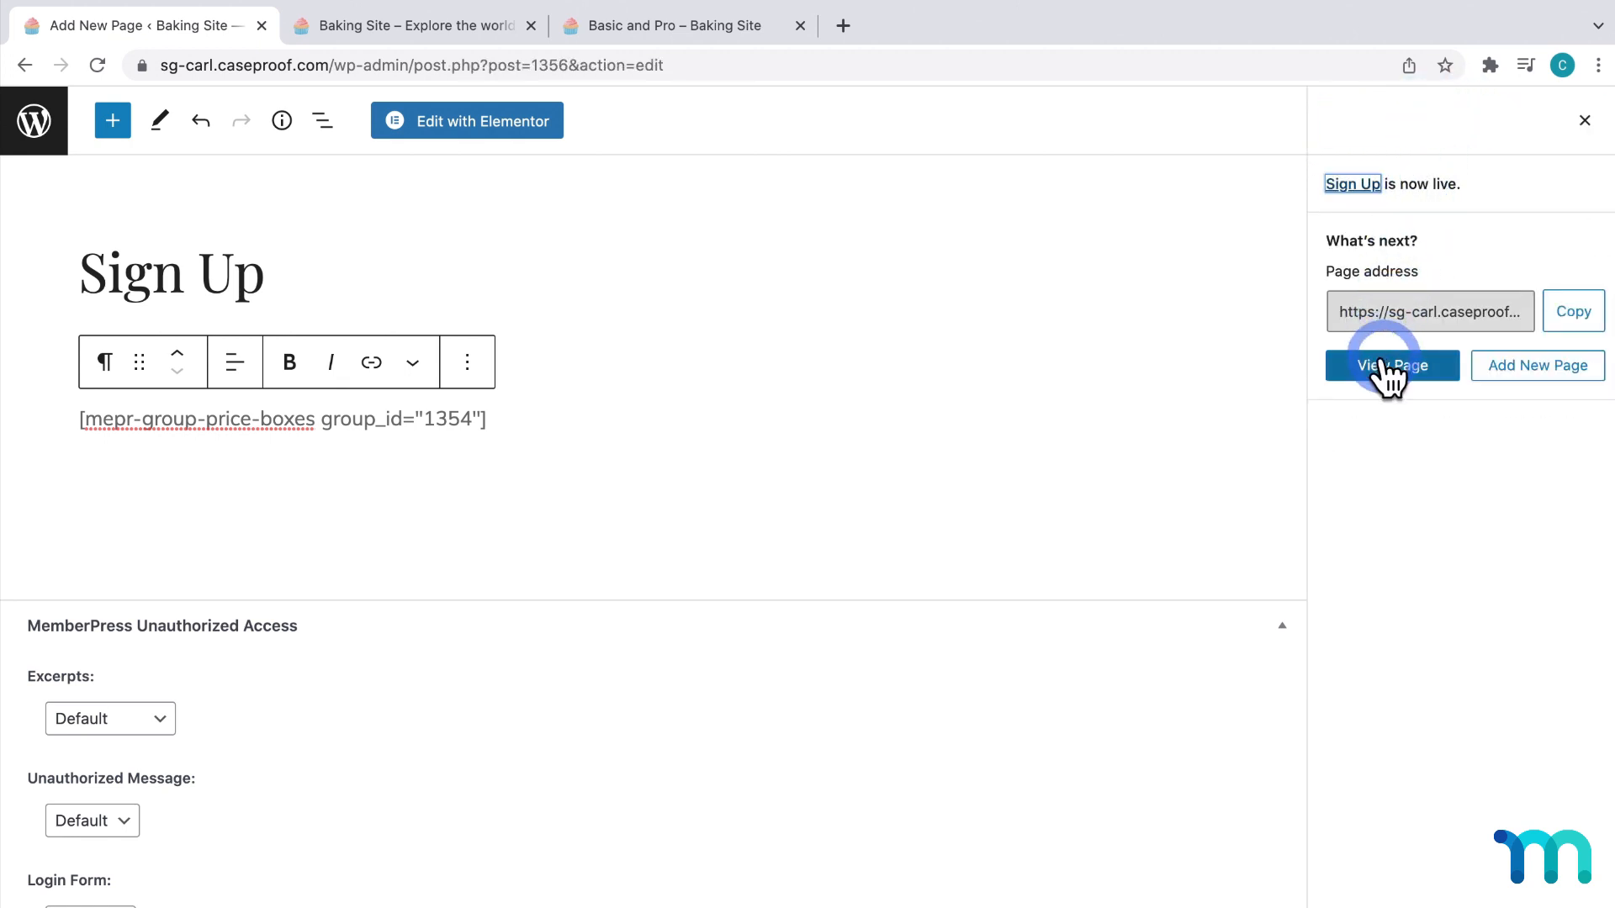
{"action": "left_click", "coordinate": [1391, 364]}
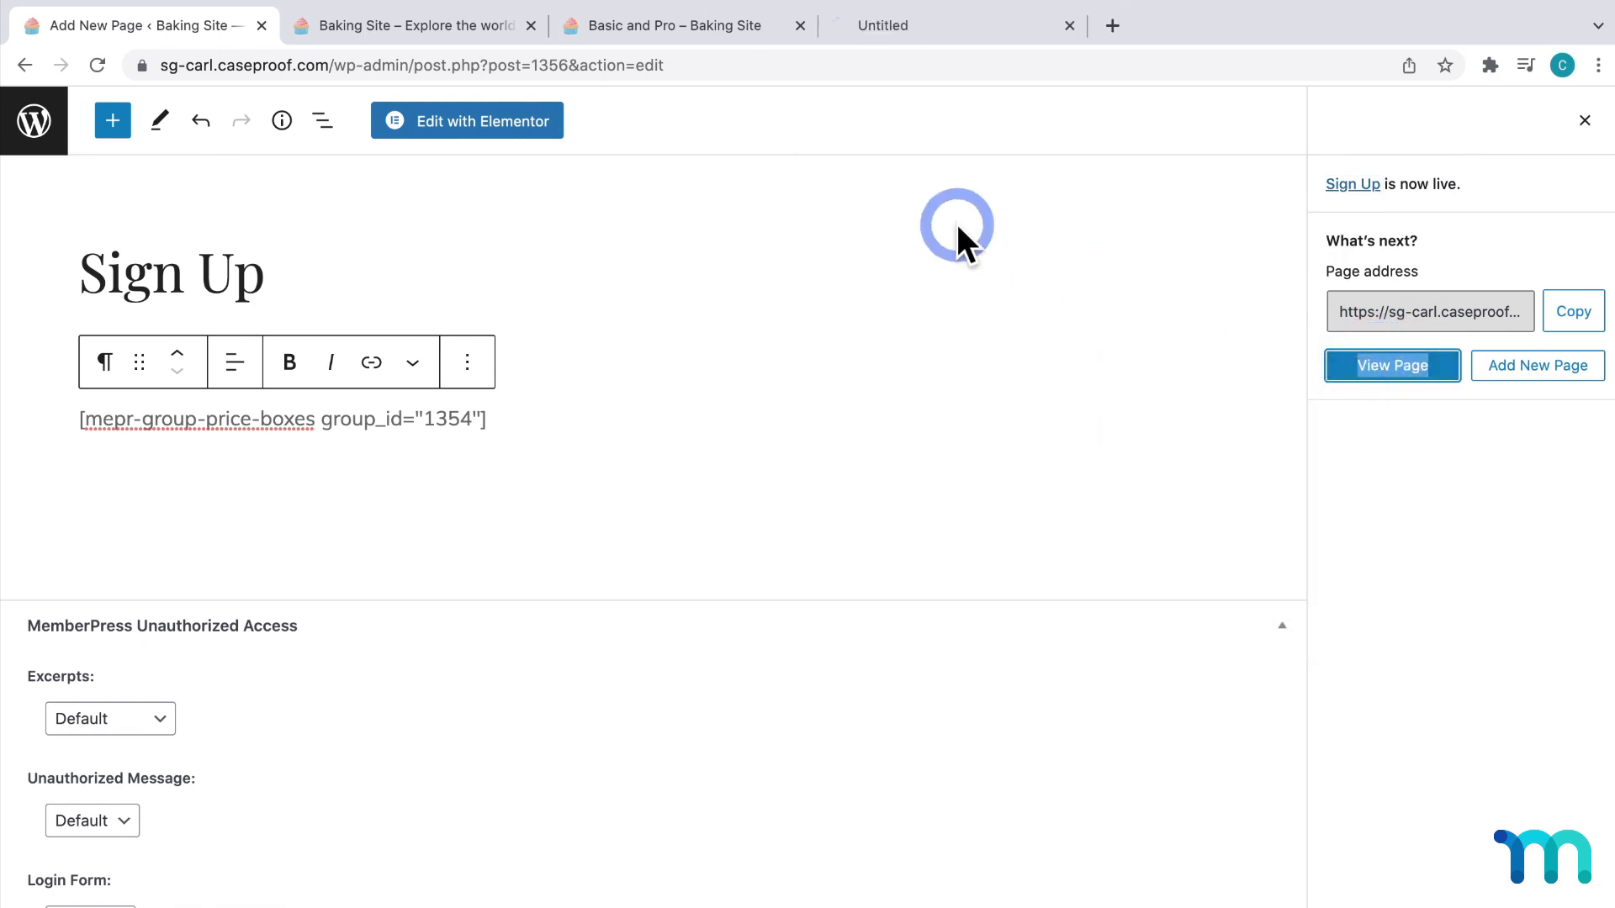
{"action": "left_click", "coordinate": [1391, 365]}
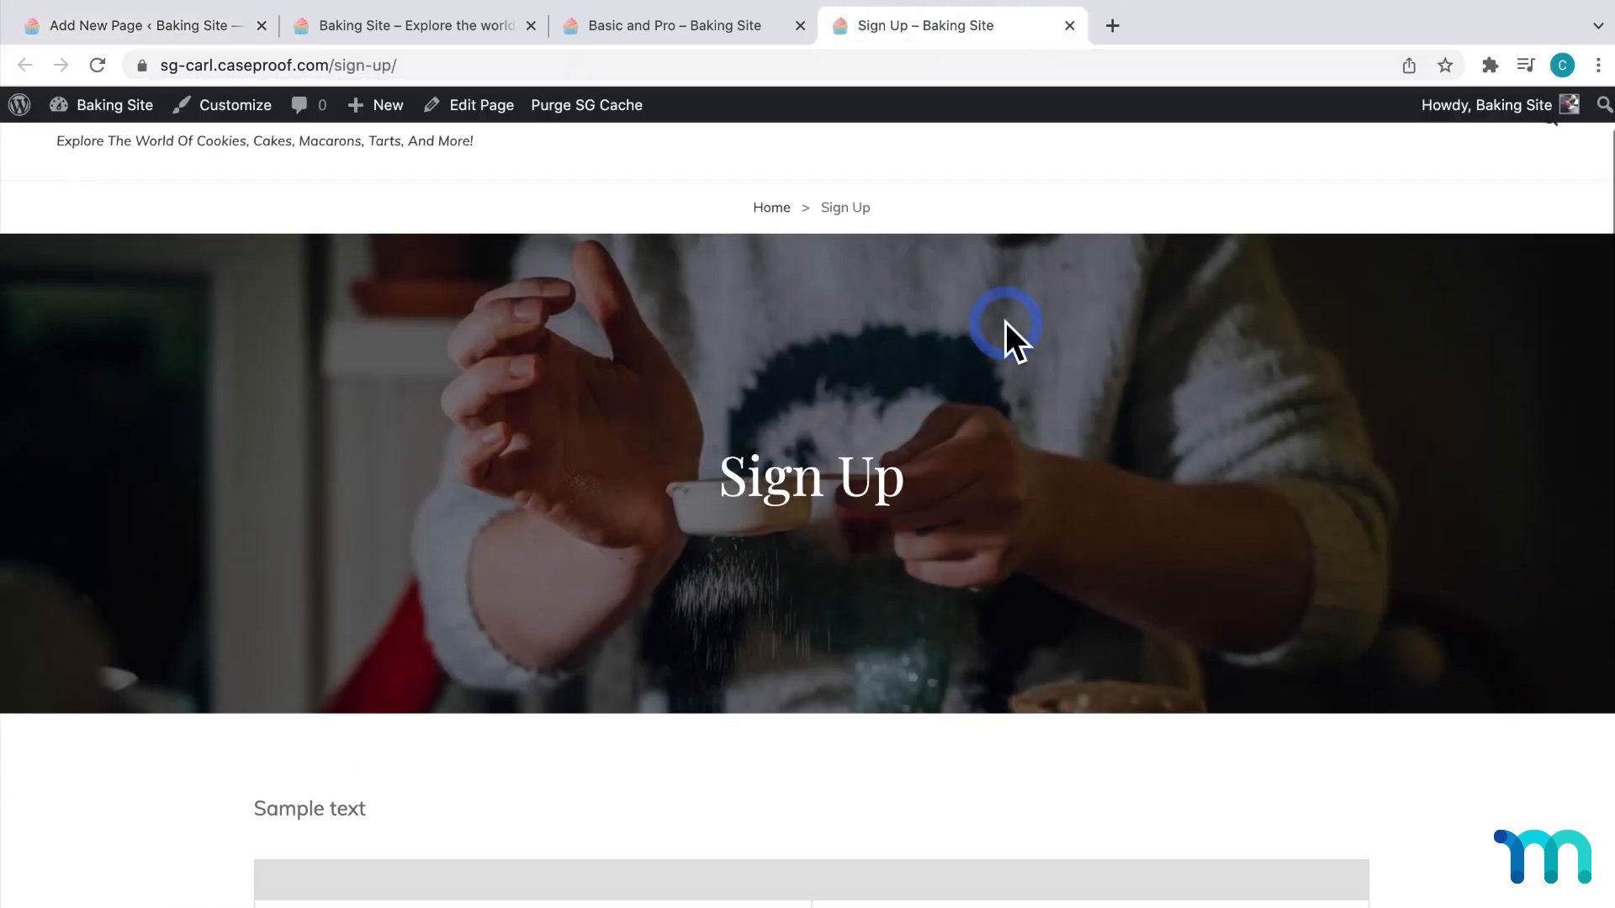
{"action": "scroll", "scroll_direction": "down", "scroll_amount": 3}
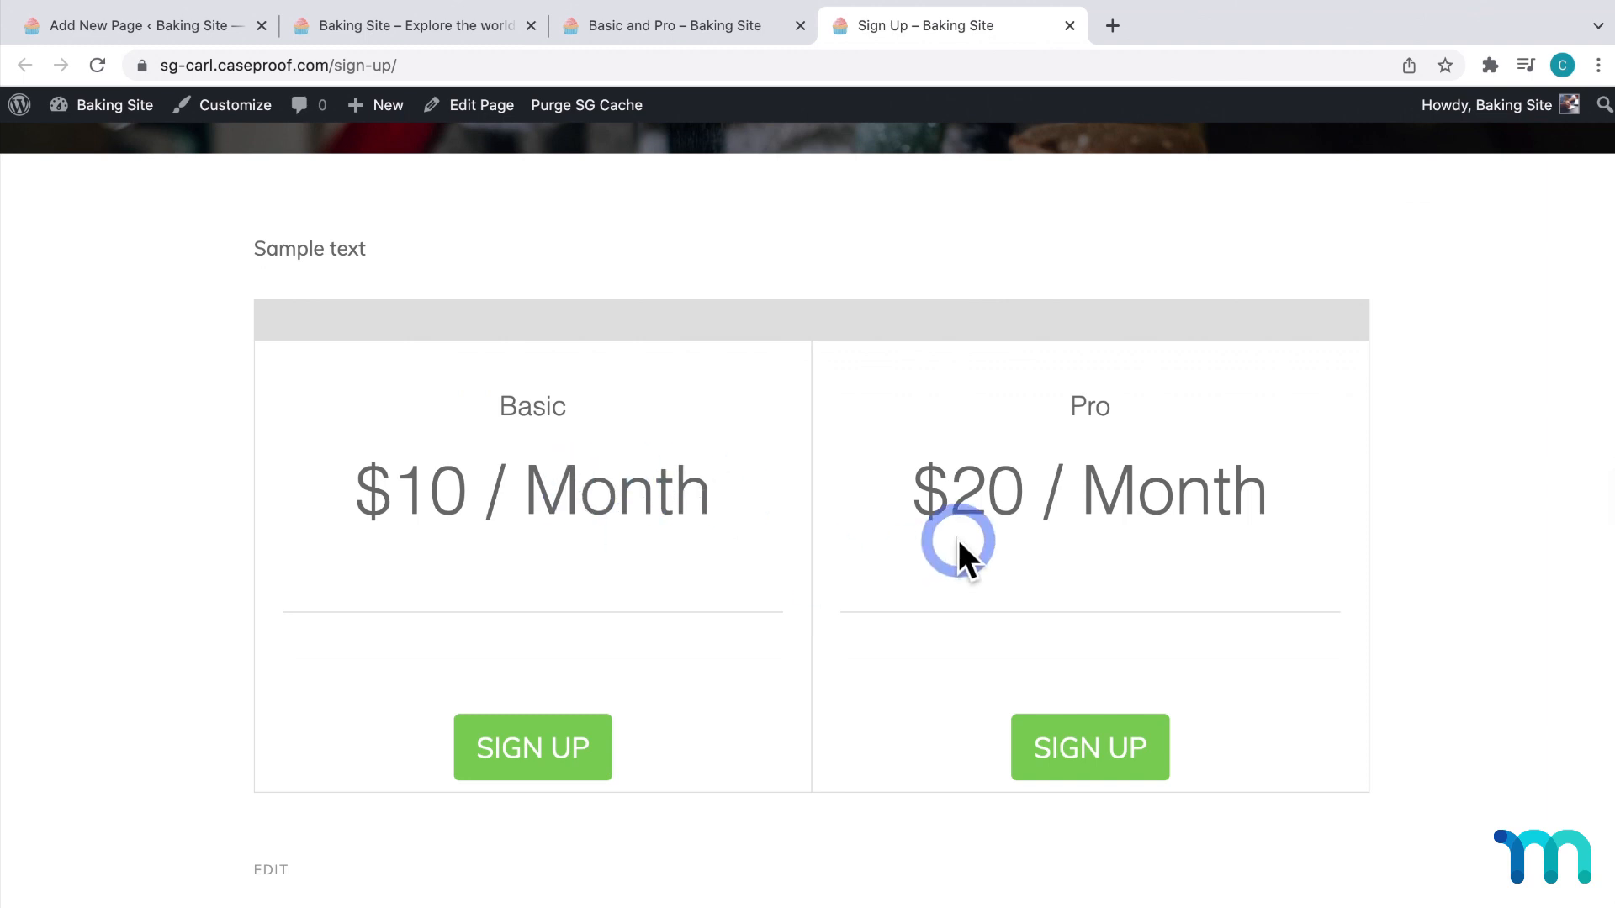
{"action": "left_click", "coordinate": [1068, 25]}
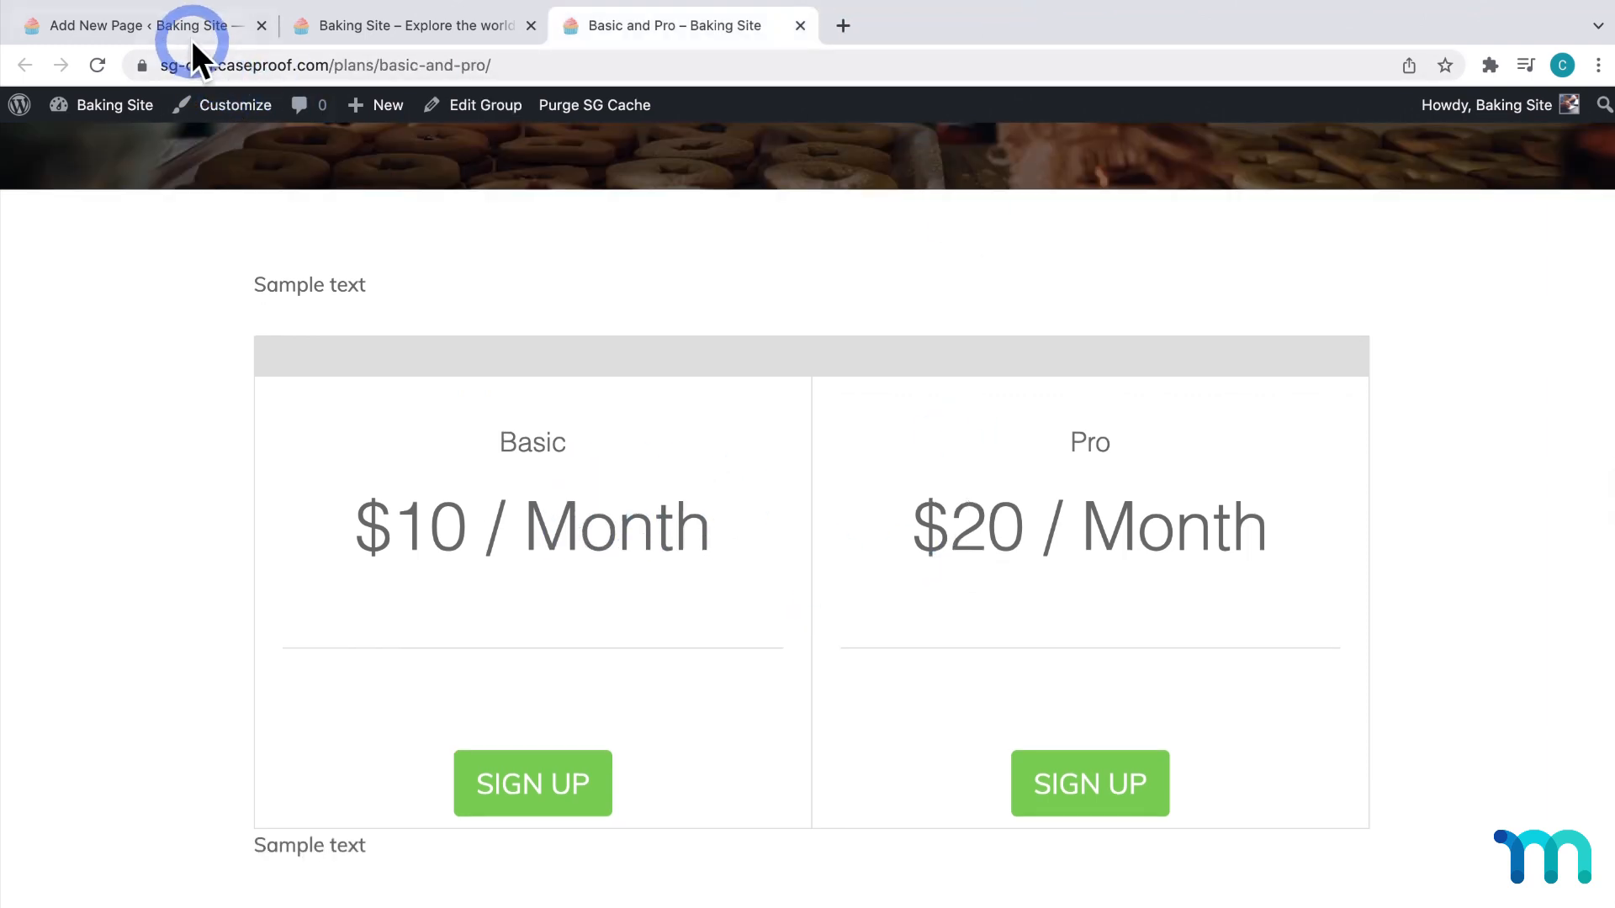
Return to the admin and open the Basic and Pro group from MemberPress Groups
{"action": "left_click", "coordinate": [134, 24]}
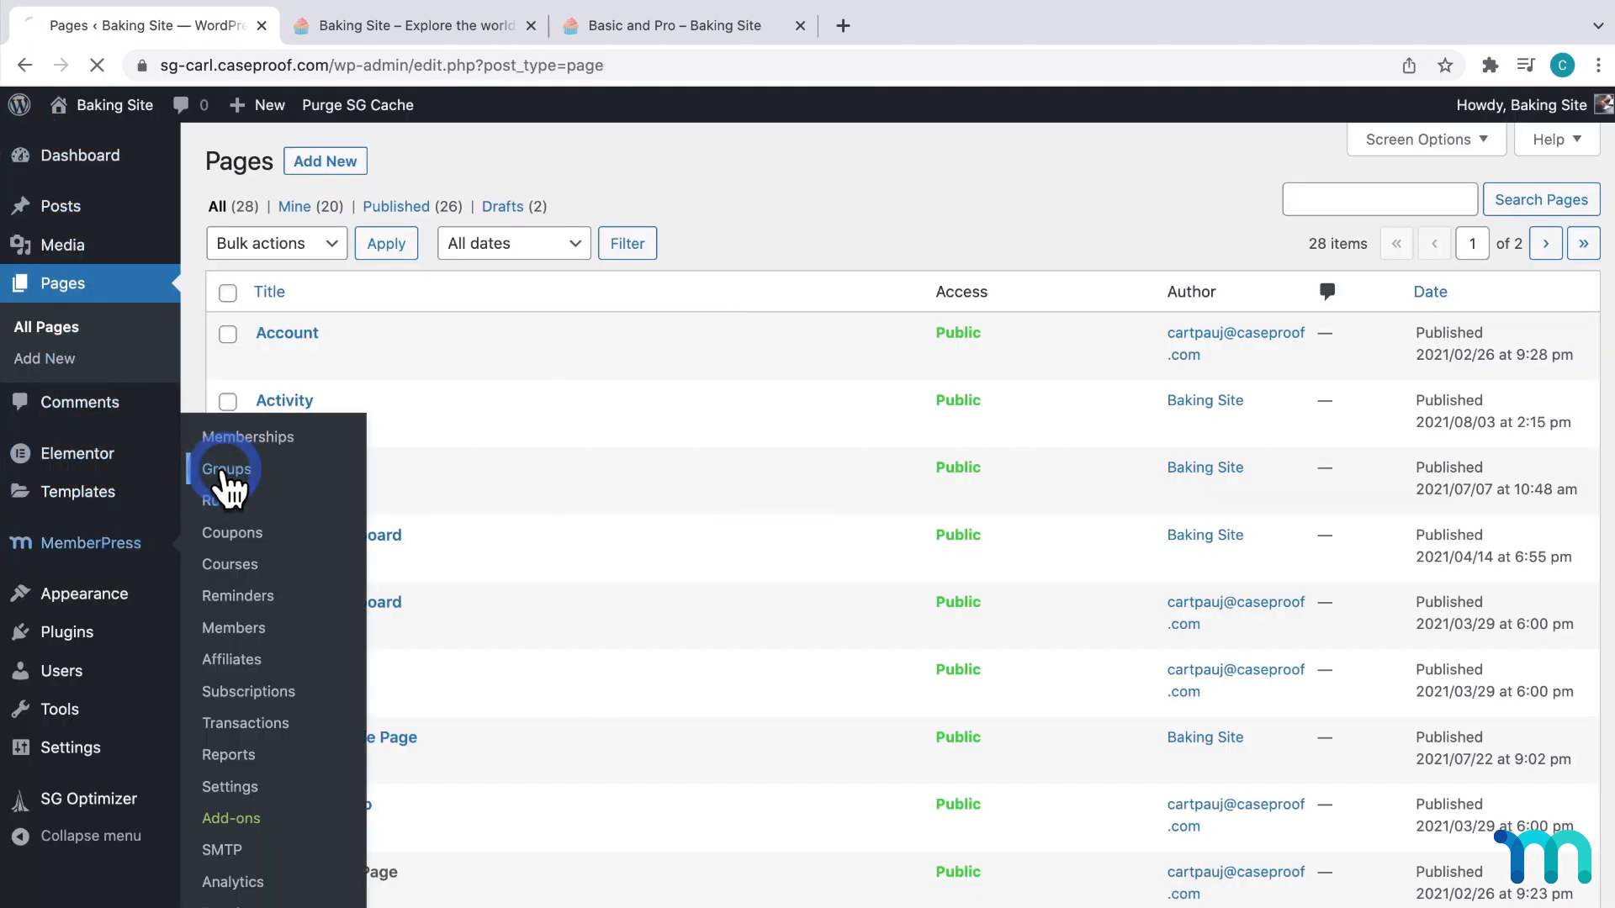
{"action": "left_click", "coordinate": [226, 468]}
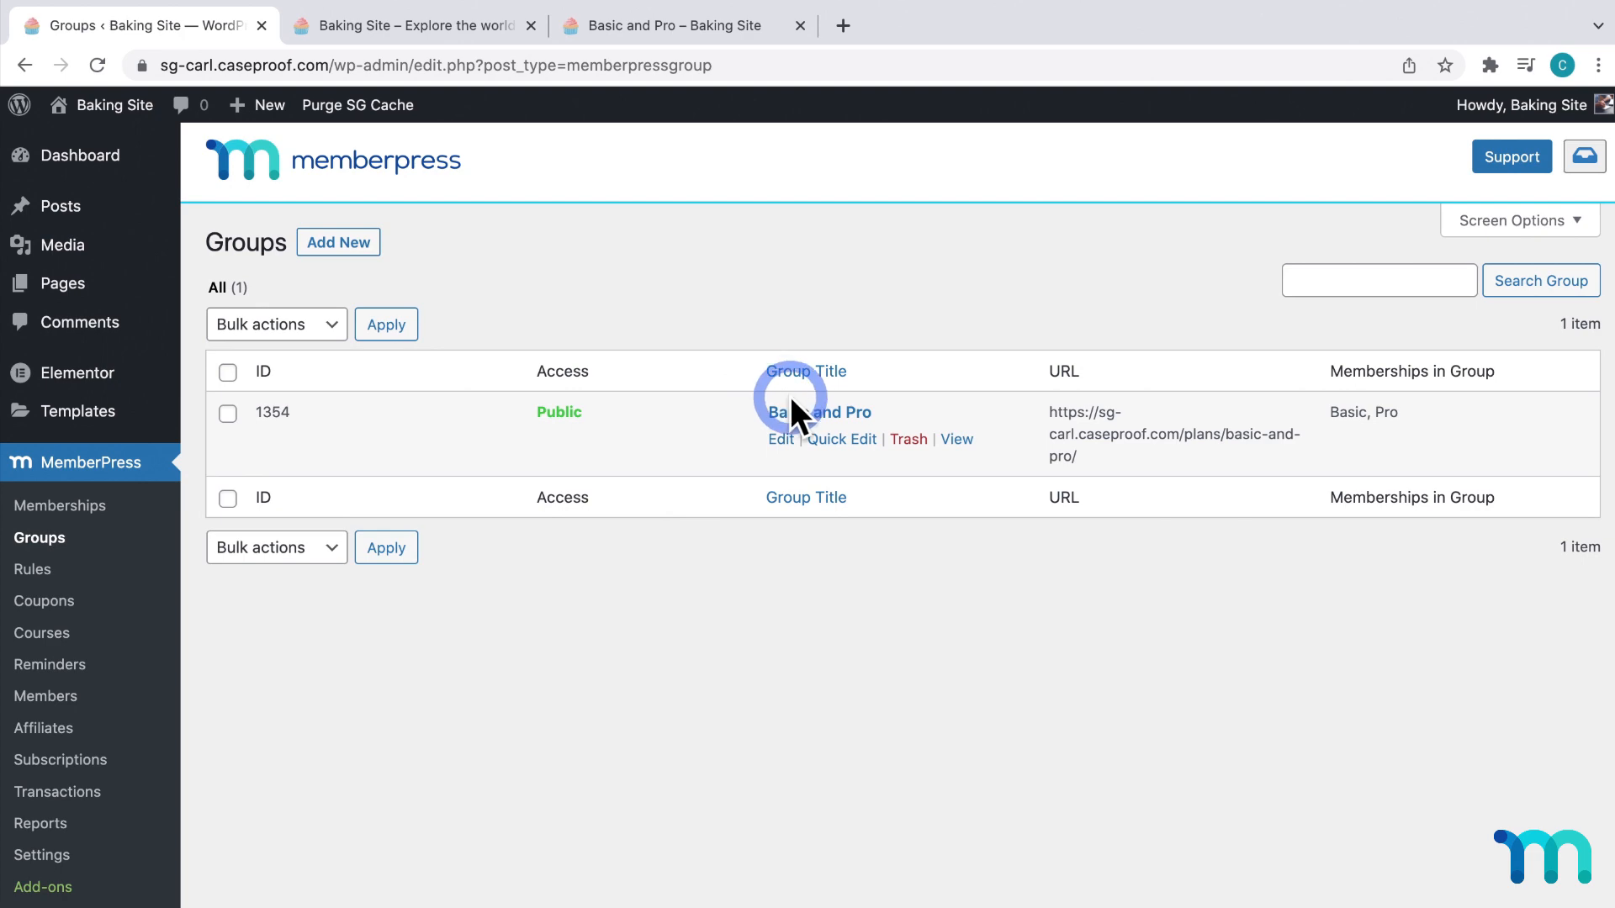
{"action": "left_click", "coordinate": [780, 438]}
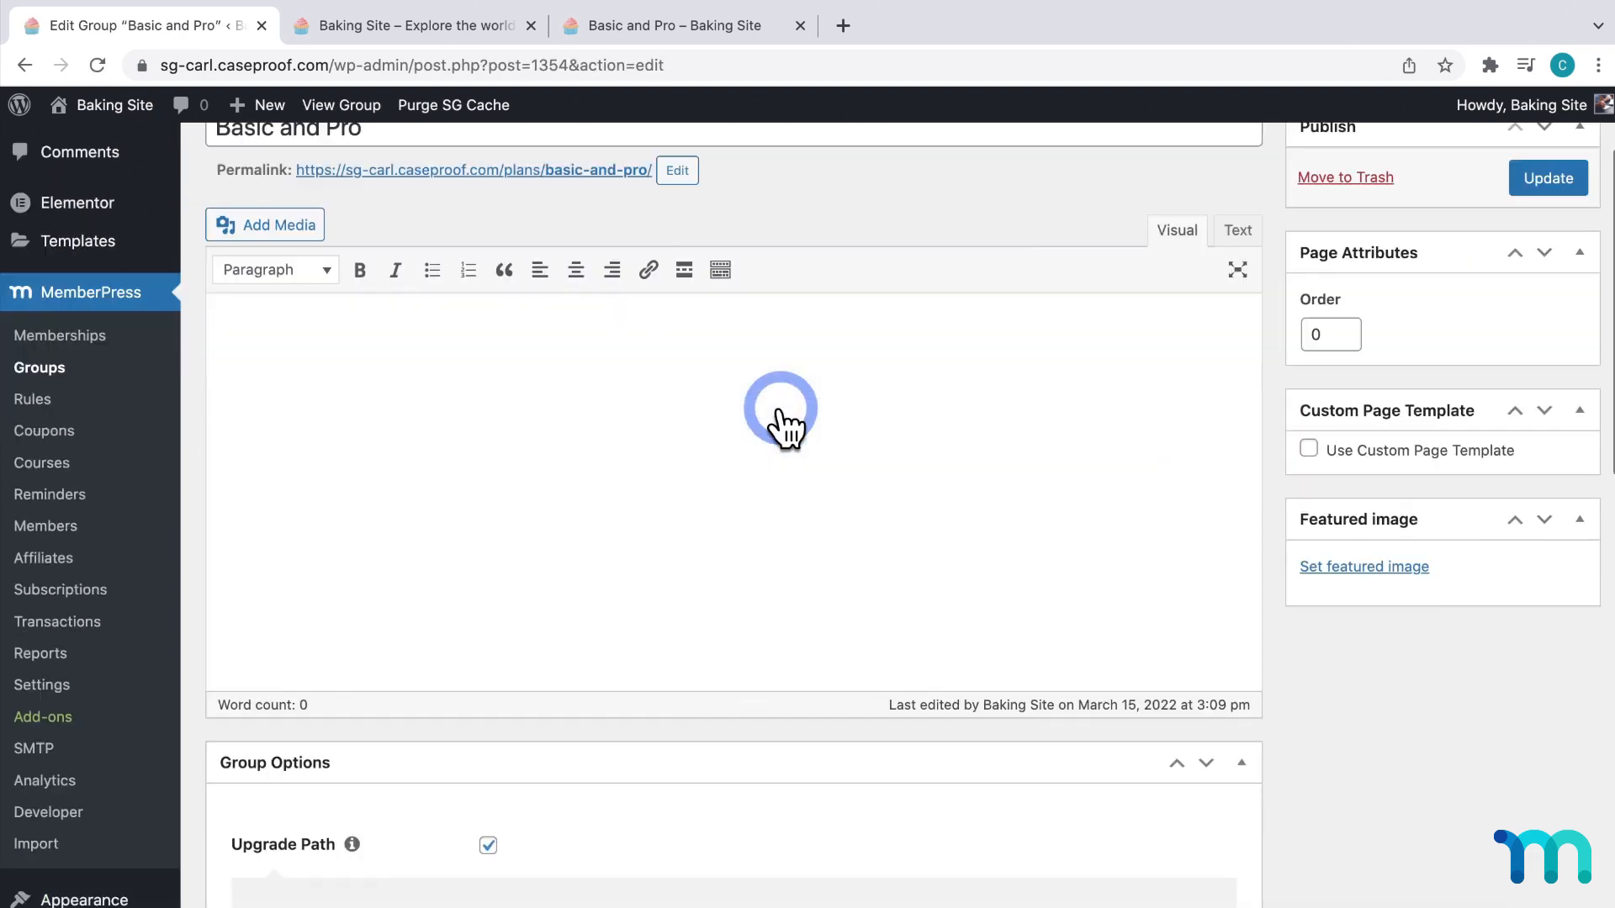
{"action": "scroll", "scroll_direction": "down", "scroll_amount": 3}
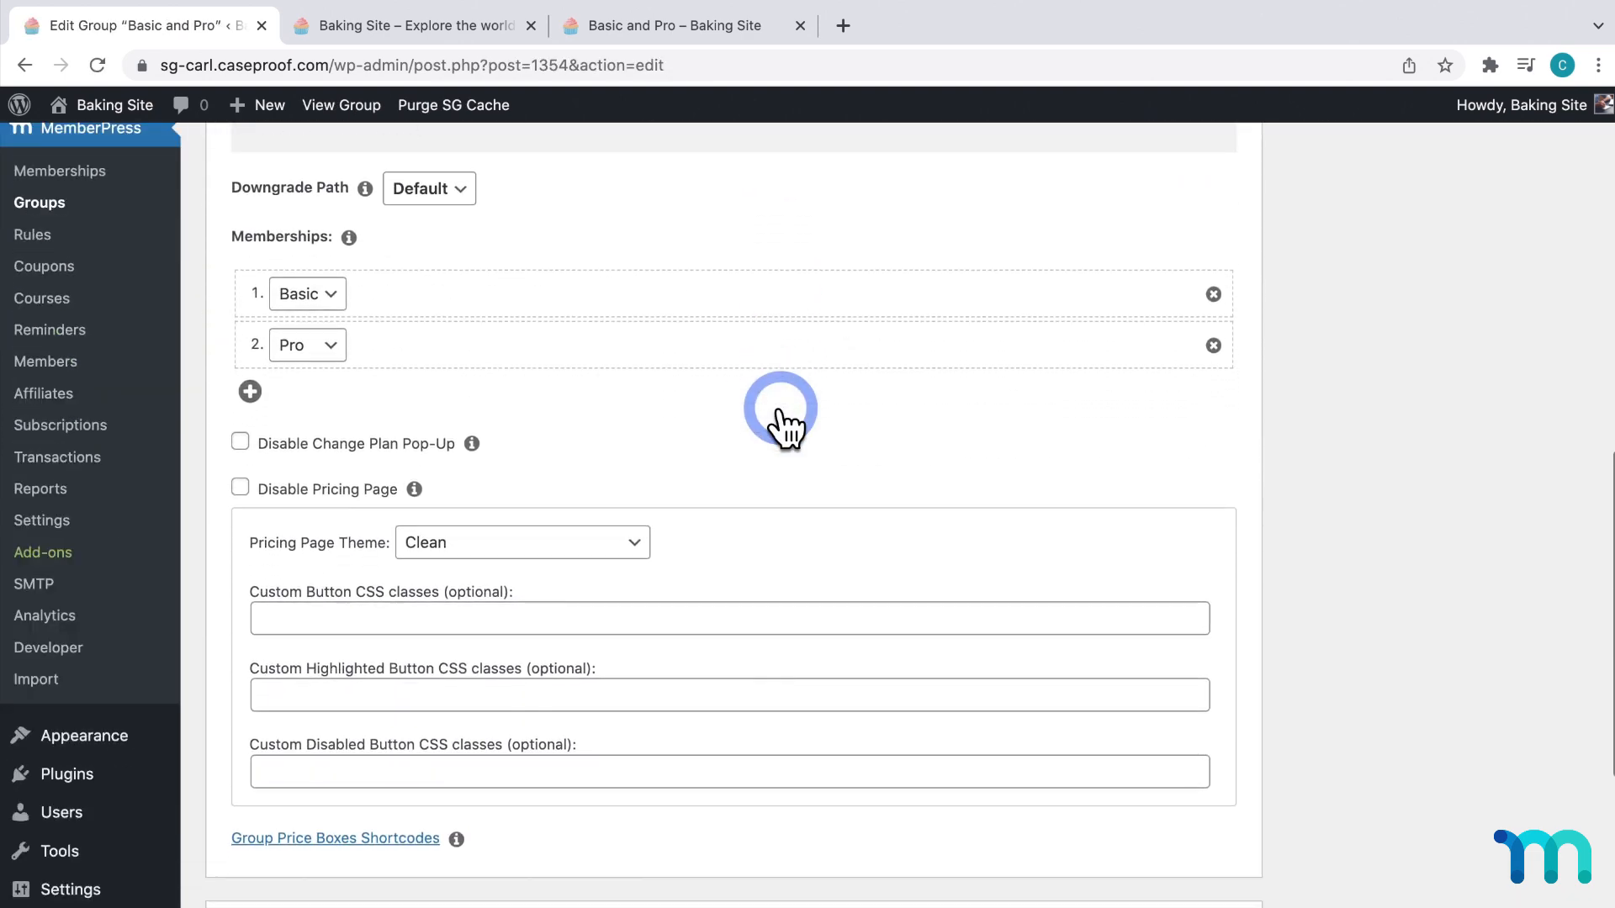
{"action": "mouse_move", "coordinate": [240, 488]}
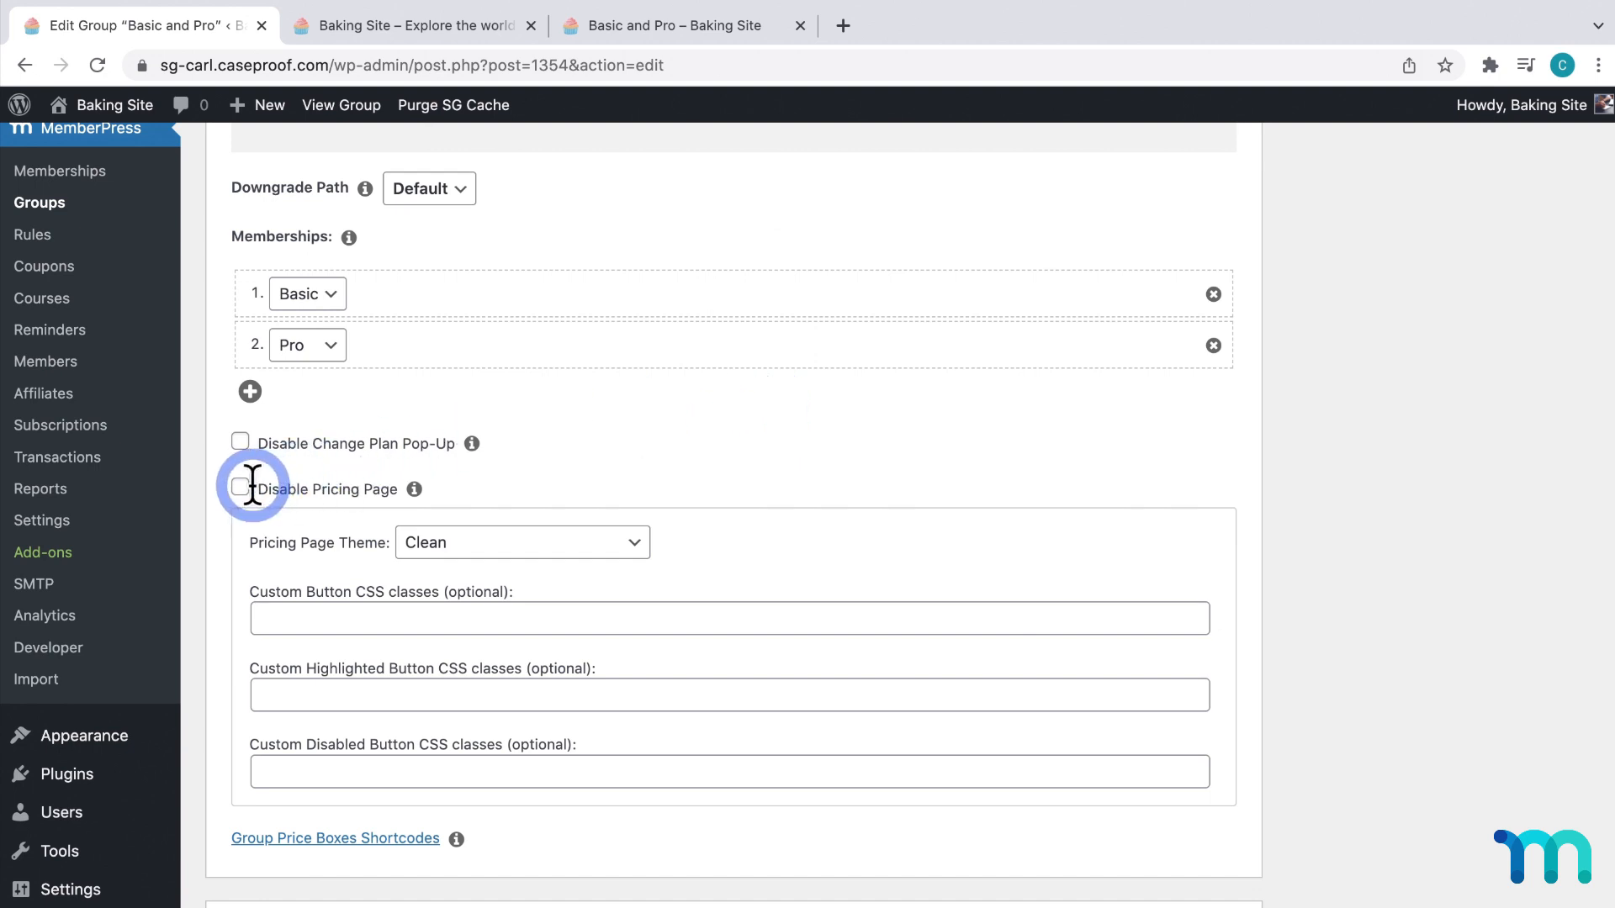
{"action": "left_click", "coordinate": [241, 487]}
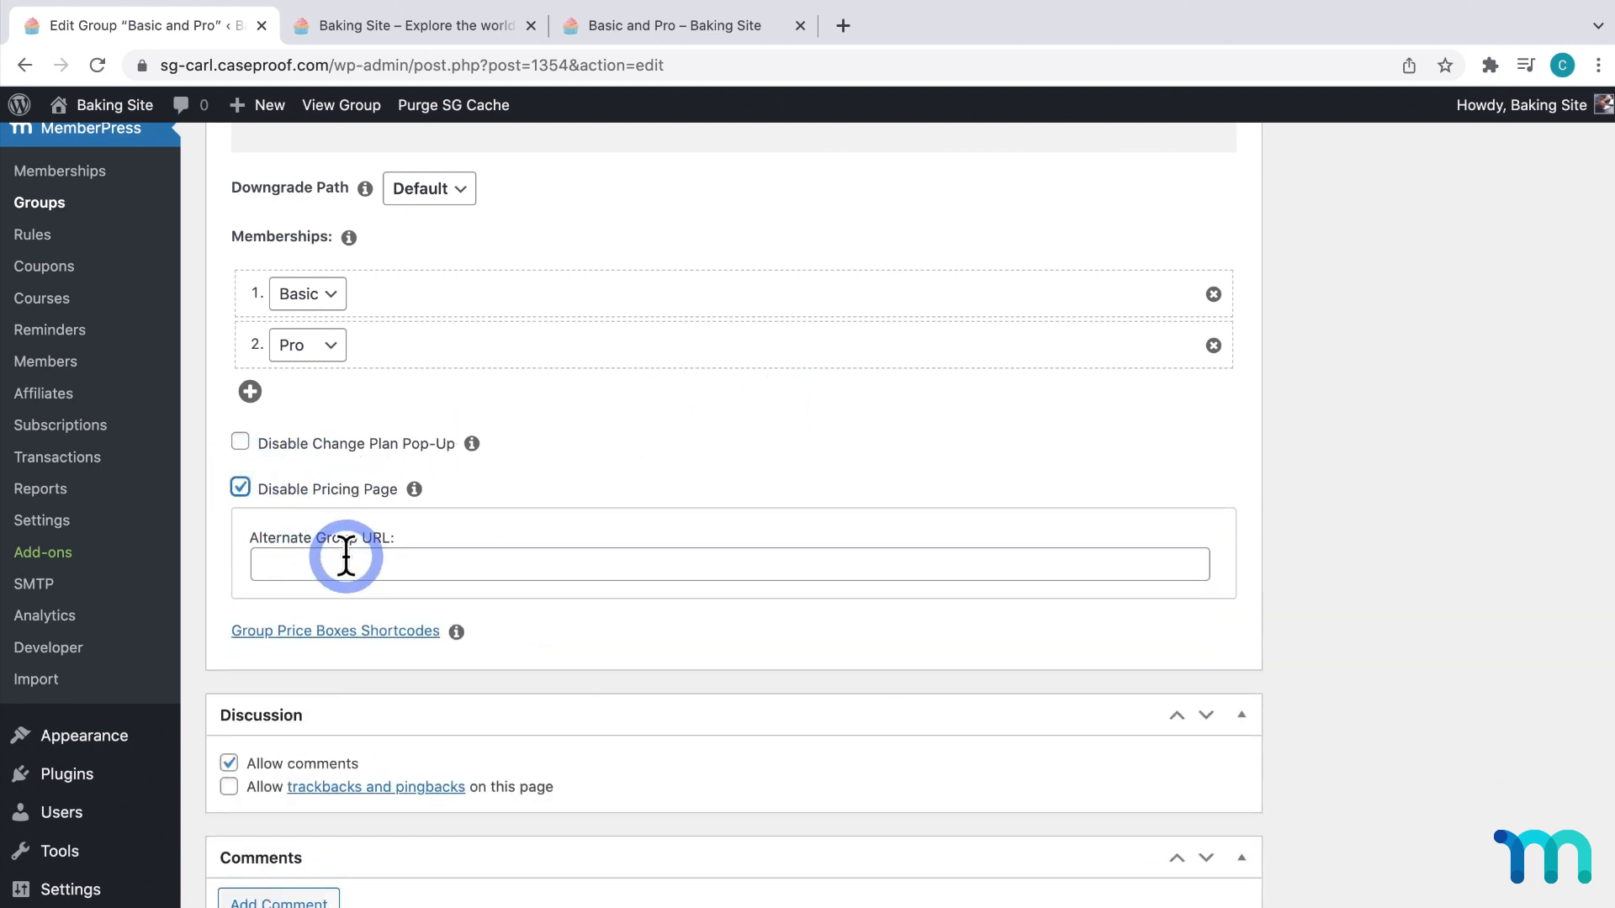
{"action": "type", "text": "https://sg-carl.caseproof.com/sign-up/"}
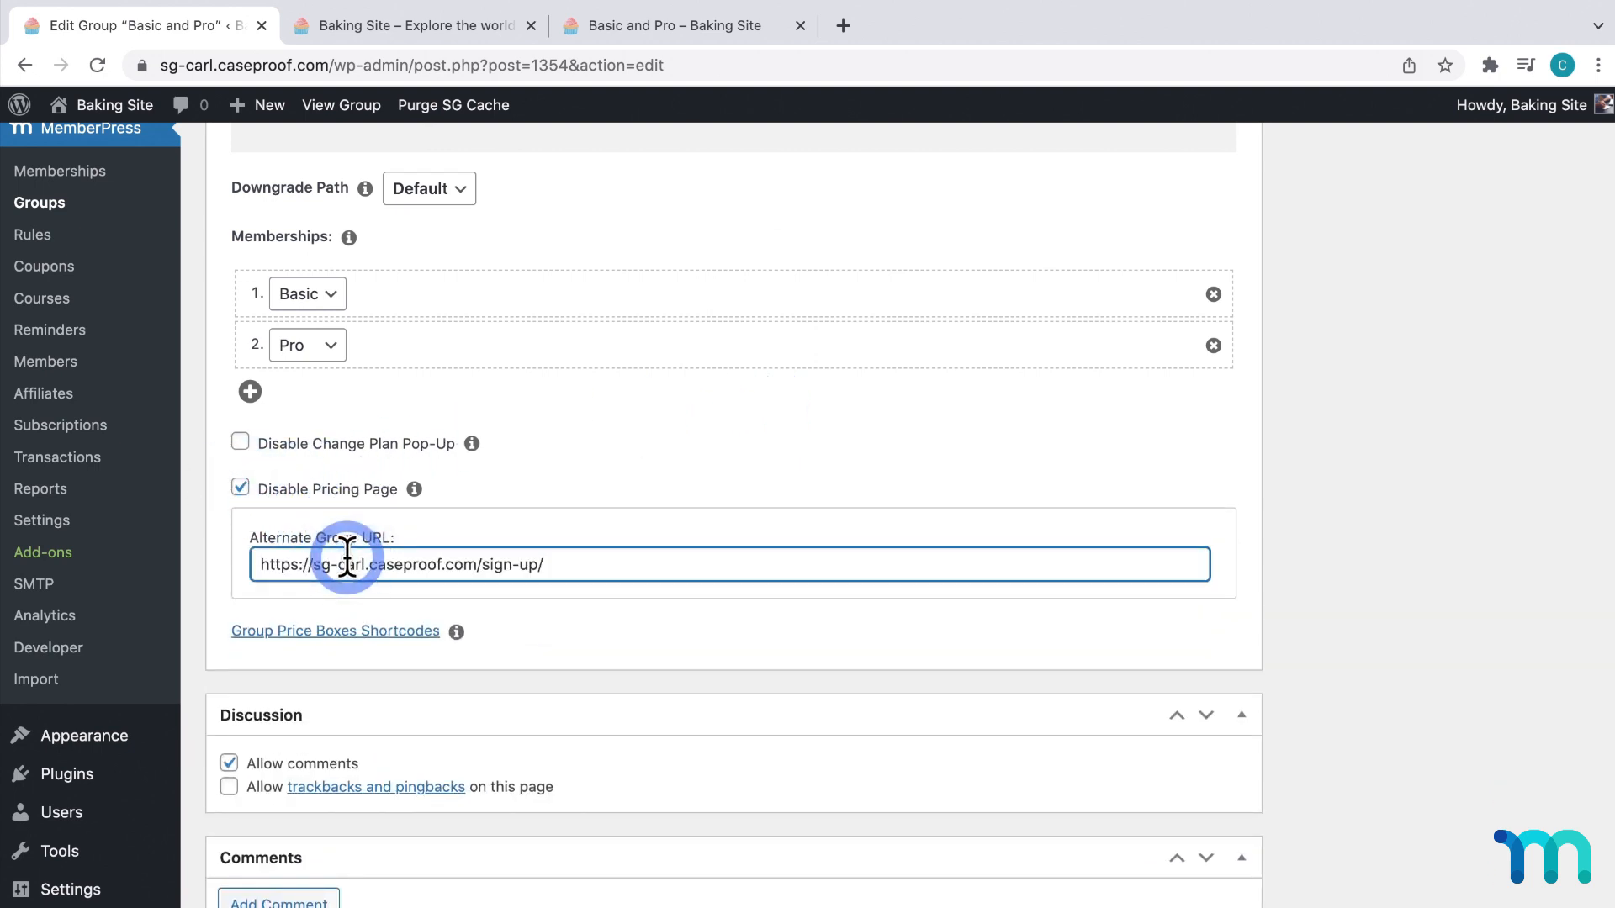
{"action": "scroll", "scroll_direction": "up", "scroll_amount": 3}
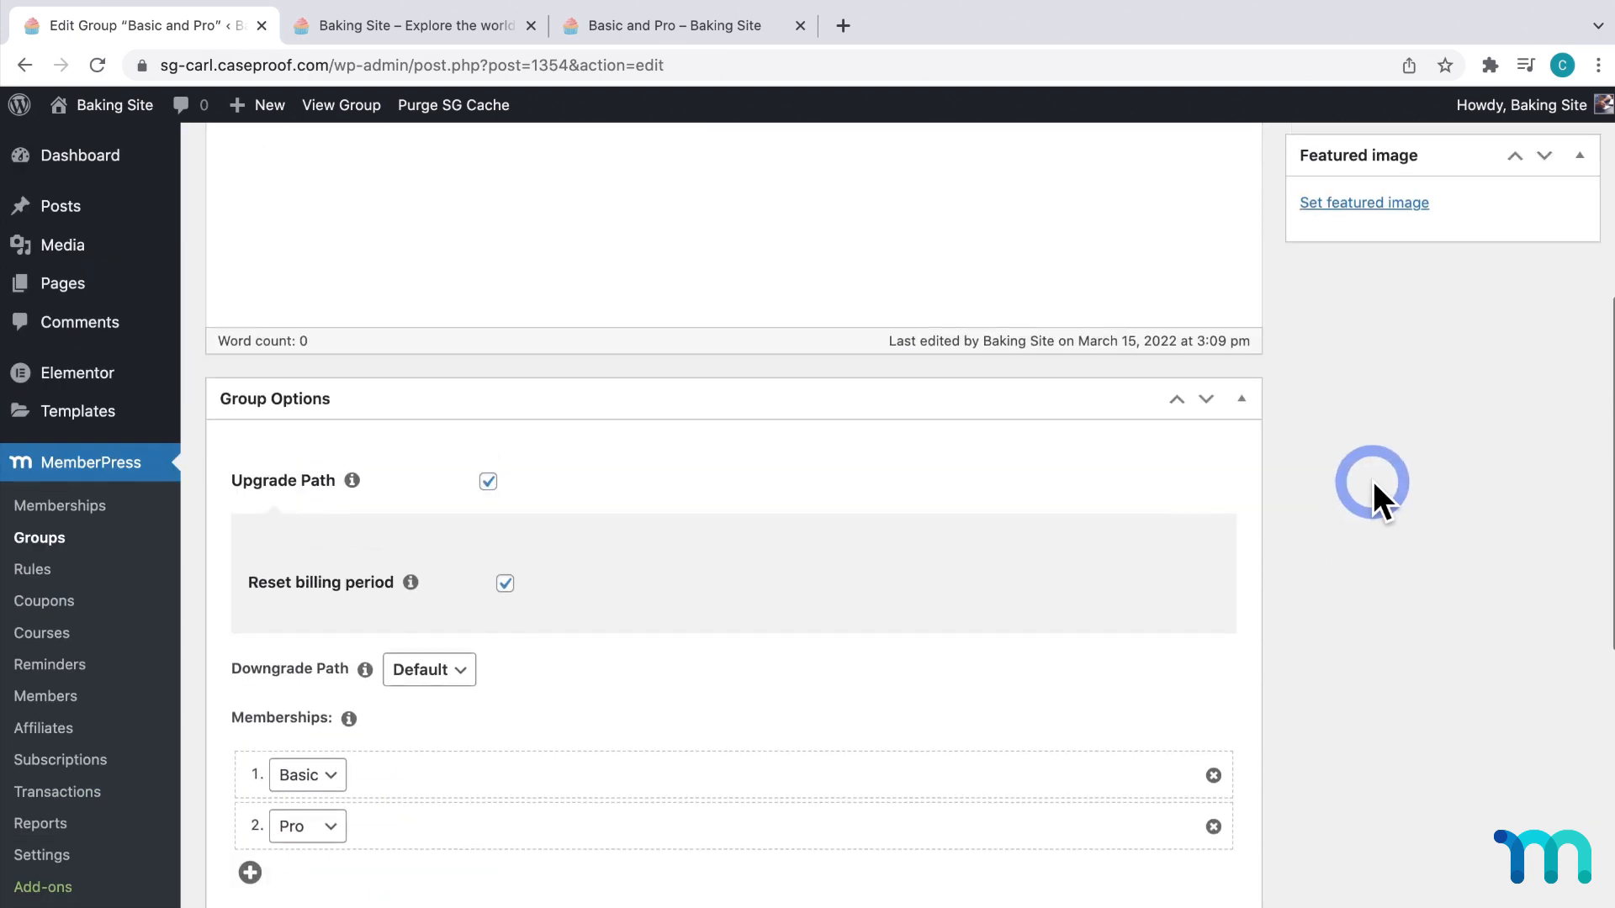
{"action": "scroll", "scroll_direction": "up", "scroll_amount": 3}
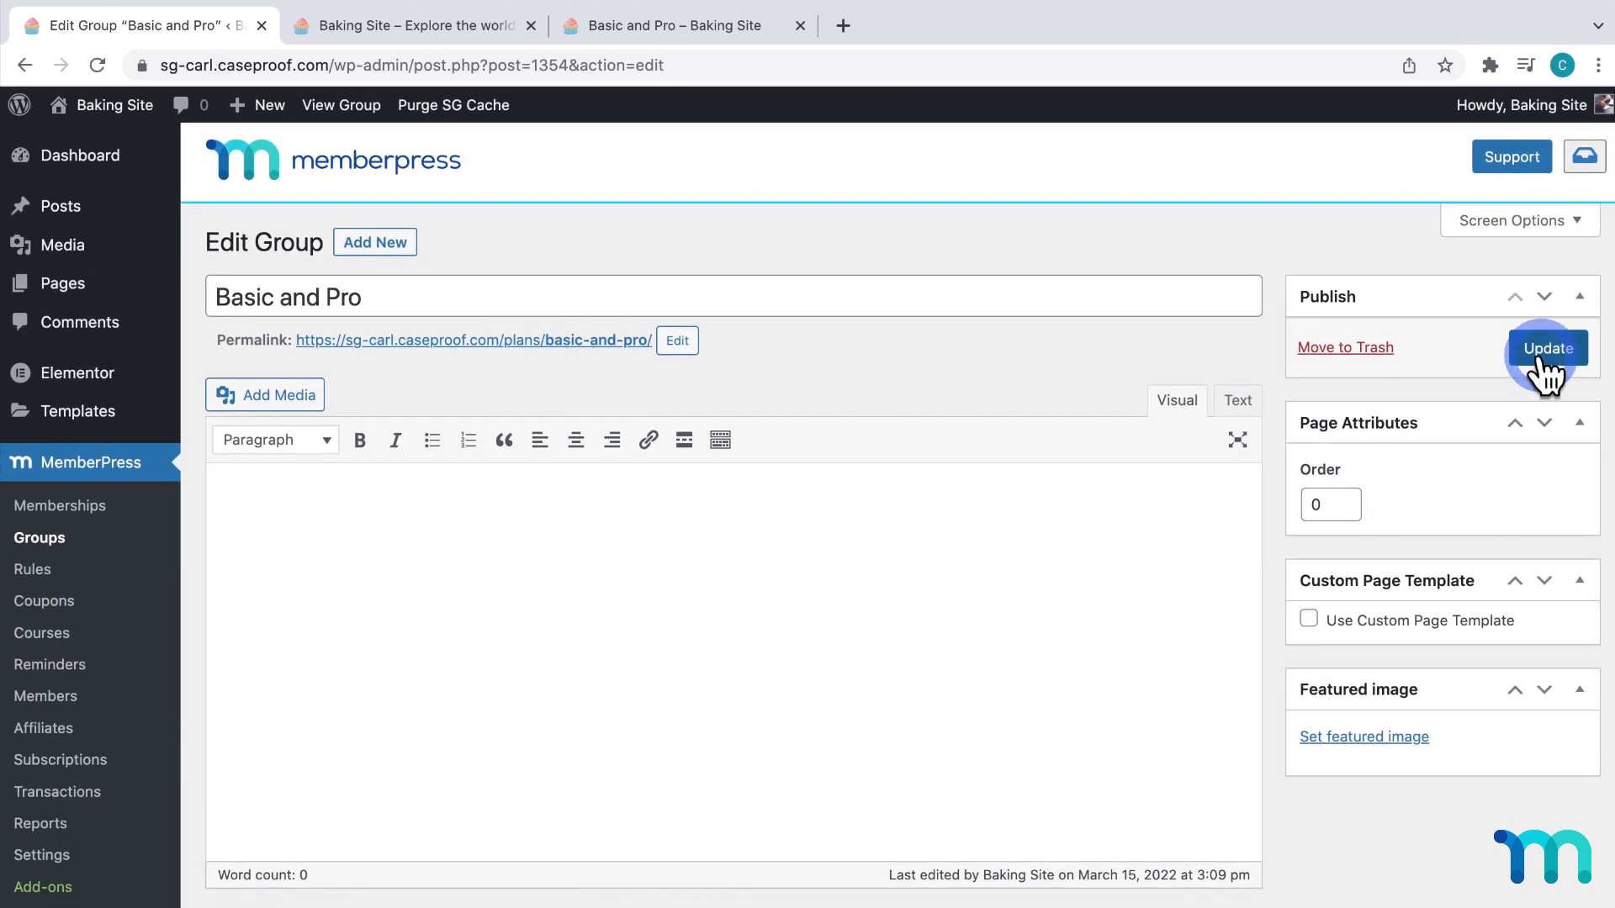
{"action": "left_click", "coordinate": [1546, 349]}
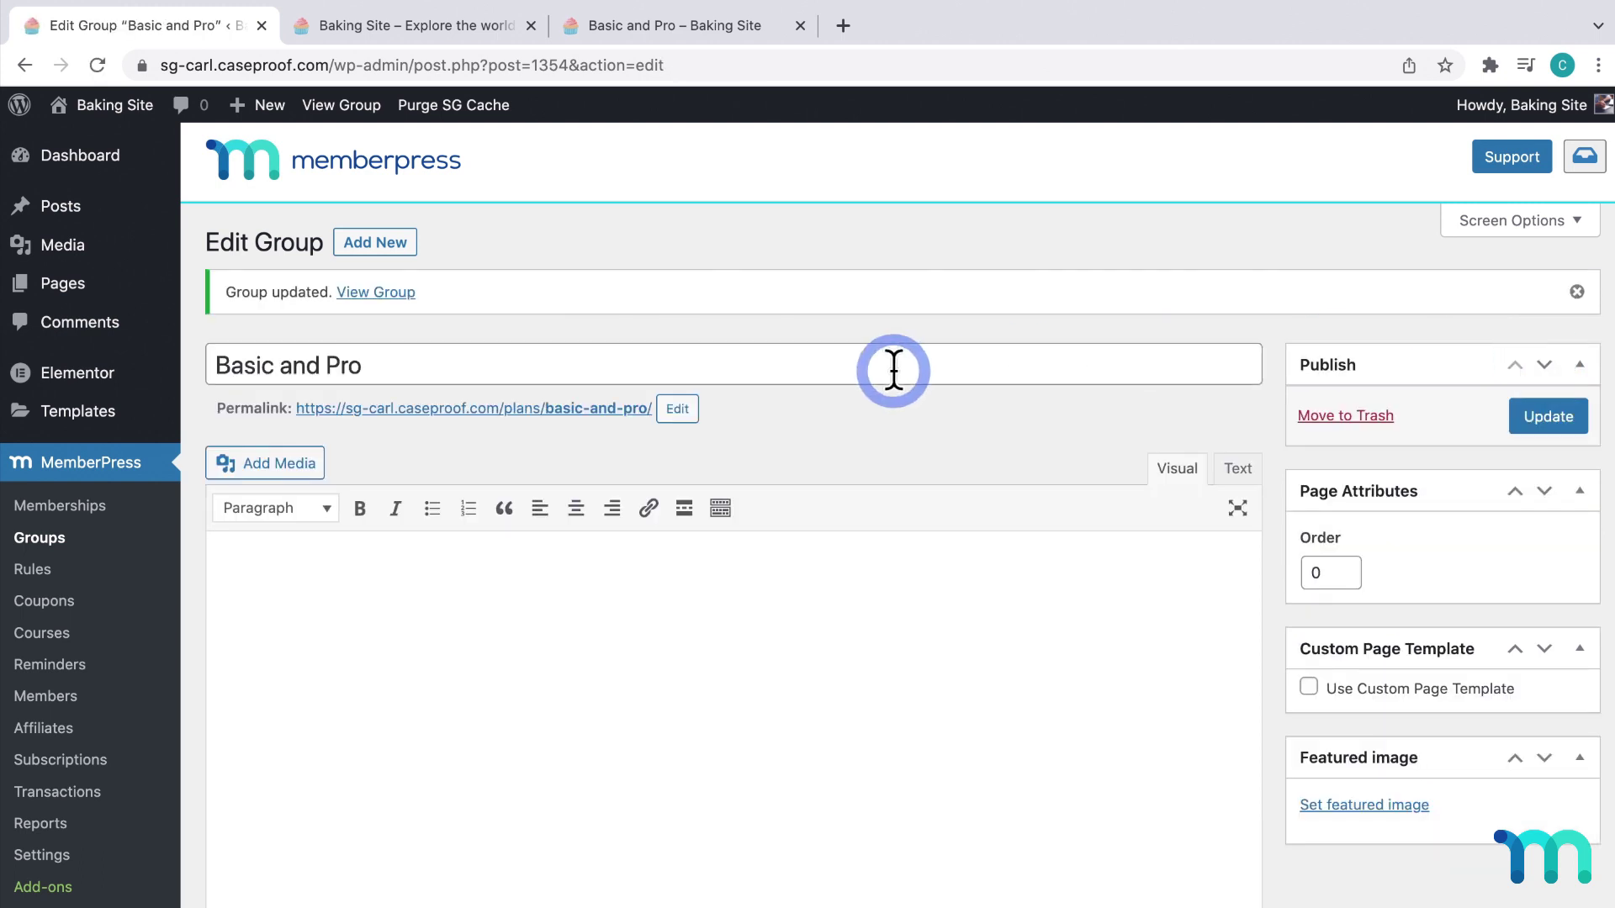
Confirm the group permalink opens Sign Up, then uncheck Disable Pricing Page and update
{"action": "right_click", "coordinate": [472, 408]}
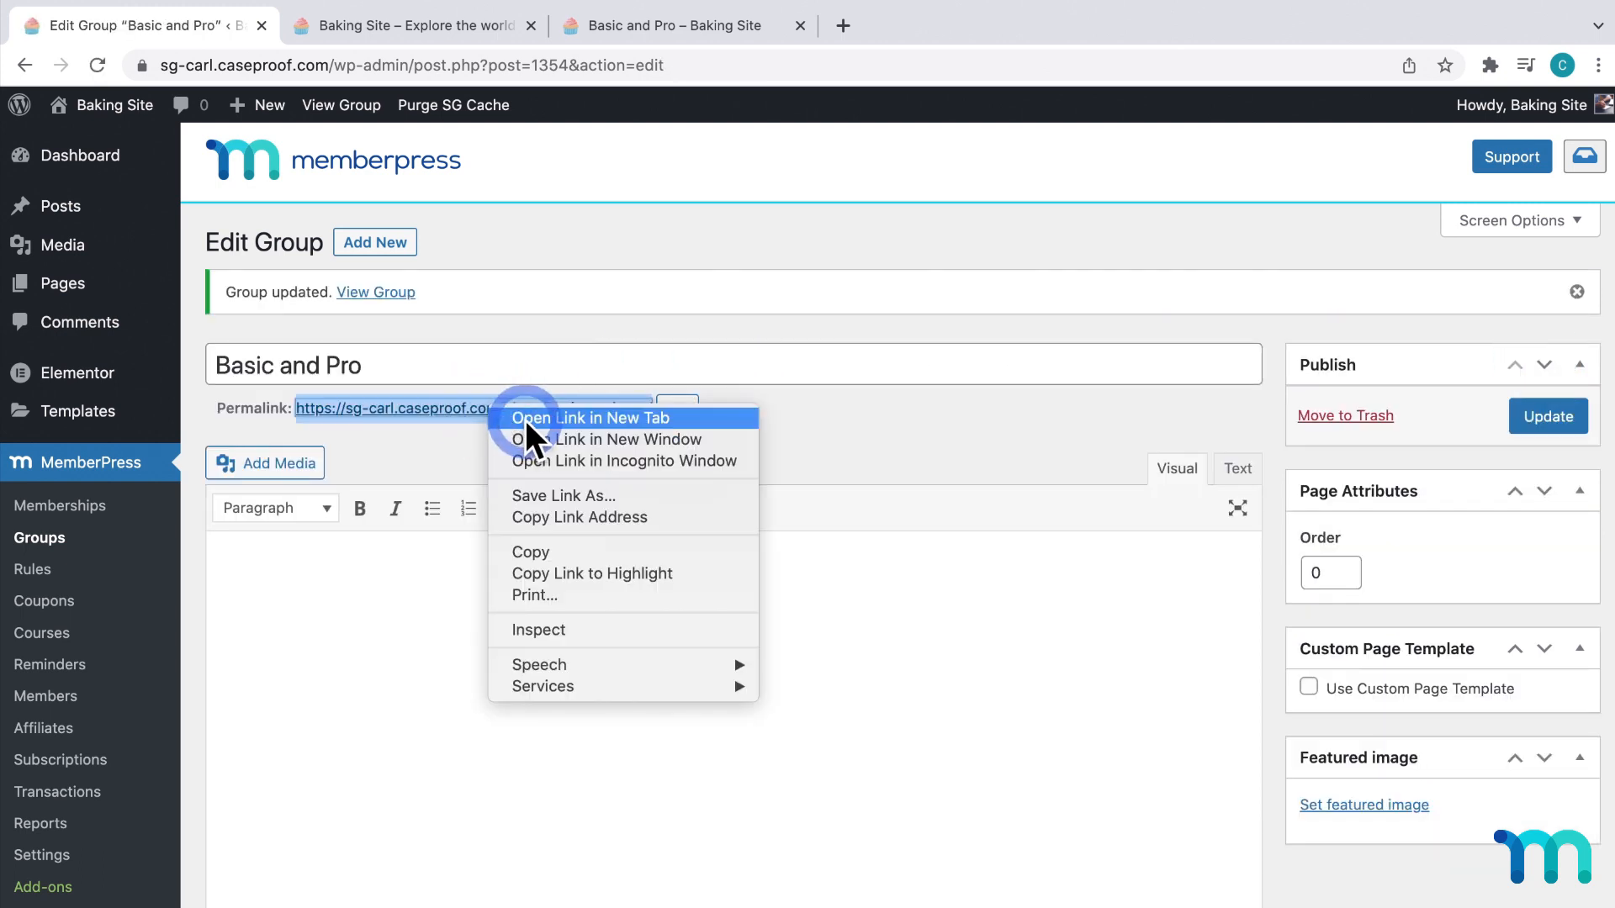
{"action": "left_click", "coordinate": [591, 418]}
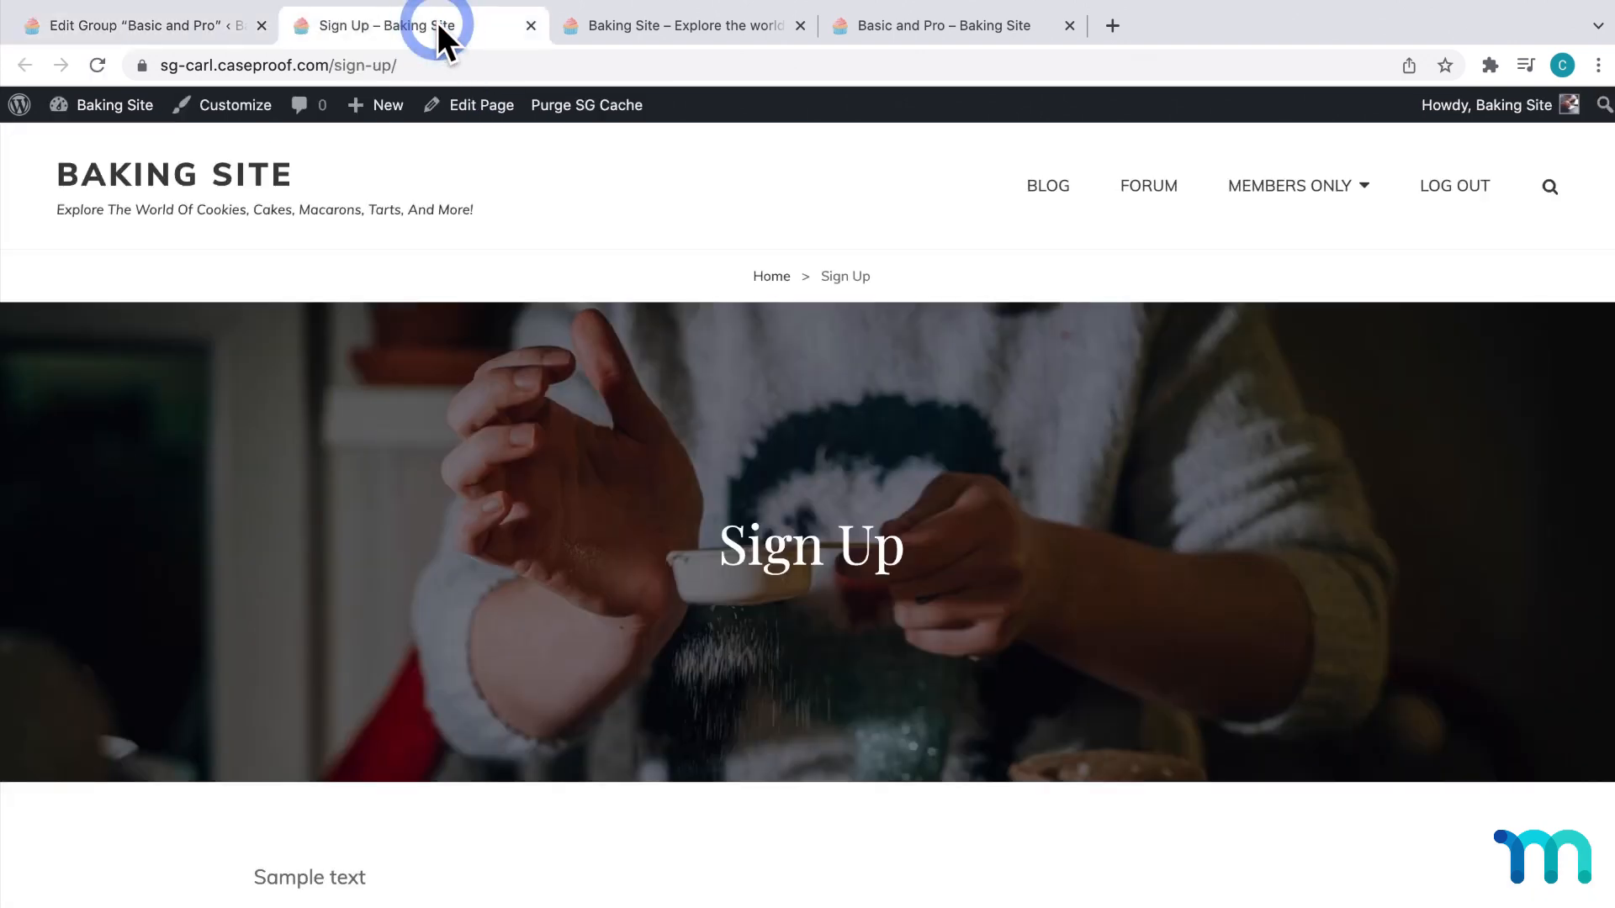
{"action": "mouse_move", "coordinate": [359, 65]}
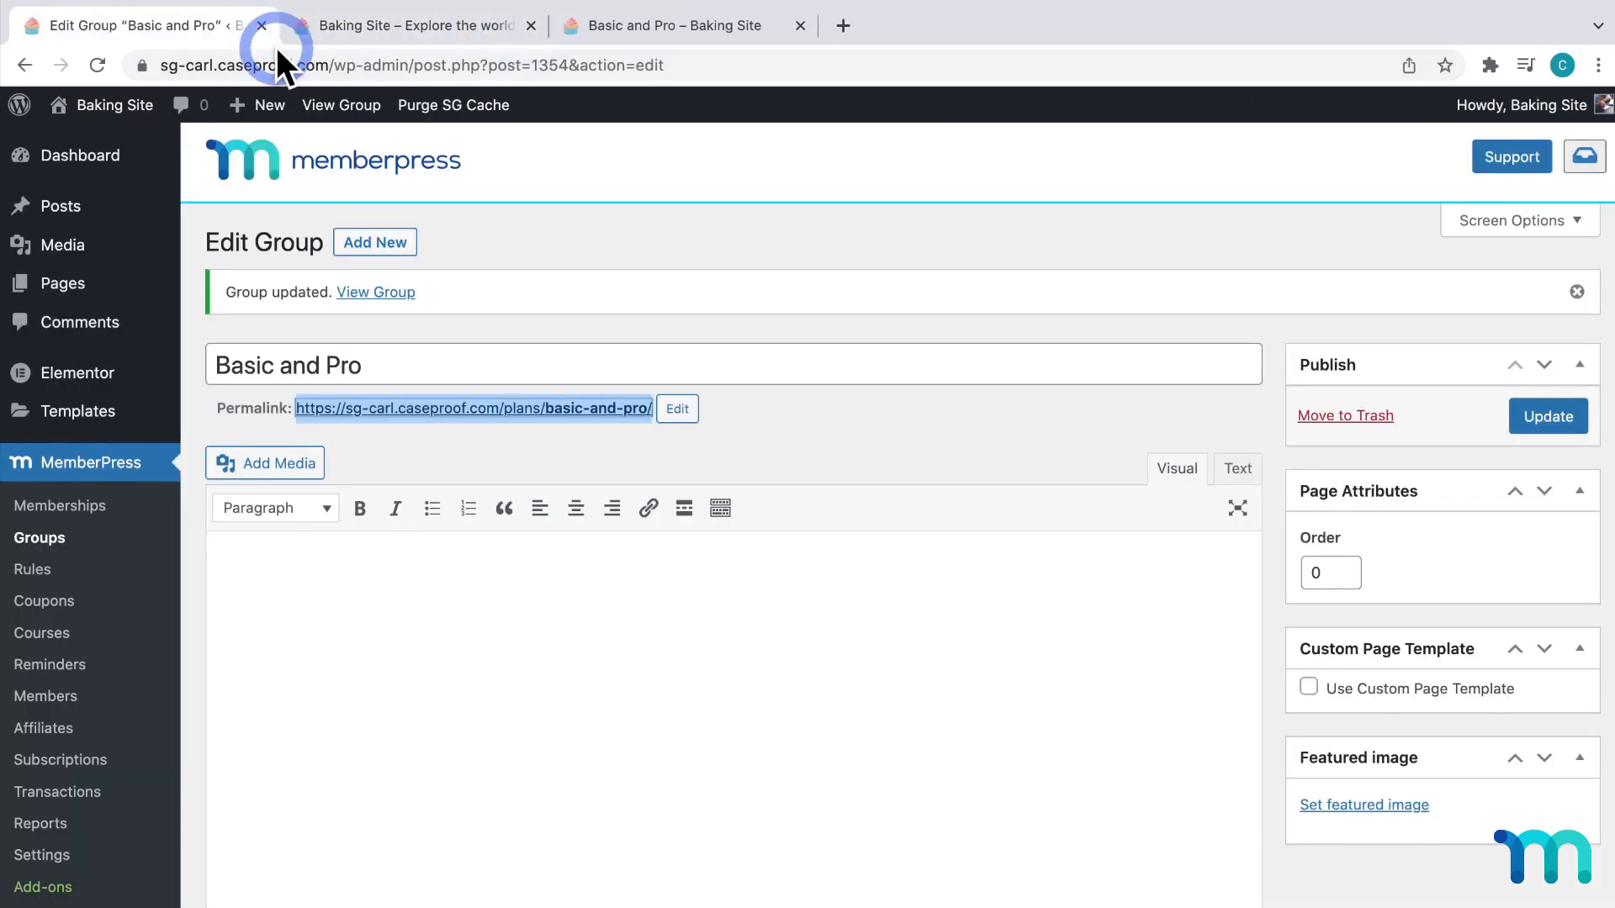
{"action": "scroll", "scroll_direction": "down", "scroll_amount": 3}
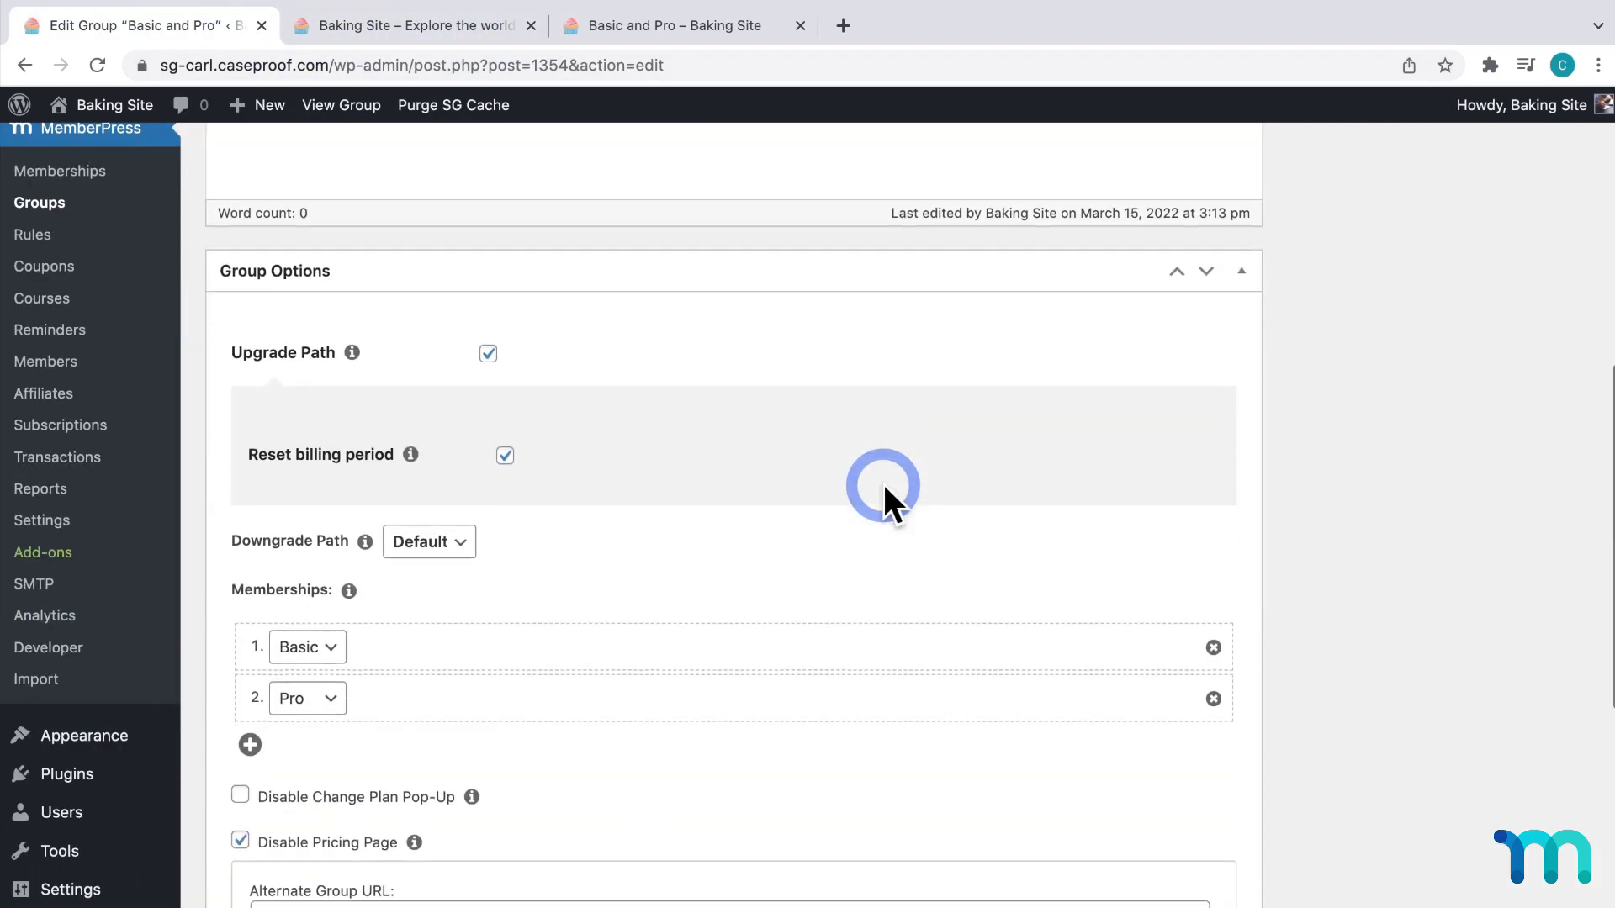
{"action": "scroll", "scroll_direction": "down", "scroll_amount": 3}
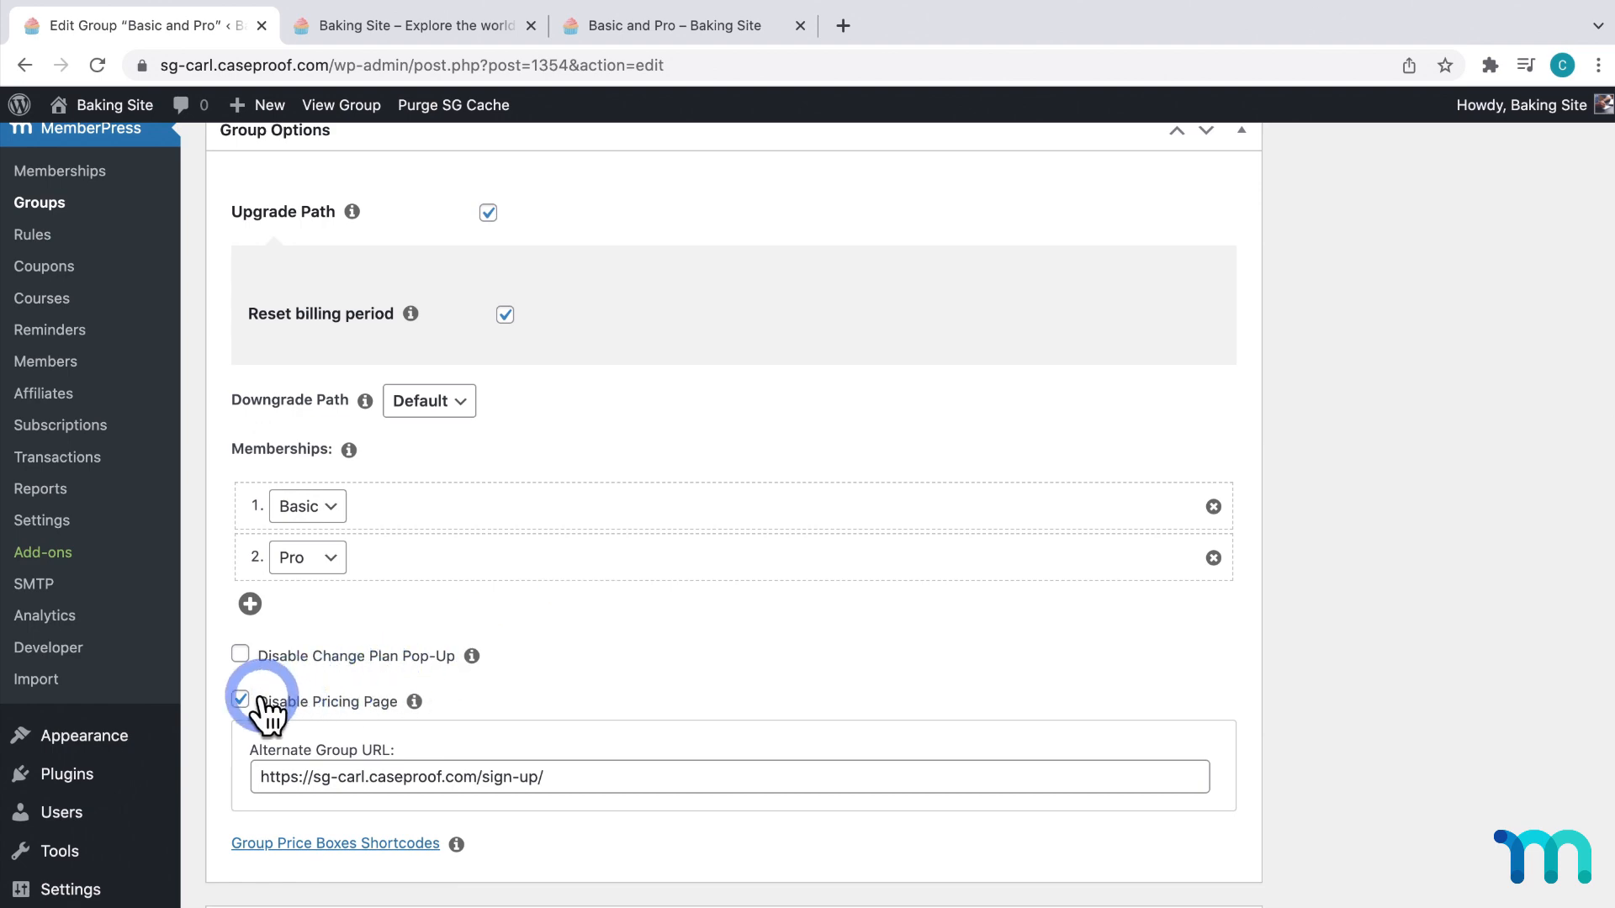
{"action": "left_click", "coordinate": [241, 701]}
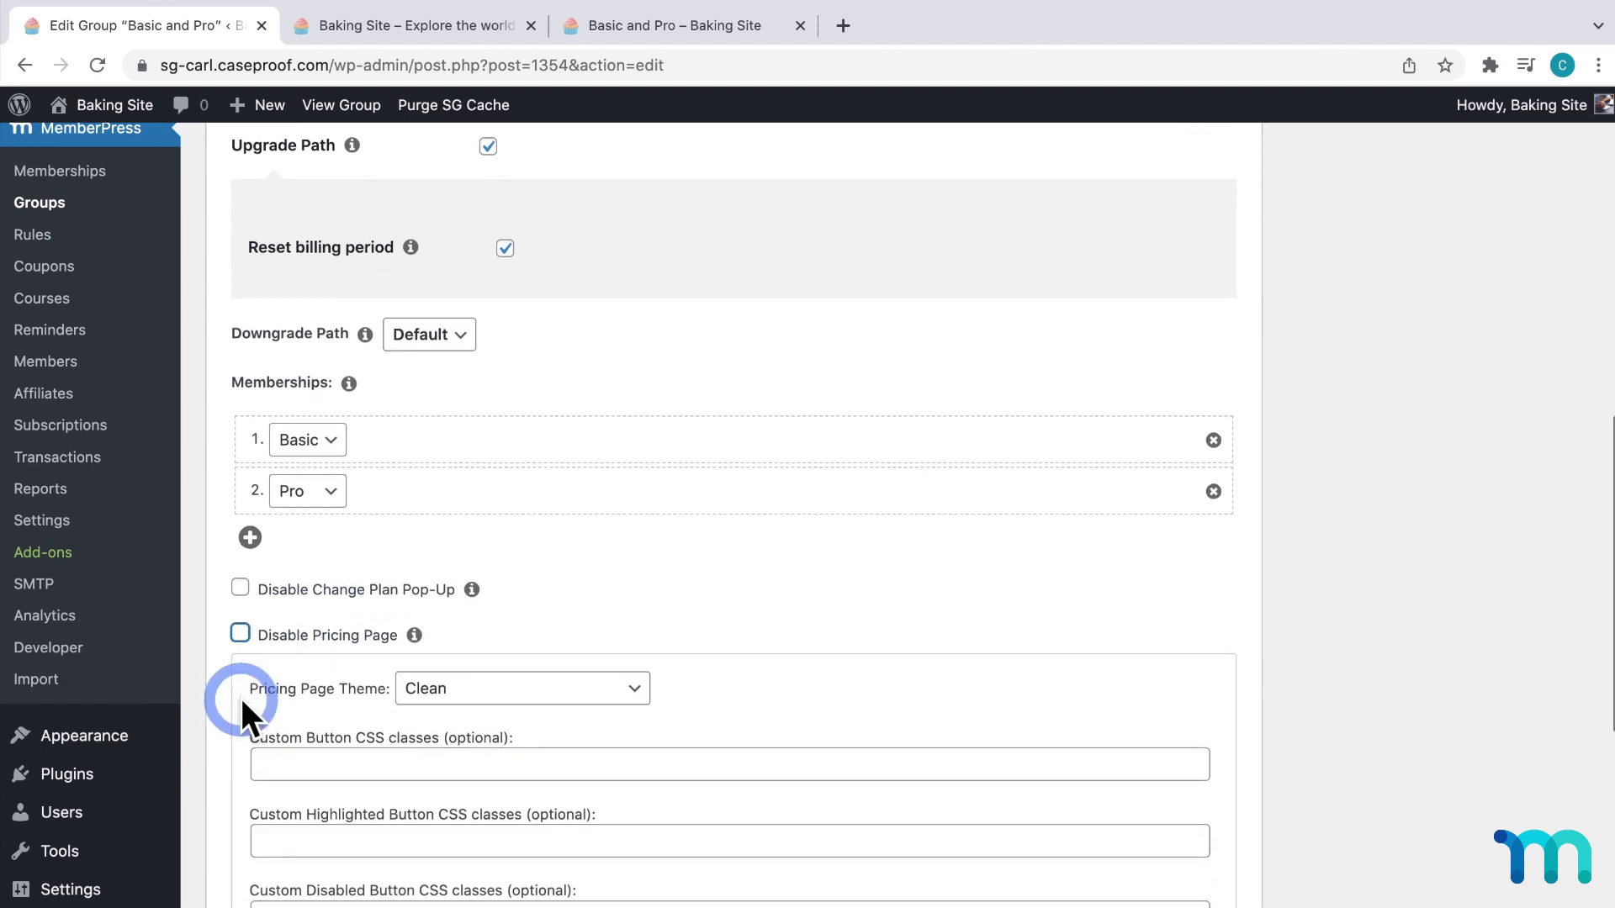
{"action": "left_click", "coordinate": [1546, 384]}
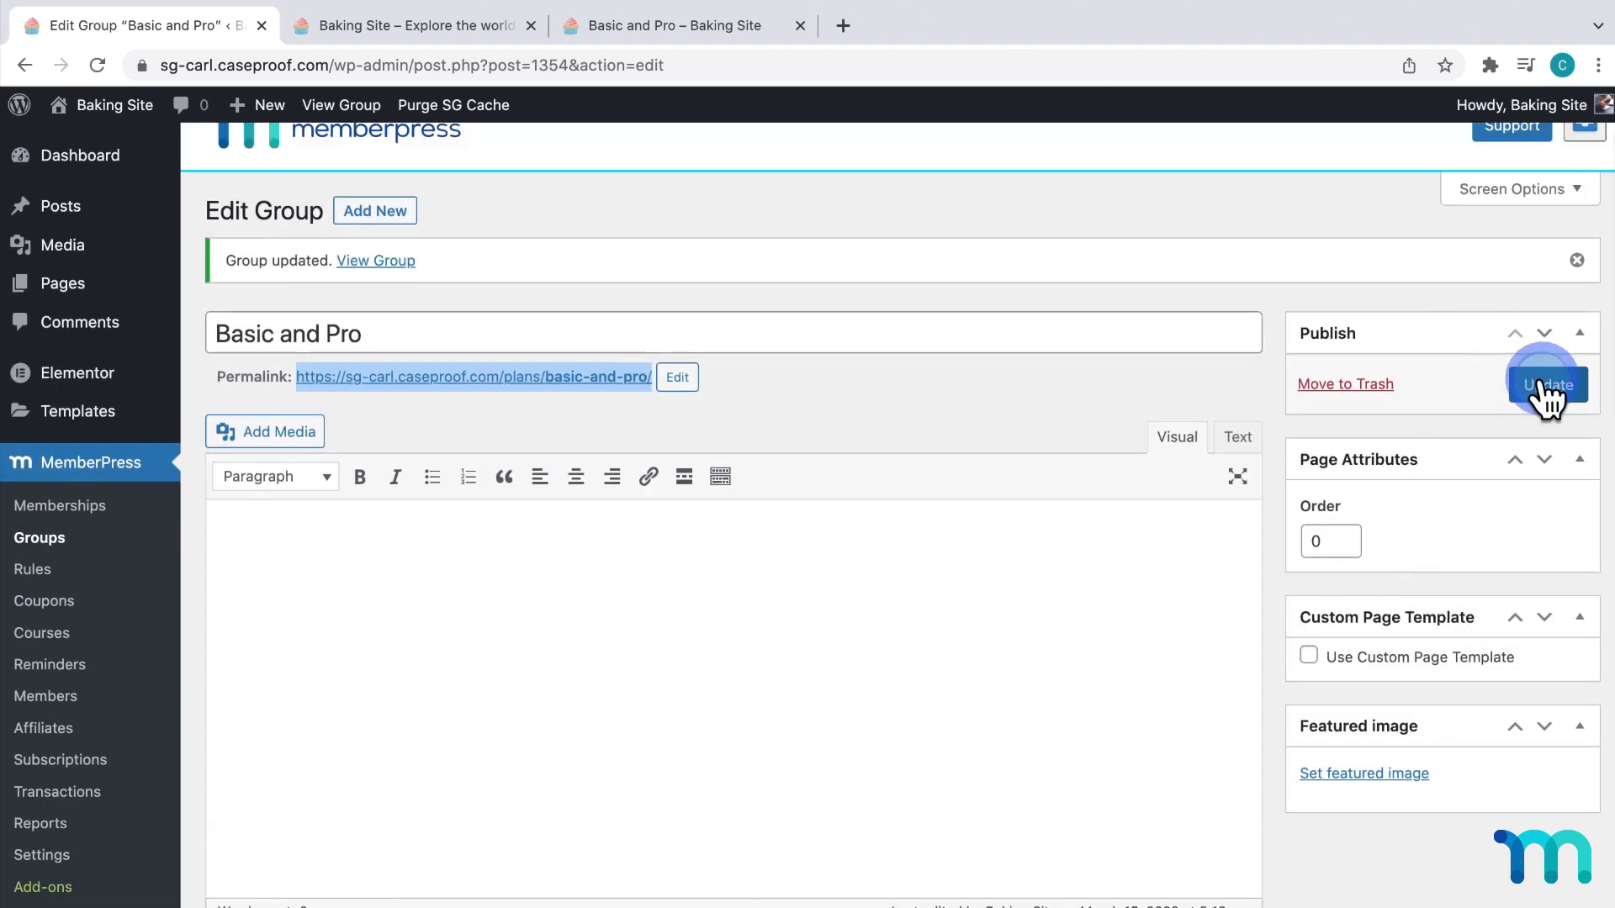
{"action": "scroll", "scroll_direction": "up", "scroll_amount": 3}
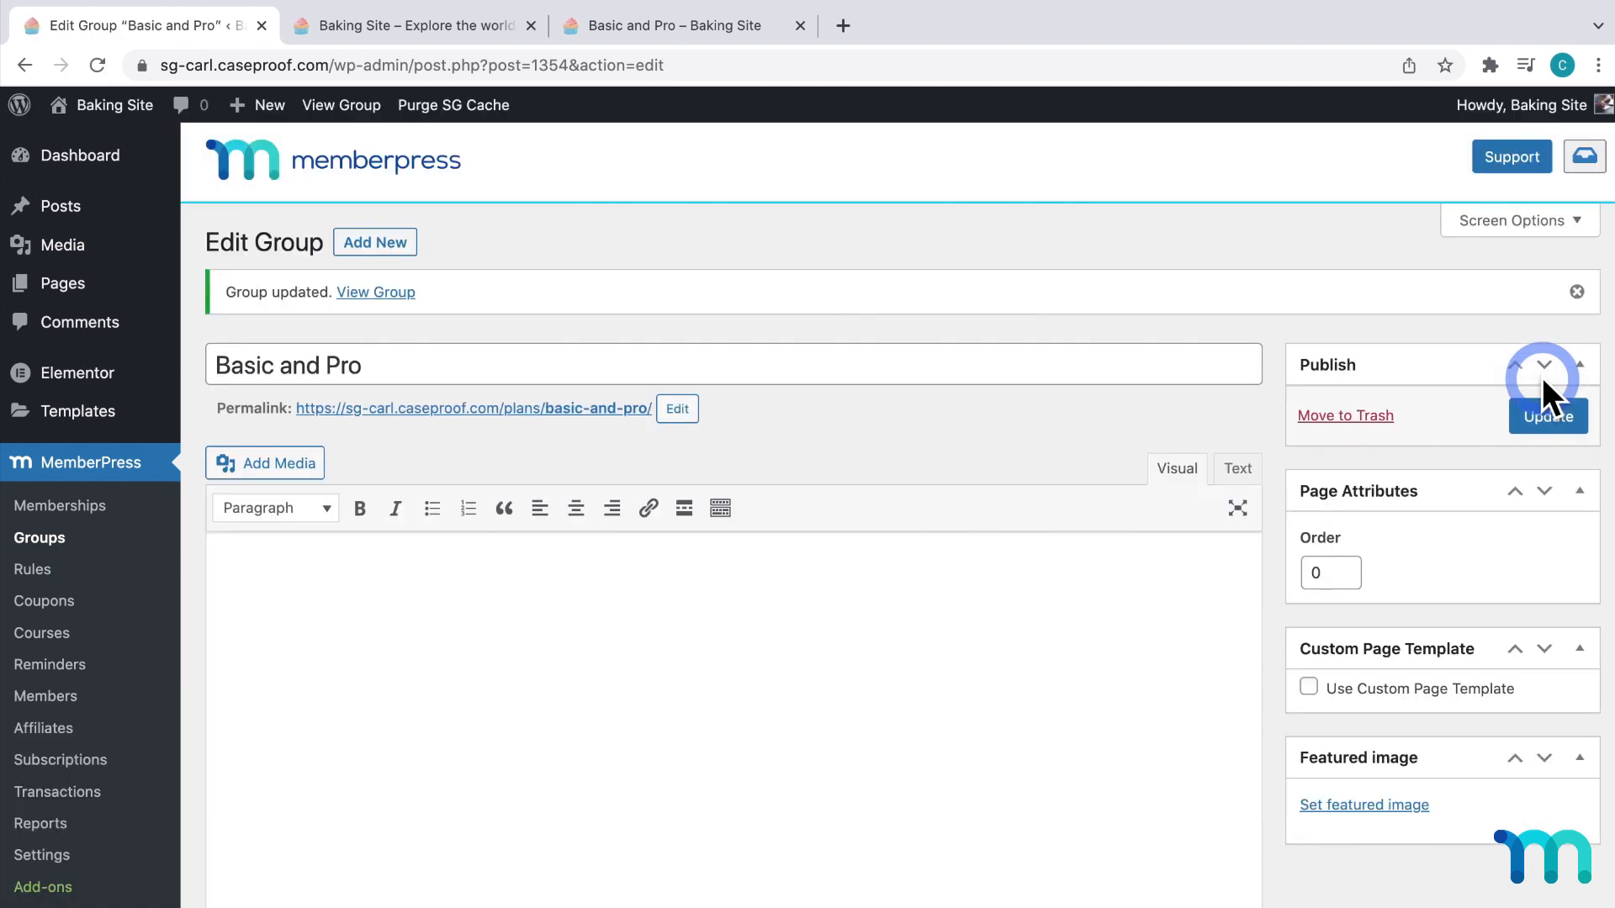
Check the Basic and Pro pricing page, then open MemberPress Memberships in the admin
{"action": "left_click", "coordinate": [676, 25]}
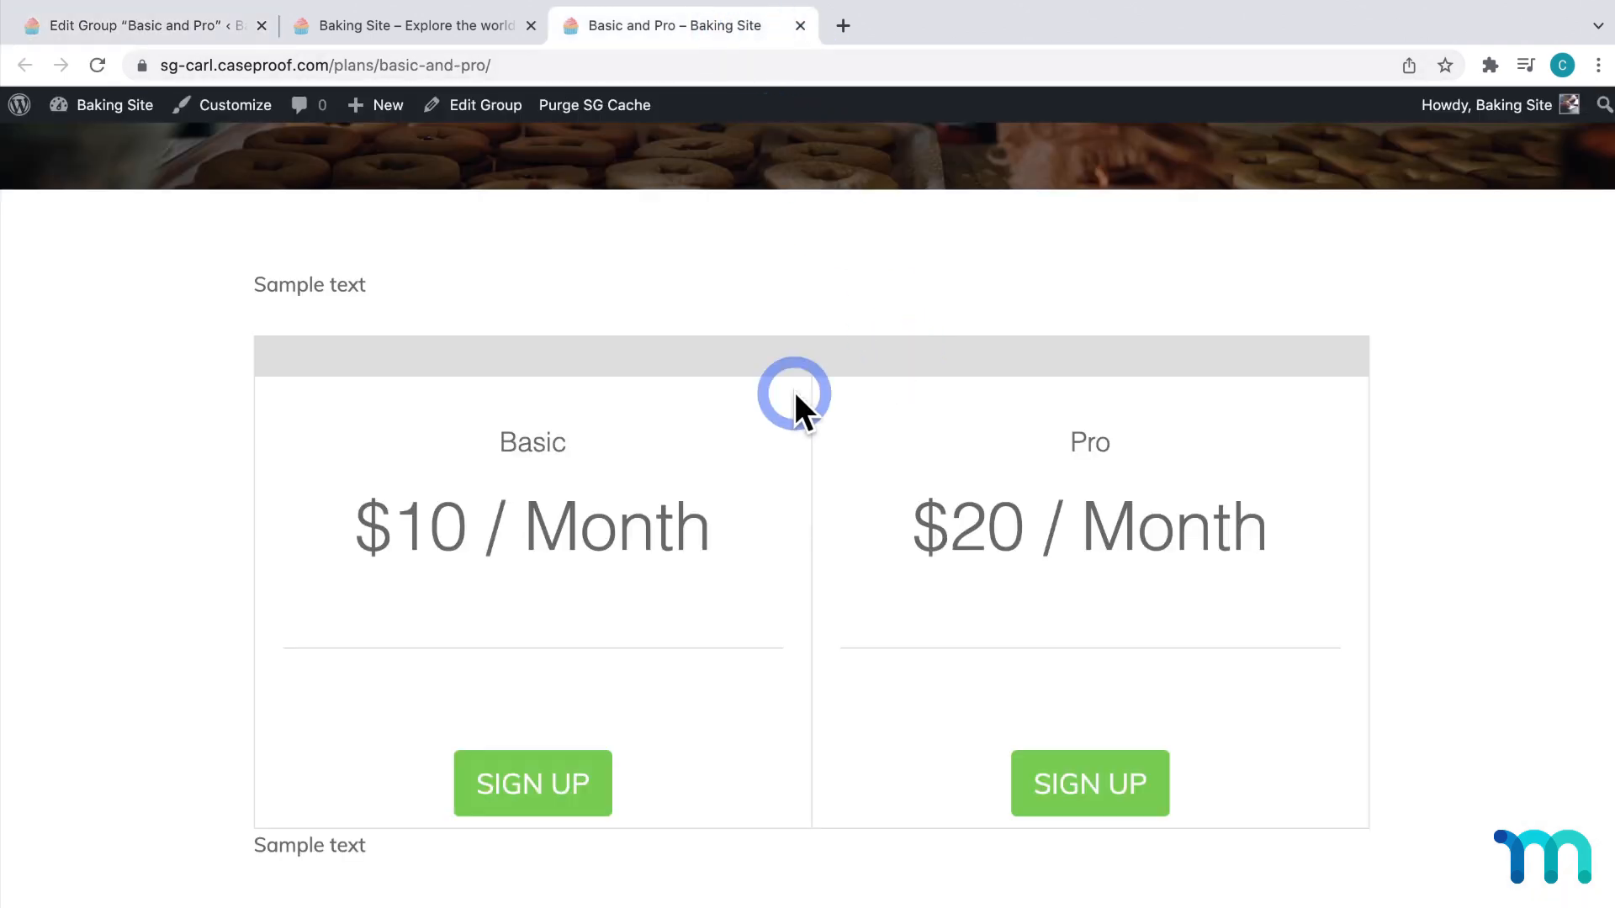
{"action": "mouse_move", "coordinate": [1004, 528]}
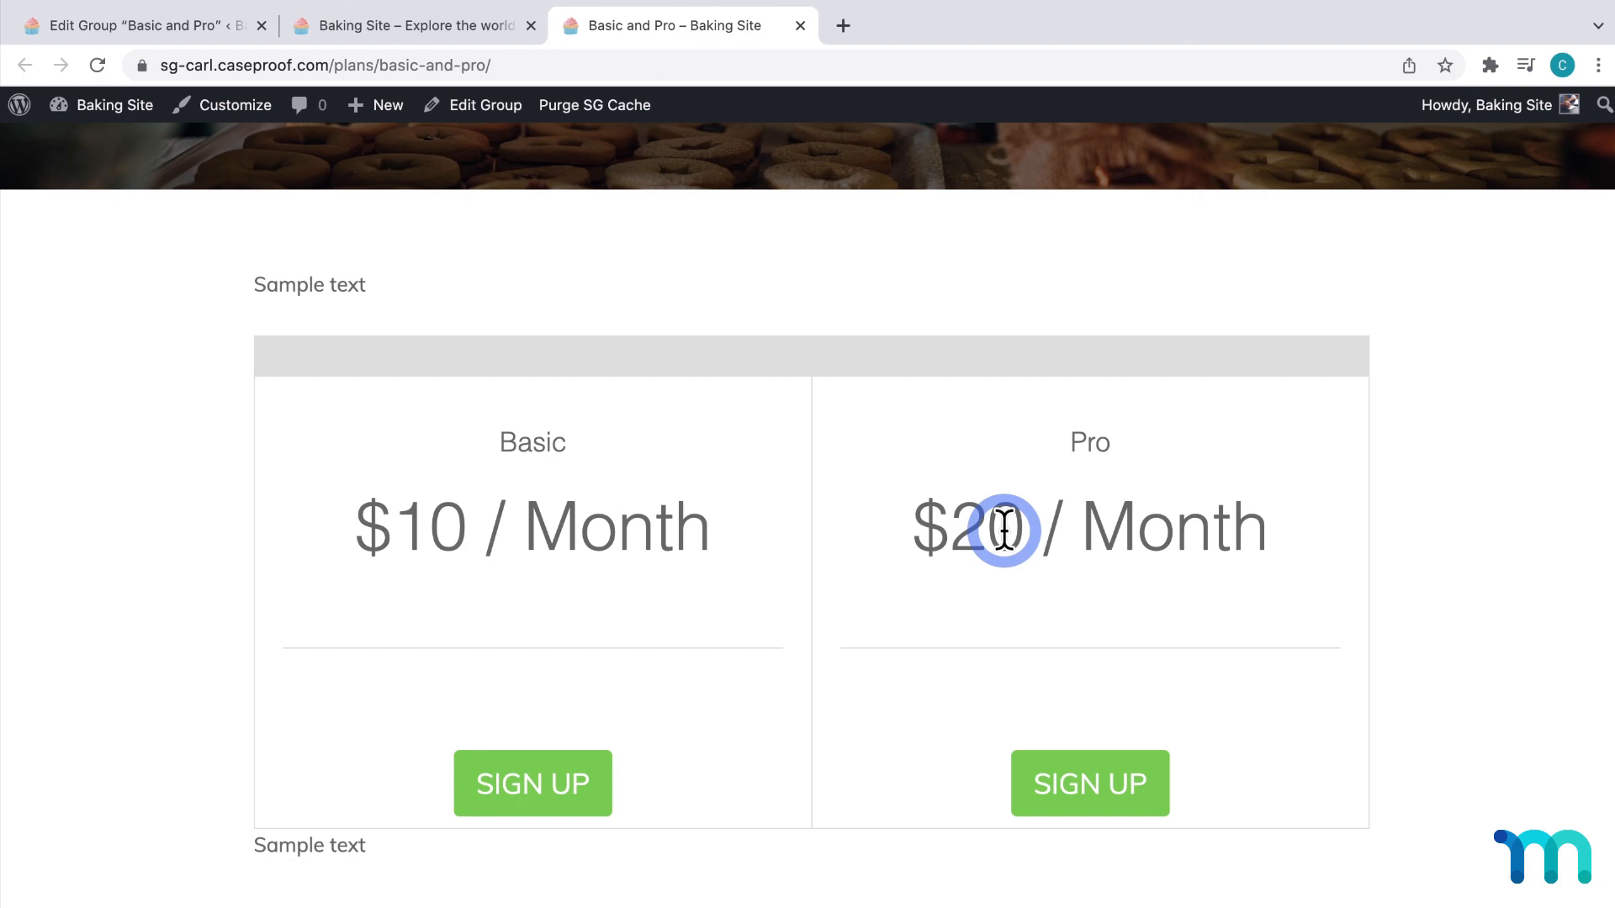
{"action": "mouse_move", "coordinate": [867, 477]}
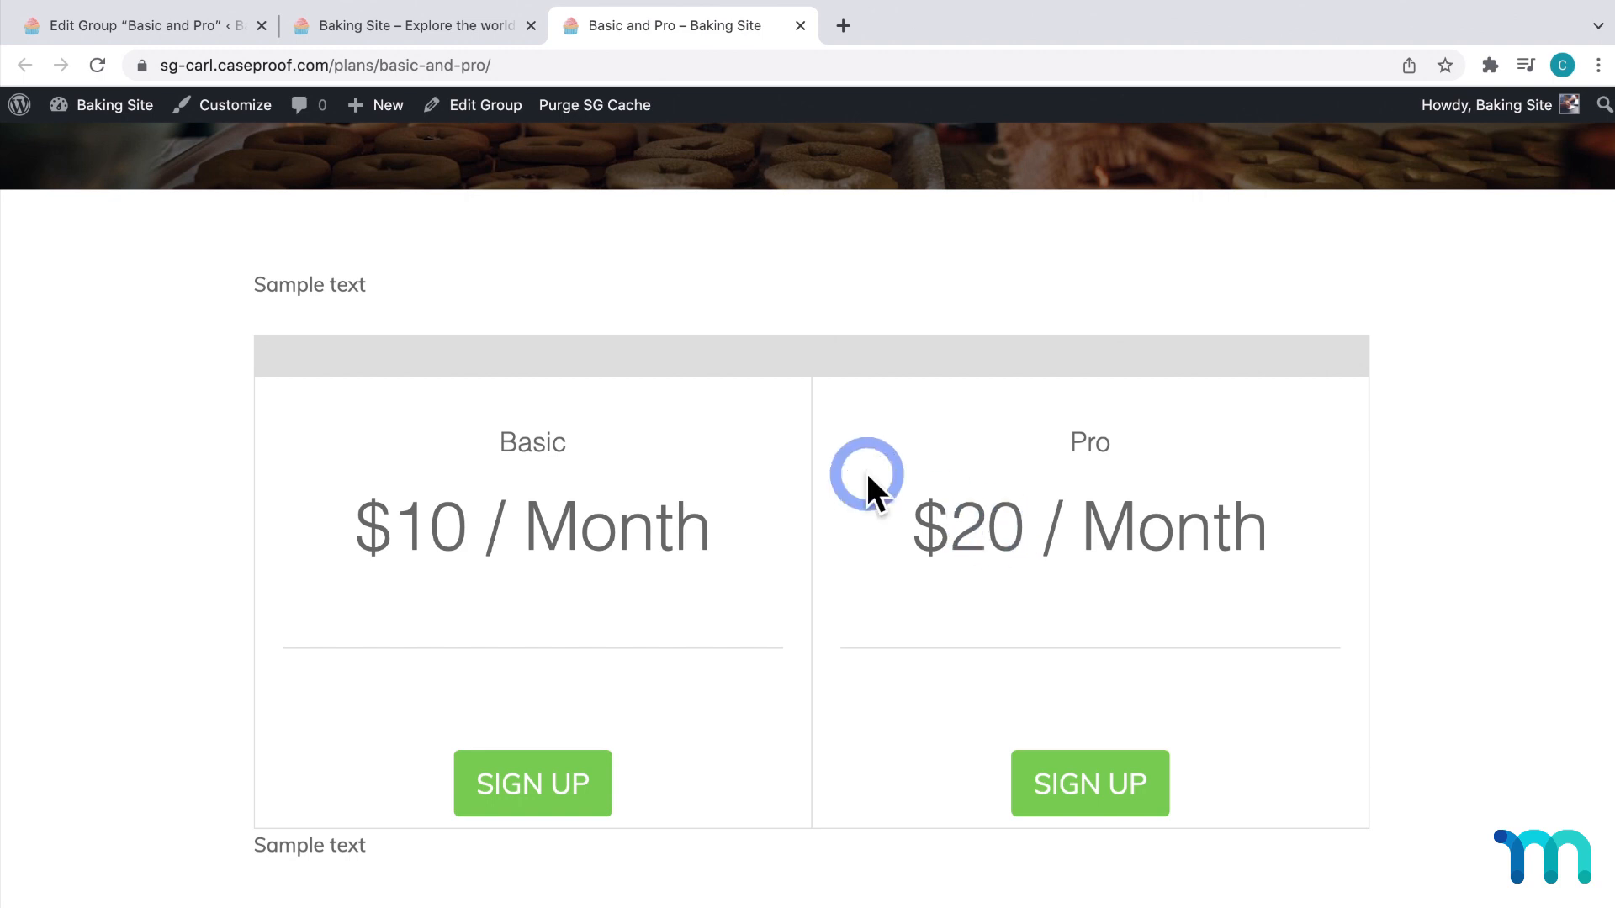
{"action": "left_click", "coordinate": [133, 24]}
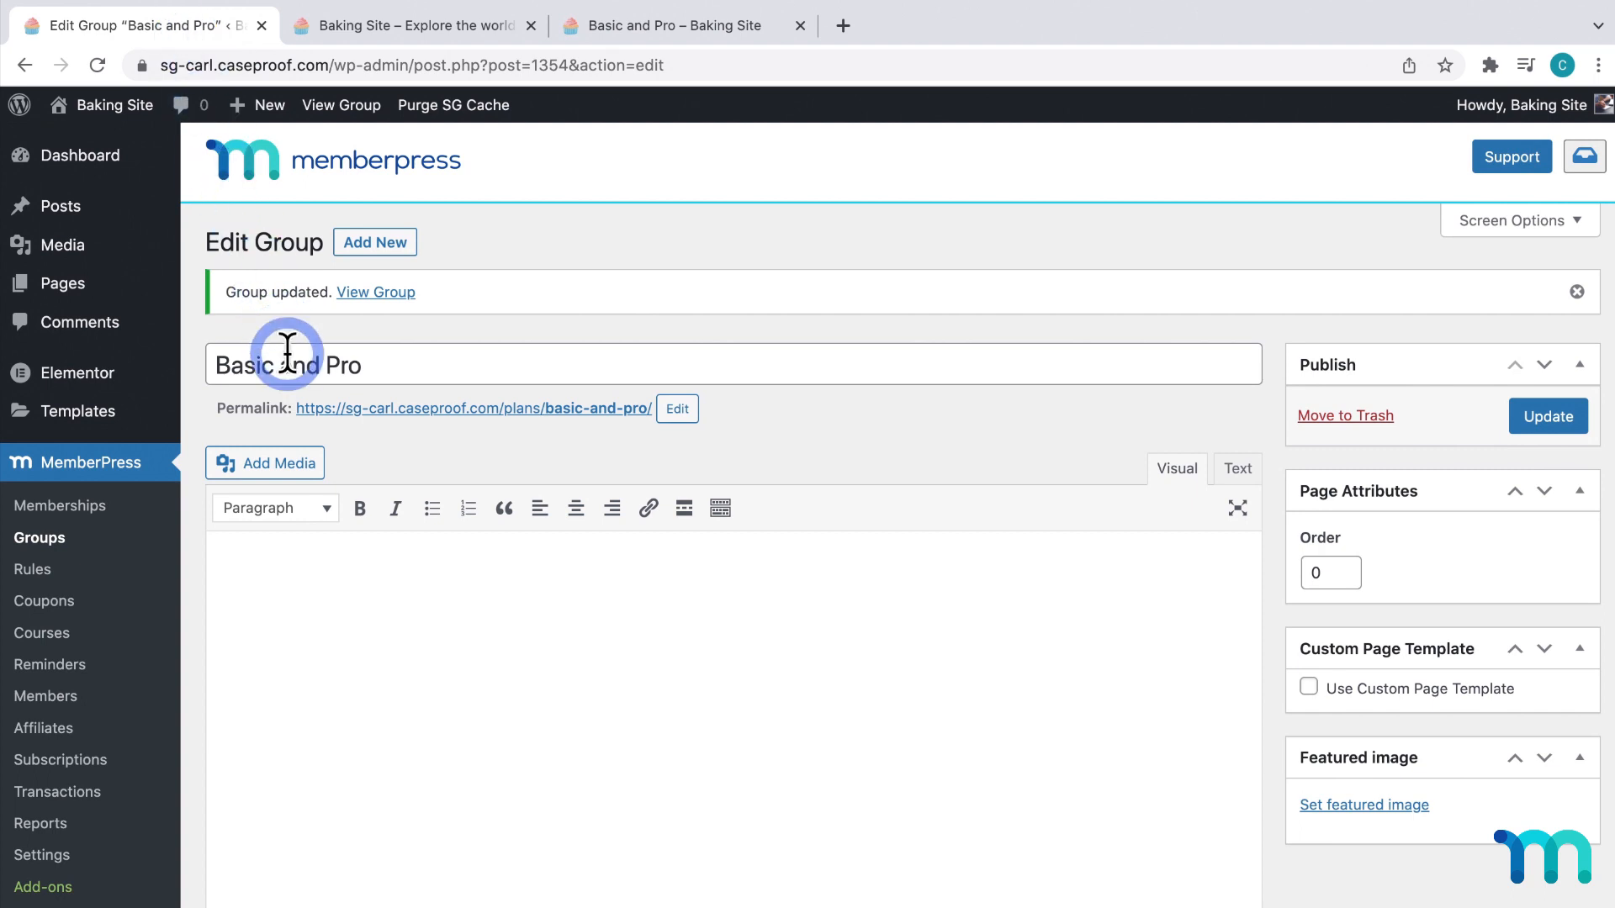
{"action": "left_click", "coordinate": [58, 506]}
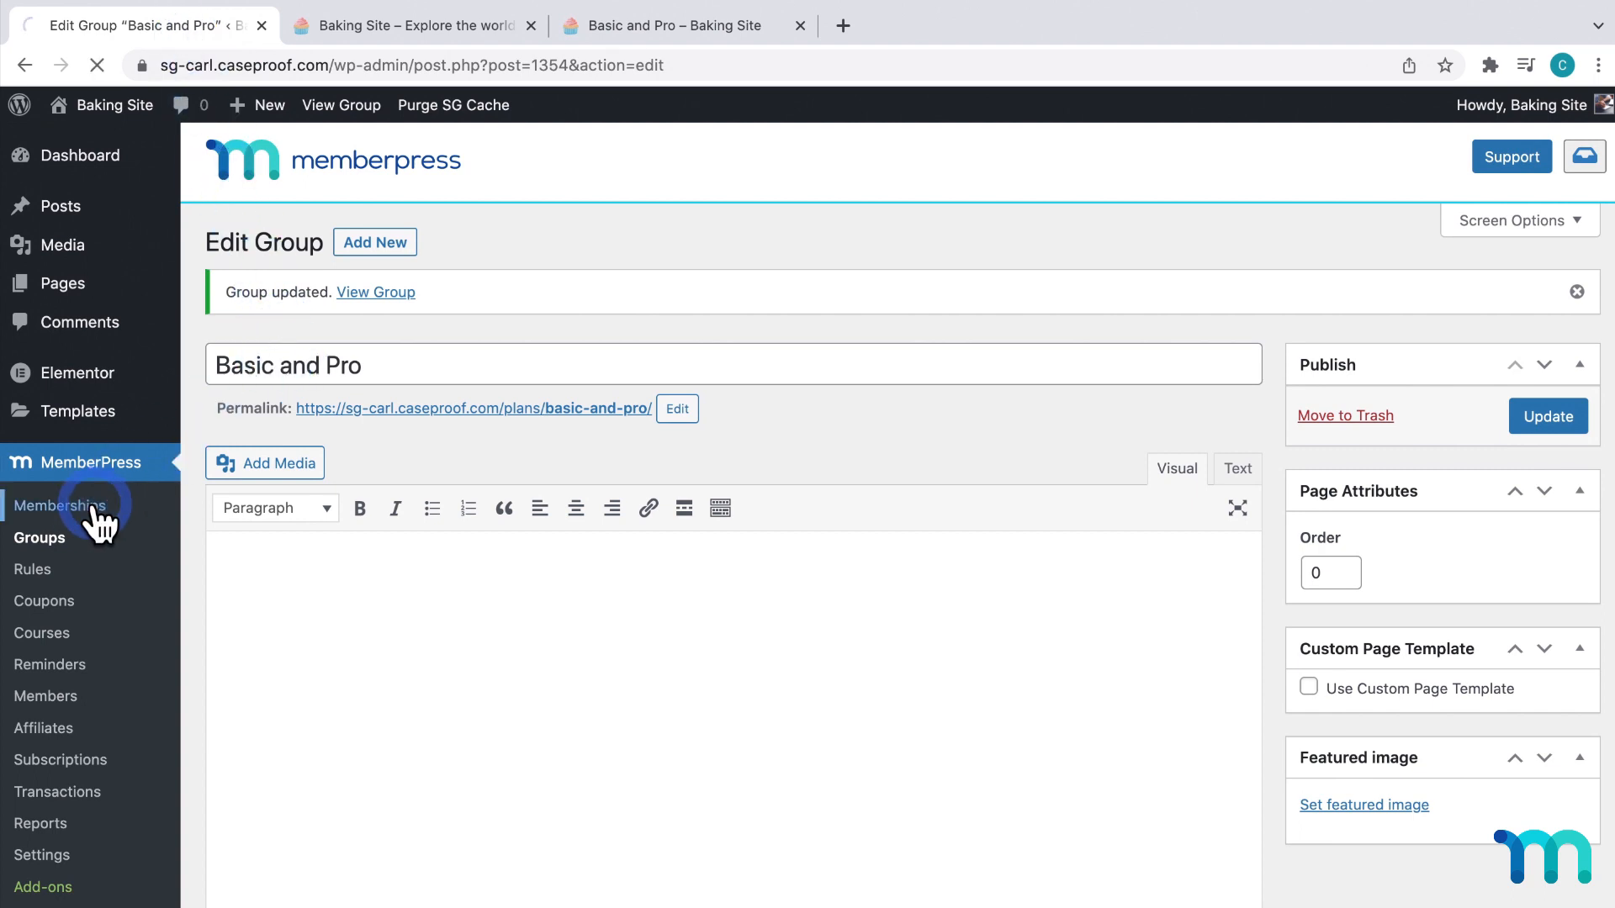
{"action": "left_click", "coordinate": [60, 506]}
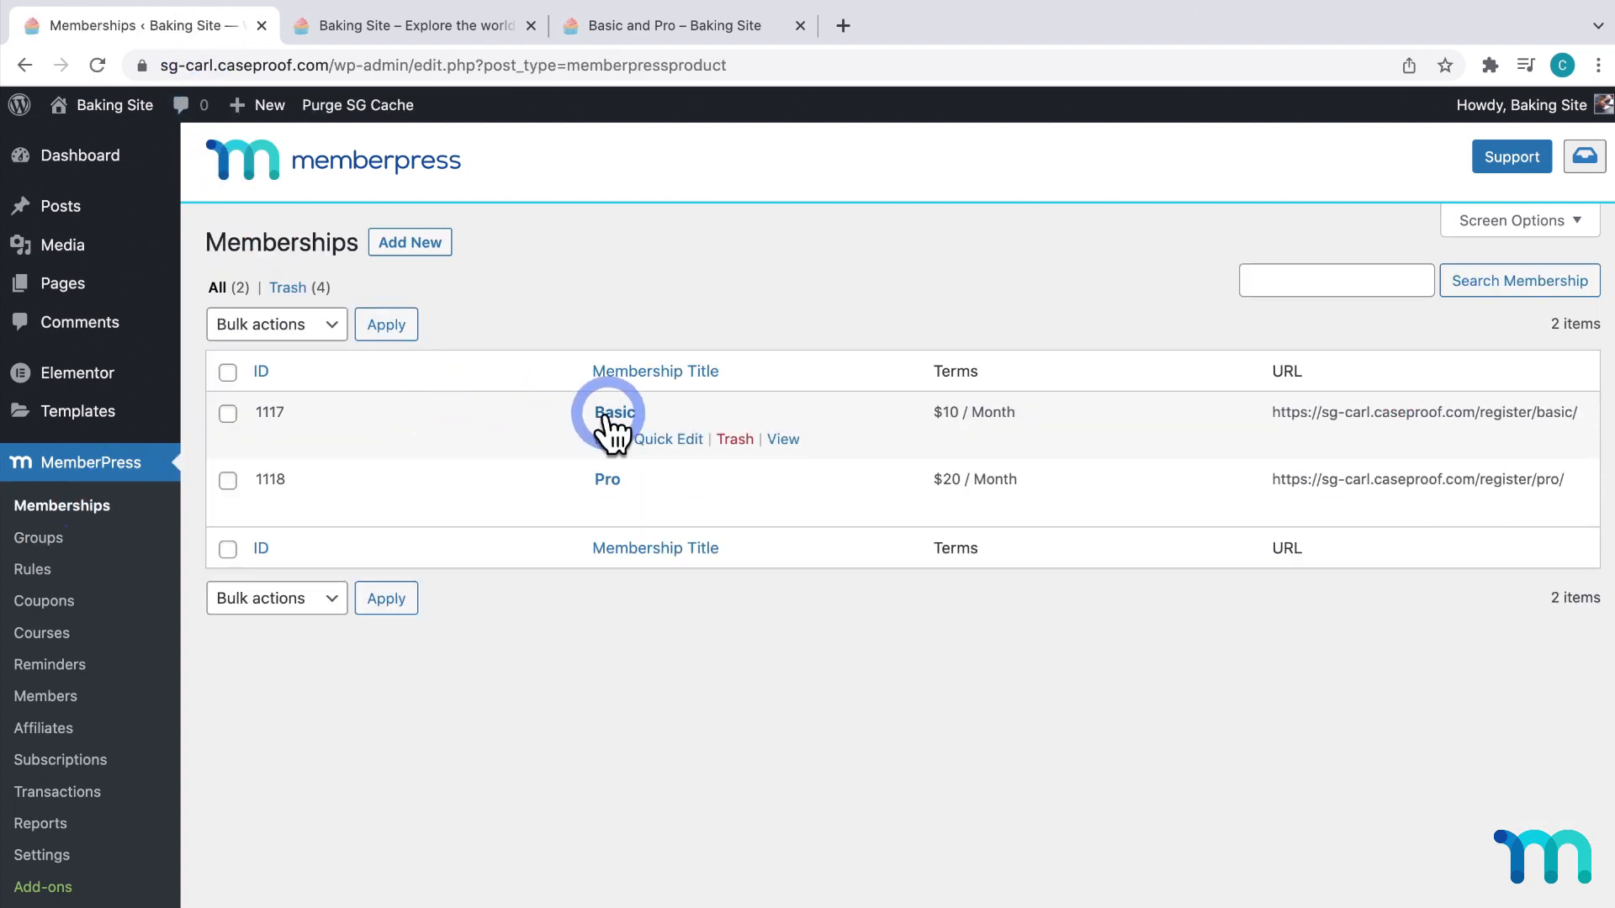
Open the Basic membership's Price Box settings and compare with the group pricing page
{"action": "left_click", "coordinate": [617, 412]}
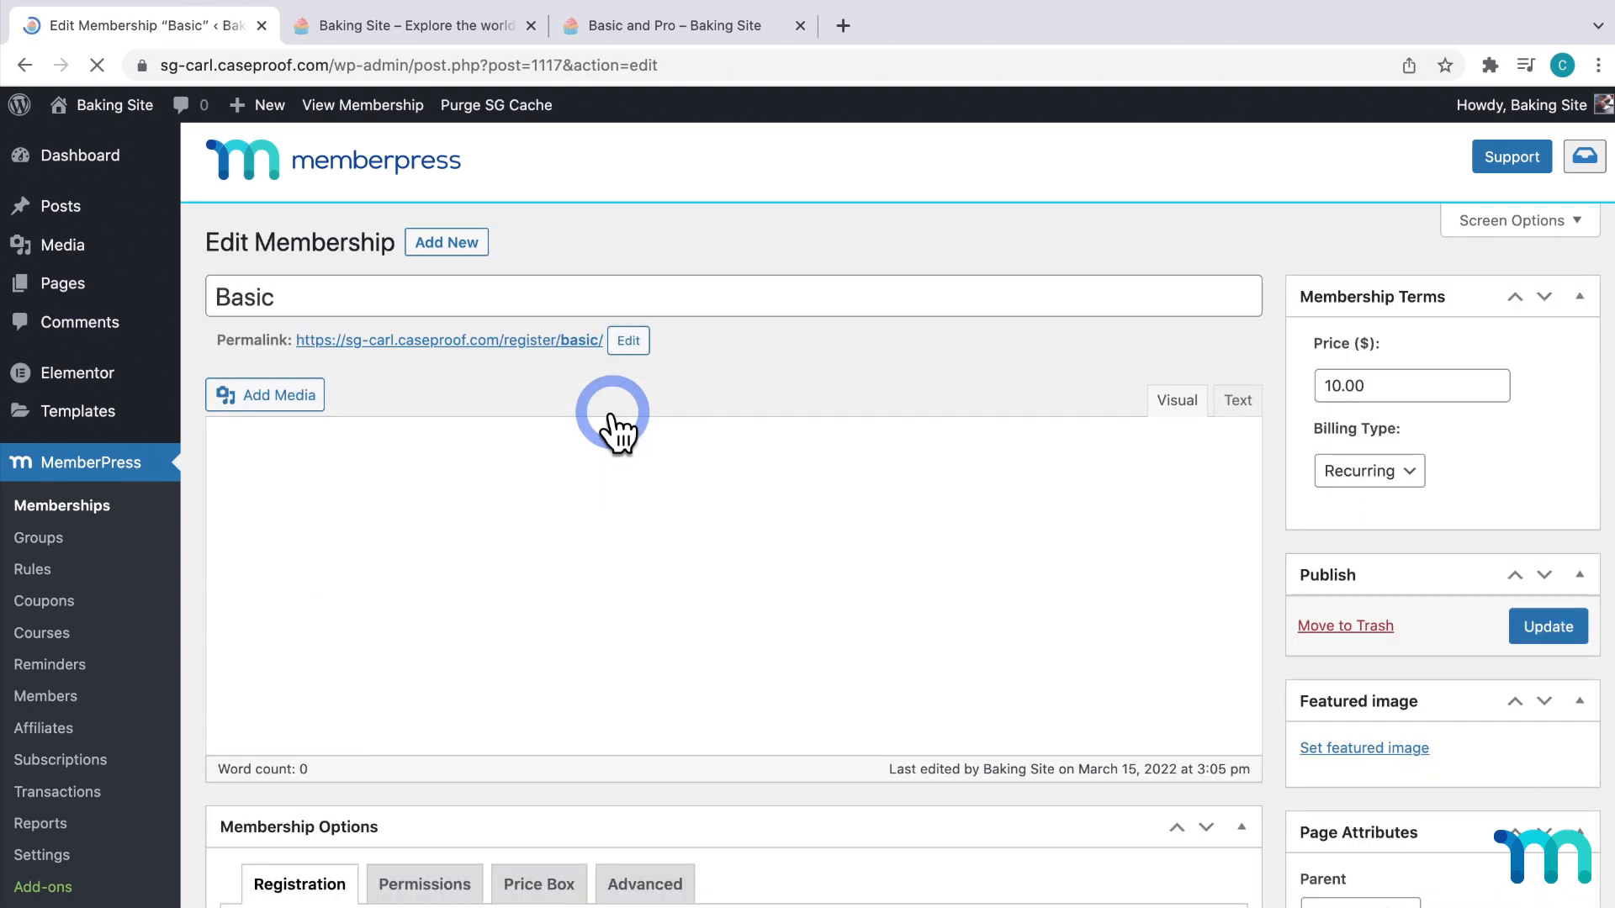
{"action": "scroll", "scroll_direction": "down", "scroll_amount": 3}
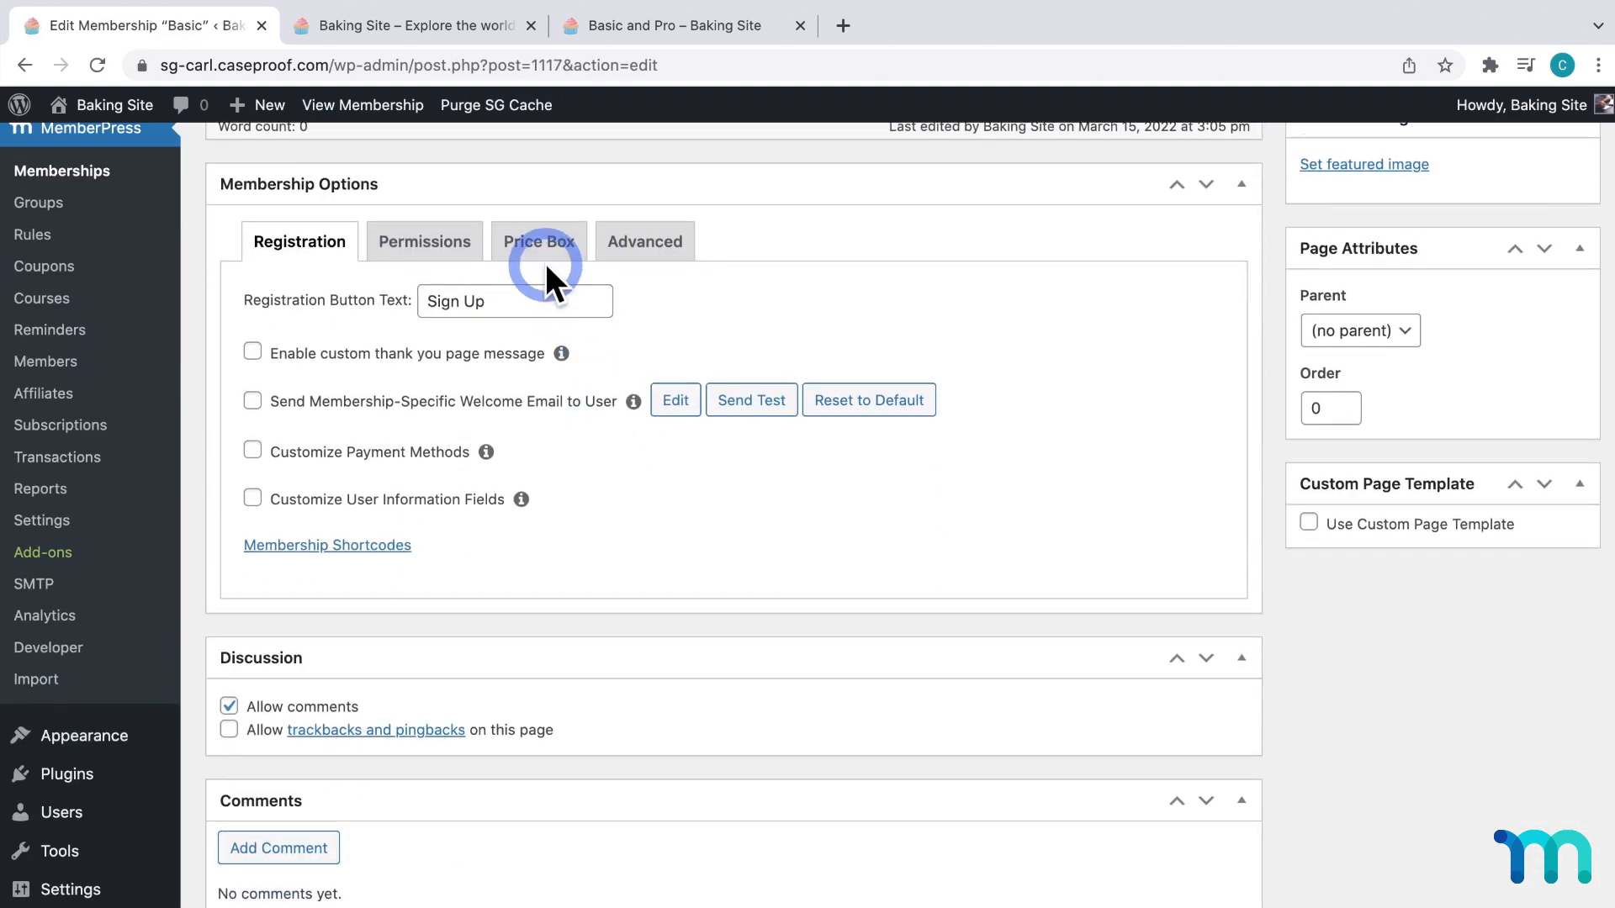
{"action": "left_click", "coordinate": [538, 241]}
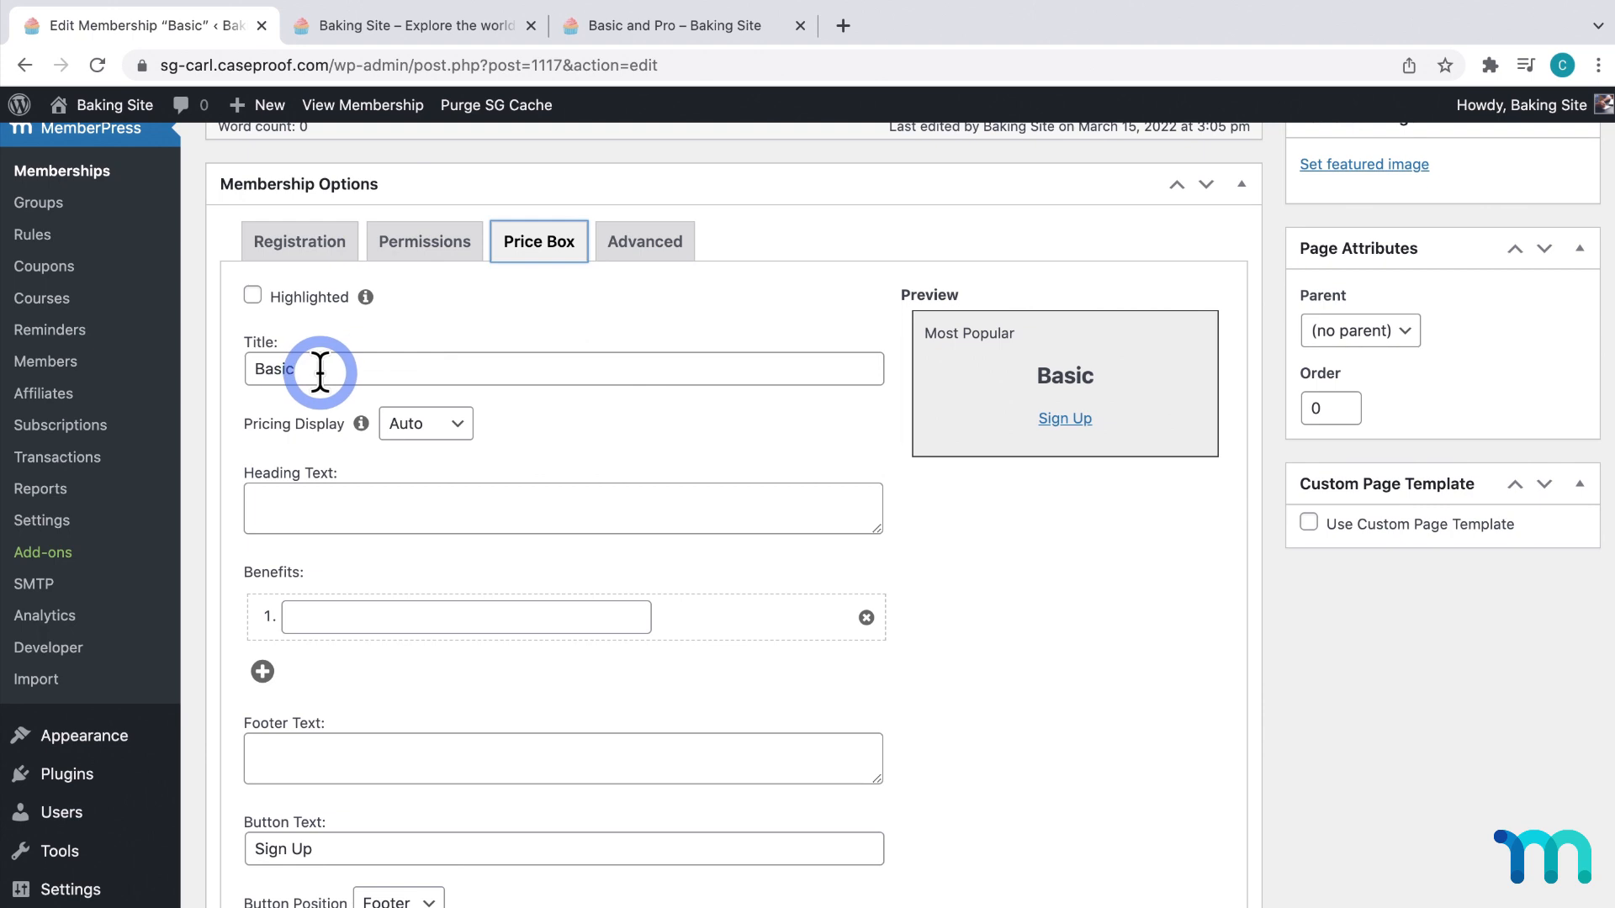
{"action": "left_click", "coordinate": [424, 423]}
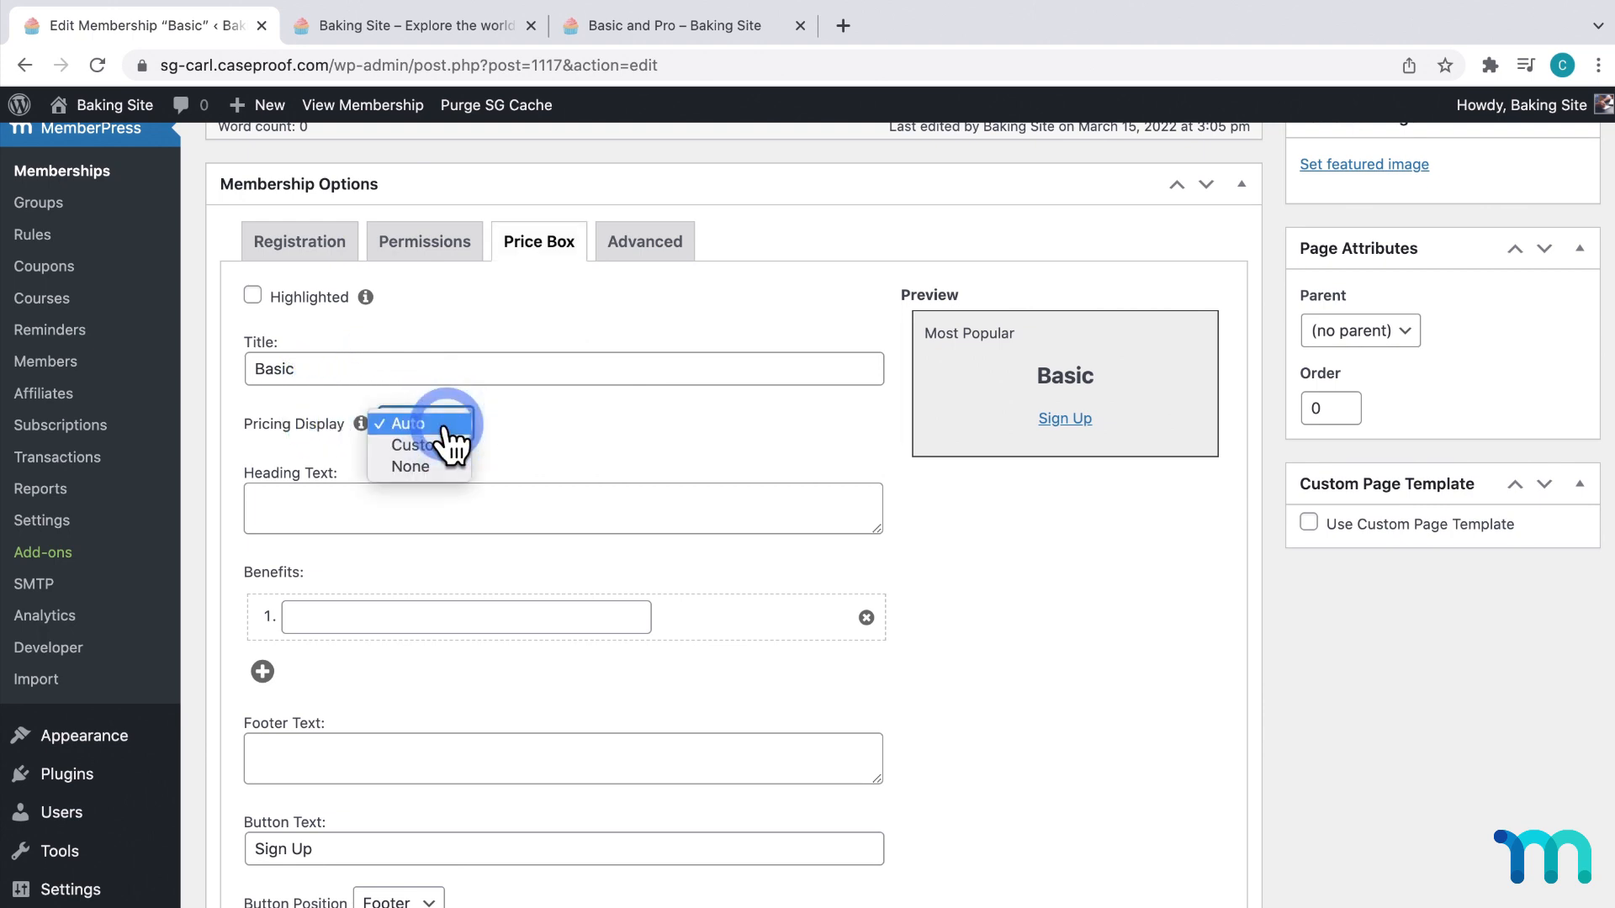
{"action": "mouse_move", "coordinate": [468, 440]}
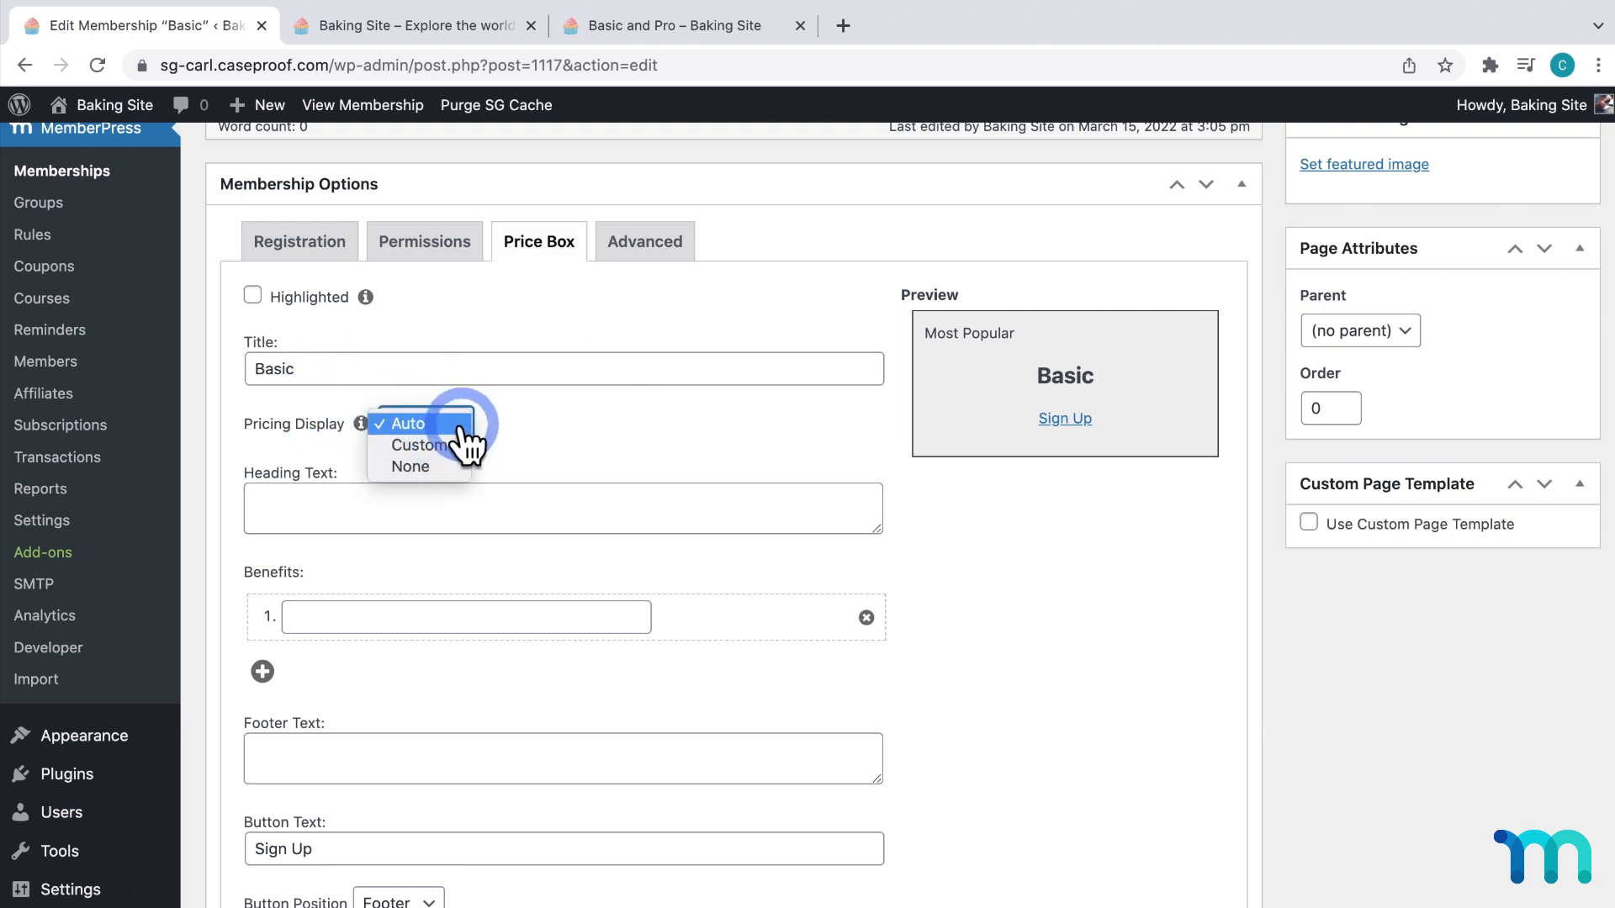
{"action": "mouse_move", "coordinate": [410, 467]}
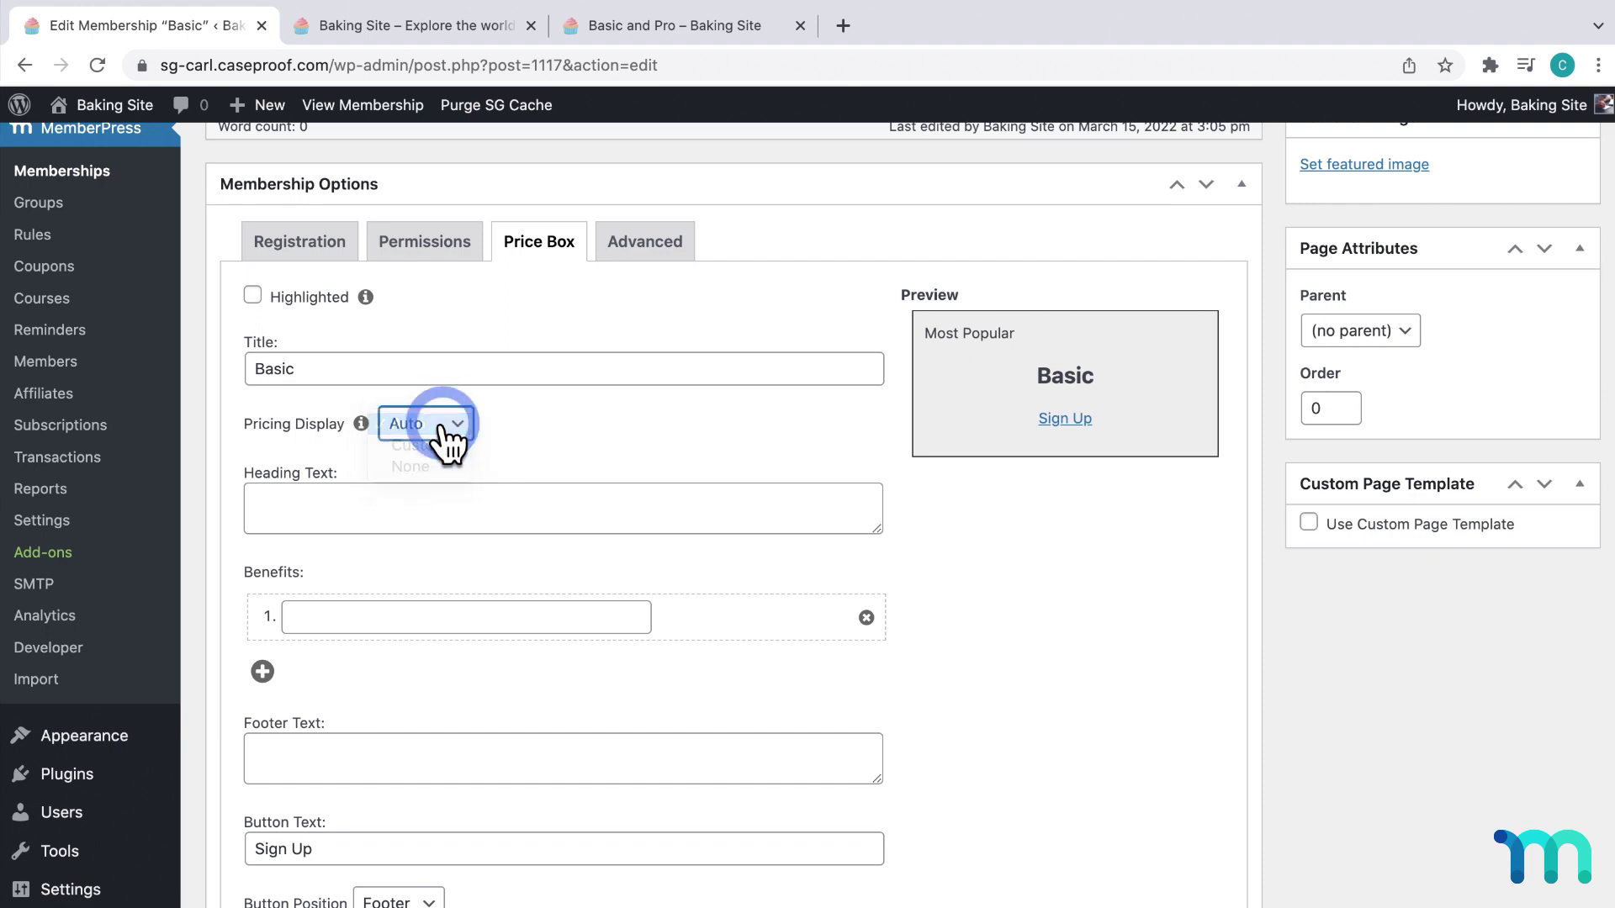
{"action": "left_click", "coordinate": [675, 25]}
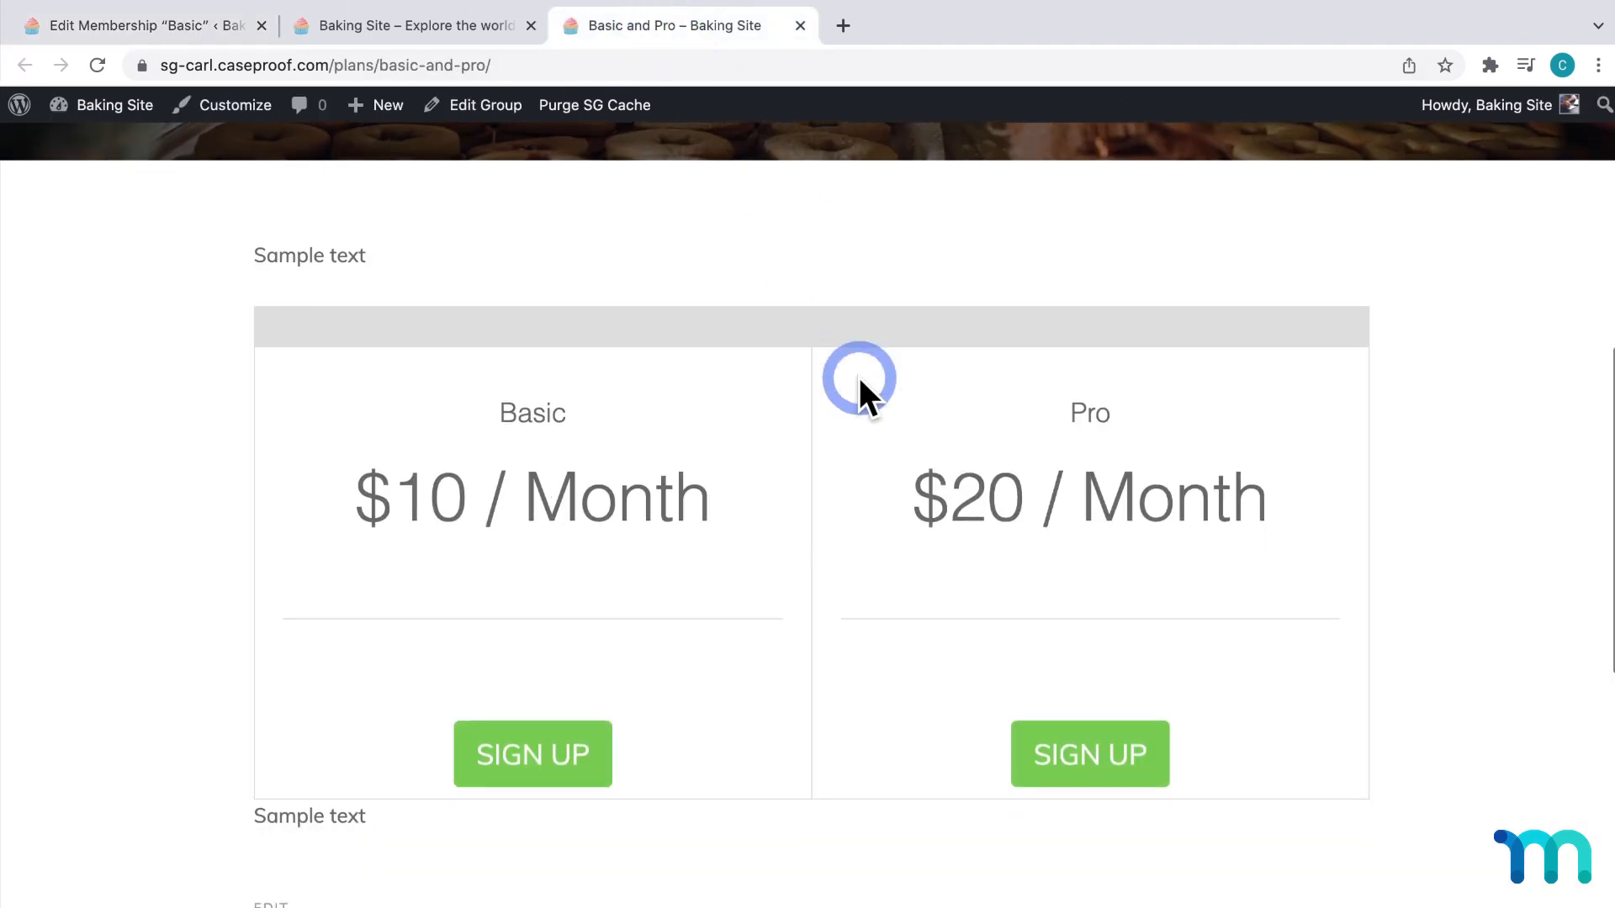
{"action": "mouse_move", "coordinate": [648, 492]}
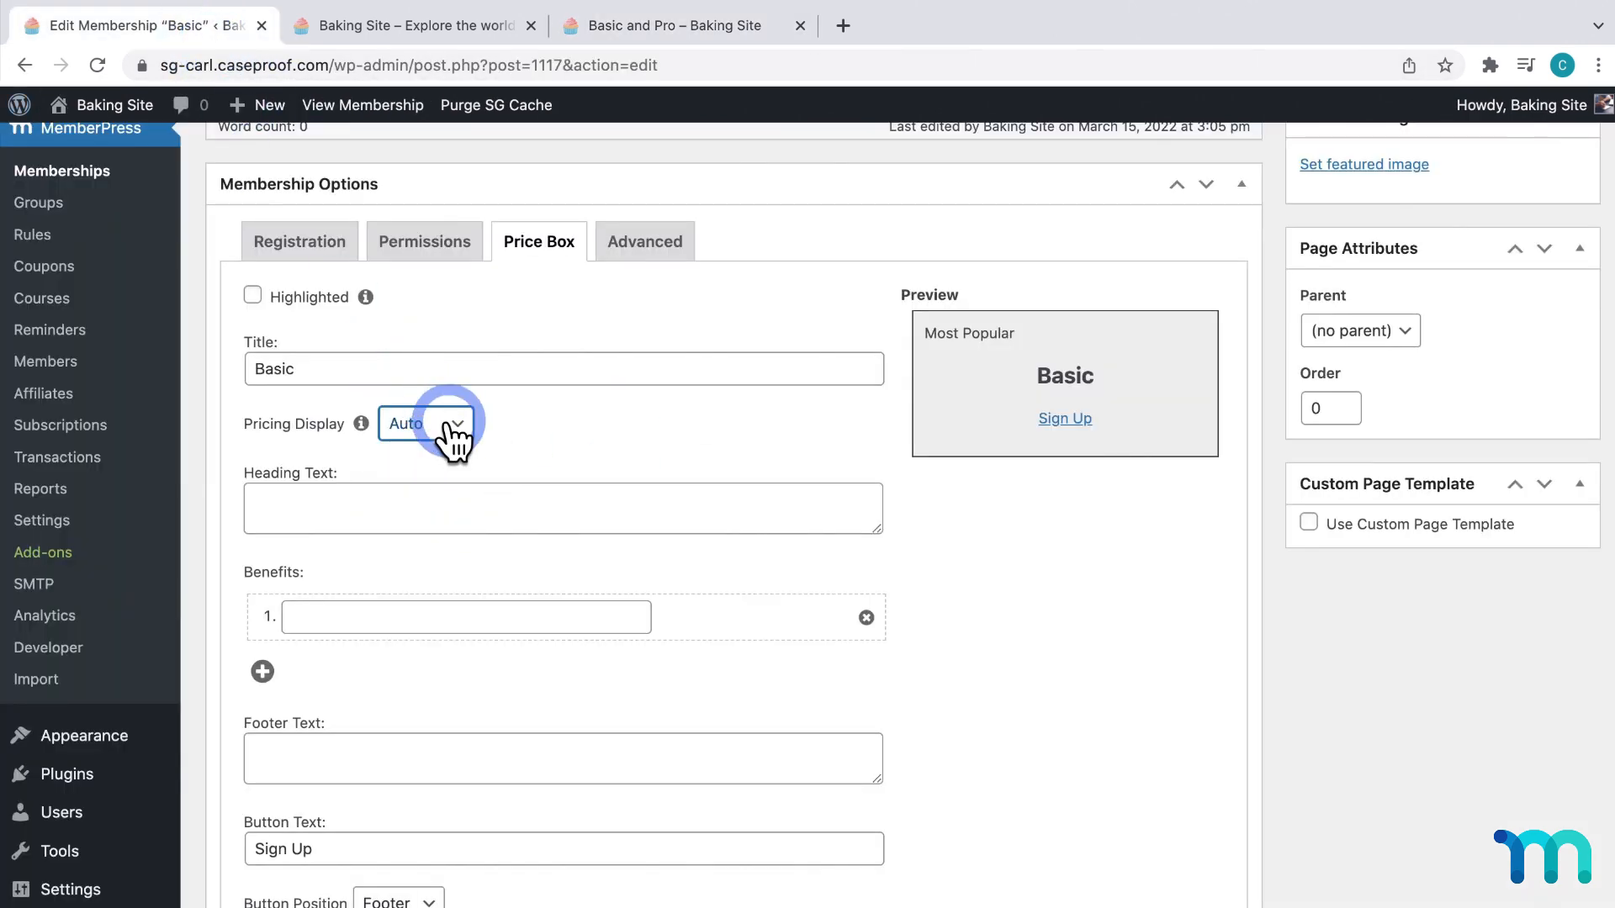
{"action": "mouse_move", "coordinate": [468, 437]}
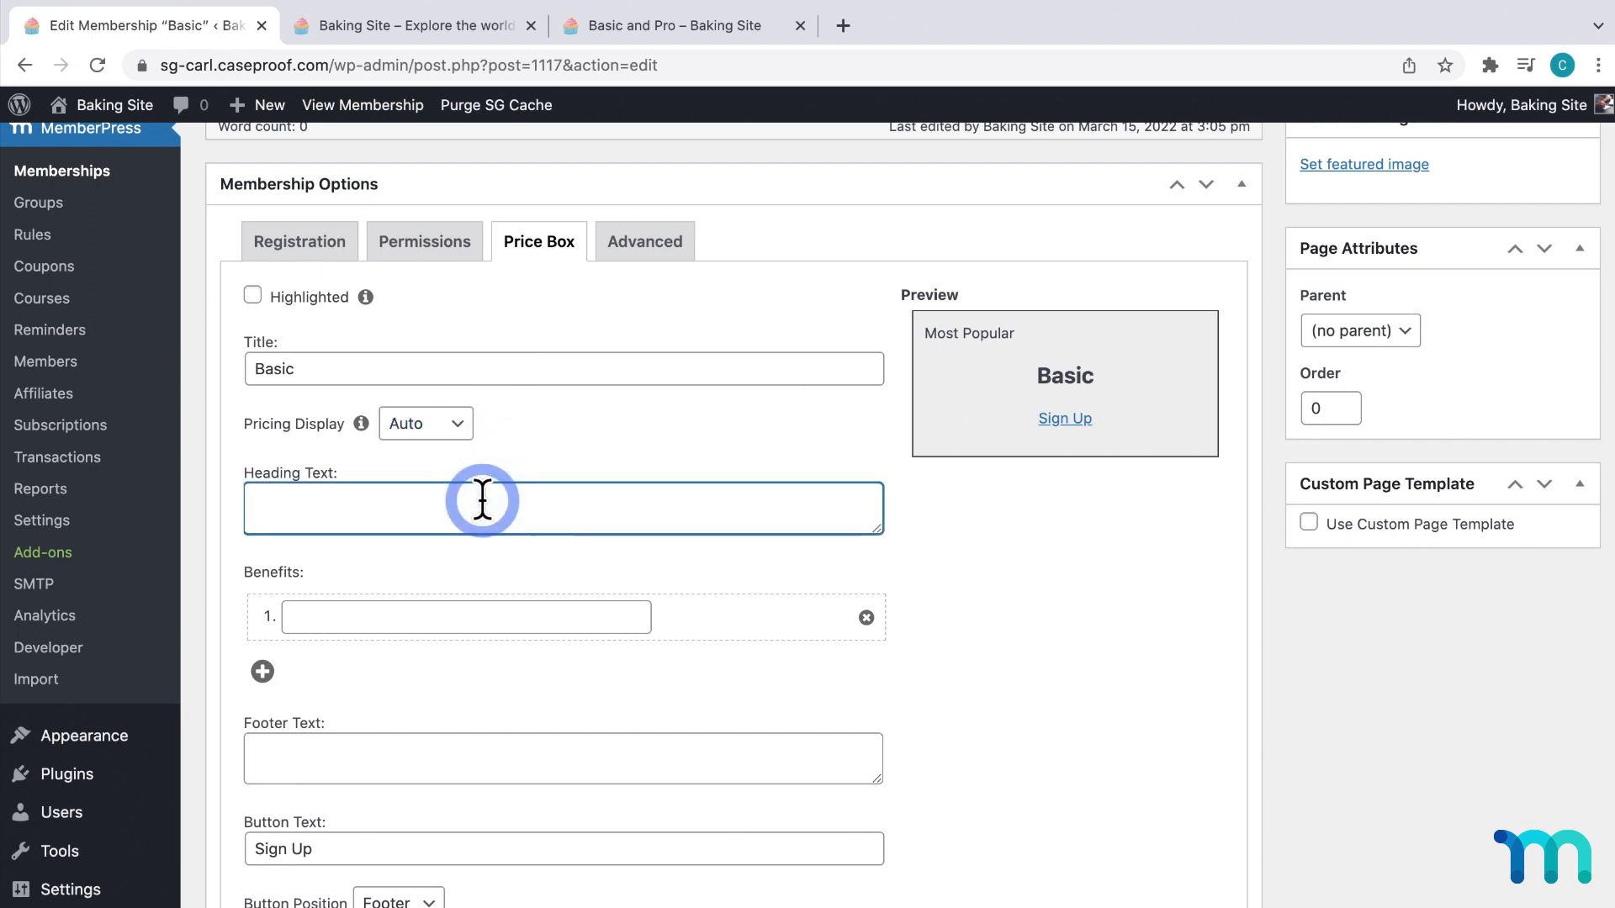
Enter heading 'Great for beginners' and benefits Recipes and Videos, then update Basic
{"action": "type", "text": "Great for beginners"}
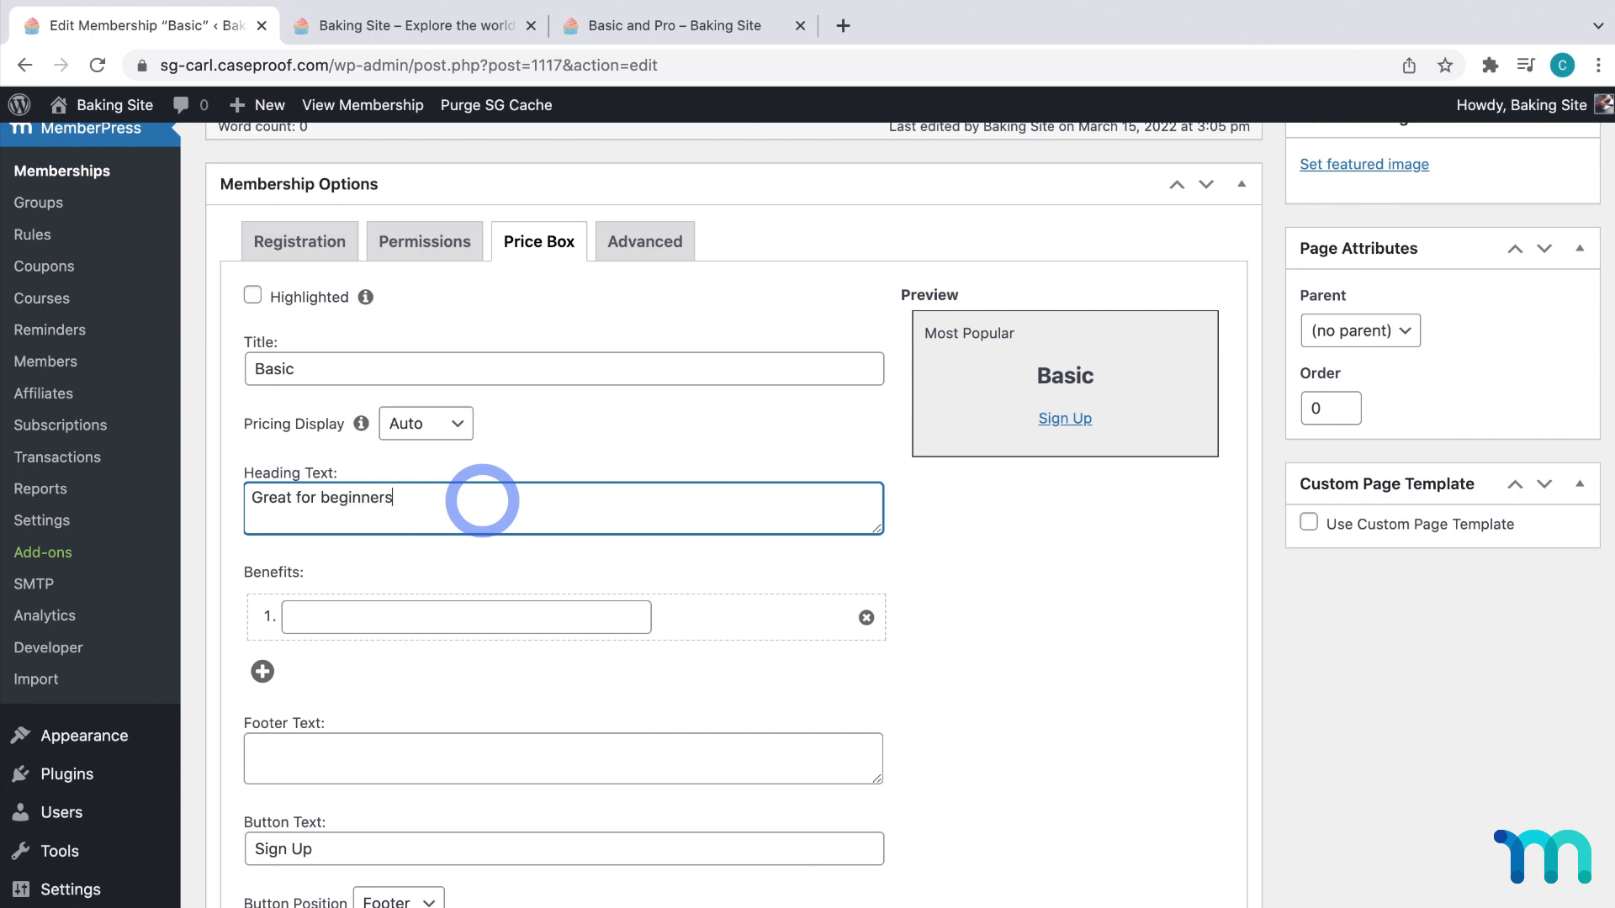
{"action": "scroll", "scroll_direction": "down", "scroll_amount": 3}
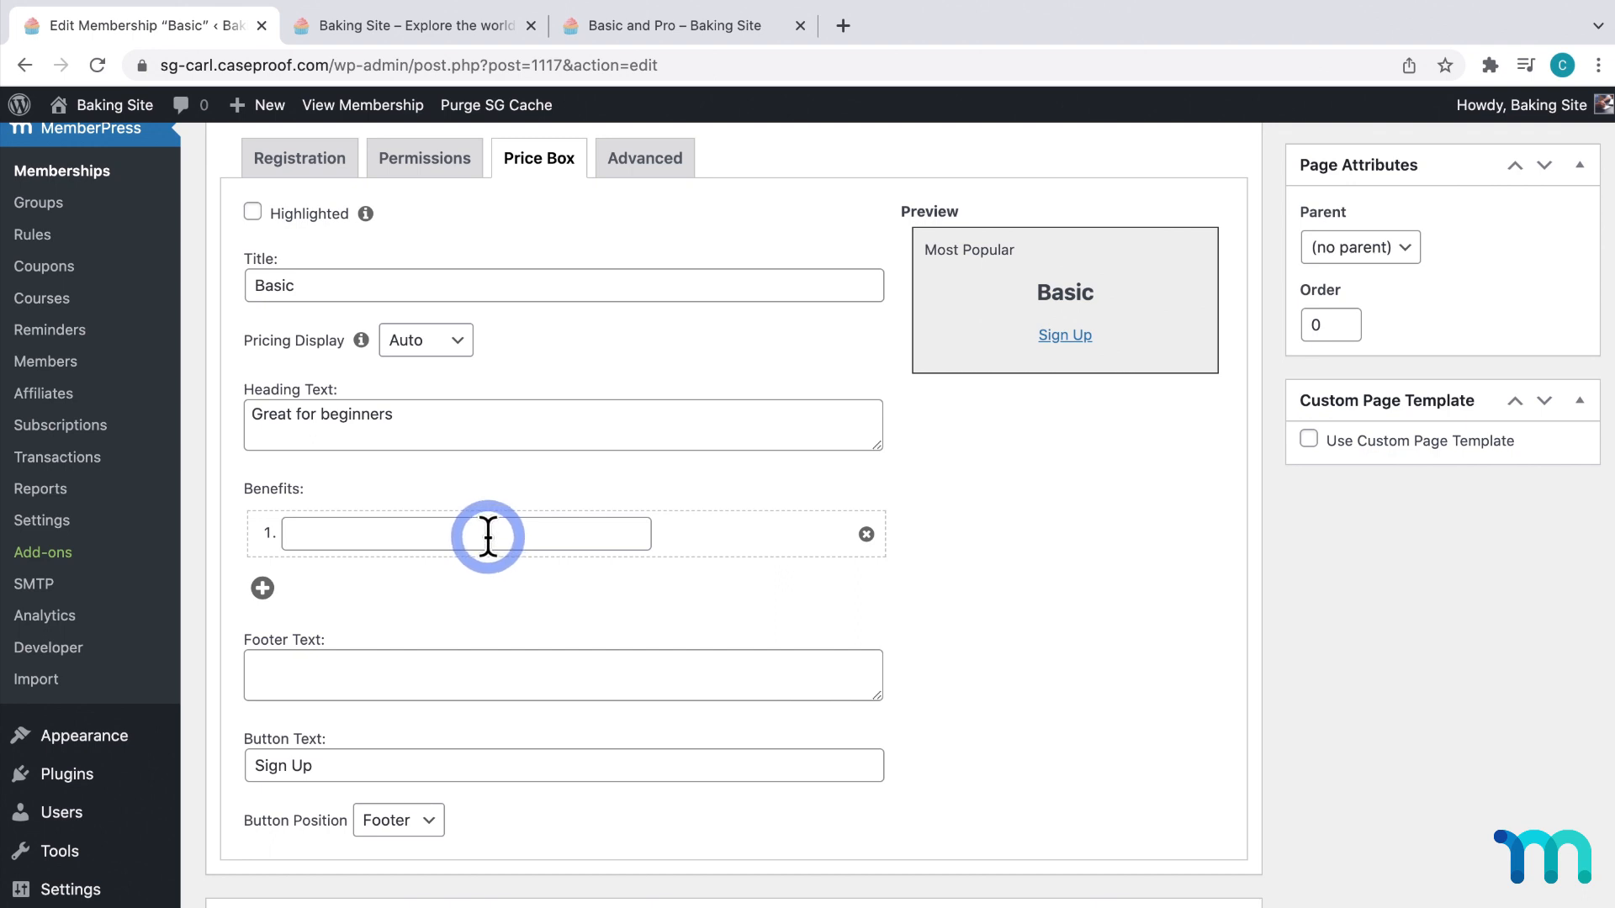
{"action": "type", "text": "Recipes"}
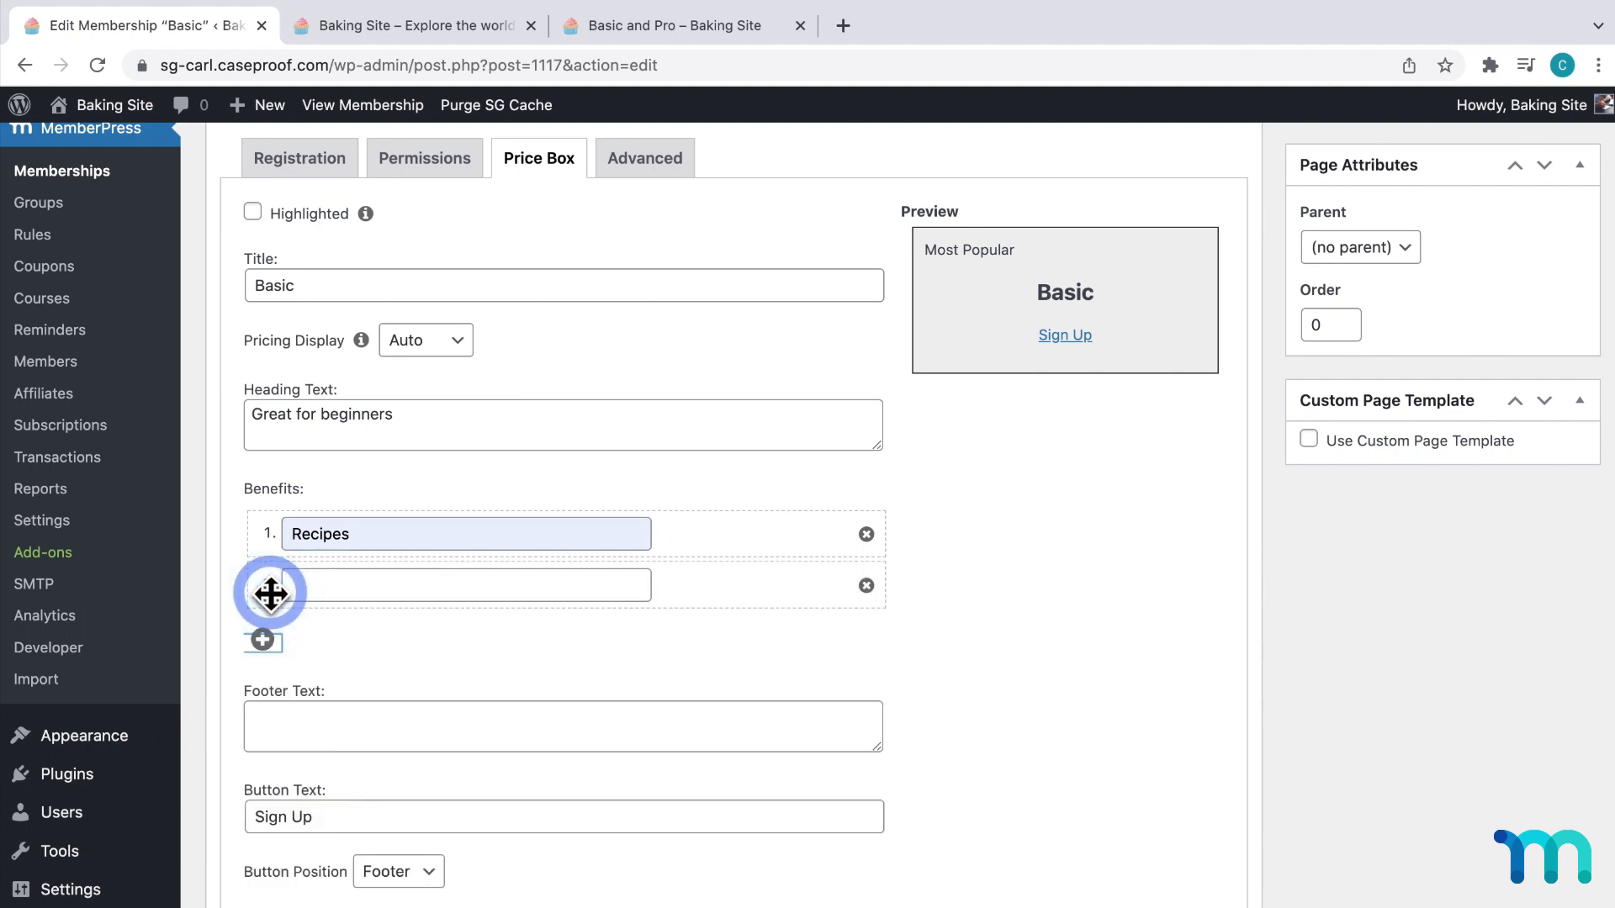
{"action": "type", "text": "Videos"}
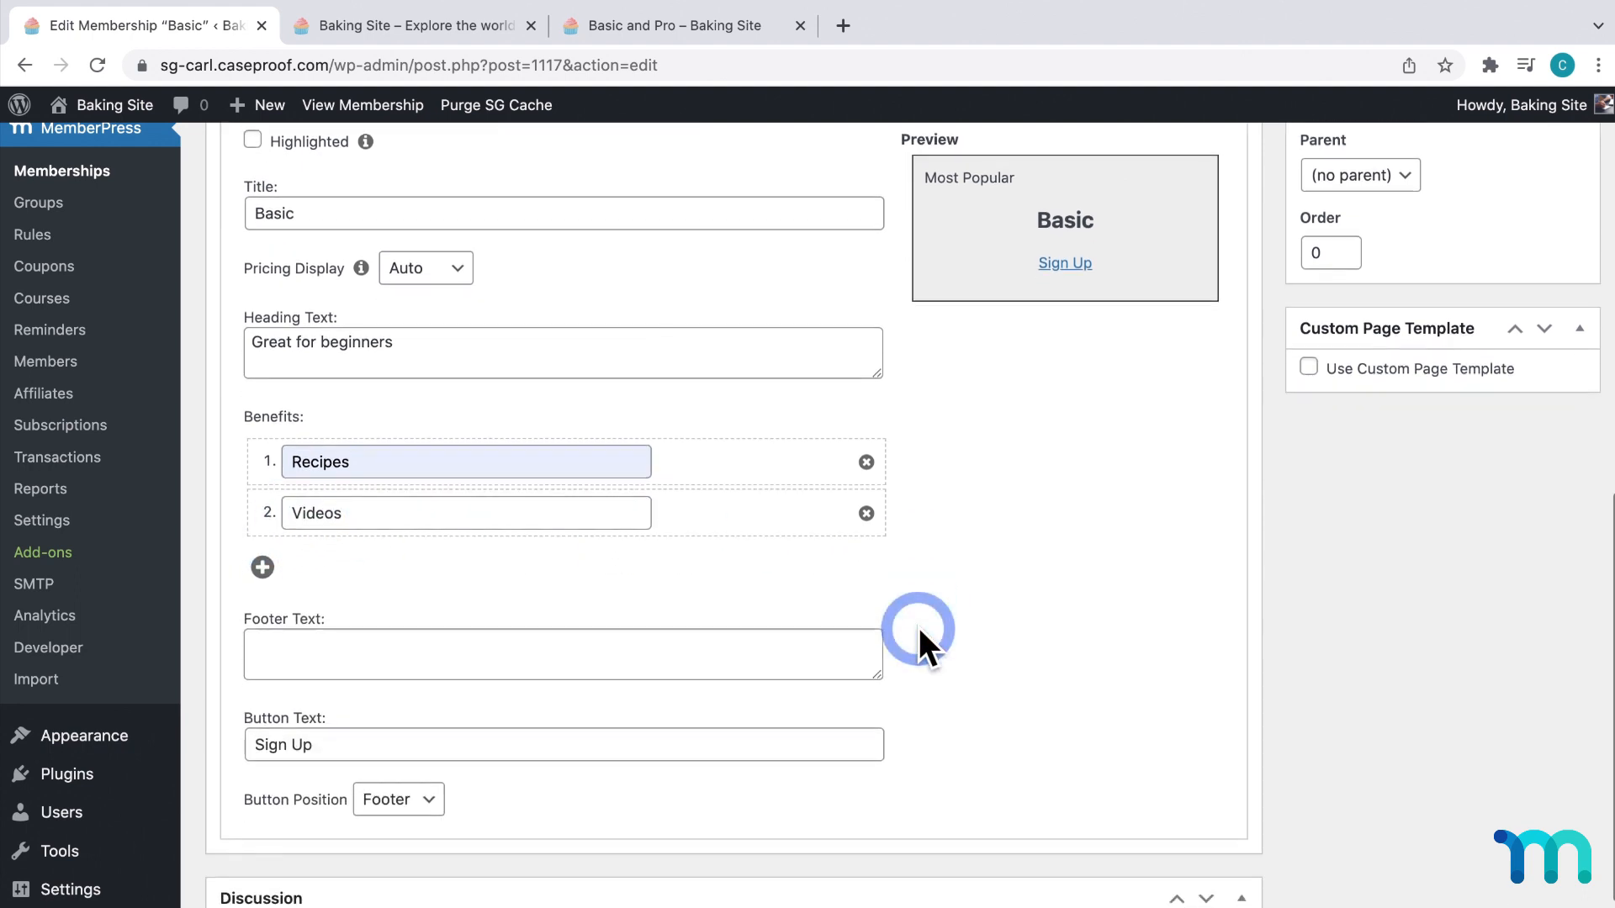
{"action": "left_click", "coordinate": [288, 745]}
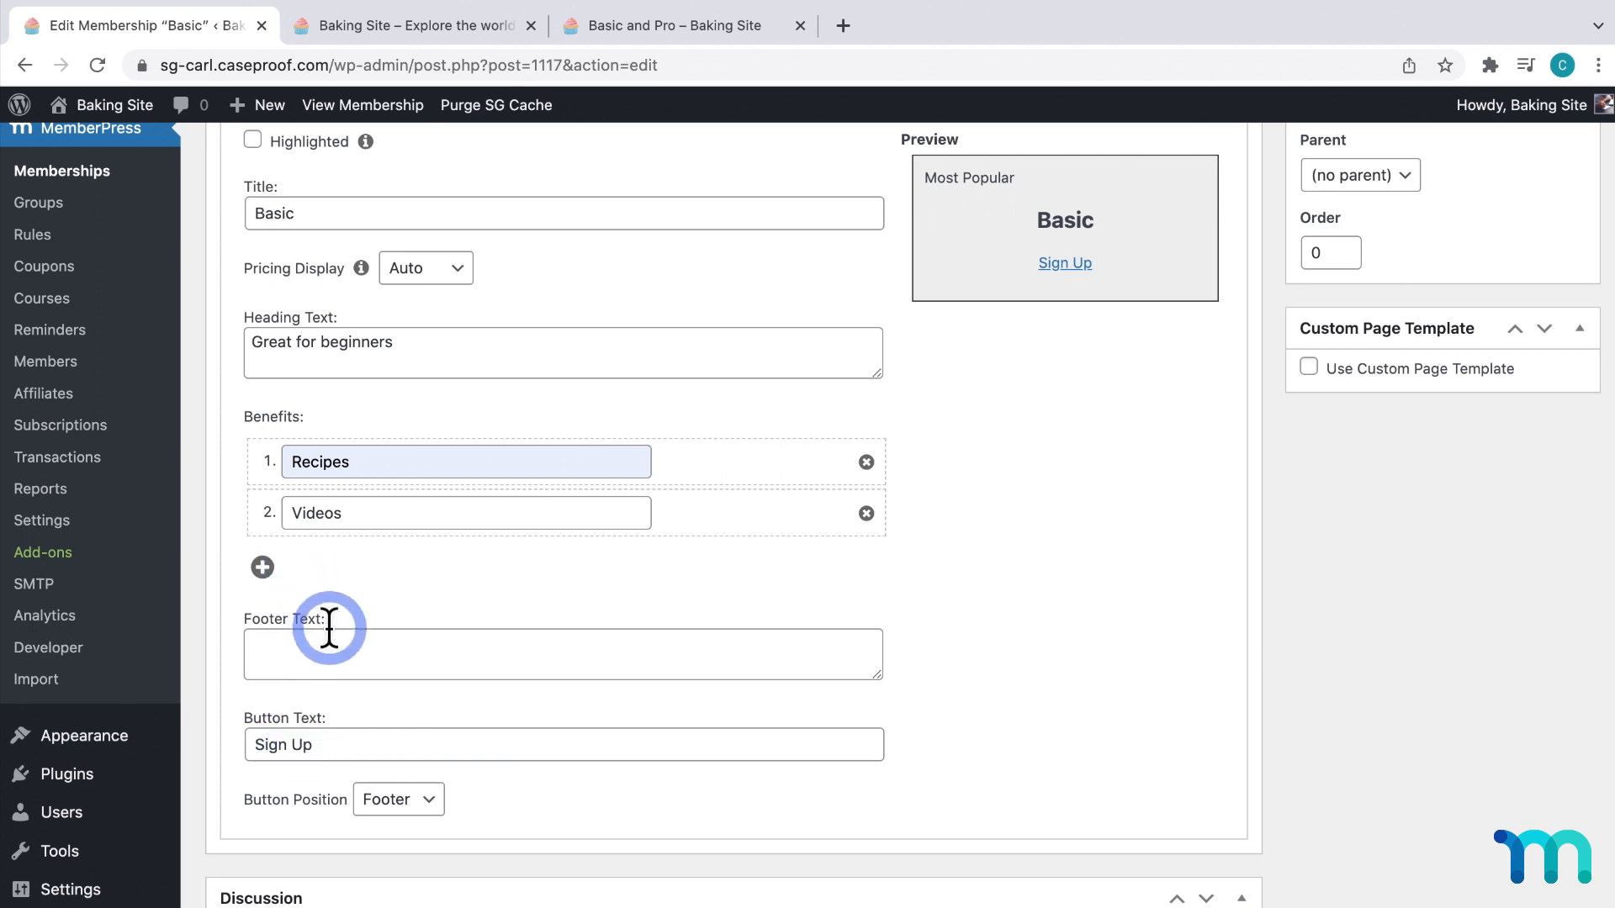
{"action": "mouse_move", "coordinate": [1008, 561]}
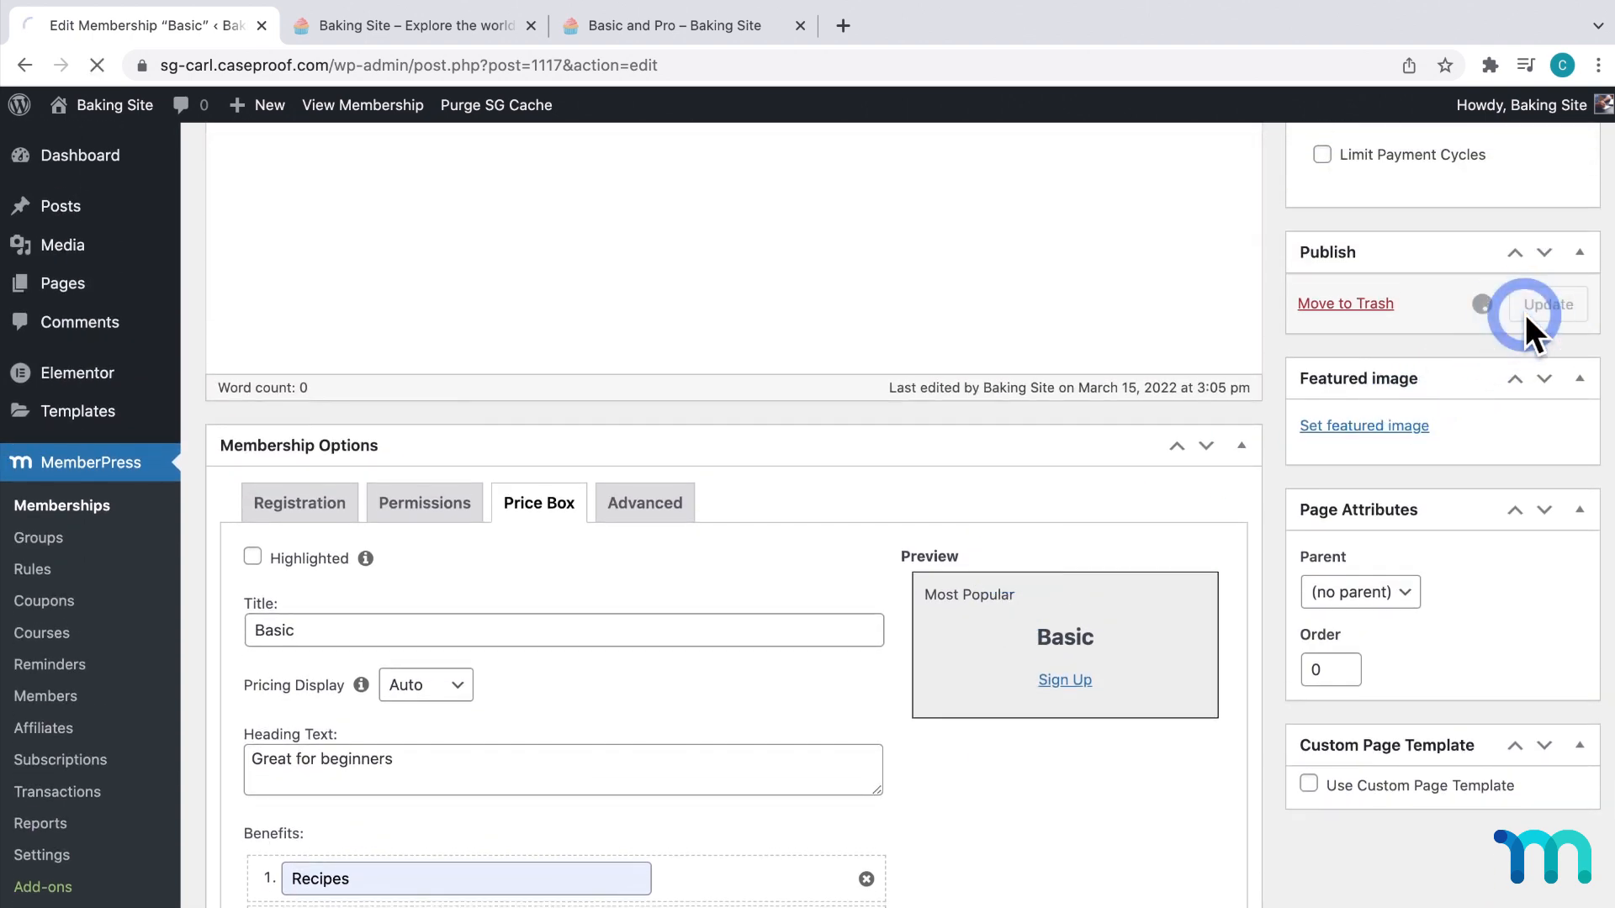
{"action": "left_click", "coordinate": [1547, 304]}
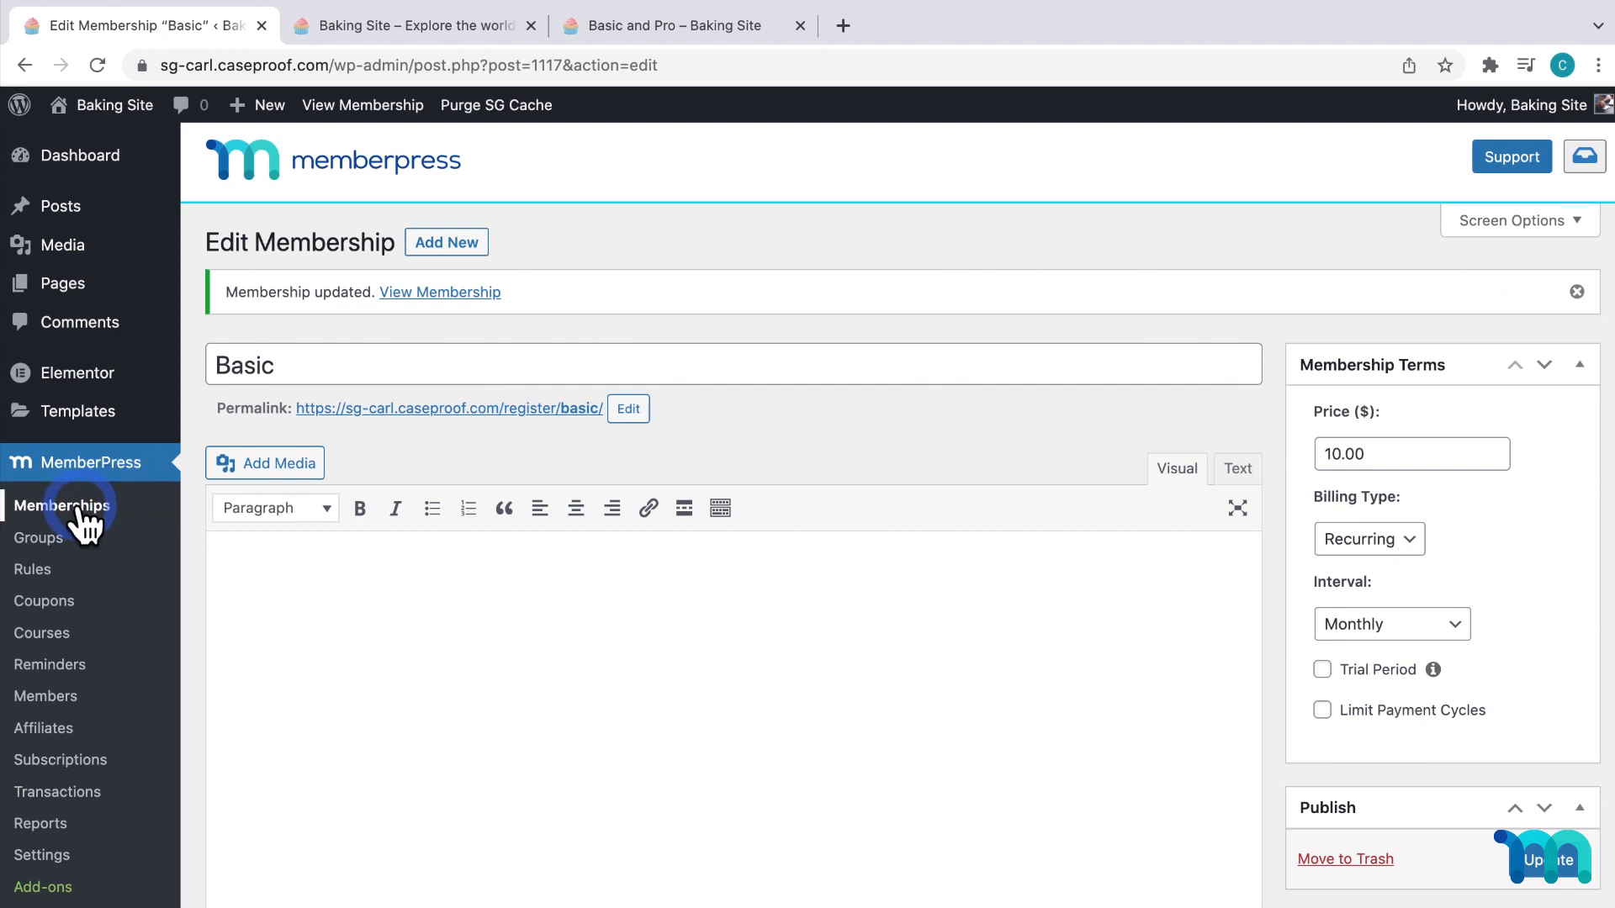
Open the Pro membership's Price Box and set heading 'Perfect for advanced learners'
{"action": "left_click", "coordinate": [63, 504]}
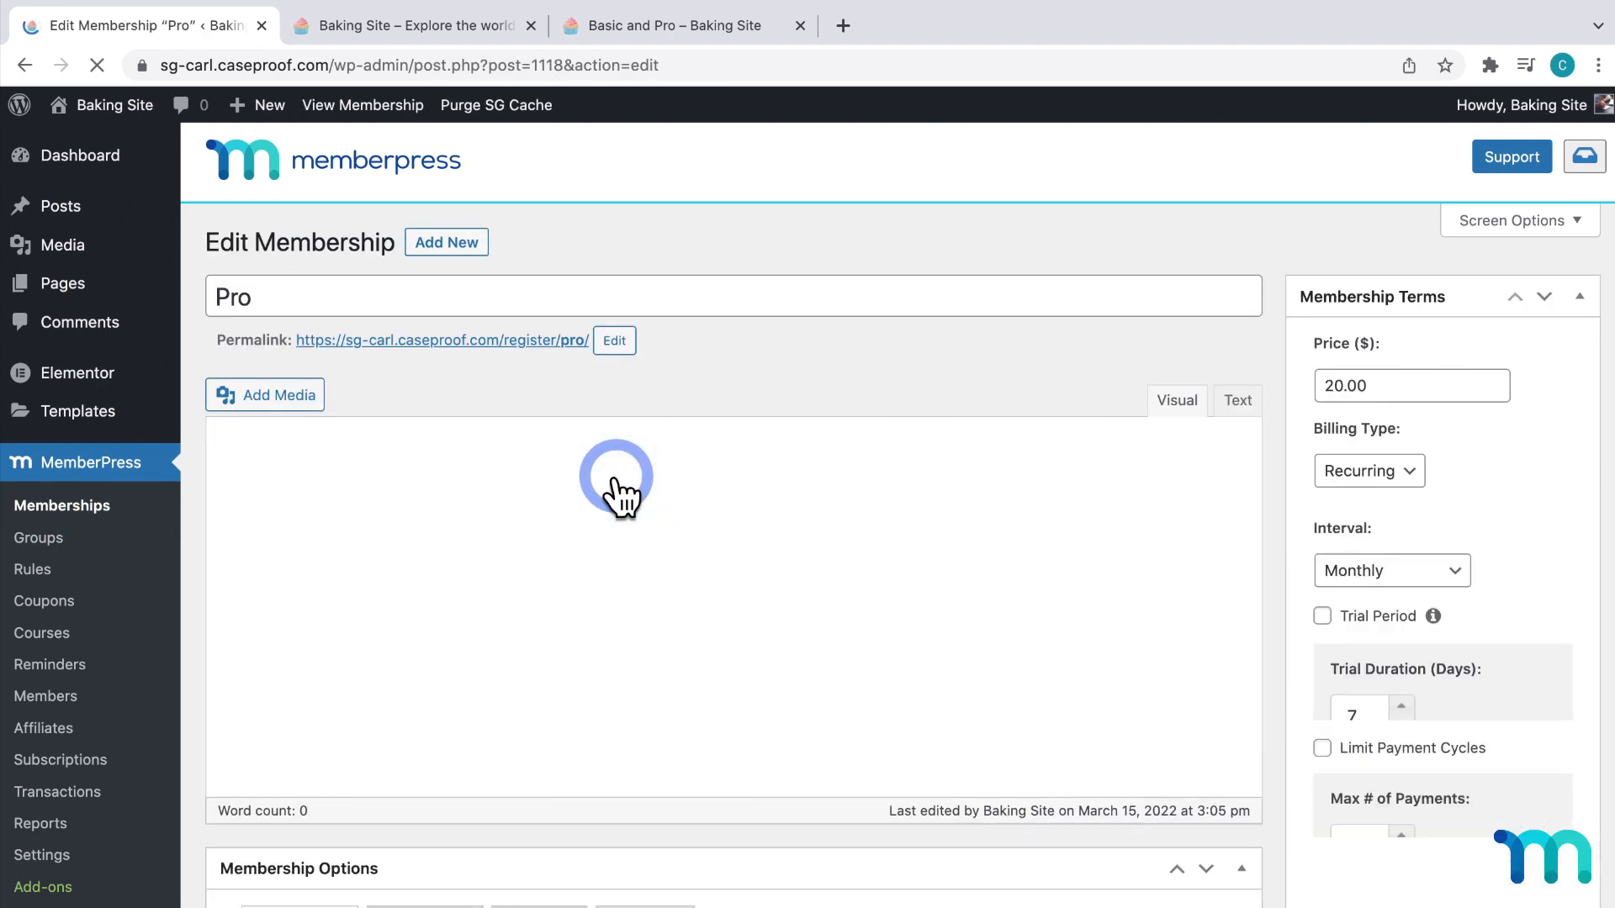
{"action": "scroll", "scroll_direction": "down", "scroll_amount": 3}
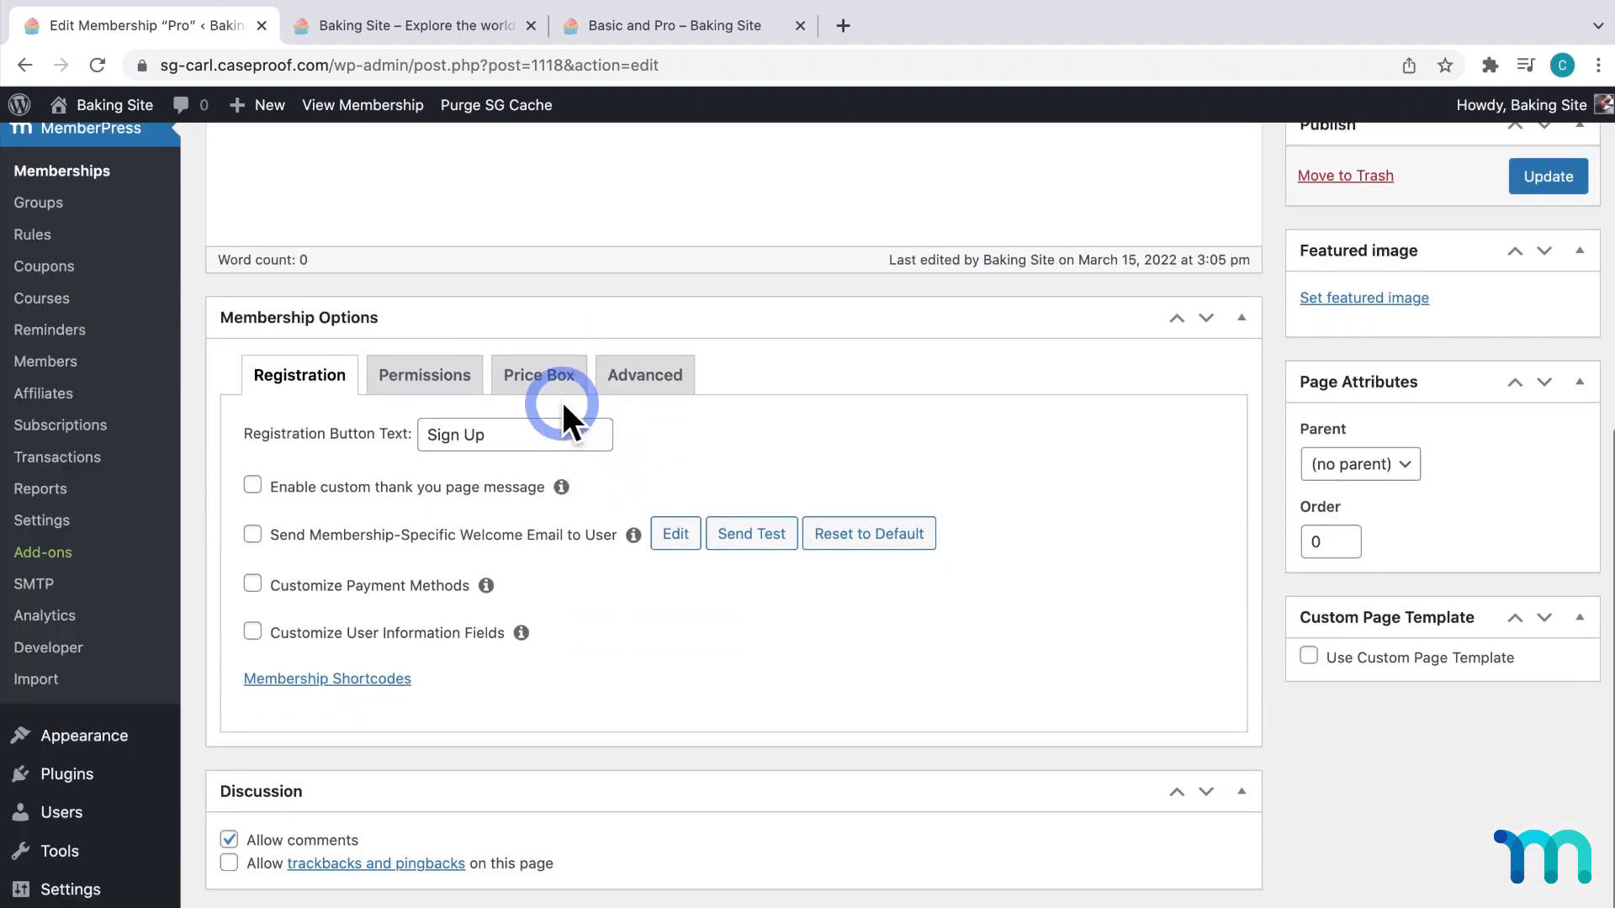
{"action": "left_click", "coordinate": [537, 374]}
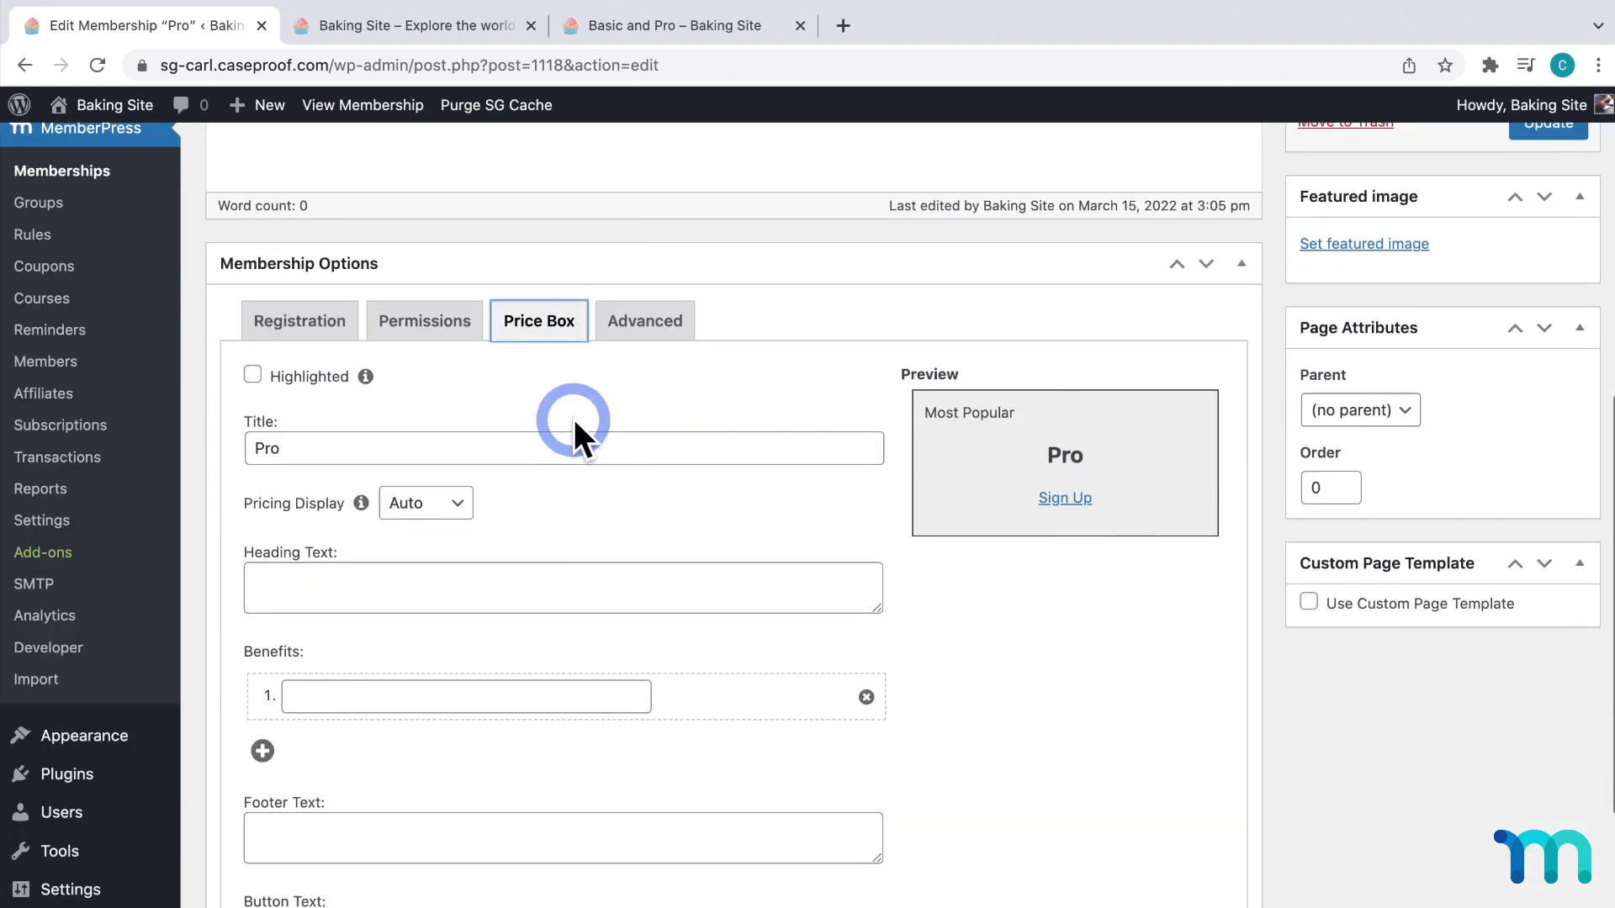
{"action": "scroll", "scroll_direction": "down", "scroll_amount": 3}
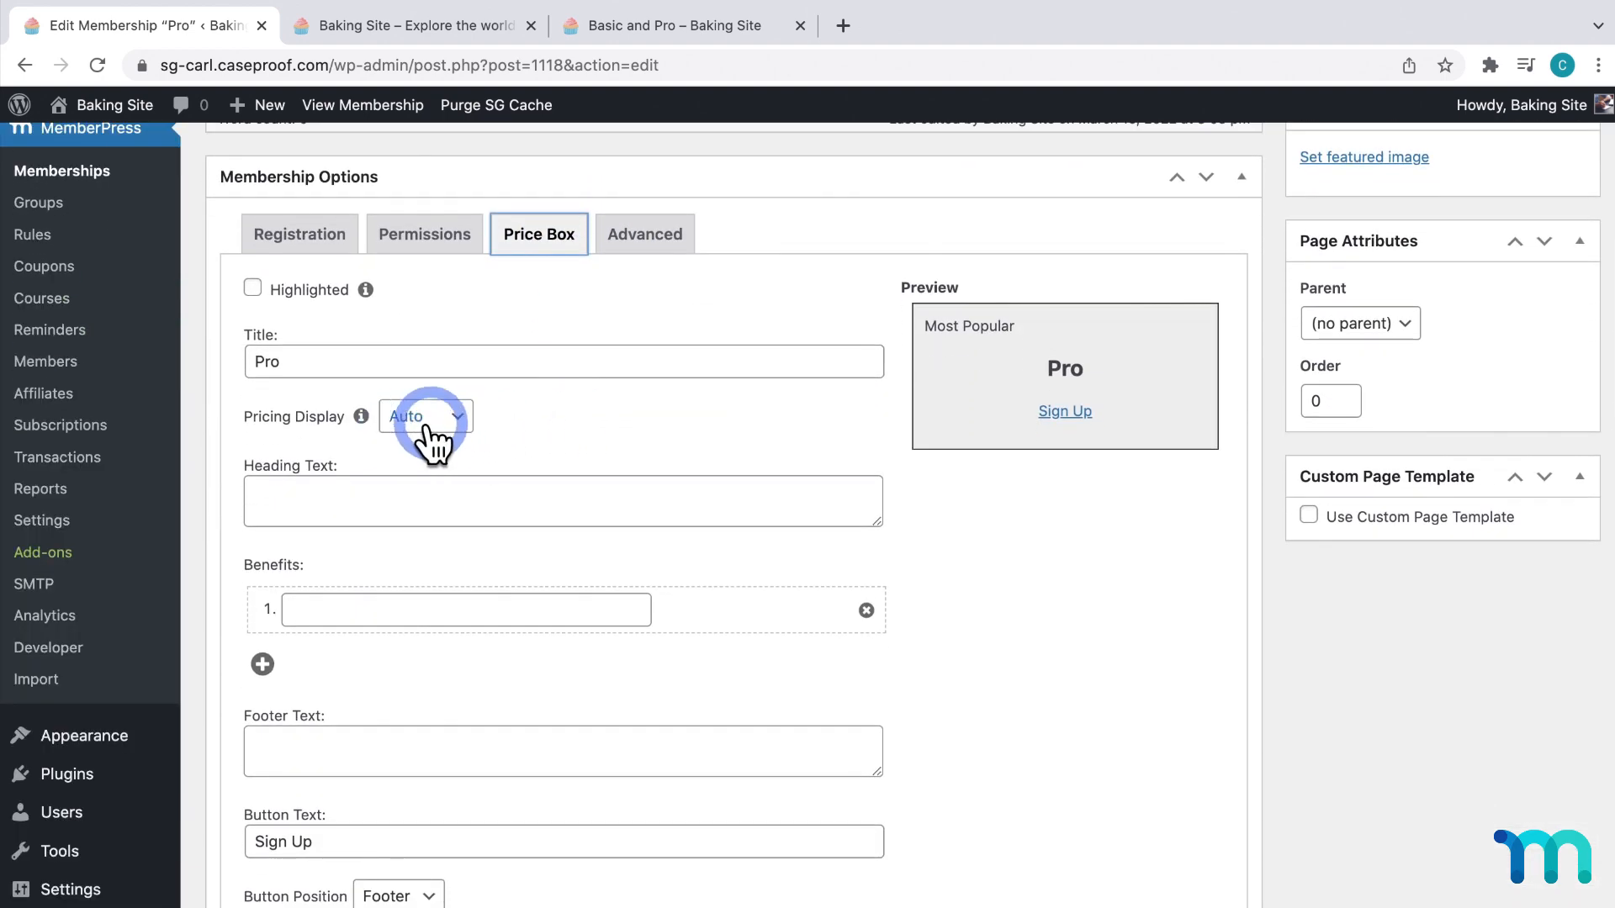
{"action": "left_click", "coordinate": [563, 501]}
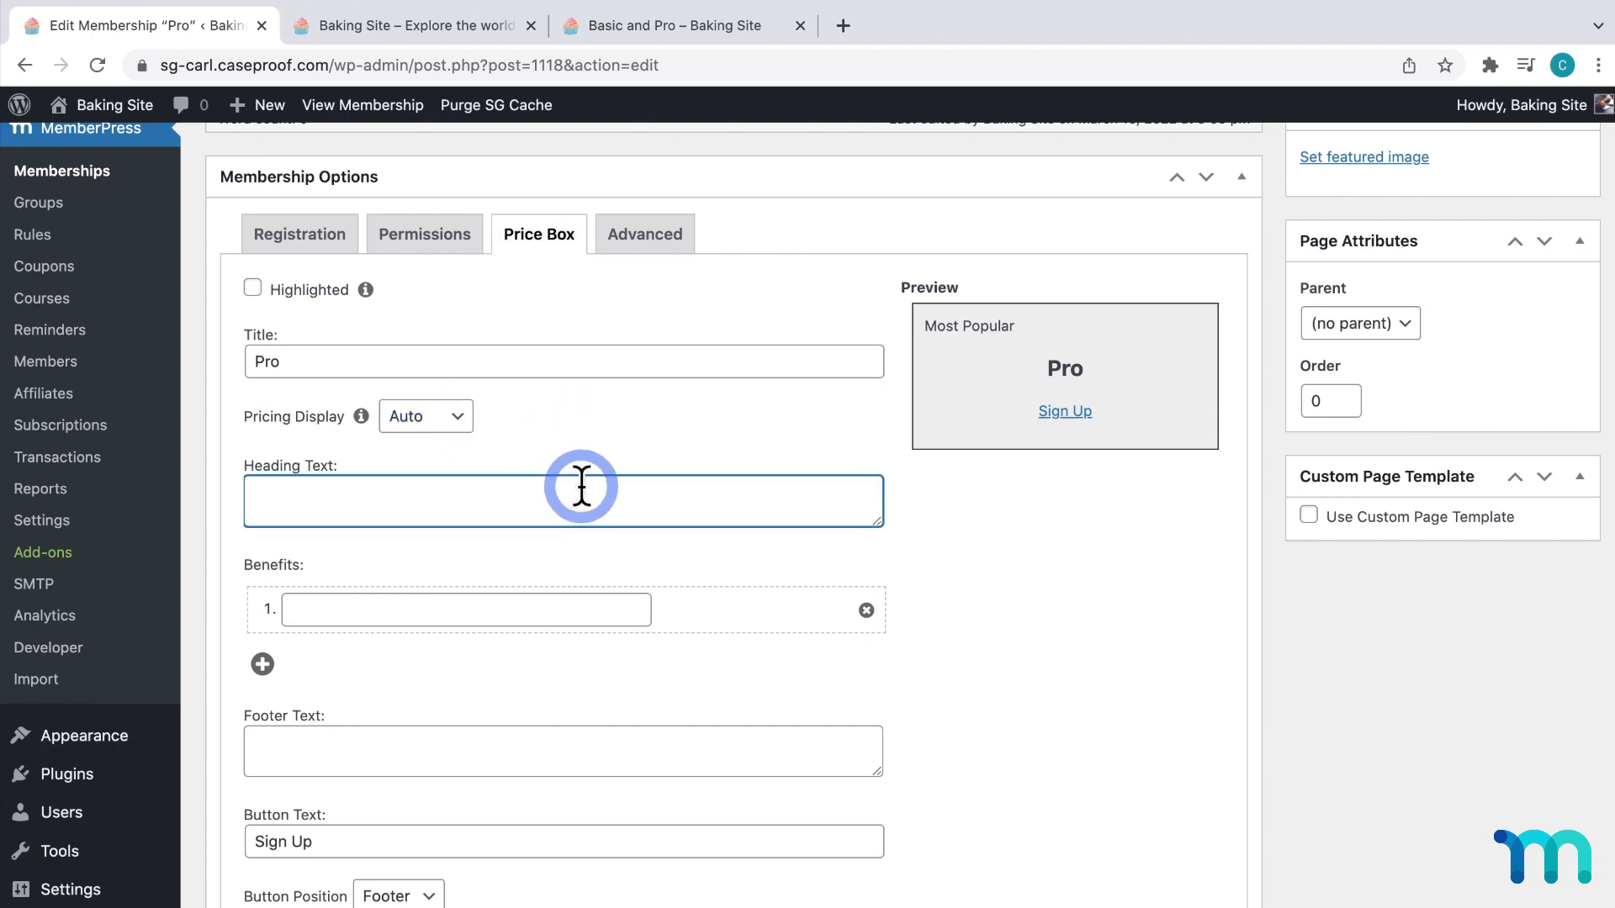
{"action": "type", "text": "Perfect for advanced"}
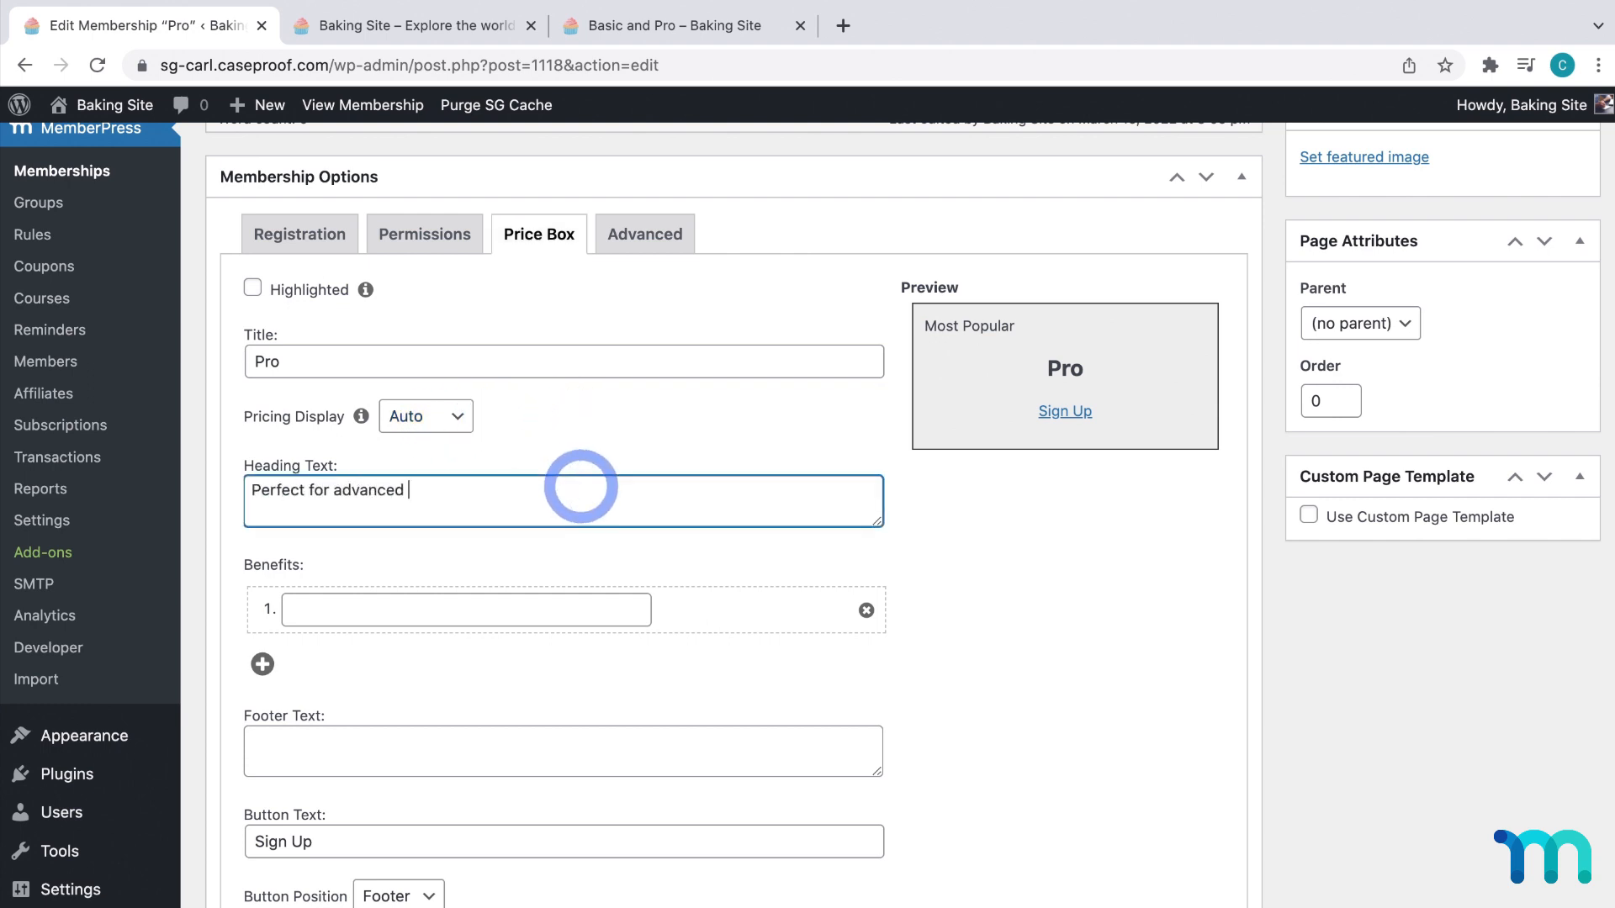
{"action": "type", "text": "learners"}
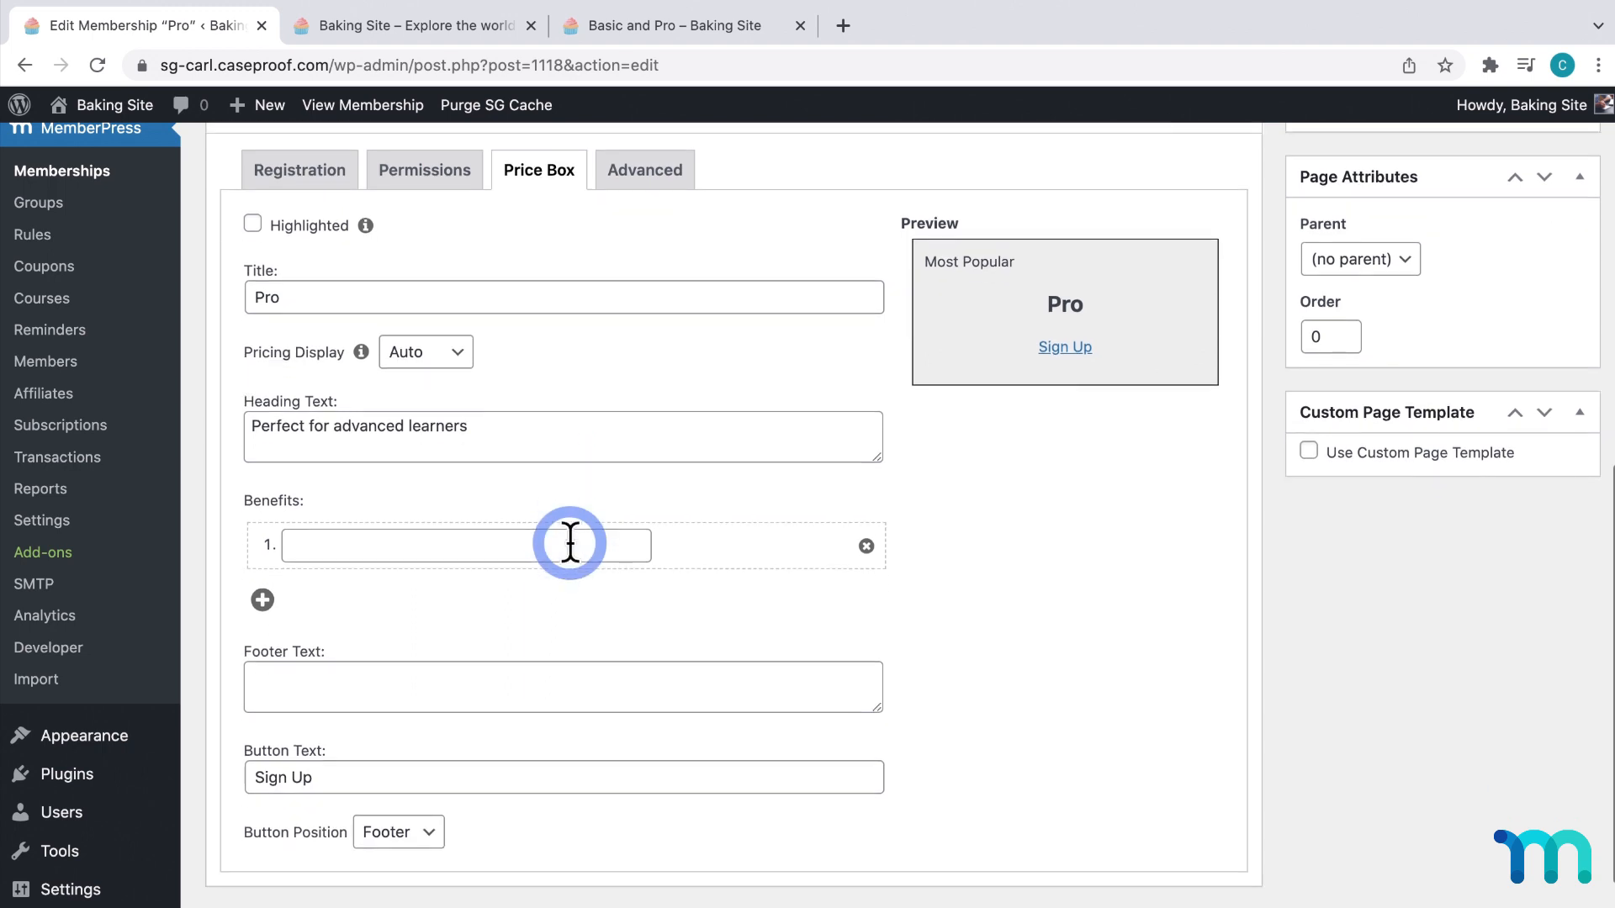
Add benefits 'Everything in Basic' and 'Courses', and mark Pro as Highlighted
{"action": "type", "text": "Ever"}
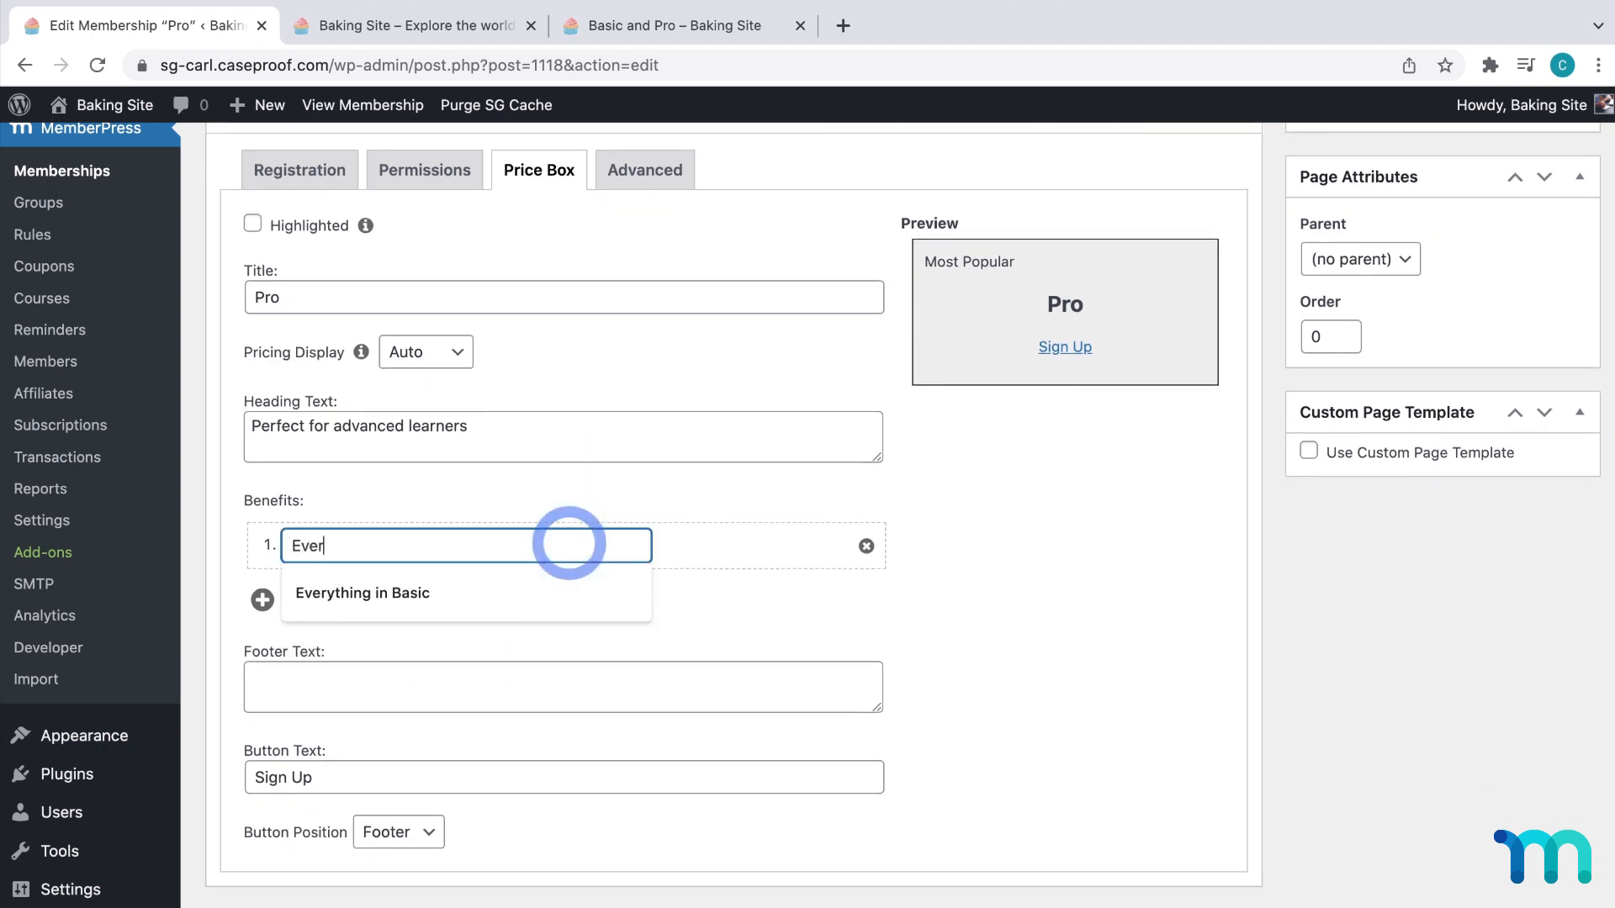
{"action": "left_click", "coordinate": [361, 592]}
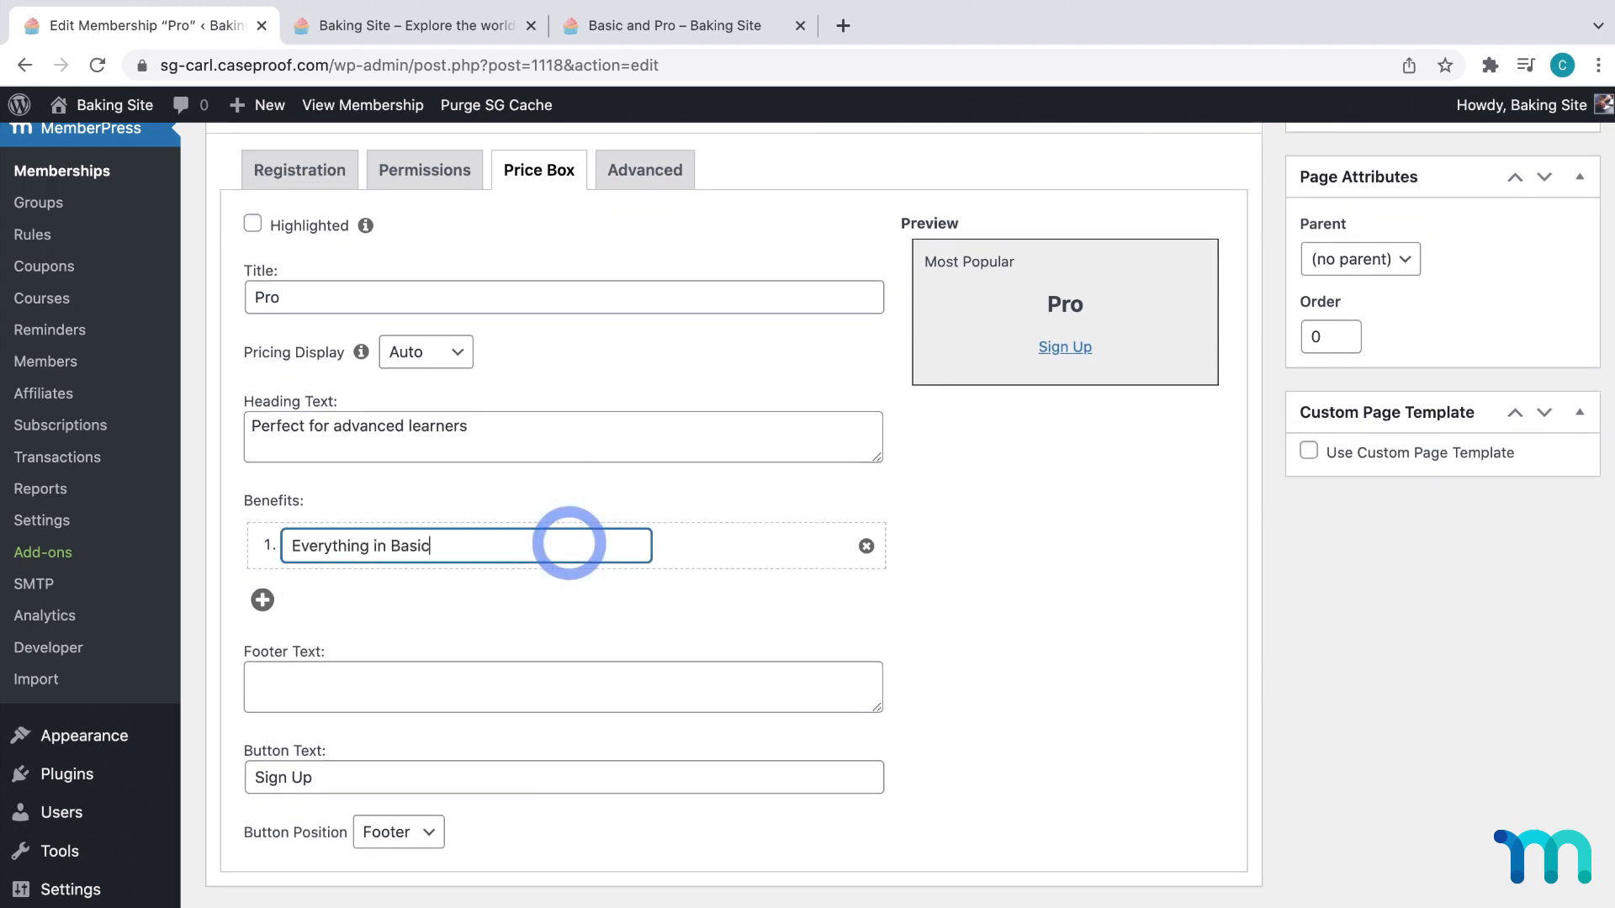
{"action": "left_click", "coordinate": [262, 601]}
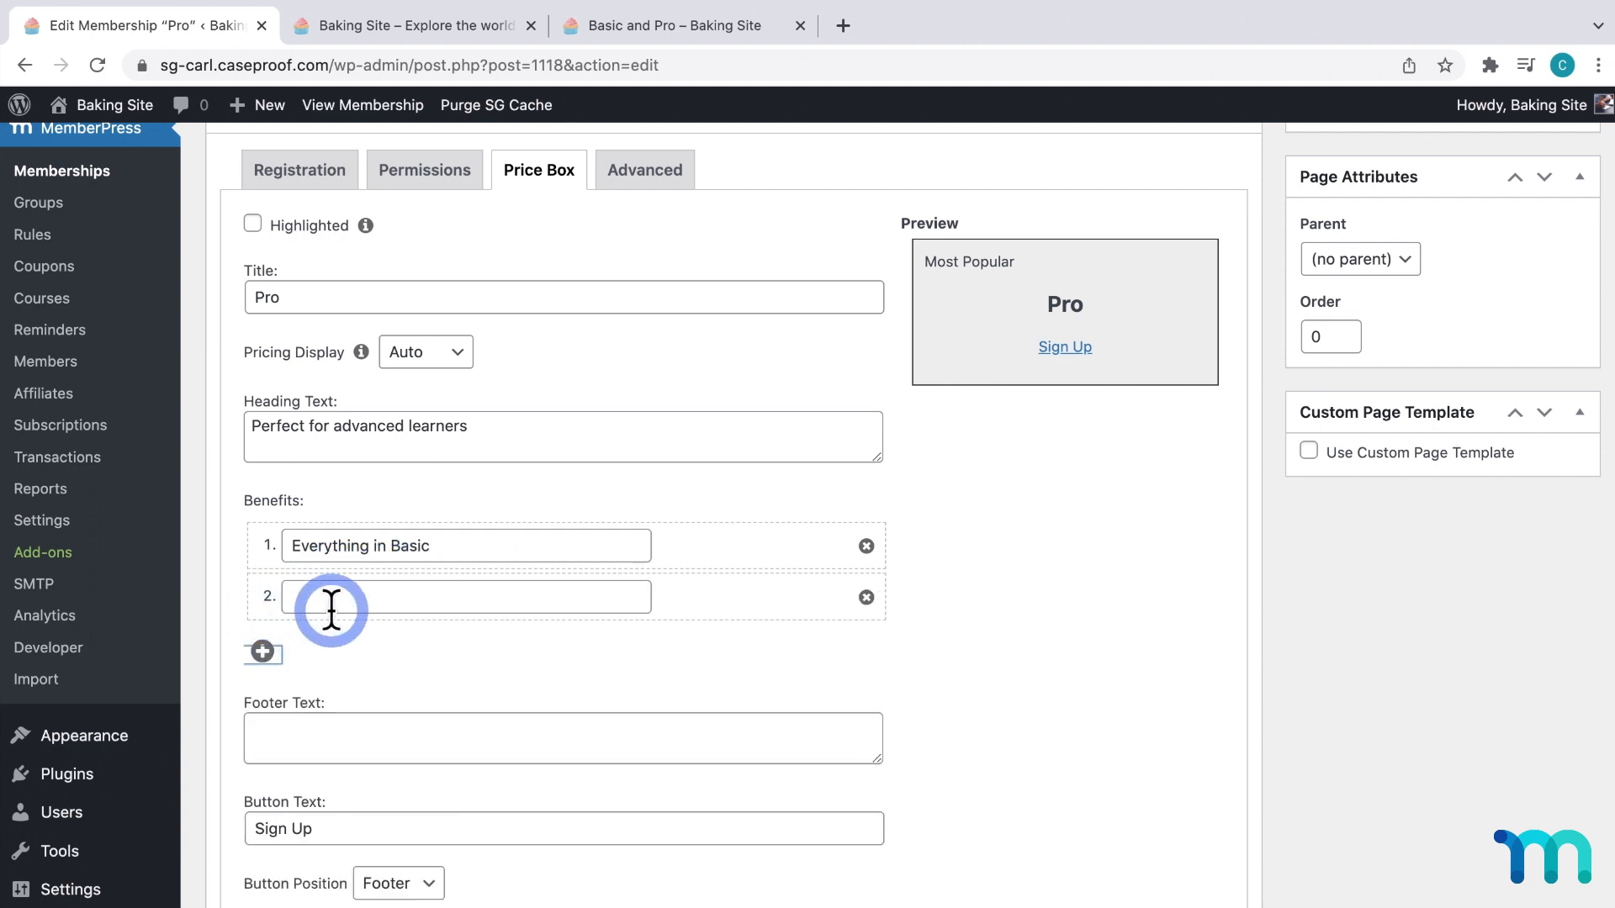
{"action": "type", "text": "Courses"}
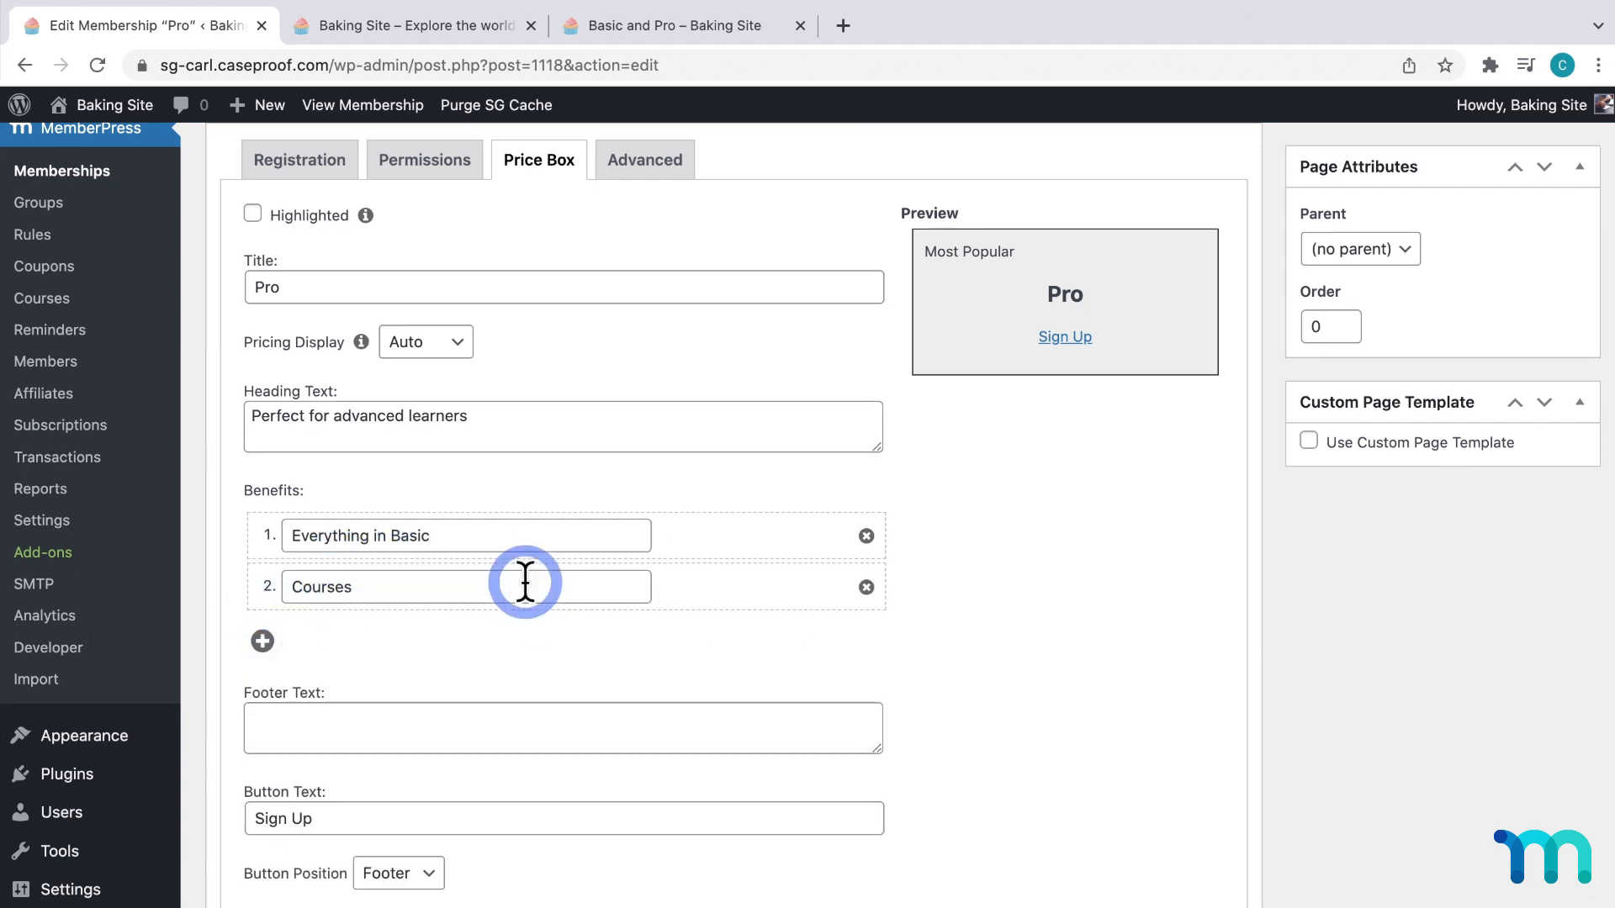
{"action": "left_click", "coordinate": [252, 214]}
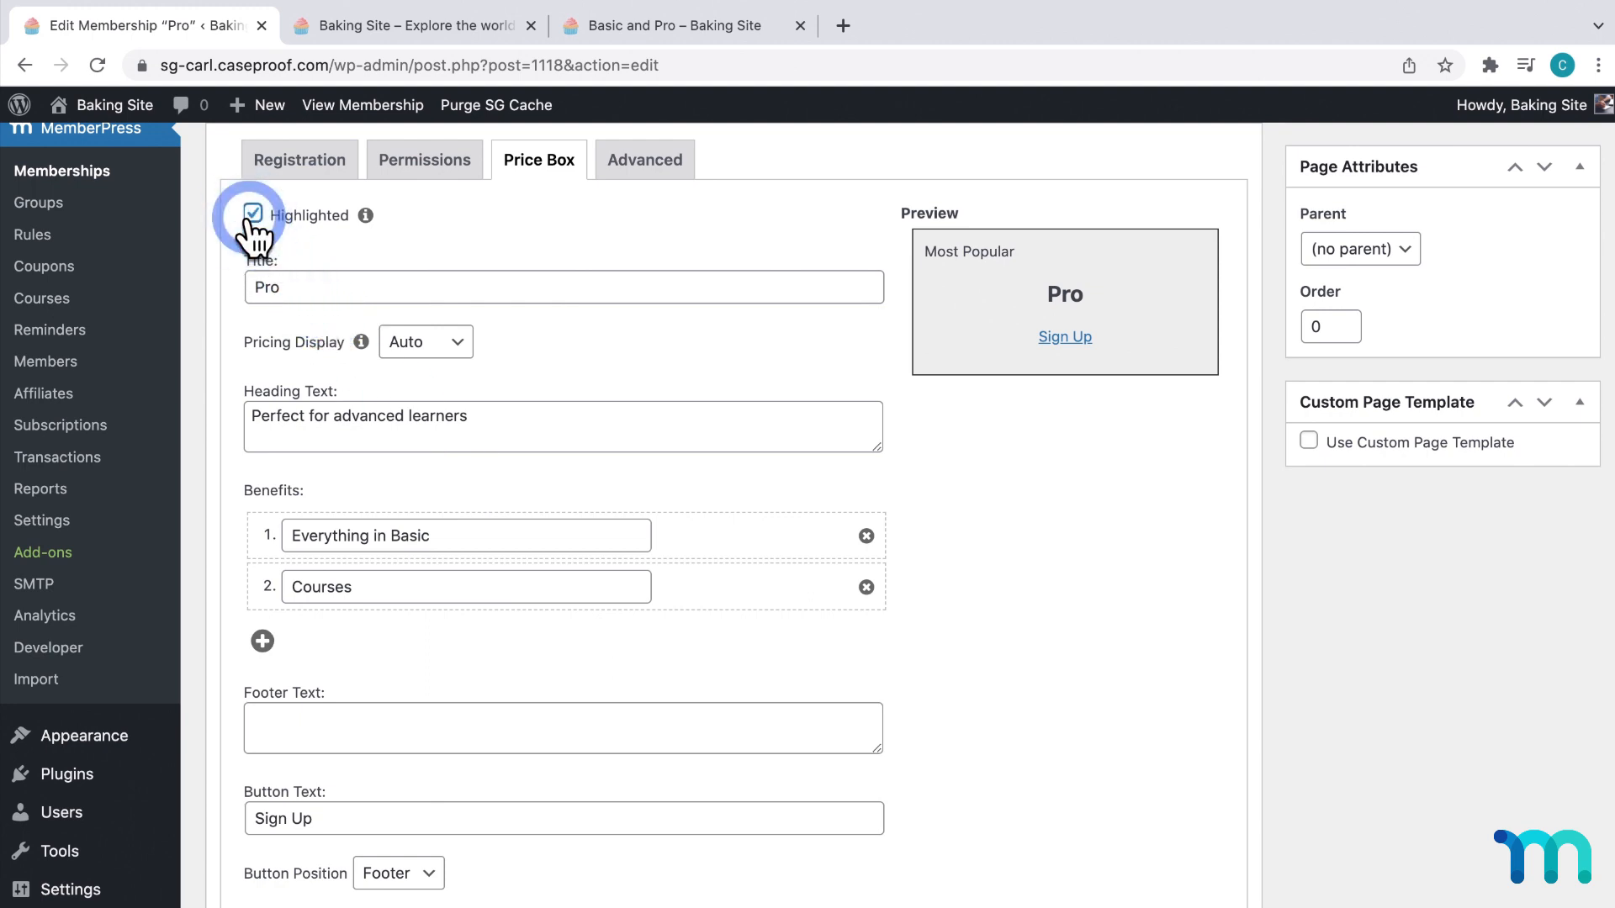
{"action": "mouse_move", "coordinate": [936, 278]}
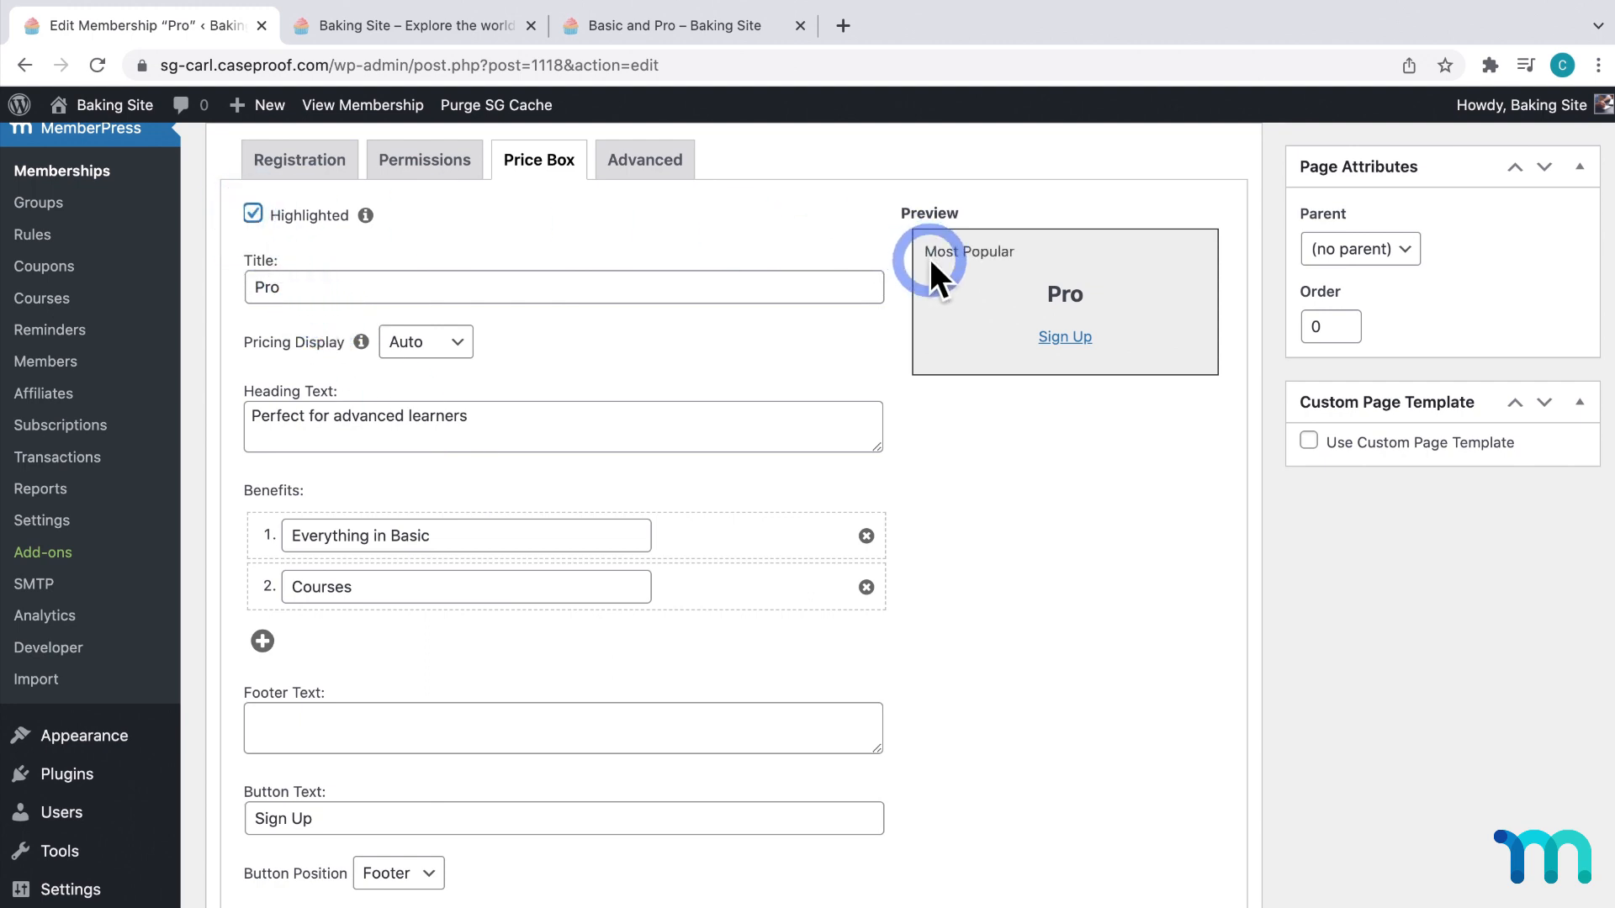
{"action": "mouse_move", "coordinate": [990, 284]}
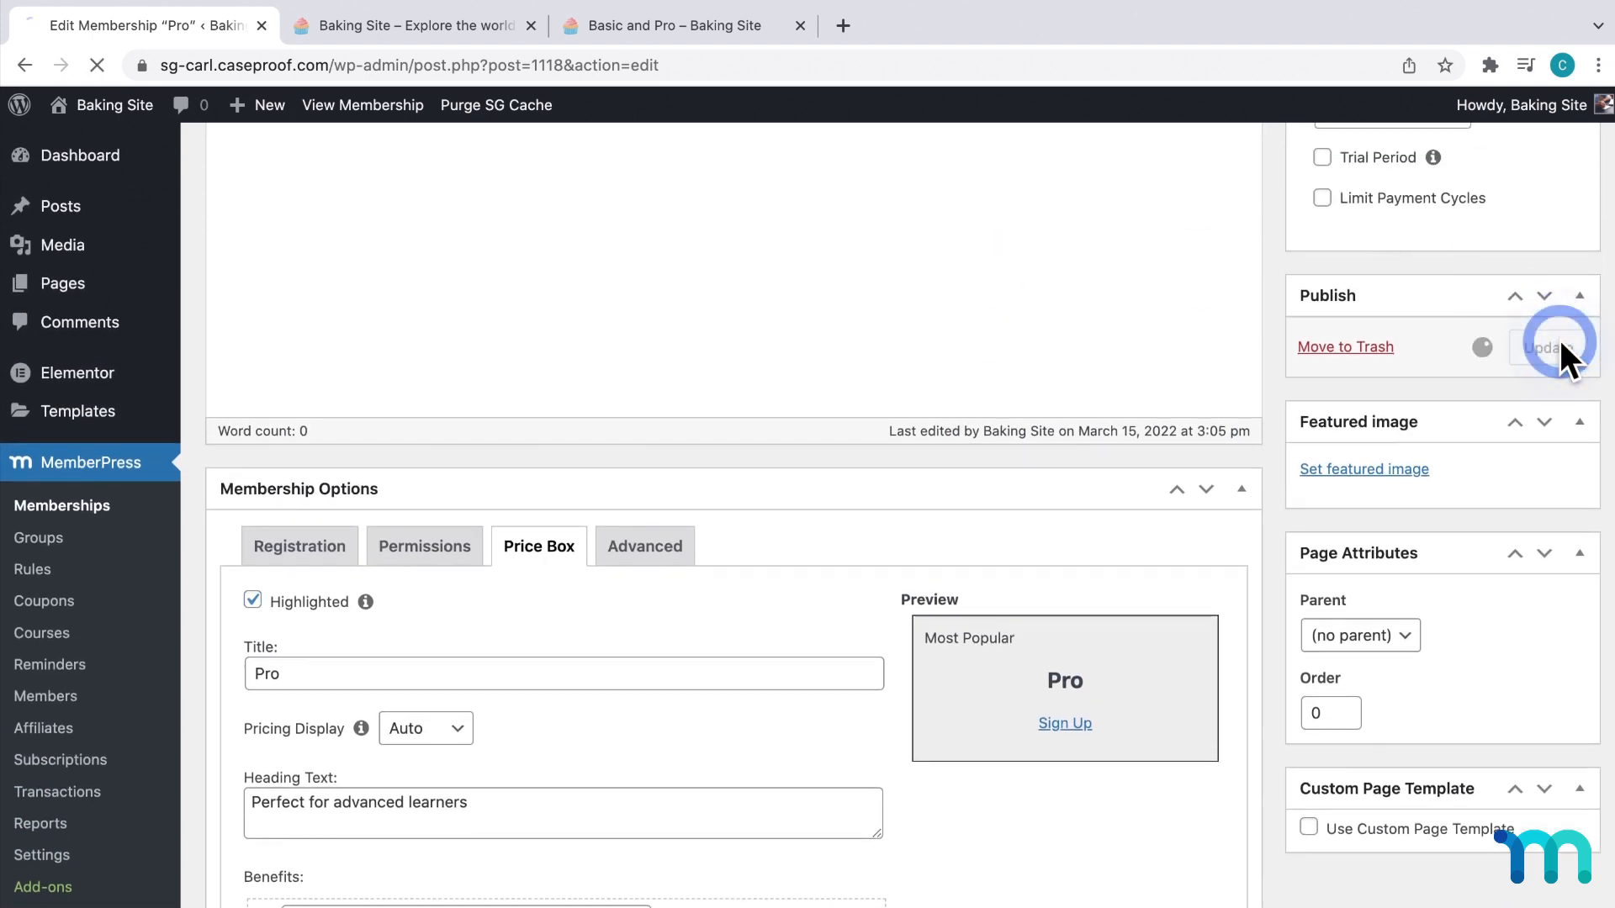
Save the Pro membership and review the Basic and Pro pricing table, with Pro marked Most Popular
{"action": "left_click", "coordinate": [1550, 346]}
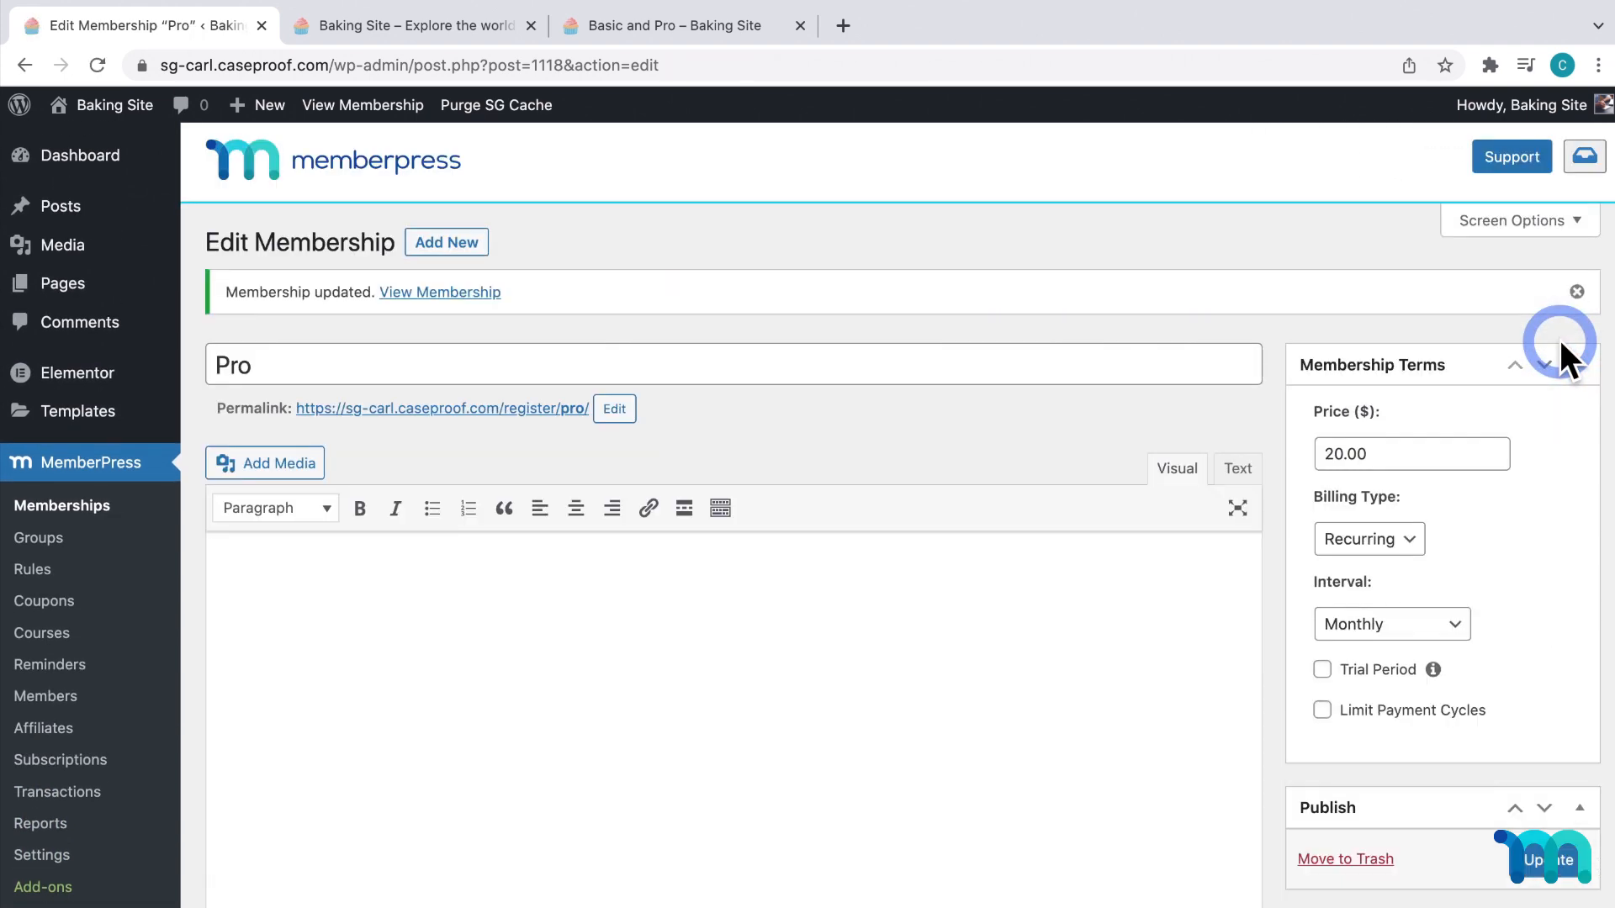
{"action": "left_click", "coordinate": [669, 25]}
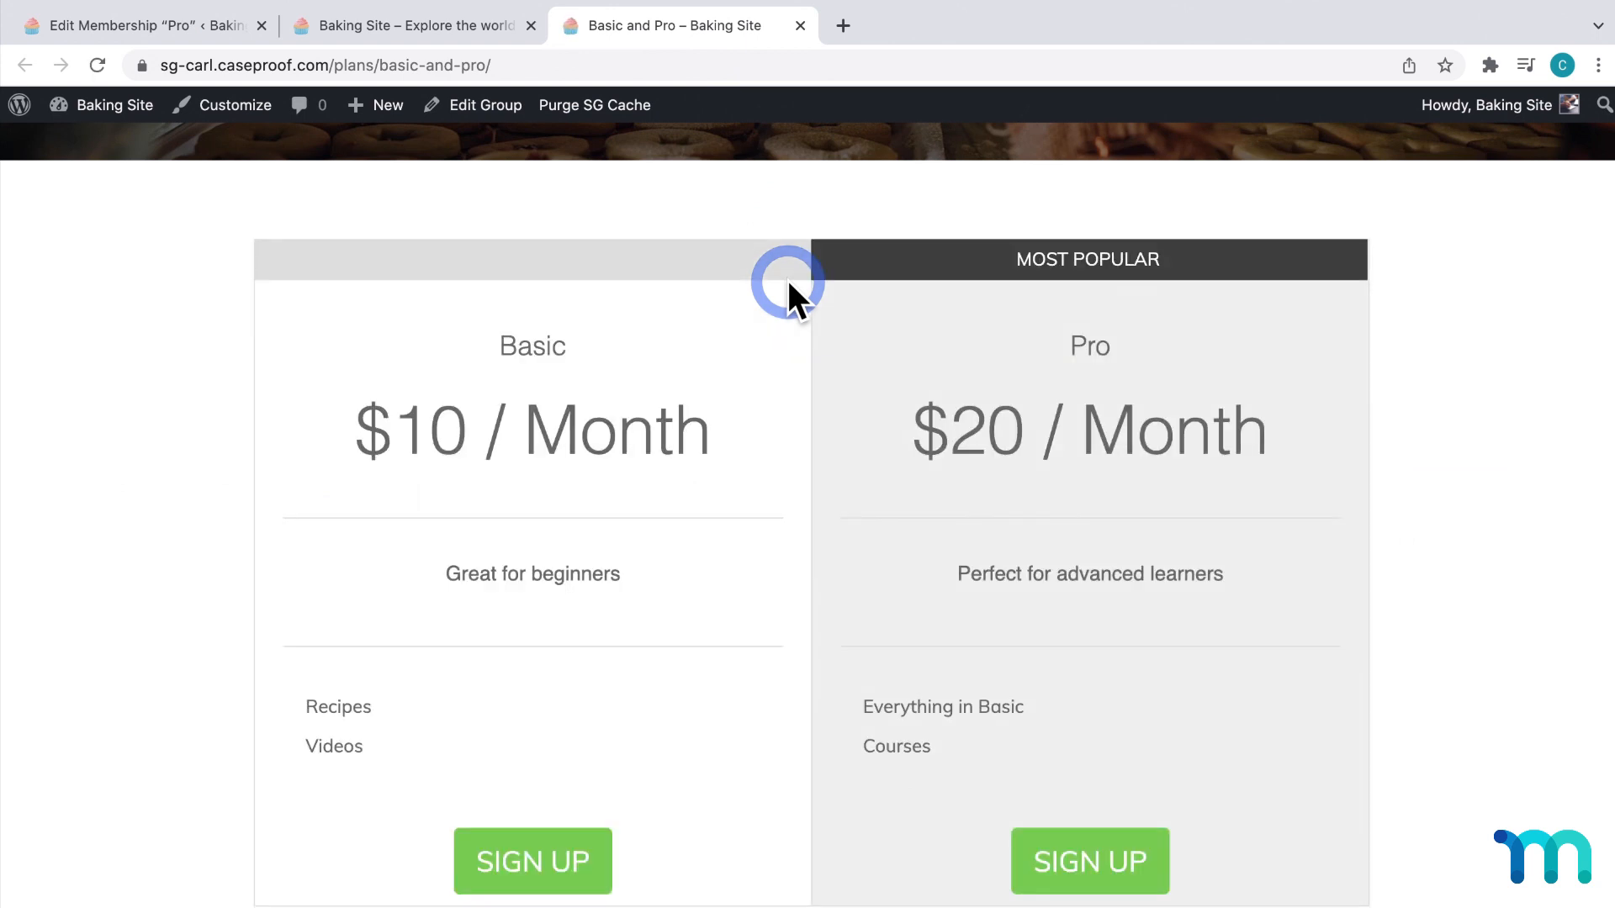
{"action": "scroll", "scroll_direction": "up", "scroll_amount": 3}
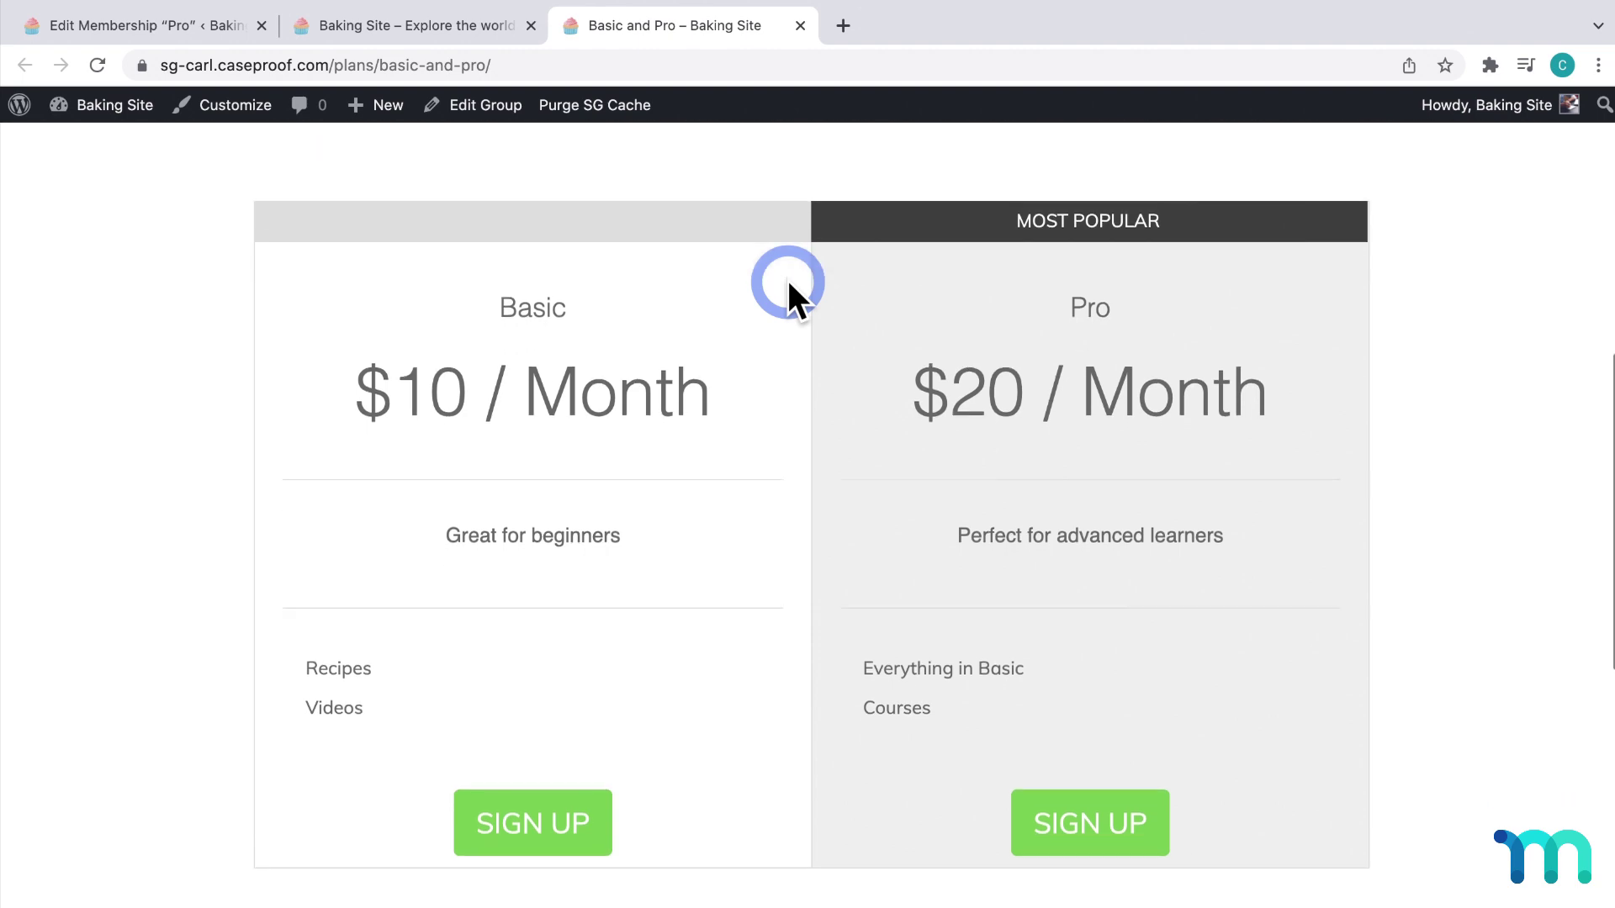
{"action": "scroll", "scroll_direction": "down", "scroll_amount": 3}
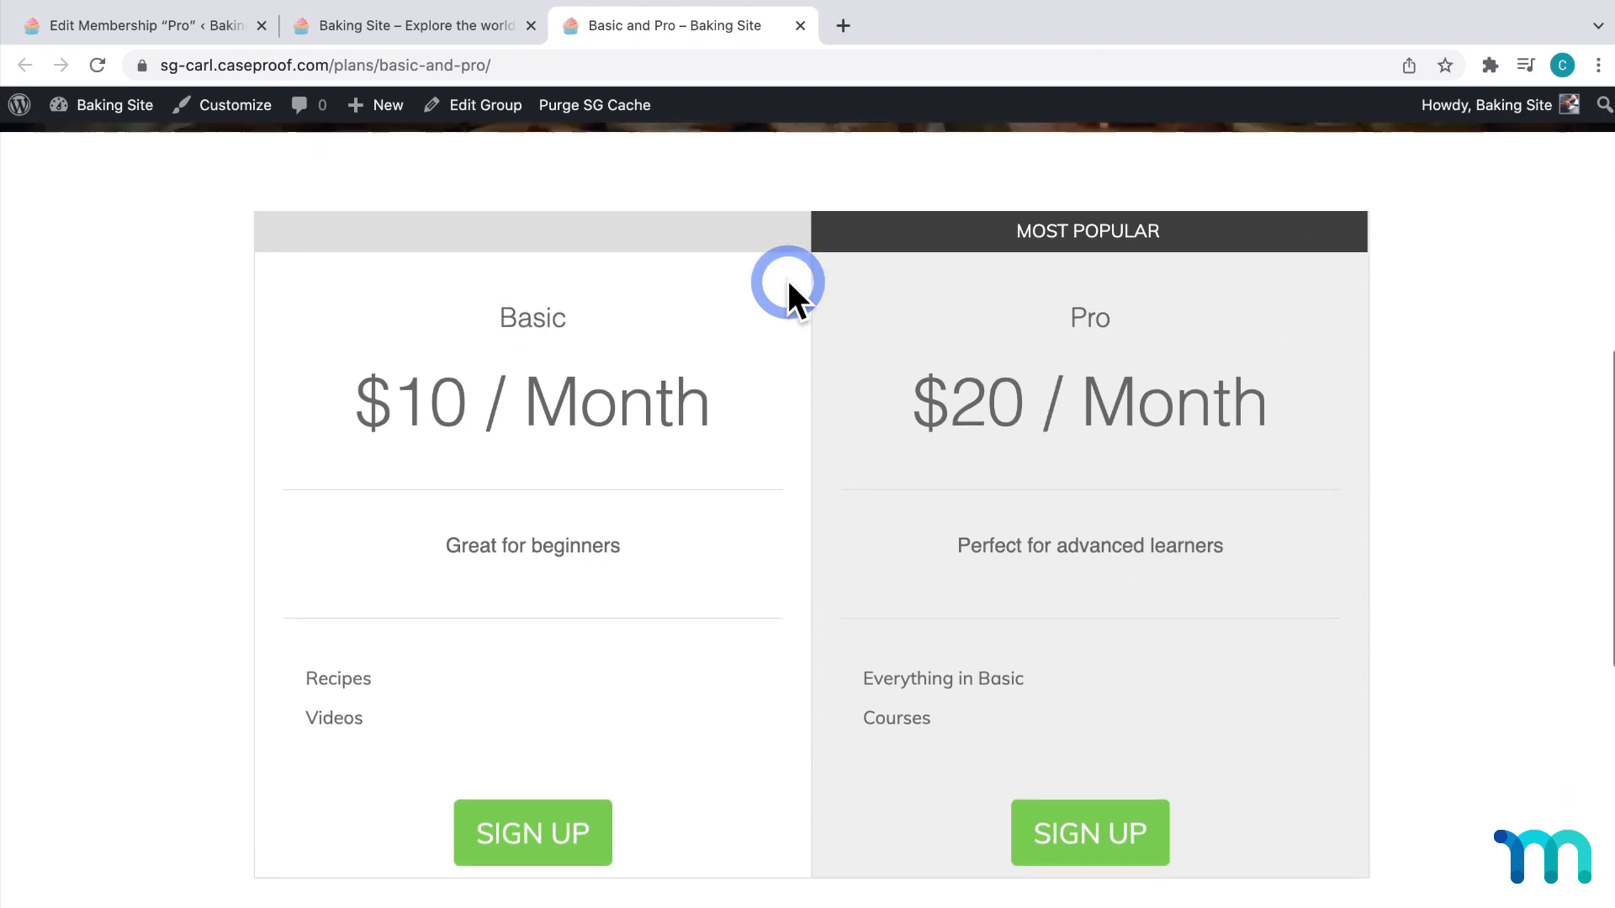
{"action": "scroll", "scroll_direction": "up", "scroll_amount": 3}
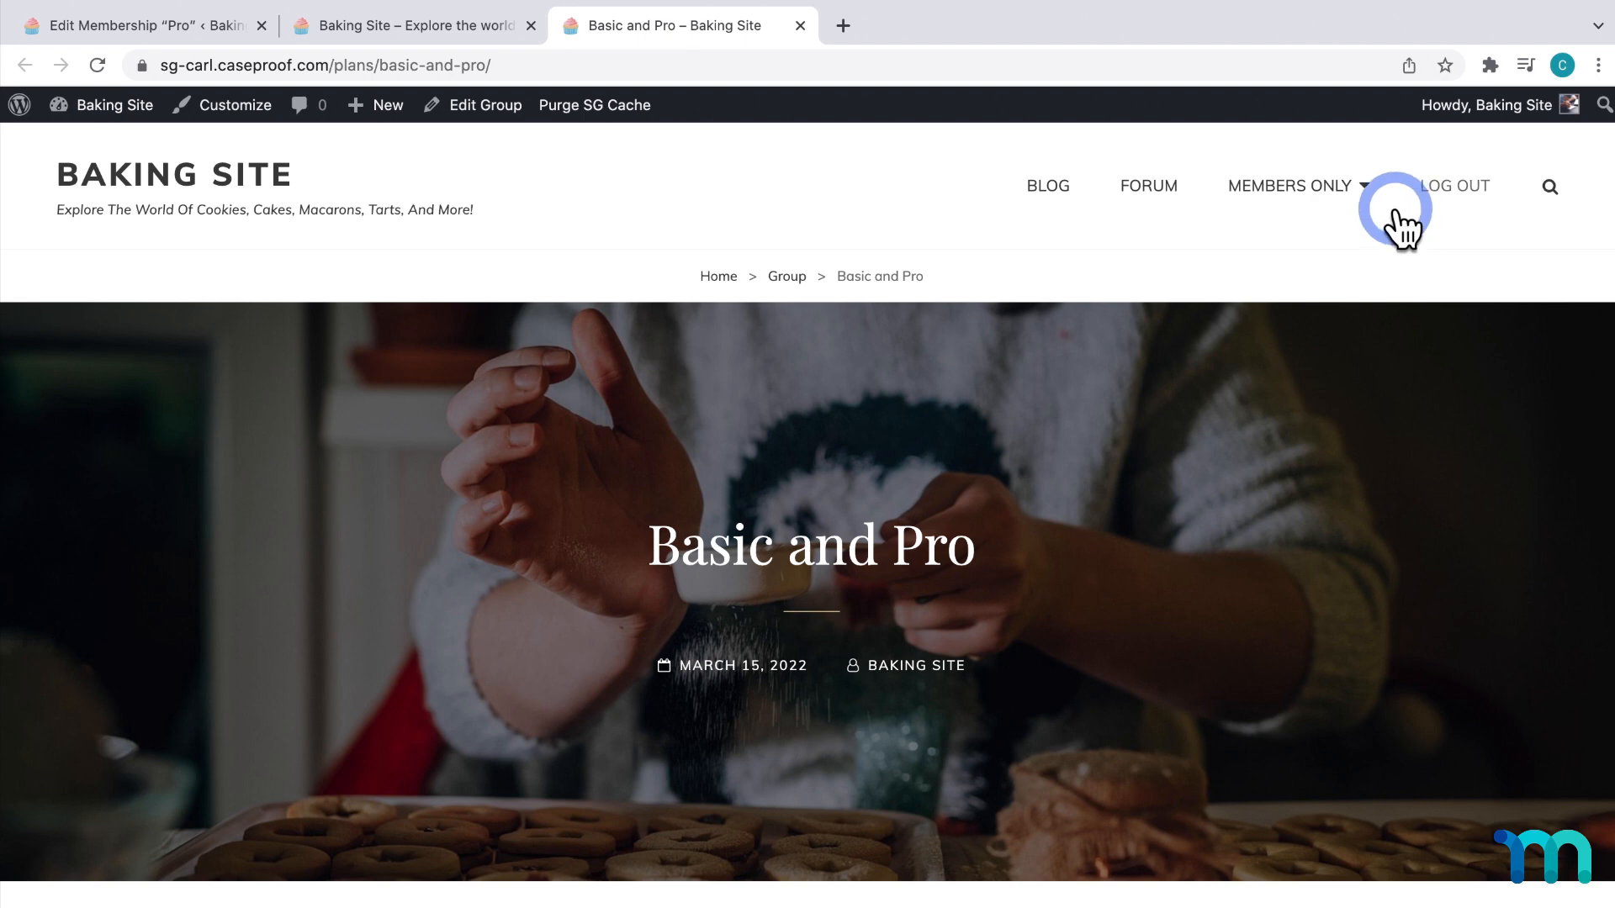
{"action": "mouse_move", "coordinate": [1406, 224]}
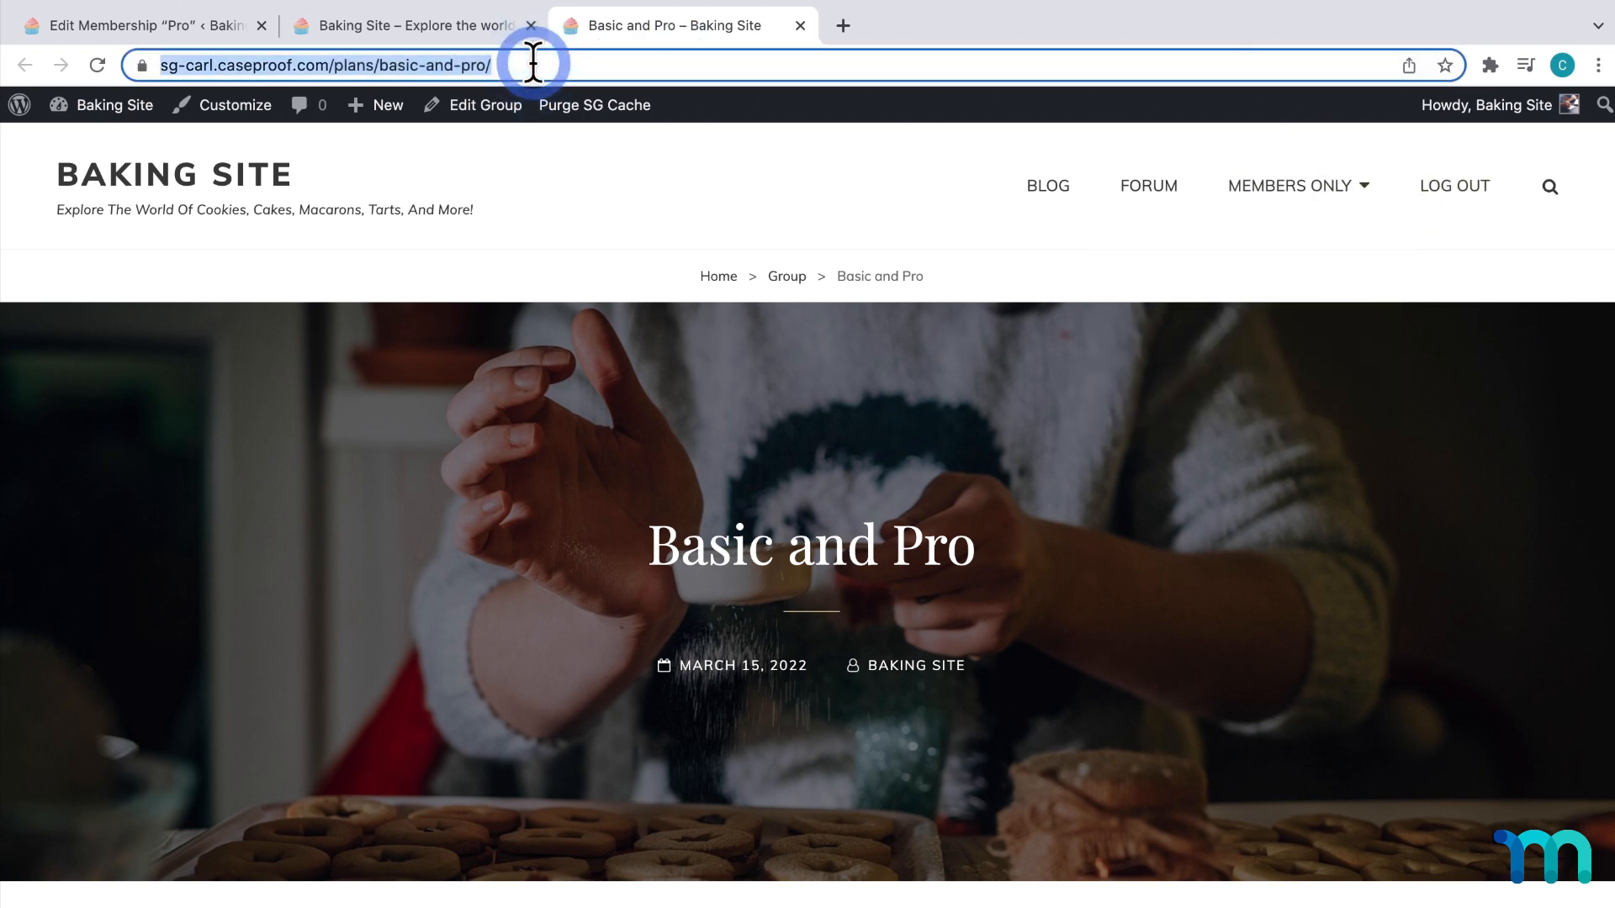
{"action": "mouse_move", "coordinate": [389, 65]}
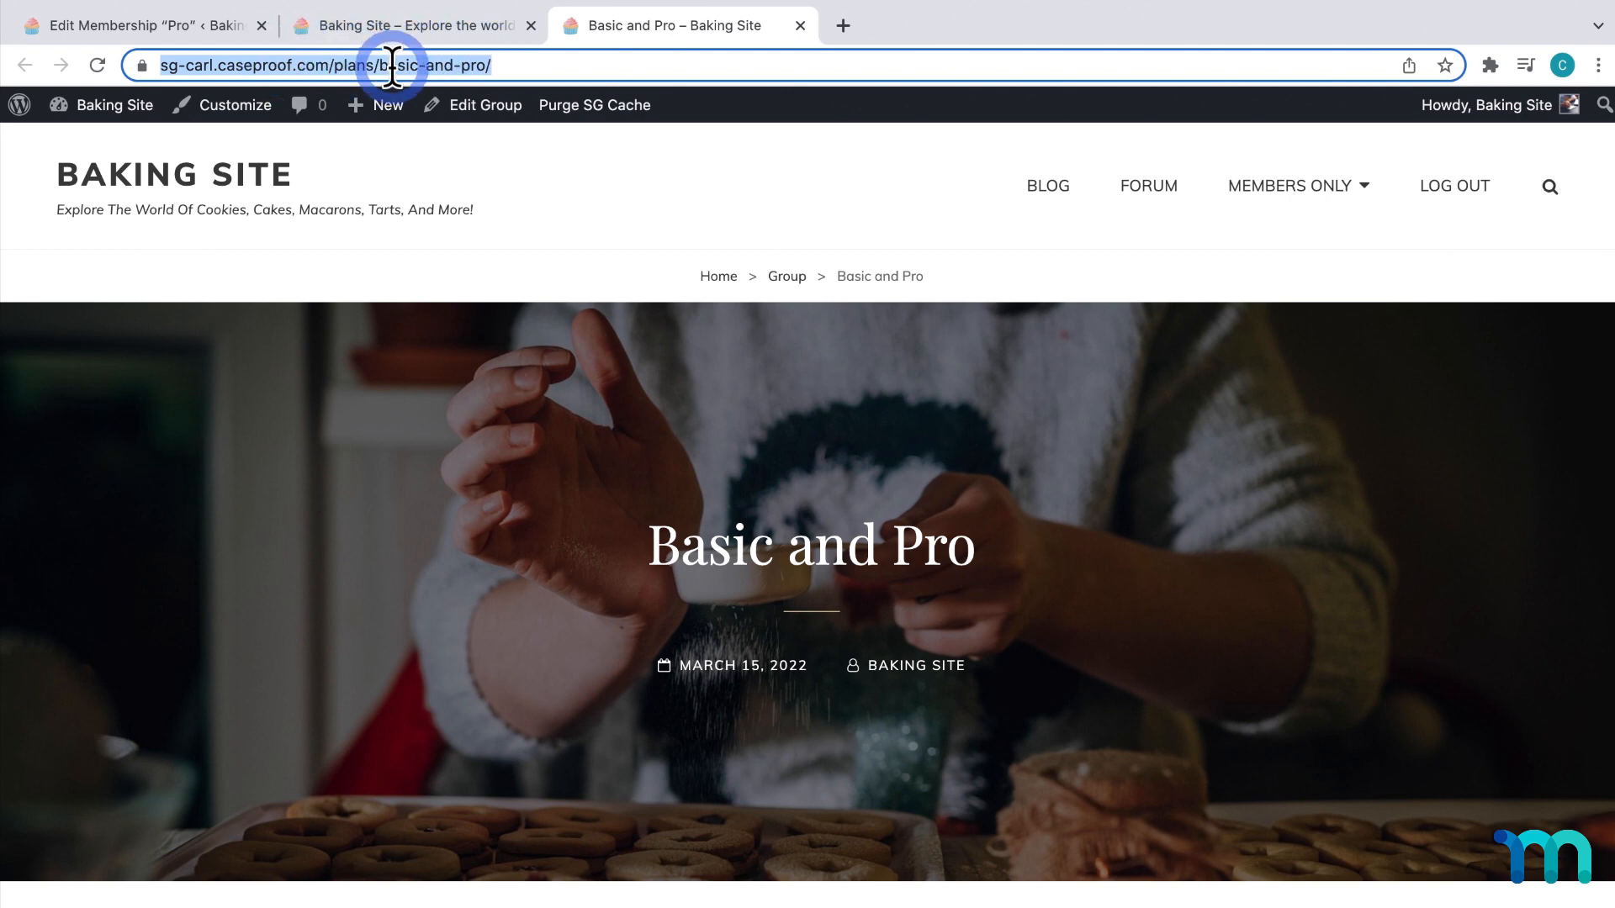
Open the Menus editor and enable the Groups panel in Screen Options, showing Basic and Pro
{"action": "left_click", "coordinate": [134, 24]}
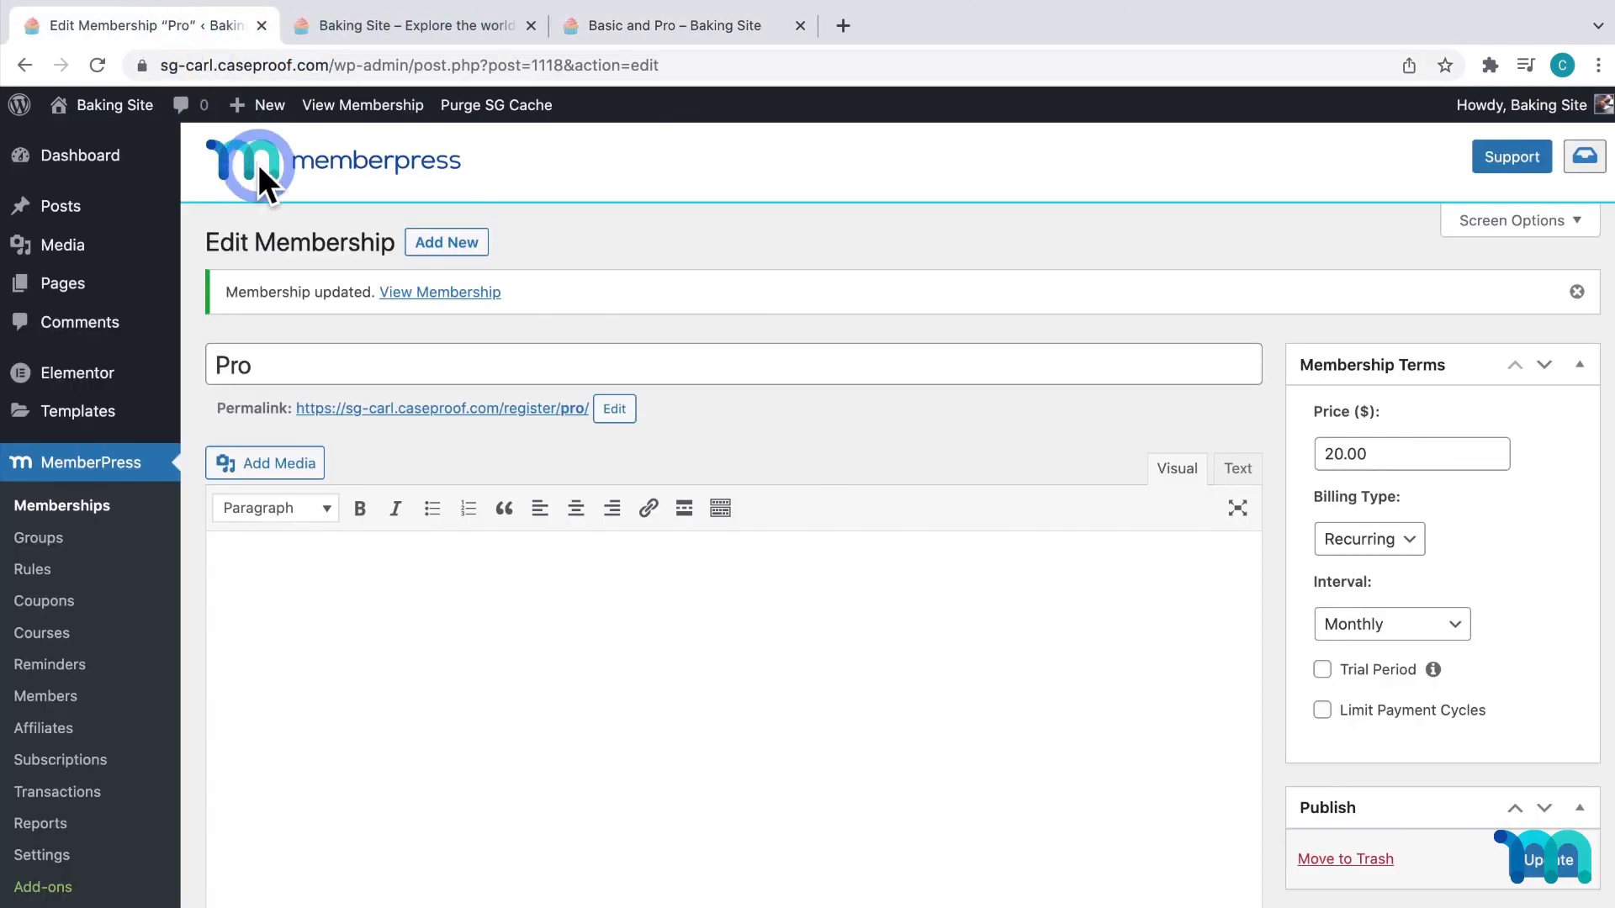
{"action": "mouse_move", "coordinate": [155, 320]}
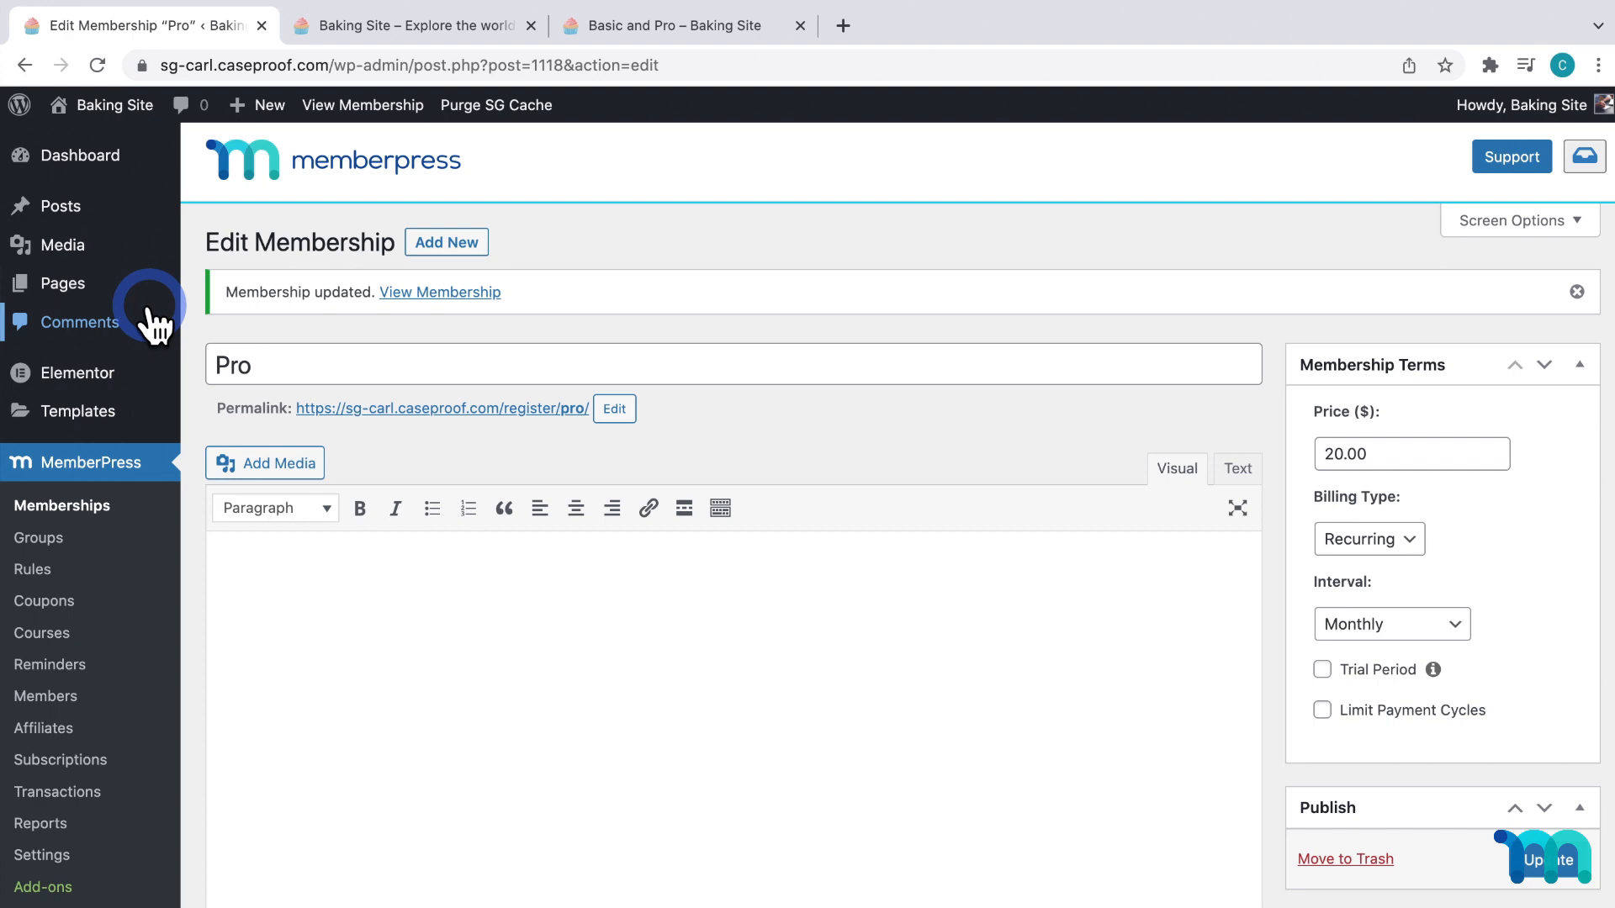
{"action": "scroll", "scroll_direction": "down", "scroll_amount": 3}
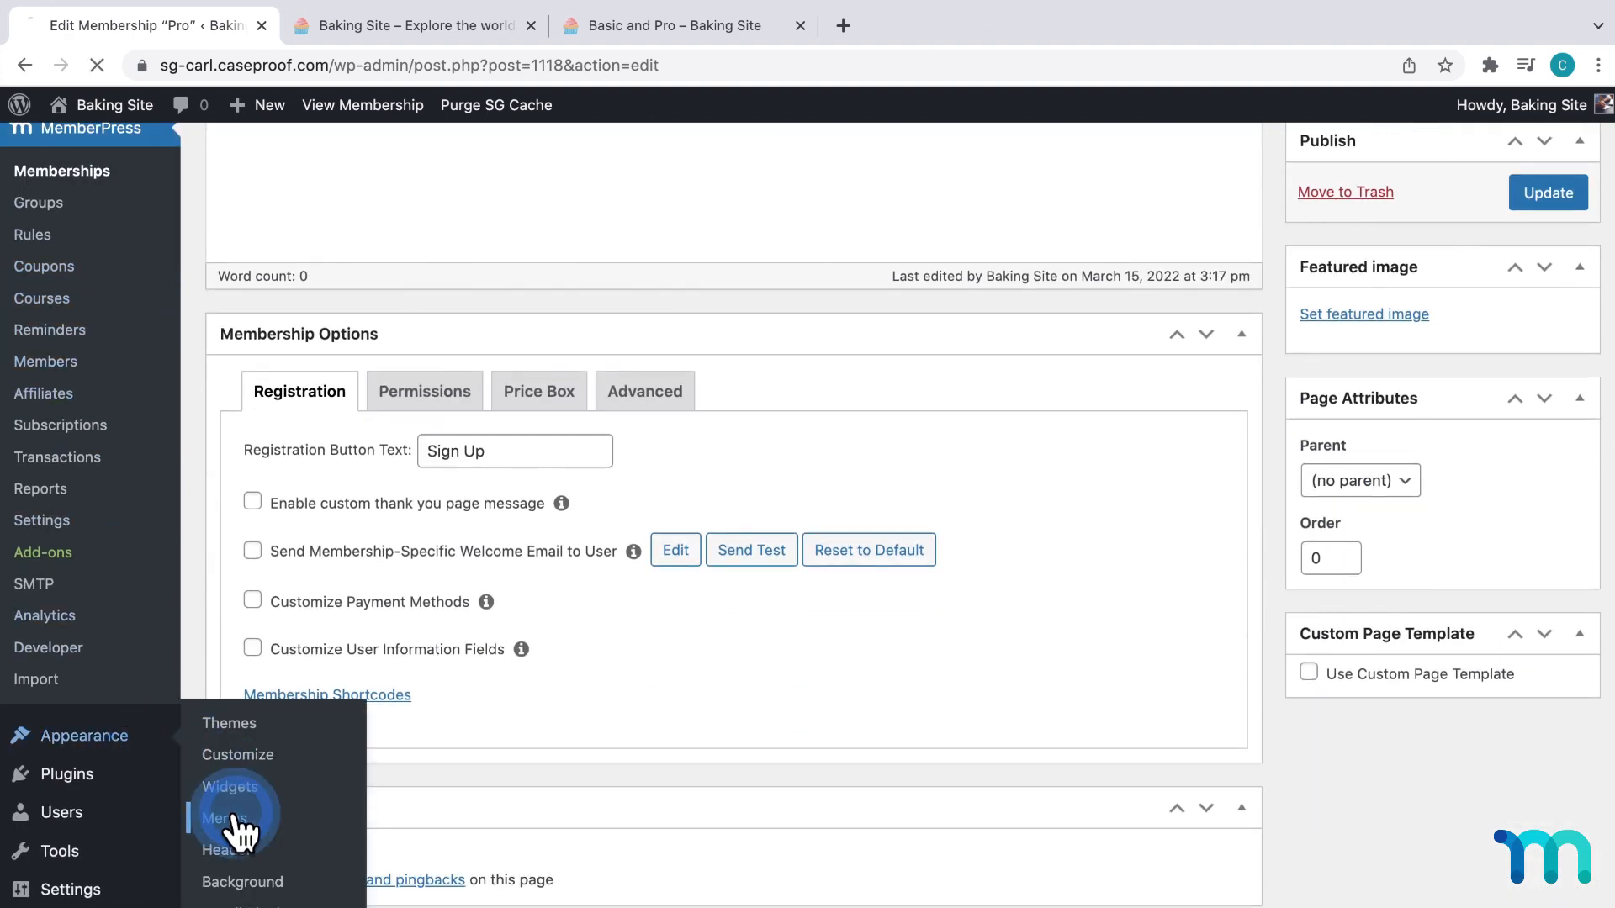
{"action": "left_click", "coordinate": [217, 818]}
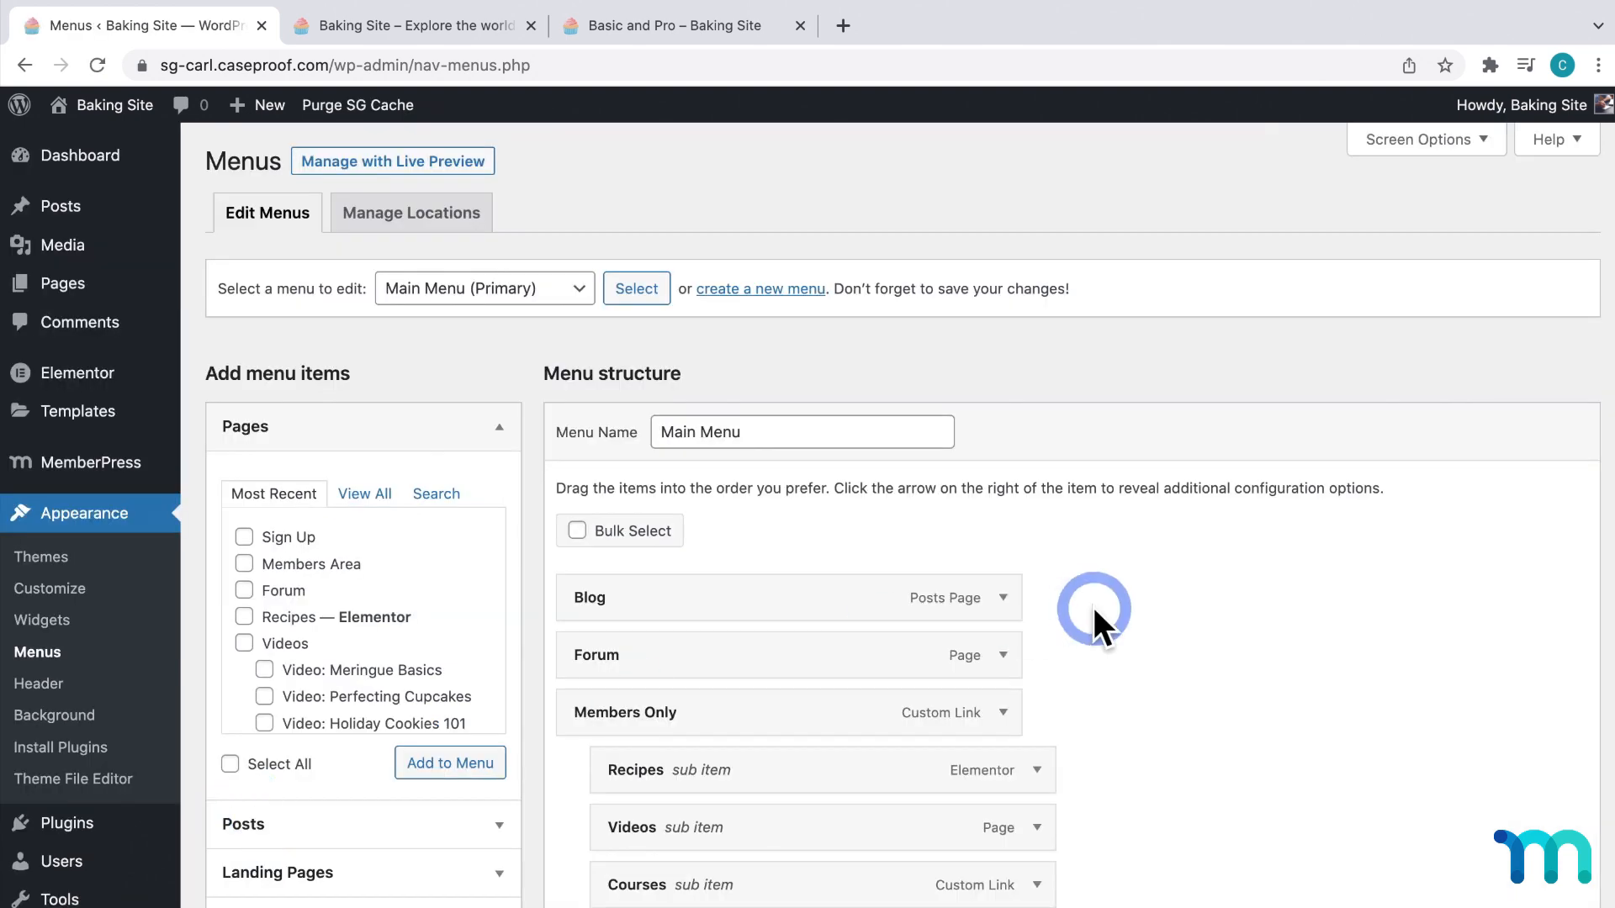
{"action": "scroll", "scroll_direction": "down", "scroll_amount": 3}
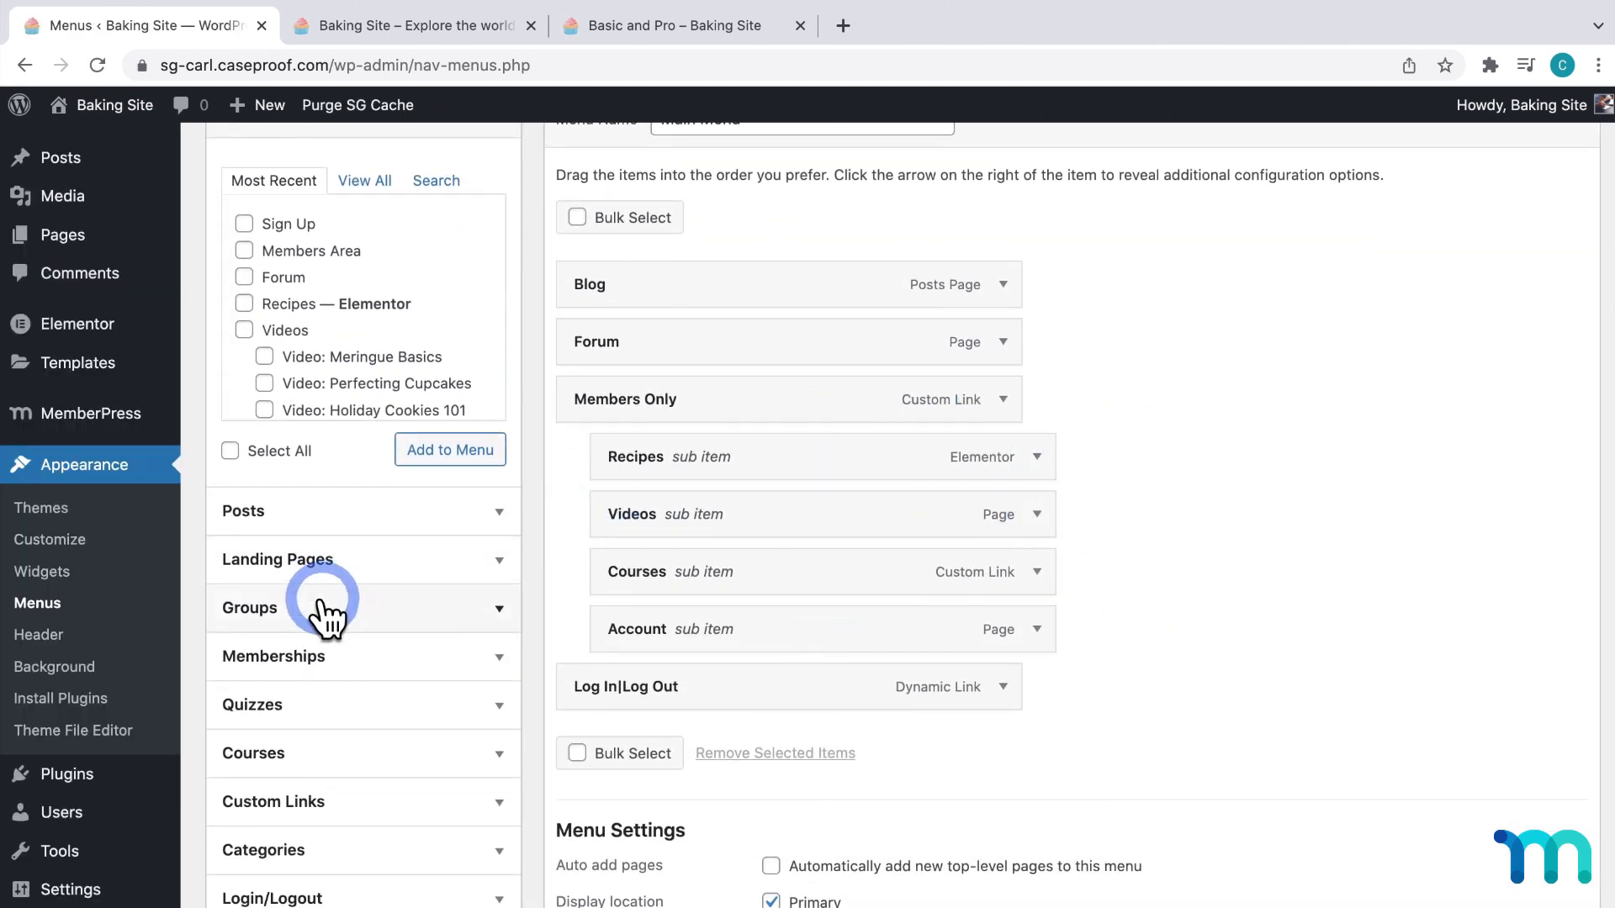
{"action": "mouse_move", "coordinate": [478, 623]}
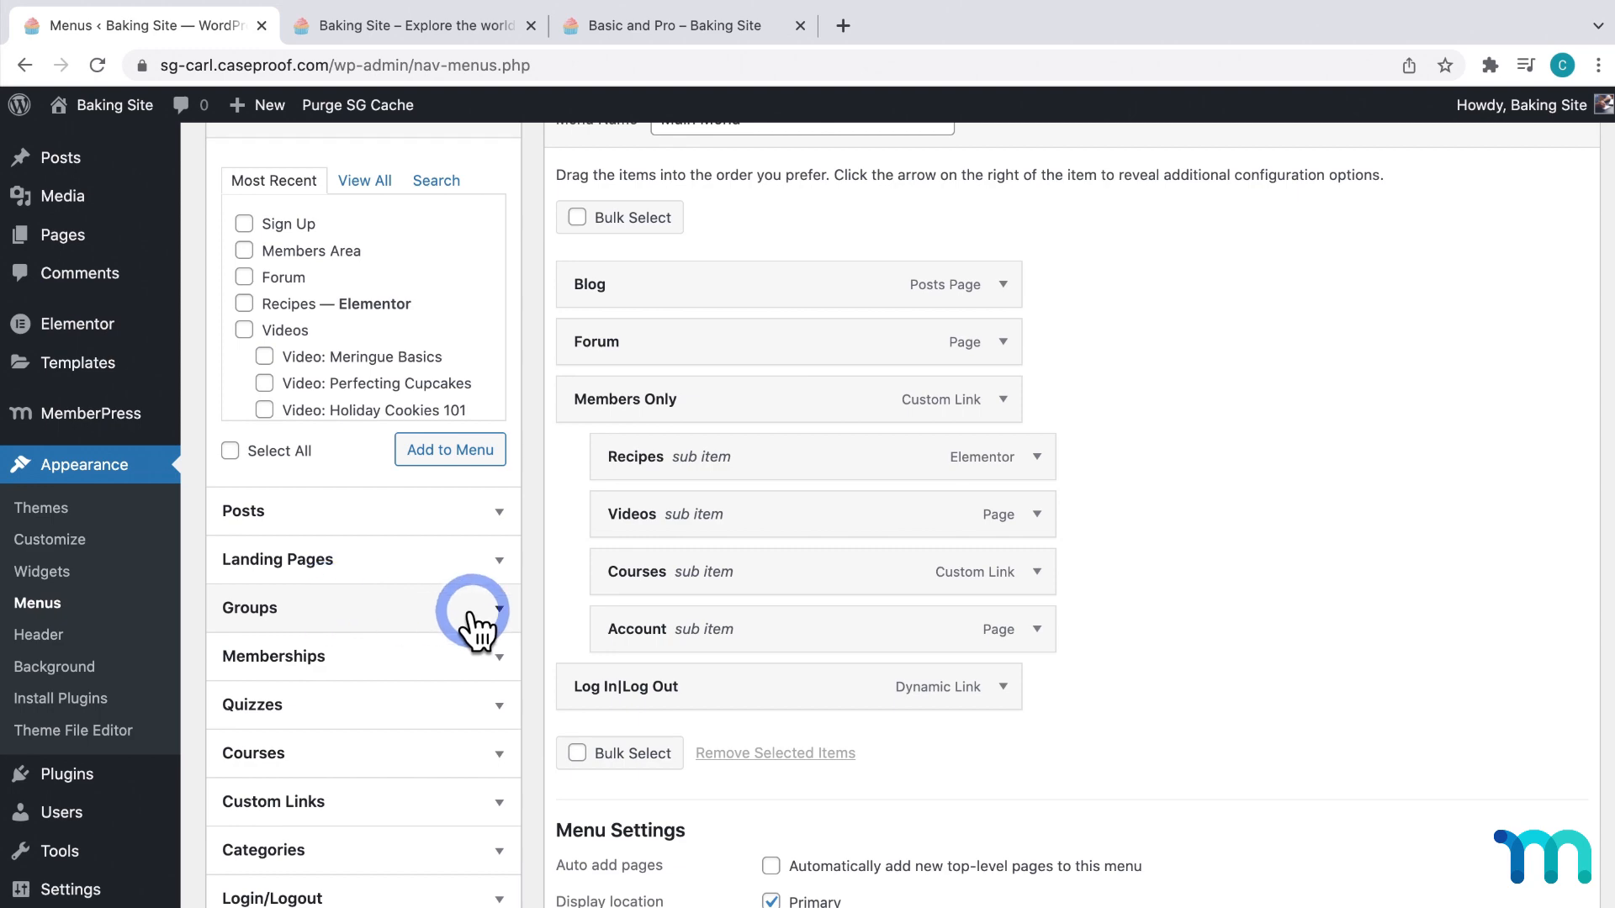
{"action": "scroll", "scroll_direction": "up", "scroll_amount": 3}
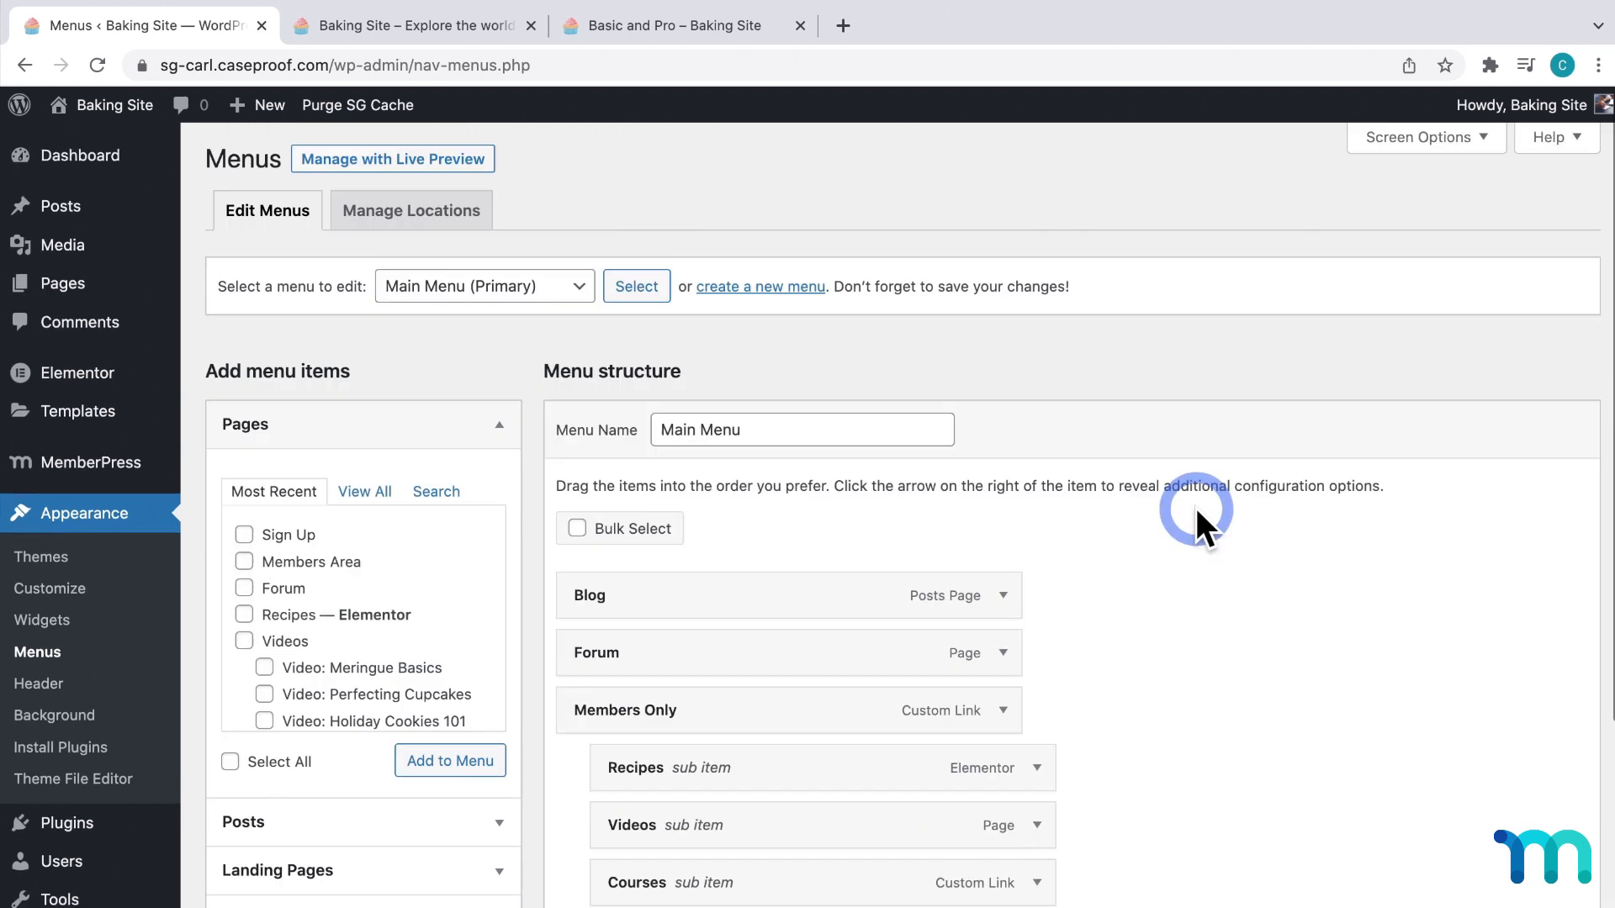
{"action": "left_click", "coordinate": [1419, 137]}
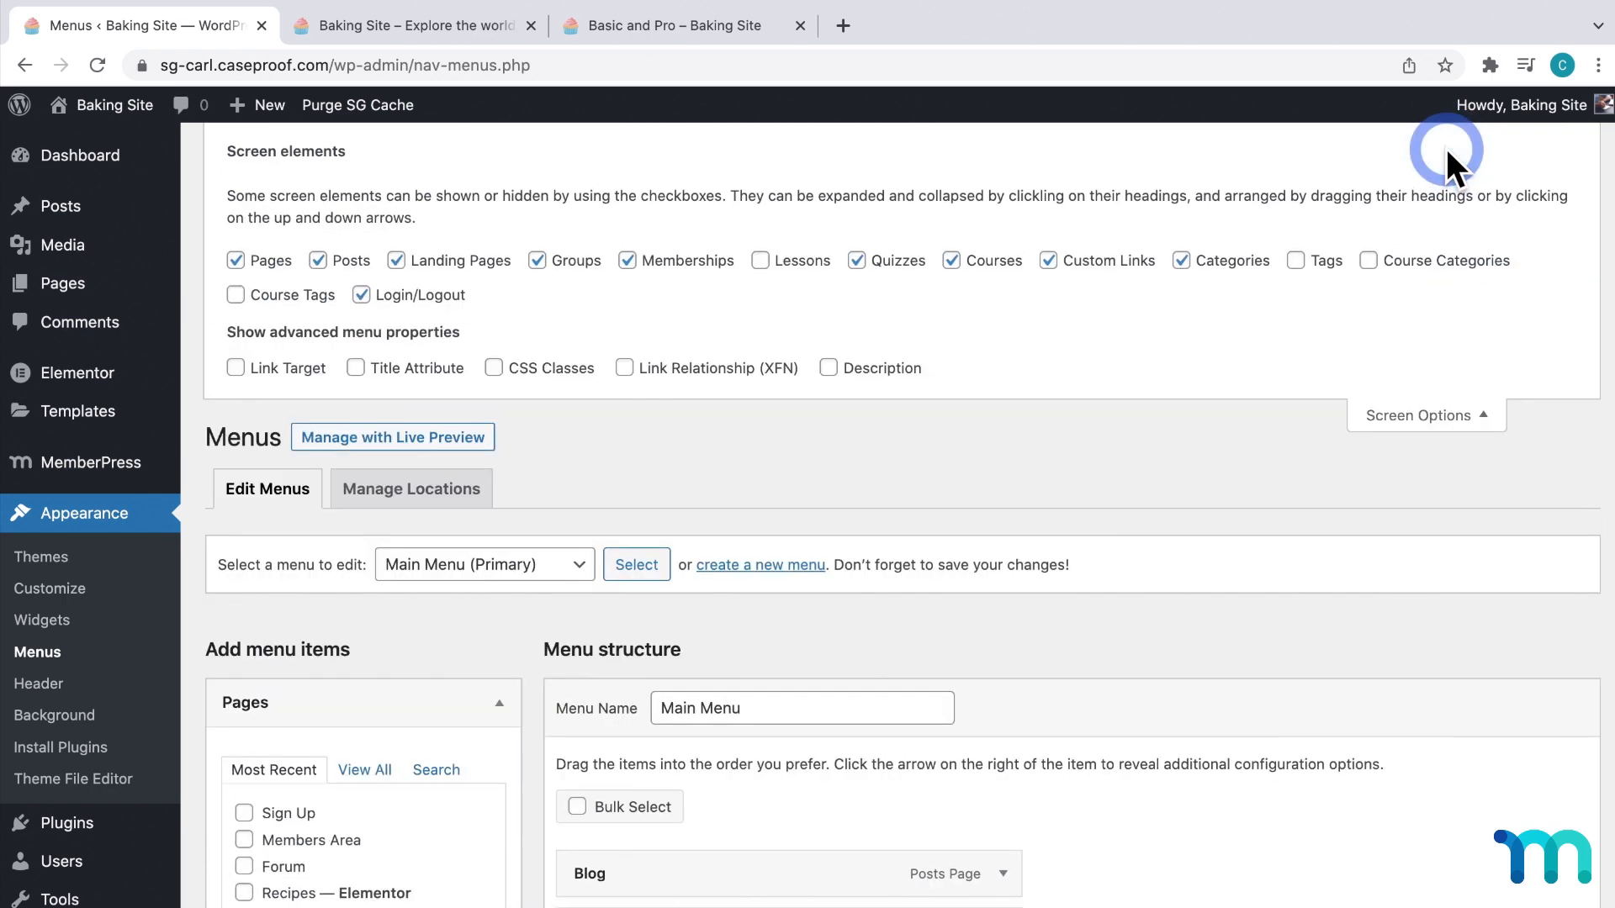
{"action": "mouse_move", "coordinate": [538, 260]}
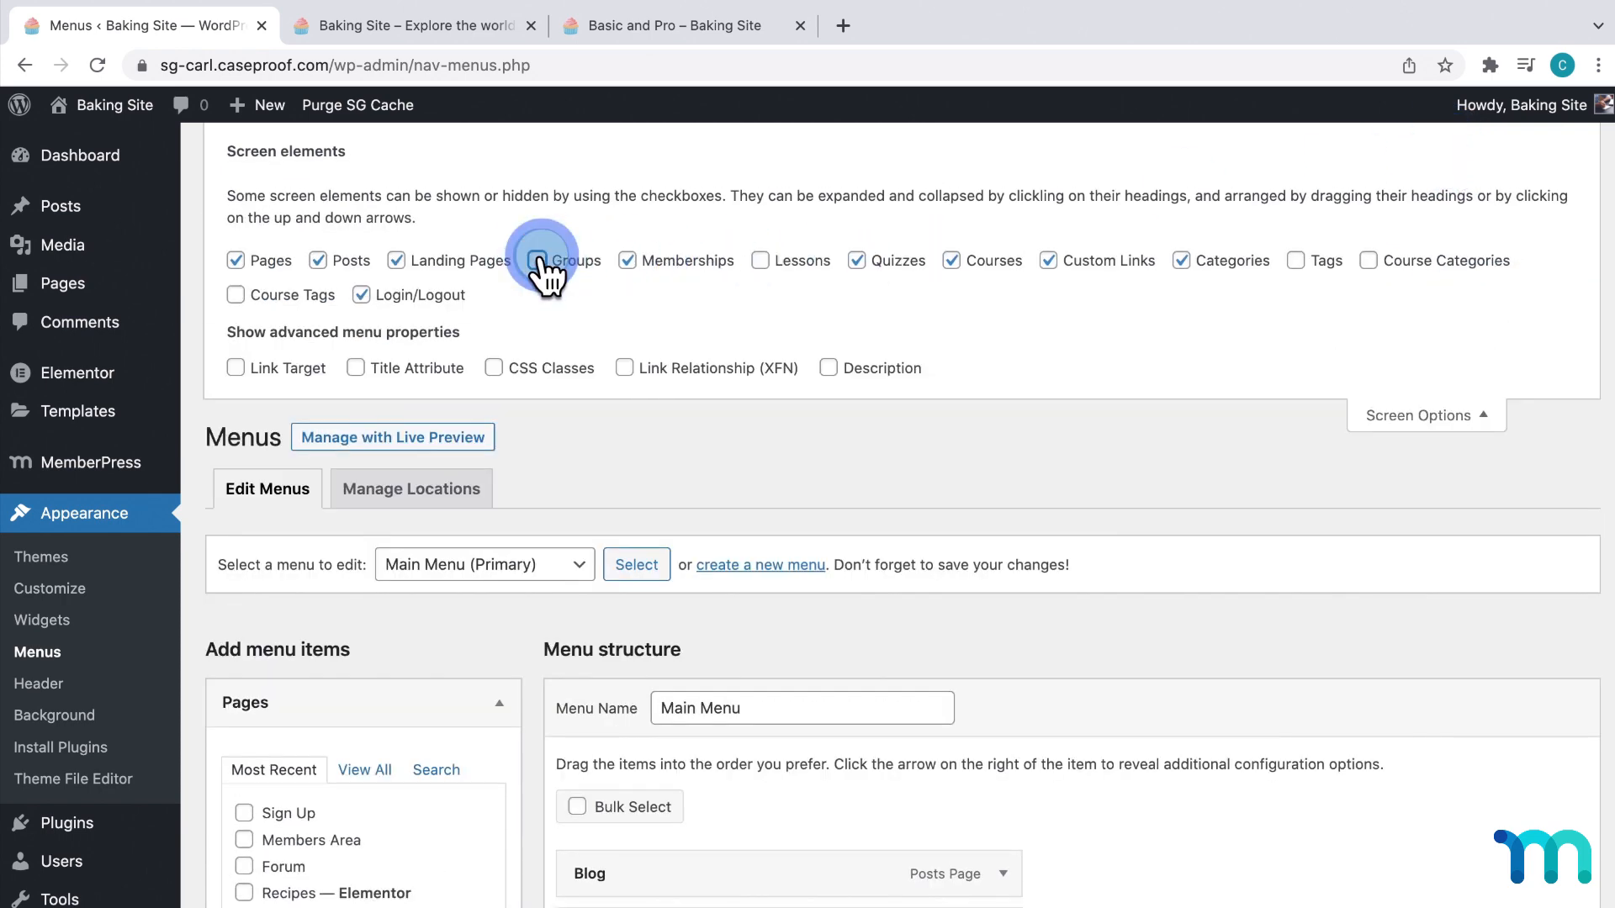
{"action": "left_click", "coordinate": [535, 260]}
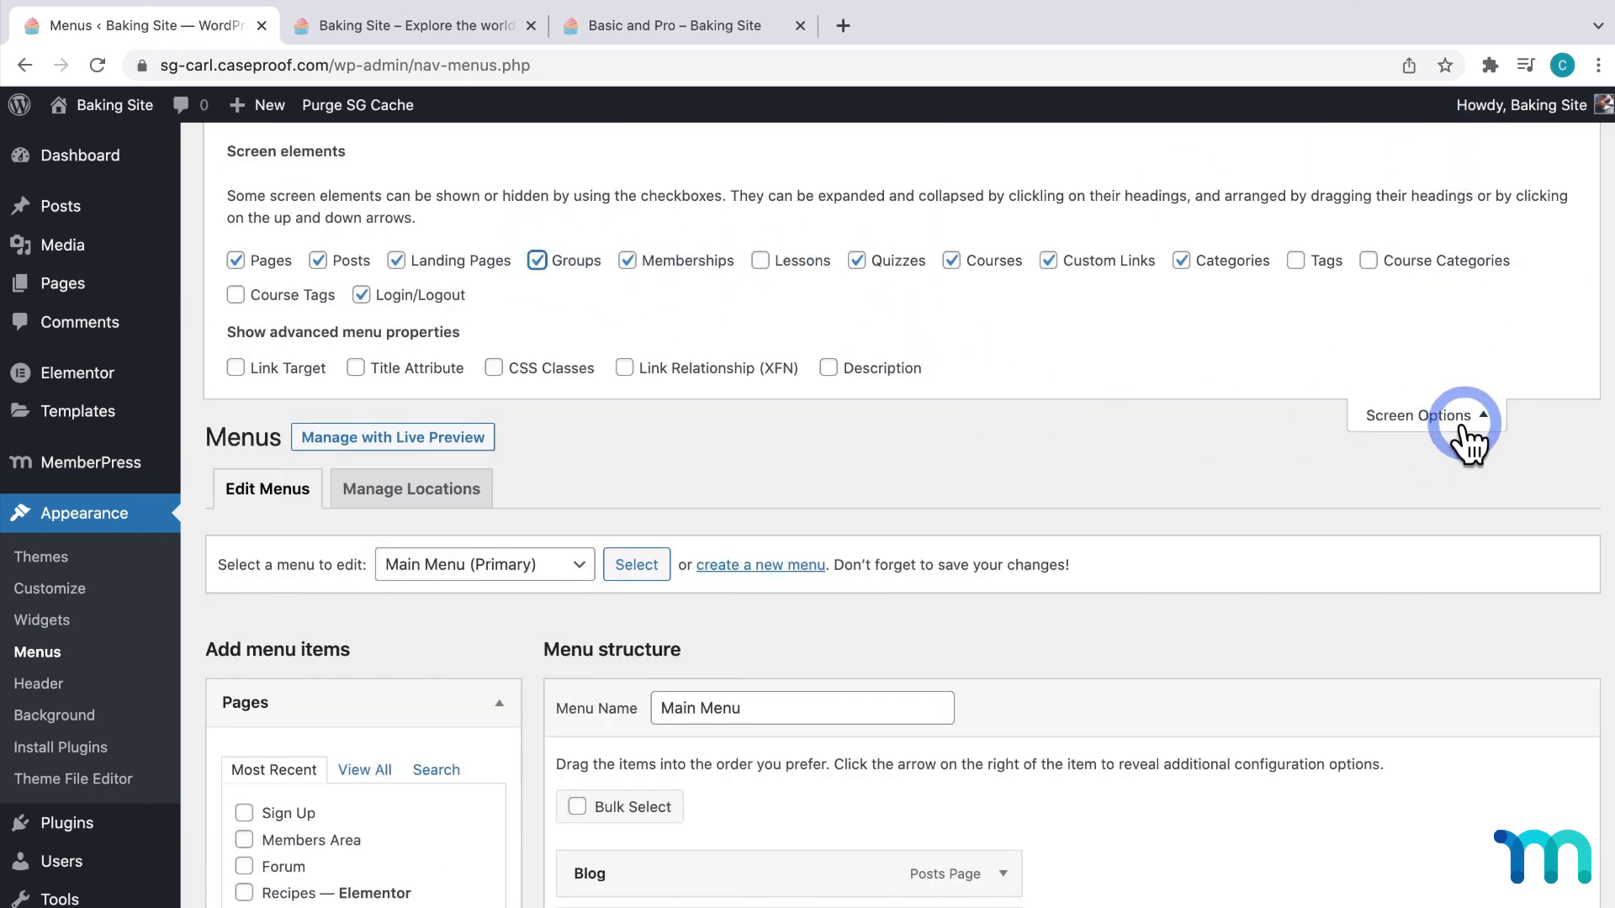
{"action": "scroll", "scroll_direction": "down", "scroll_amount": 3}
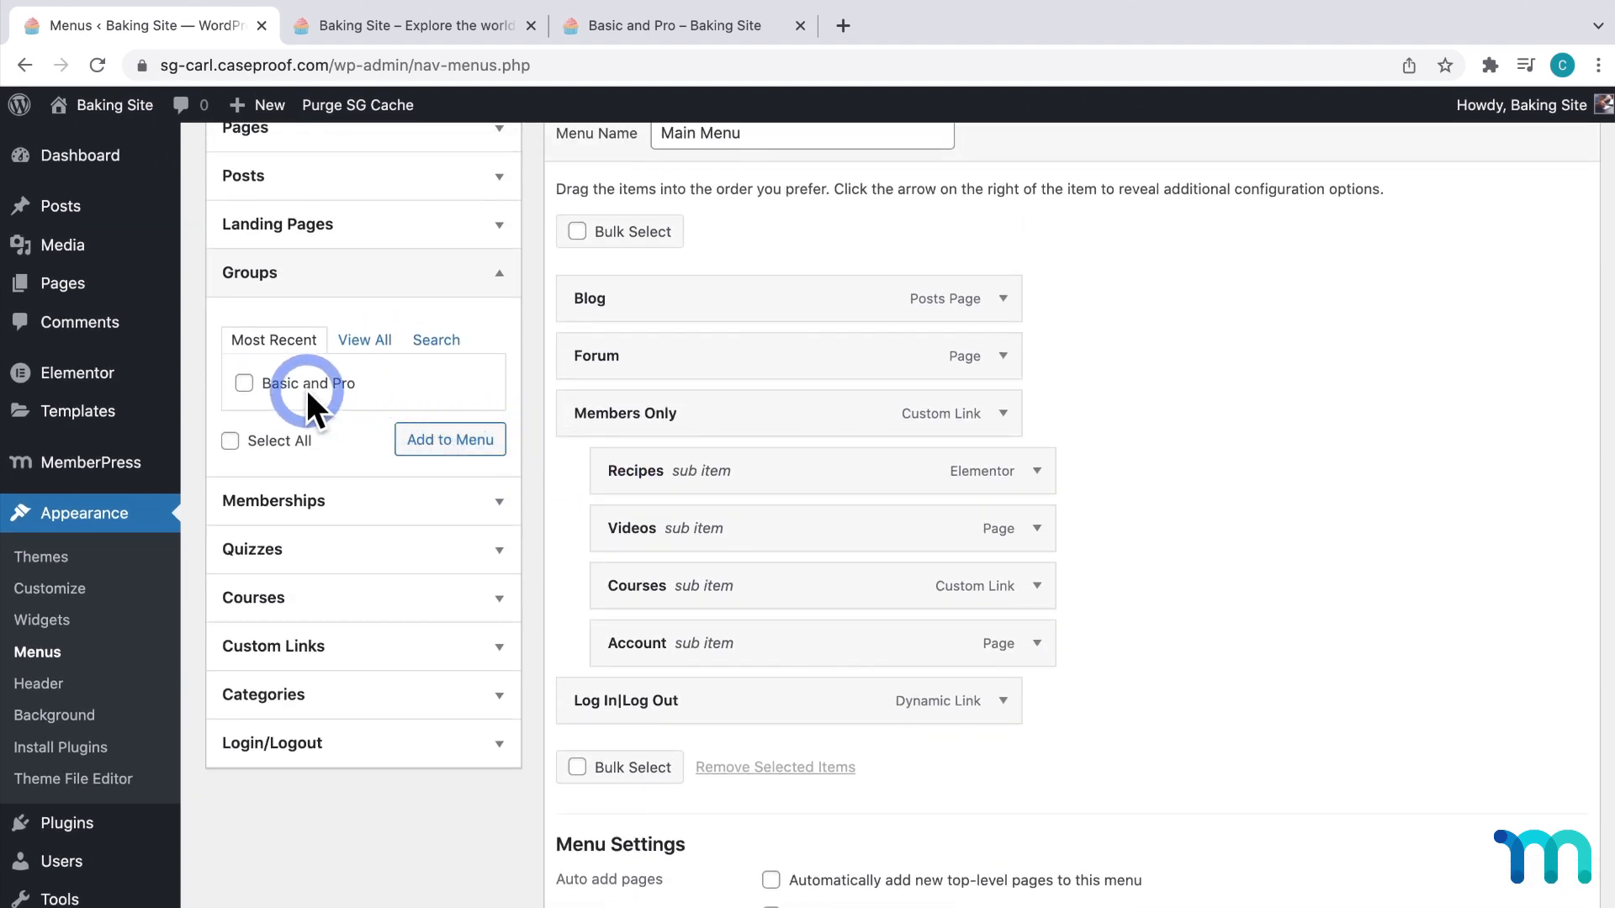
{"action": "mouse_move", "coordinate": [298, 396]}
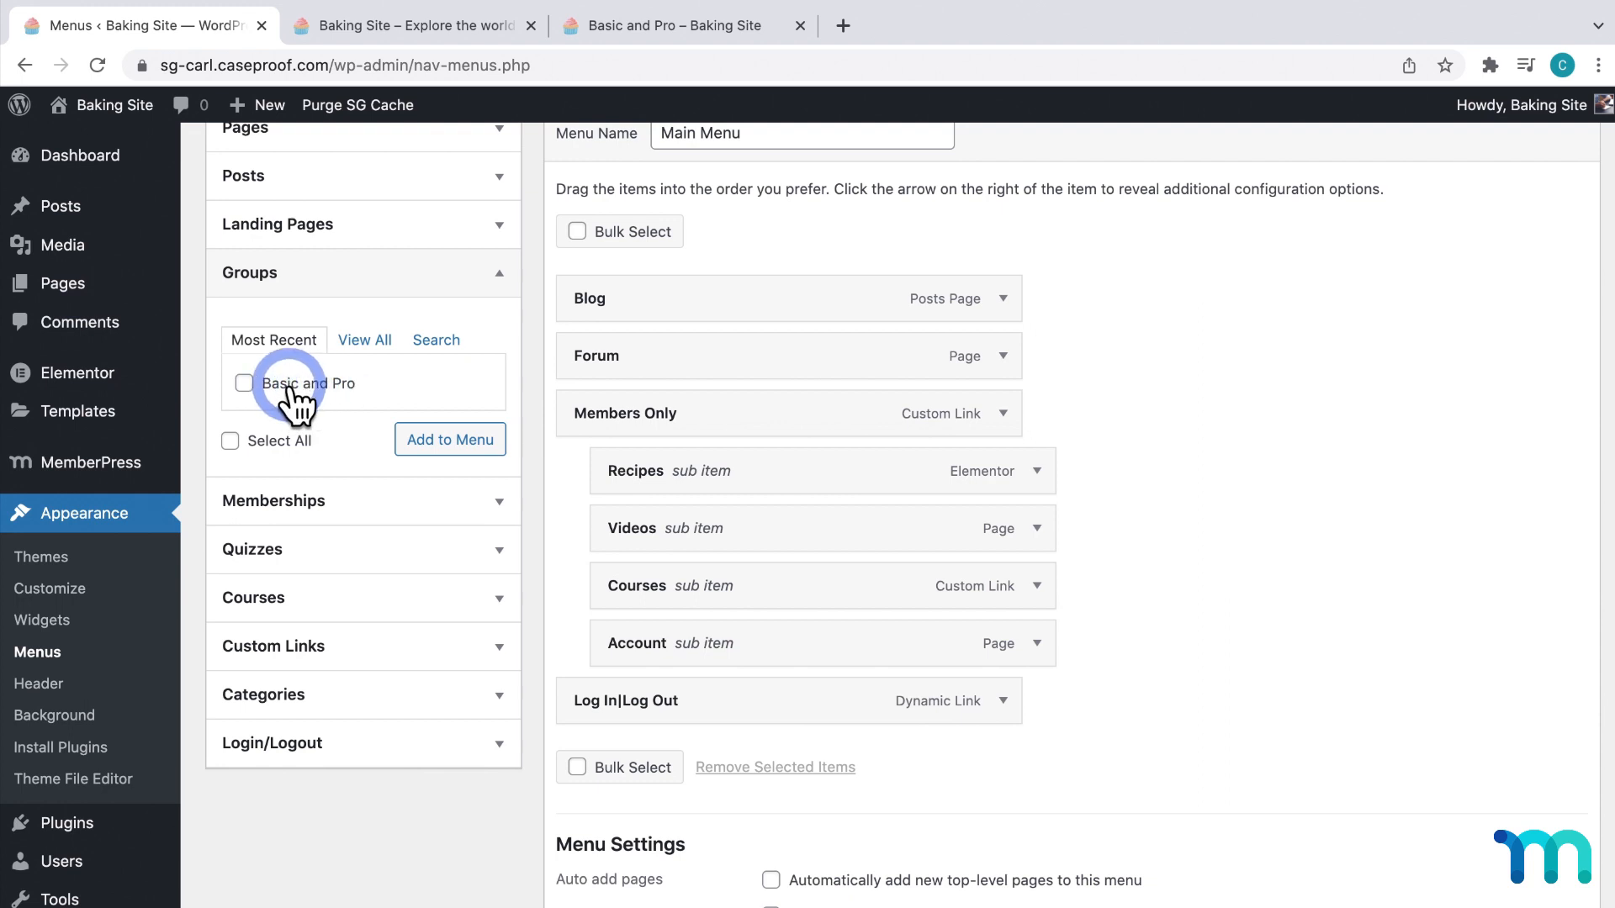
Add the Basic and Pro group as an item in Main Menu
{"action": "left_click", "coordinate": [243, 383]}
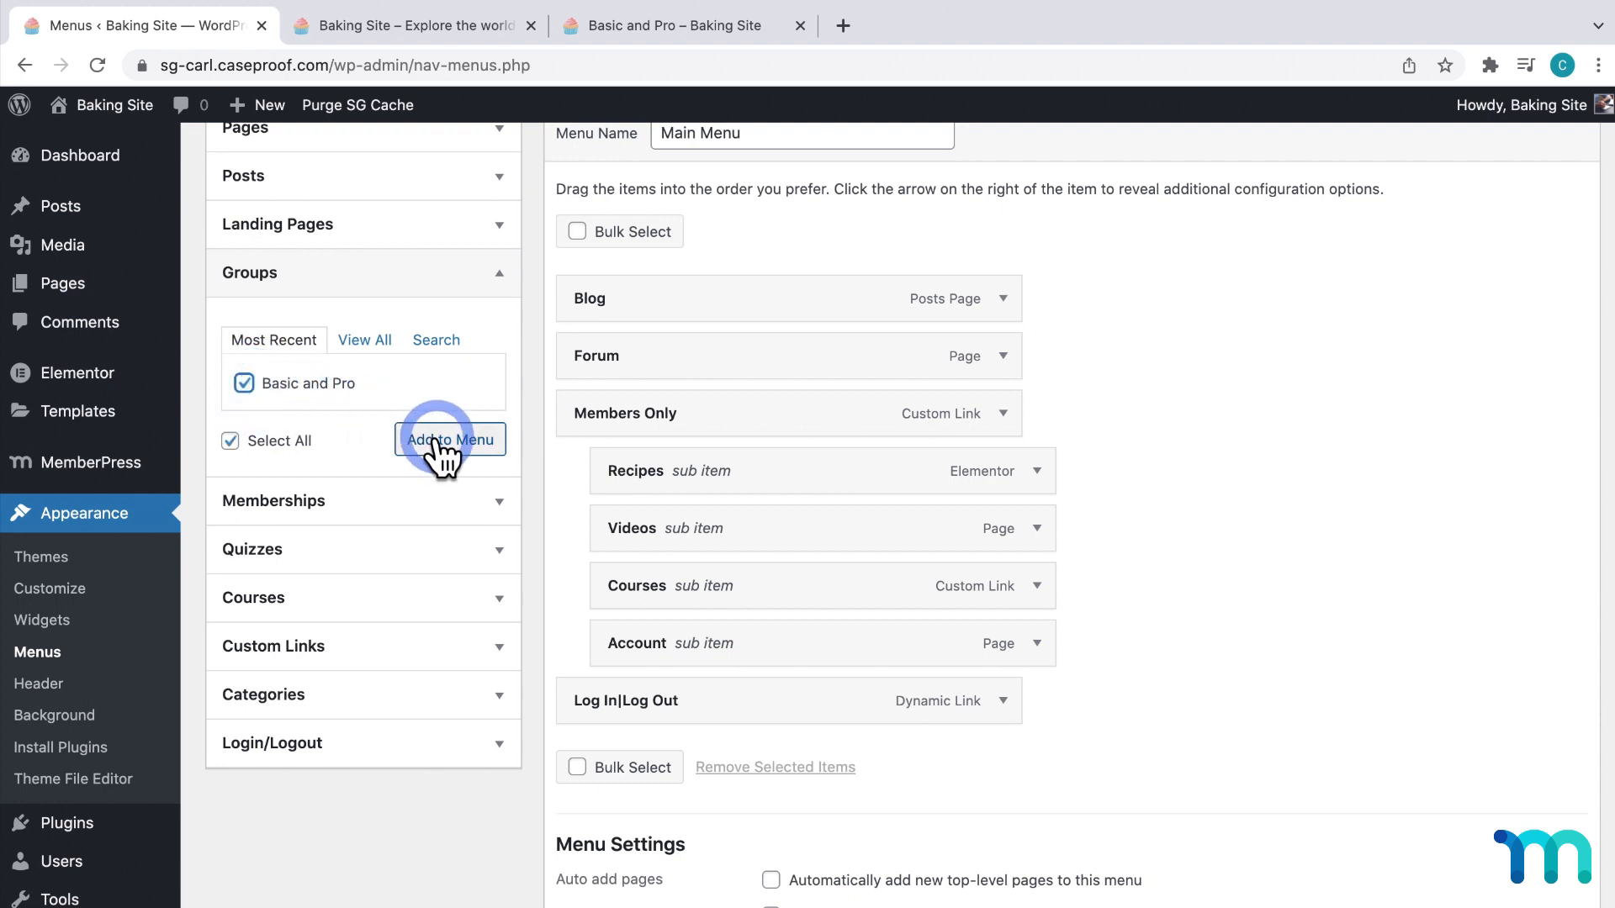
{"action": "left_click", "coordinate": [450, 439]}
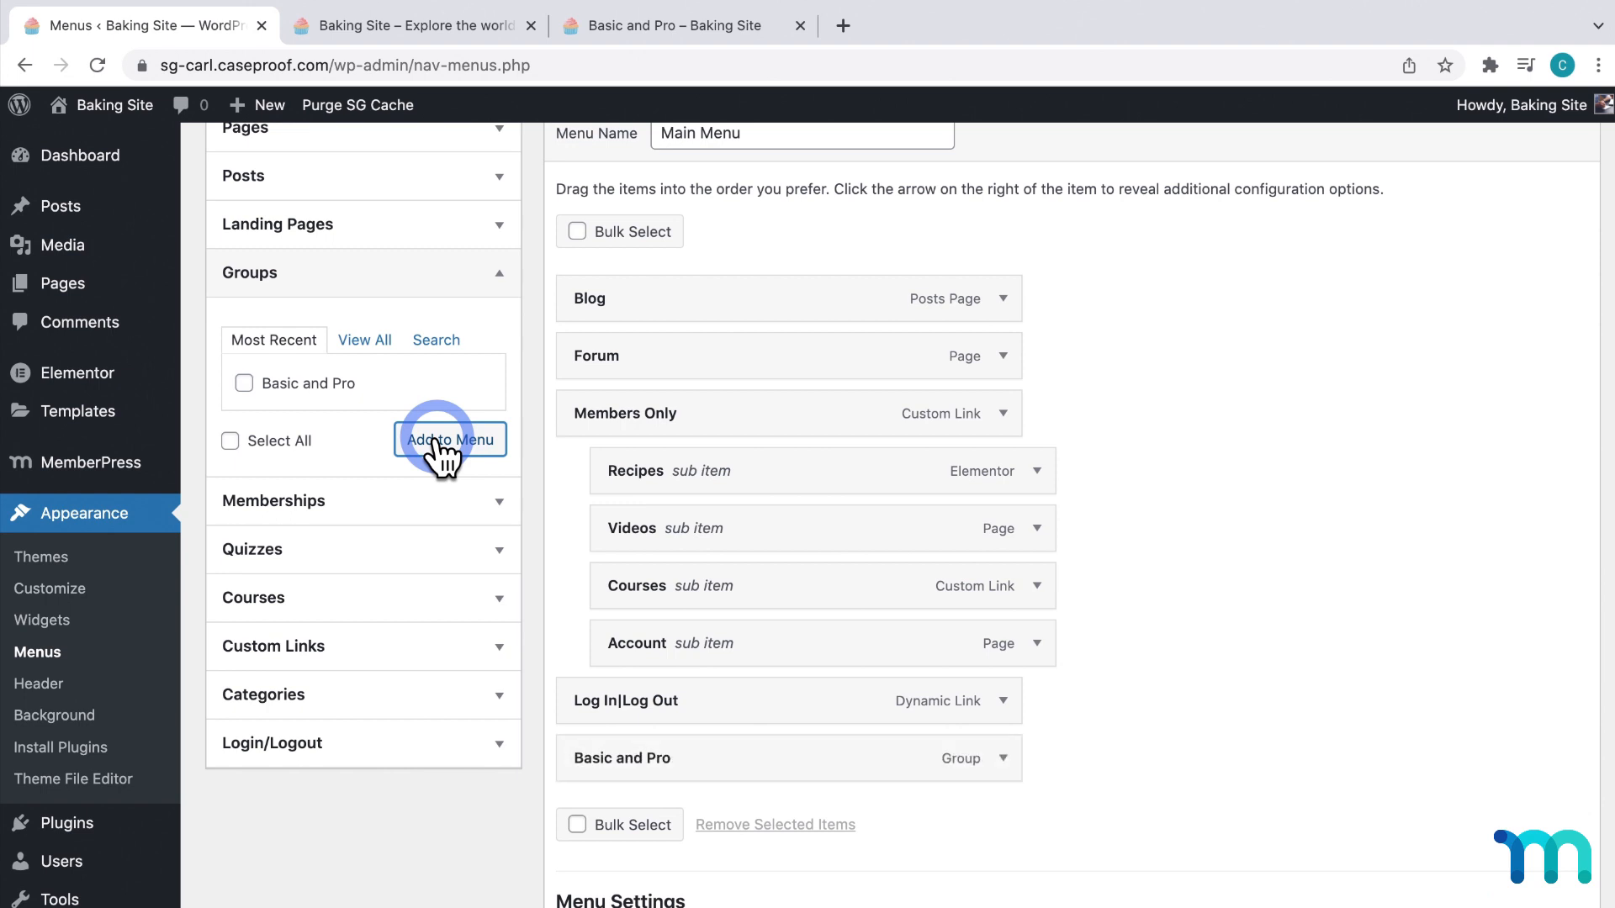
{"action": "scroll", "scroll_direction": "down", "scroll_amount": 3}
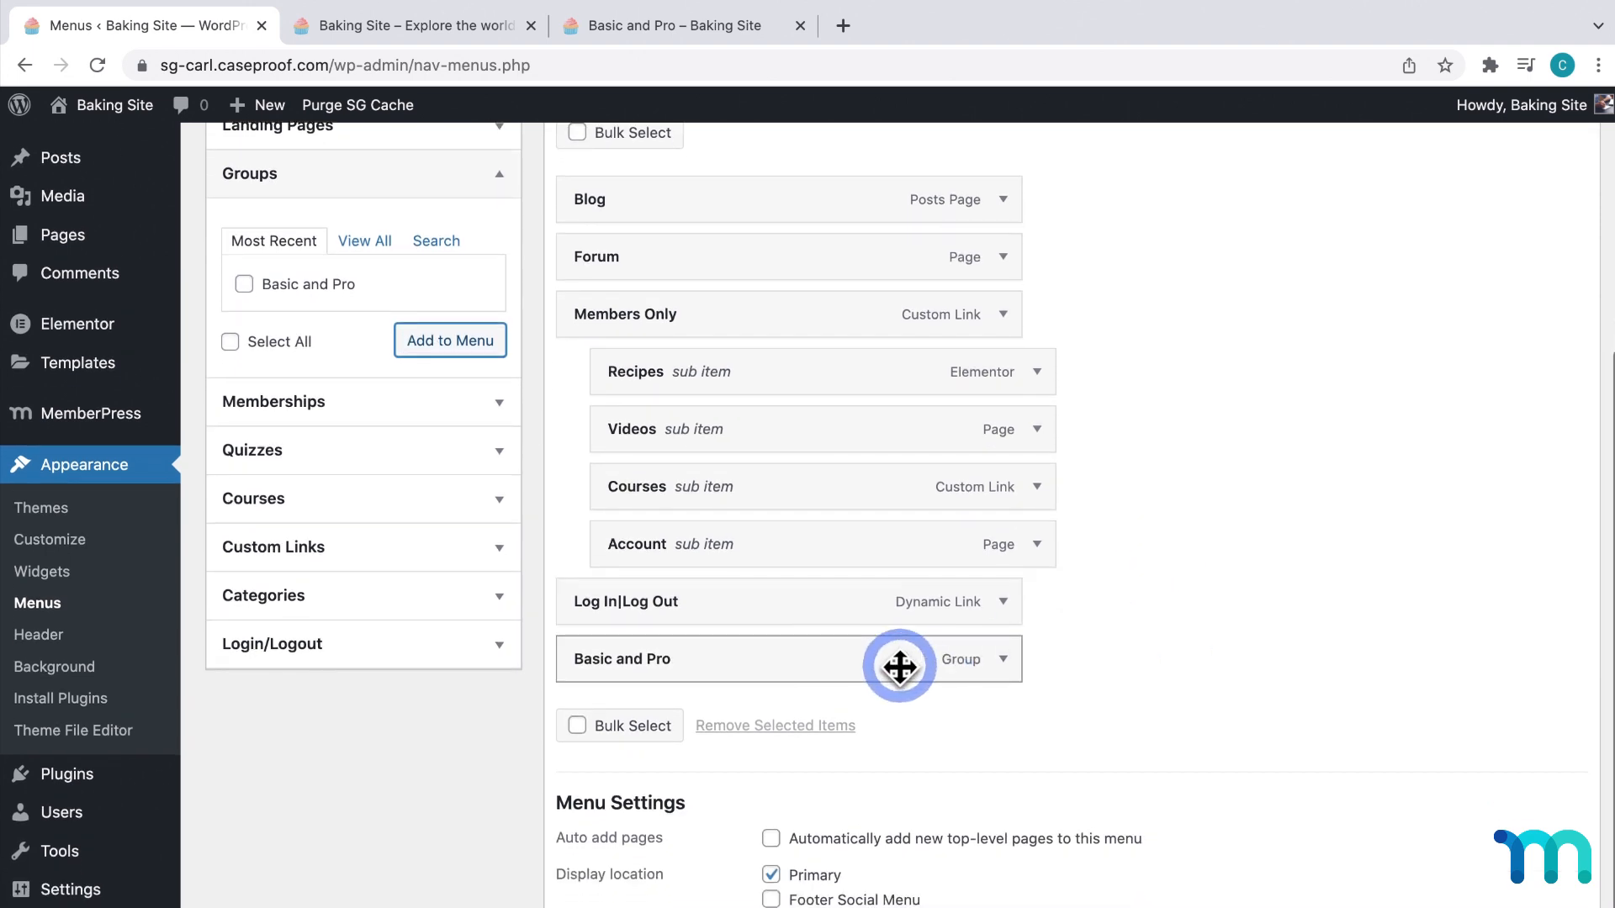
{"action": "mouse_move", "coordinate": [785, 670]}
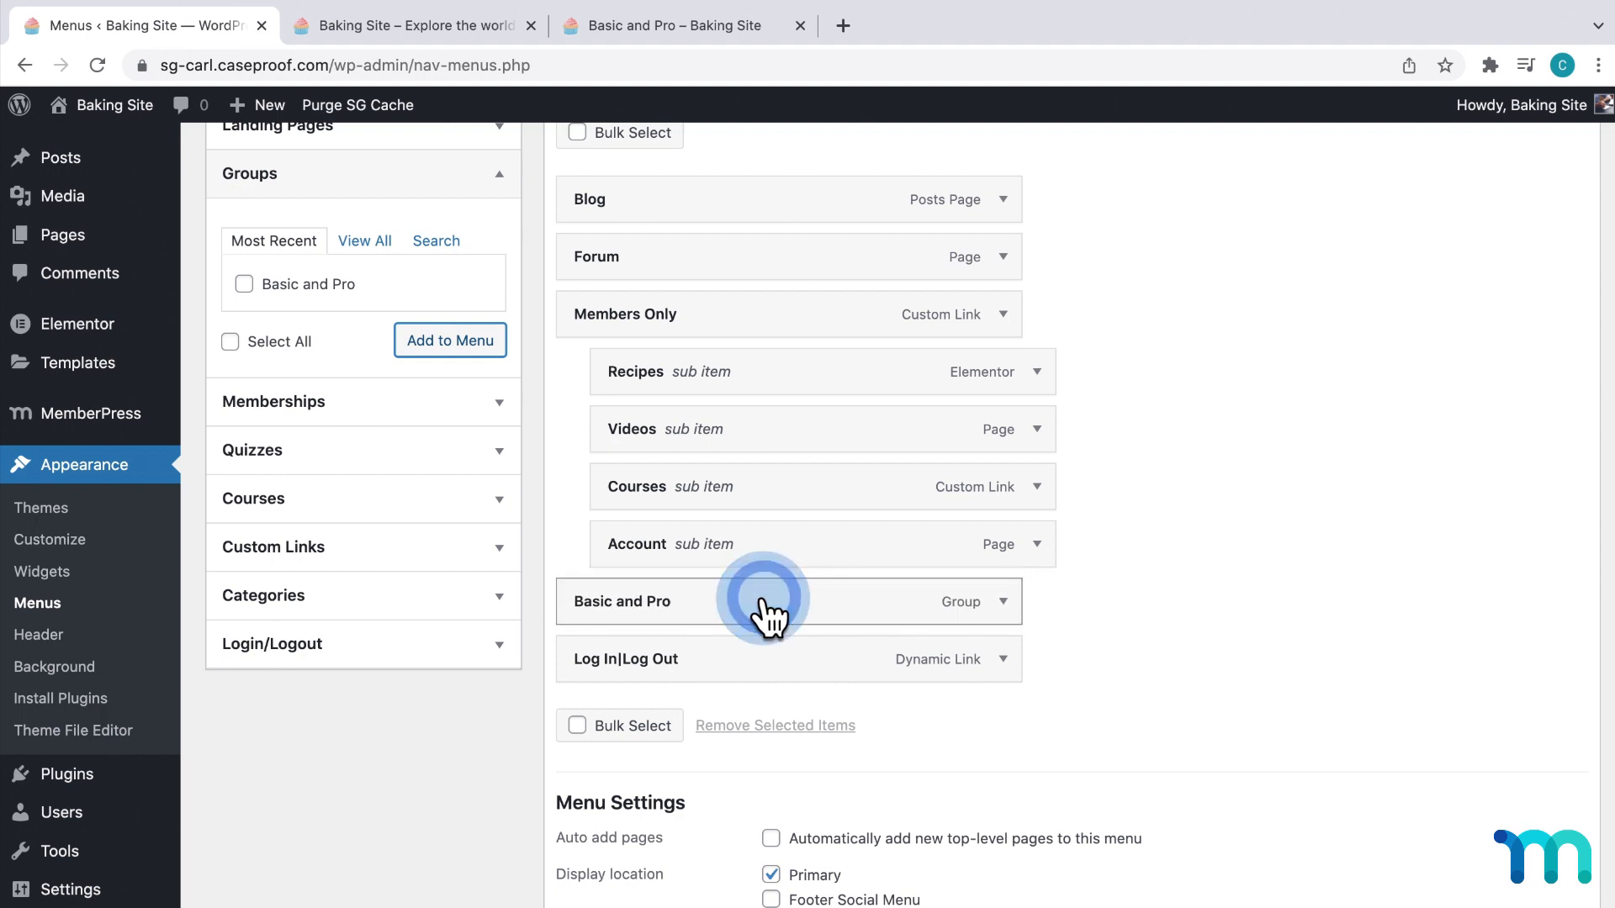
{"action": "mouse_move", "coordinate": [1014, 605]}
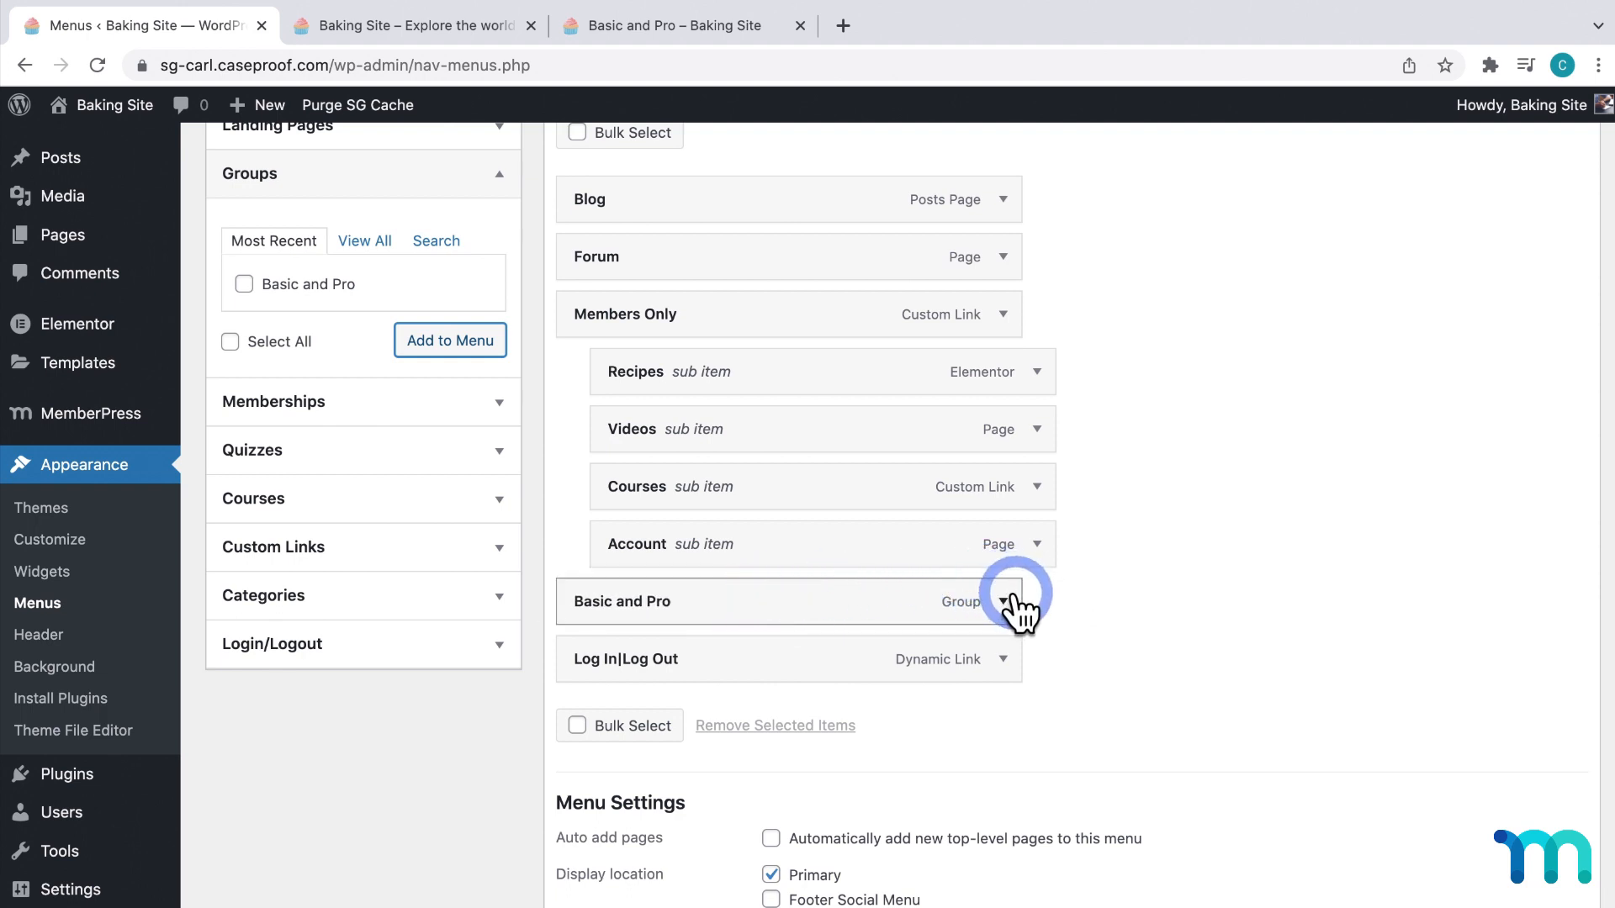
Relabel the Basic and Pro menu item 'Sign Up' and save Main Menu
{"action": "left_click", "coordinate": [1013, 602]}
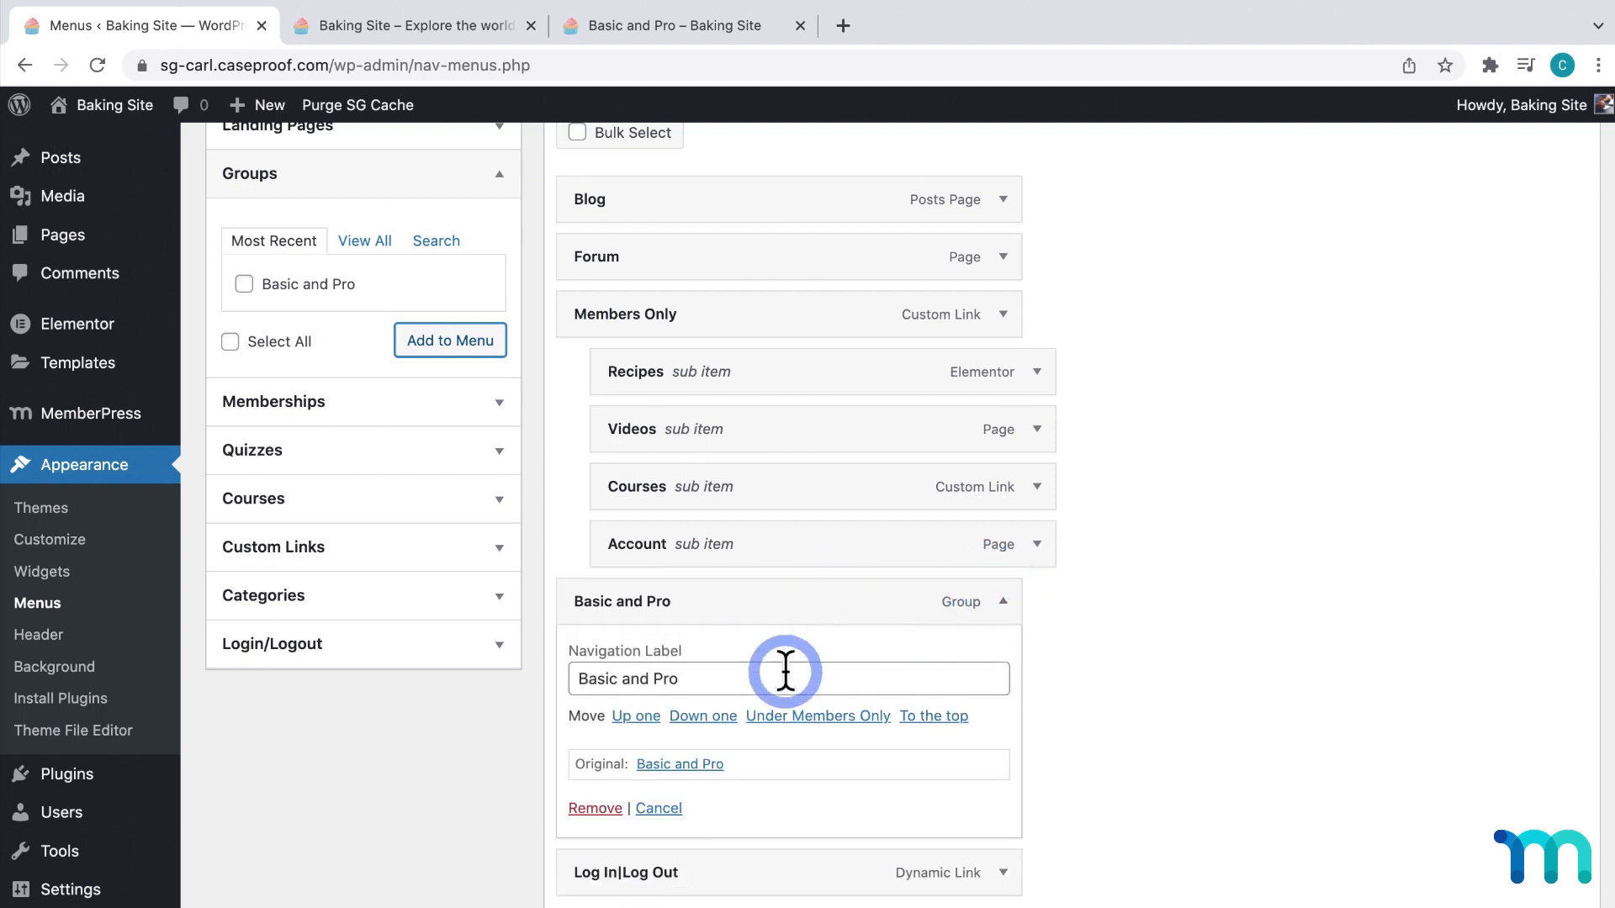
{"action": "triple_click", "coordinate": [788, 679]}
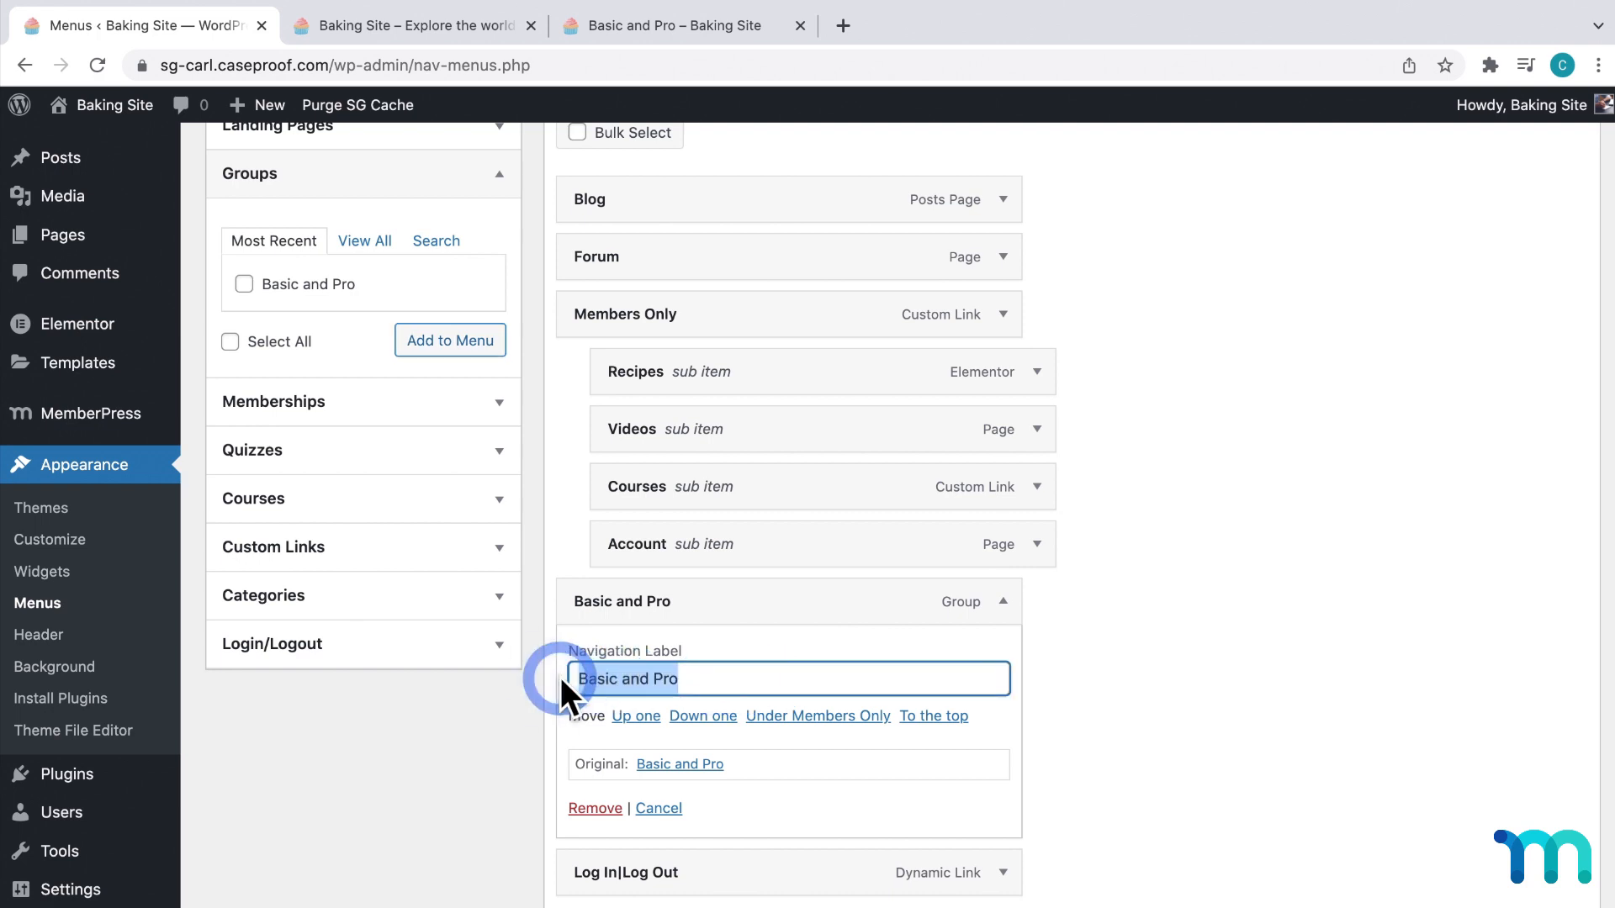
{"action": "type", "text": "Sign U"}
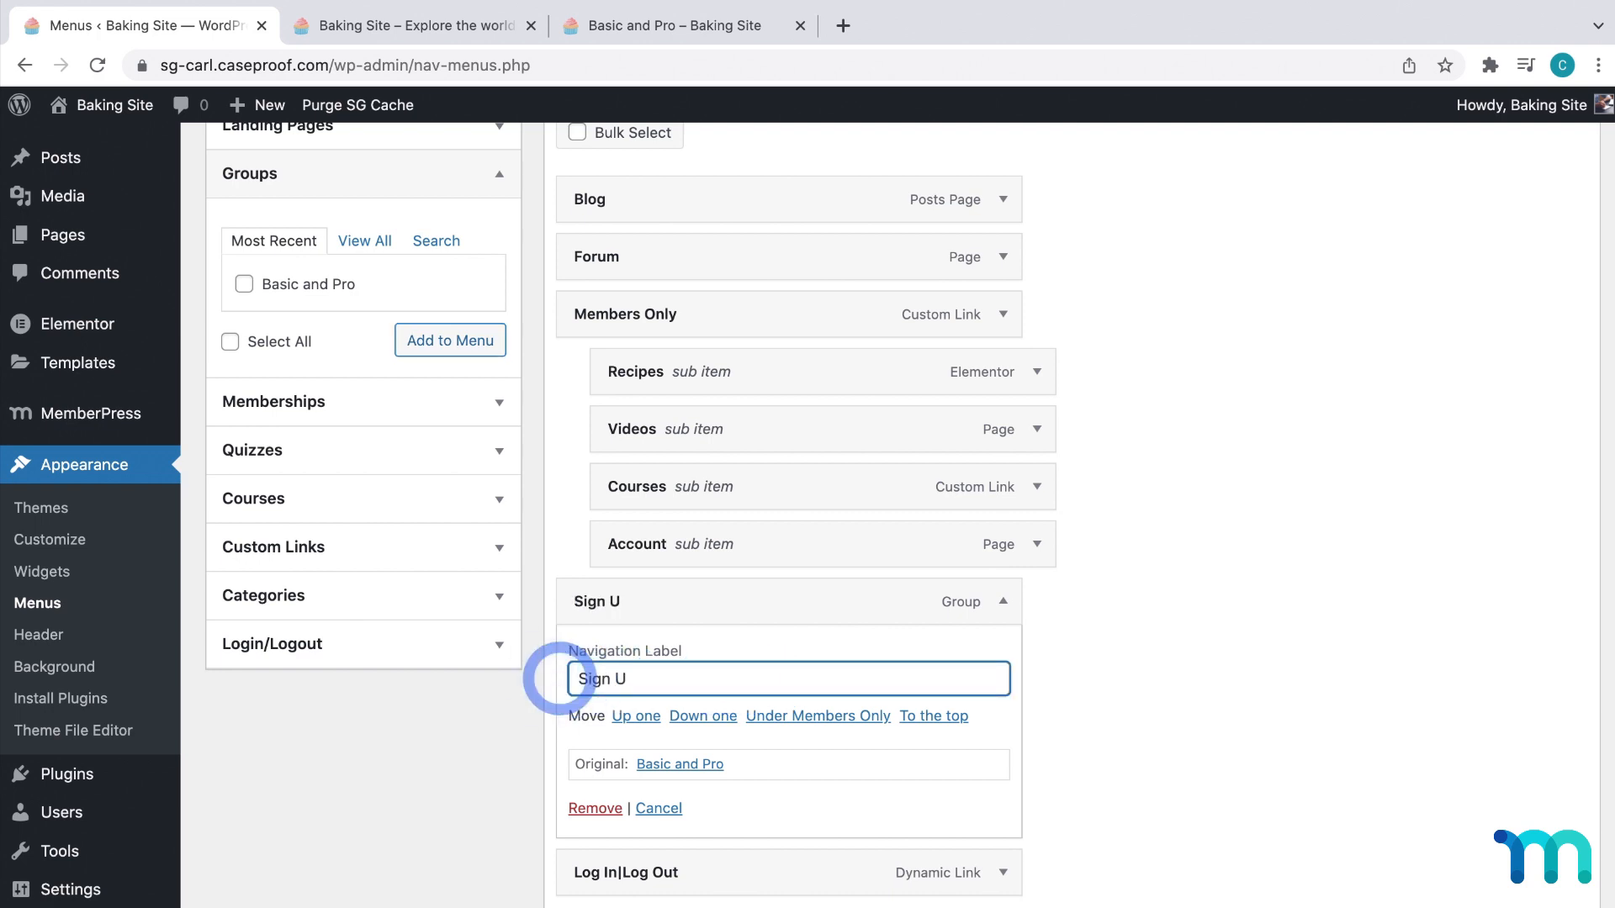
{"action": "type", "text": "p"}
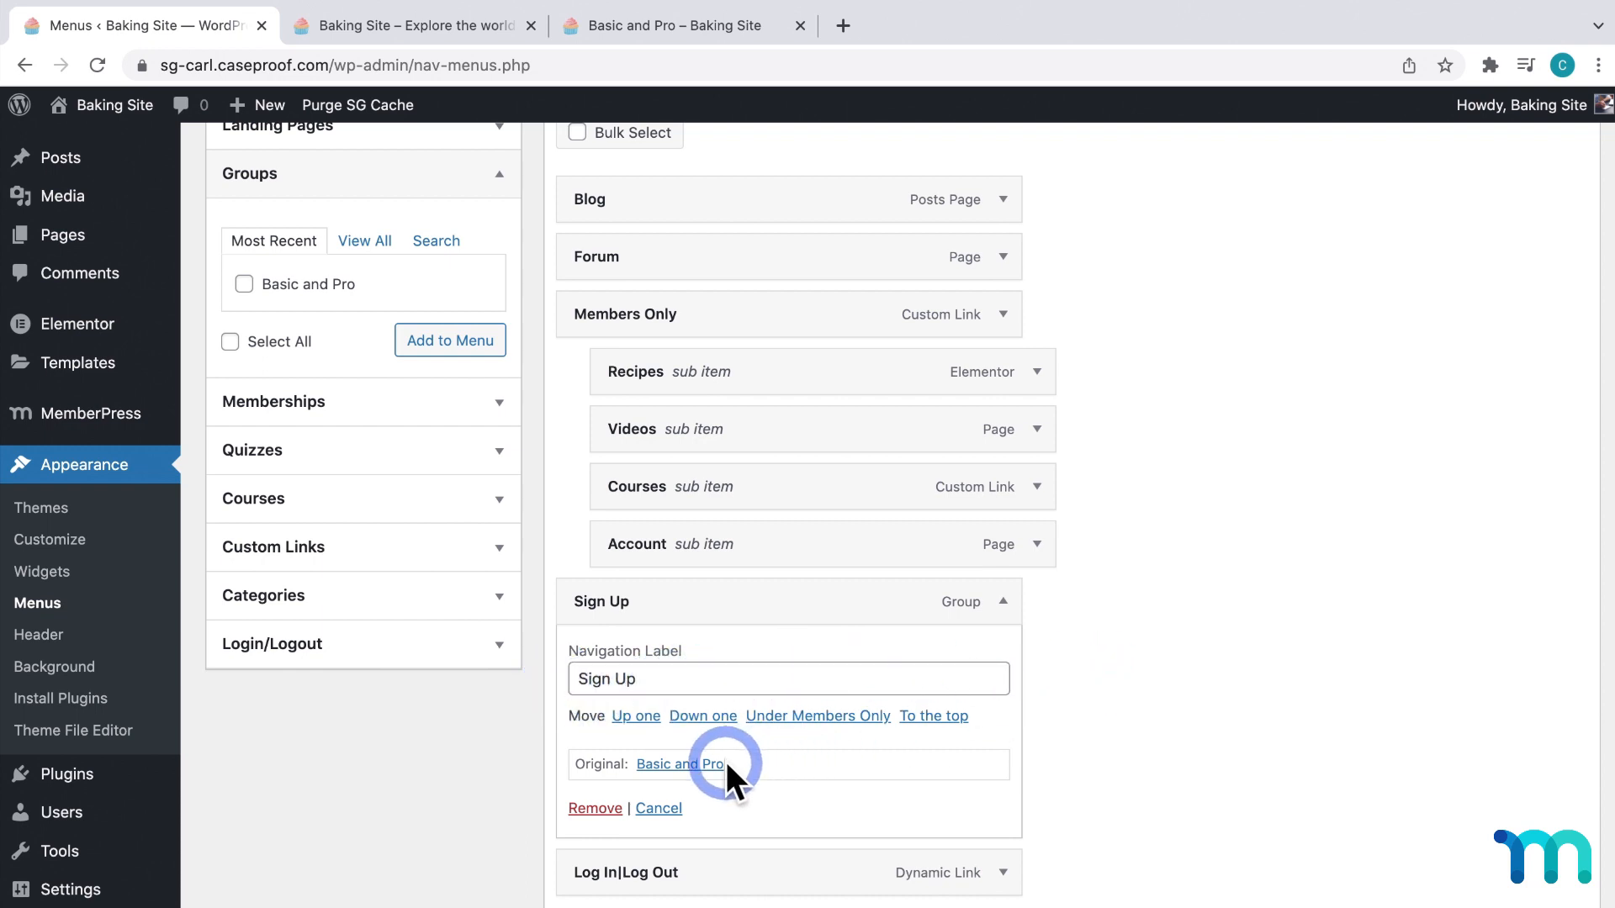
{"action": "scroll", "scroll_direction": "down", "scroll_amount": 3}
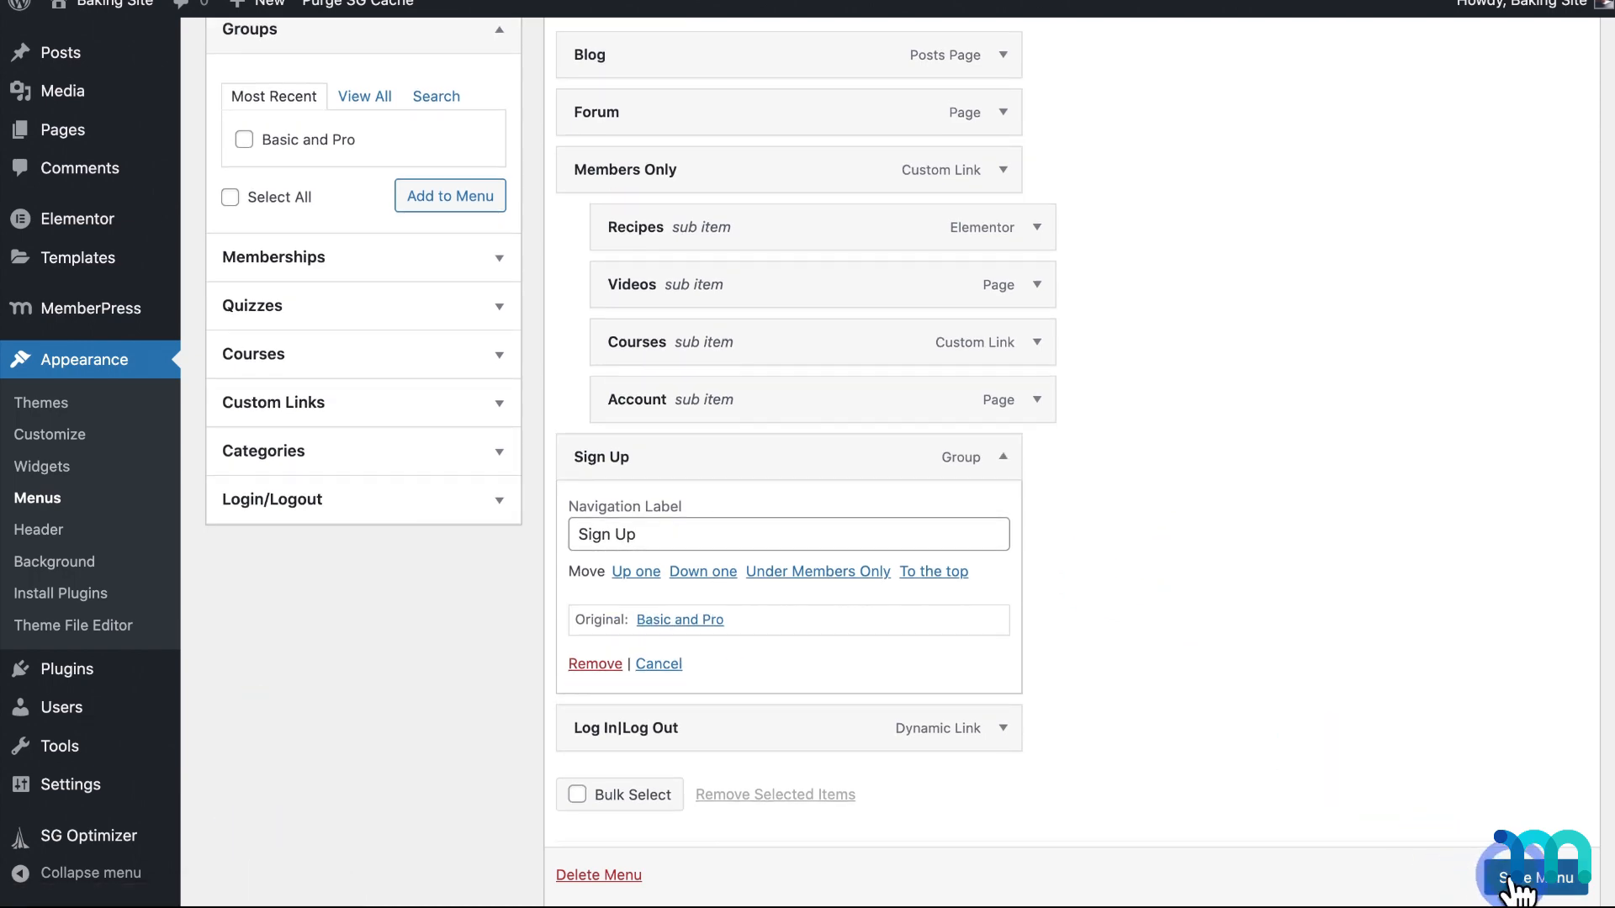
{"action": "left_click", "coordinate": [1542, 877]}
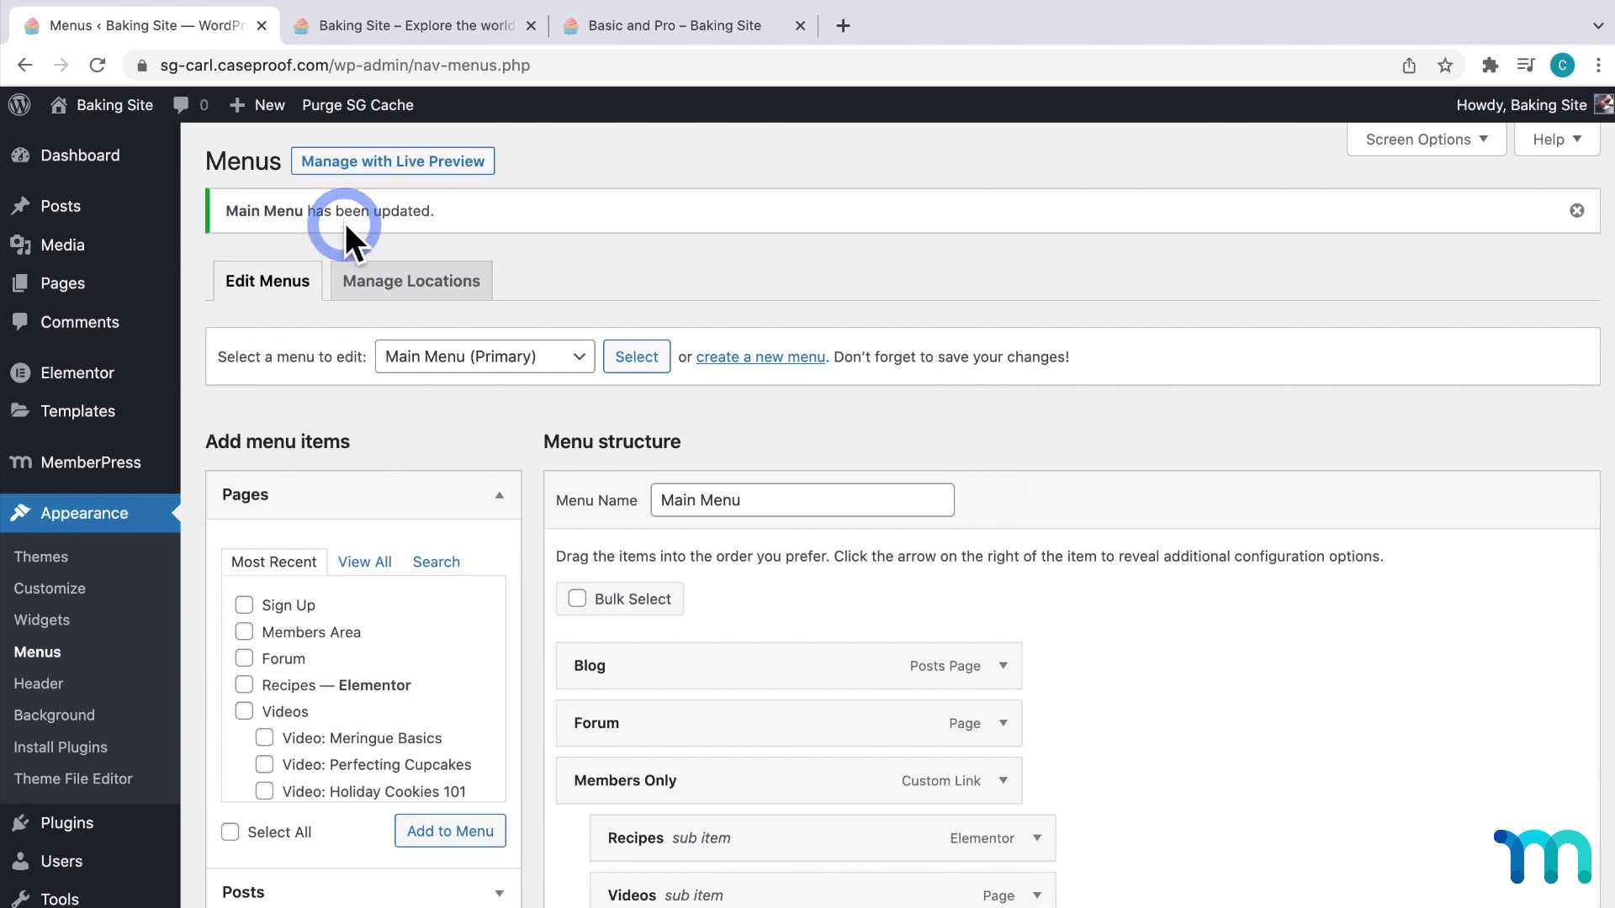
Follow the header Sign Up link to the Basic and Pro pricing table, then return to admin
{"action": "left_click", "coordinate": [679, 25]}
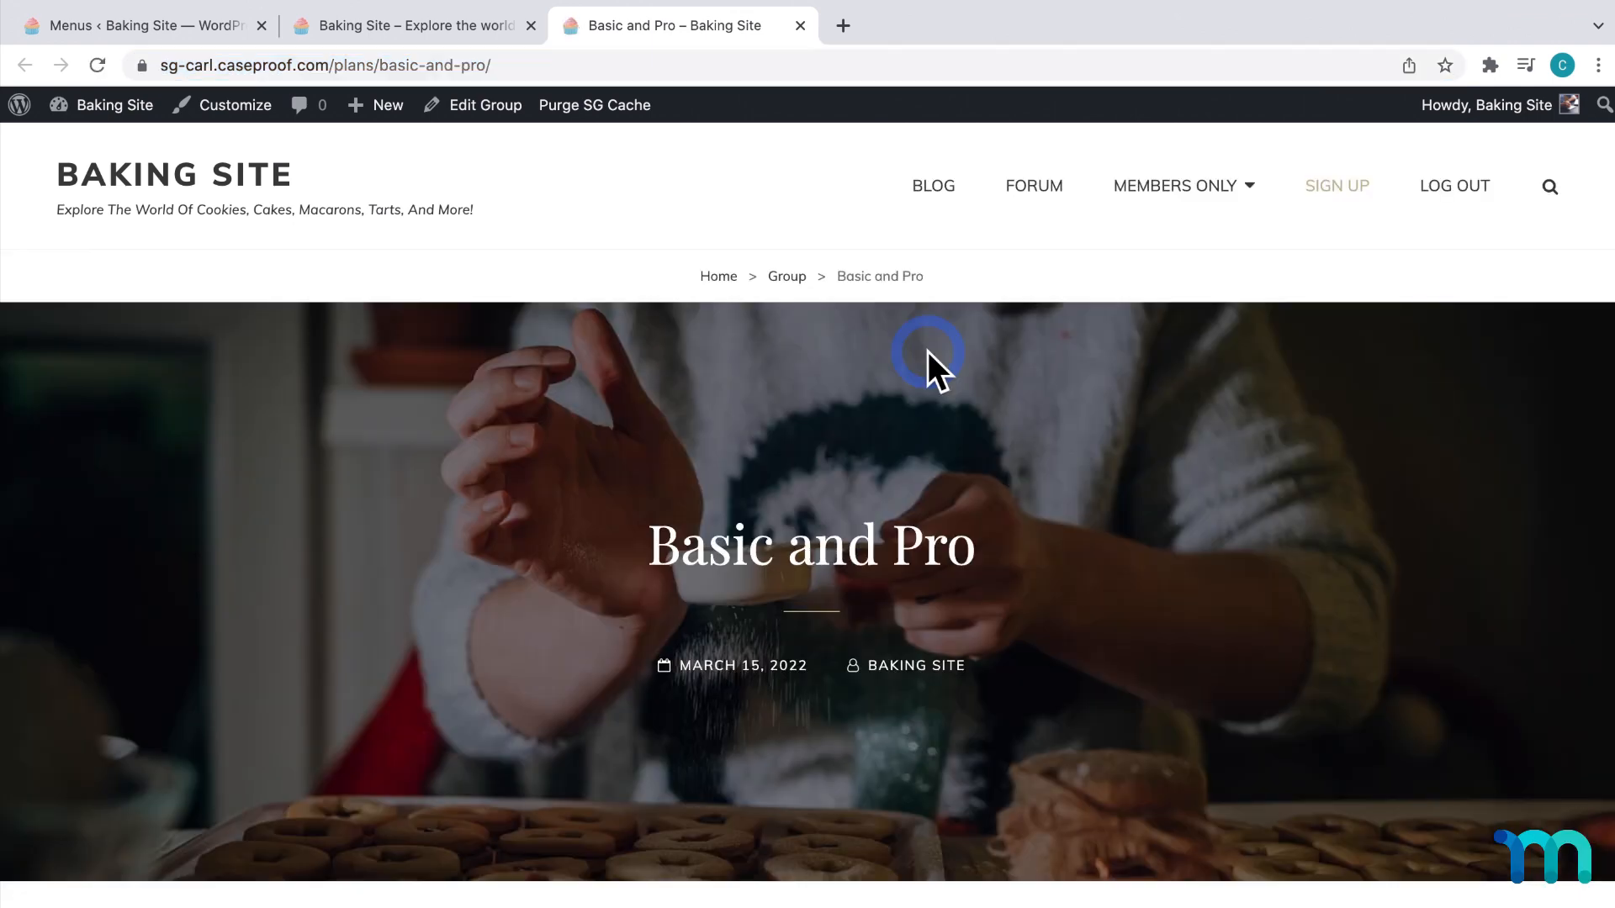
{"action": "mouse_move", "coordinate": [1348, 201]}
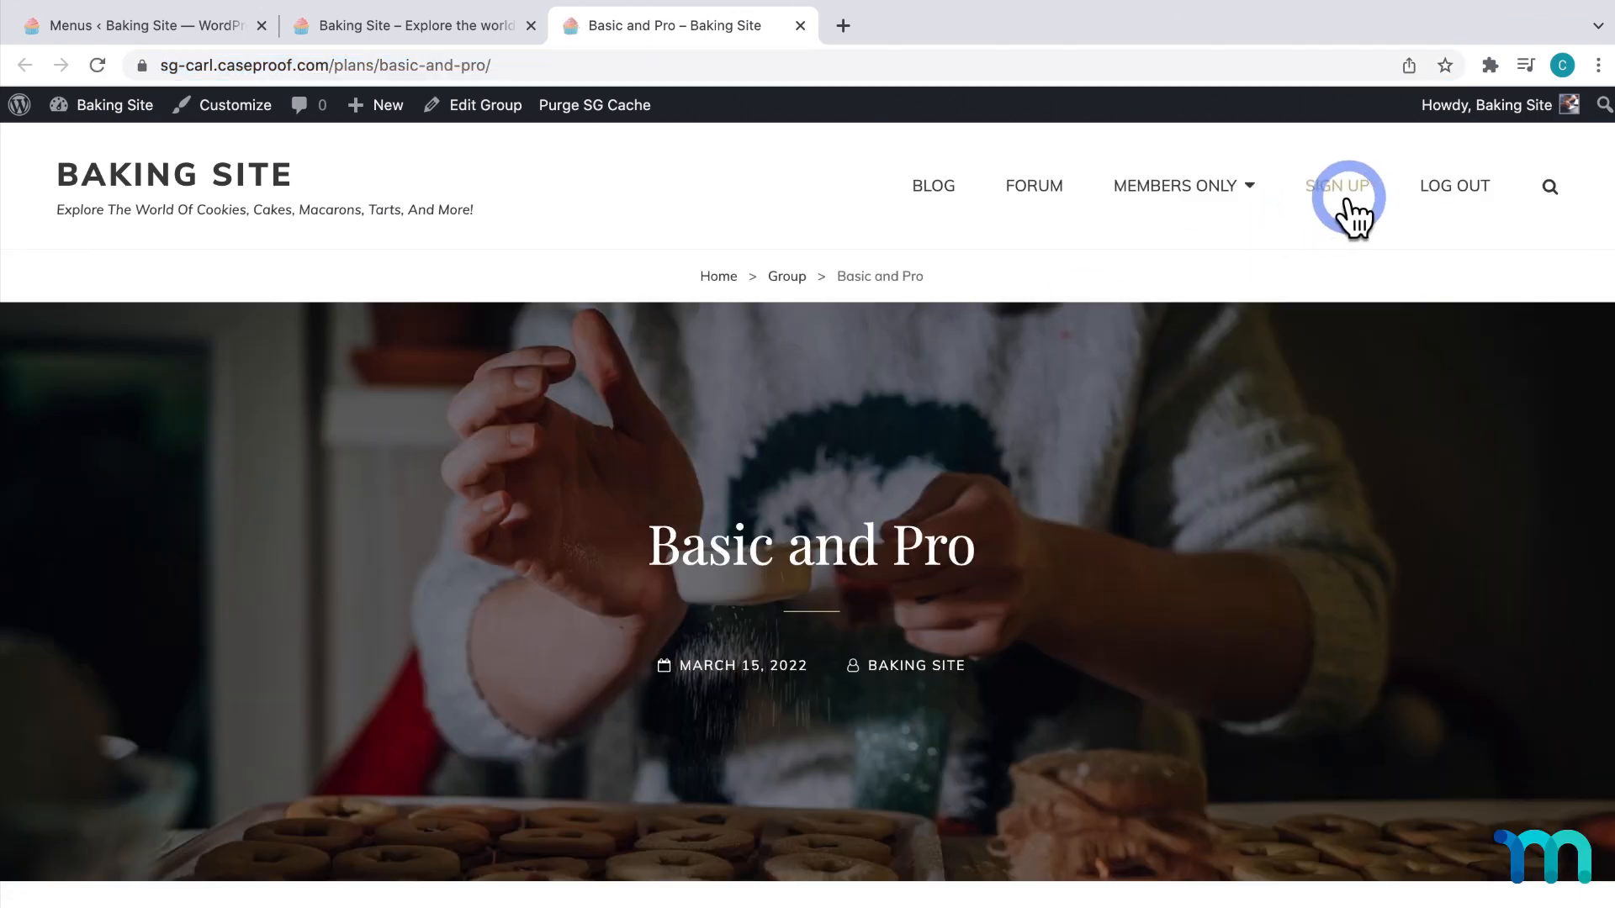
{"action": "left_click", "coordinate": [1339, 187]}
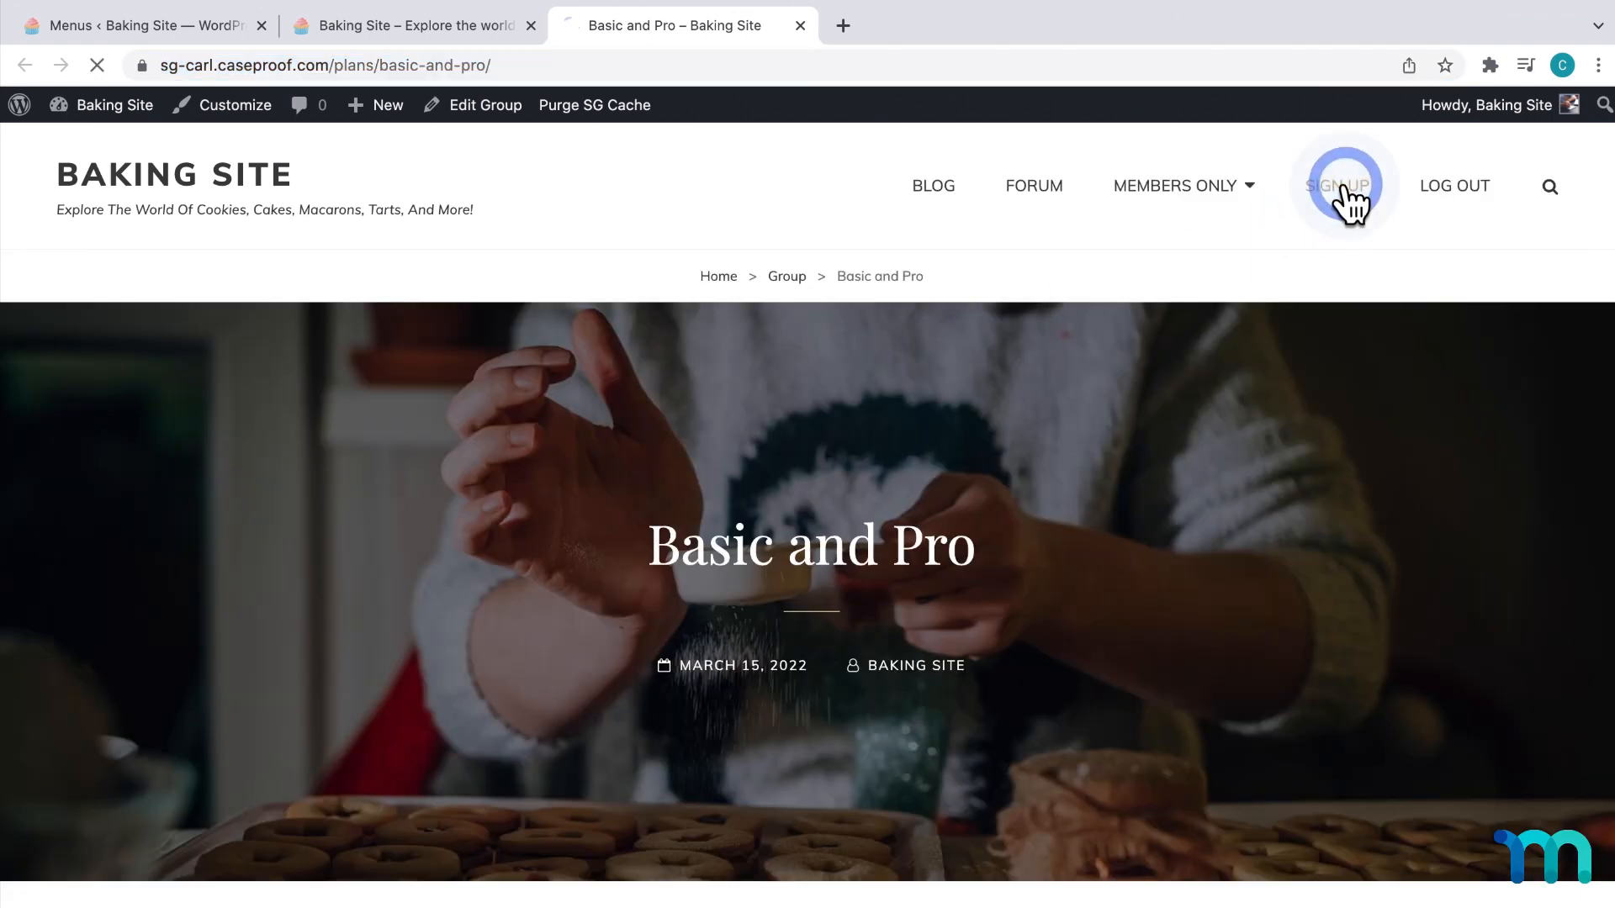
{"action": "left_click", "coordinate": [1338, 185]}
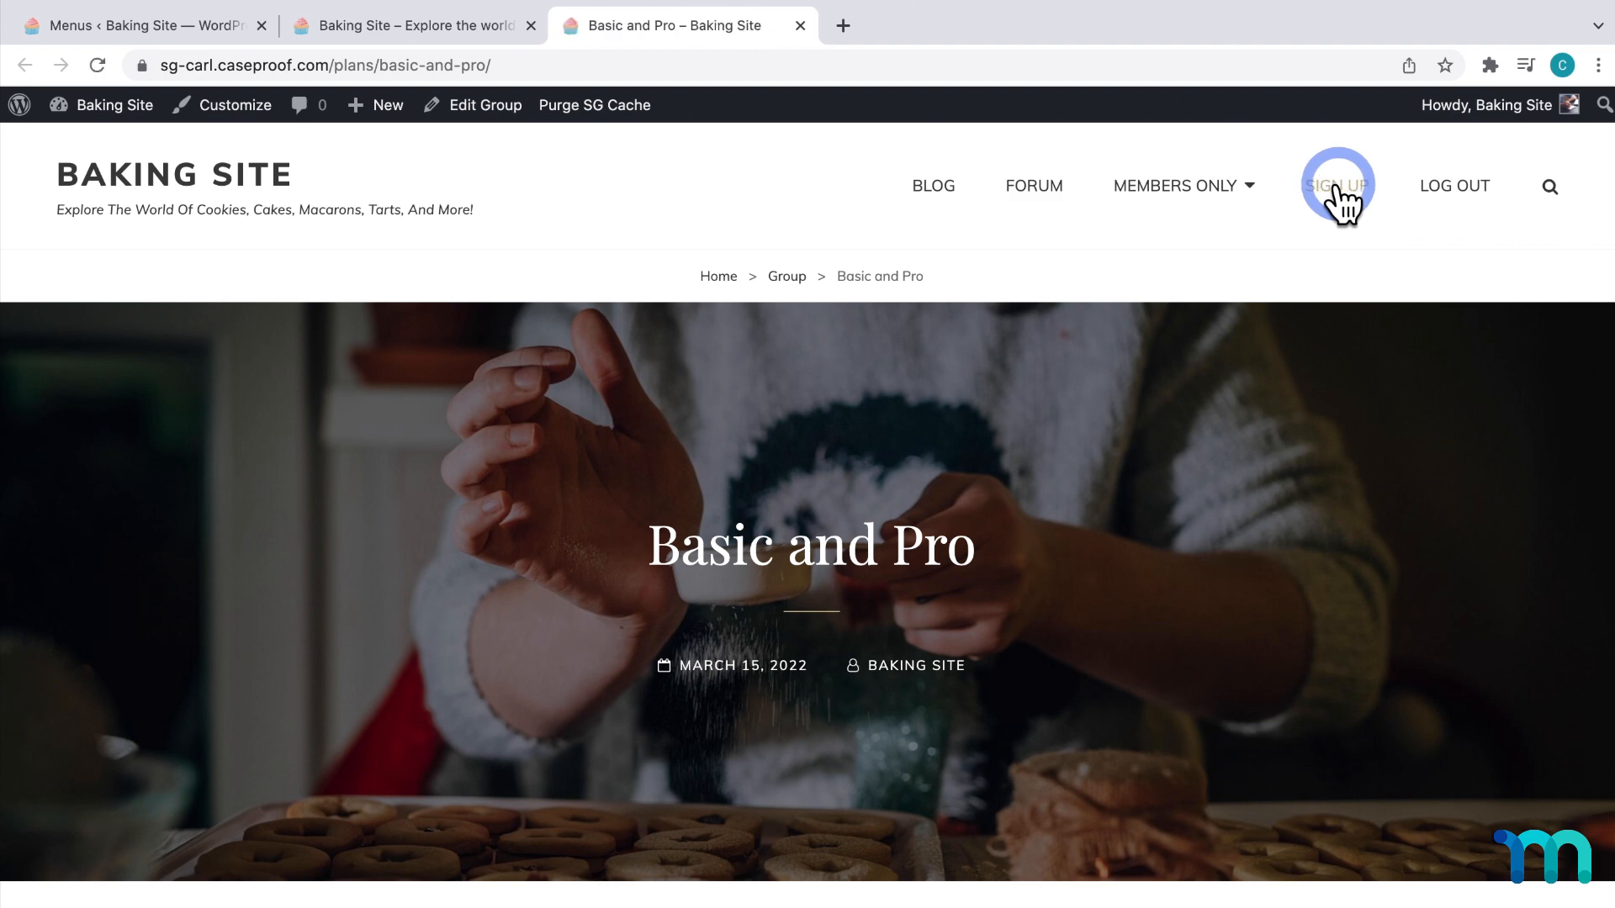
{"action": "mouse_move", "coordinate": [939, 185]}
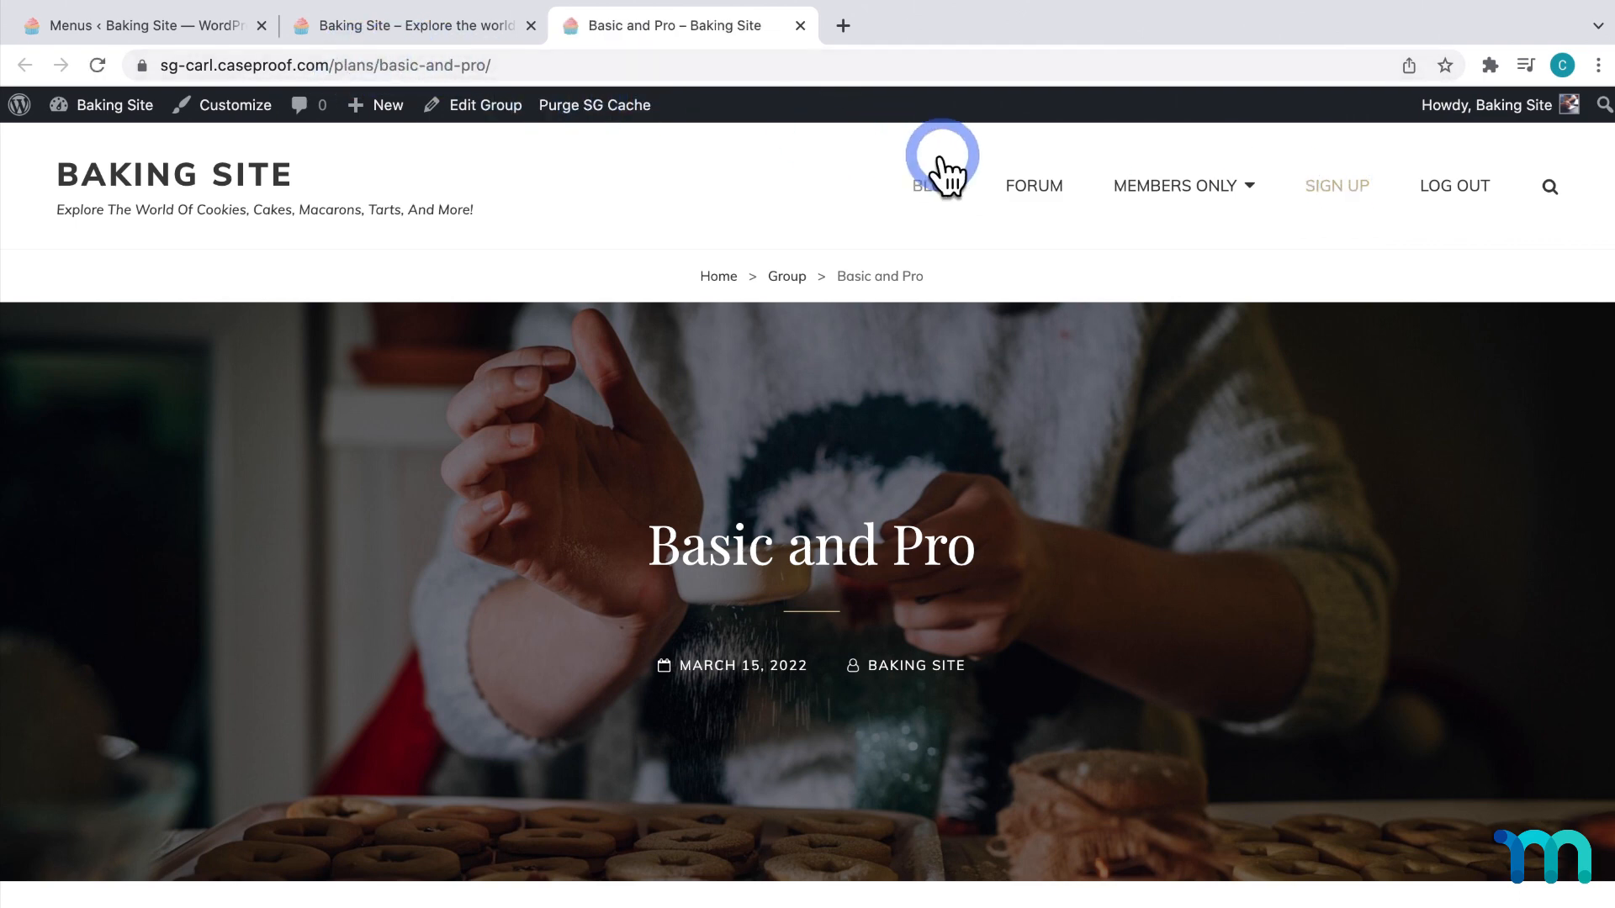
{"action": "left_click", "coordinate": [171, 173]}
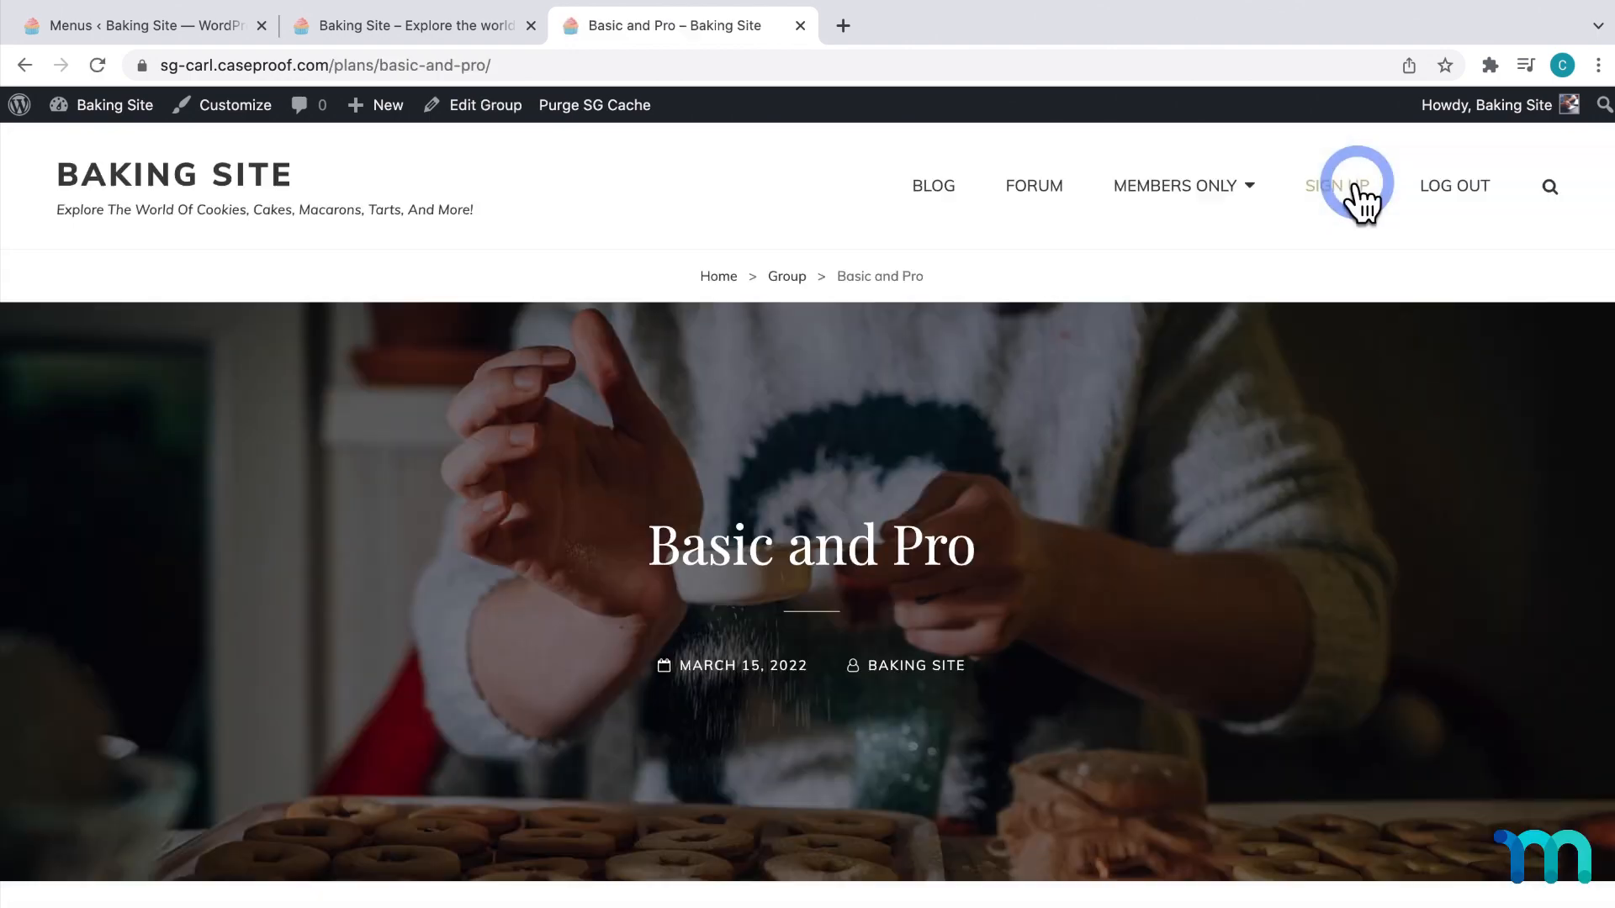
{"action": "scroll", "scroll_direction": "down", "scroll_amount": 3}
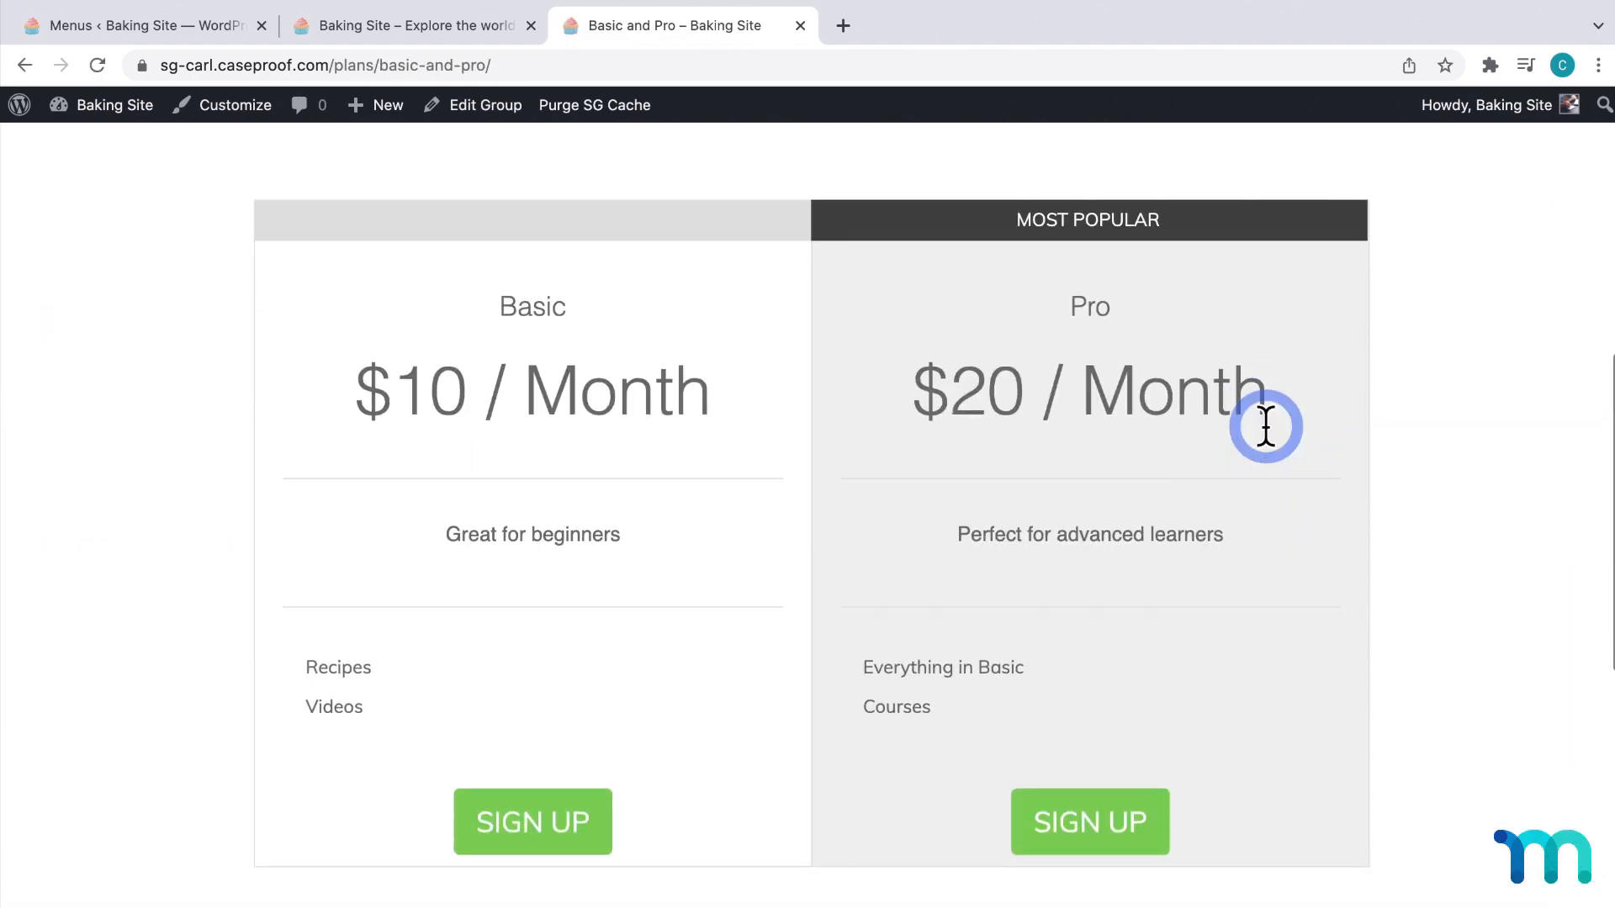
{"action": "mouse_move", "coordinate": [585, 251]}
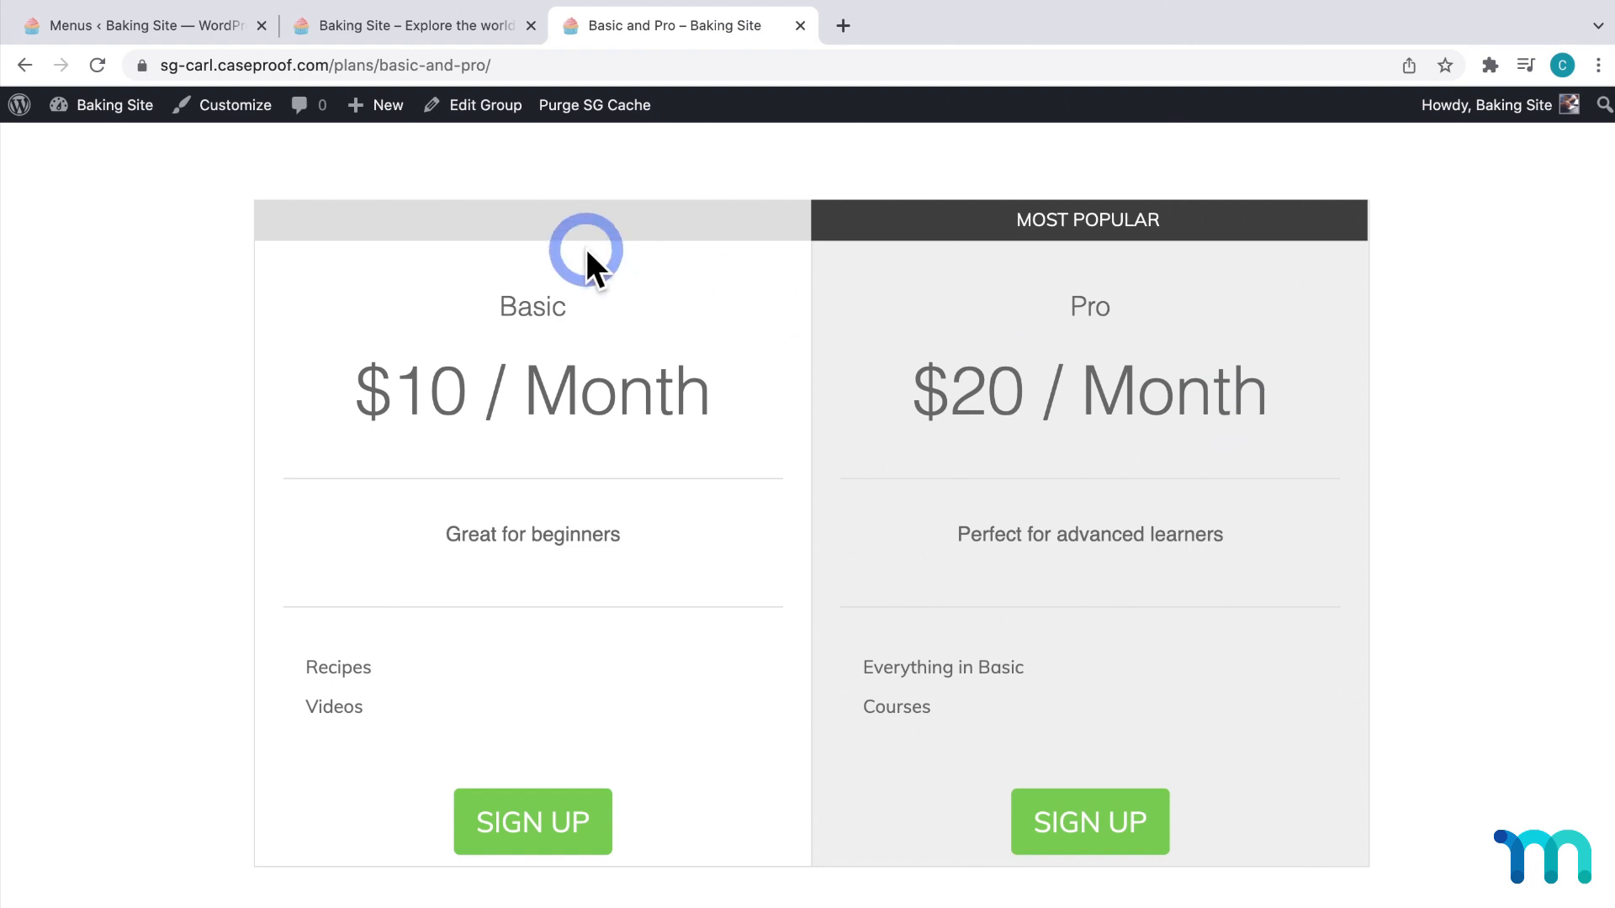
{"action": "left_click", "coordinate": [133, 24]}
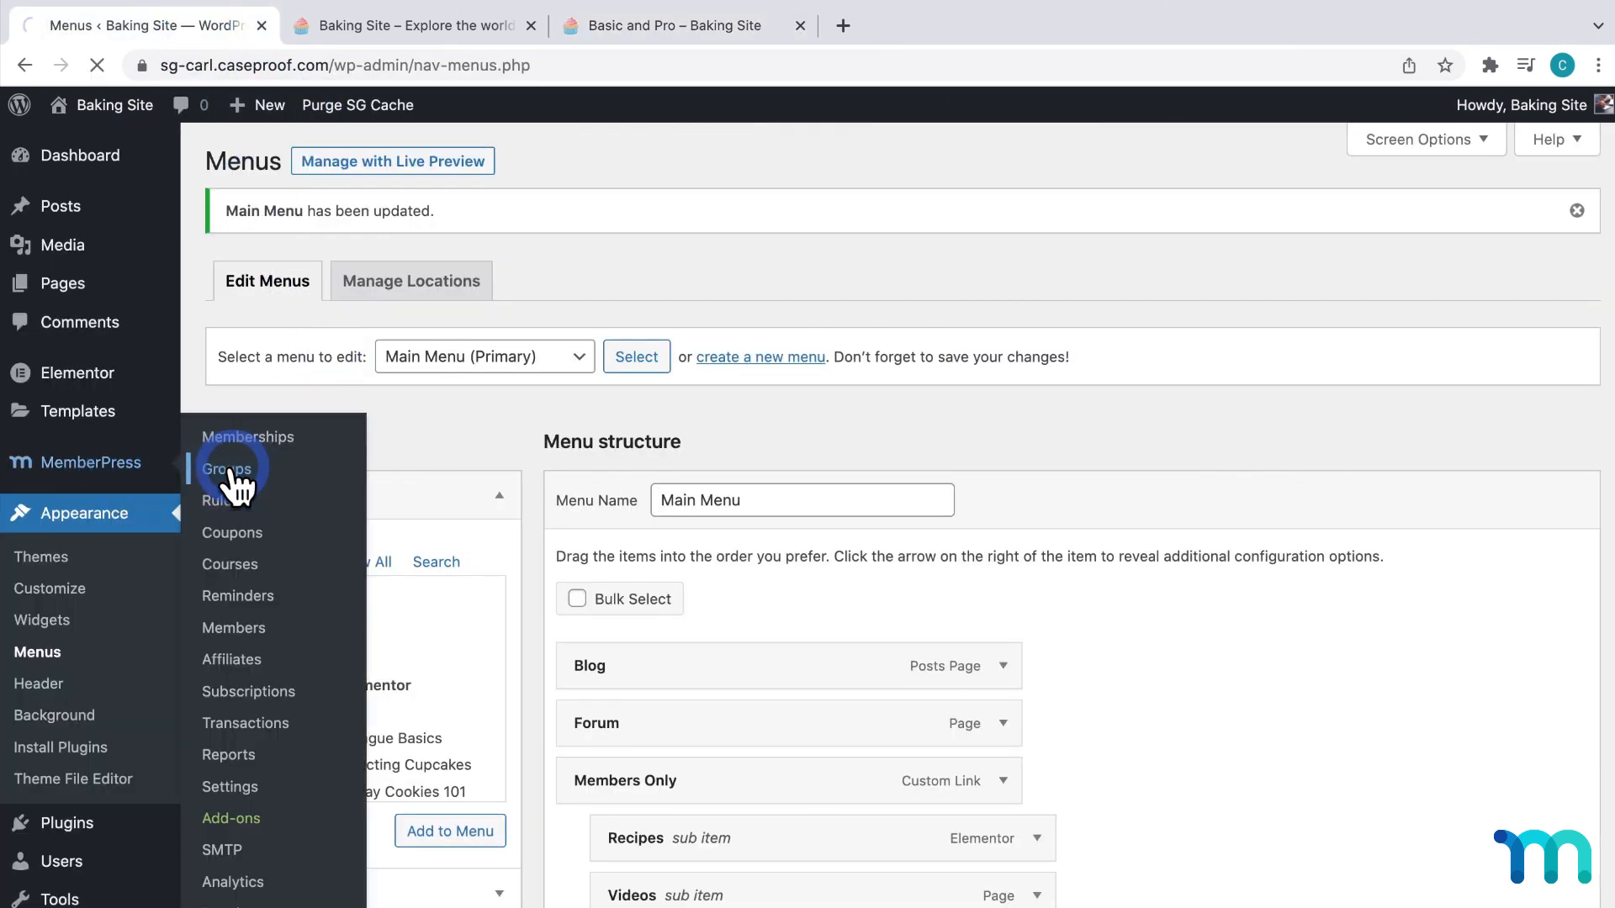
Open the Basic and Pro group editor and scroll to the Disable Change Plan Pop-Up option
{"action": "left_click", "coordinate": [228, 468]}
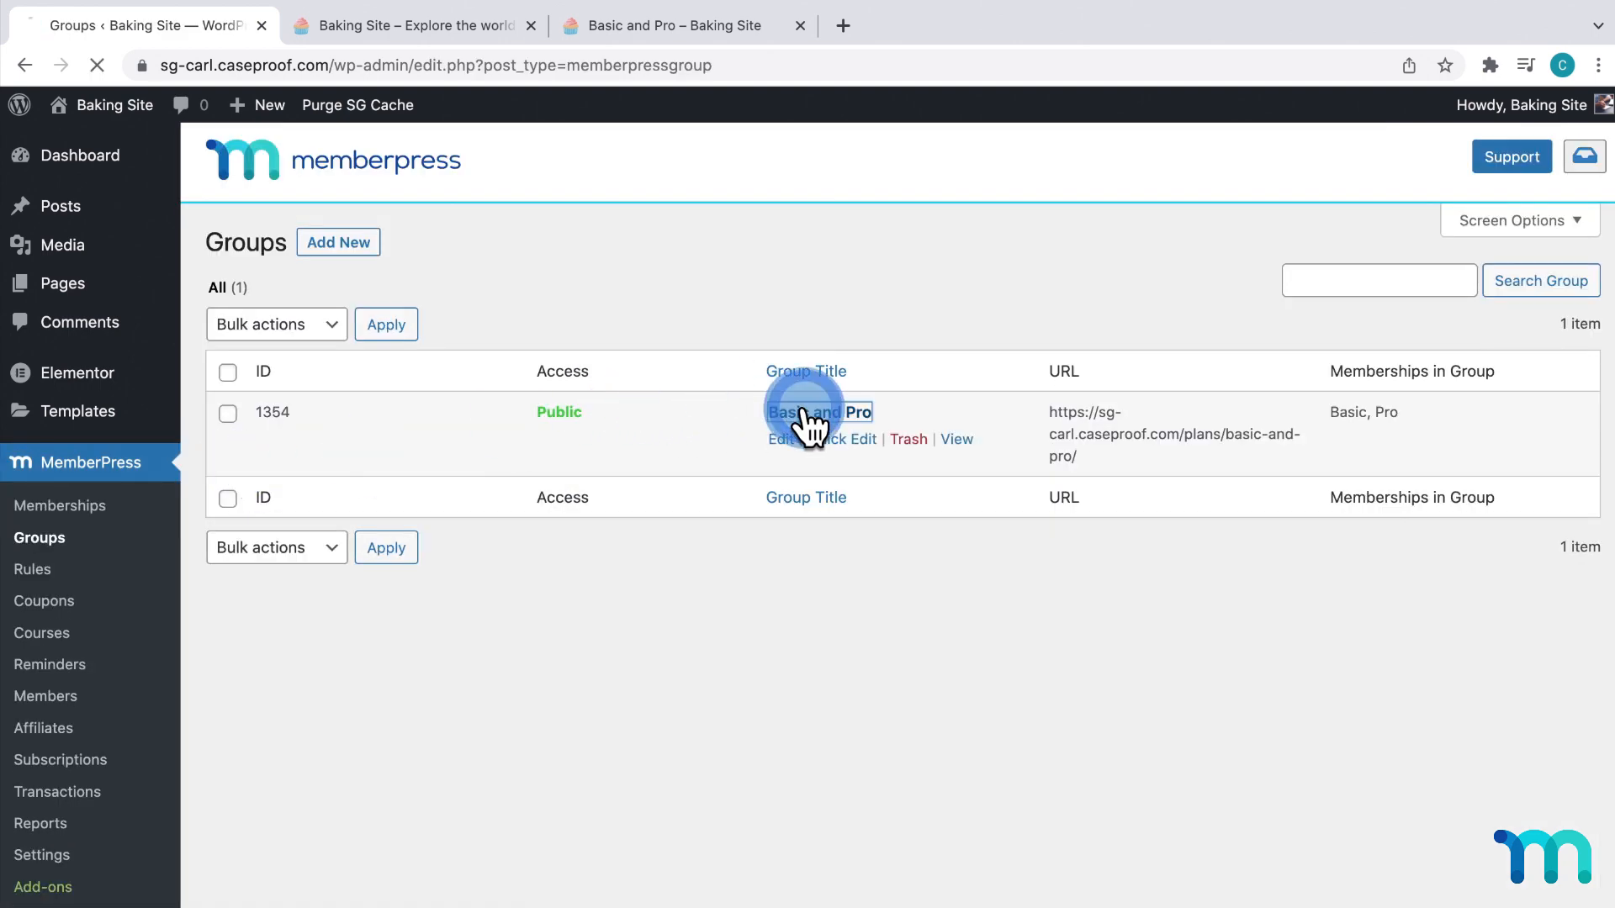
{"action": "left_click", "coordinate": [816, 412]}
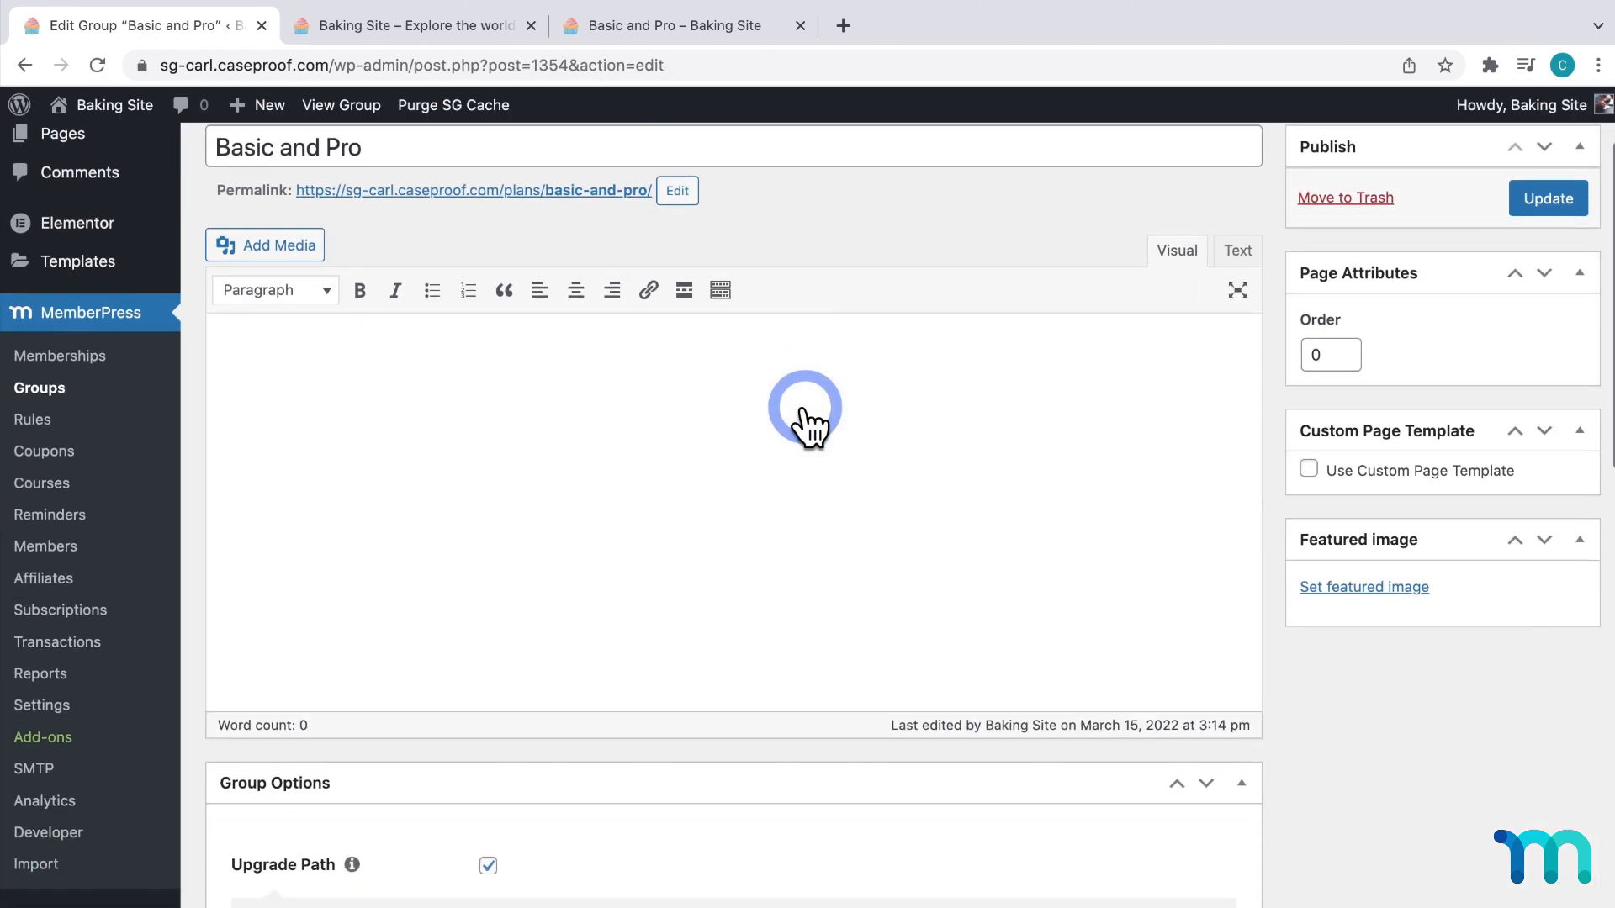
{"action": "scroll", "scroll_direction": "down", "scroll_amount": 3}
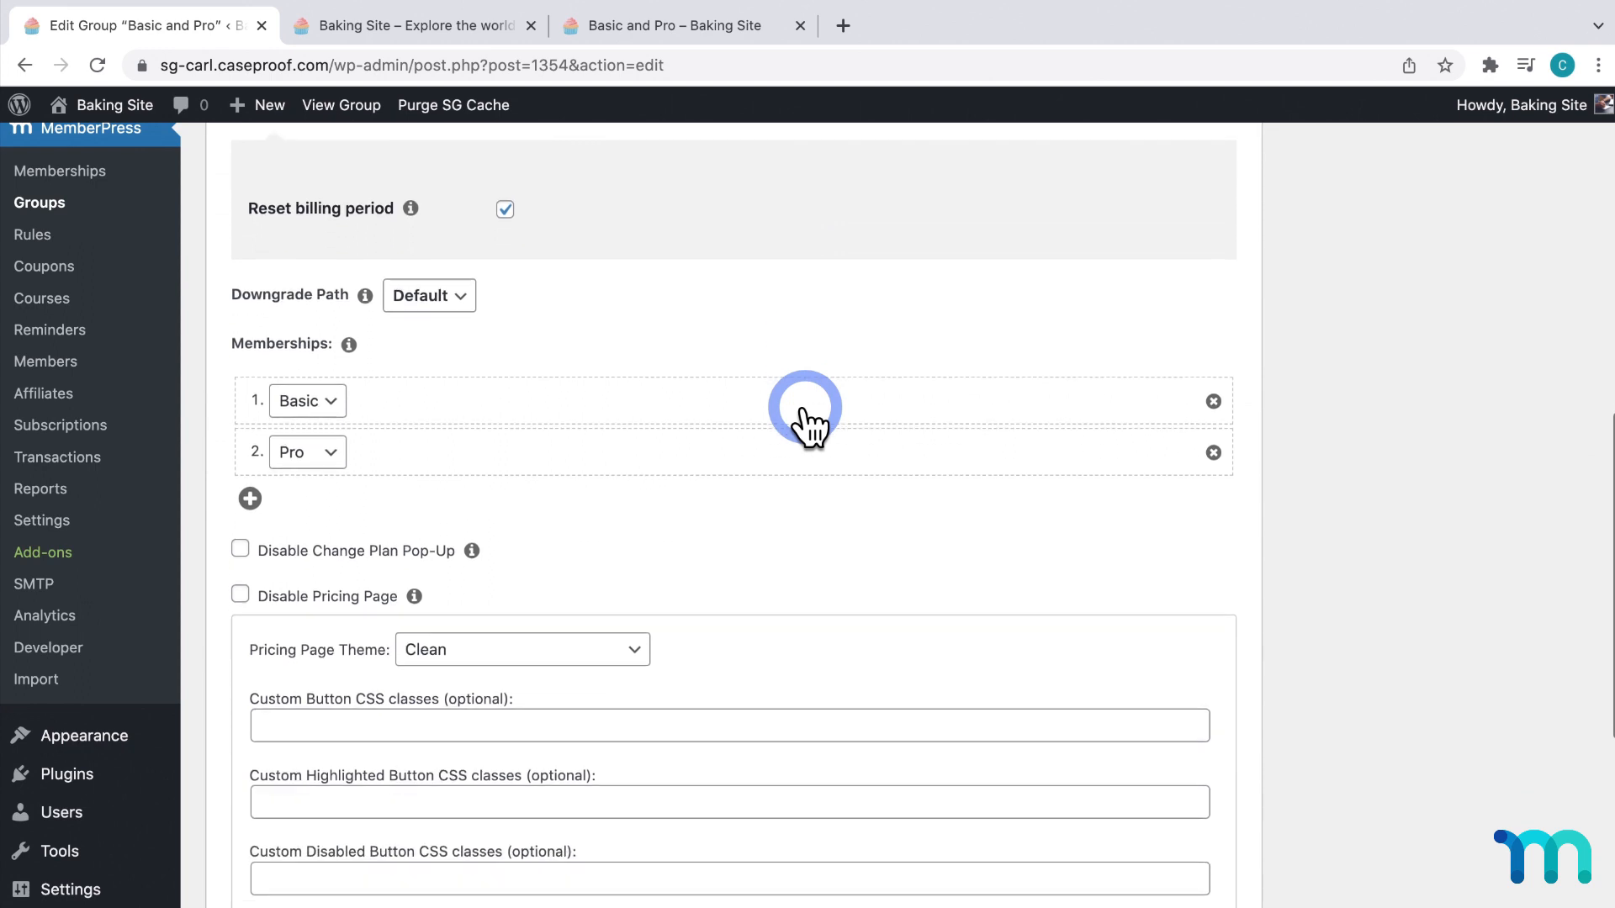
{"action": "scroll", "scroll_direction": "down", "scroll_amount": 3}
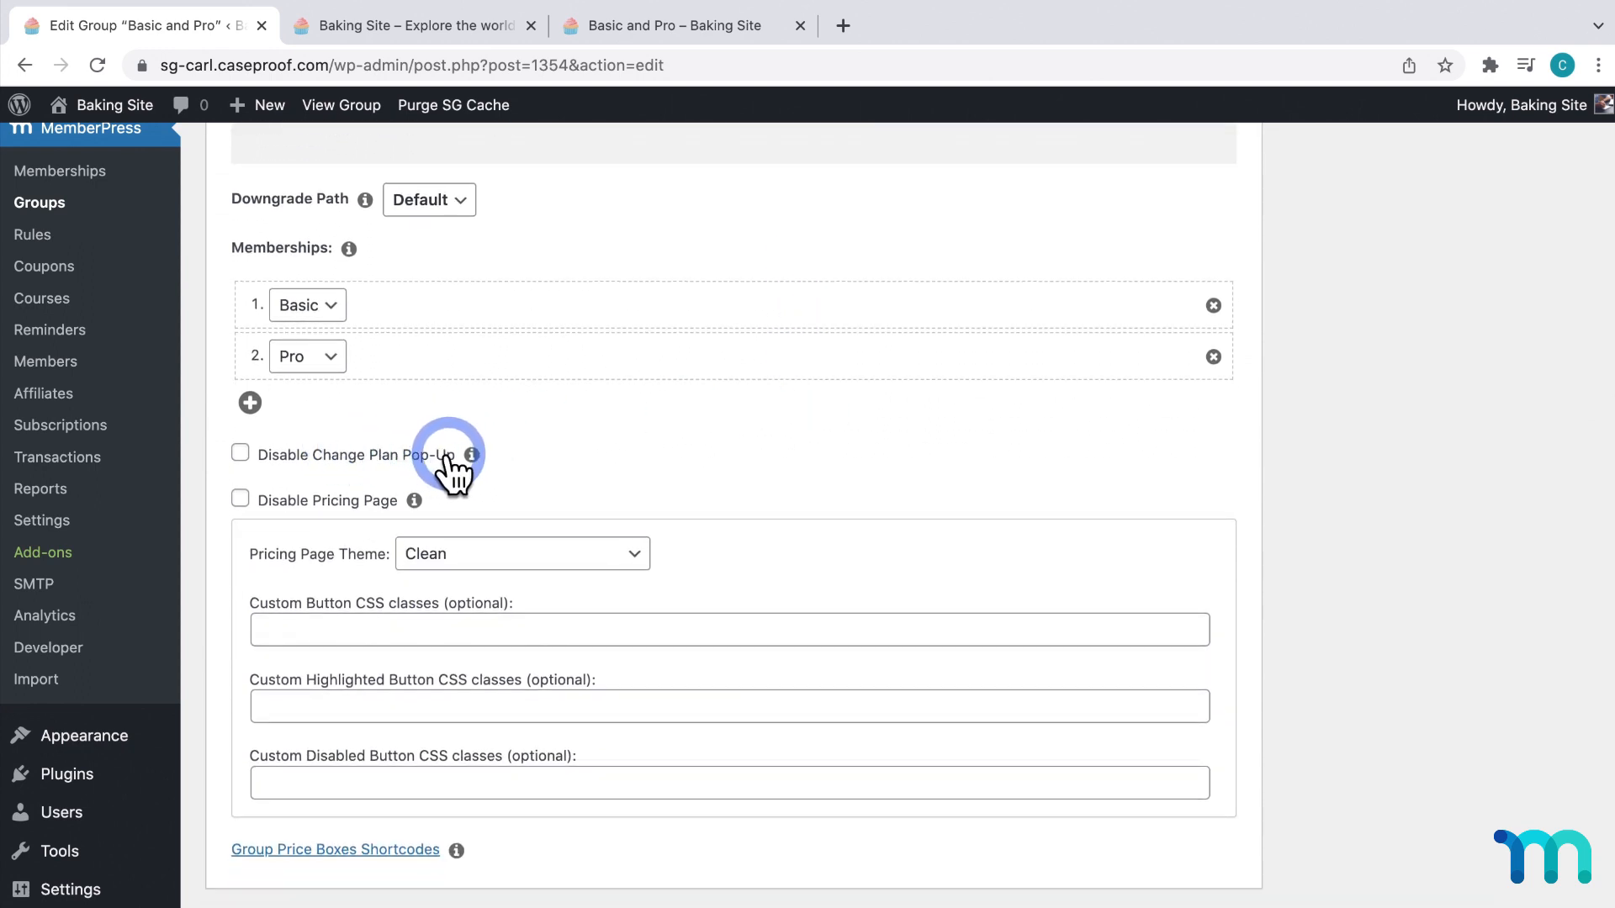
{"action": "right_click", "coordinate": [116, 104]}
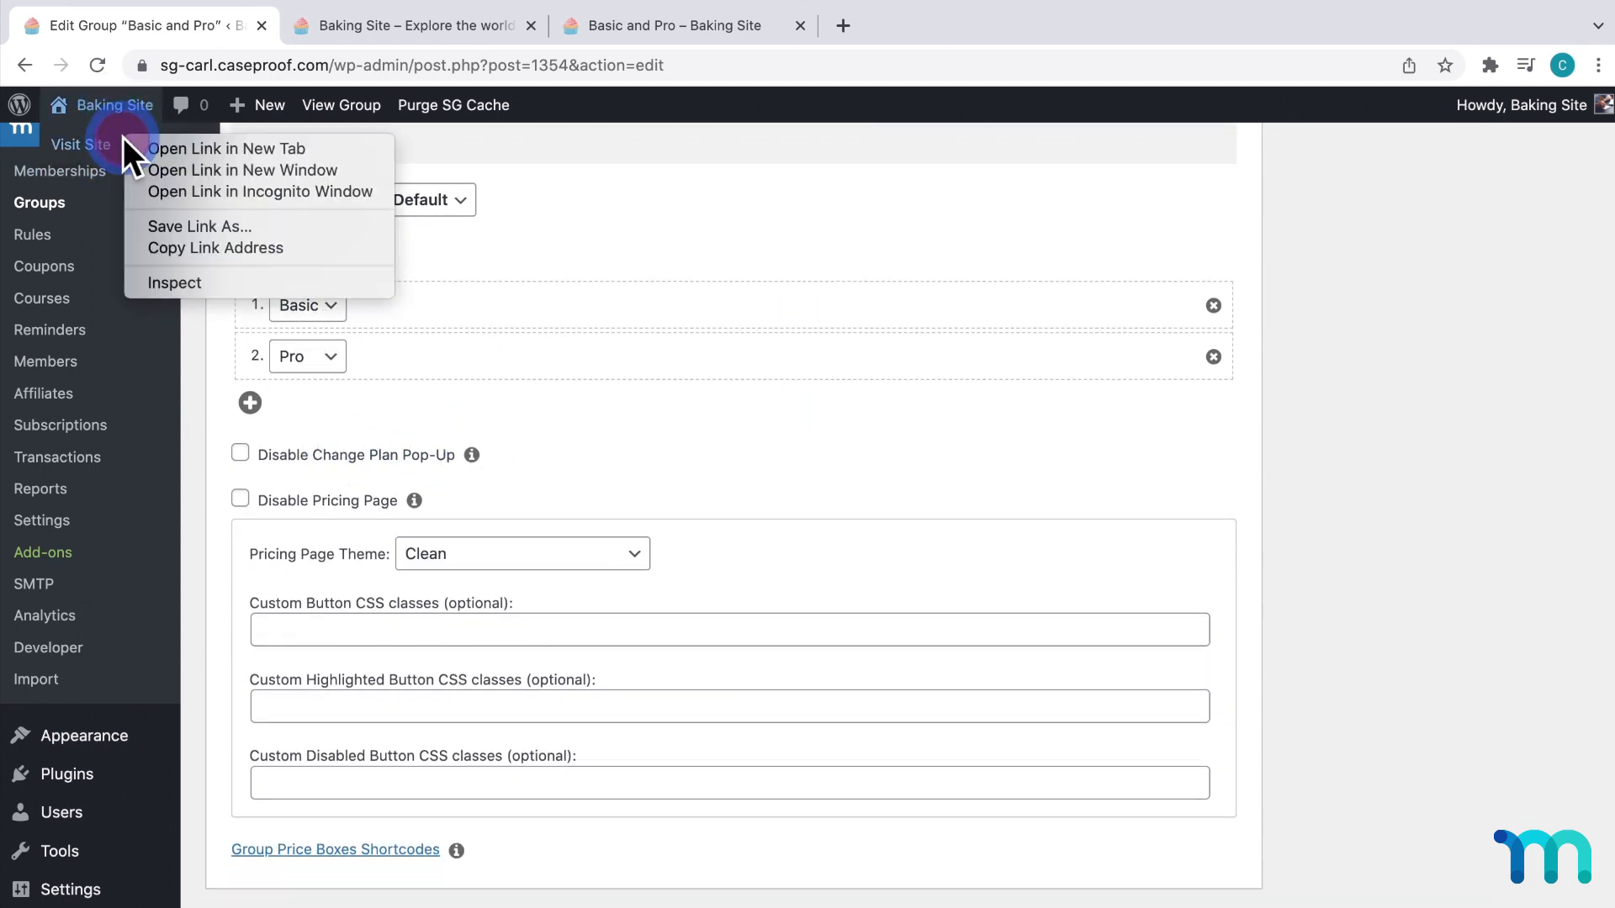
{"action": "mouse_move", "coordinate": [268, 191]}
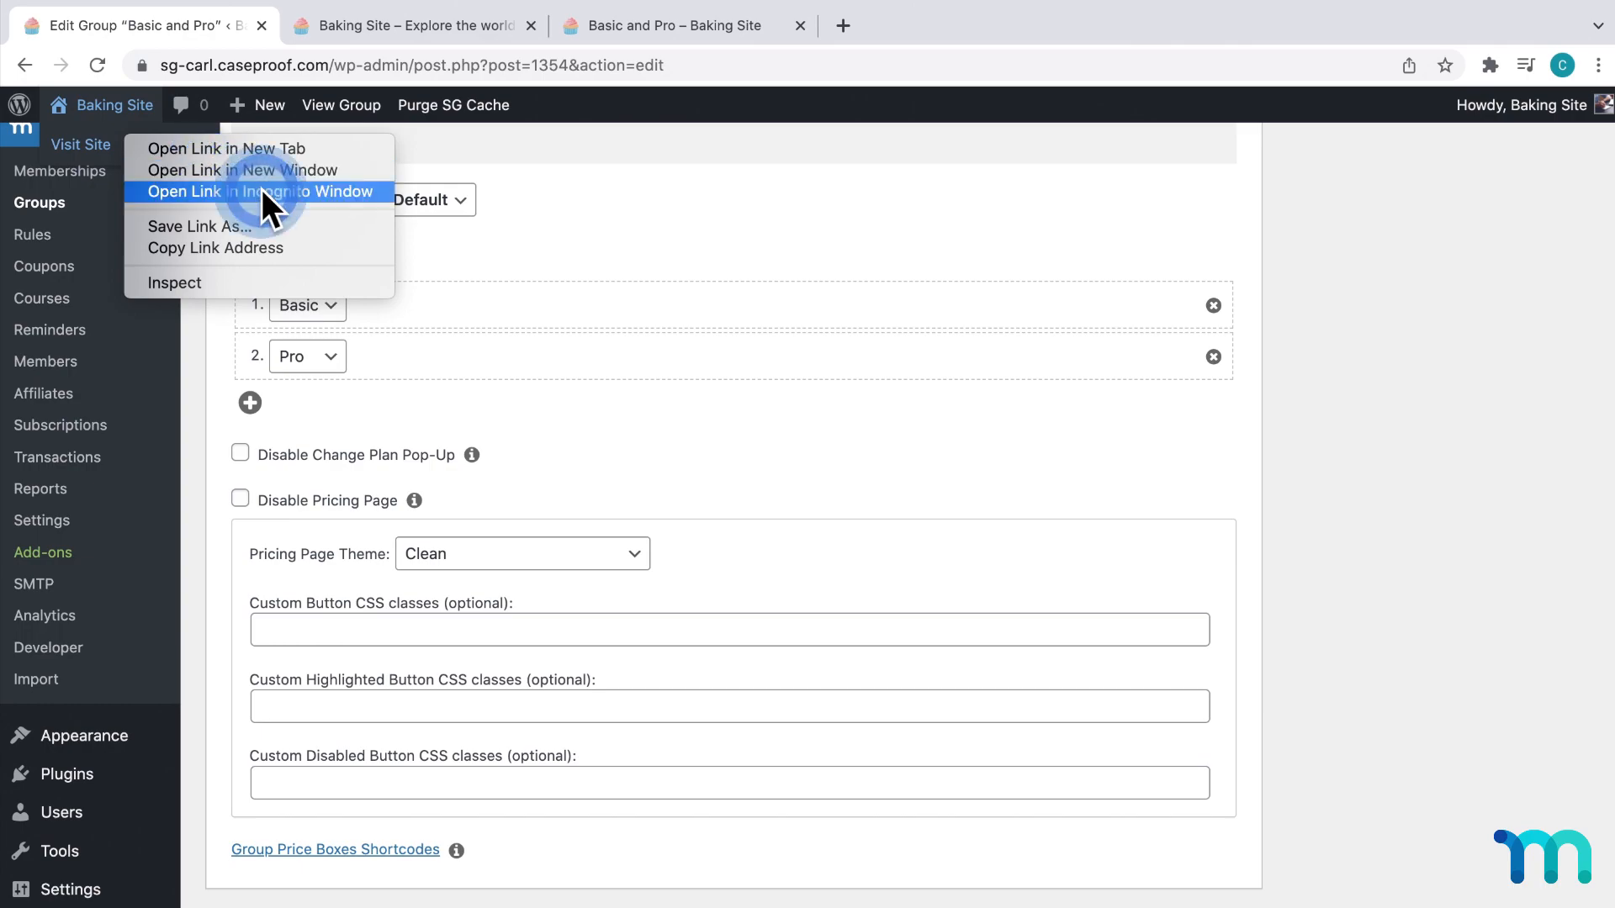
Log in as the test member in a private window and view her Account page
{"action": "left_click", "coordinate": [257, 192]}
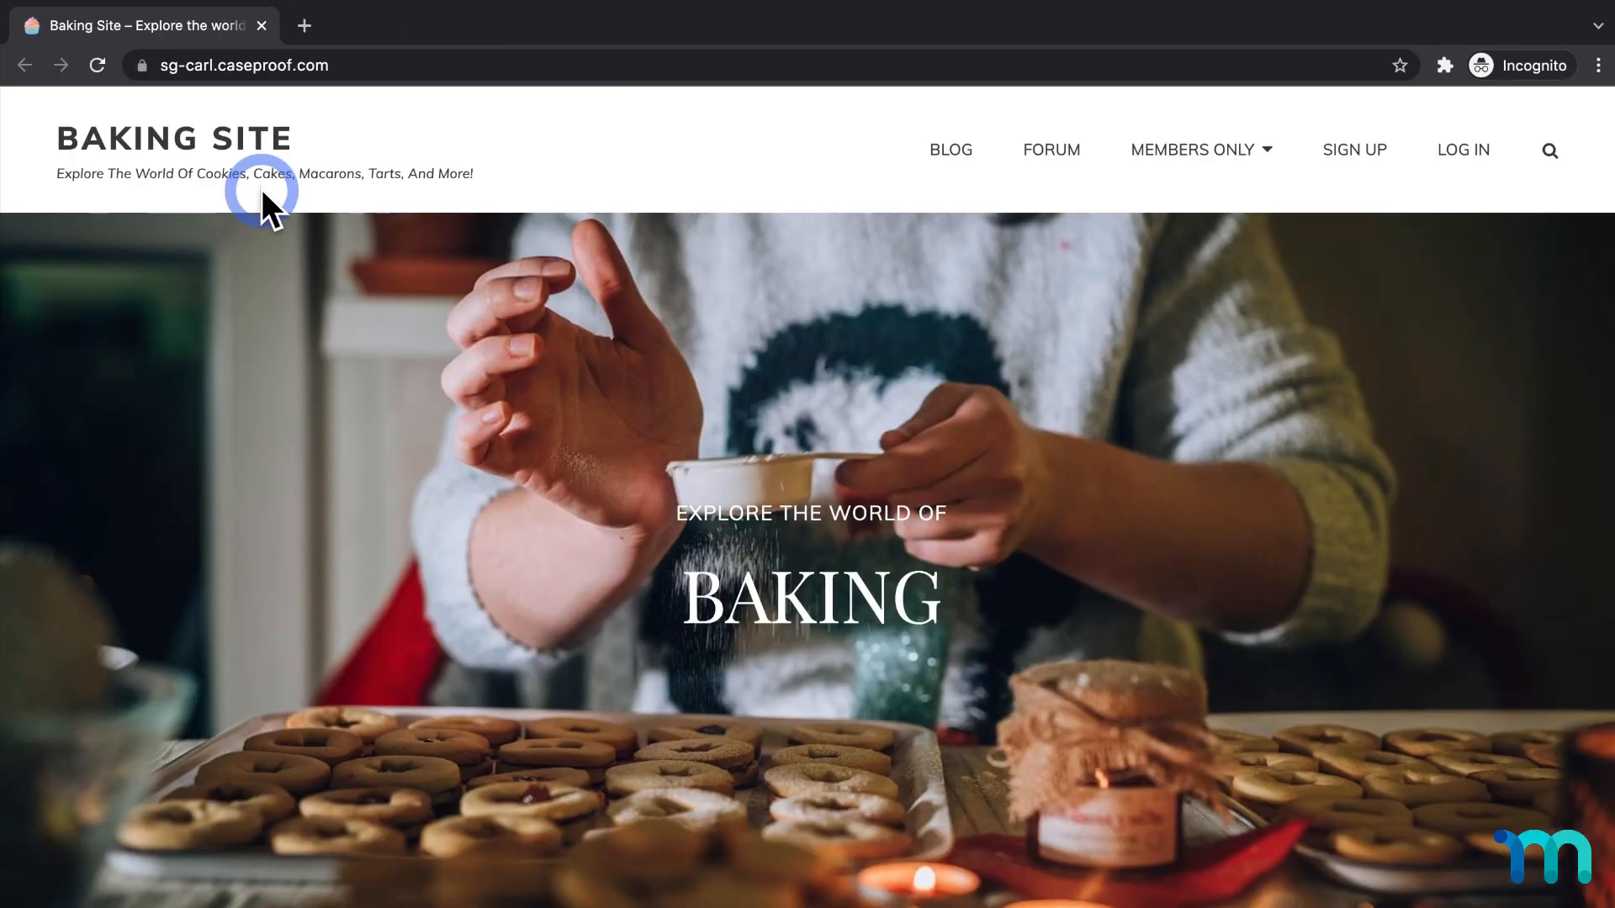
{"action": "left_click", "coordinate": [1462, 150]}
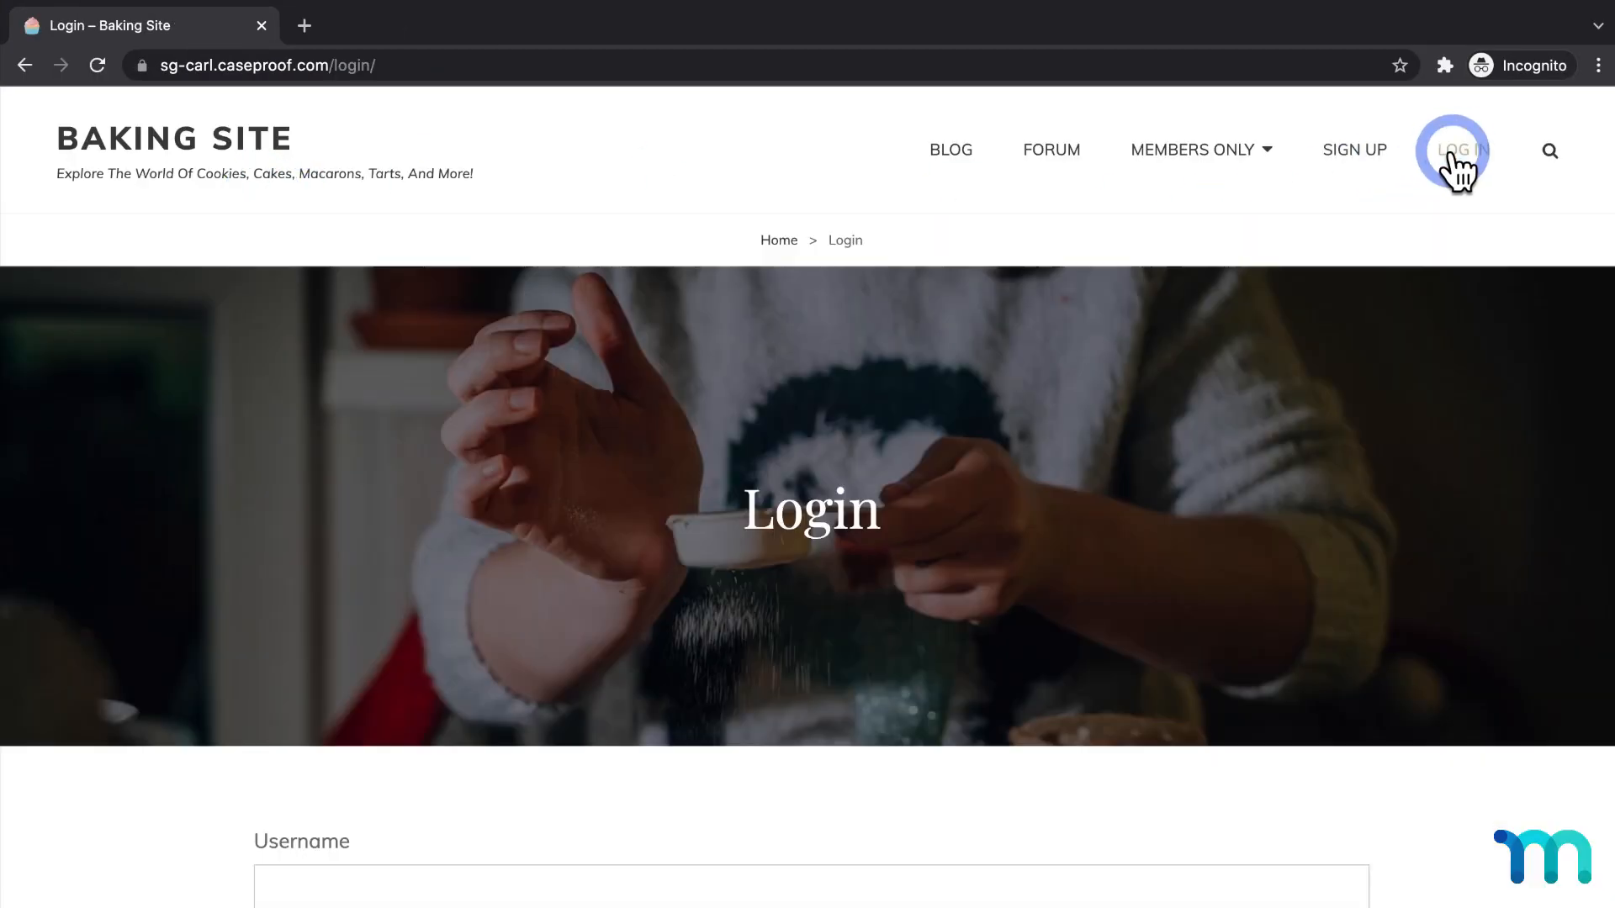
{"action": "scroll", "scroll_direction": "down", "scroll_amount": 3}
{"action": "type", "text": "thejanedoe"}
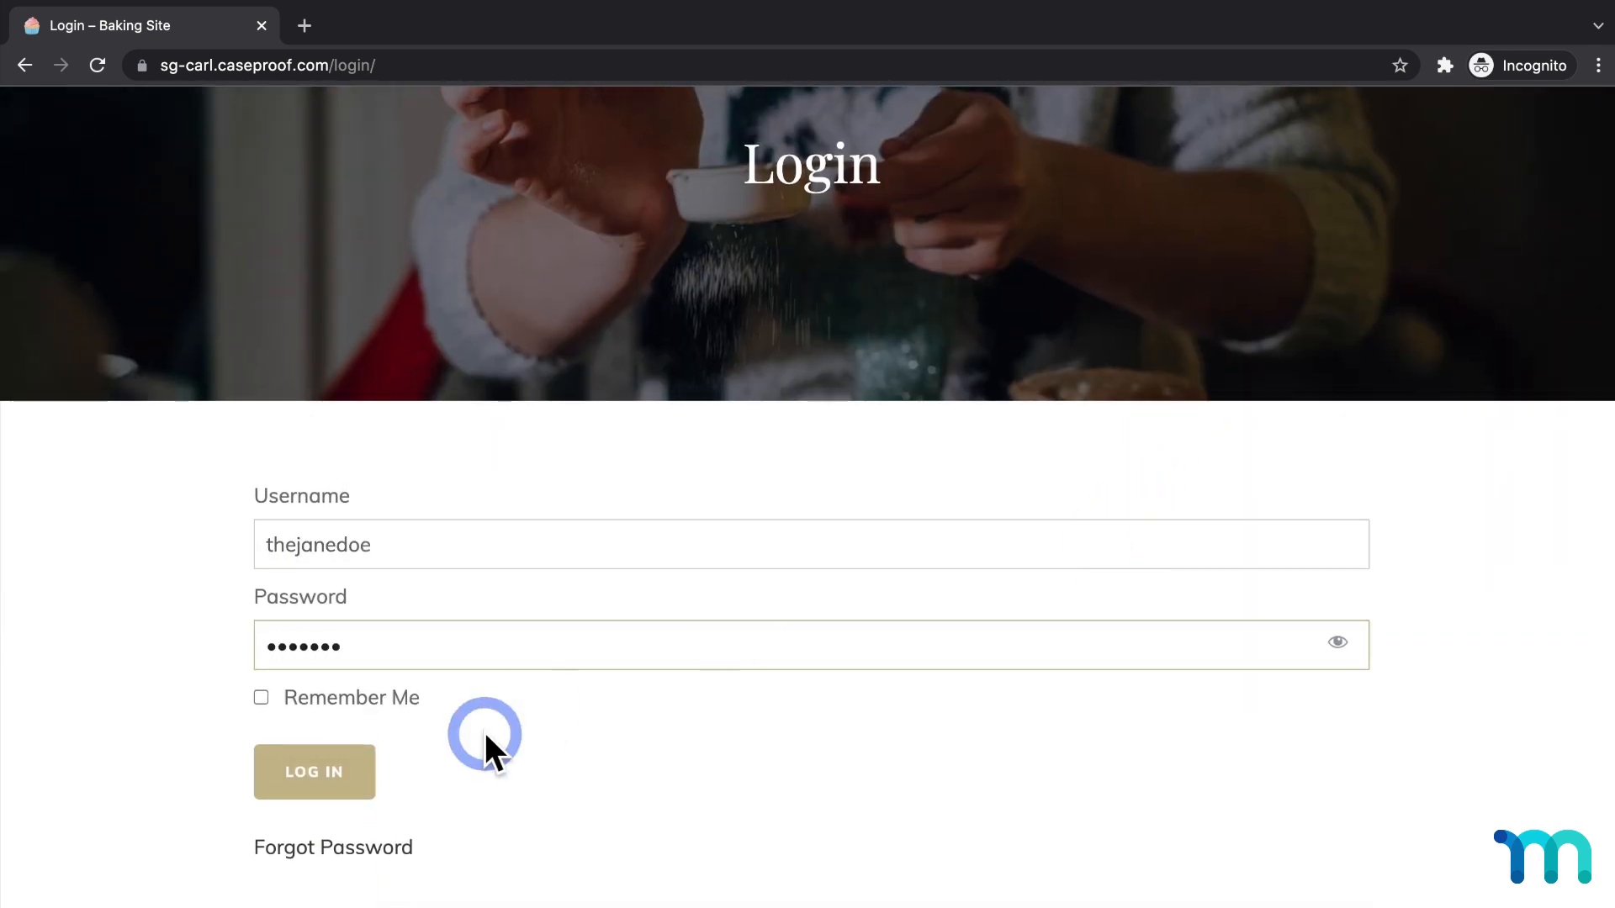
{"action": "left_click", "coordinate": [314, 771]}
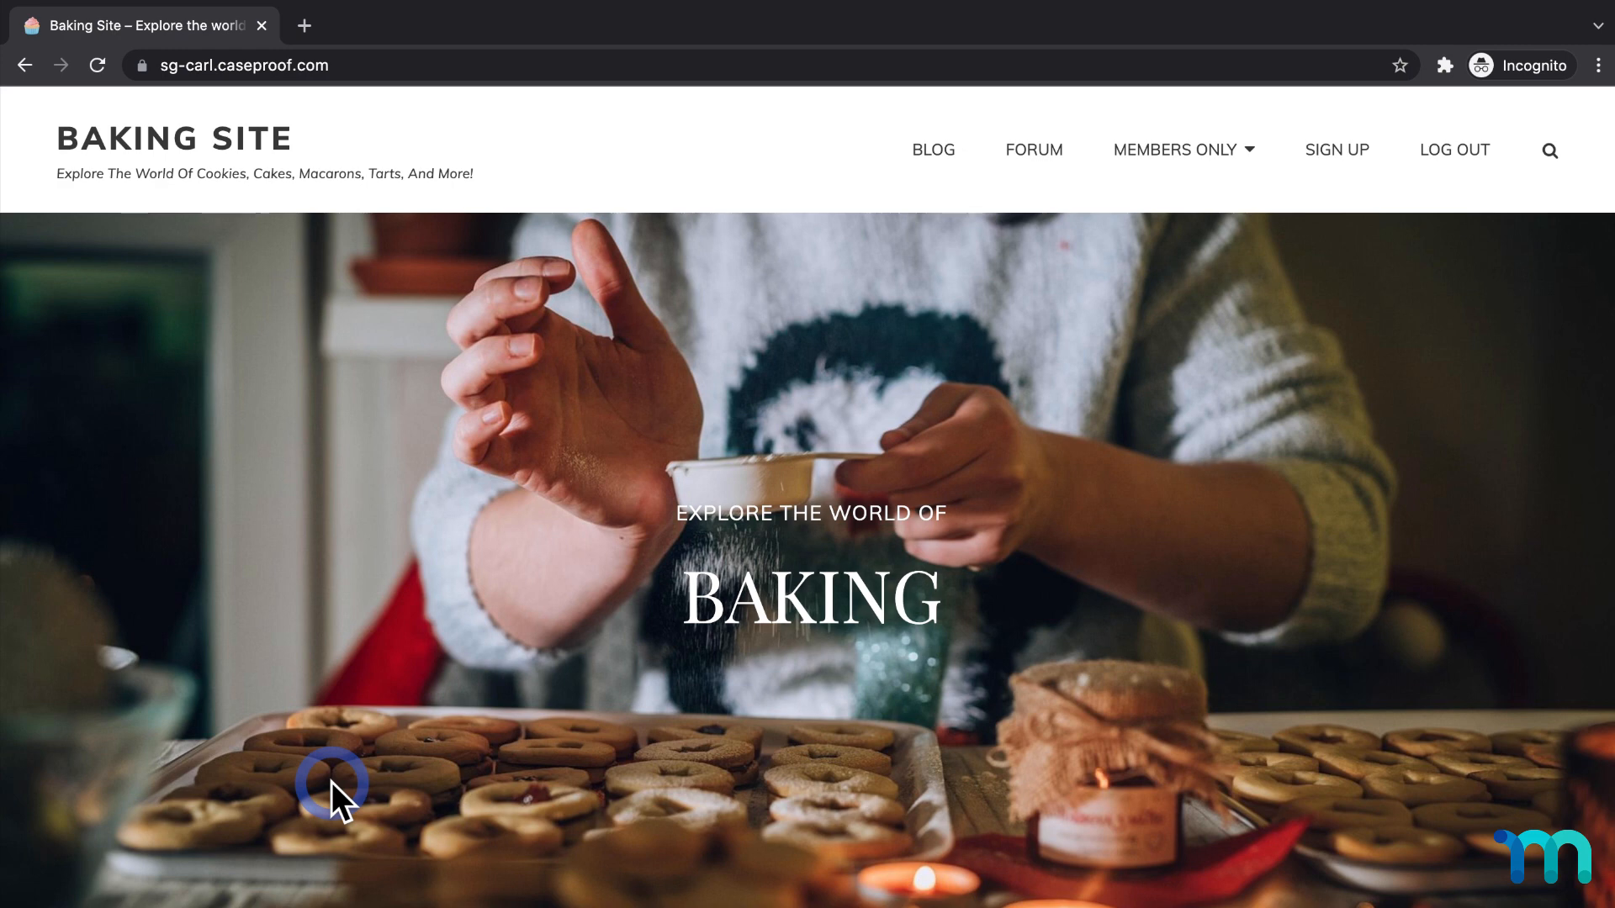
{"action": "mouse_move", "coordinate": [1151, 304]}
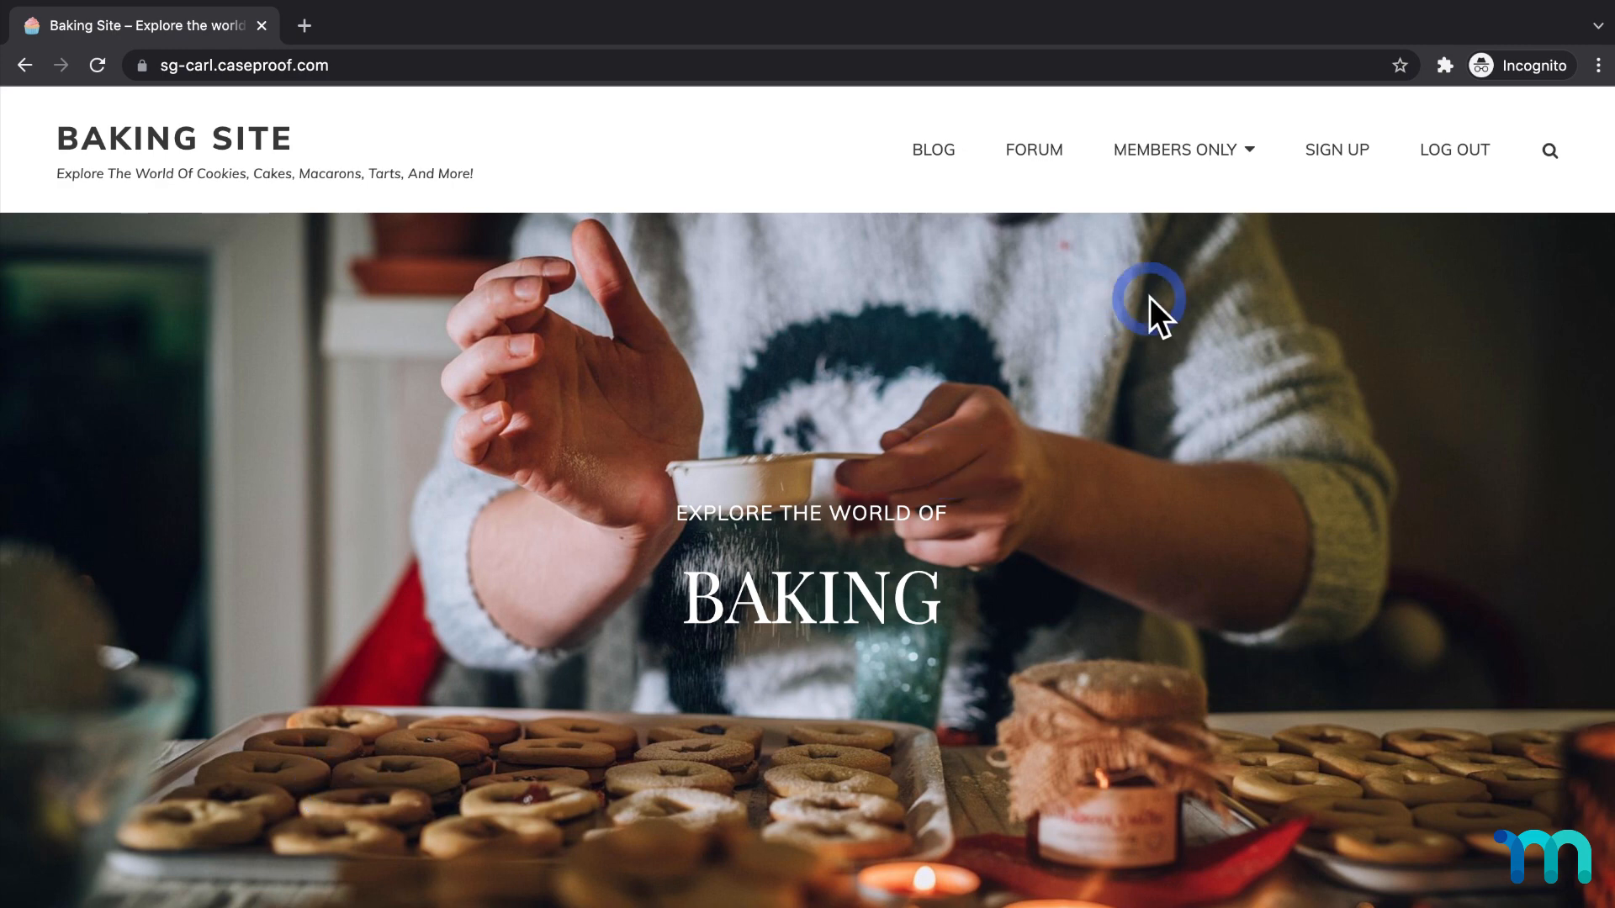
{"action": "left_click", "coordinate": [1181, 150]}
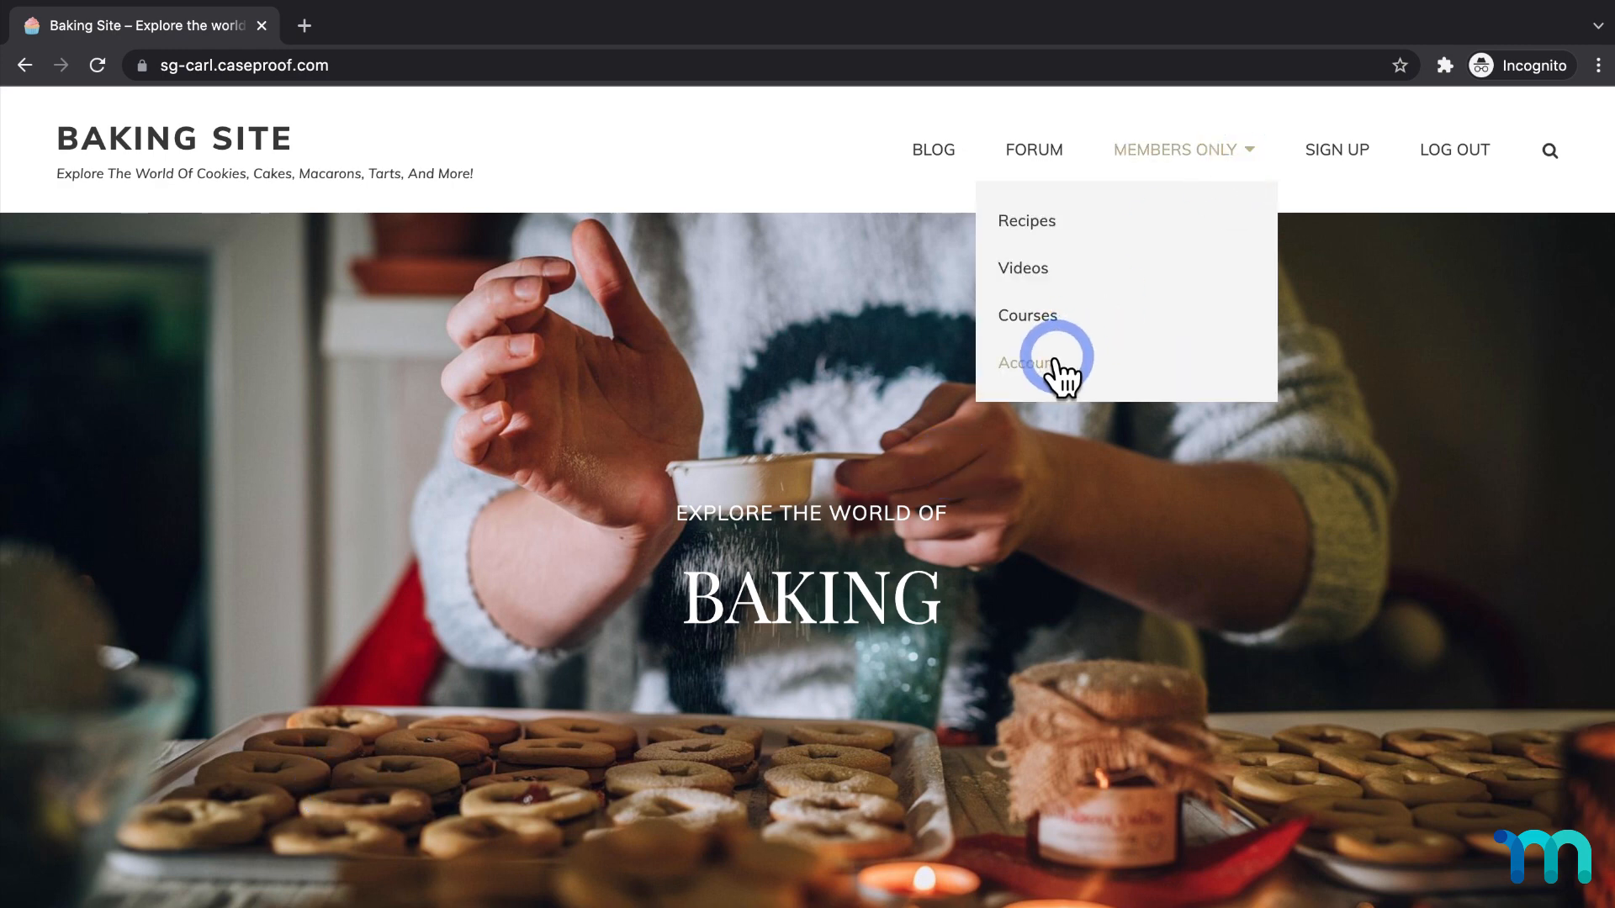
{"action": "left_click", "coordinate": [1025, 362]}
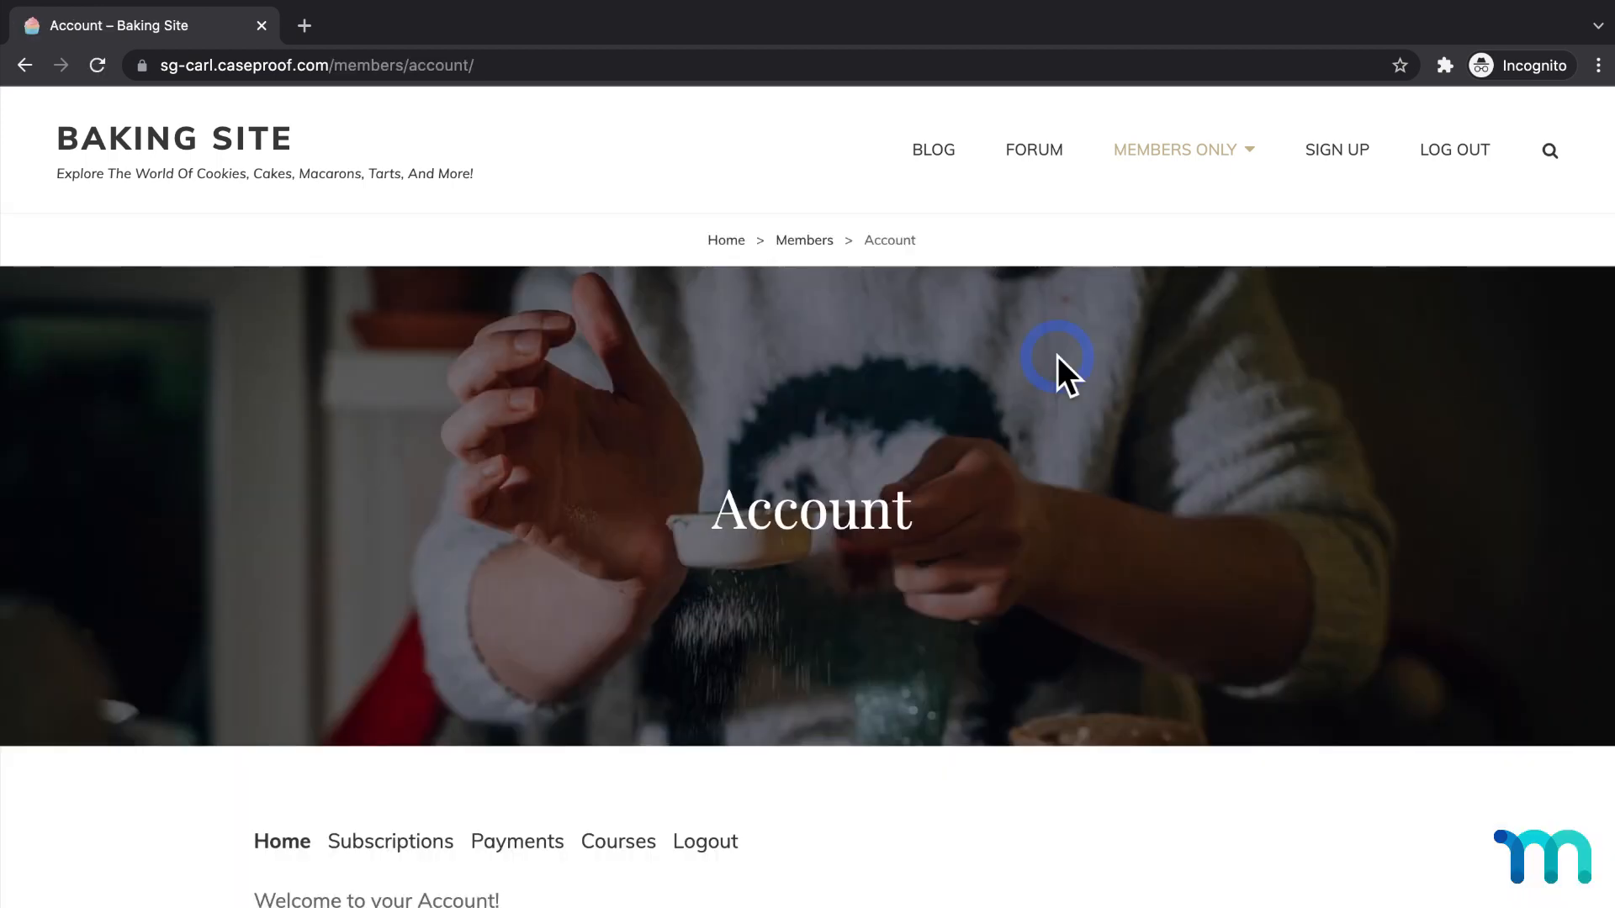
{"action": "scroll", "scroll_direction": "down", "scroll_amount": 3}
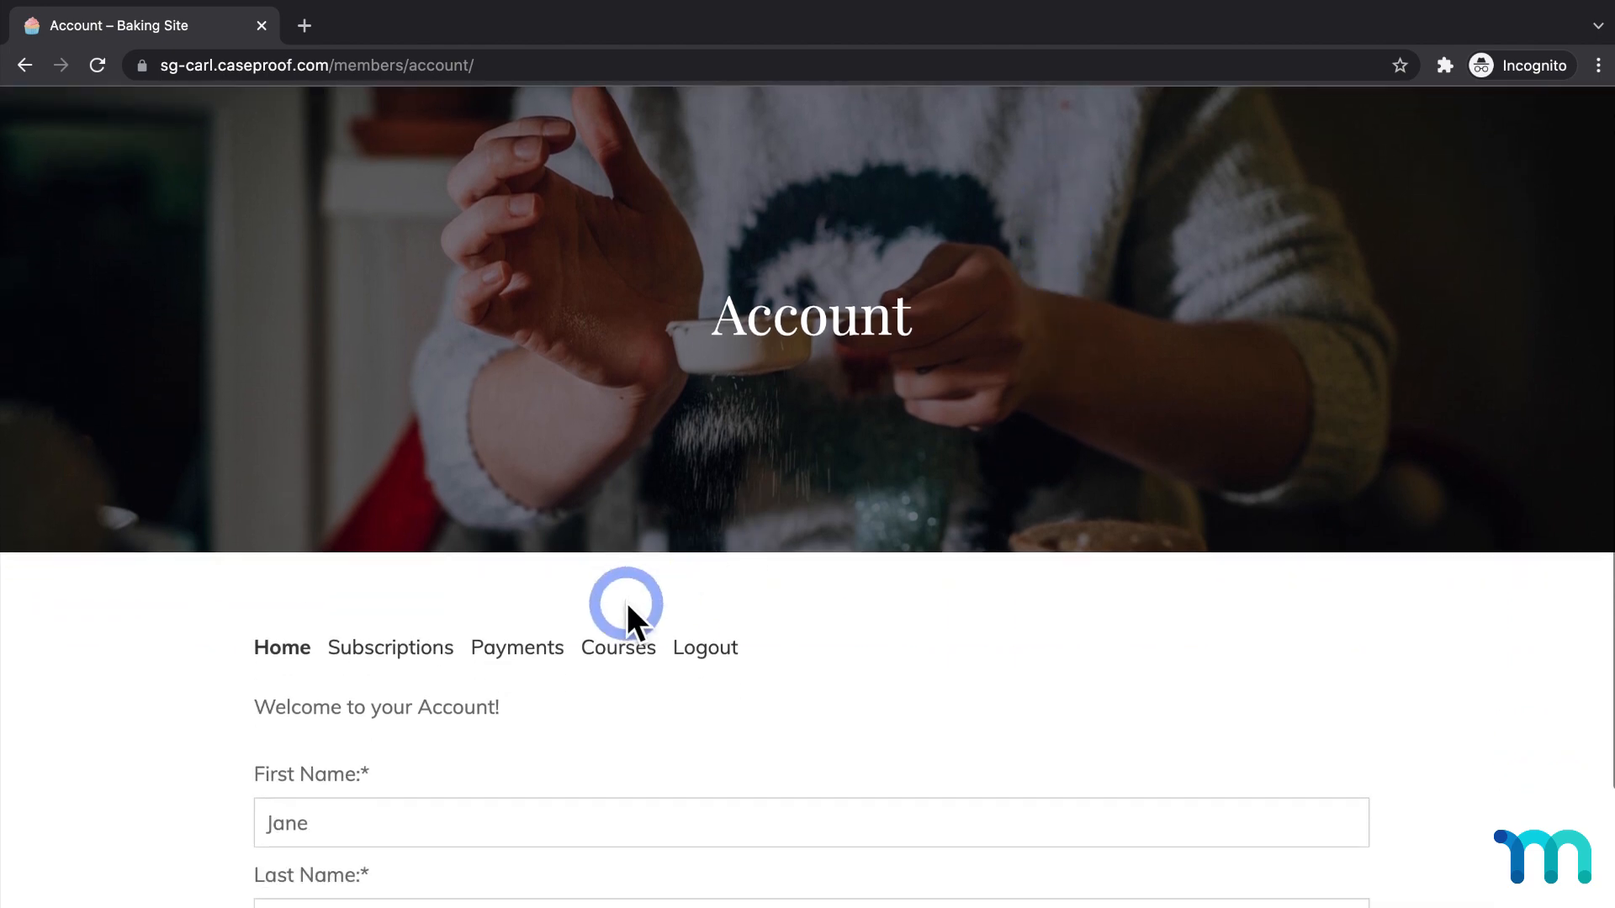
{"action": "scroll", "scroll_direction": "down", "scroll_amount": 3}
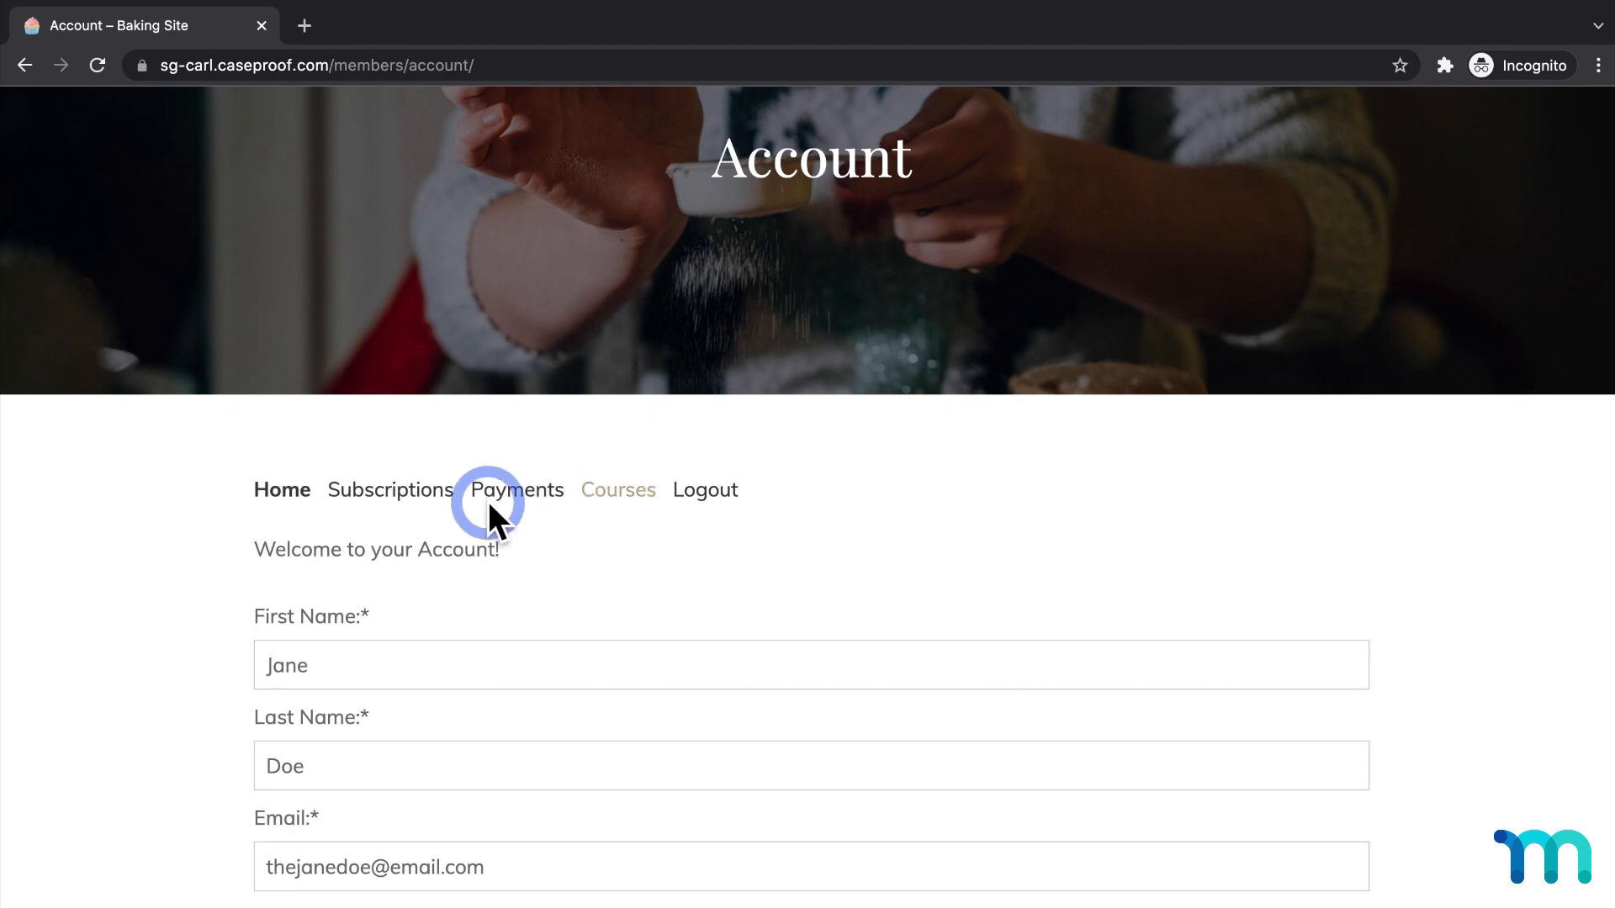
{"action": "mouse_move", "coordinate": [432, 514]}
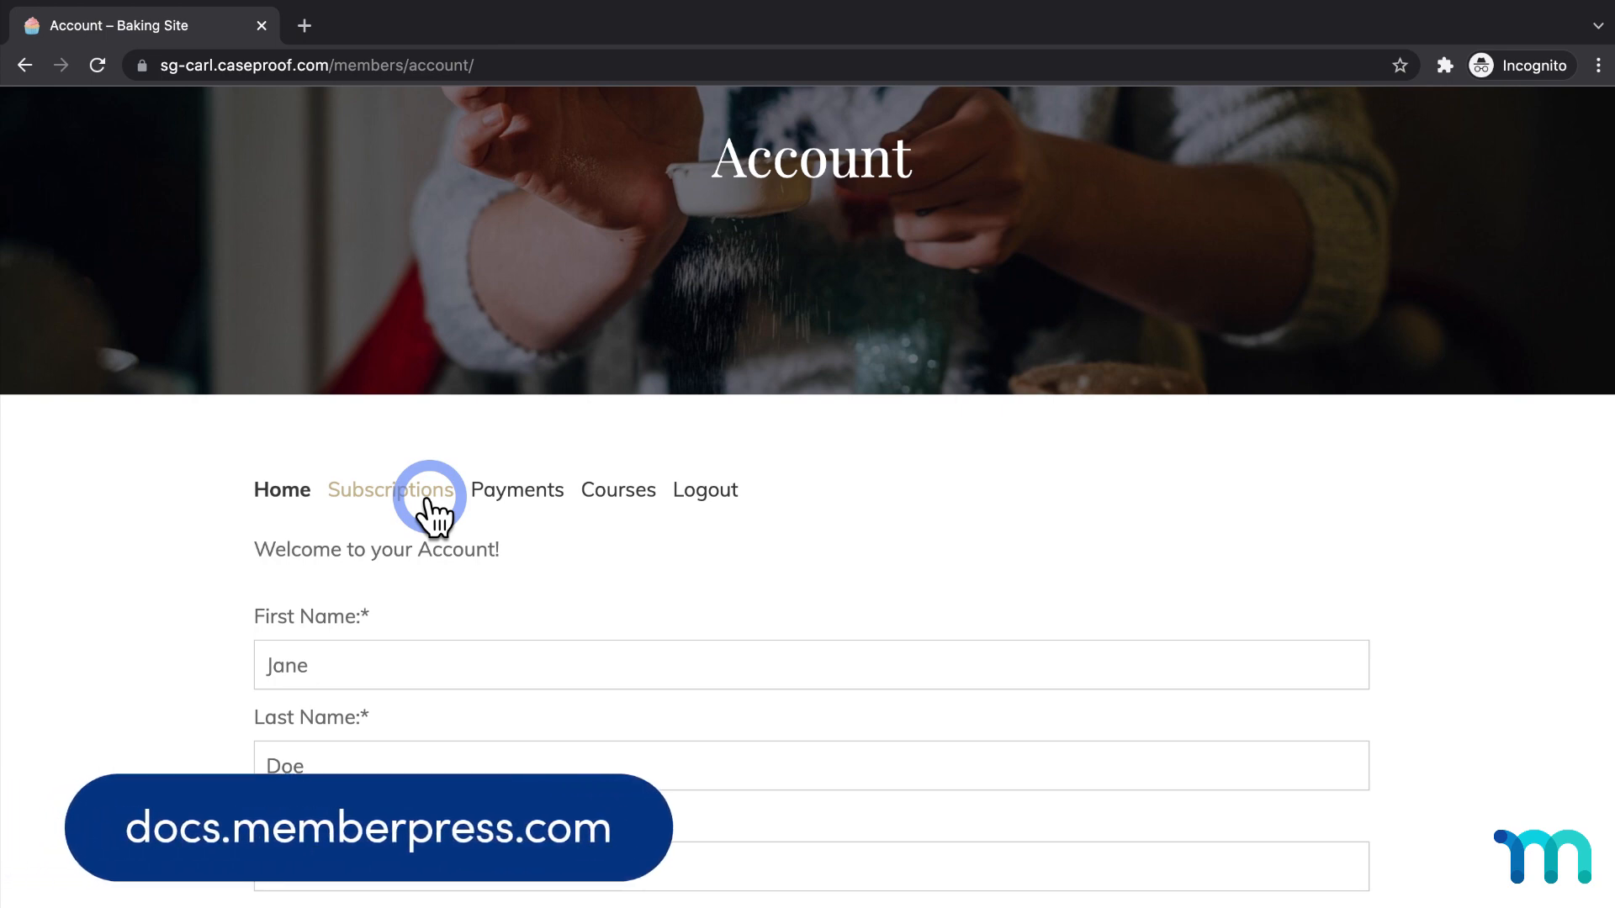
Change the member's Basic subscription to Pro ($20 / Month), reaching the Pro checkout
{"action": "left_click", "coordinate": [391, 489]}
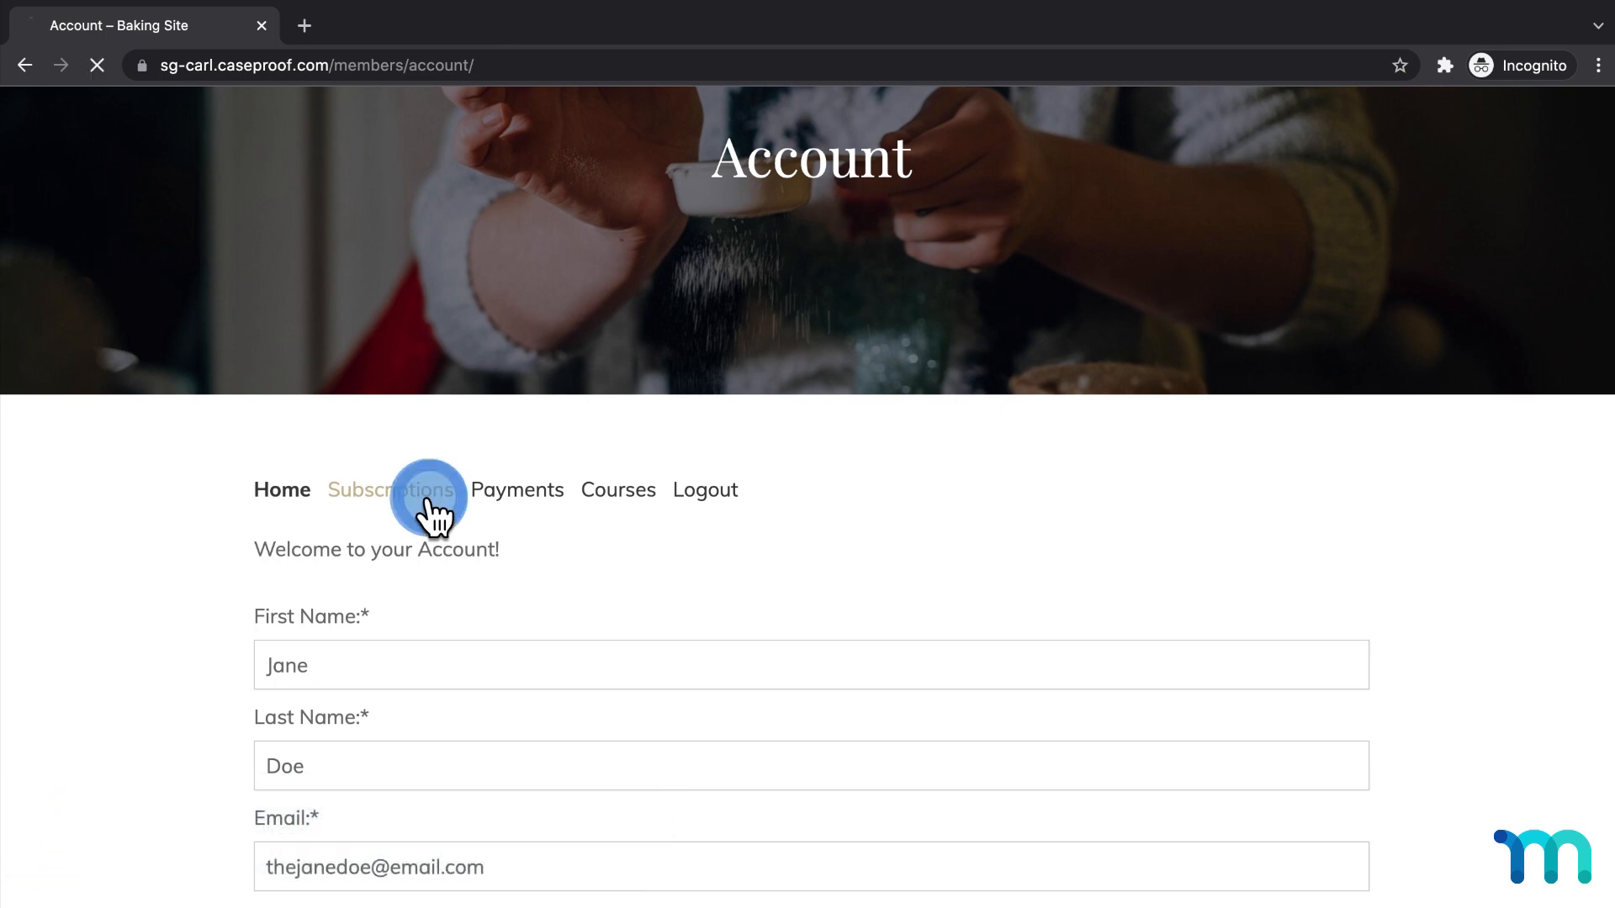
{"action": "left_click", "coordinate": [391, 490]}
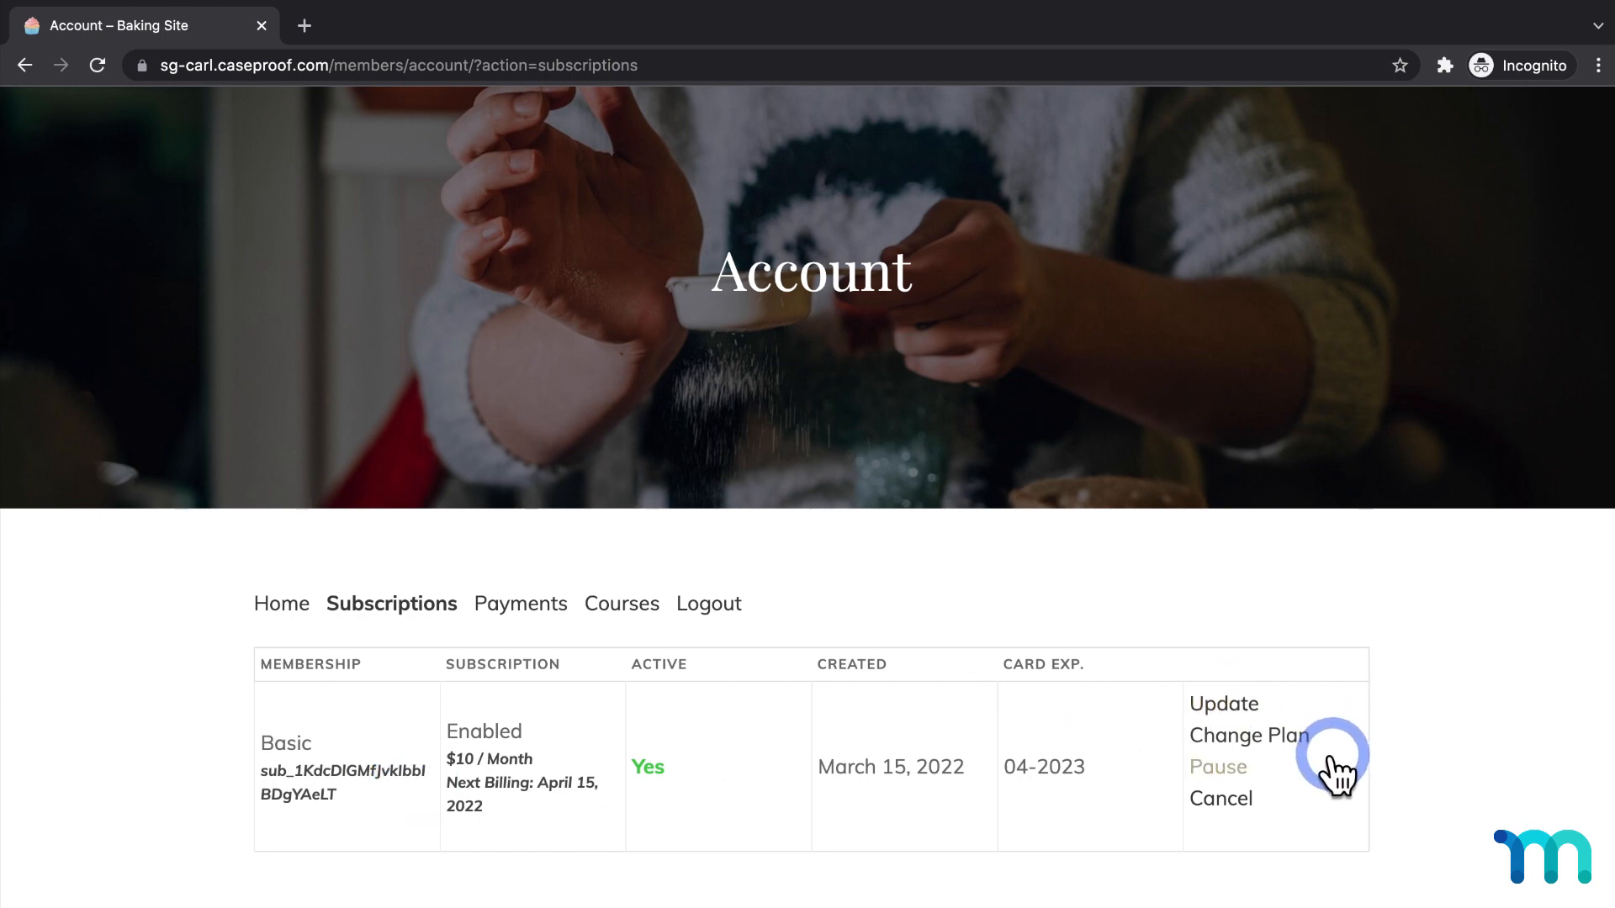
{"action": "left_click", "coordinate": [1249, 735]}
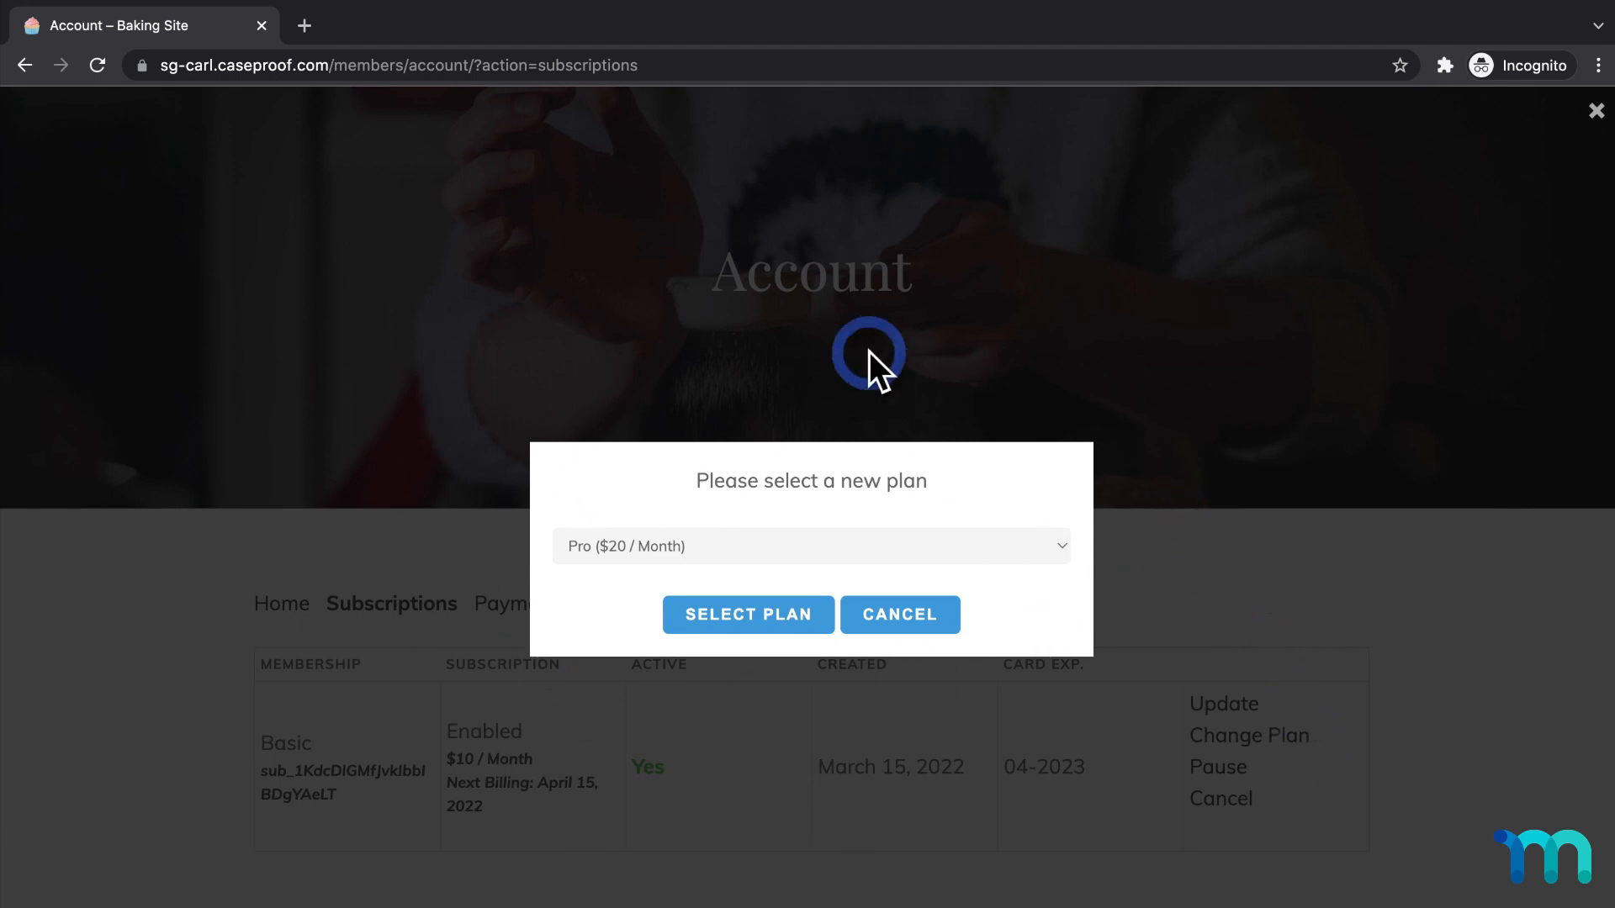
{"action": "mouse_move", "coordinate": [1041, 607]}
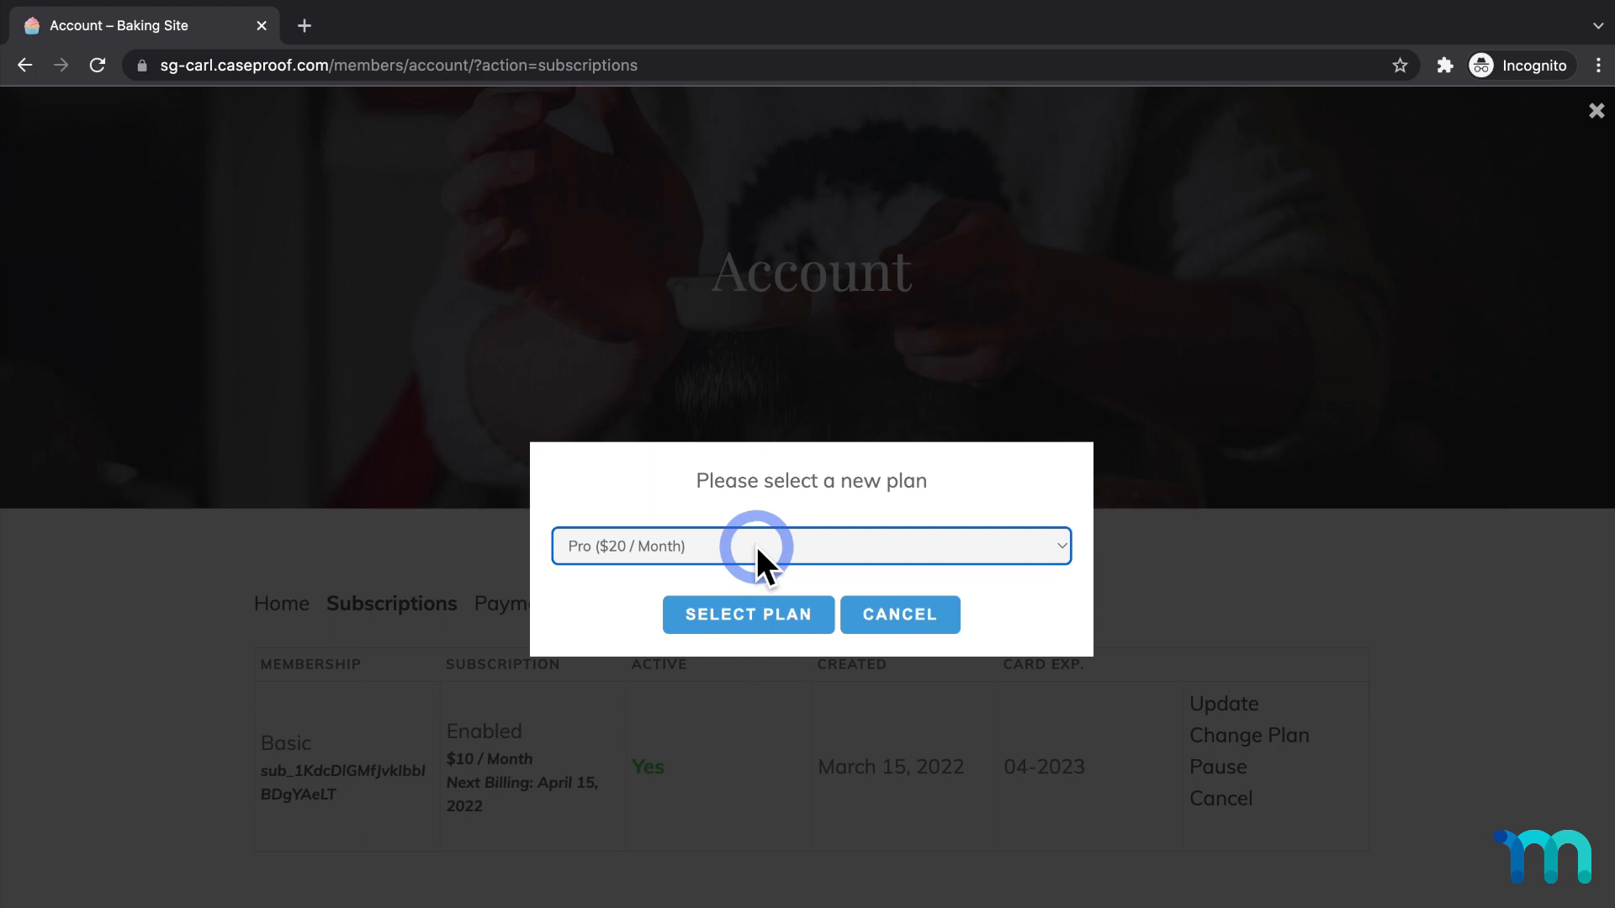
{"action": "left_click", "coordinate": [748, 615]}
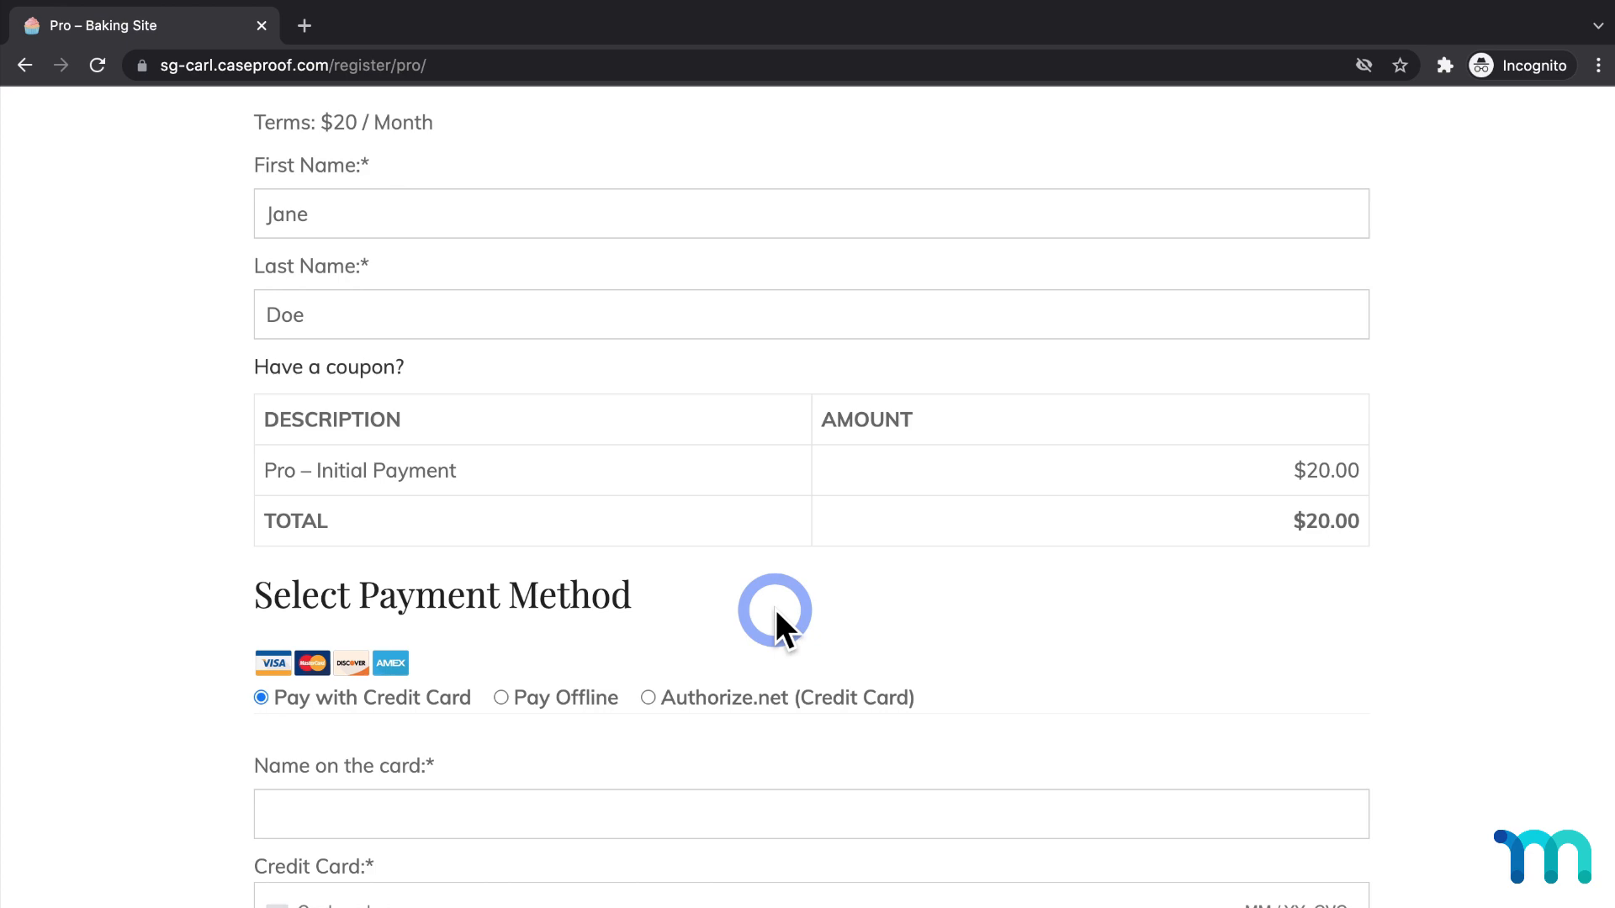
{"action": "scroll", "scroll_direction": "up", "scroll_amount": 3}
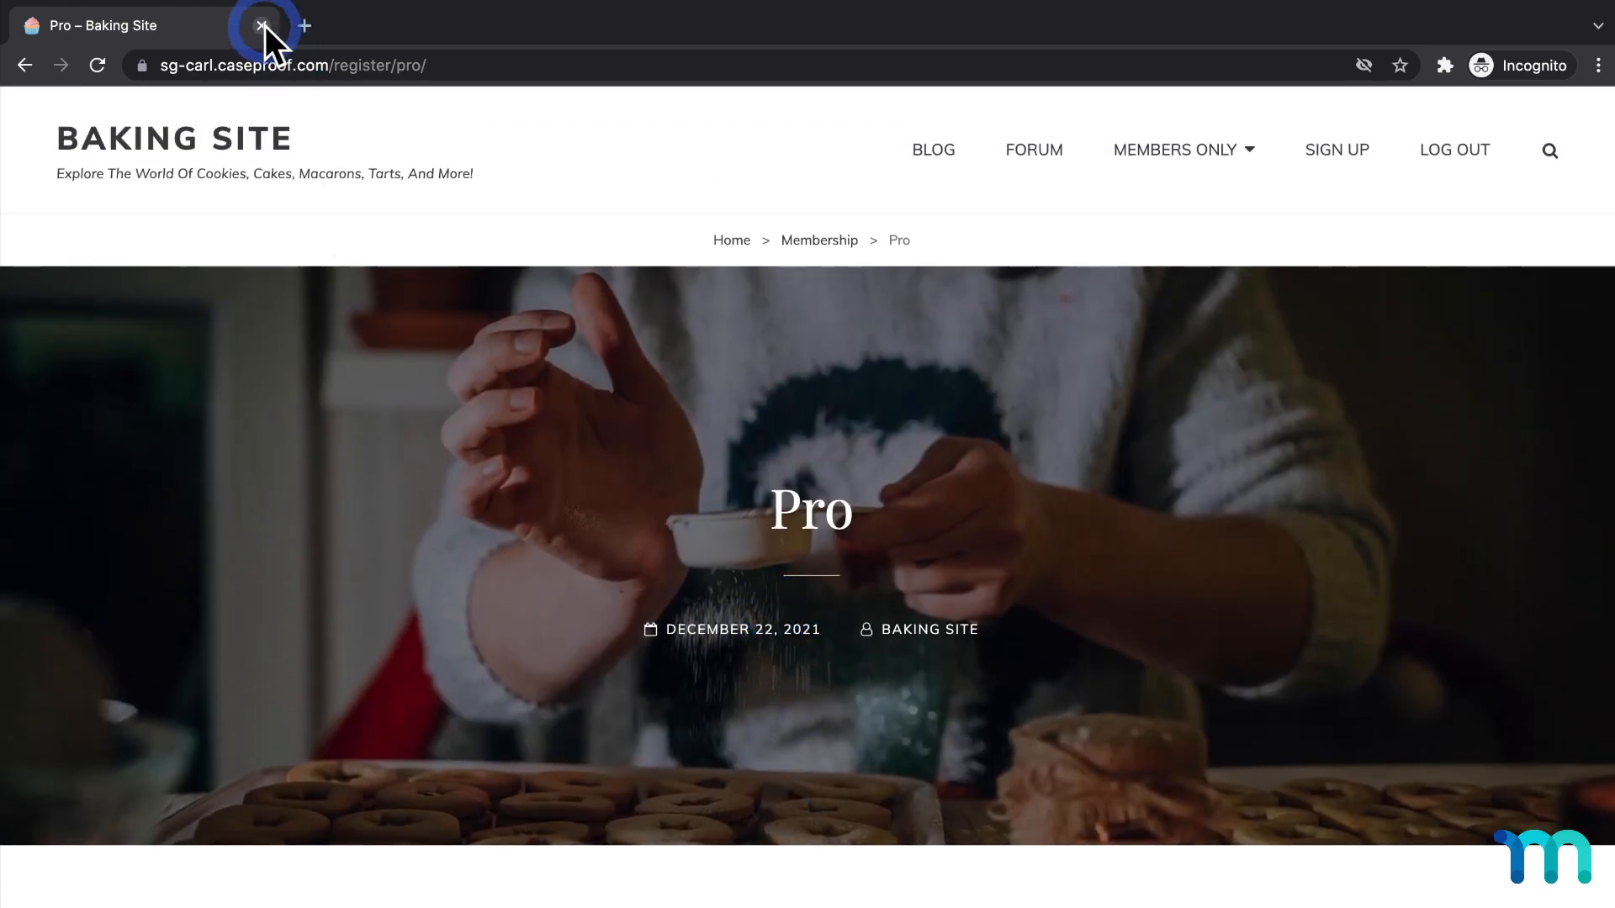
Close the member's private window, tick Disable Change Plan Pop-Up, and update the group
{"action": "left_click", "coordinate": [263, 25]}
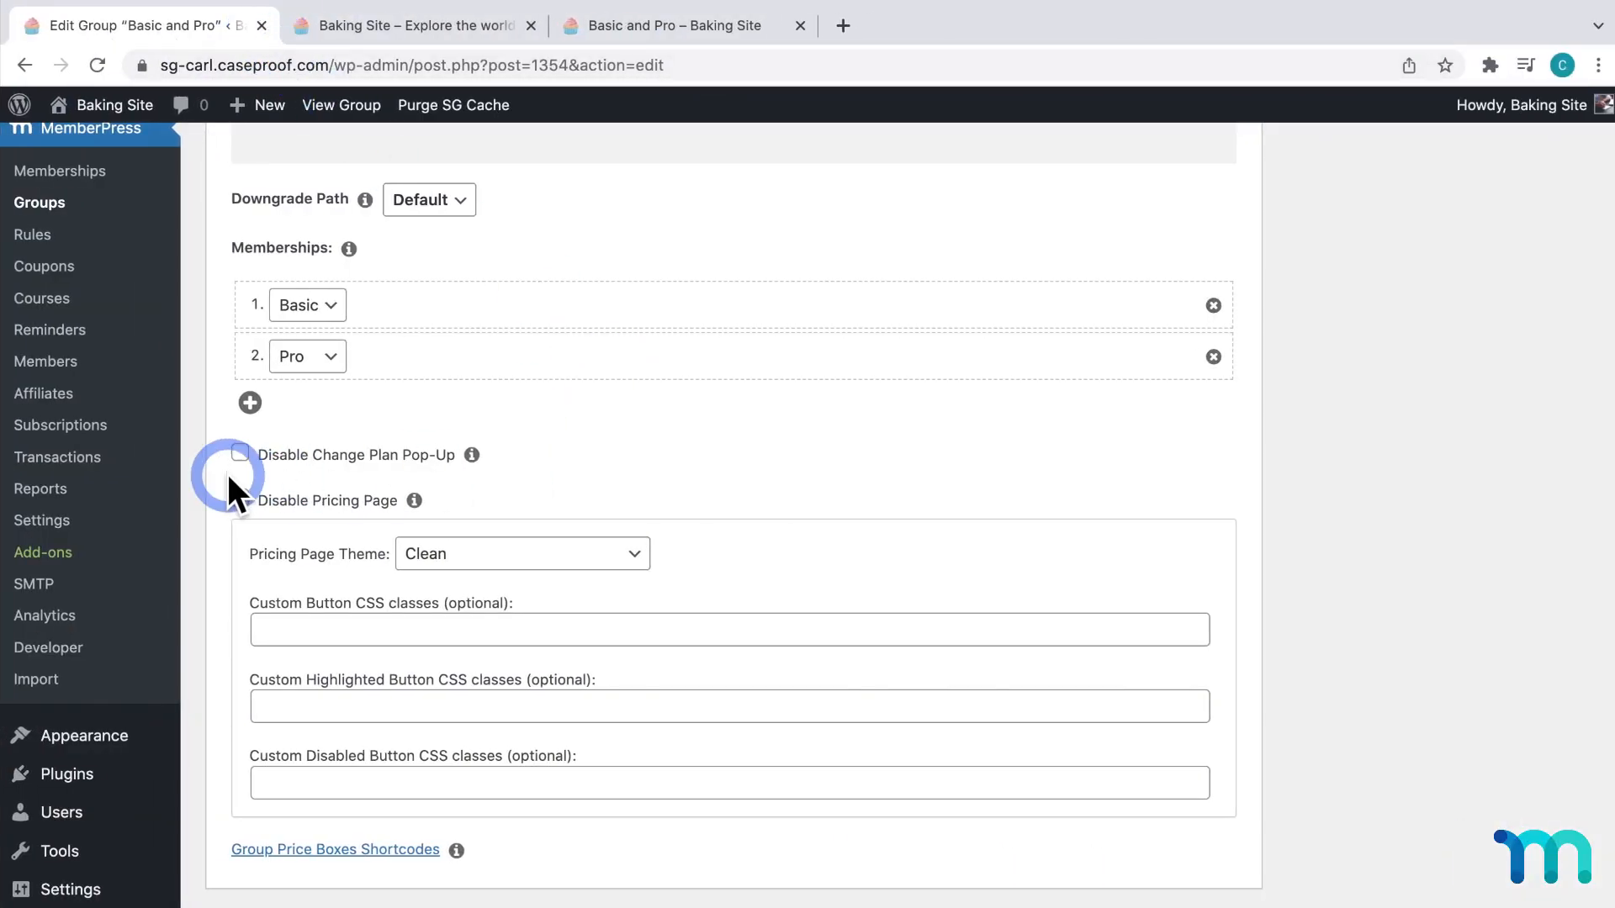
{"action": "left_click", "coordinate": [241, 455]}
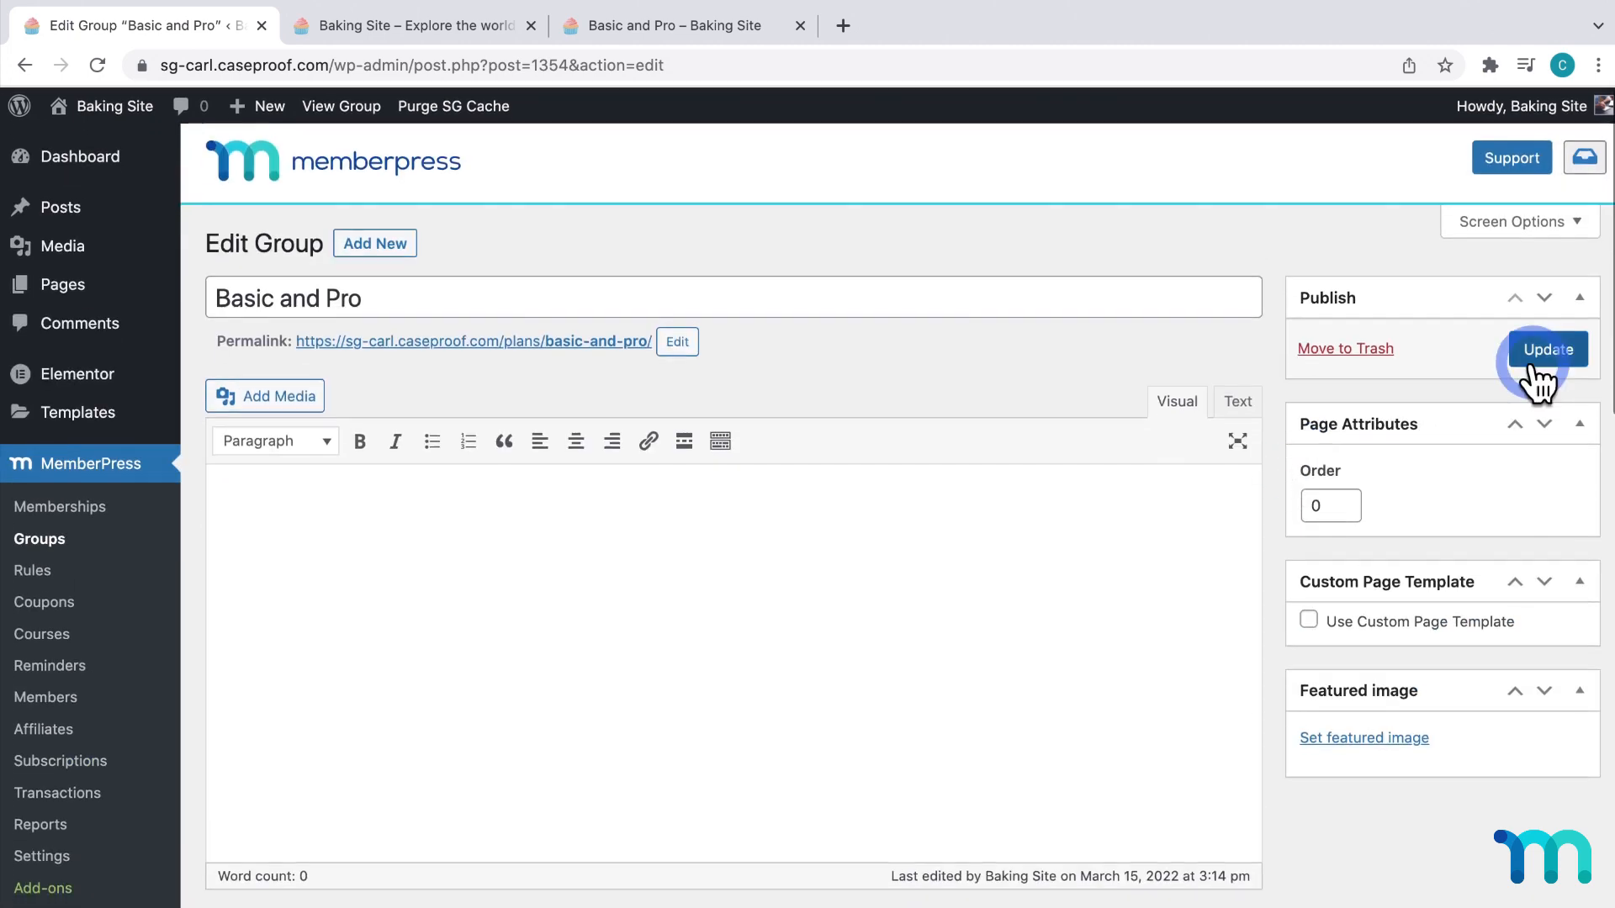
{"action": "left_click", "coordinate": [1547, 348]}
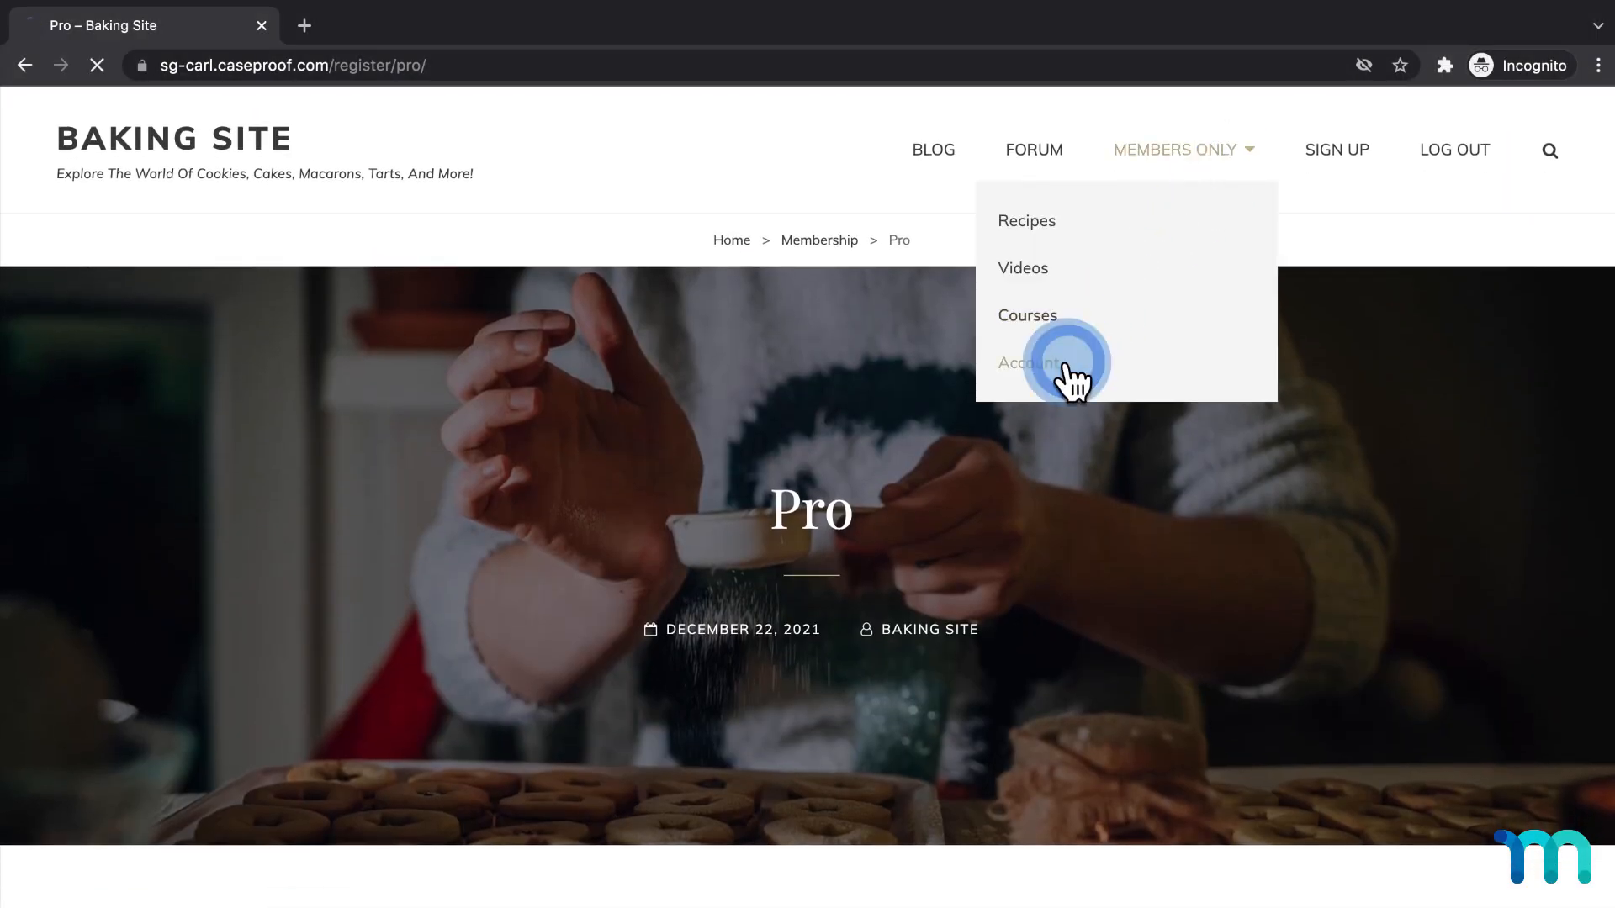
Verify Change Plan on the Basic subscription opens the Basic and Pro pricing page ($10, $20)
{"action": "left_click", "coordinate": [1026, 361]}
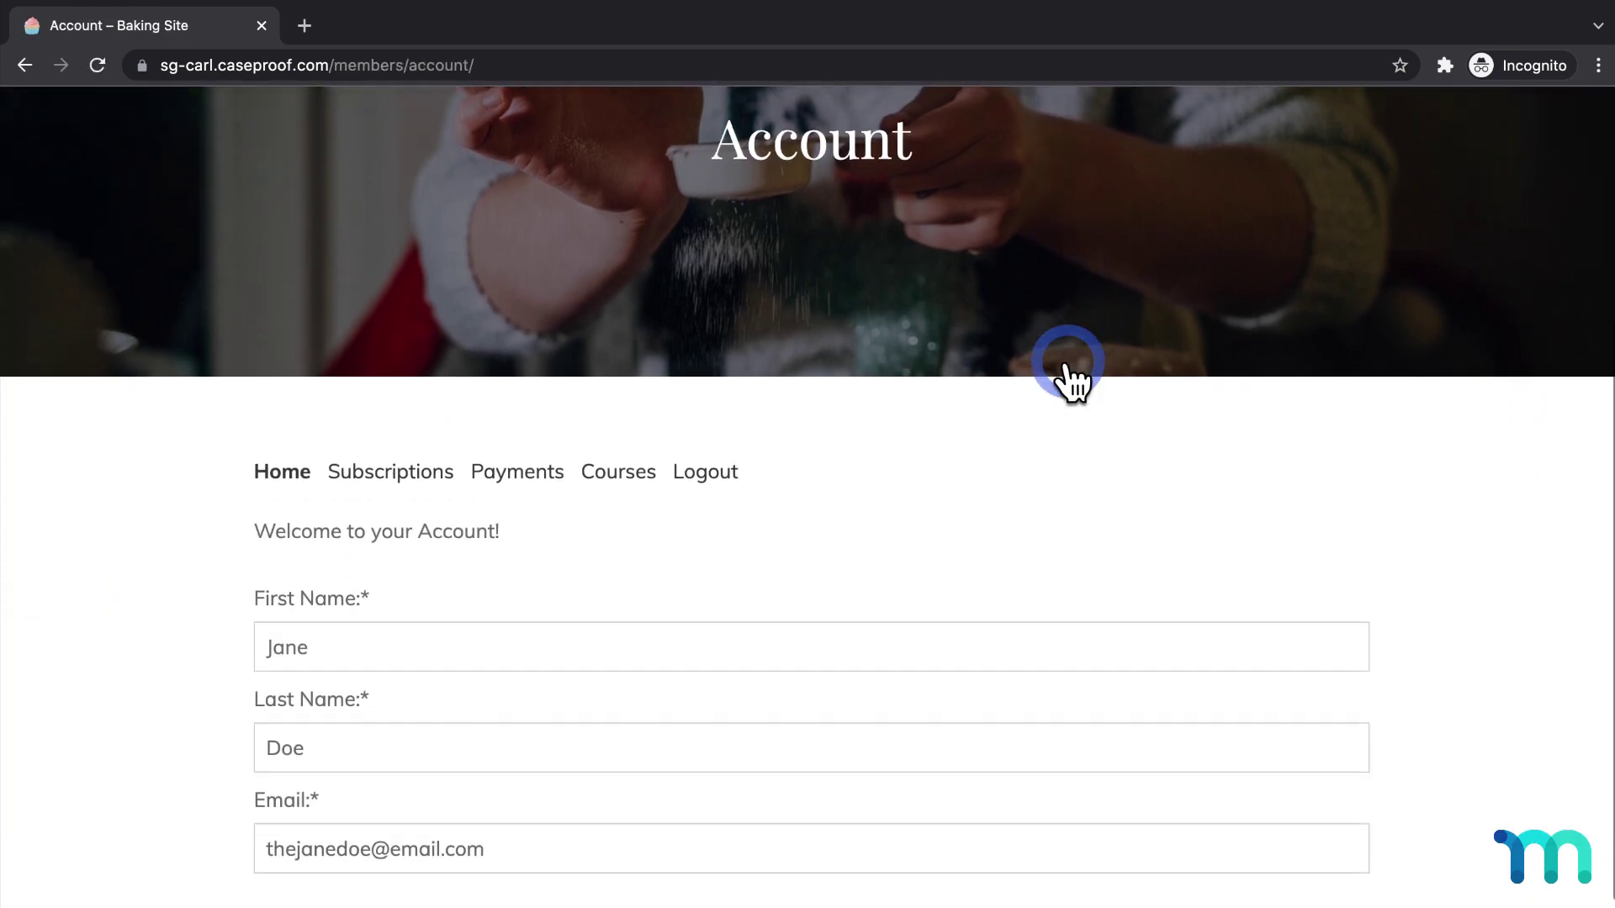
{"action": "left_click", "coordinate": [390, 472]}
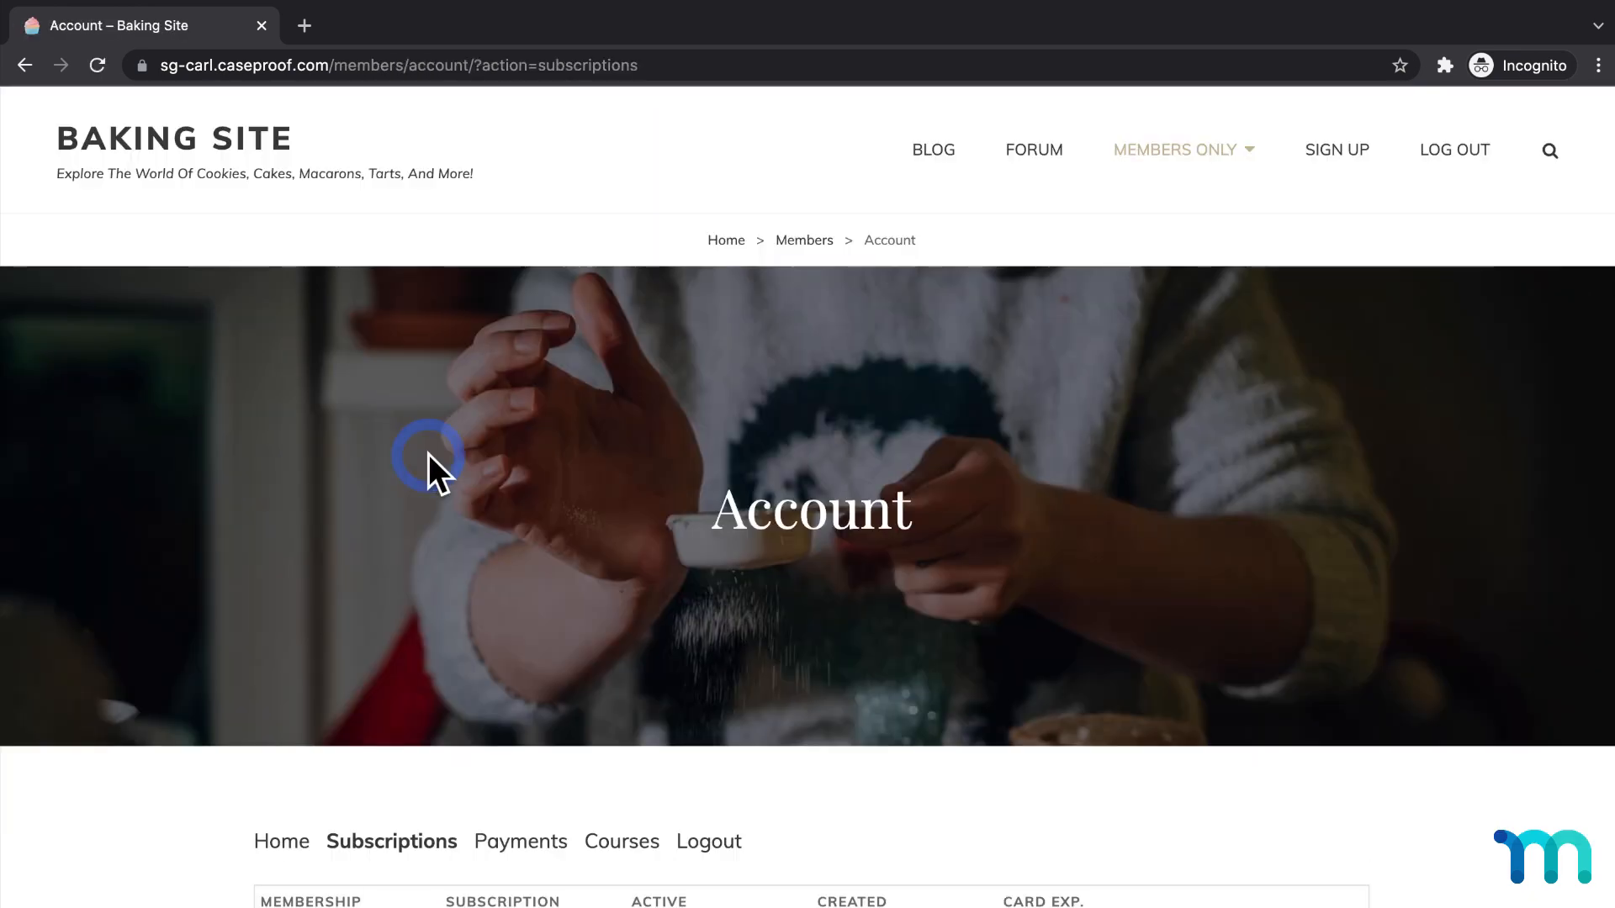
{"action": "scroll", "scroll_direction": "down", "scroll_amount": 3}
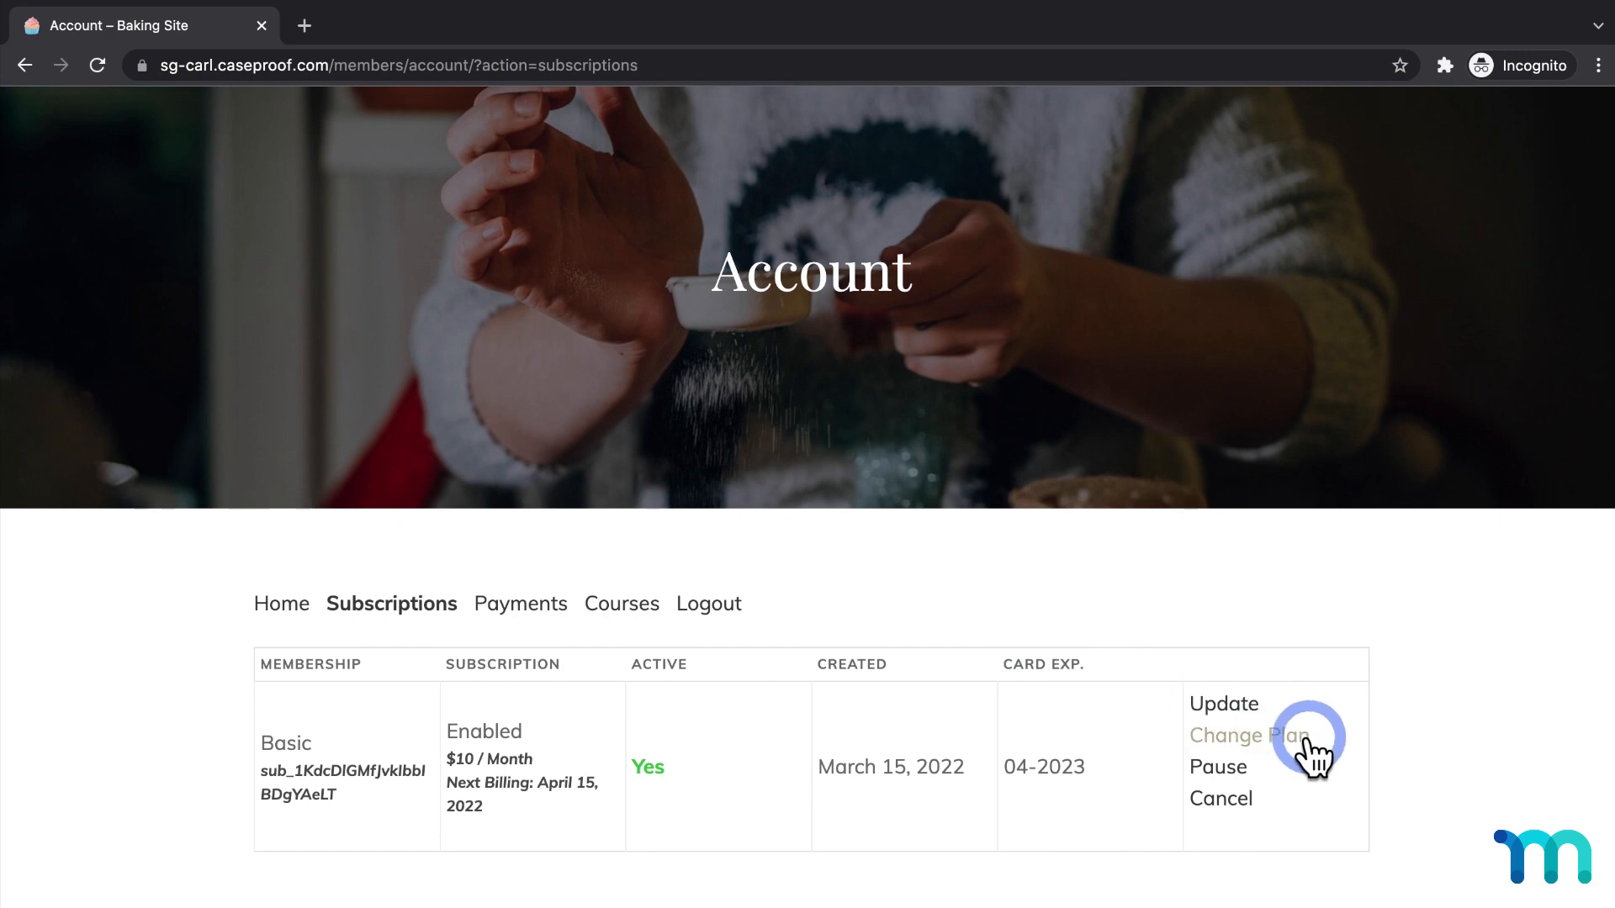
{"action": "left_click", "coordinate": [1248, 735]}
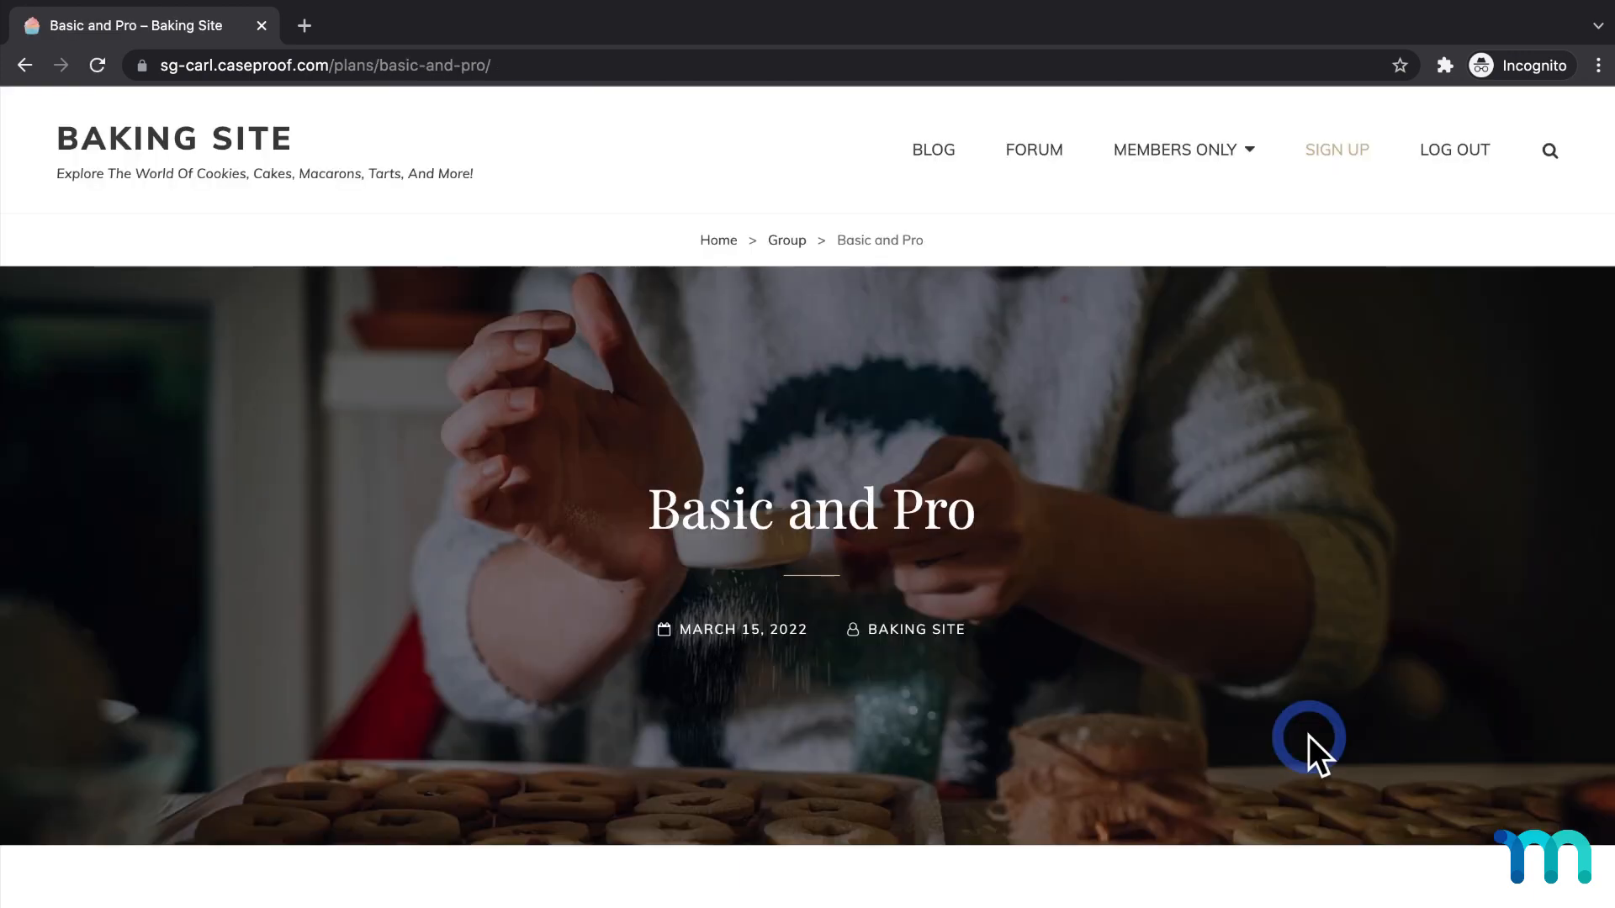
{"action": "mouse_move", "coordinate": [1192, 607]}
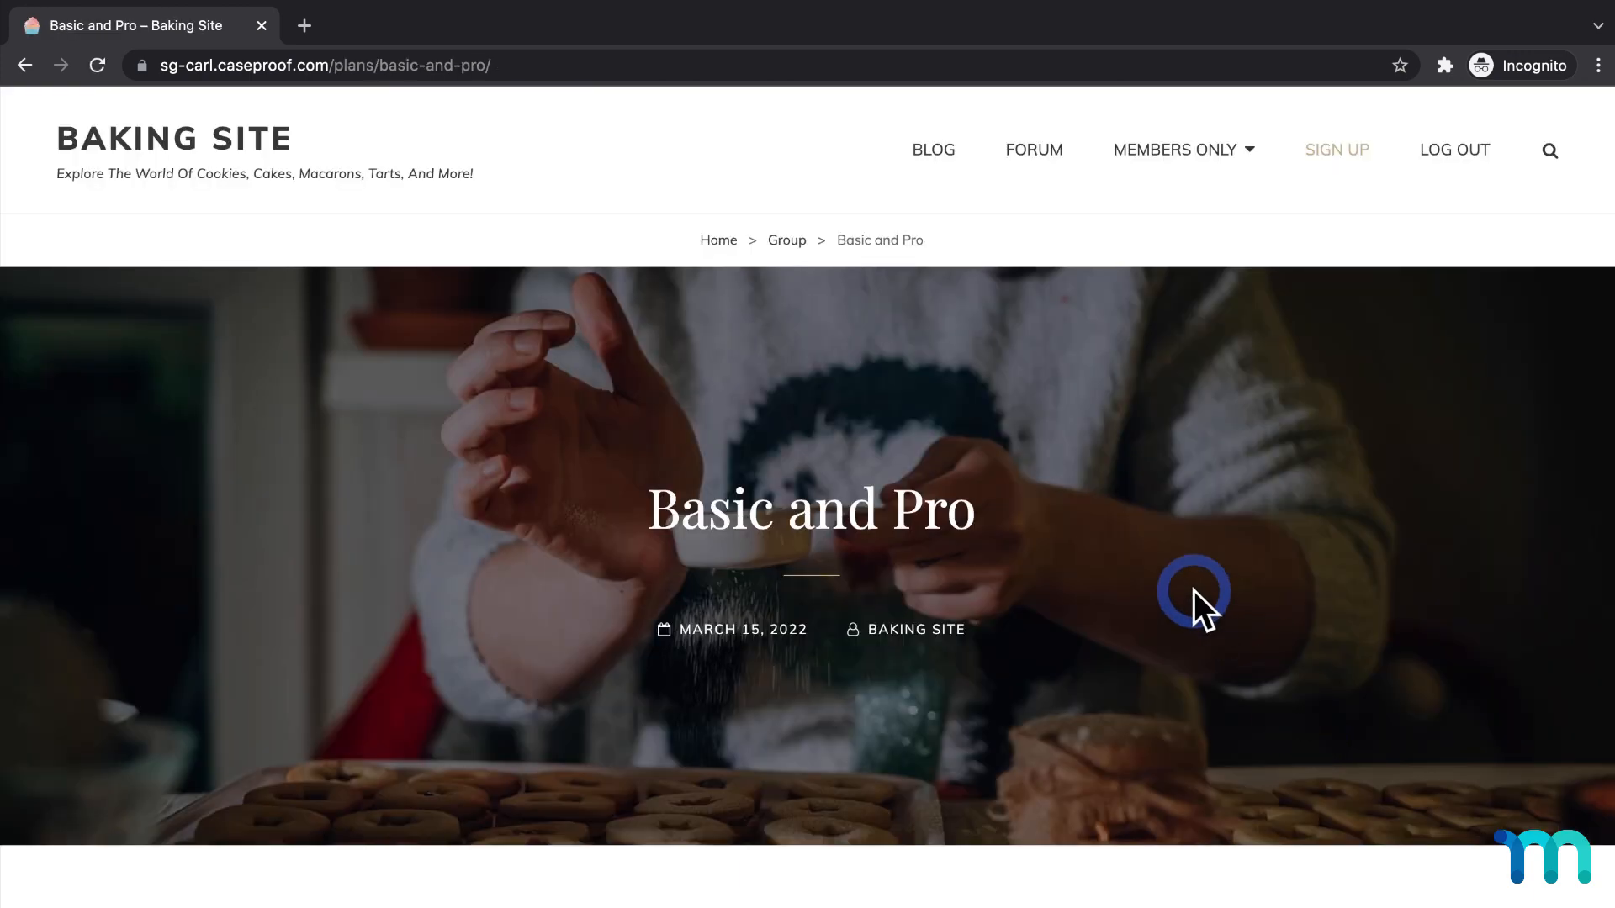
{"action": "scroll", "scroll_direction": "down", "scroll_amount": 3}
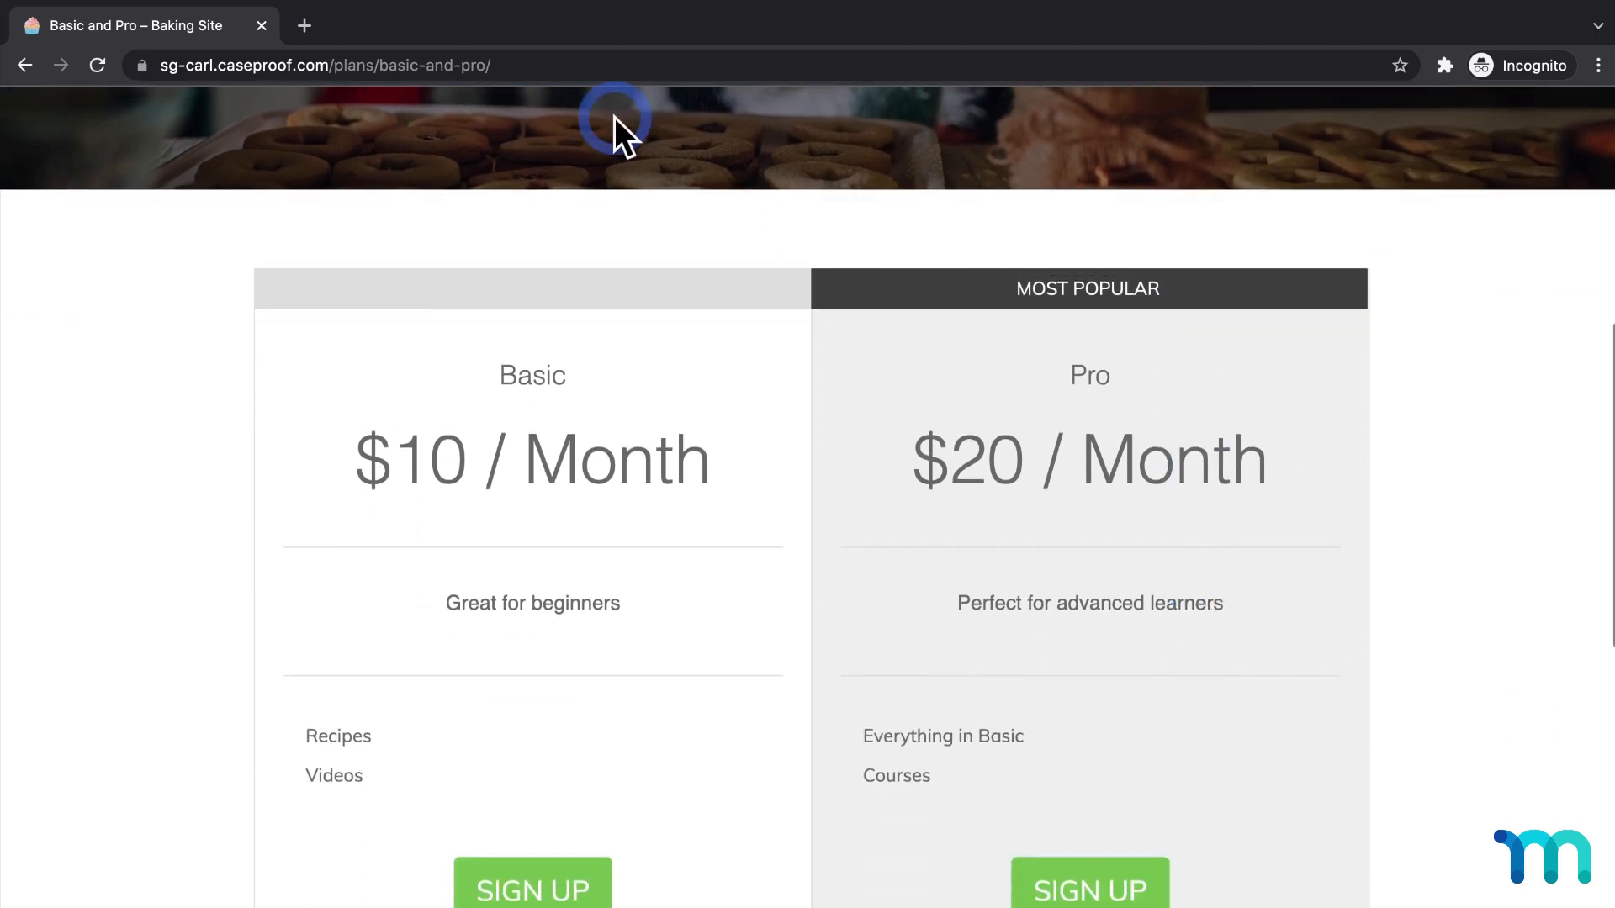
{"action": "mouse_move", "coordinate": [528, 74]}
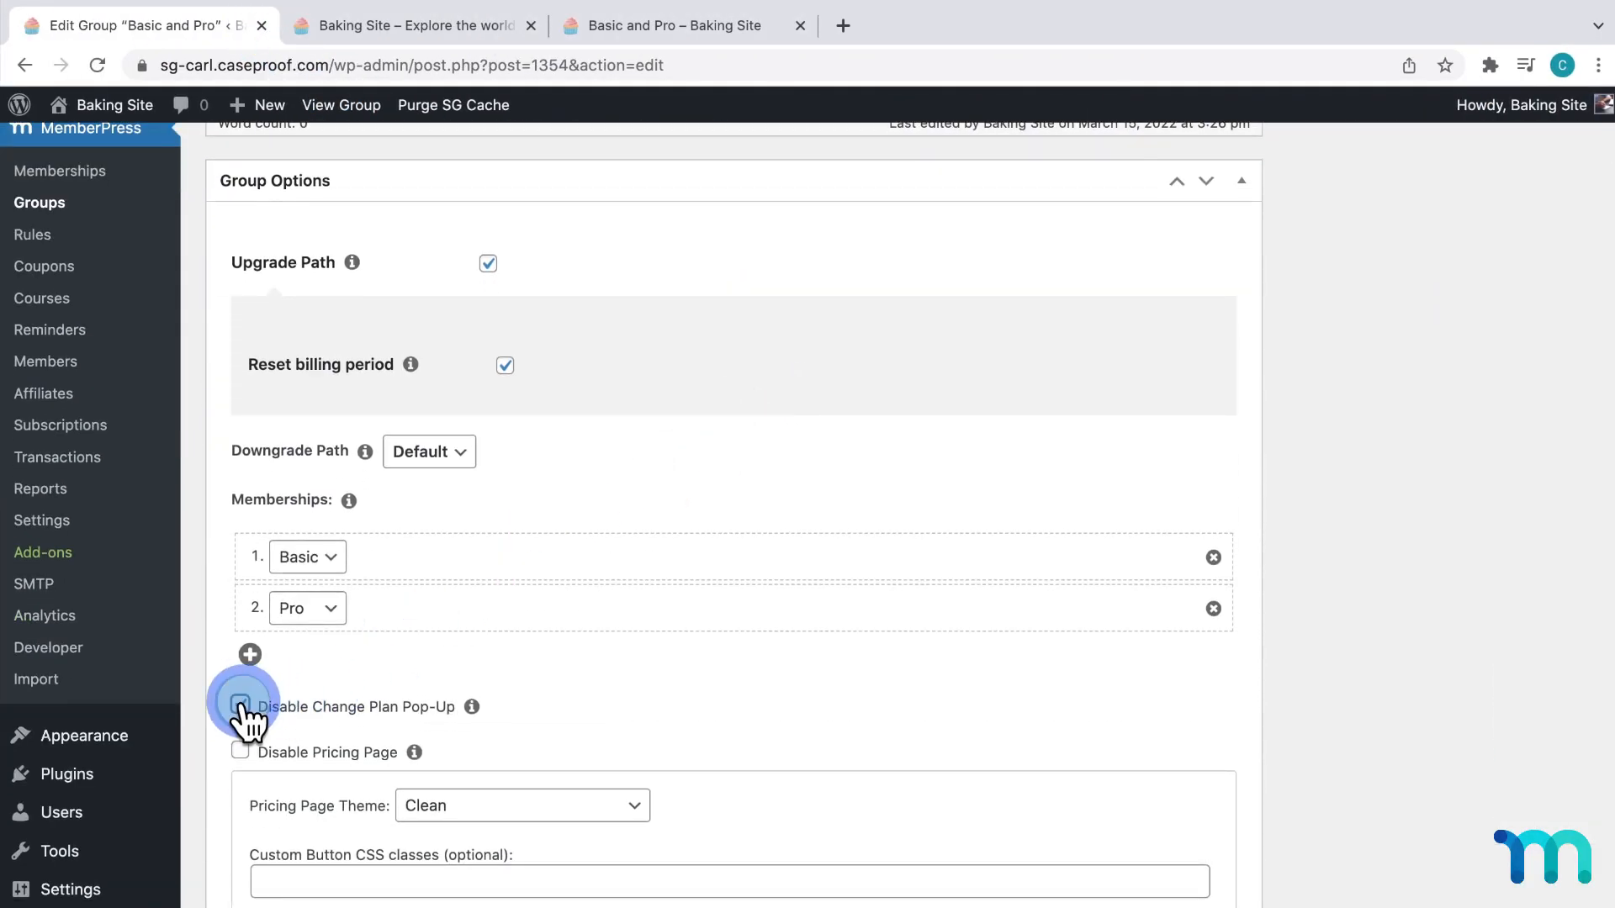
Untick Disable Change Plan Pop-Up and update the Basic and Pro group
{"action": "left_click", "coordinate": [1561, 414]}
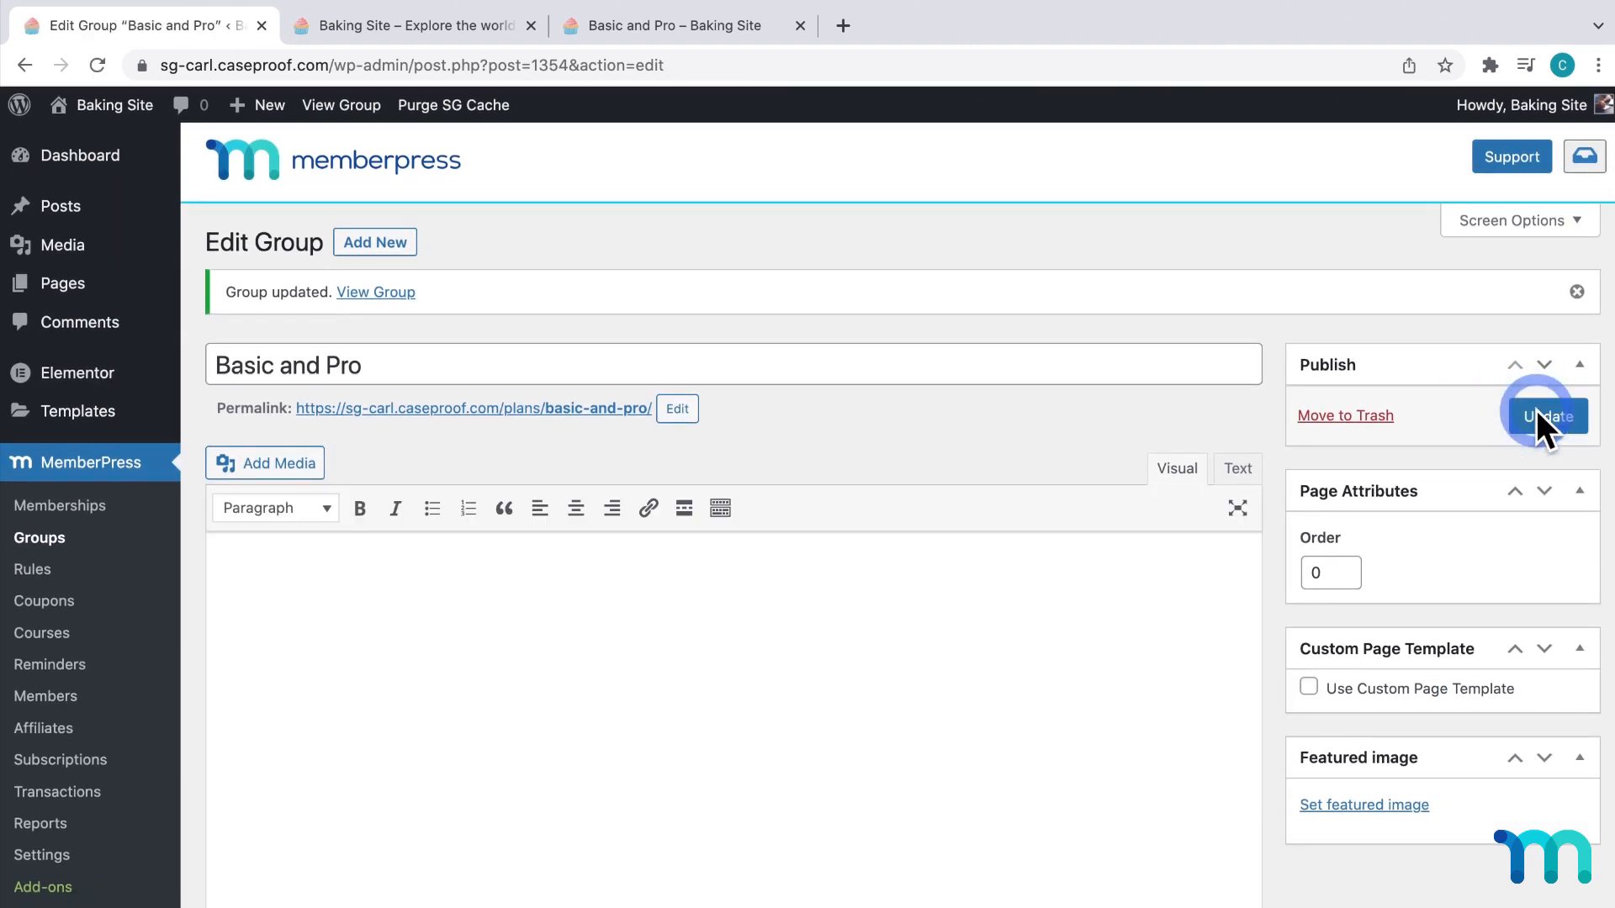
{"action": "left_click", "coordinate": [676, 24]}
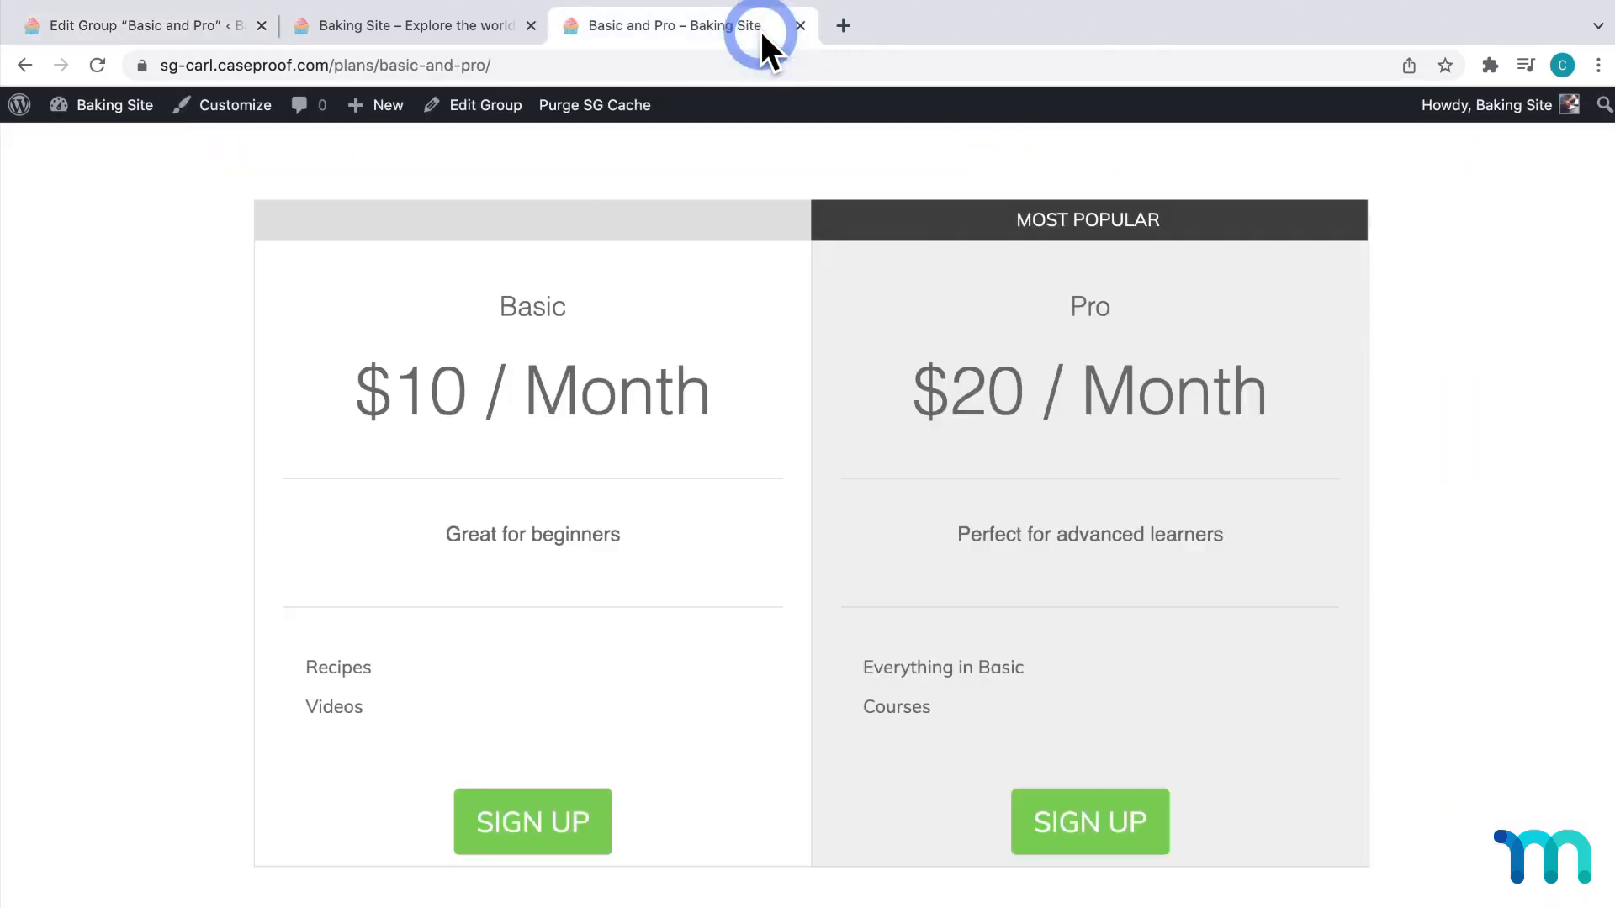